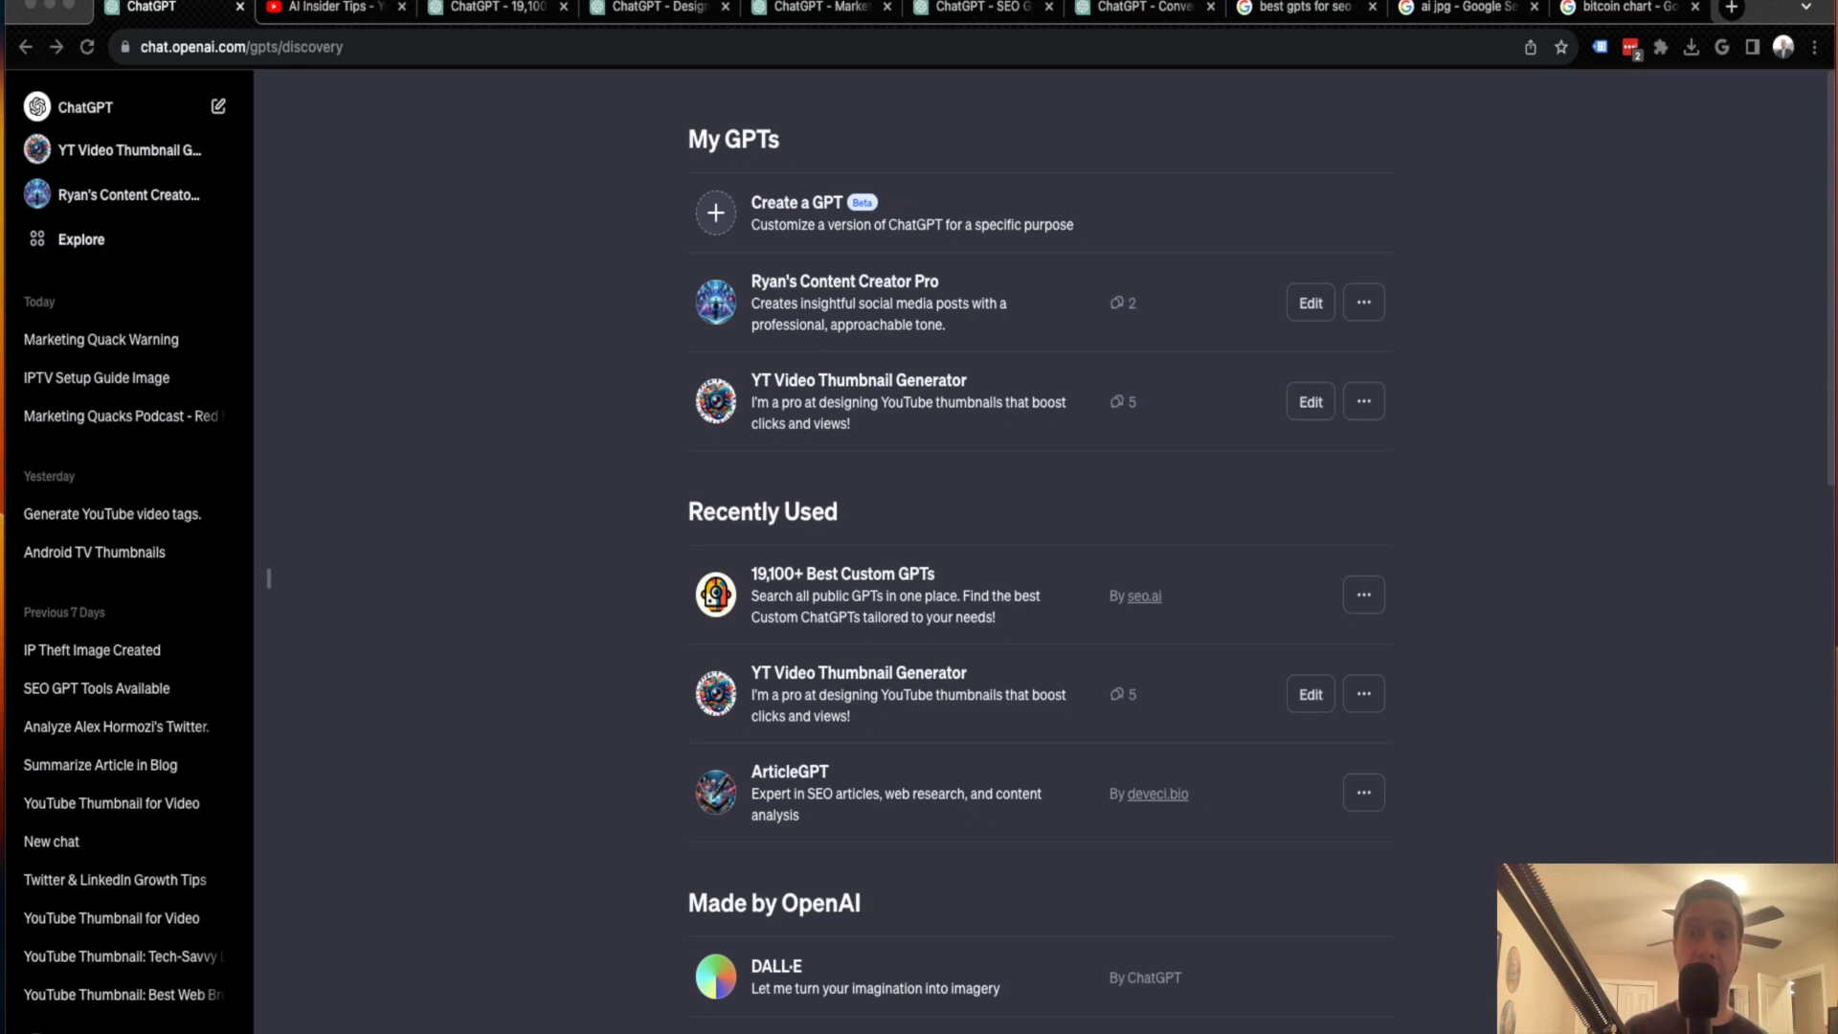
mouse_move(1366, 509)
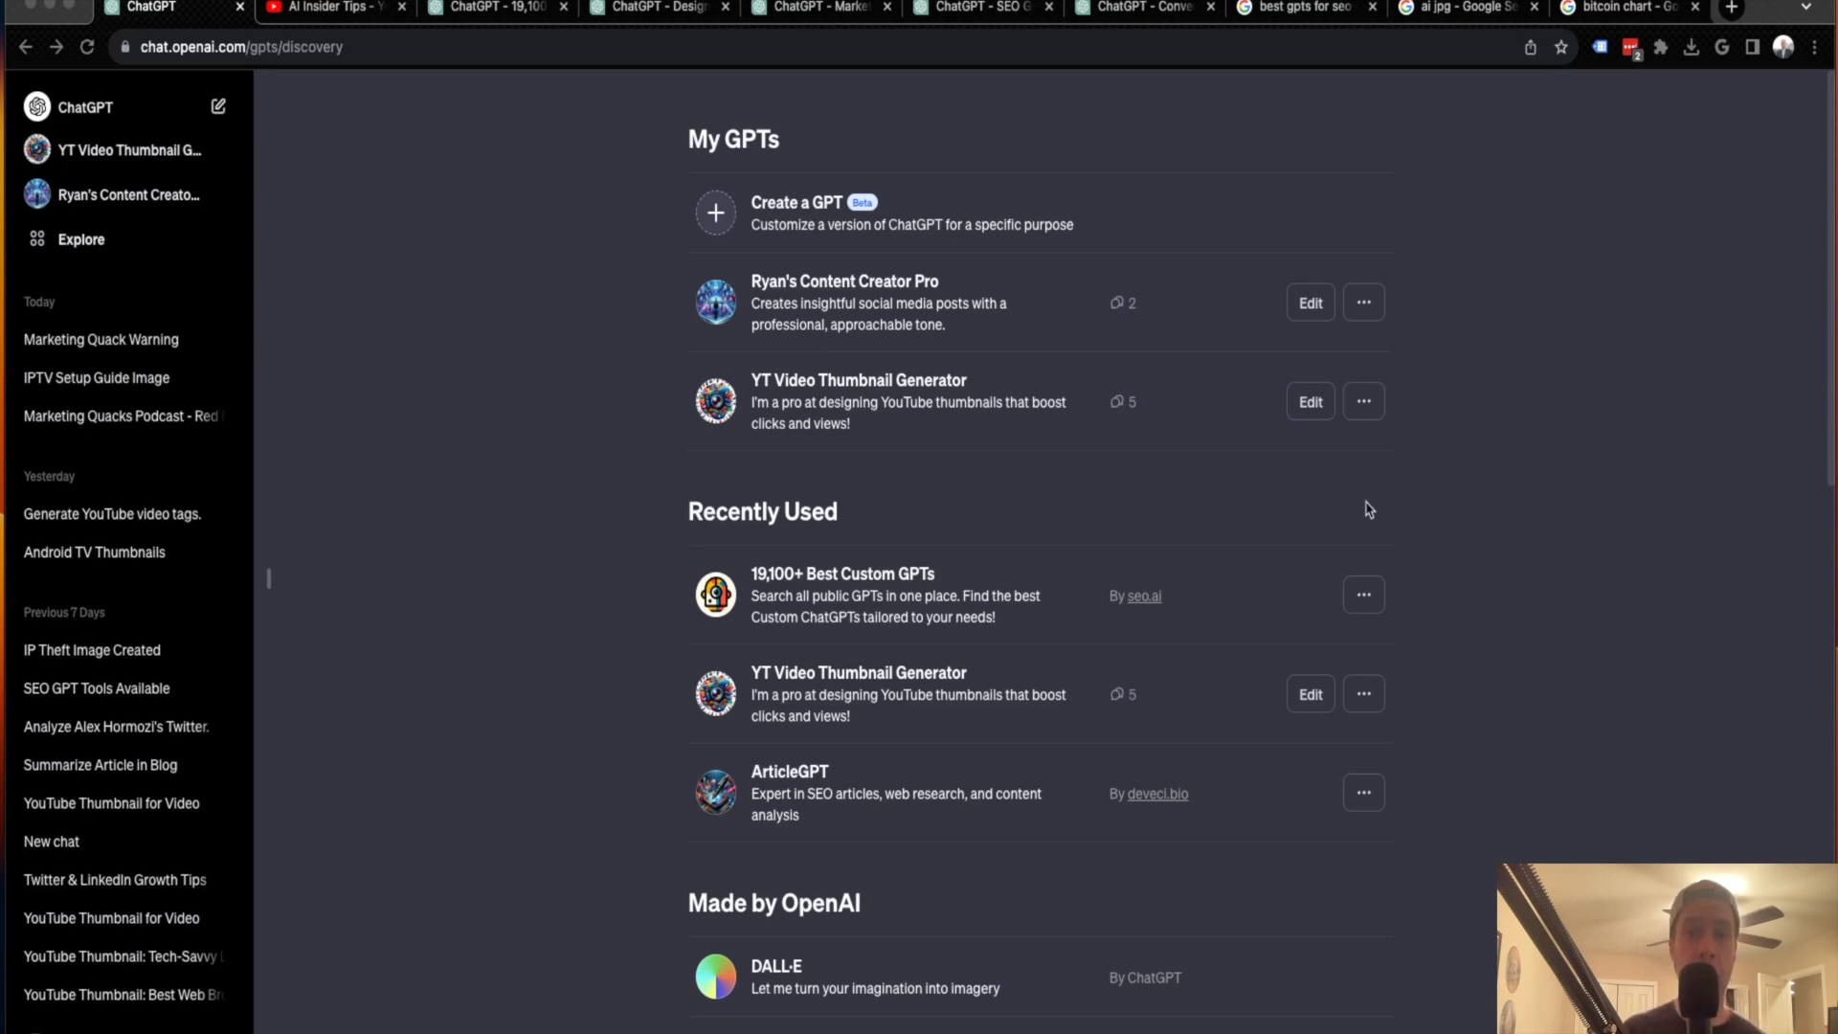
mouse_move(1293, 427)
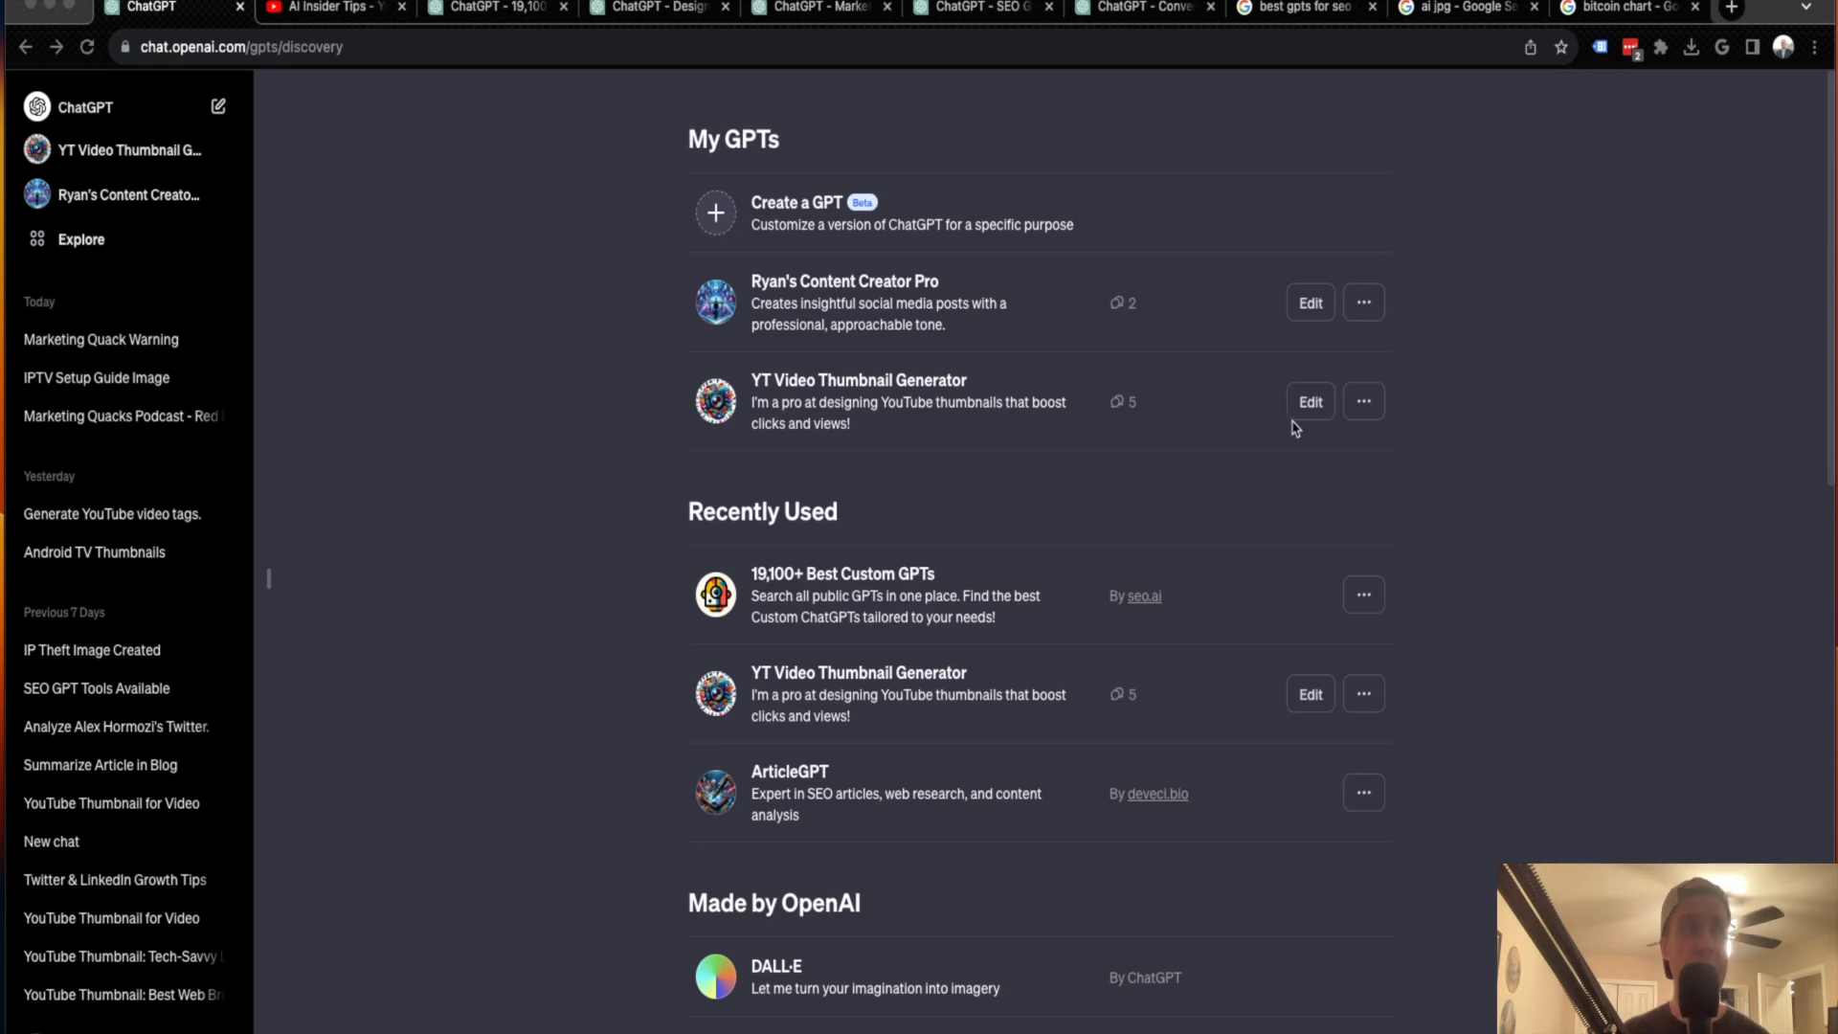
mouse_move(1305, 437)
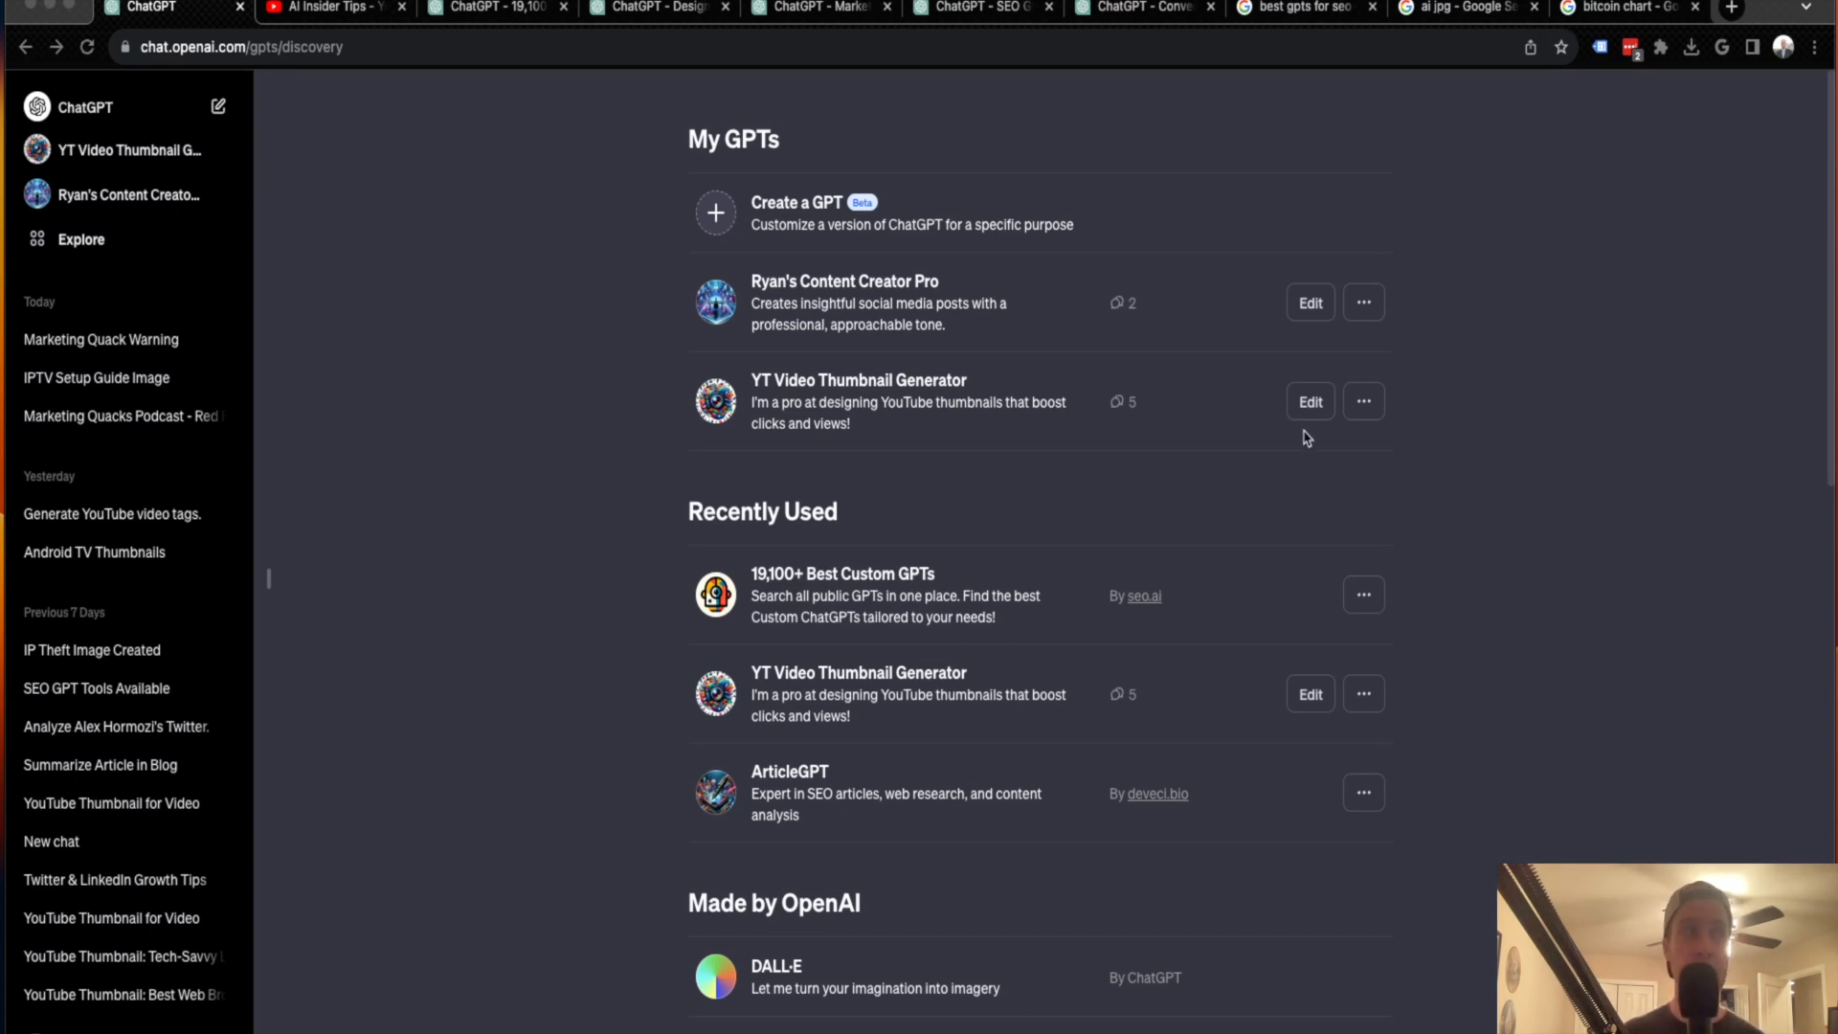
mouse_move(1345, 429)
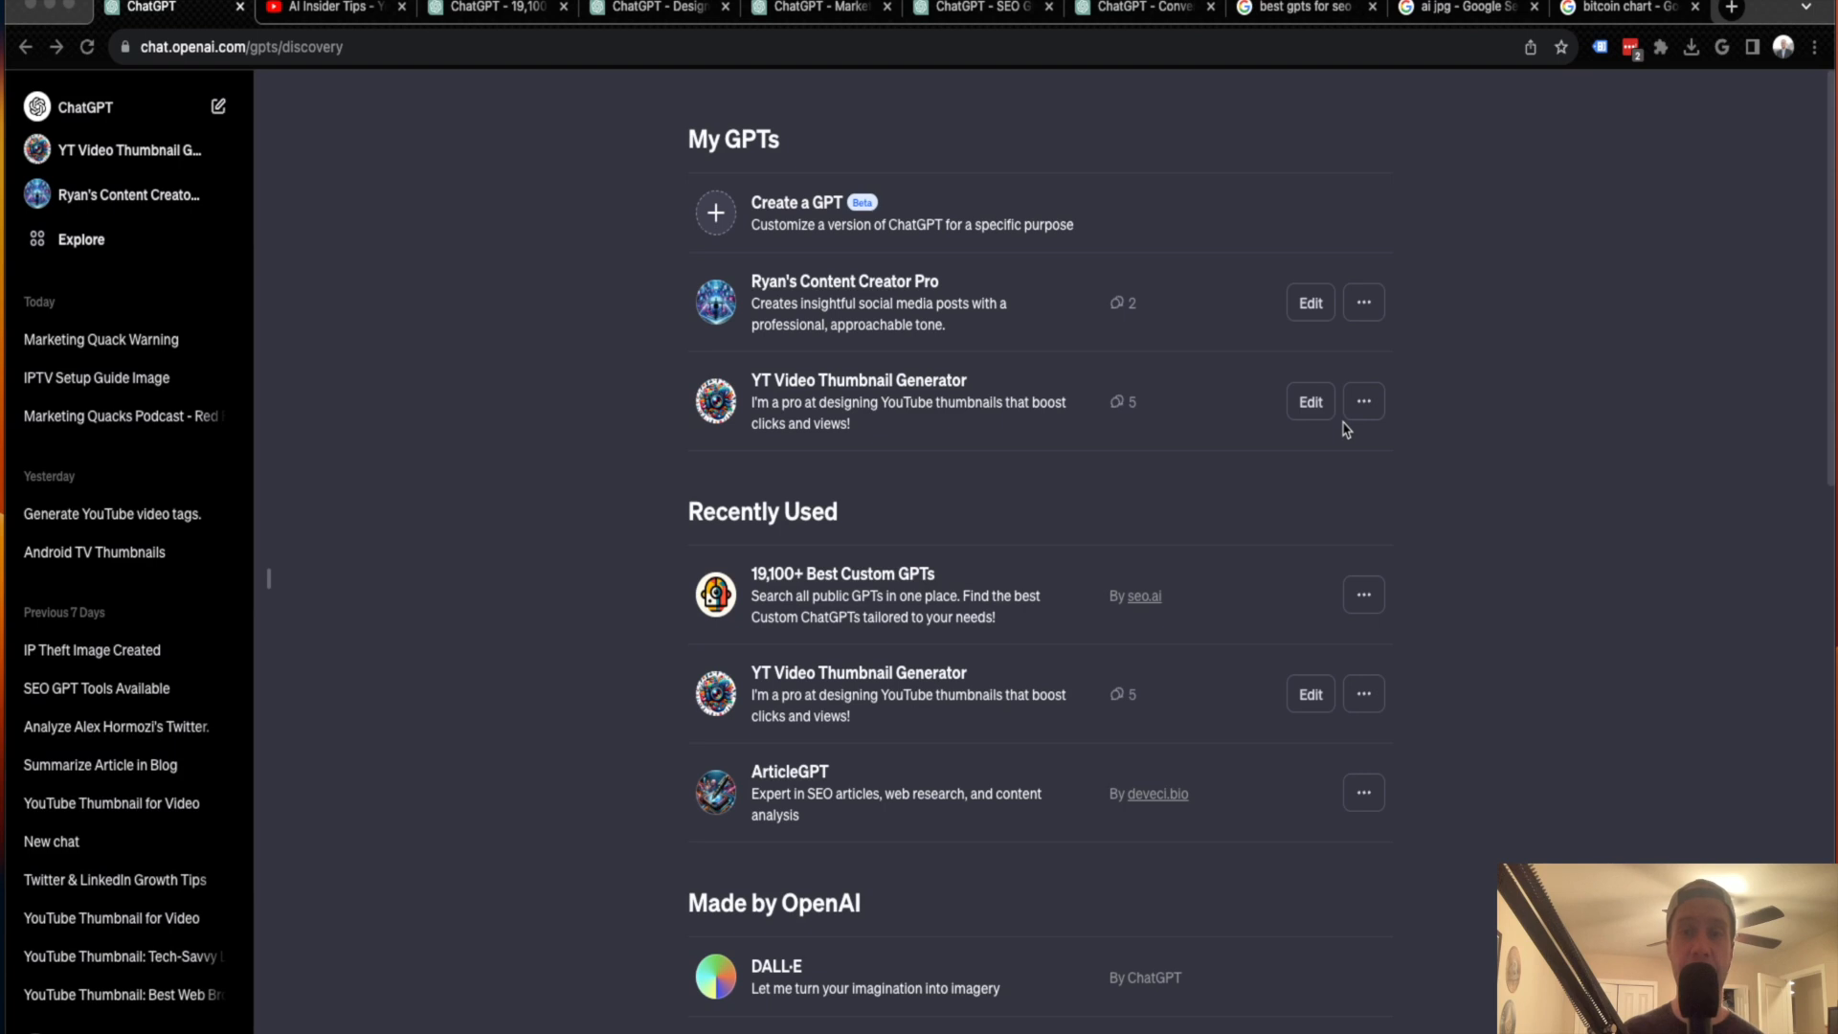
mouse_move(804, 255)
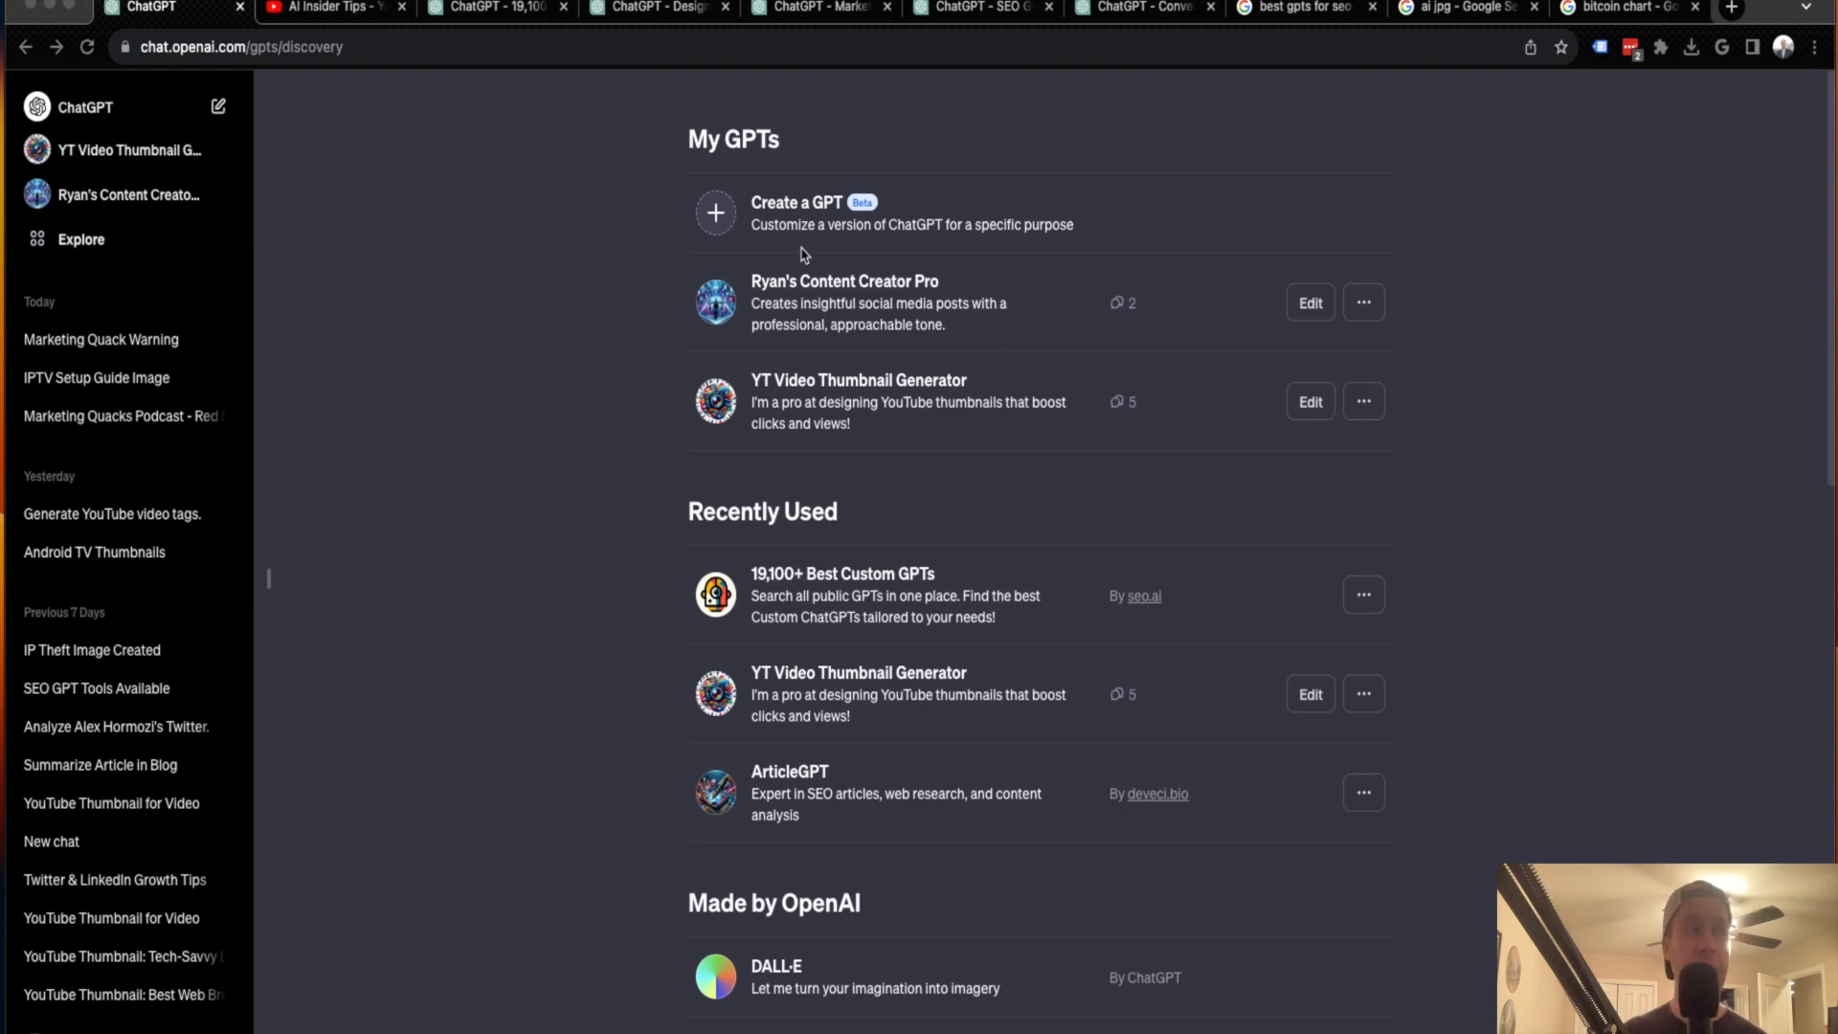
mouse_move(841, 330)
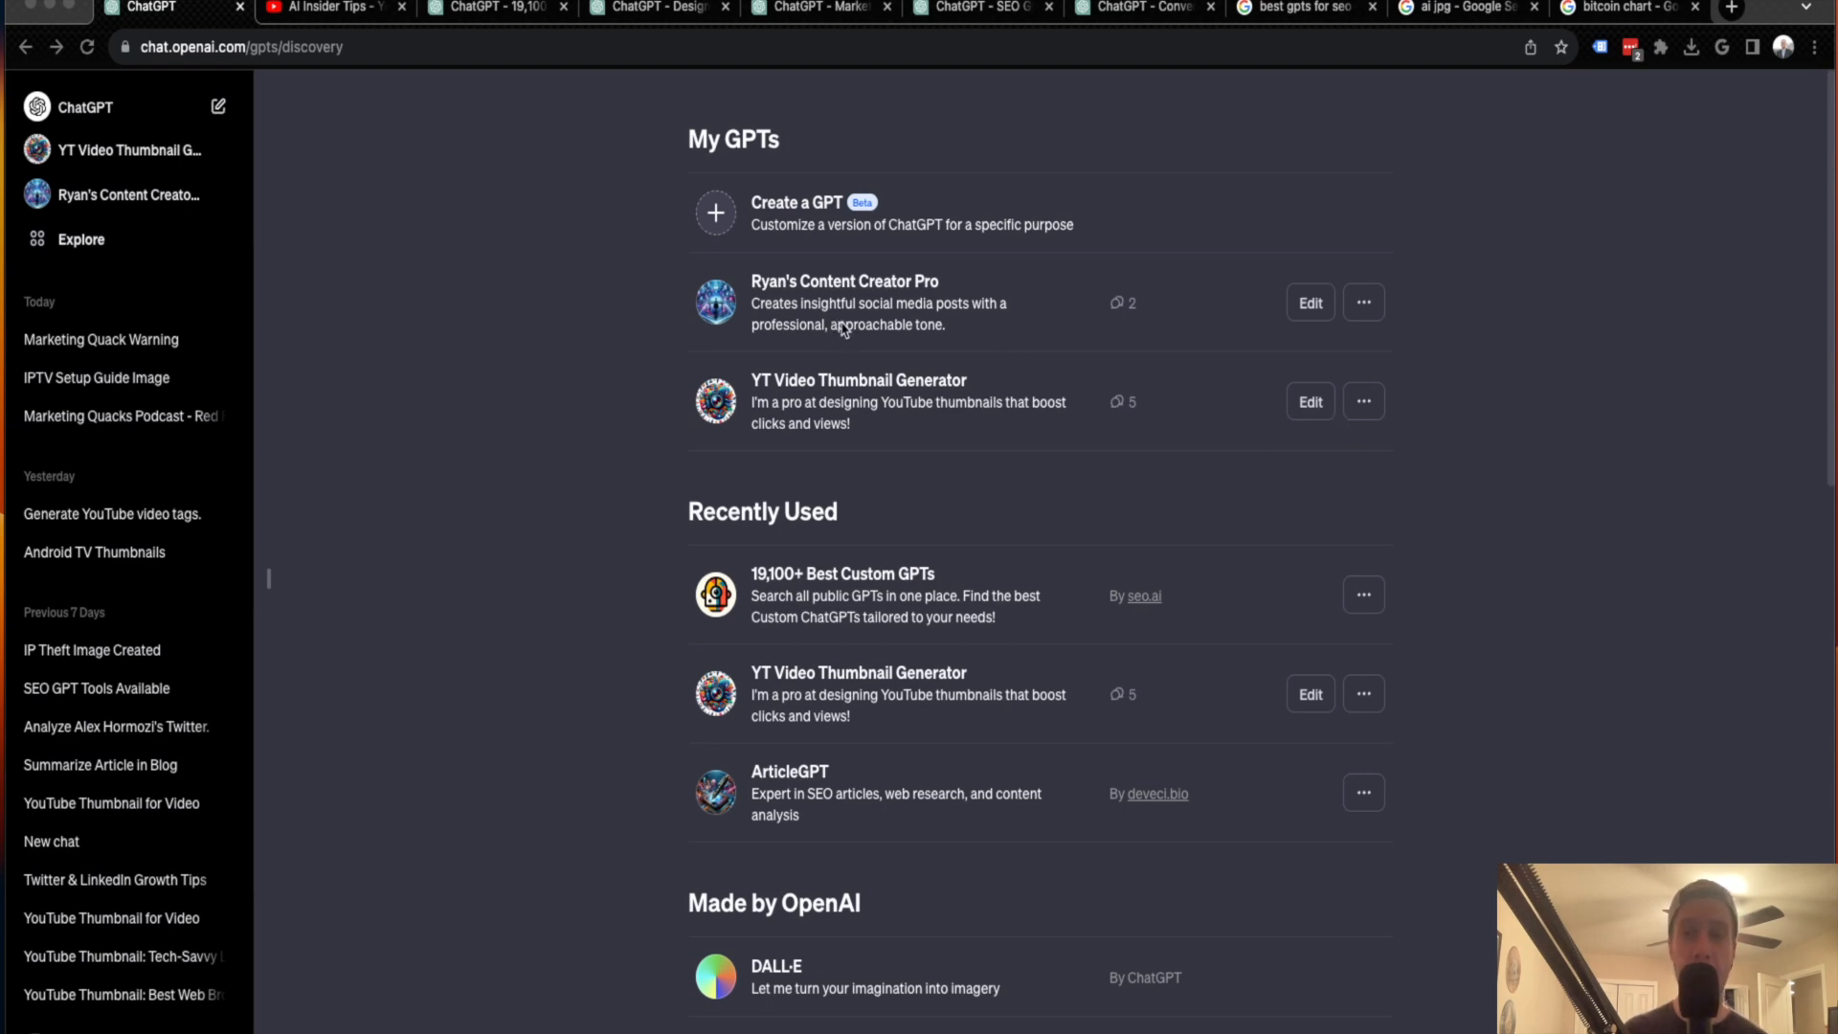
mouse_move(1027, 303)
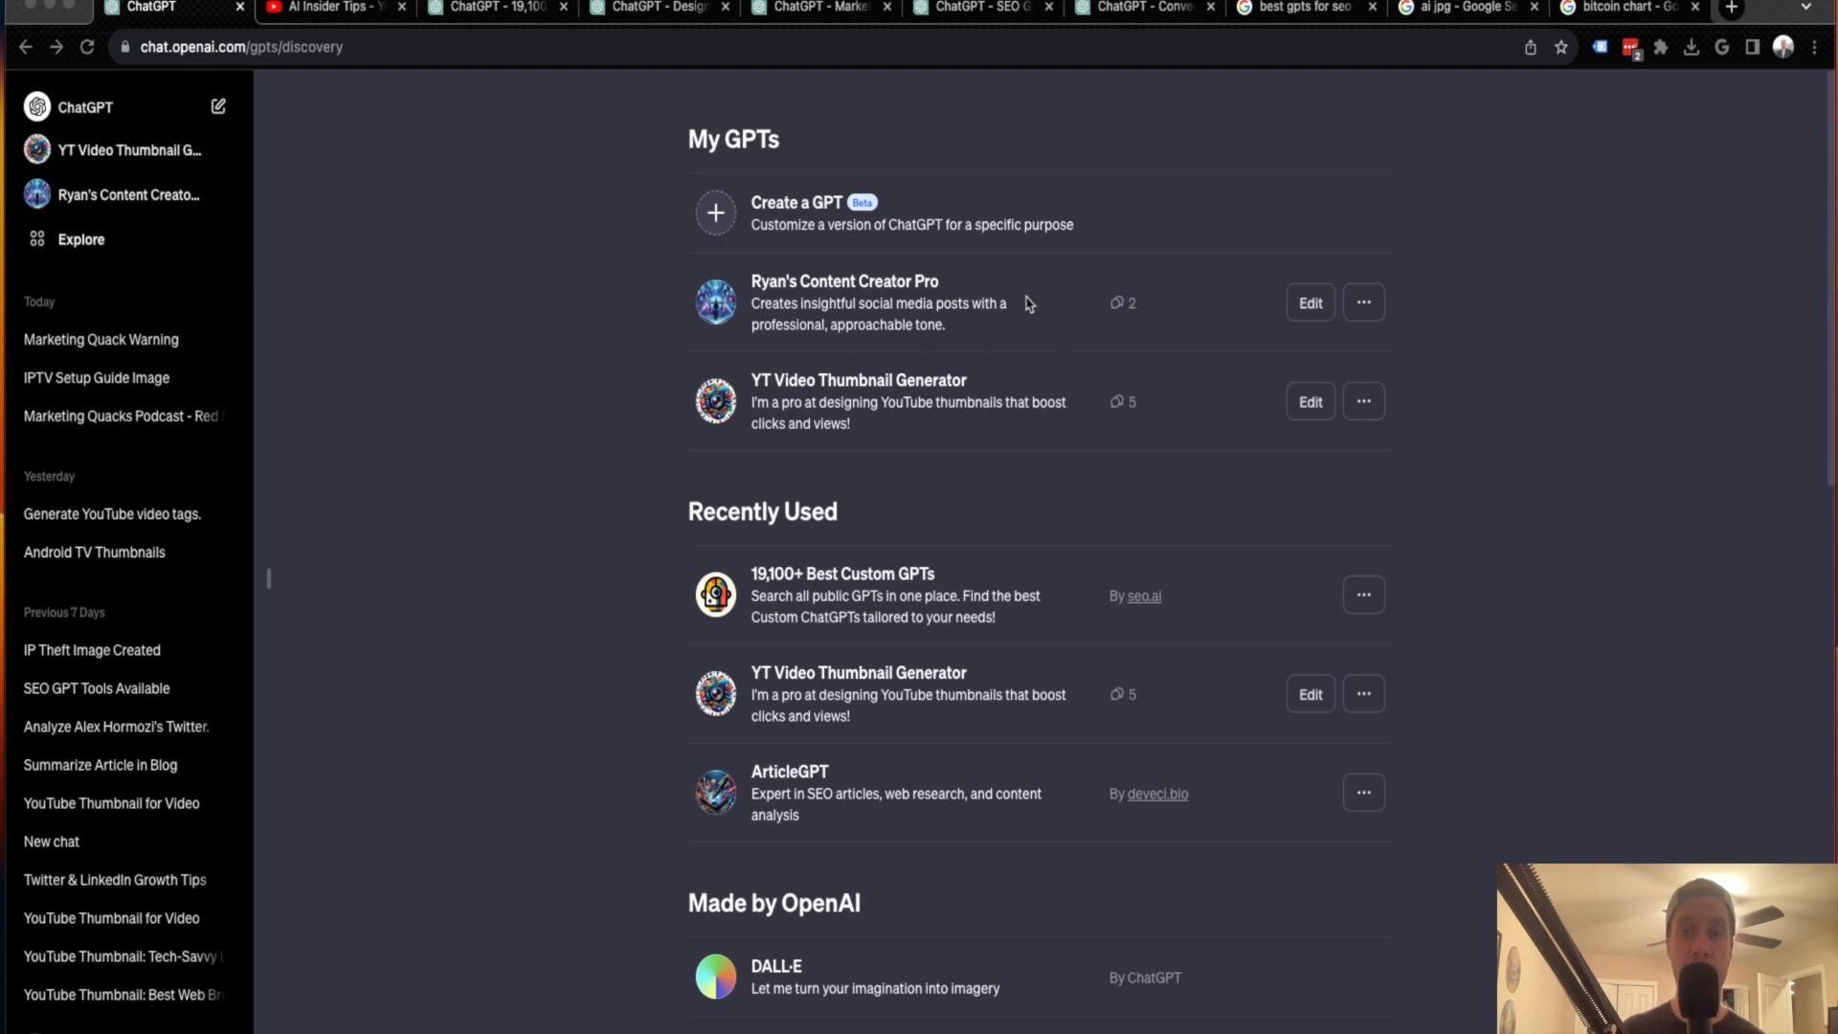
mouse_move(766, 401)
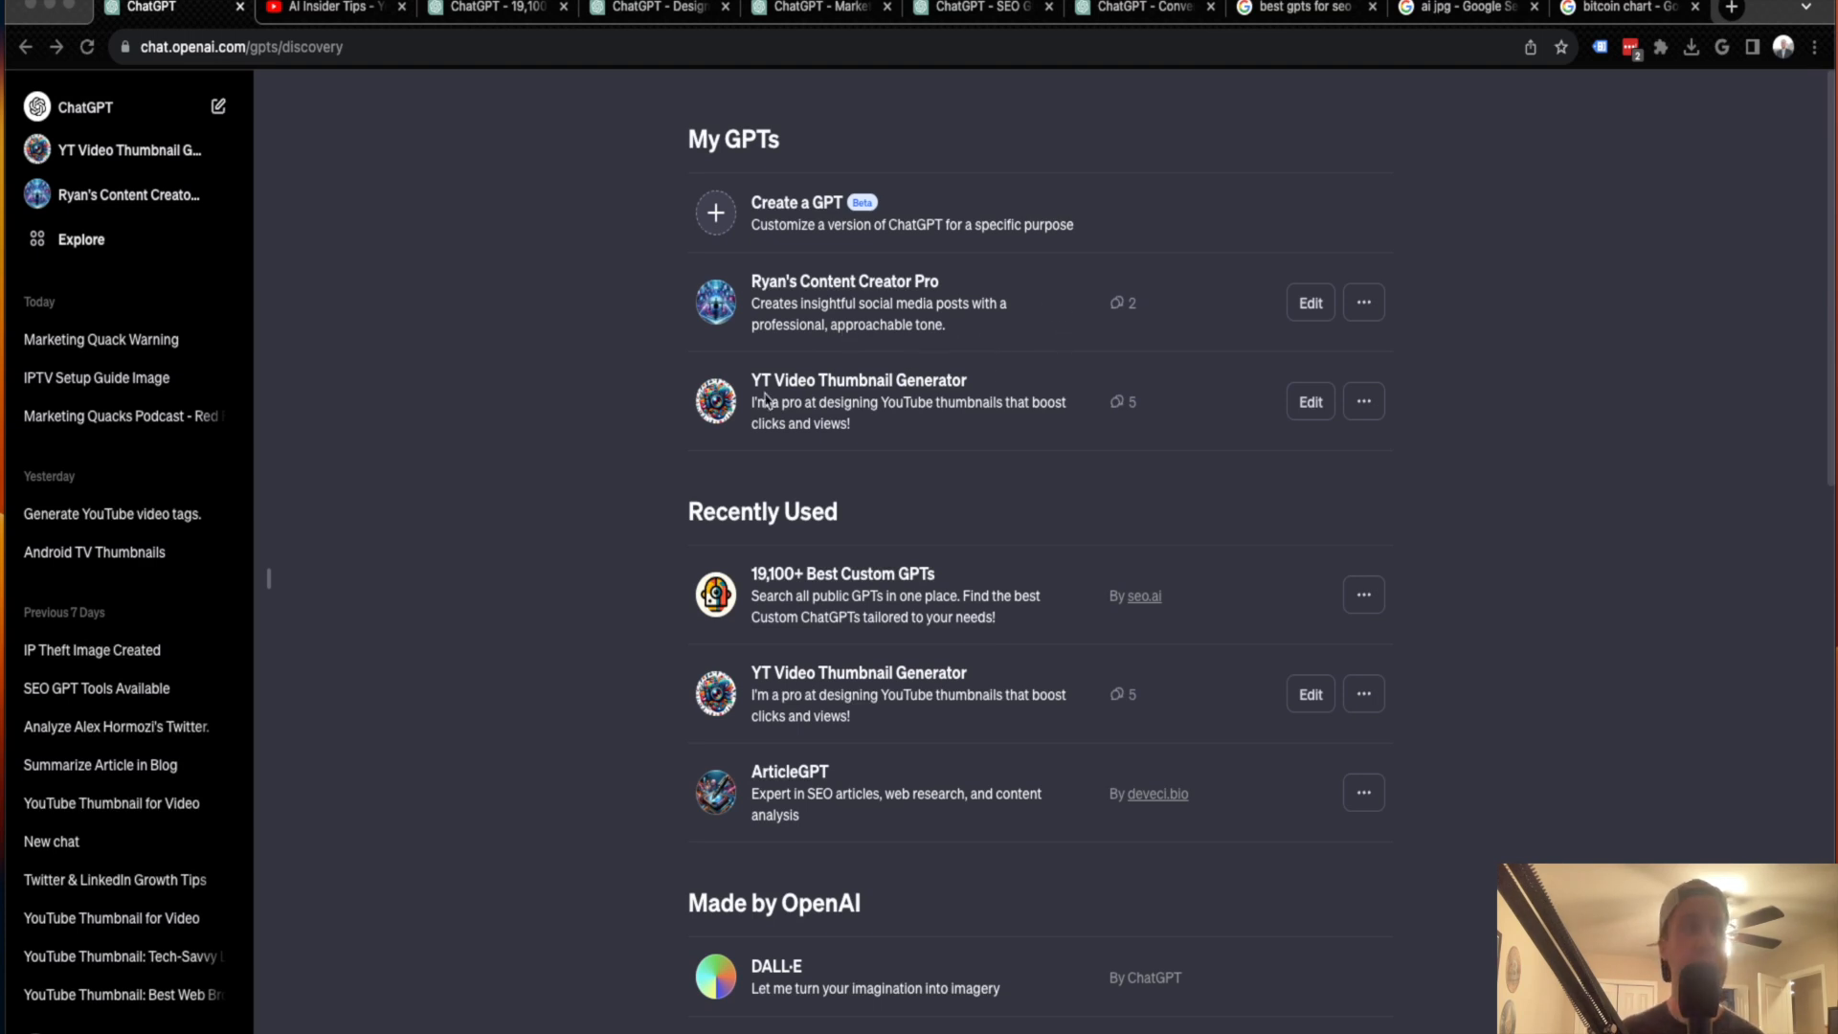
mouse_move(855, 285)
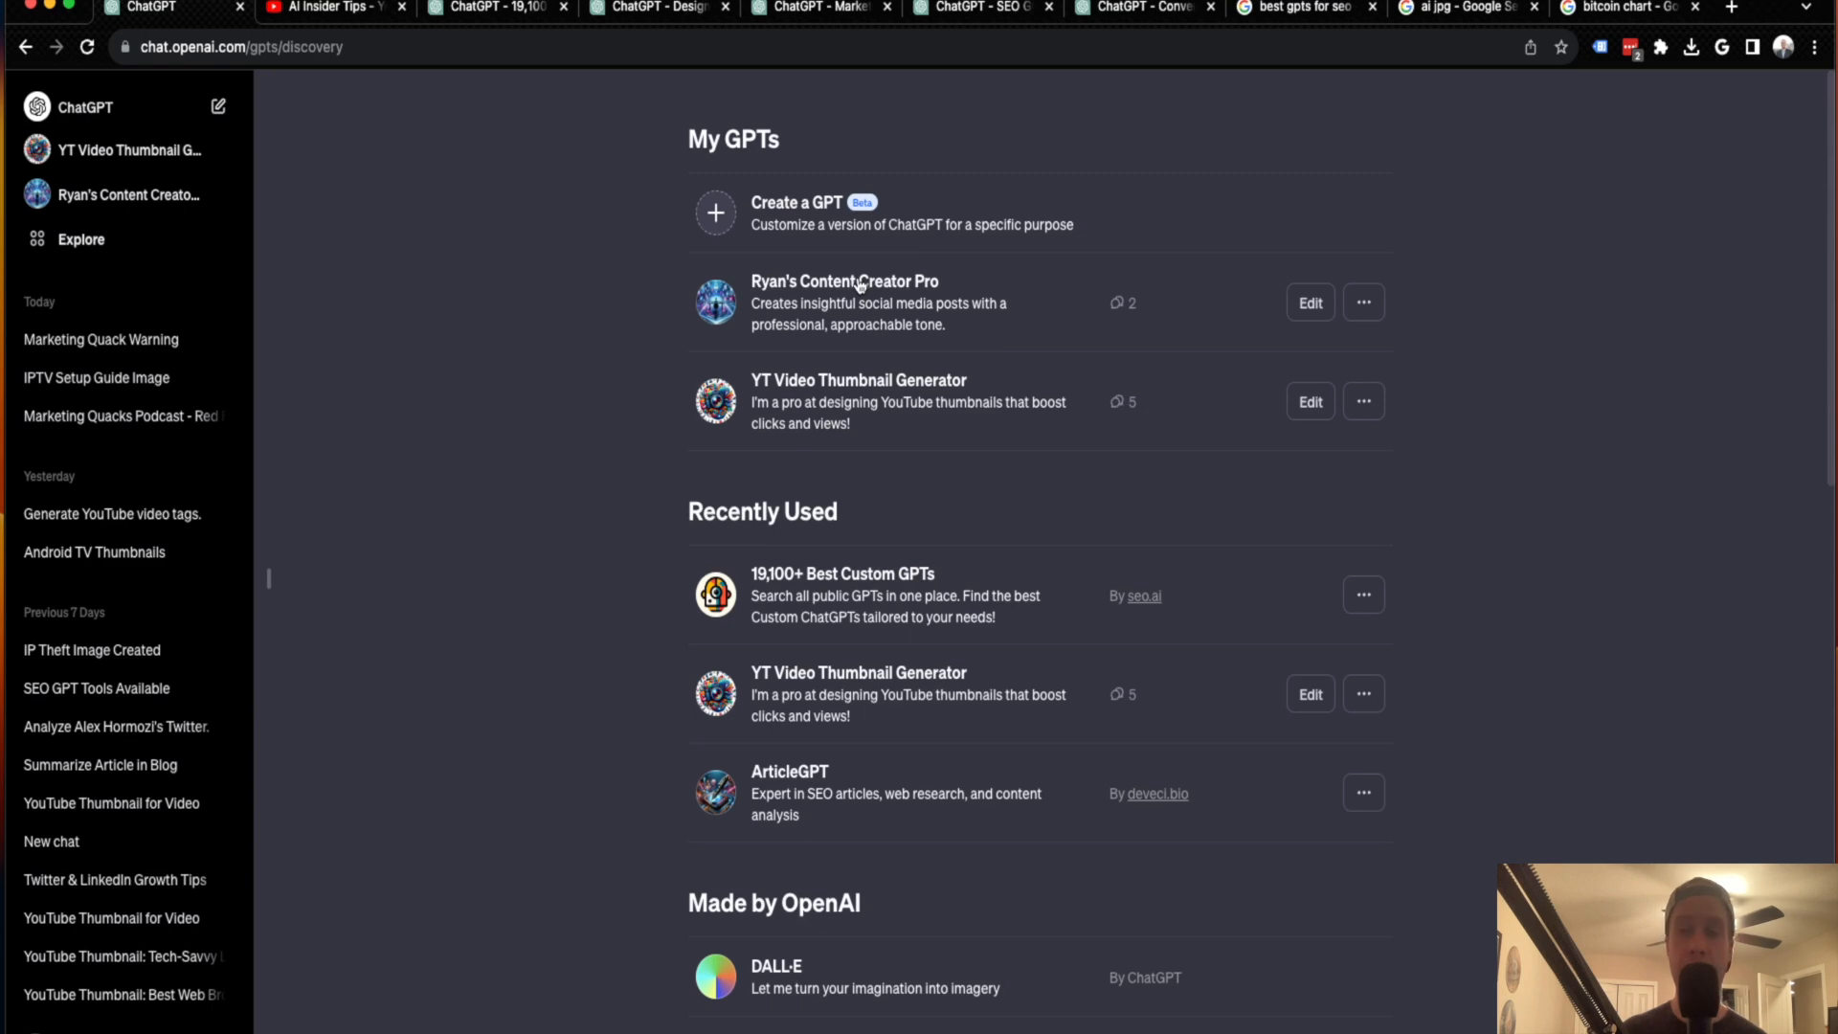
mouse_move(832, 381)
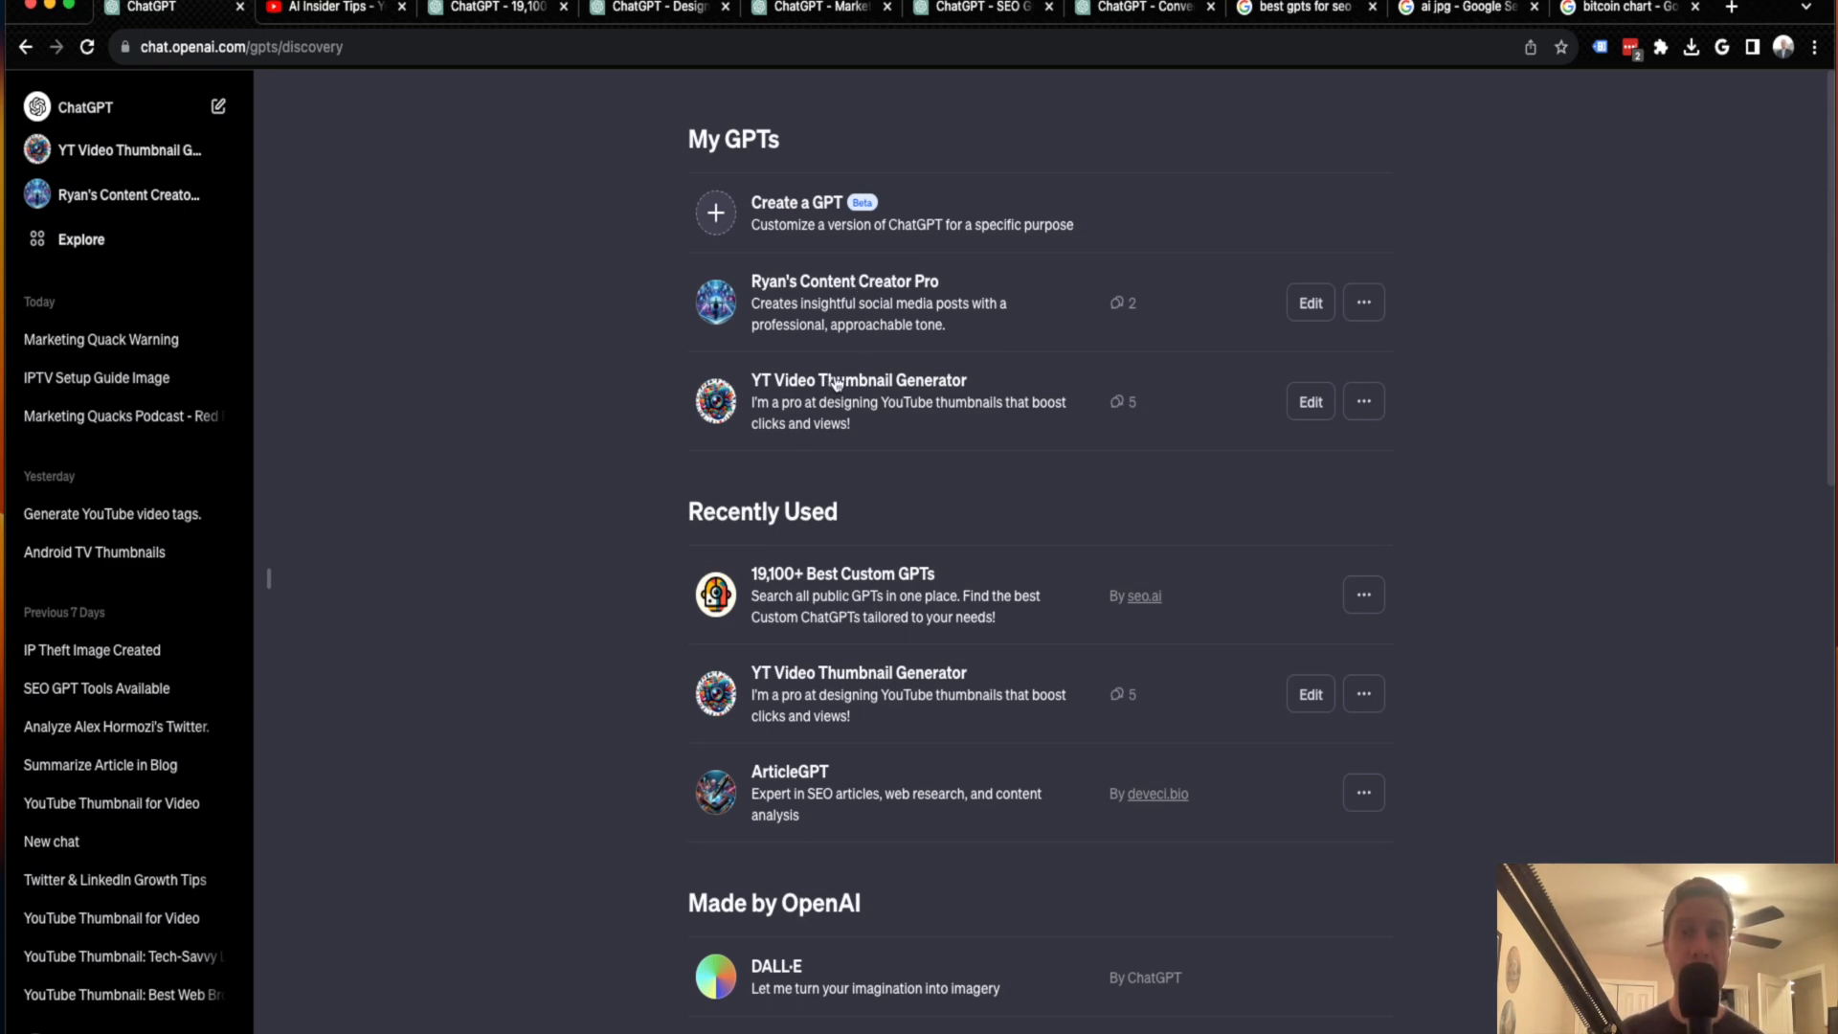
mouse_move(844, 369)
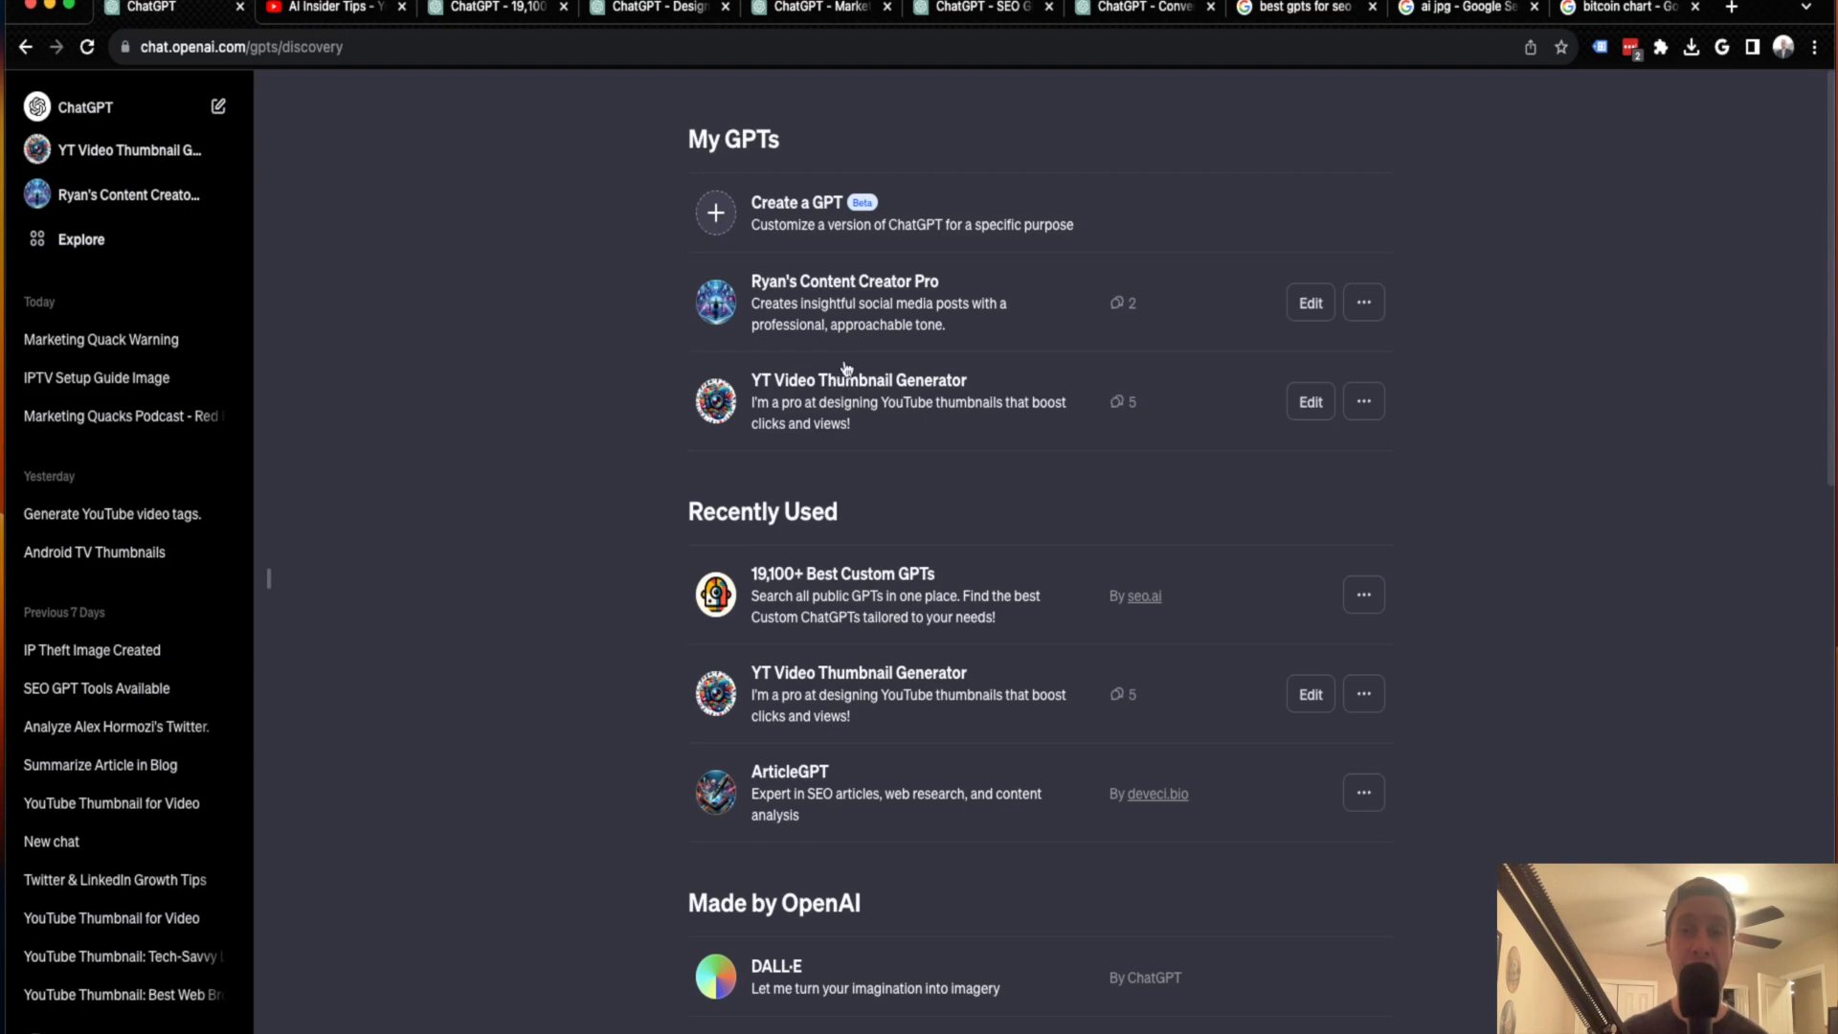
mouse_move(803, 205)
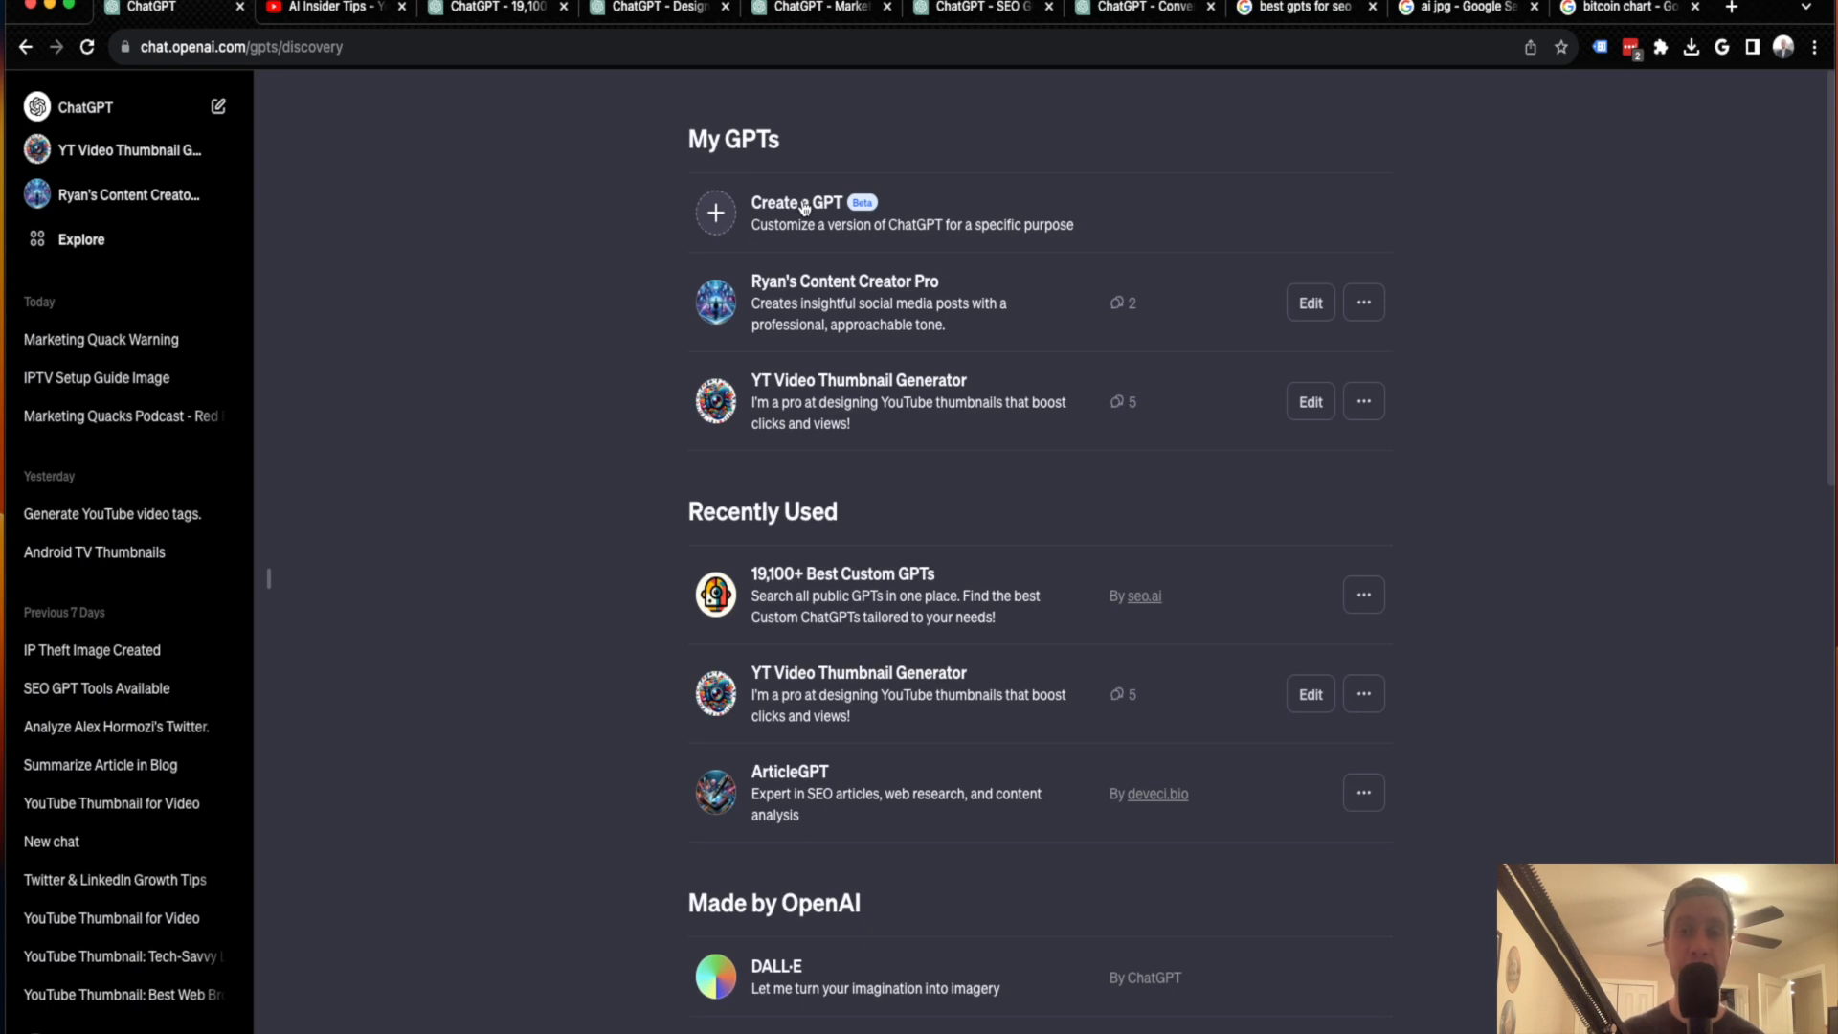
mouse_move(352, 31)
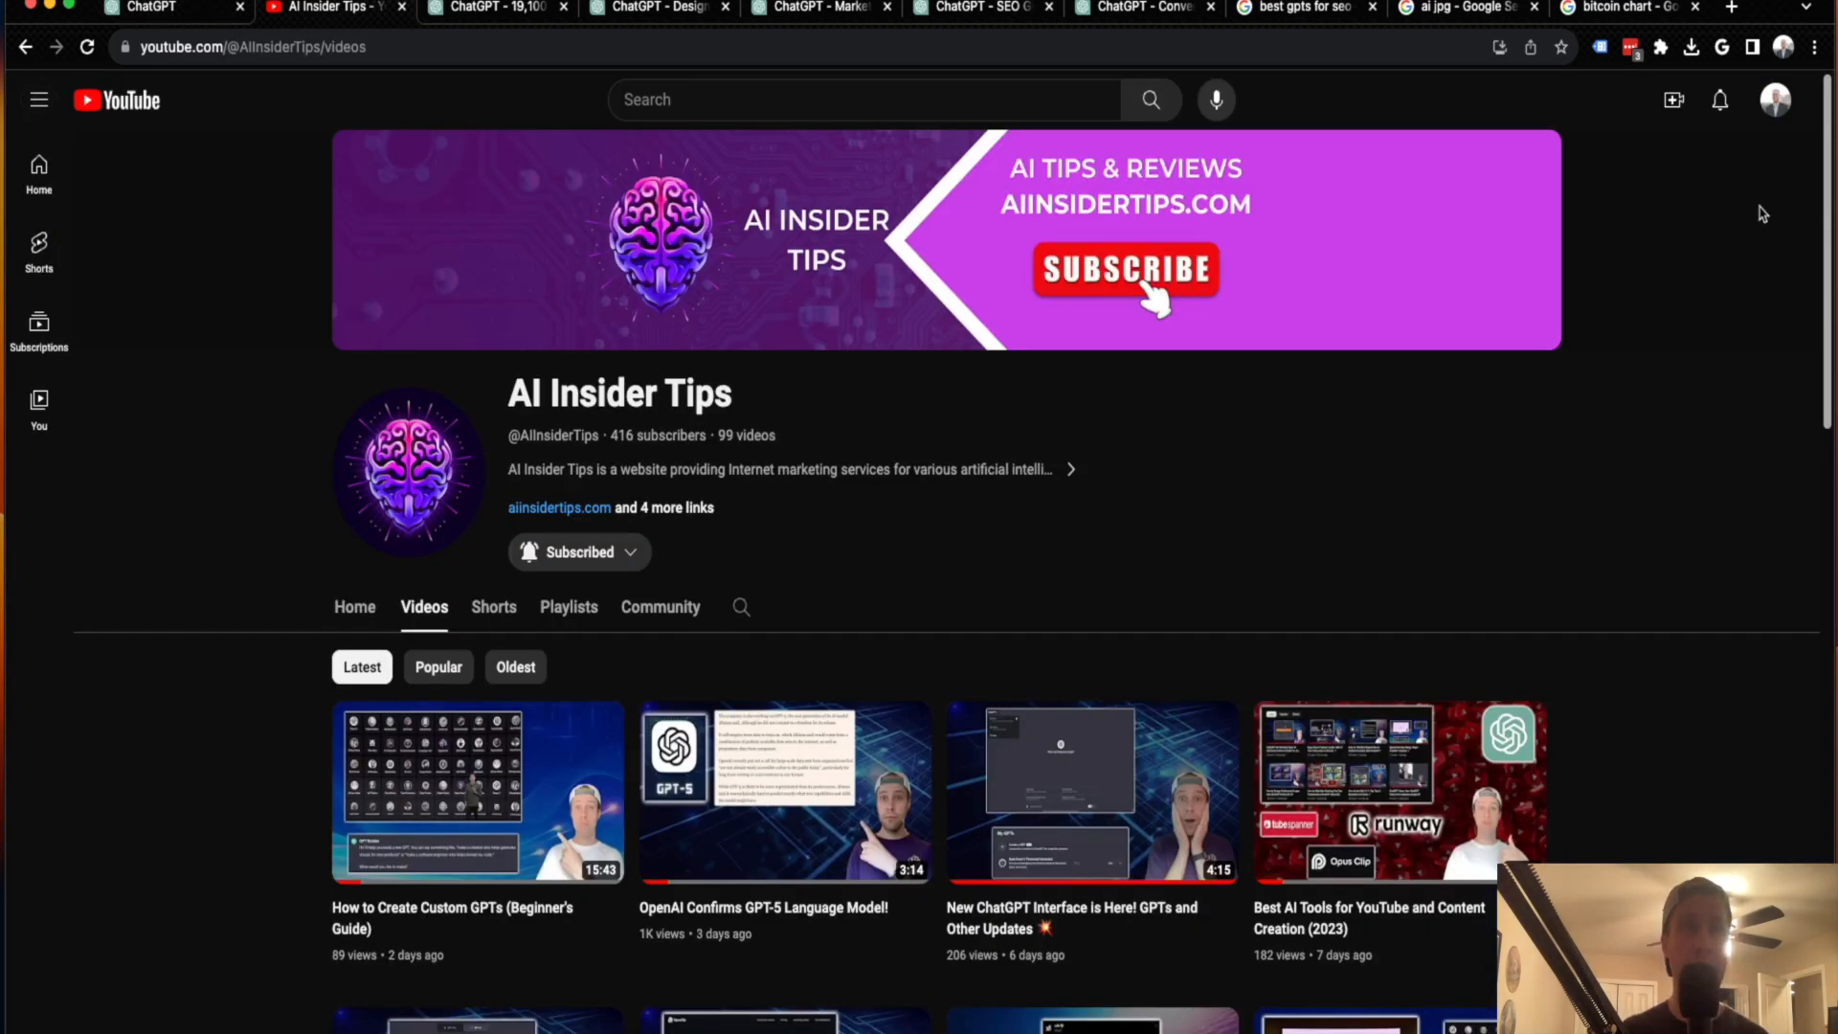
- Scroll the current page, then switch to the 19,100+ Best Custom GPTs chat
scroll("down", 3)
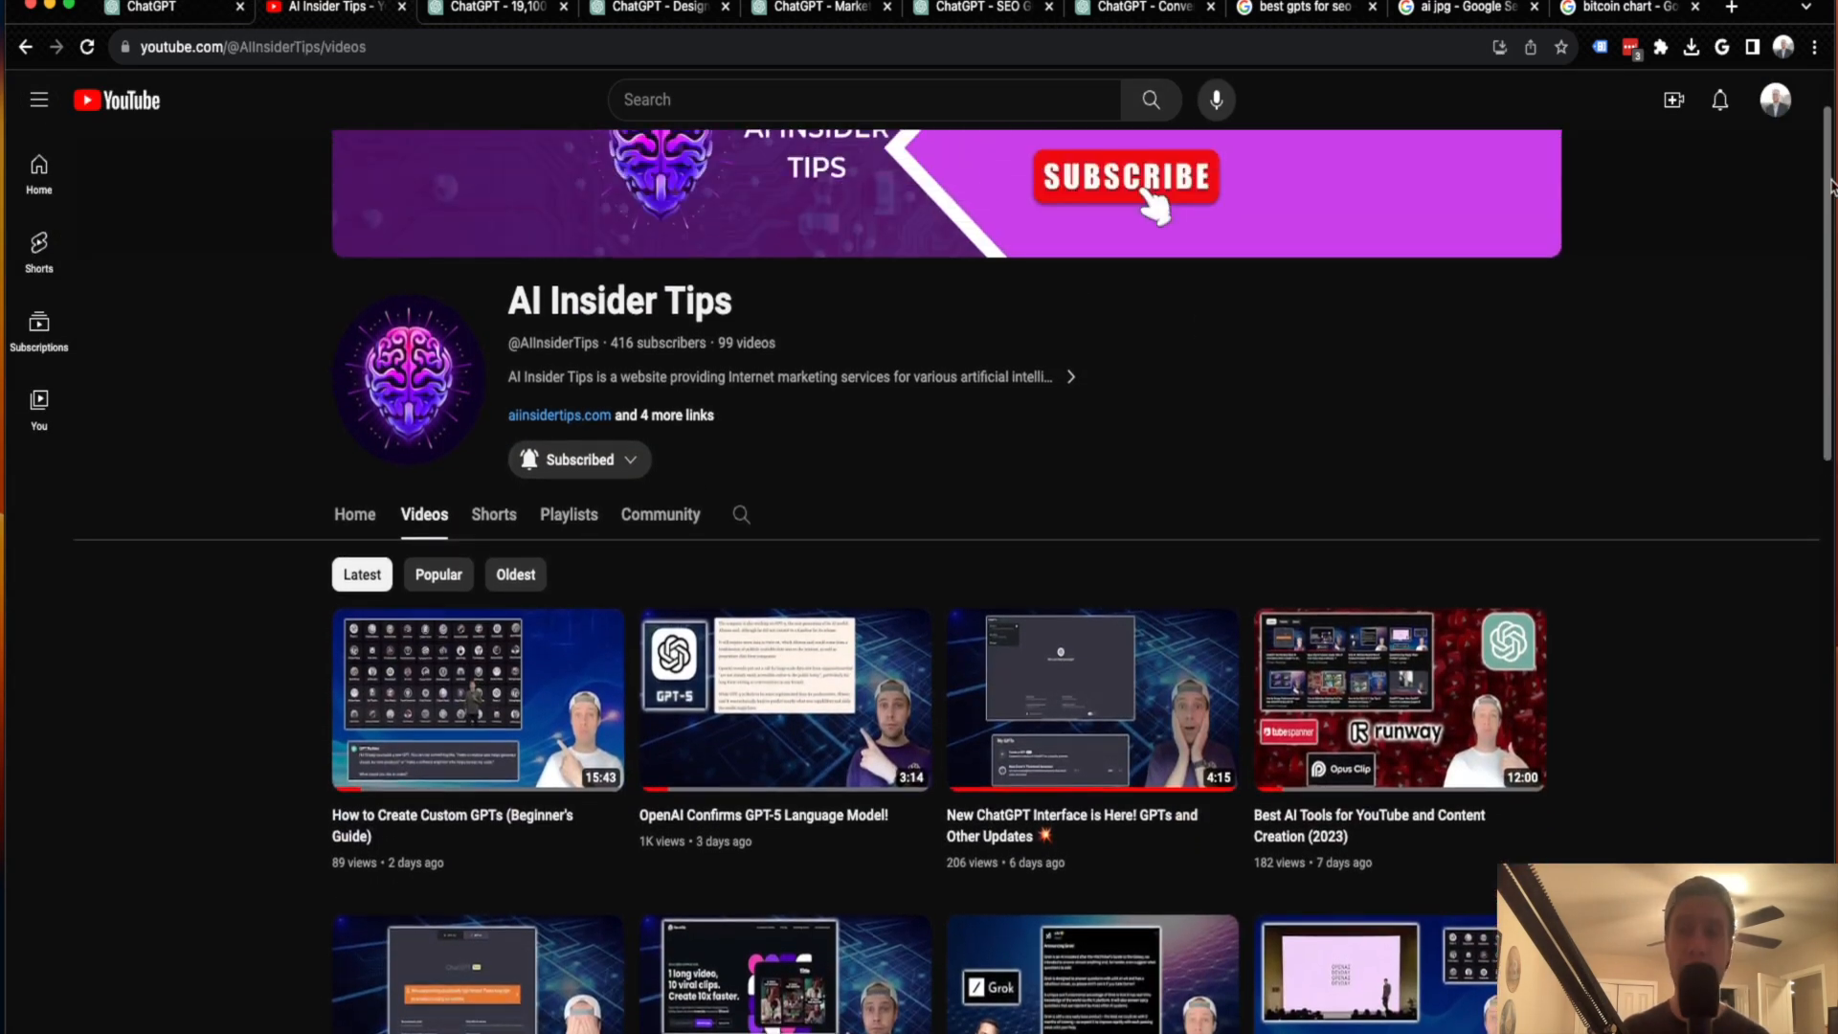
scroll("down", 3)
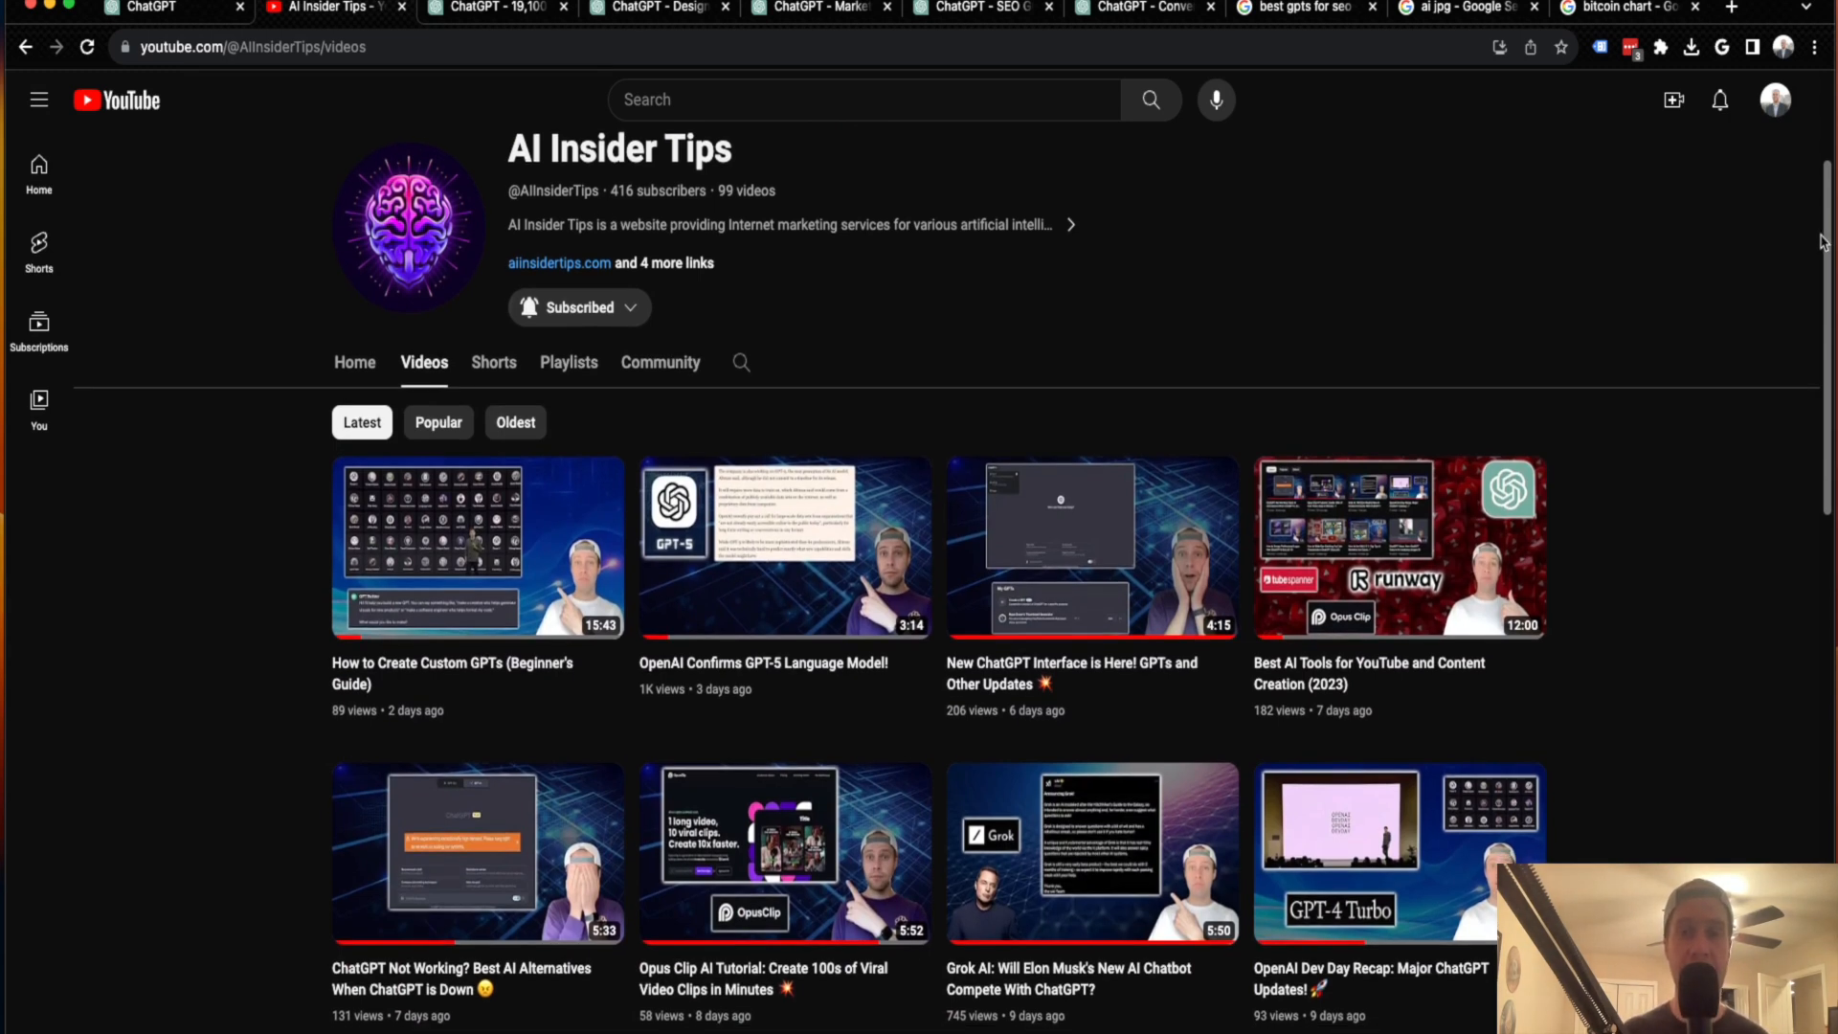
scroll("down", 3)
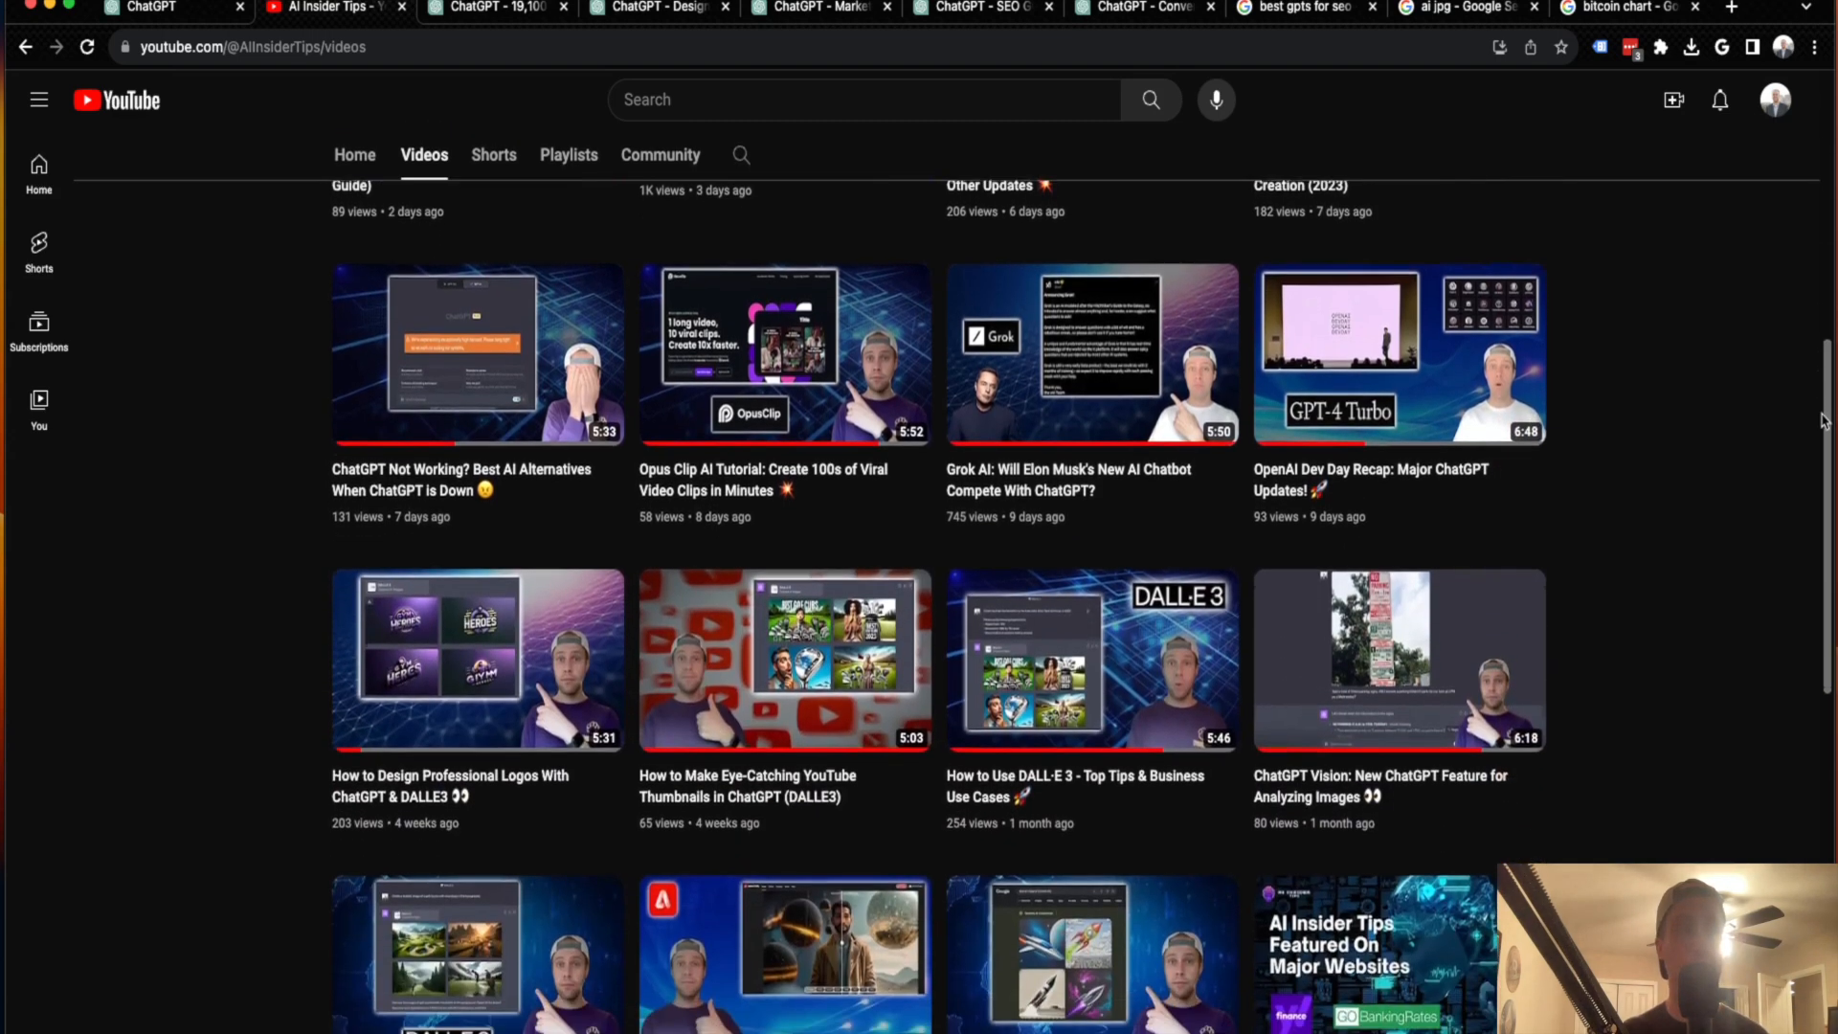
scroll("down", 3)
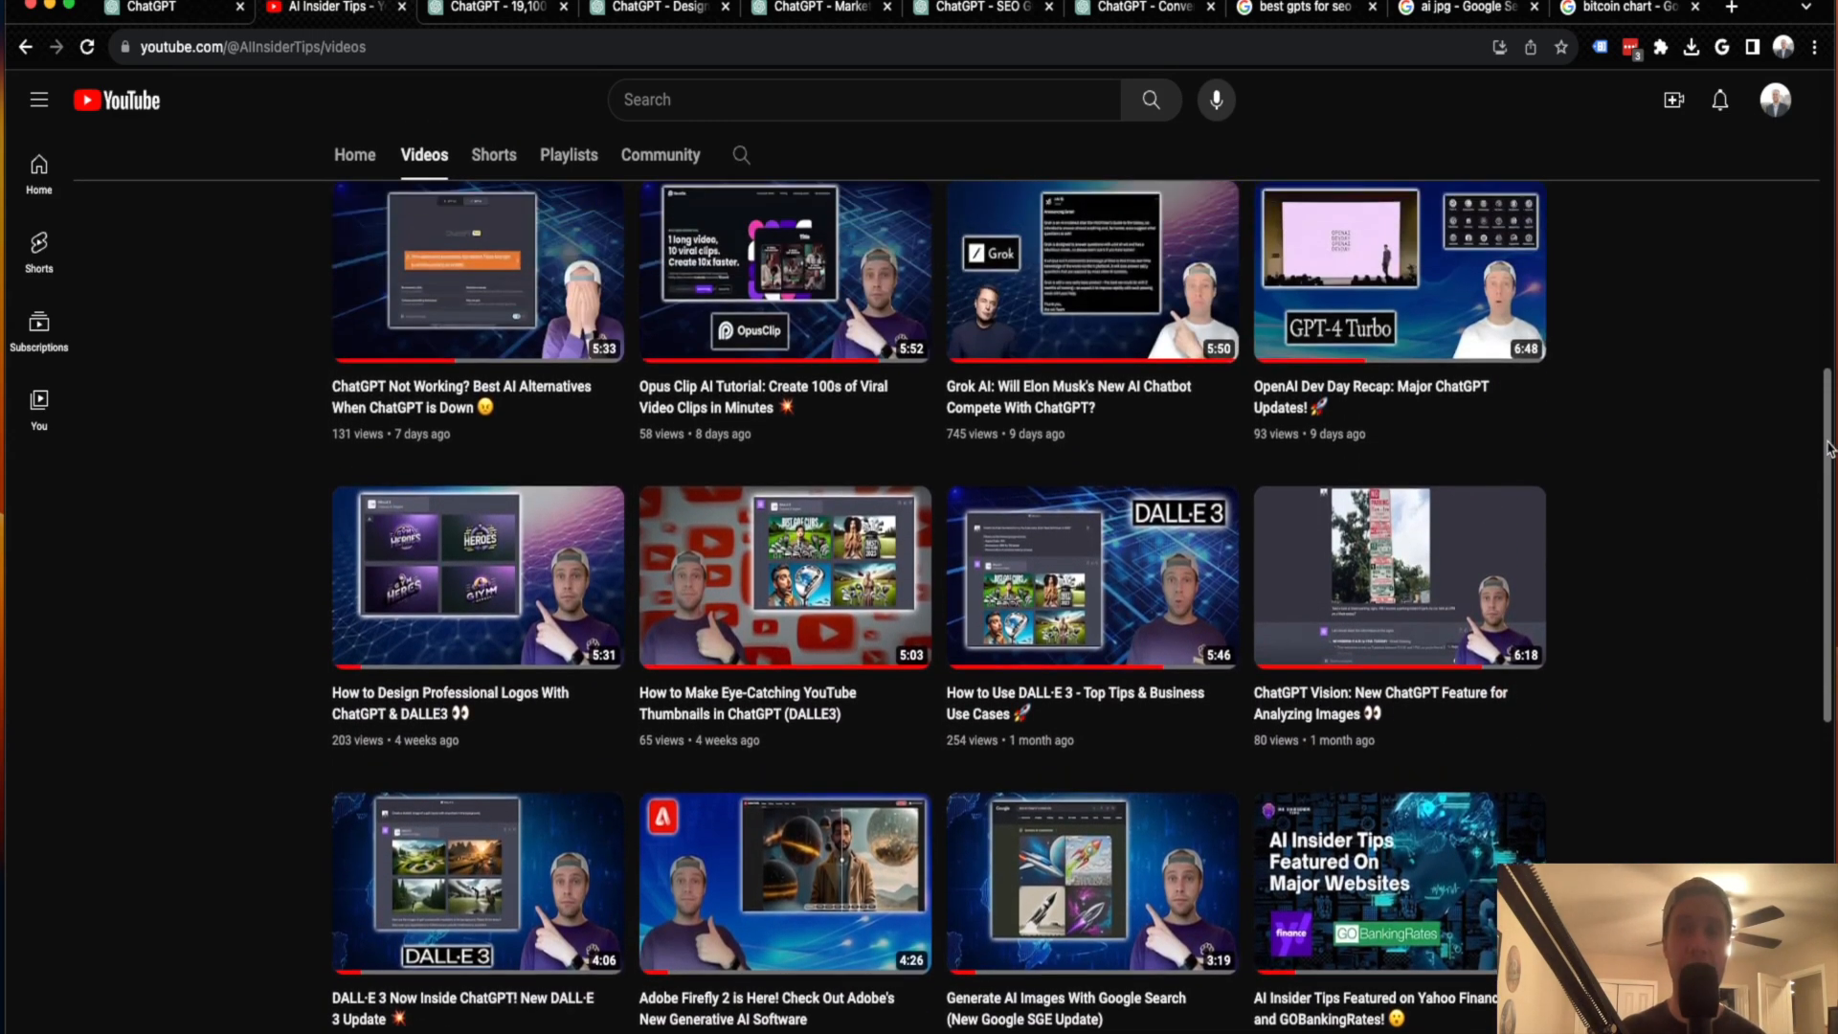
scroll("up", 3)
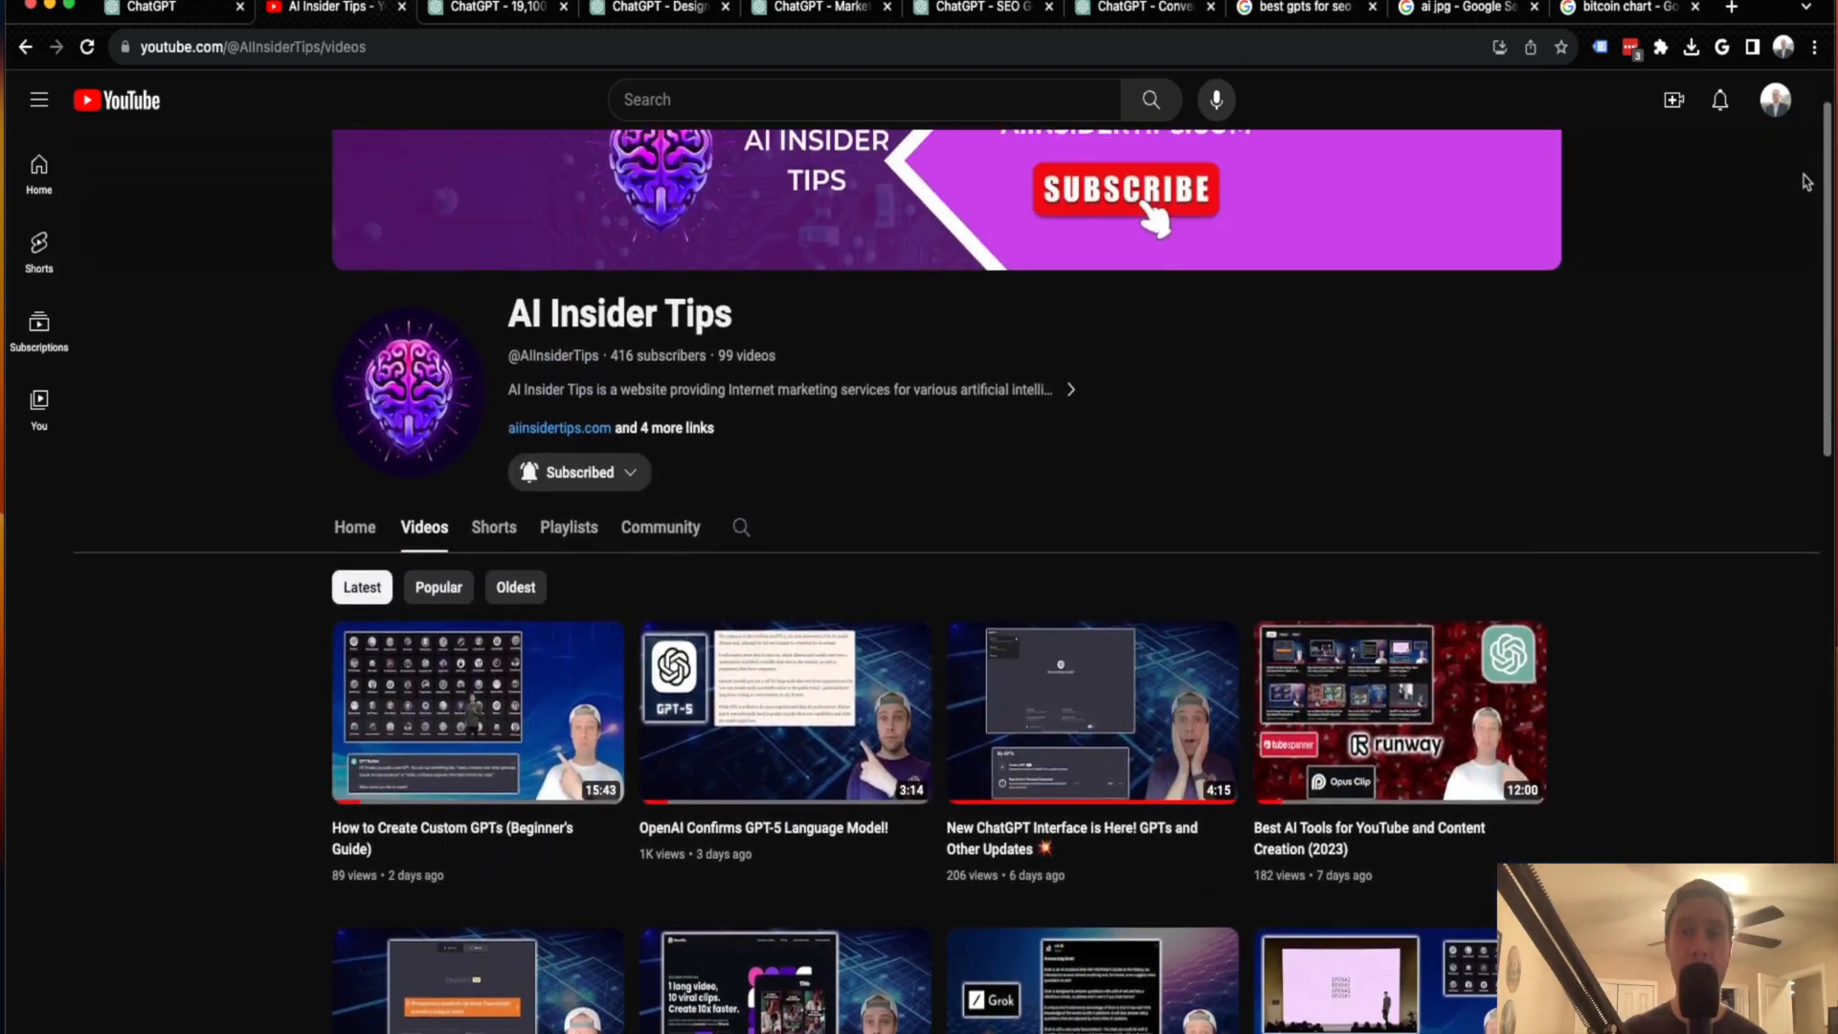
scroll("up", 3)
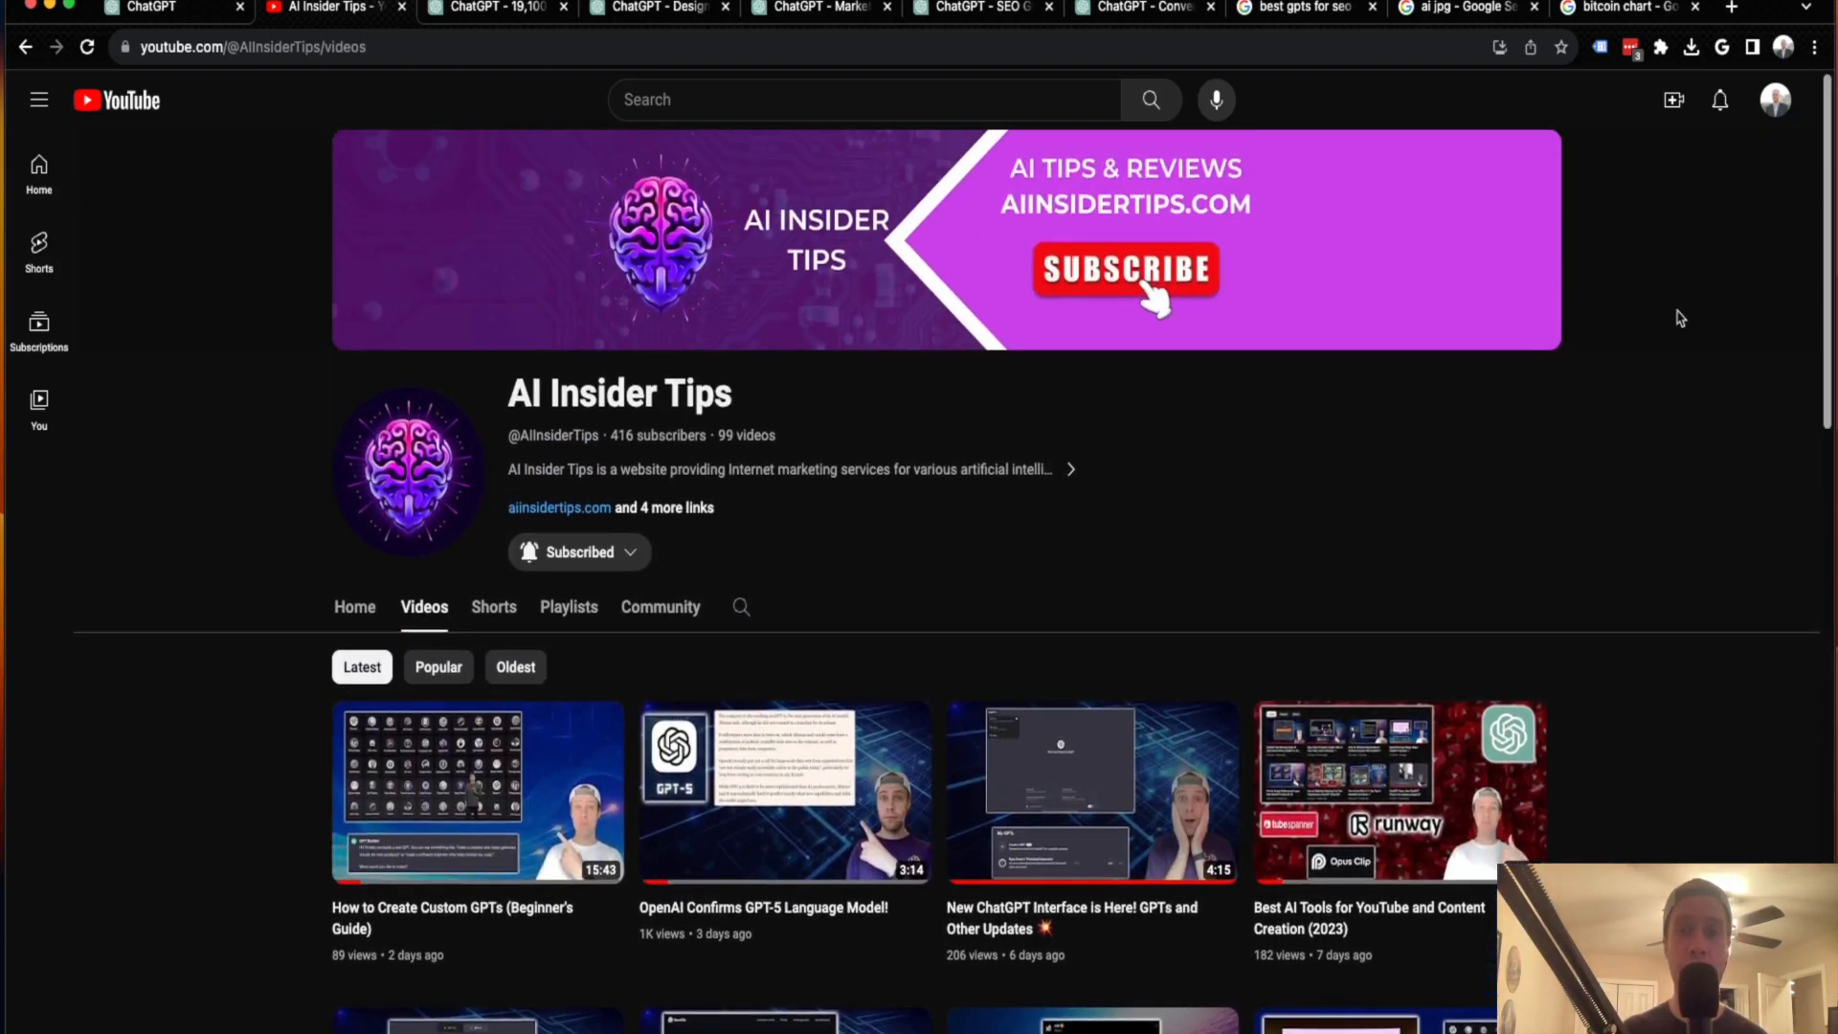
mouse_move(1043, 172)
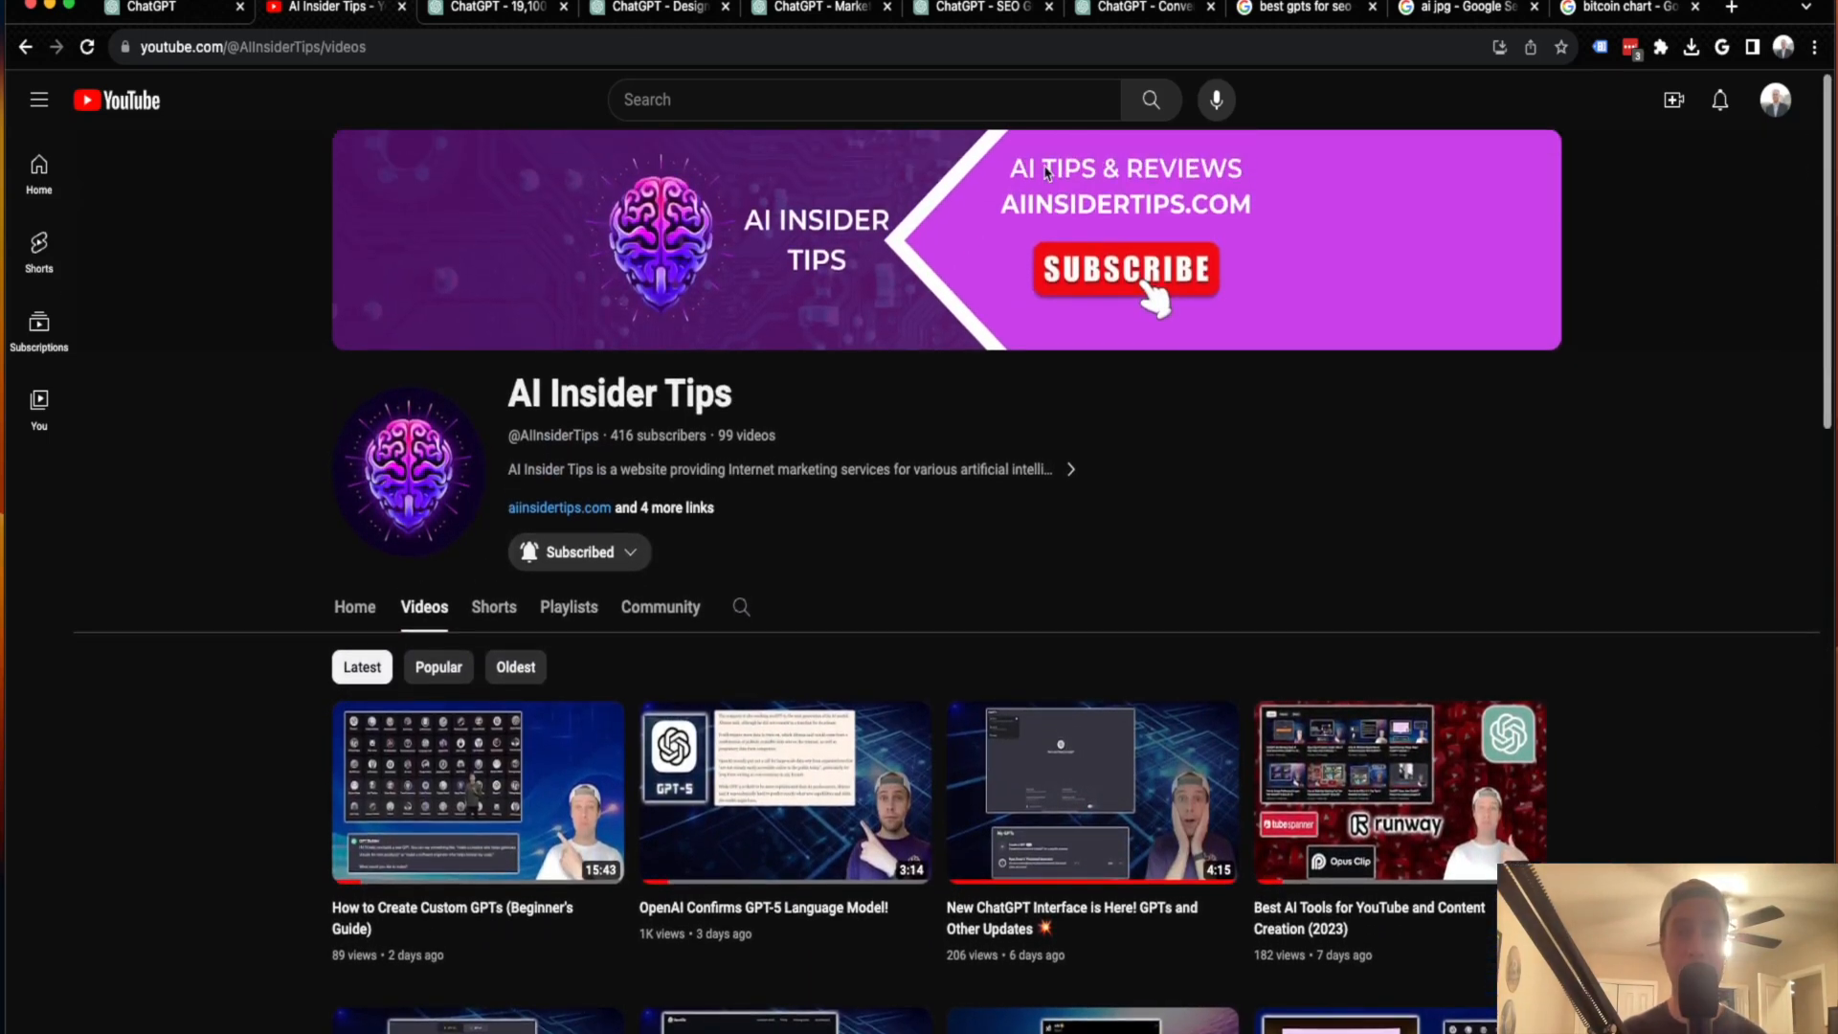
left_click(492, 9)
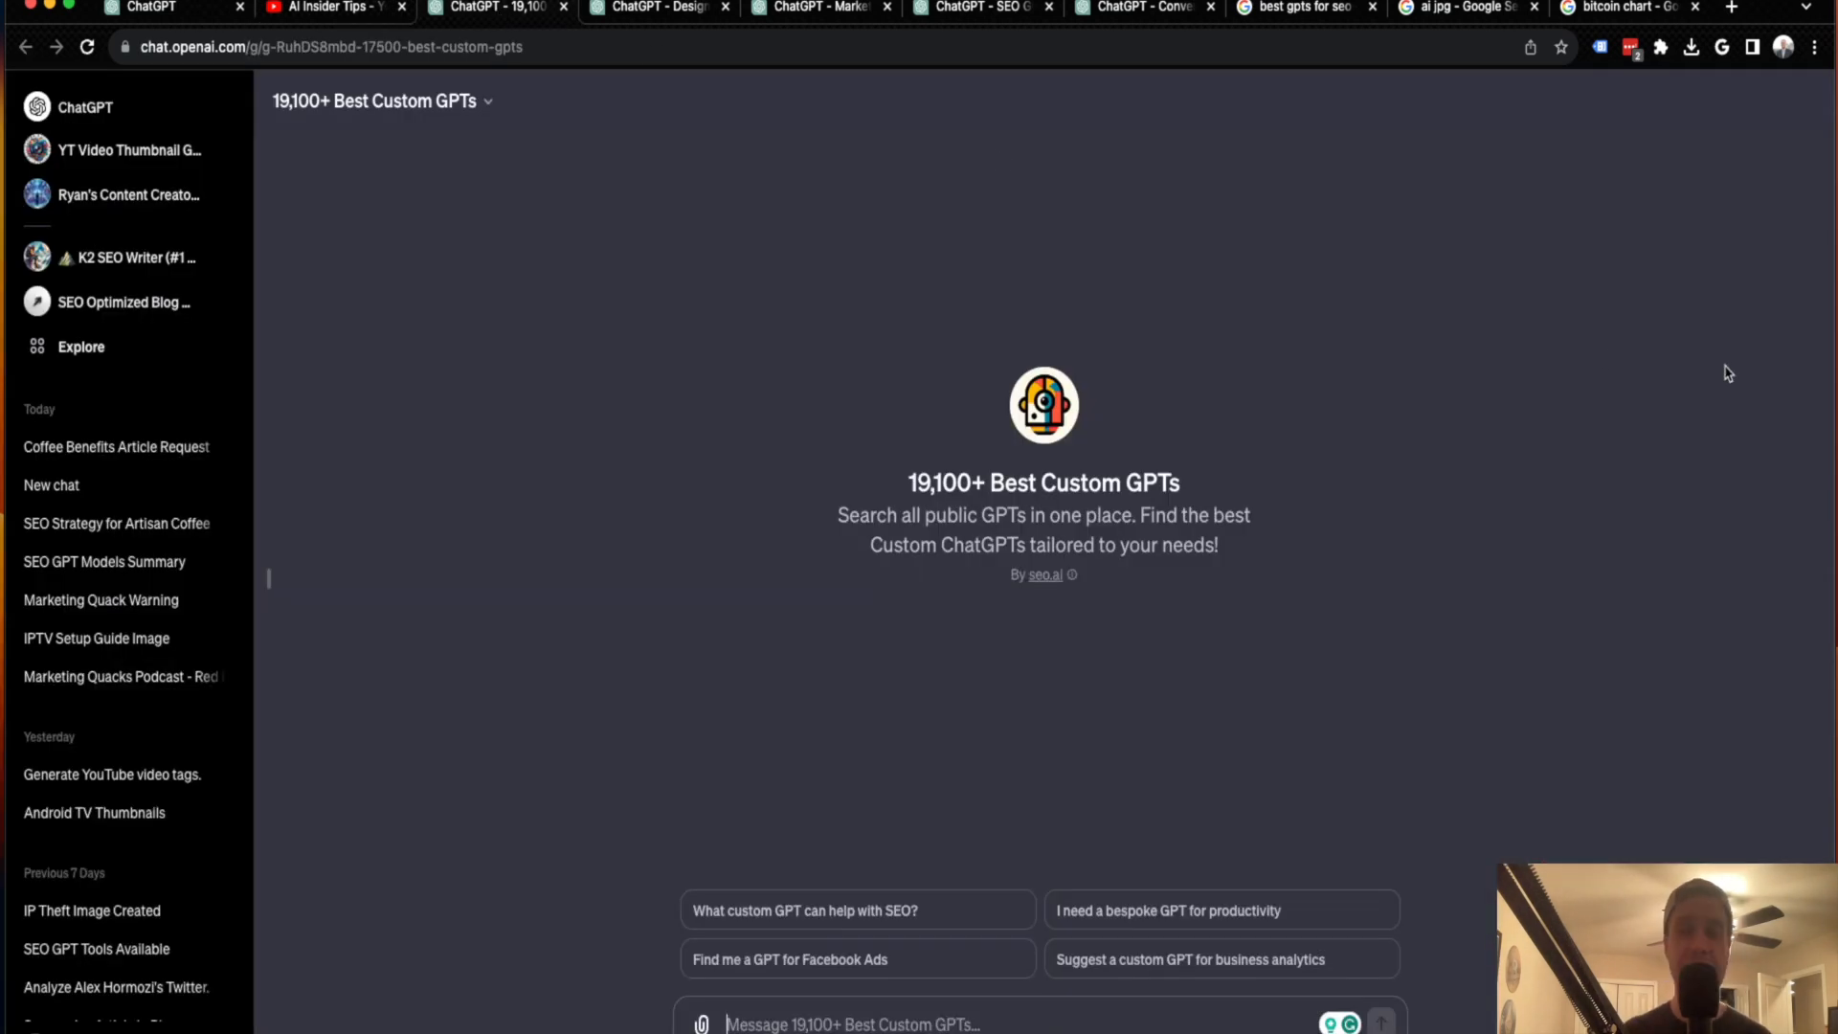
mouse_move(1714, 366)
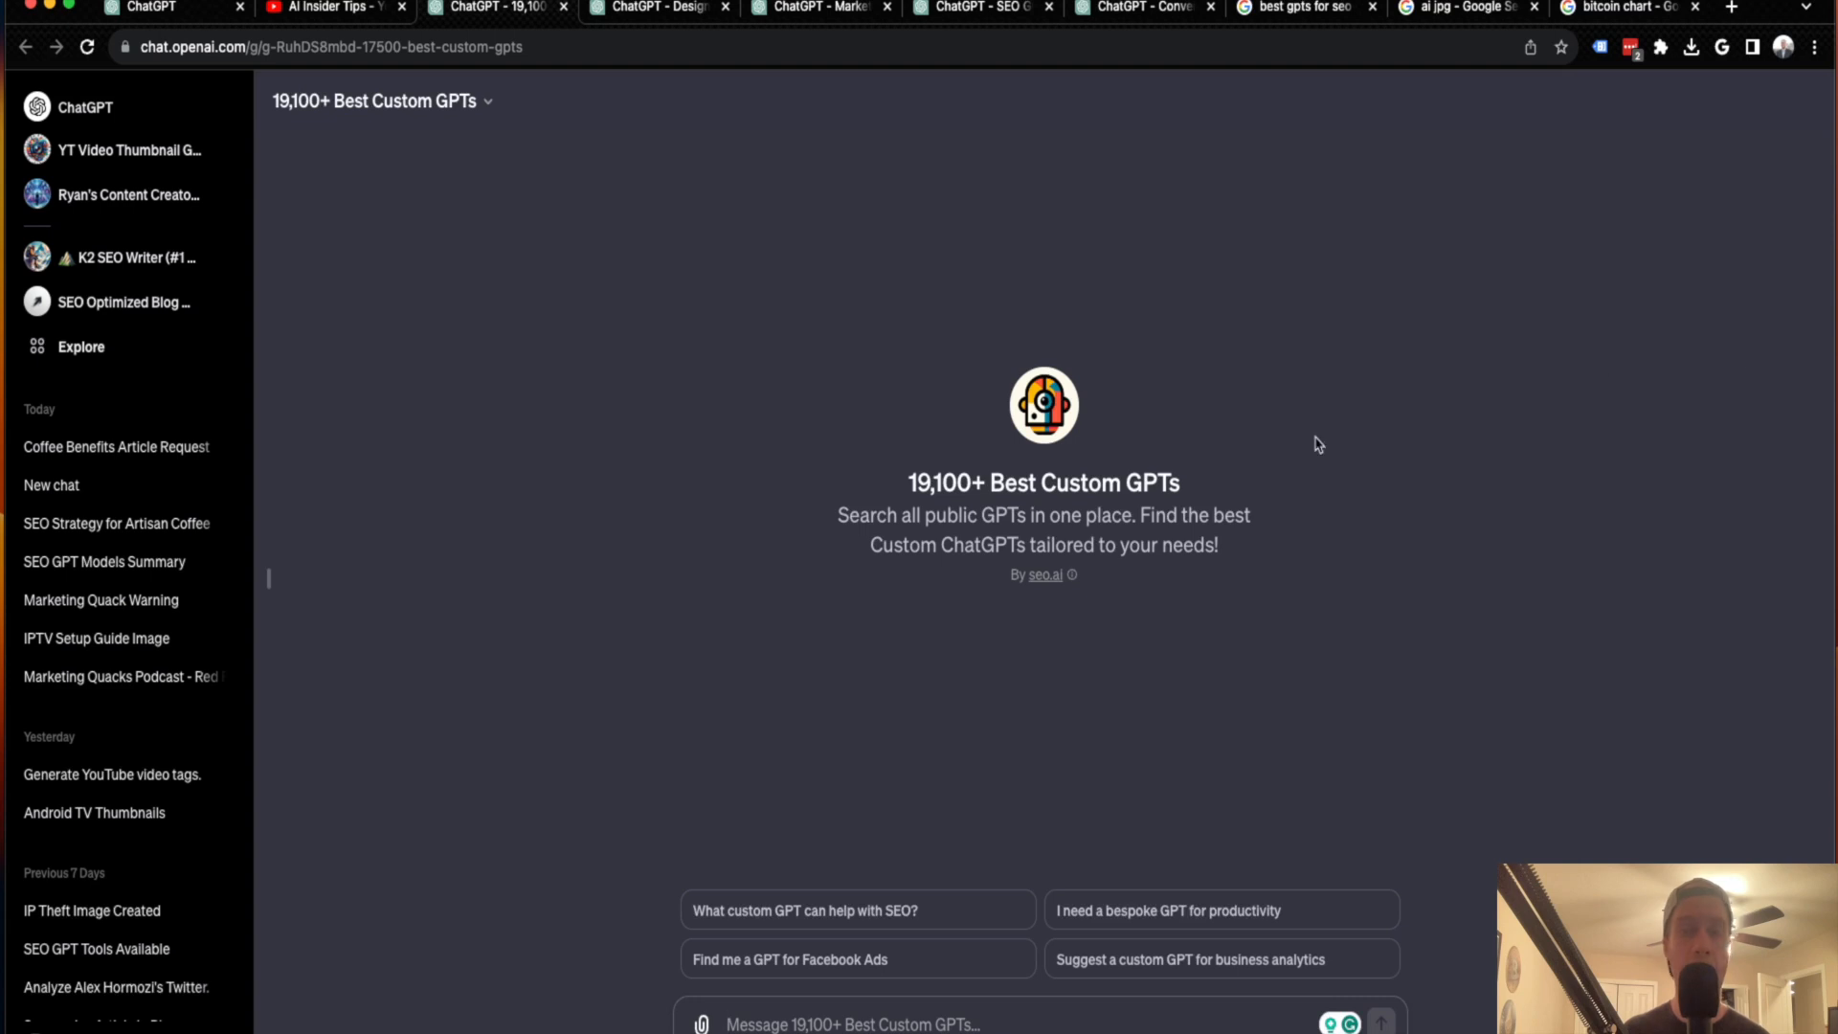
mouse_move(508, 171)
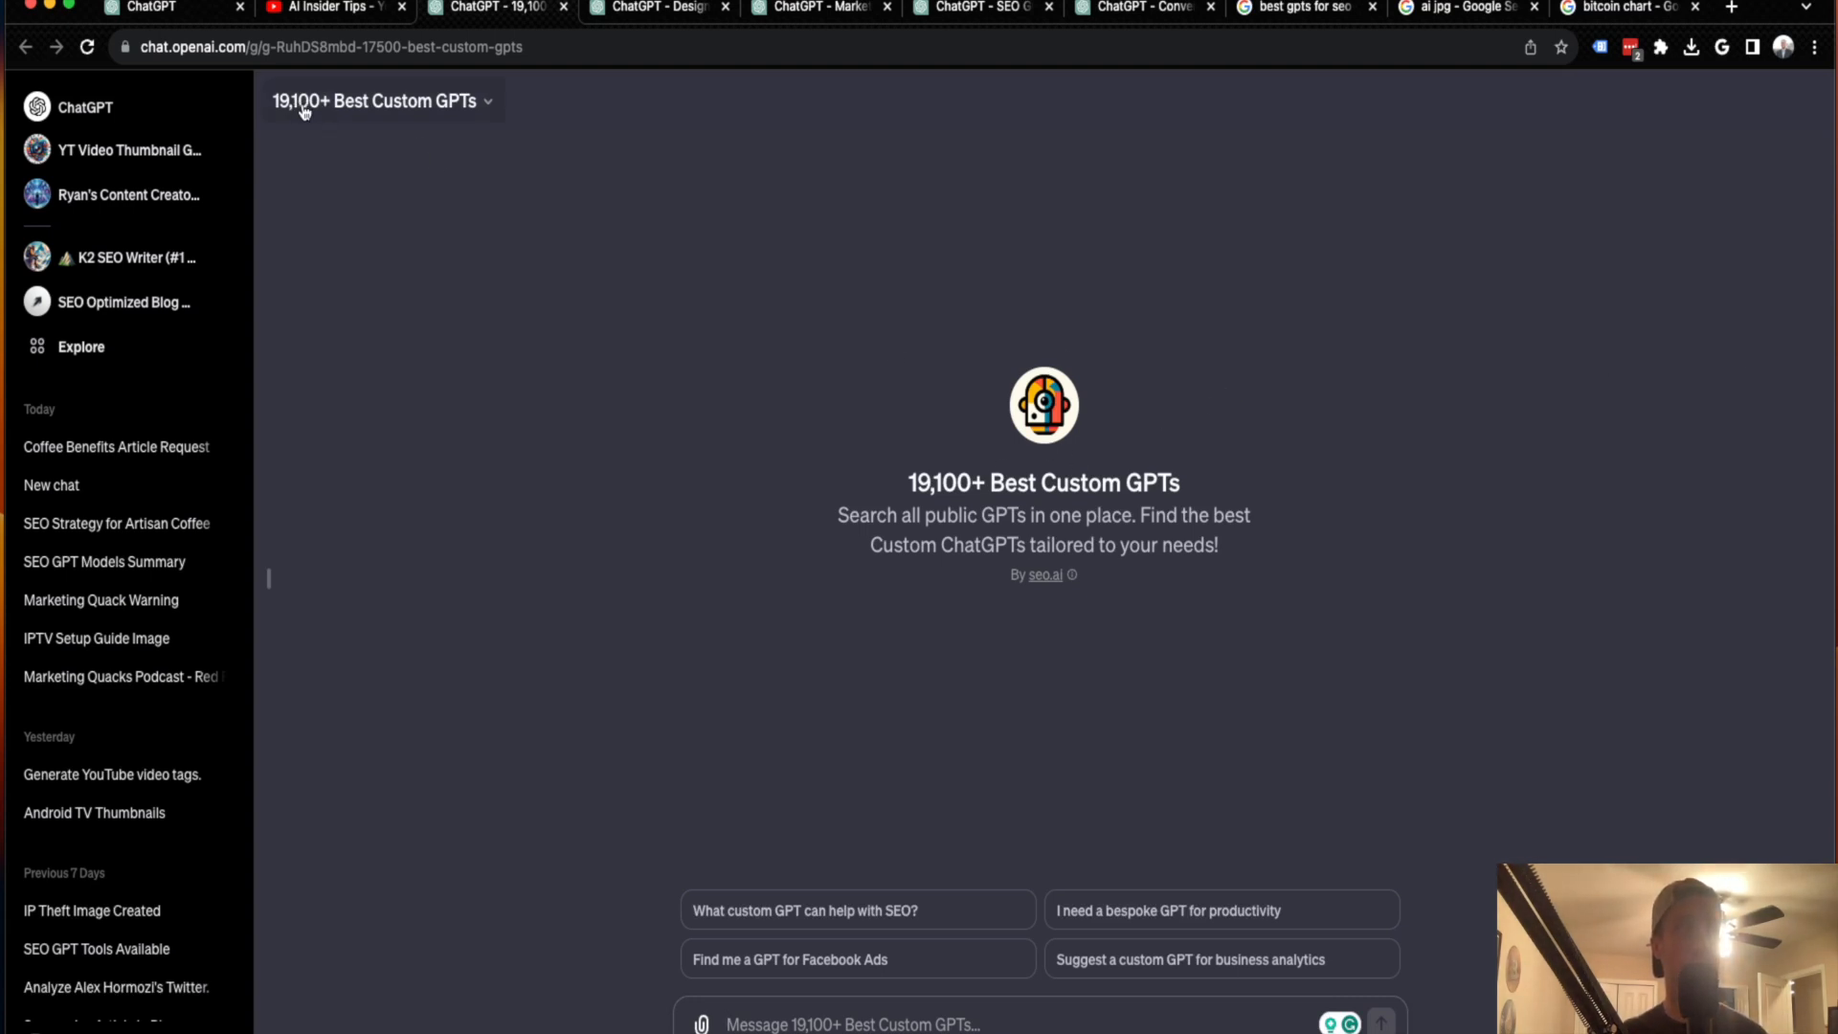
mouse_move(1181, 999)
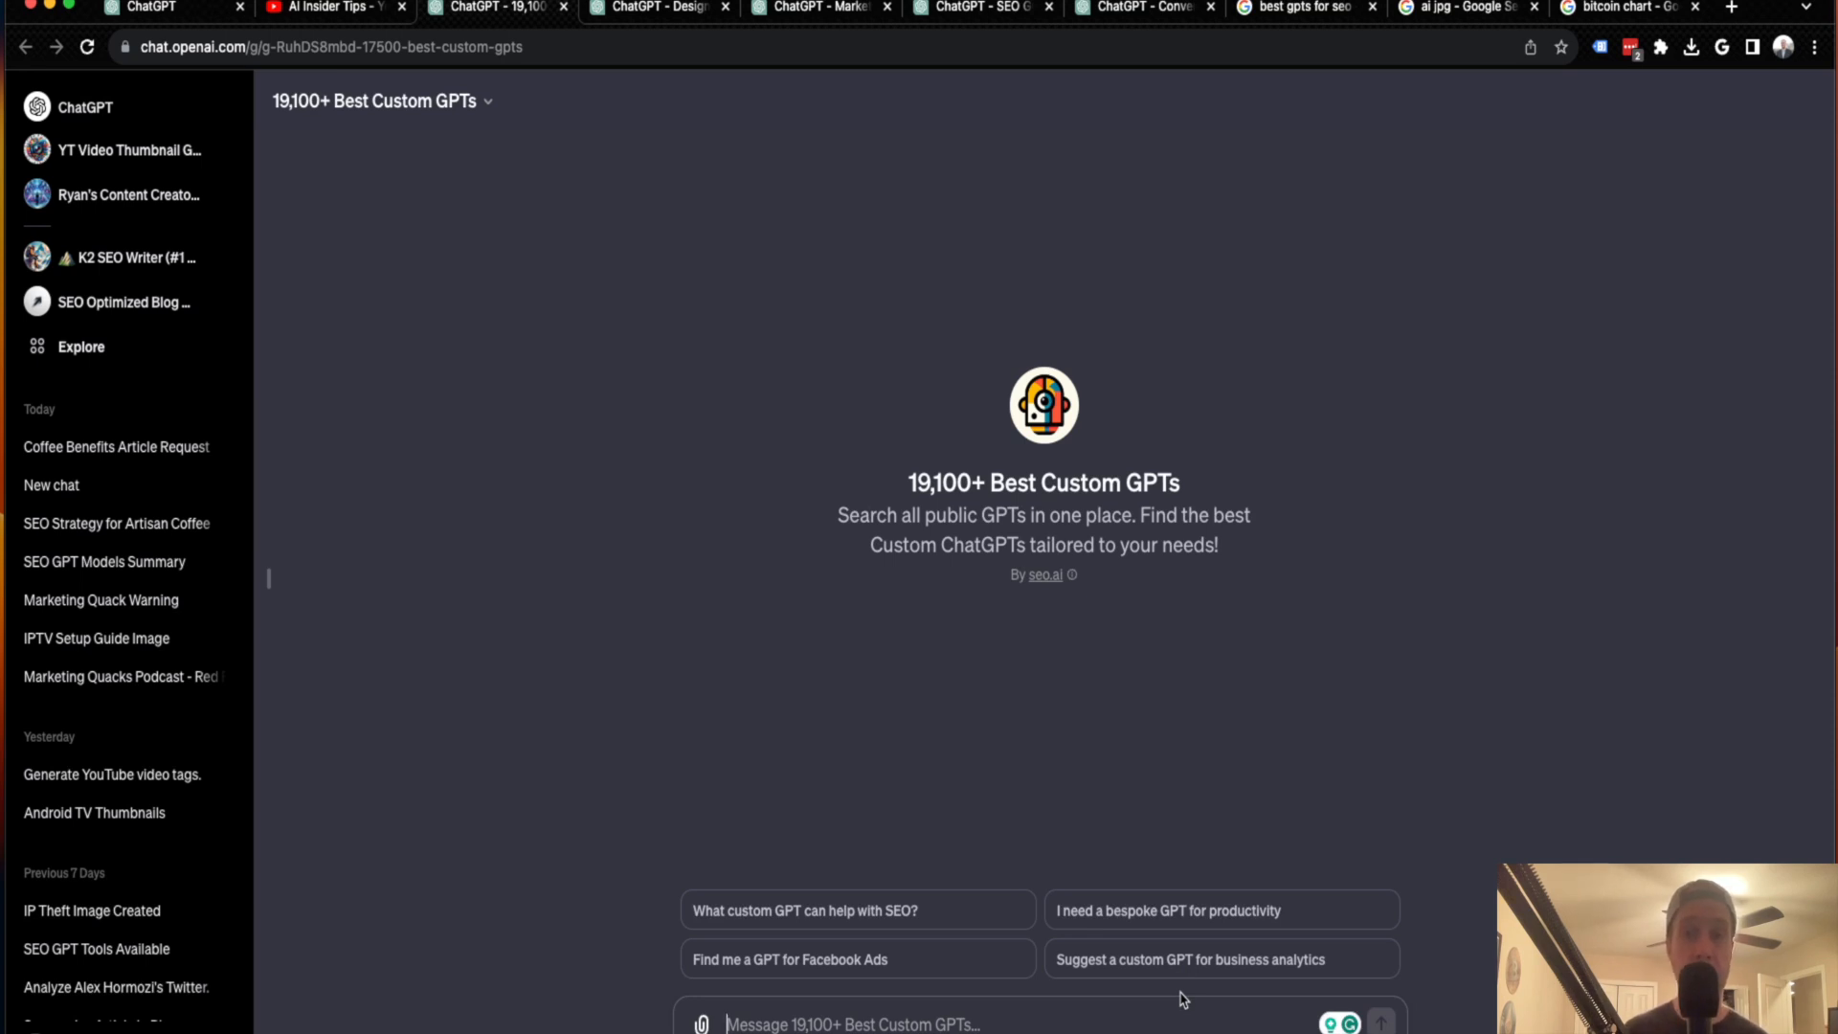
mouse_move(1168, 727)
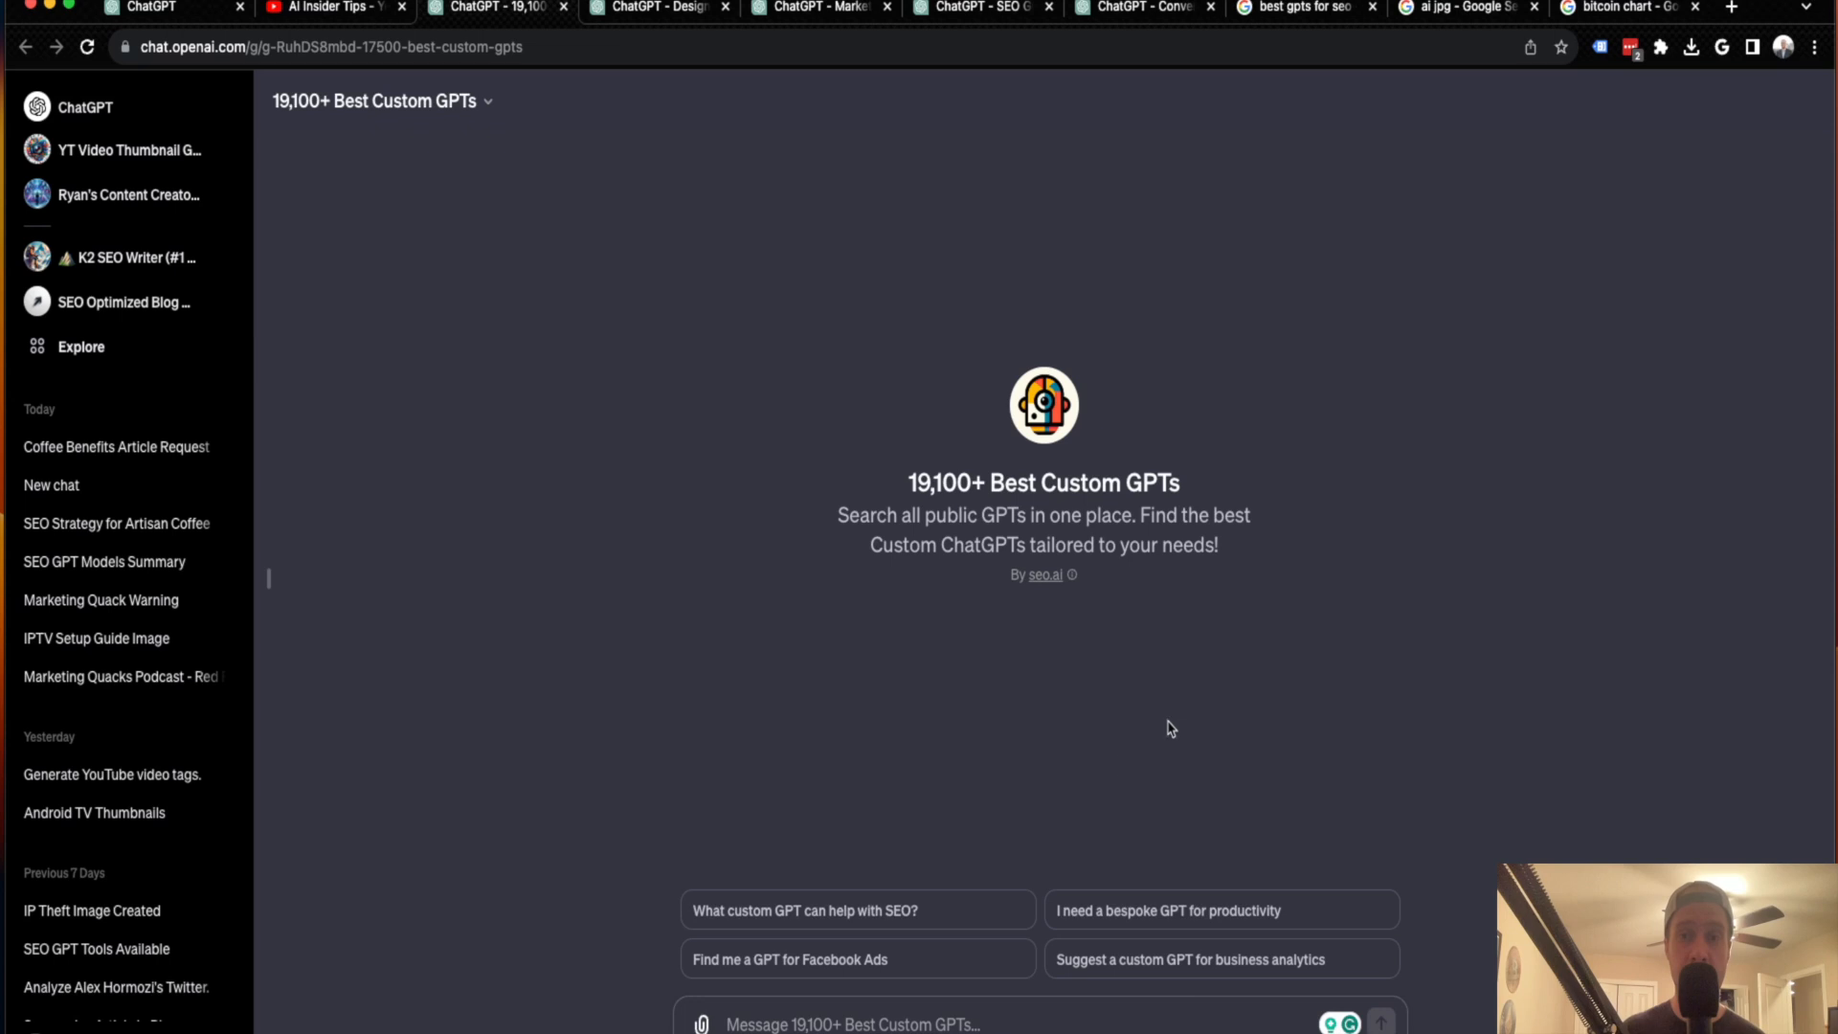
mouse_move(917, 976)
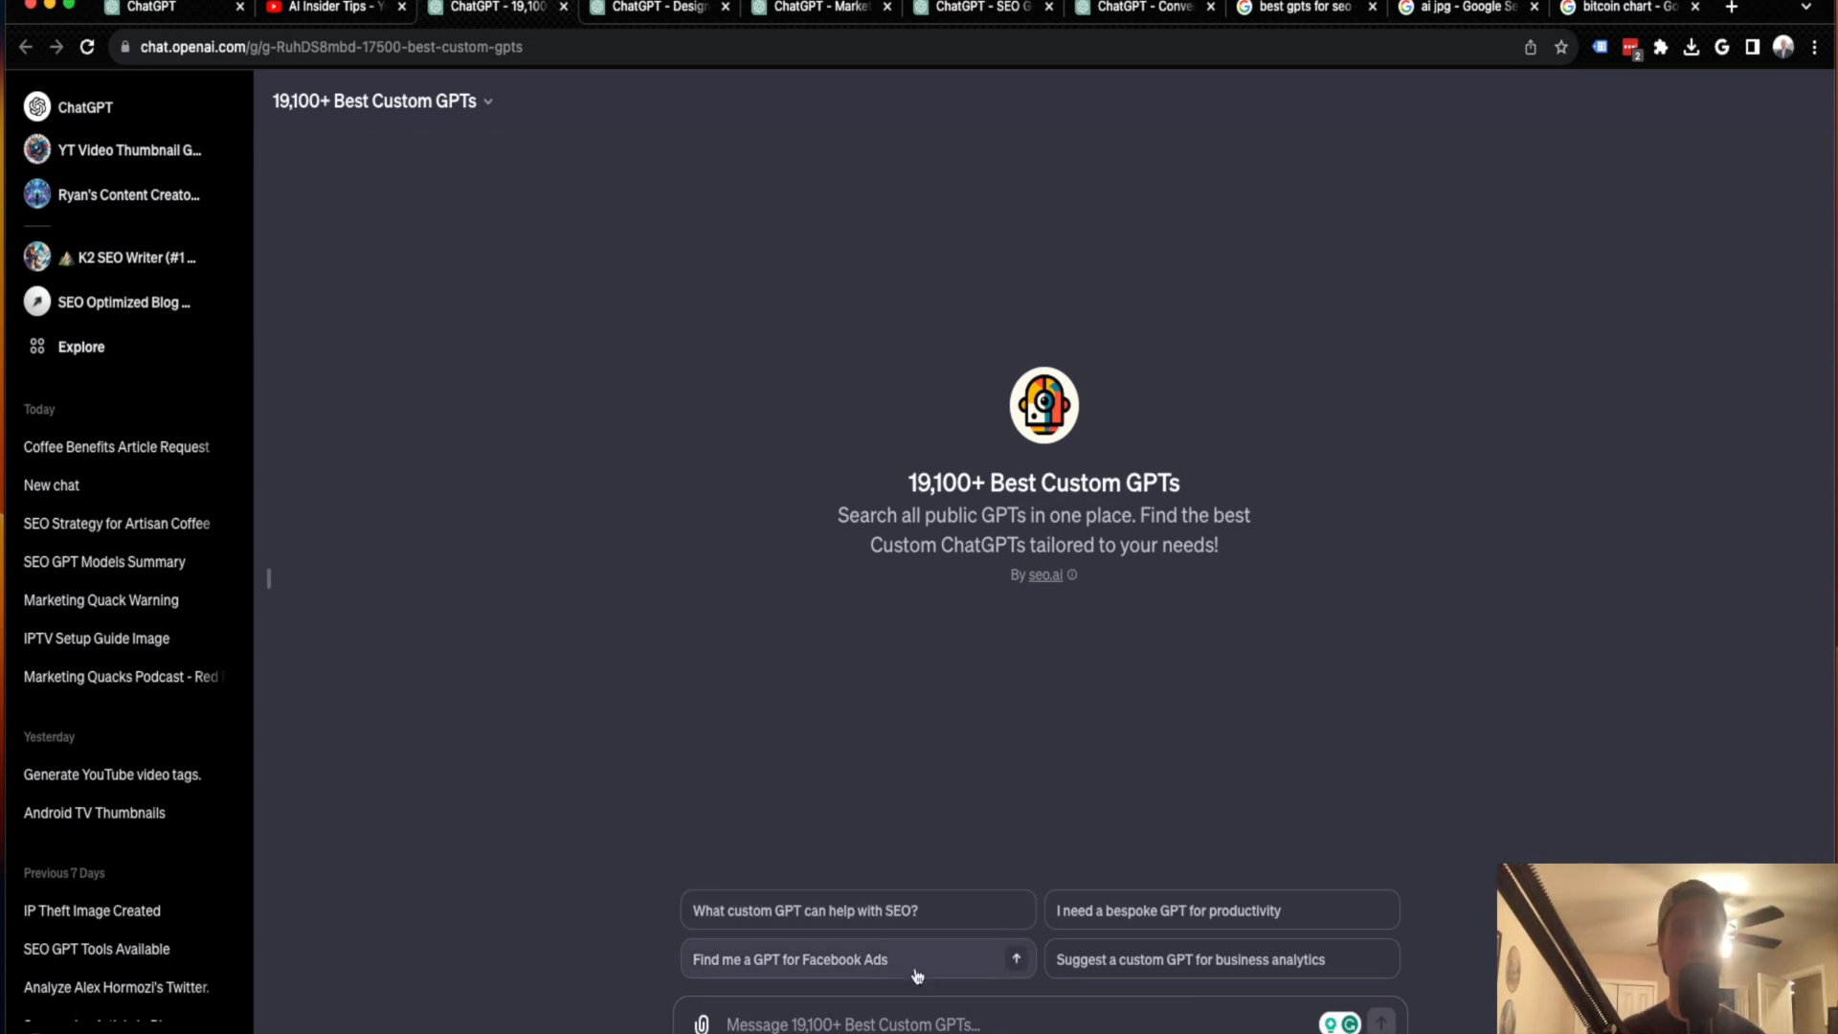
mouse_move(1079, 778)
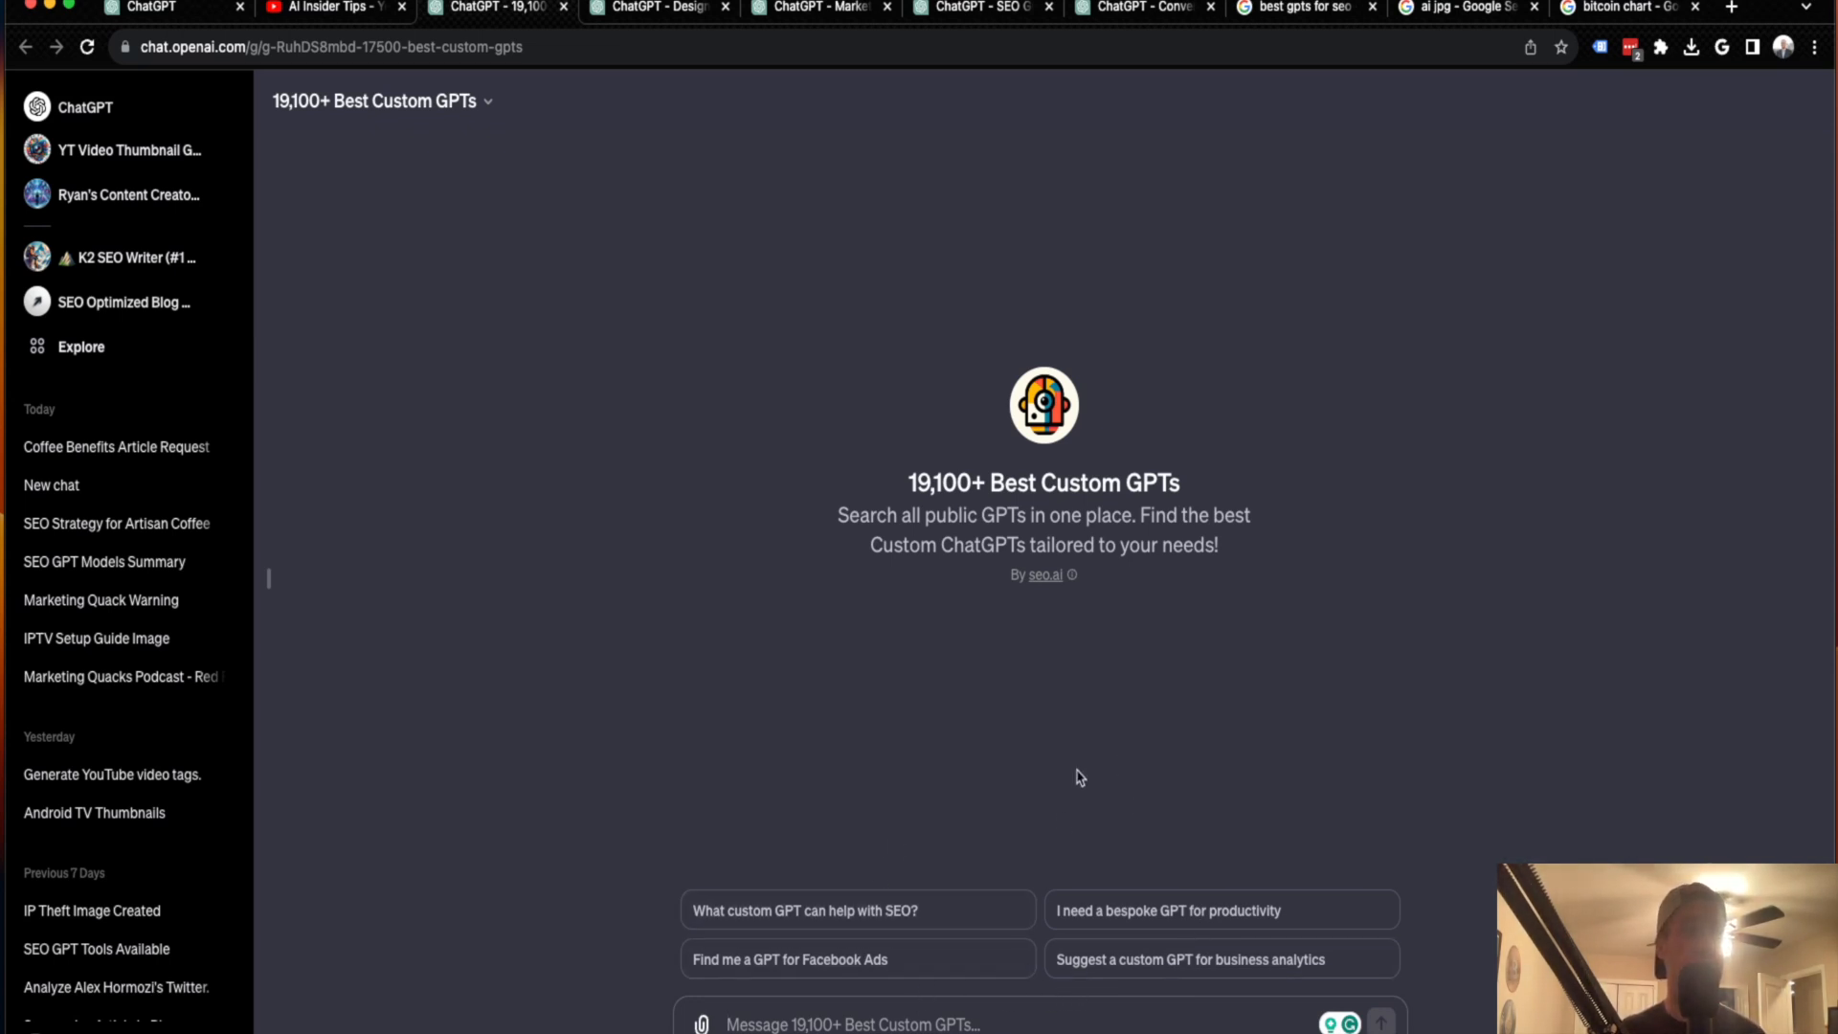
mouse_move(892, 967)
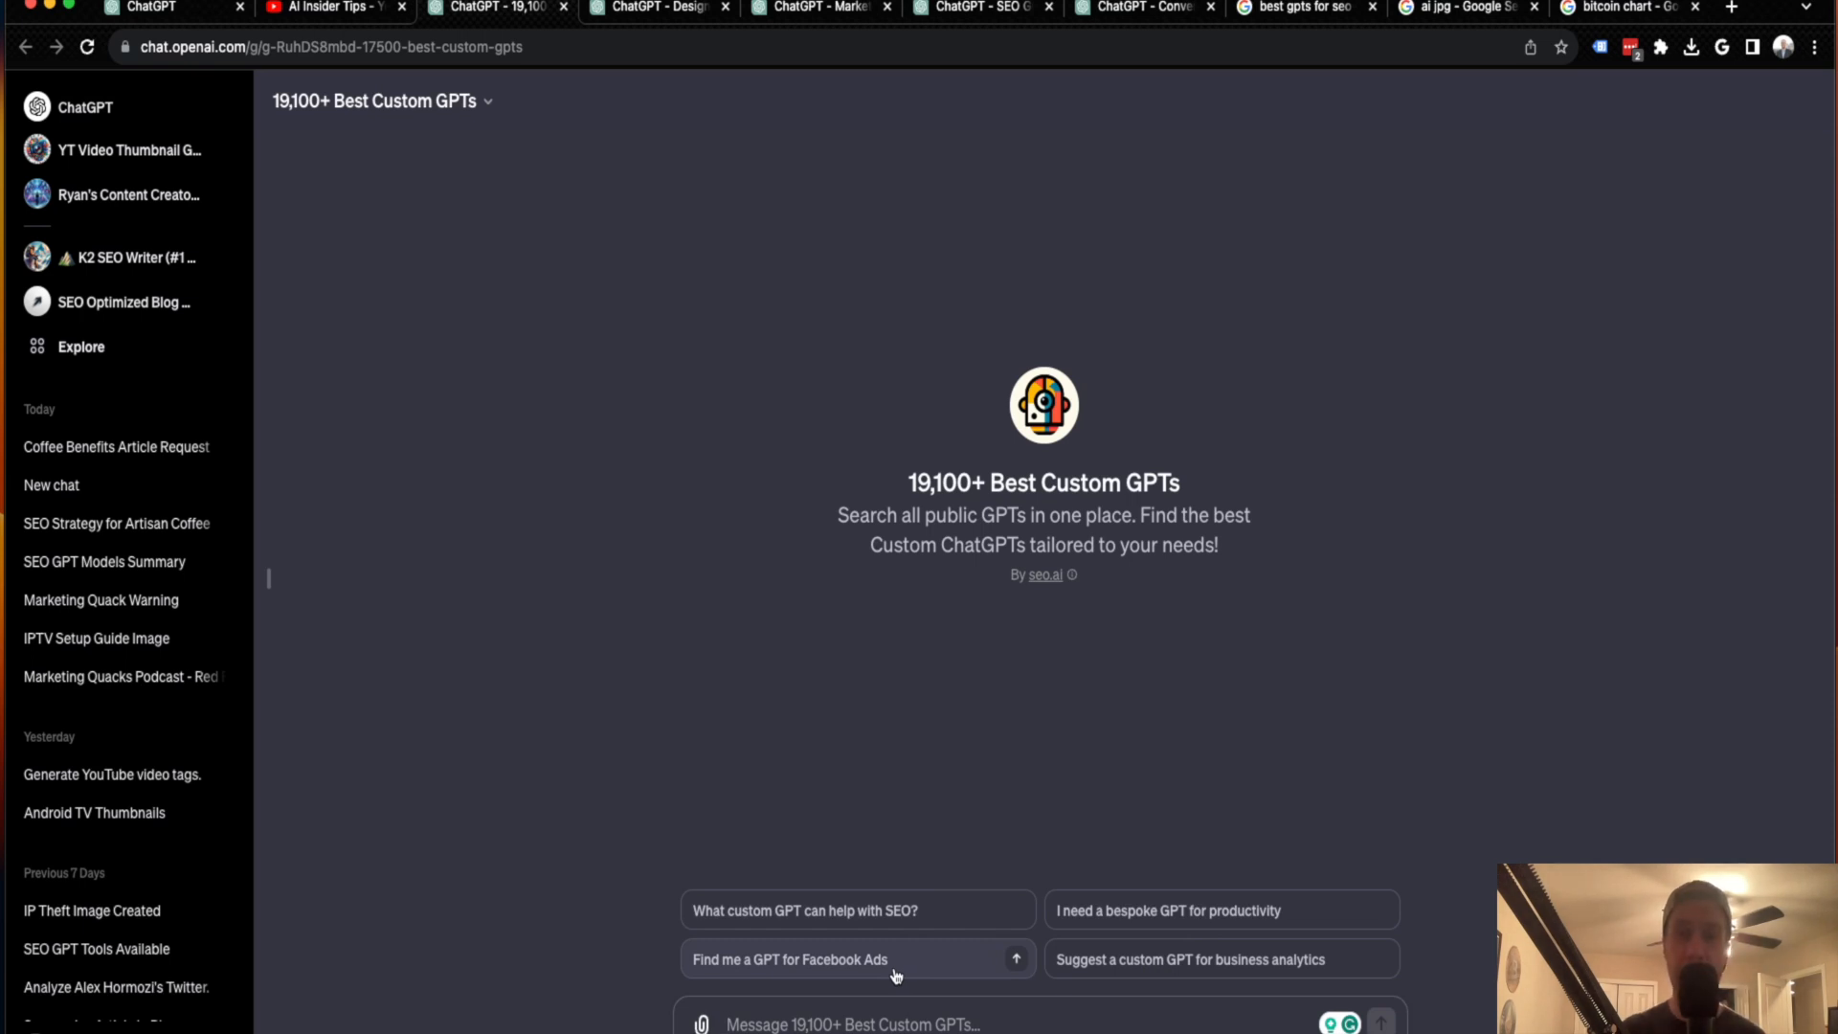
mouse_move(851, 917)
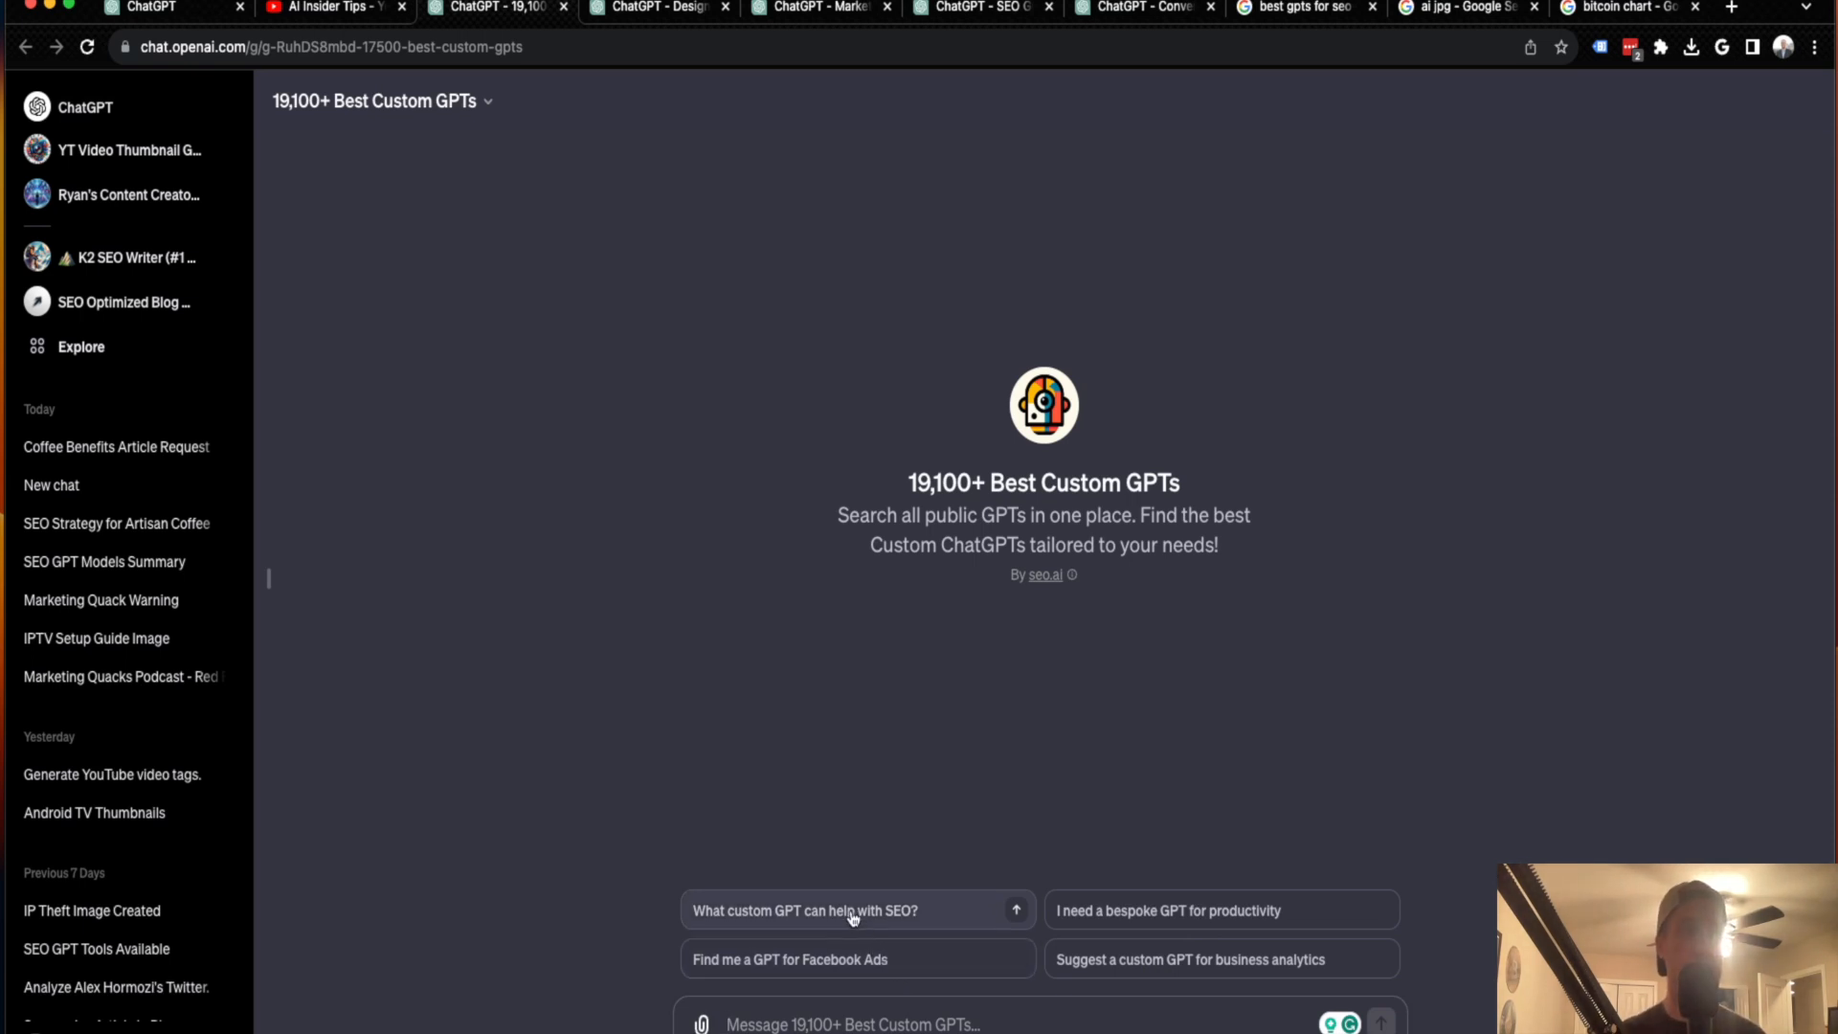
mouse_move(1132, 918)
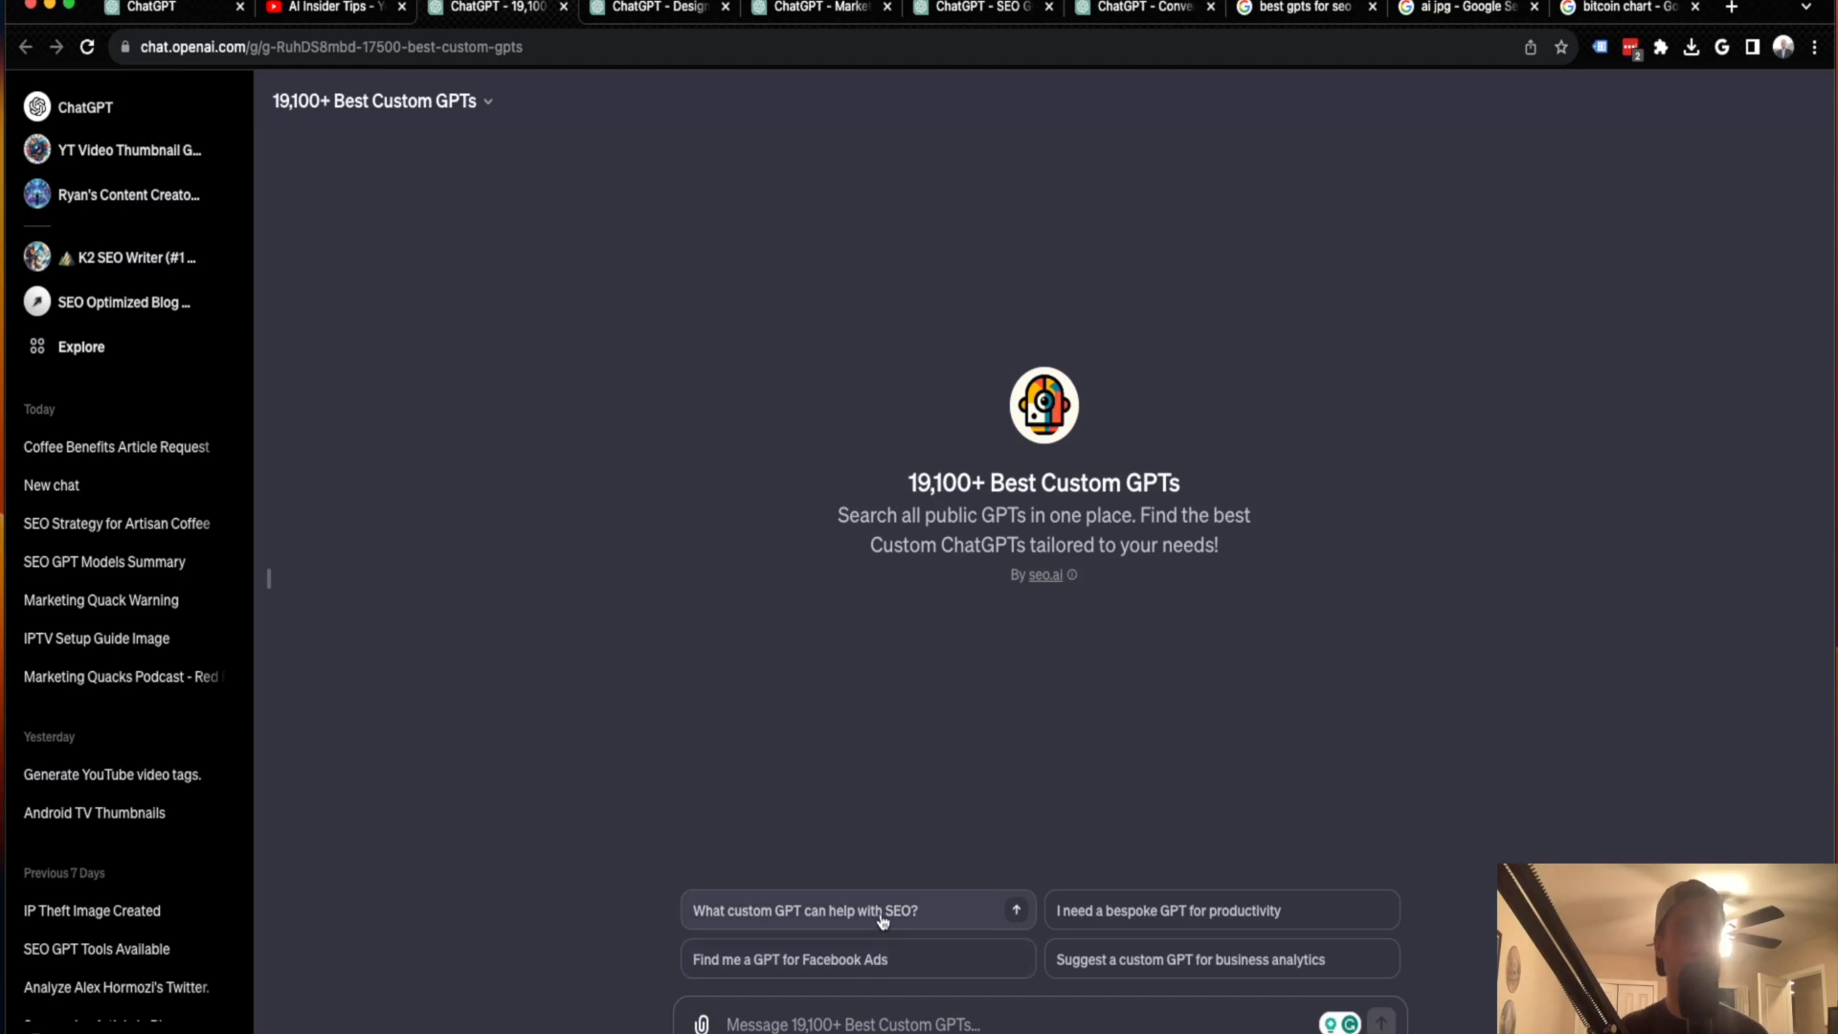
- Ask the assistant "What custom GPT can help with SEO?"
left_click(855, 909)
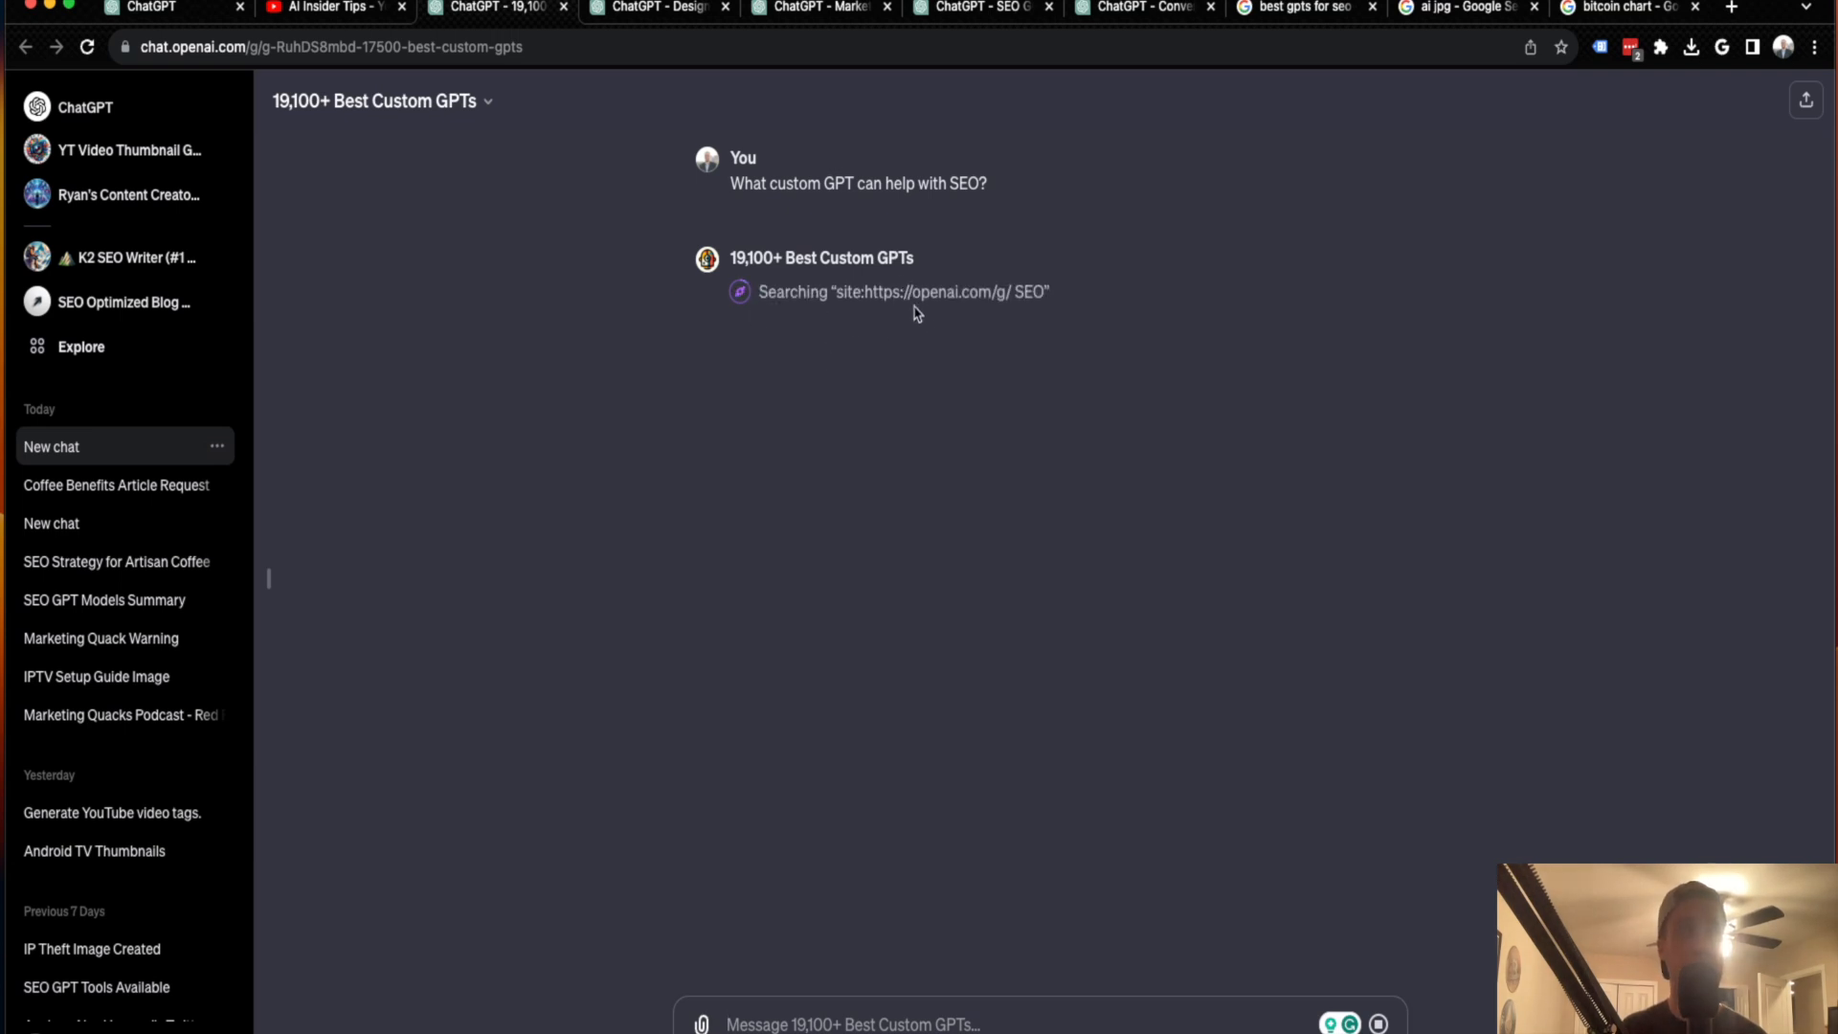
mouse_move(988, 283)
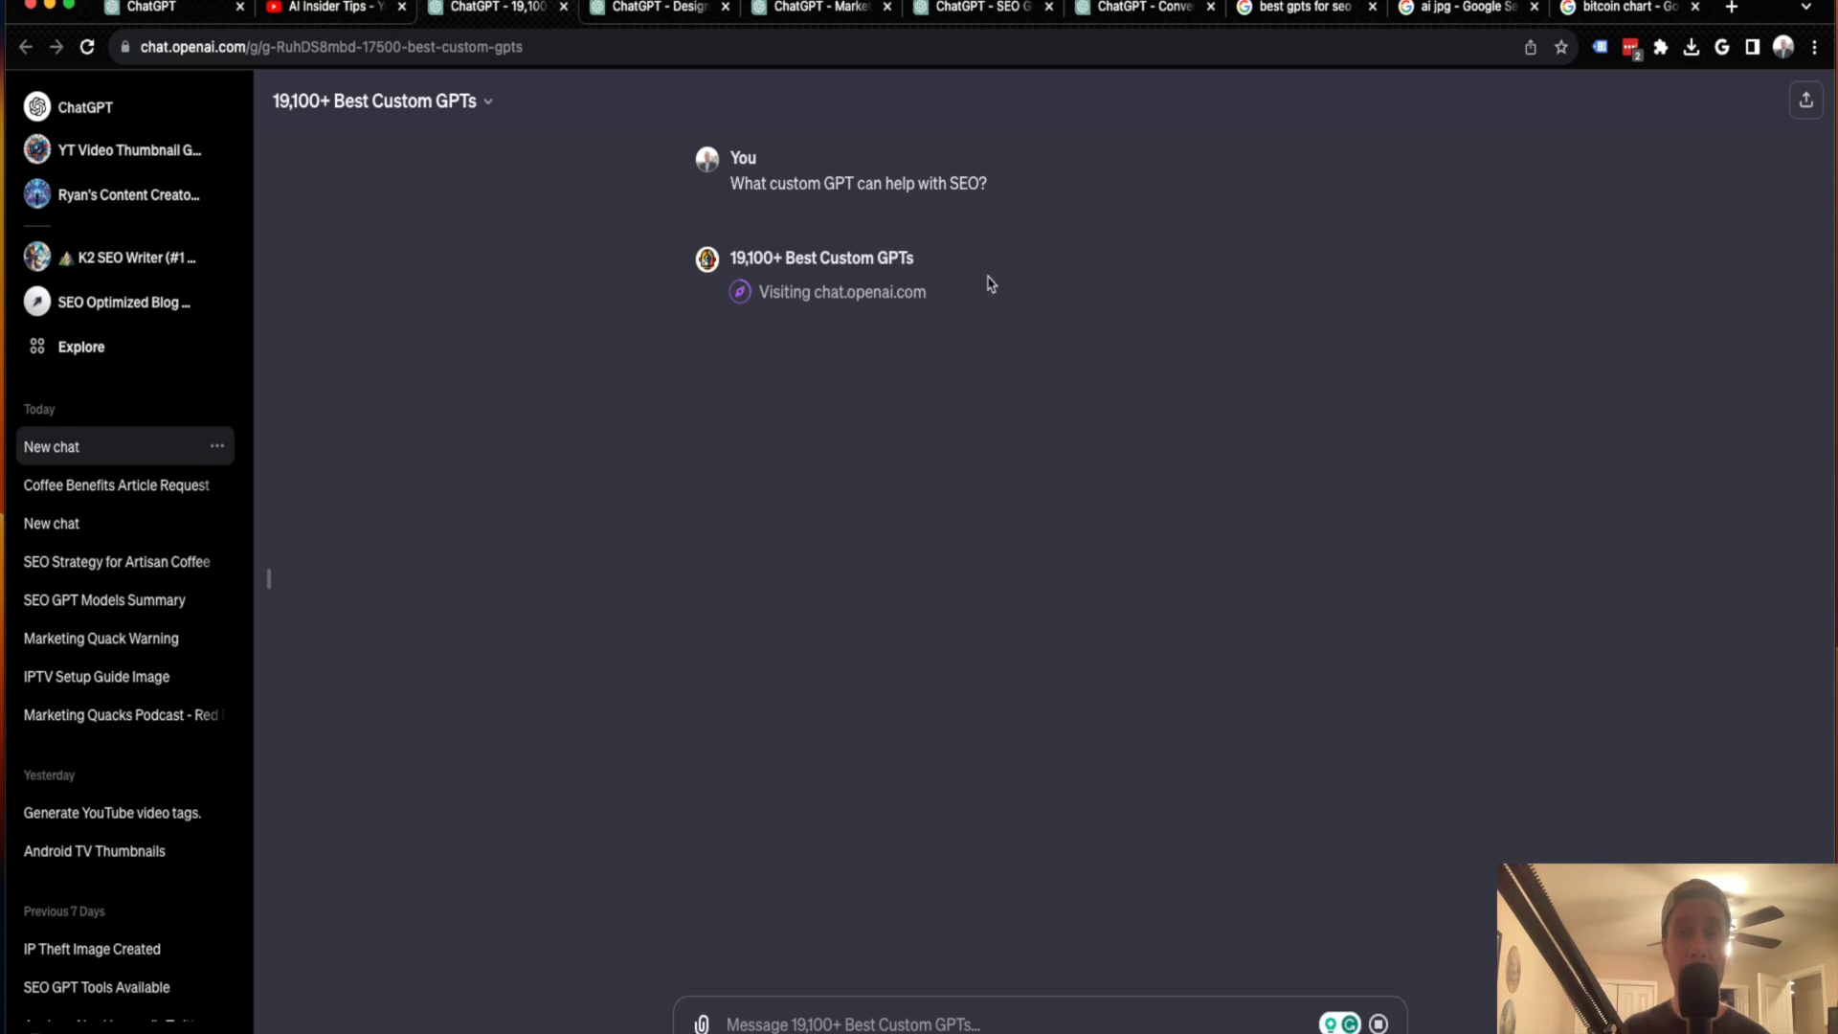
mouse_move(1113, 145)
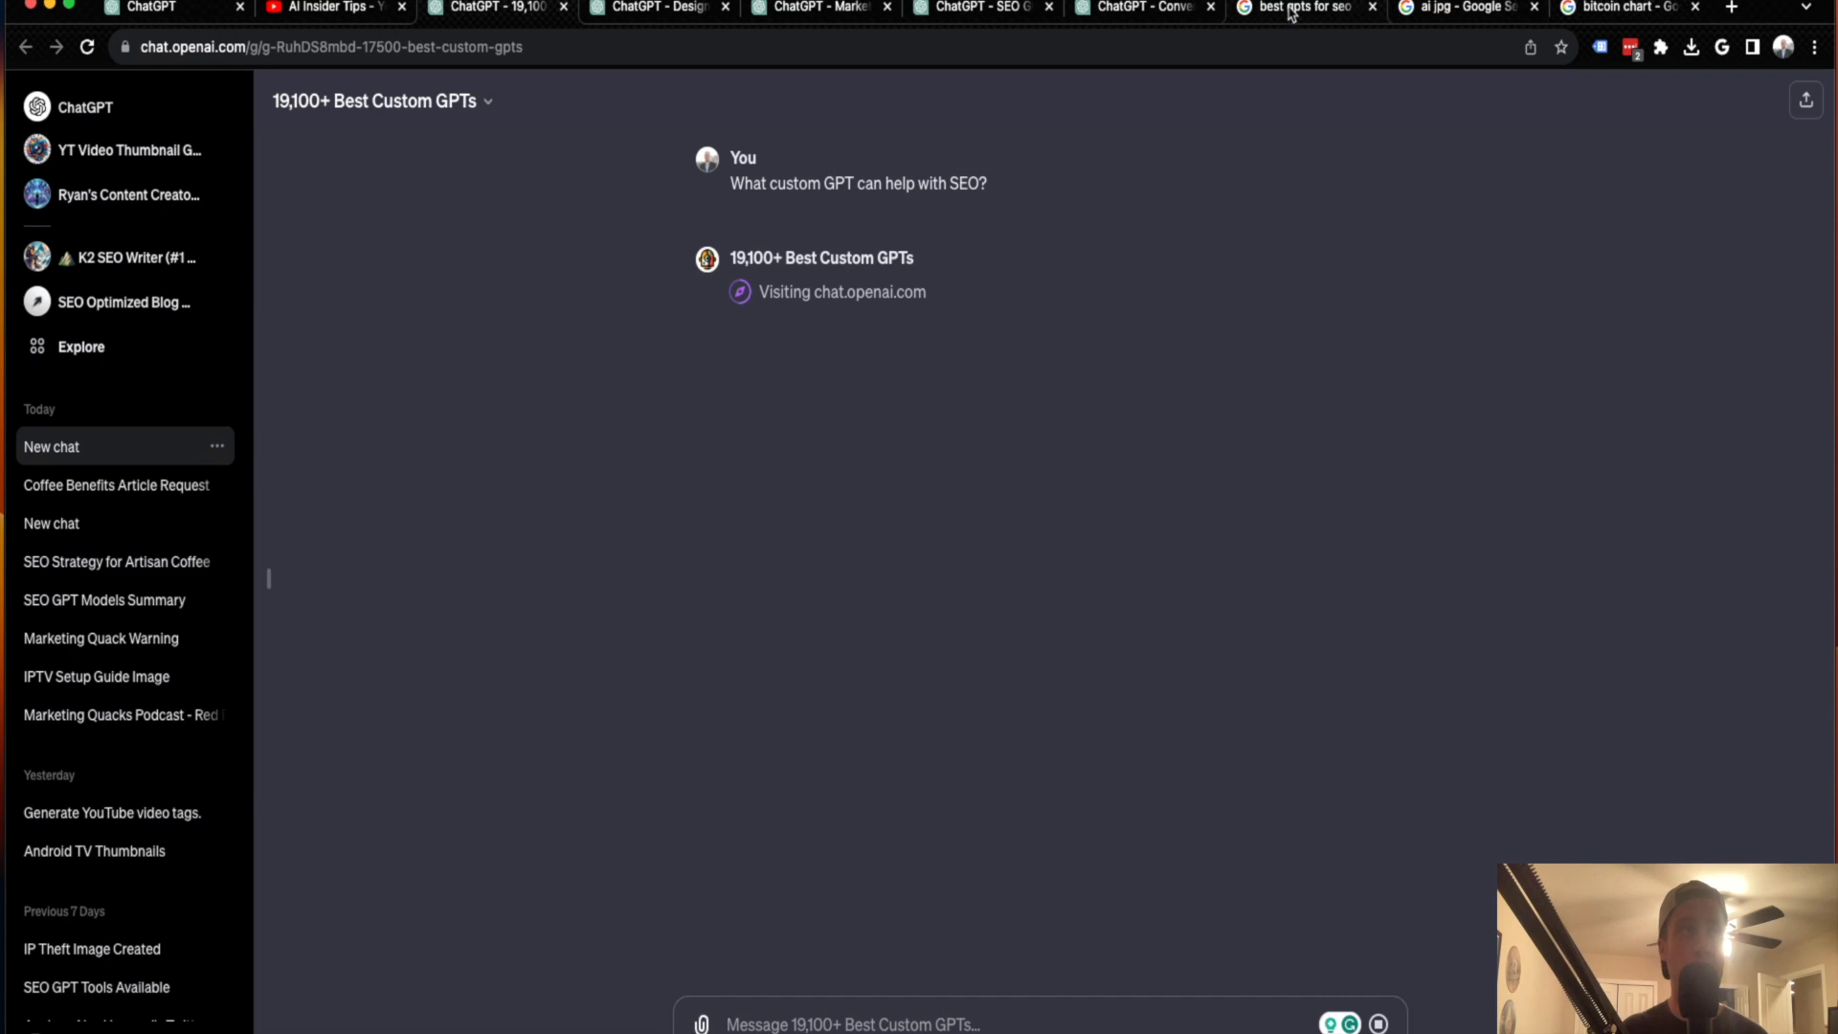
- Scroll the 'best gpts for seo' Google results past videos to the SEO.ai articles
left_click(1299, 8)
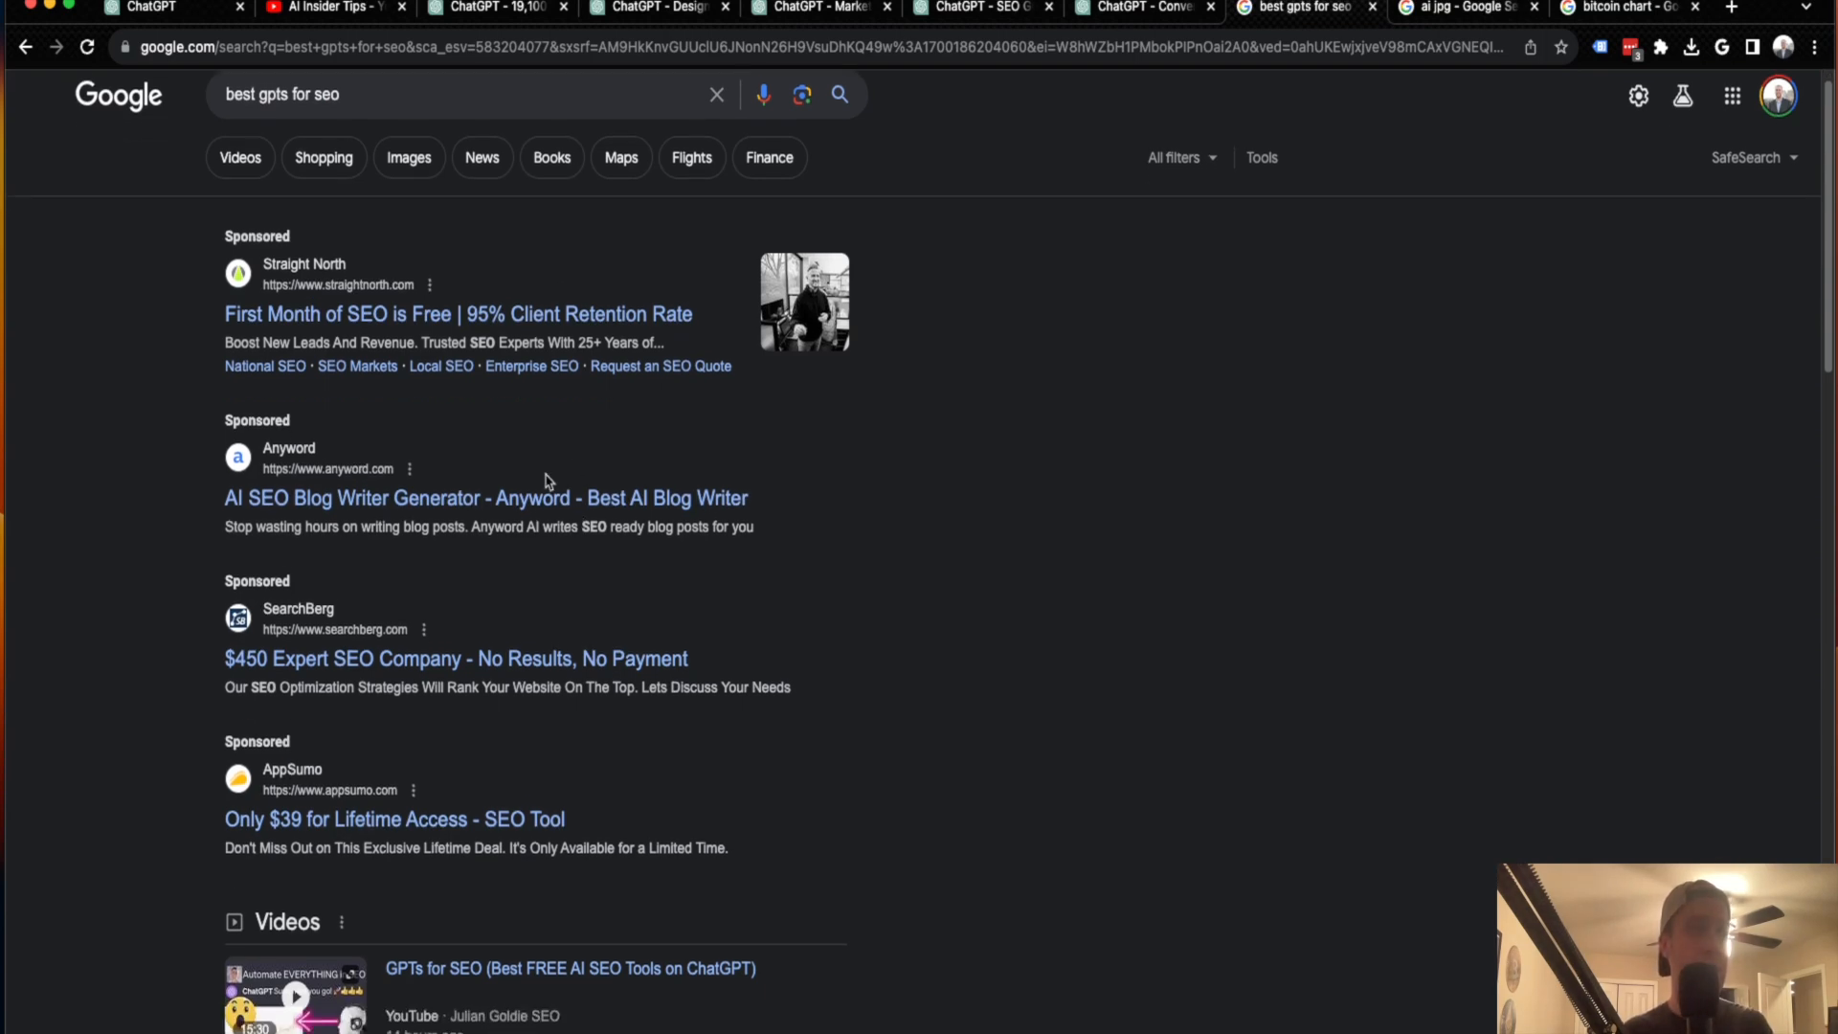
scroll("down", 3)
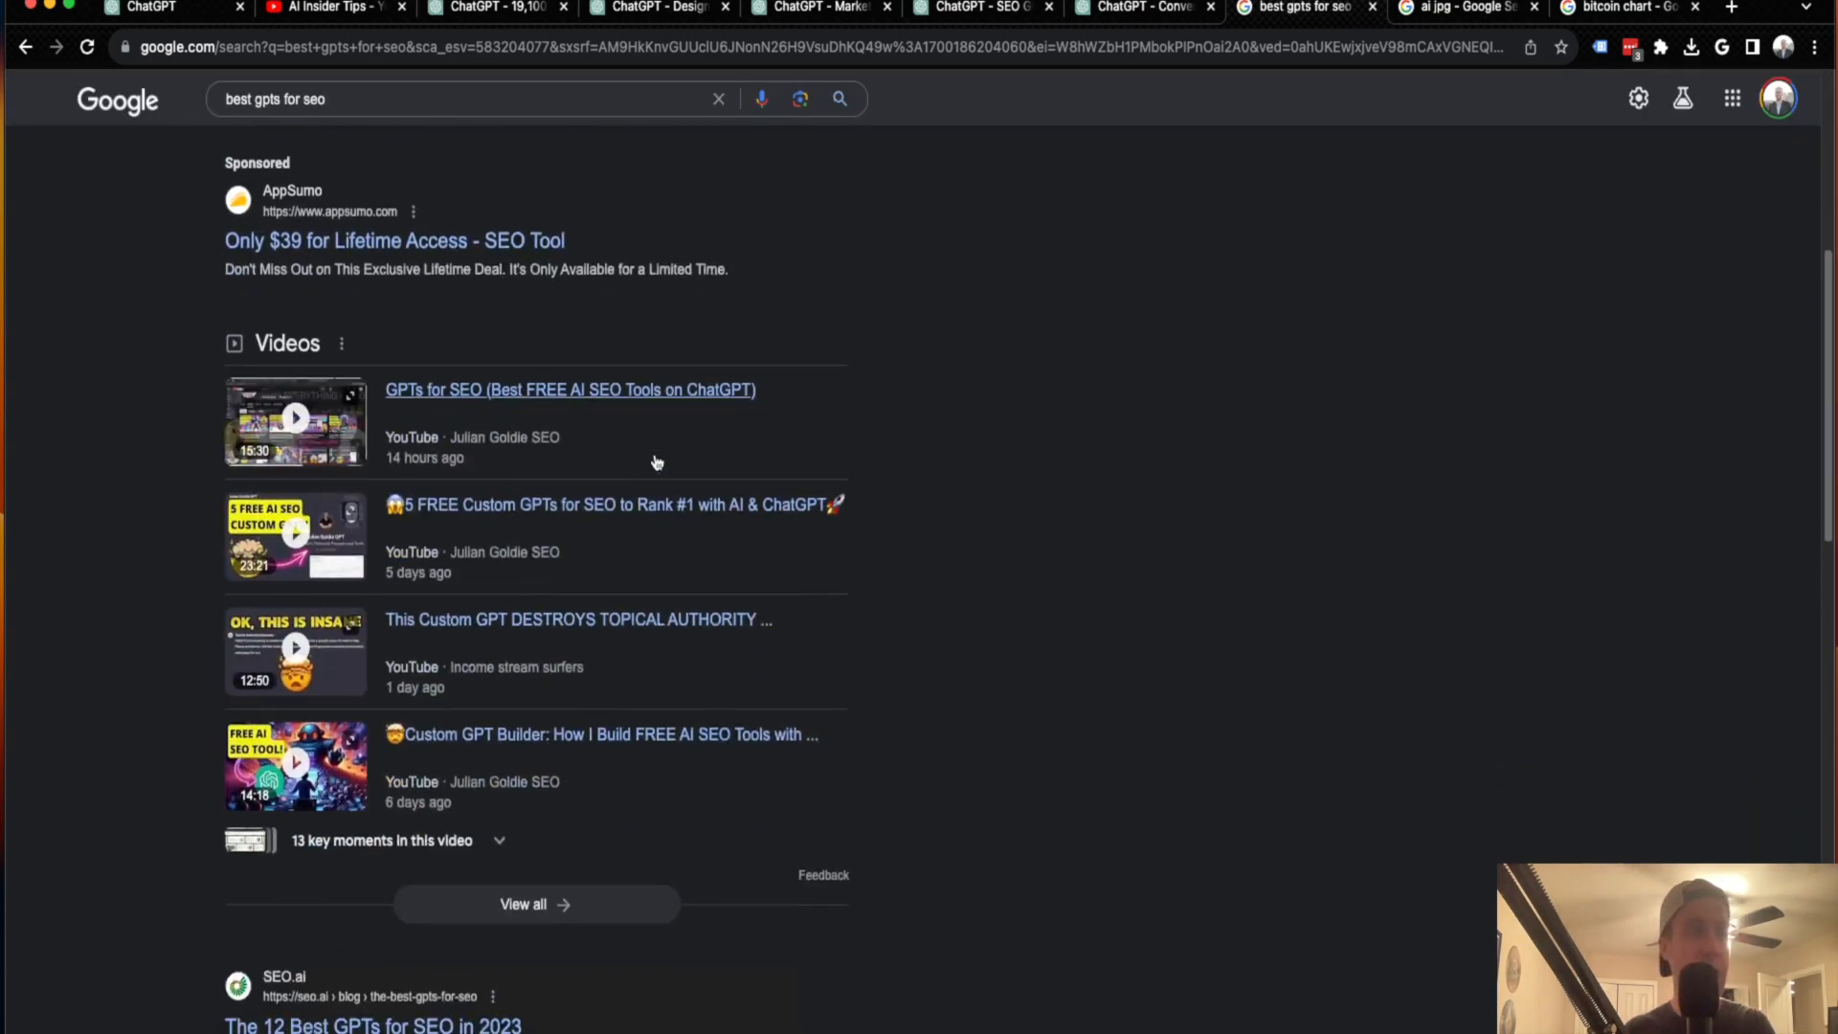
scroll("down", 3)
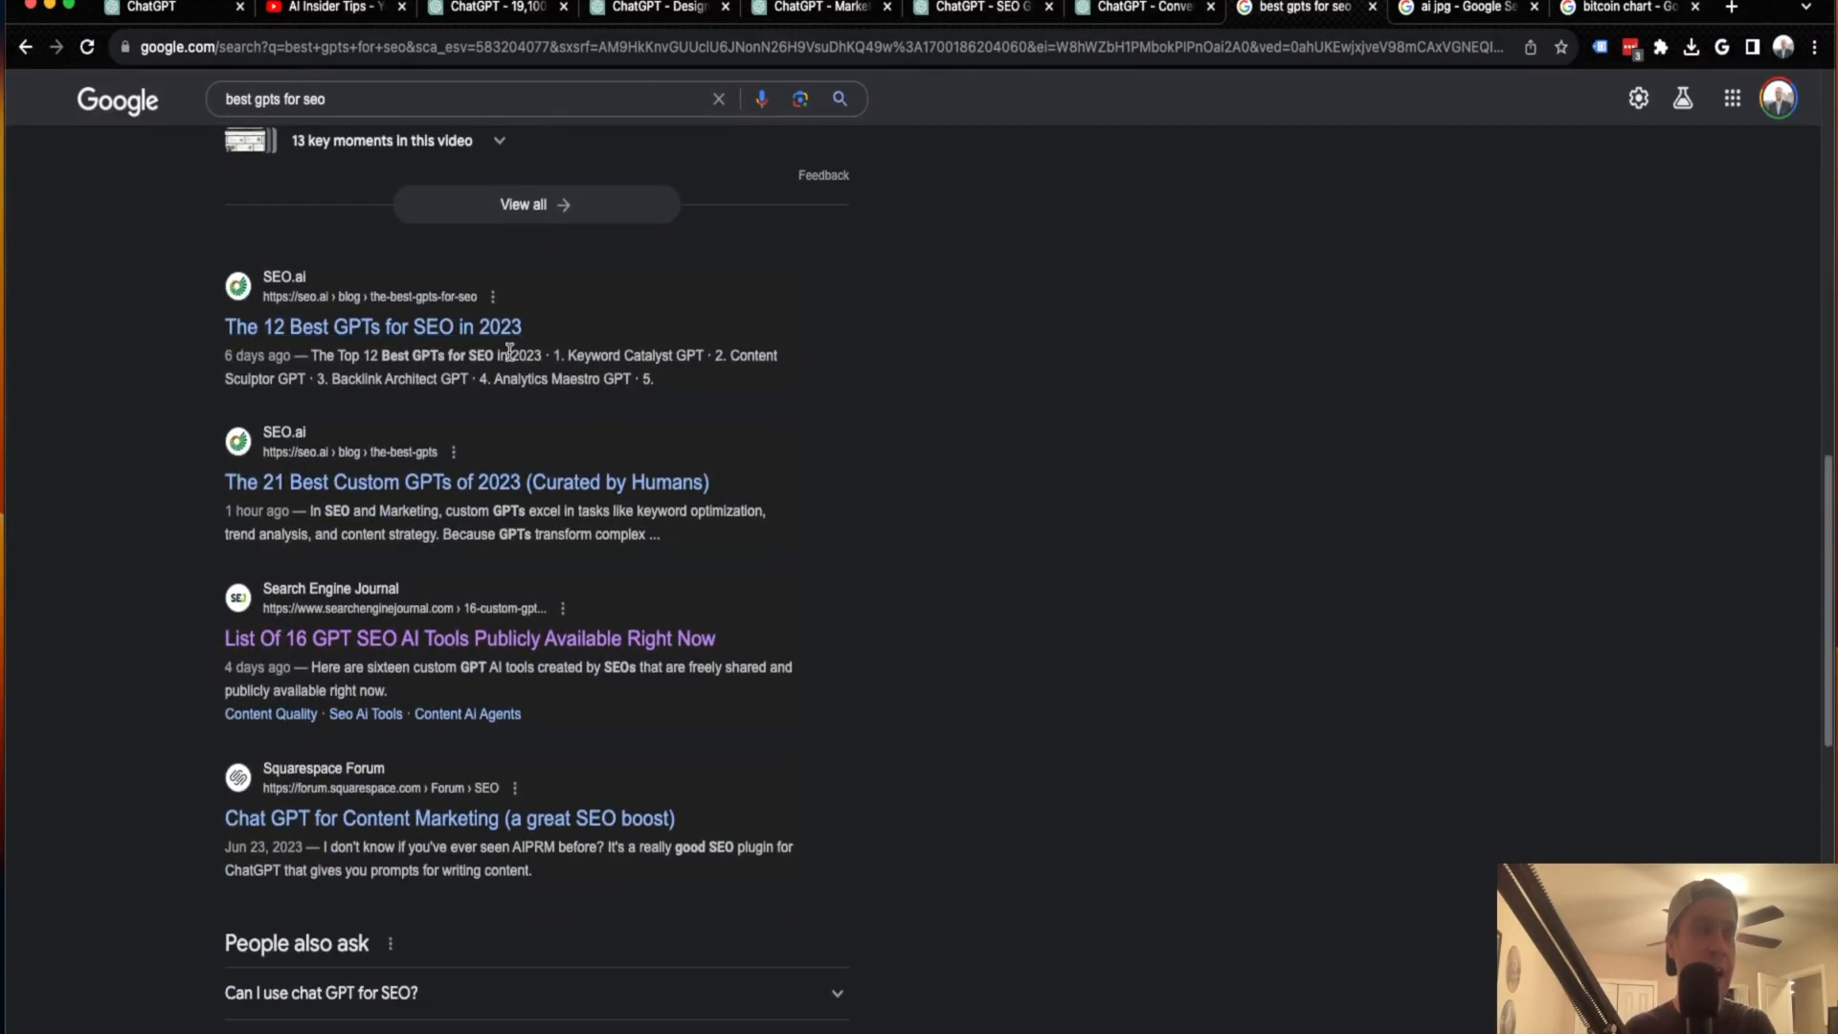
scroll("down", 3)
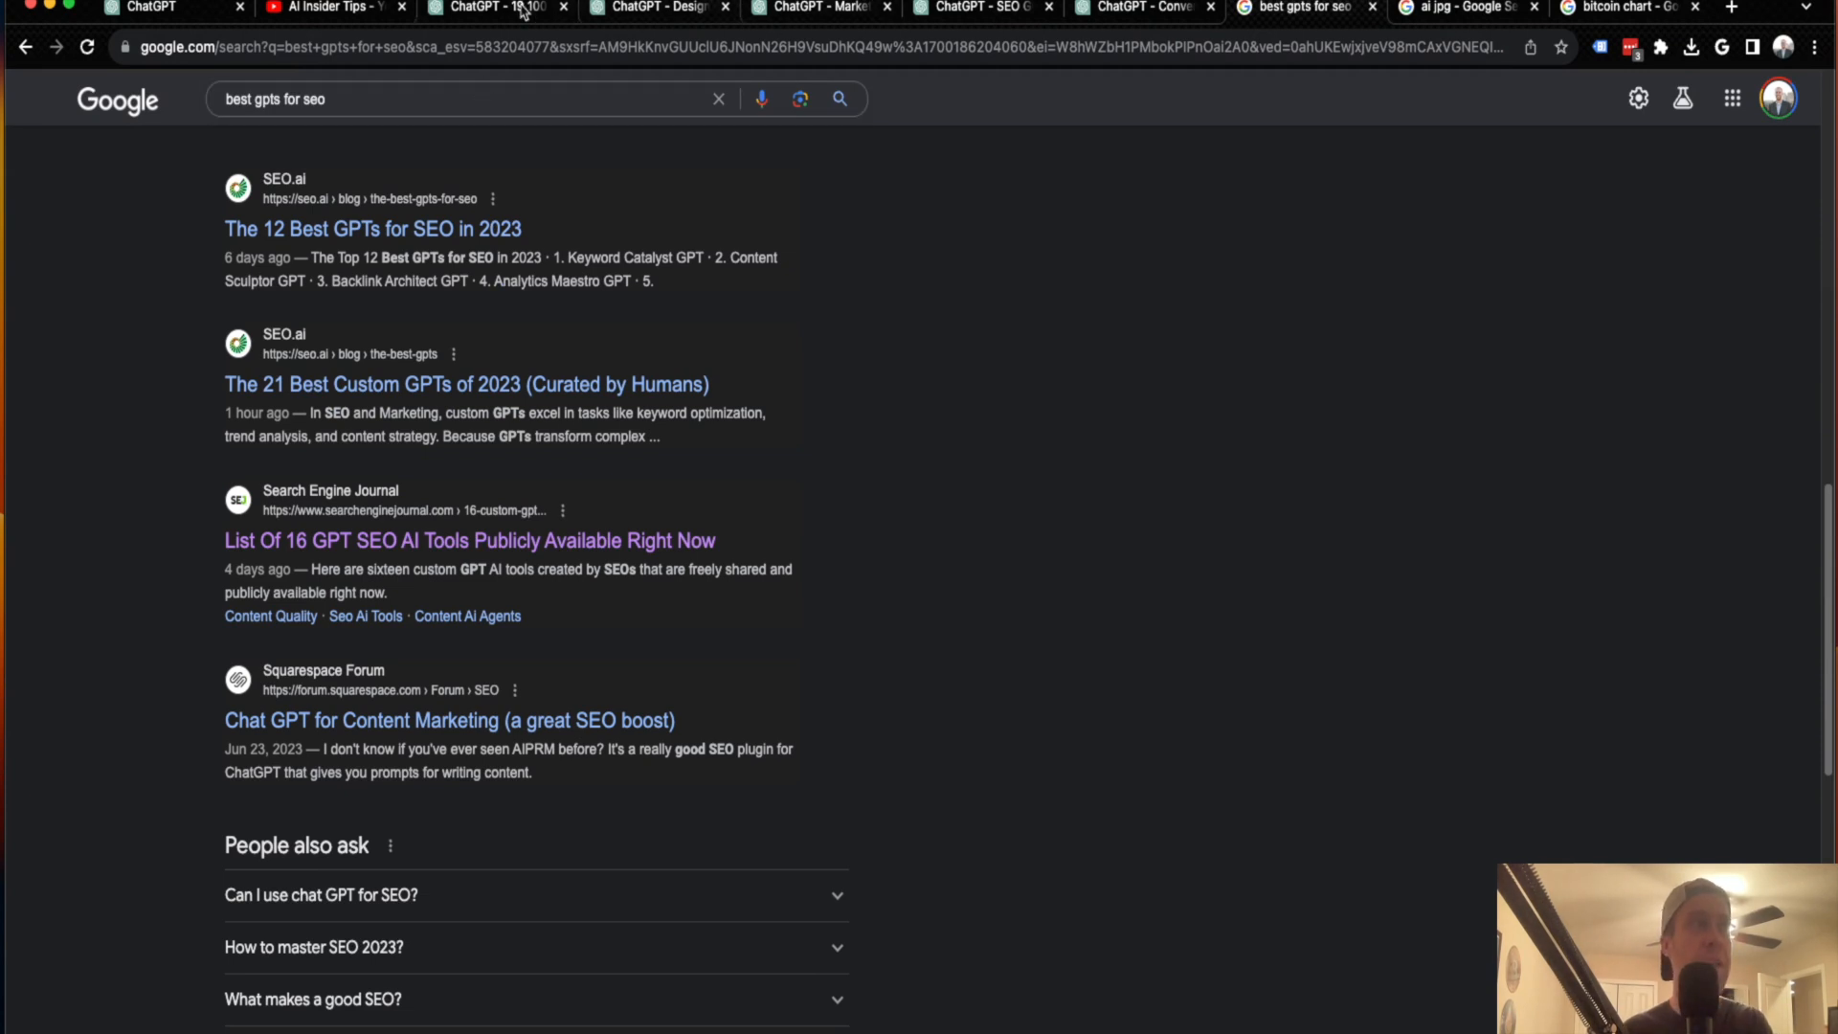
- Return to the 19,100+ Best Custom GPTs chat and view its SEO GPT list
left_click(496, 9)
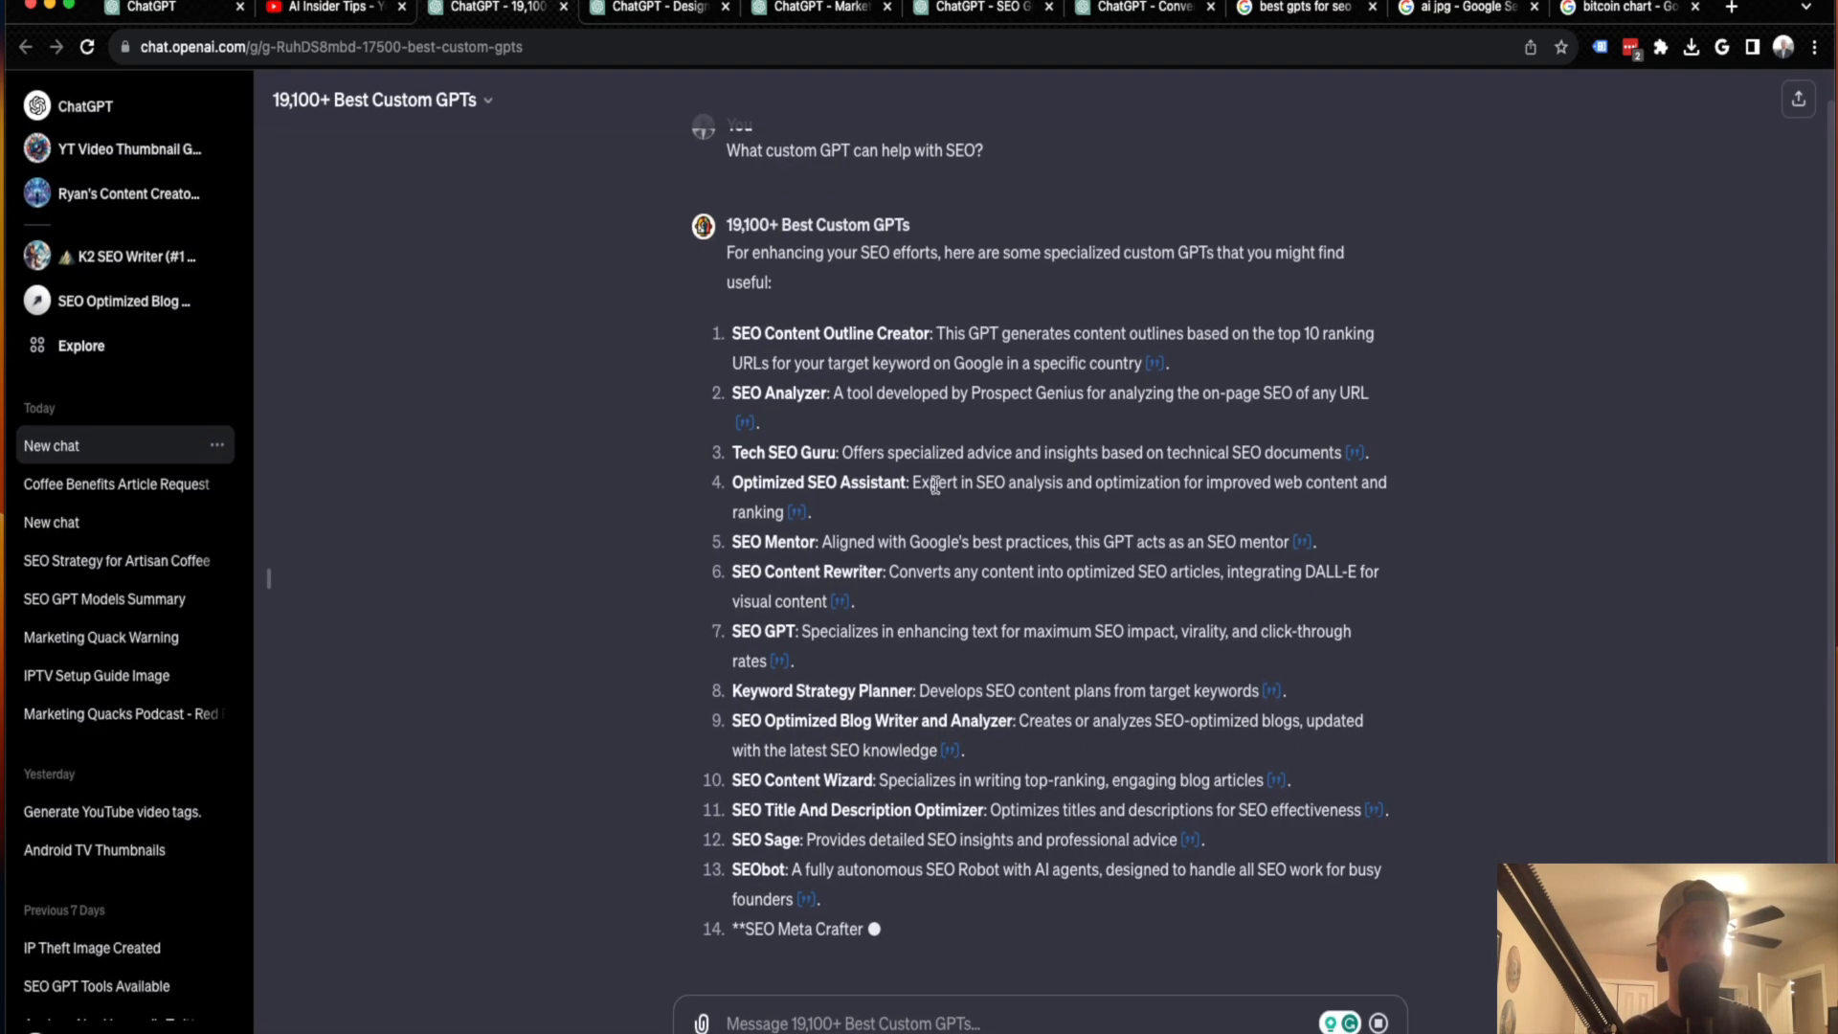
scroll("up", 3)
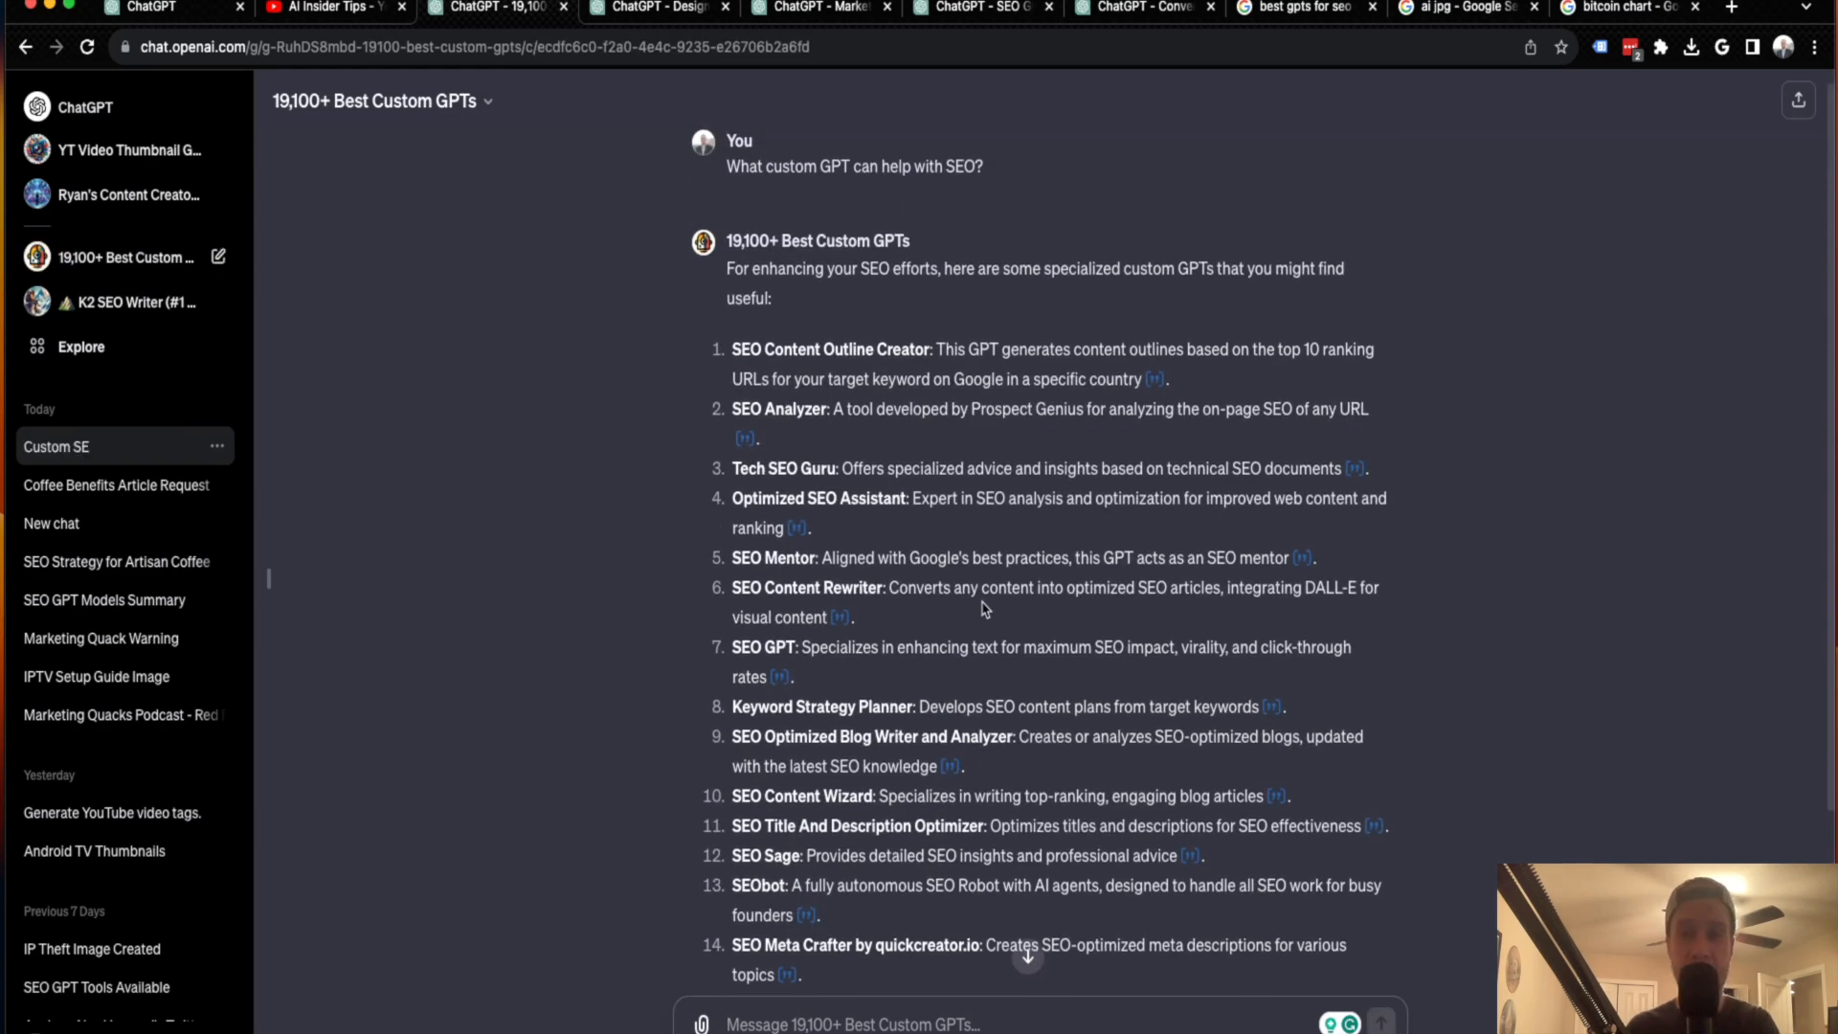
mouse_move(1157, 381)
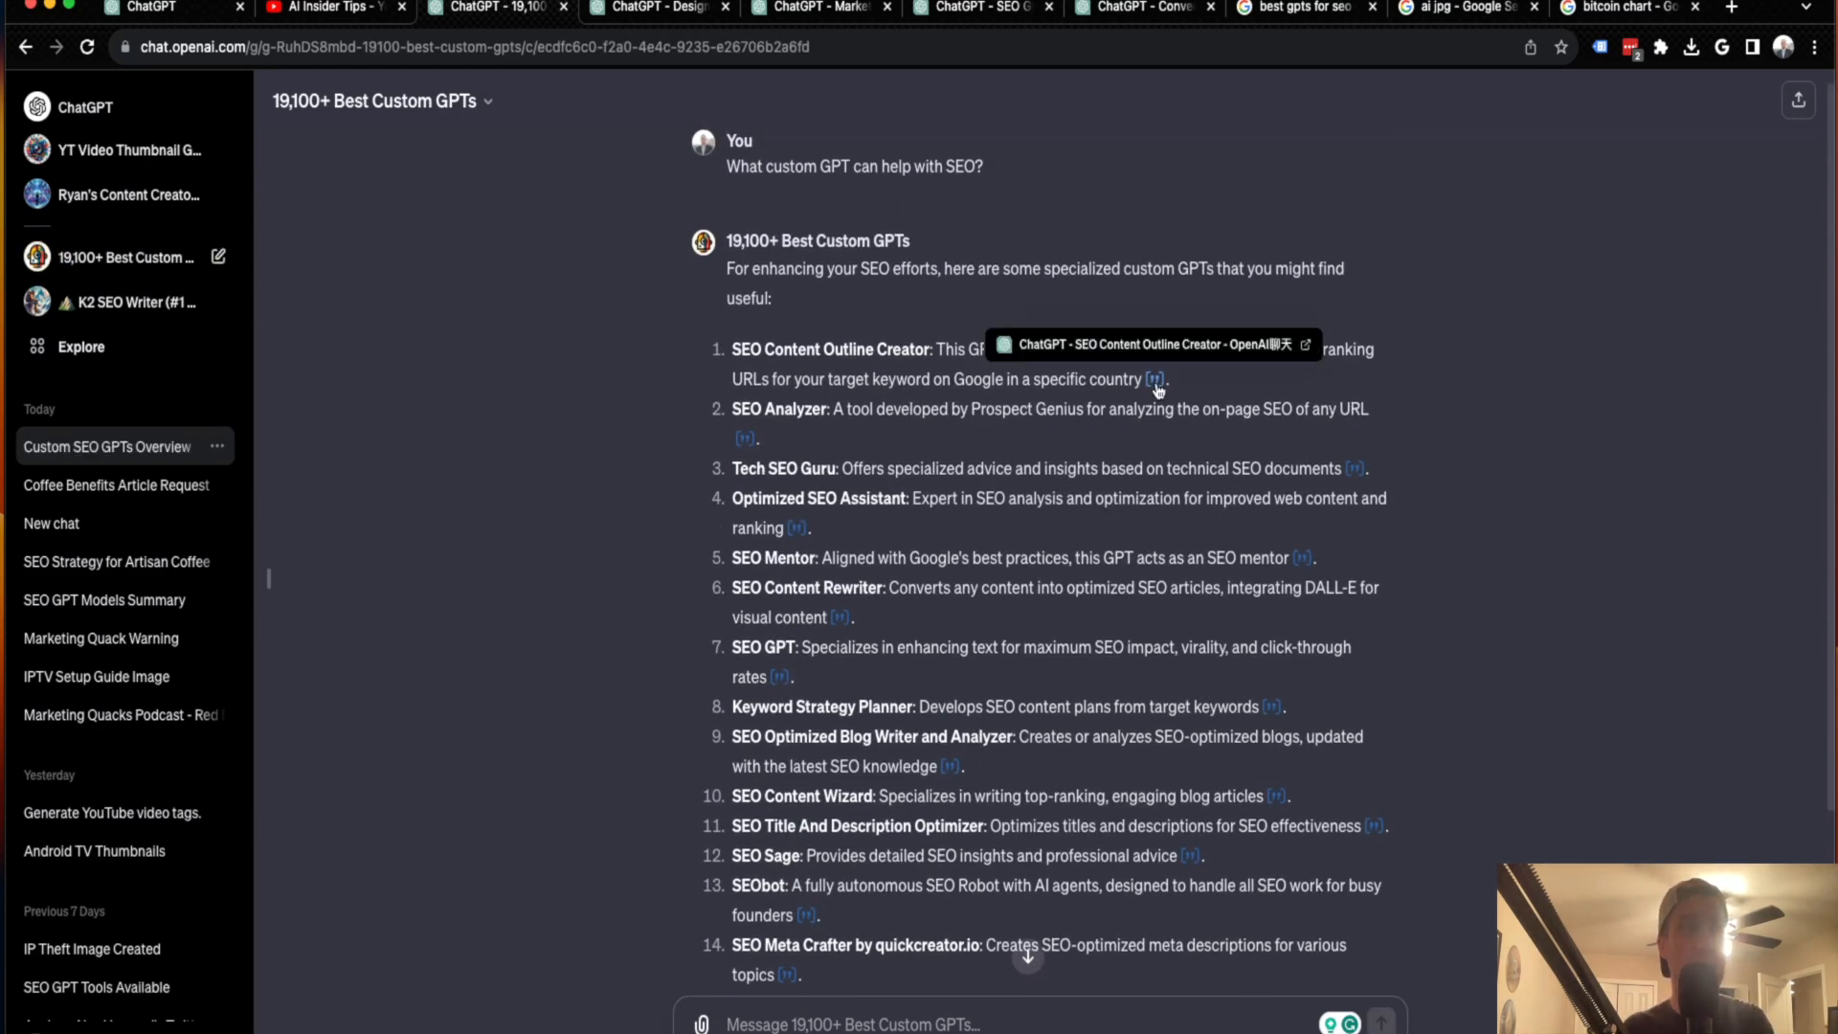
mouse_move(797, 349)
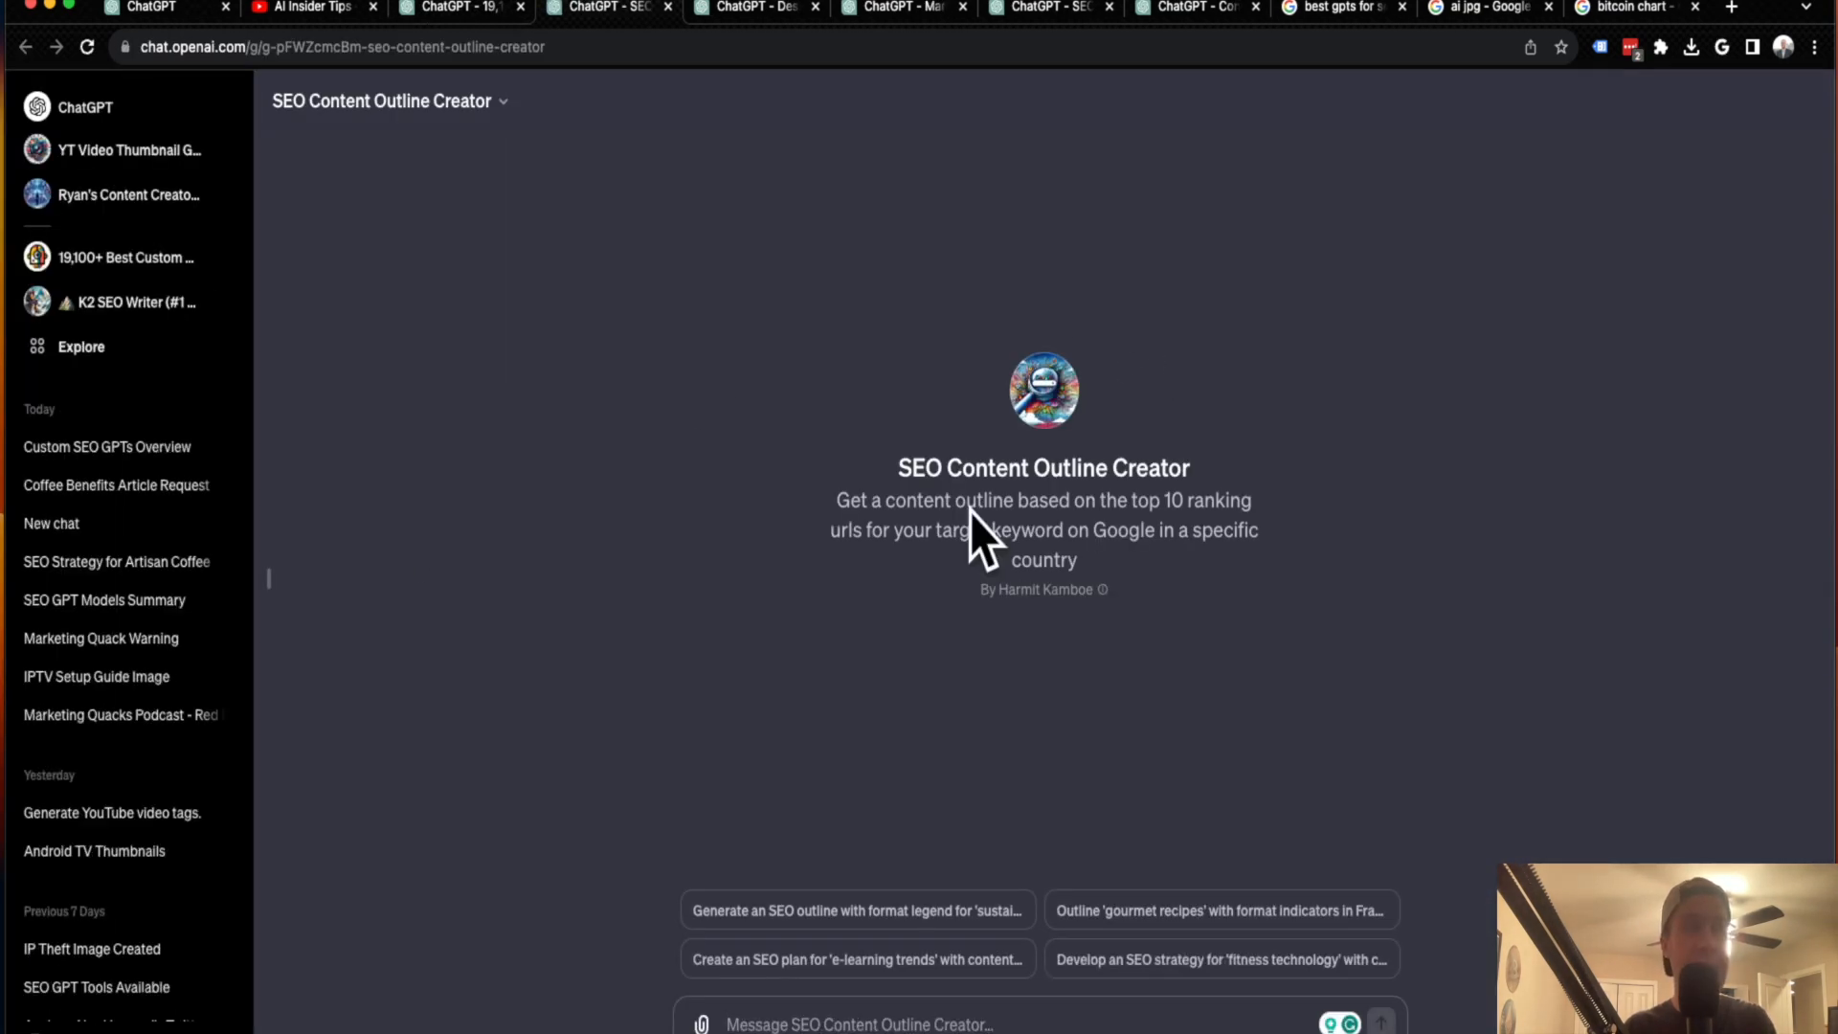
mouse_move(981, 147)
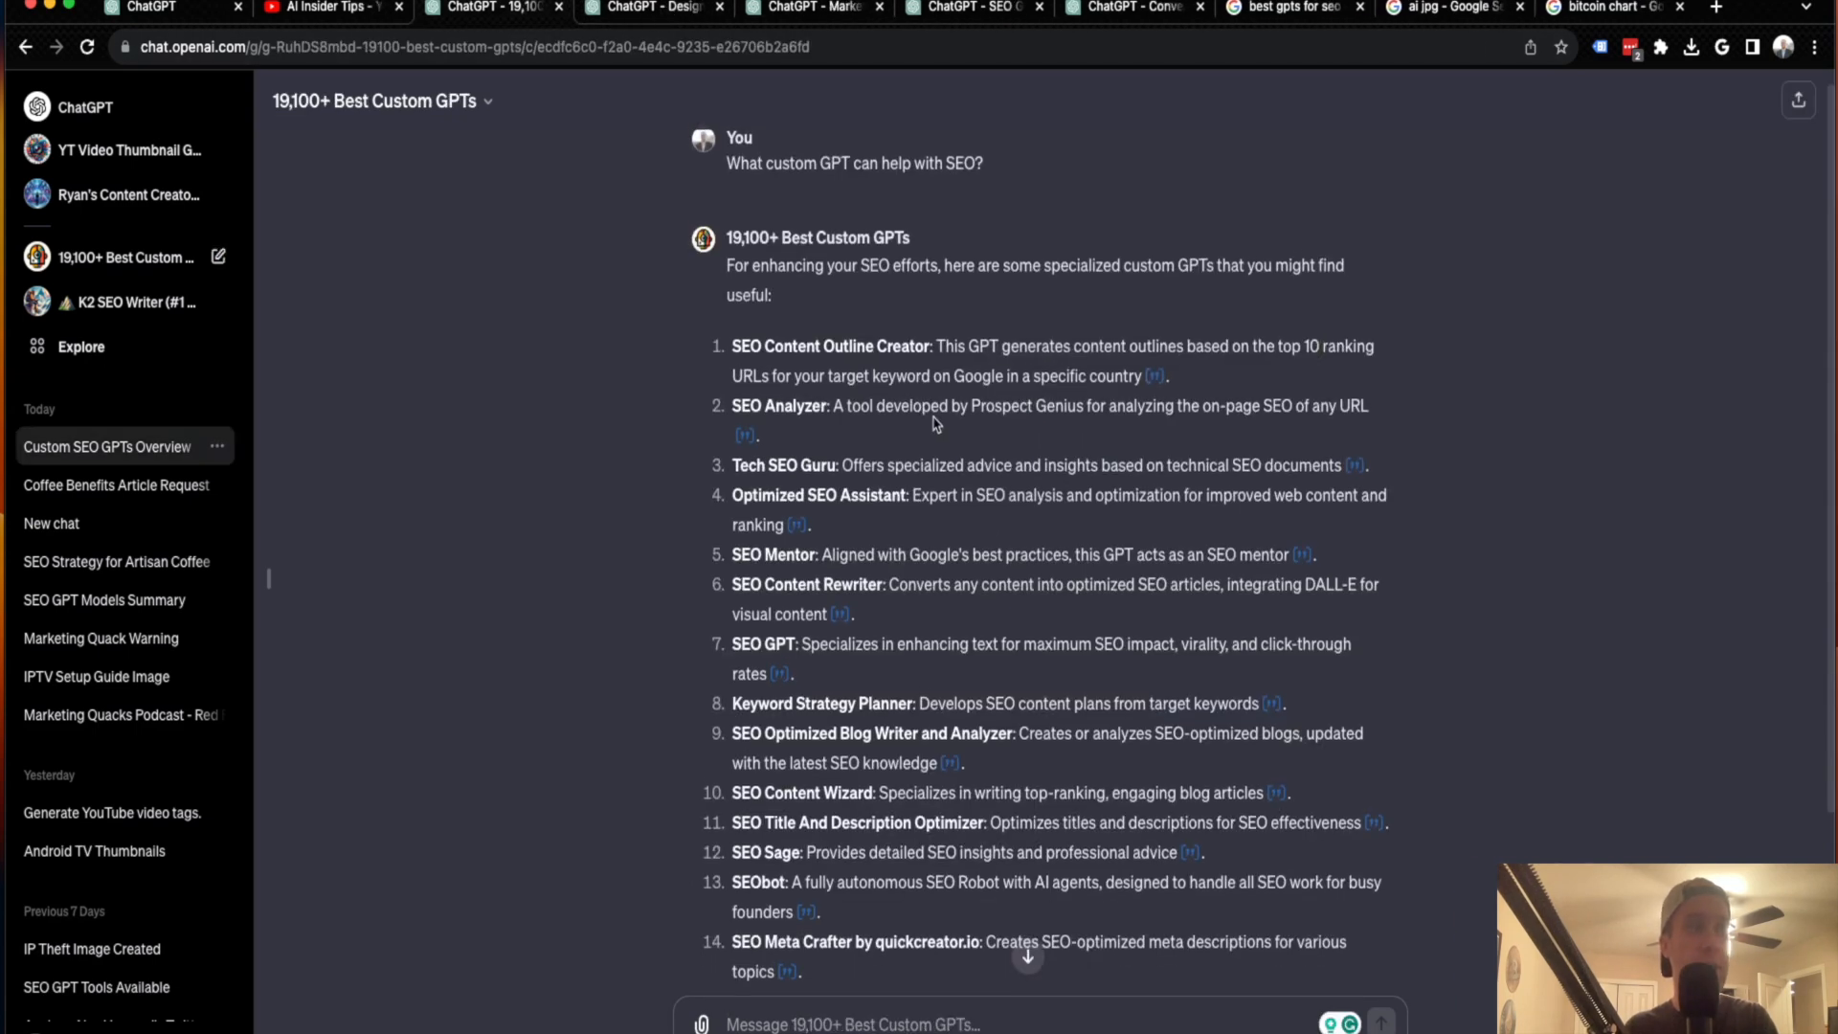
- Scroll the fourteen-GPT SEO answer to its closing summary and back up
scroll("down", 3)
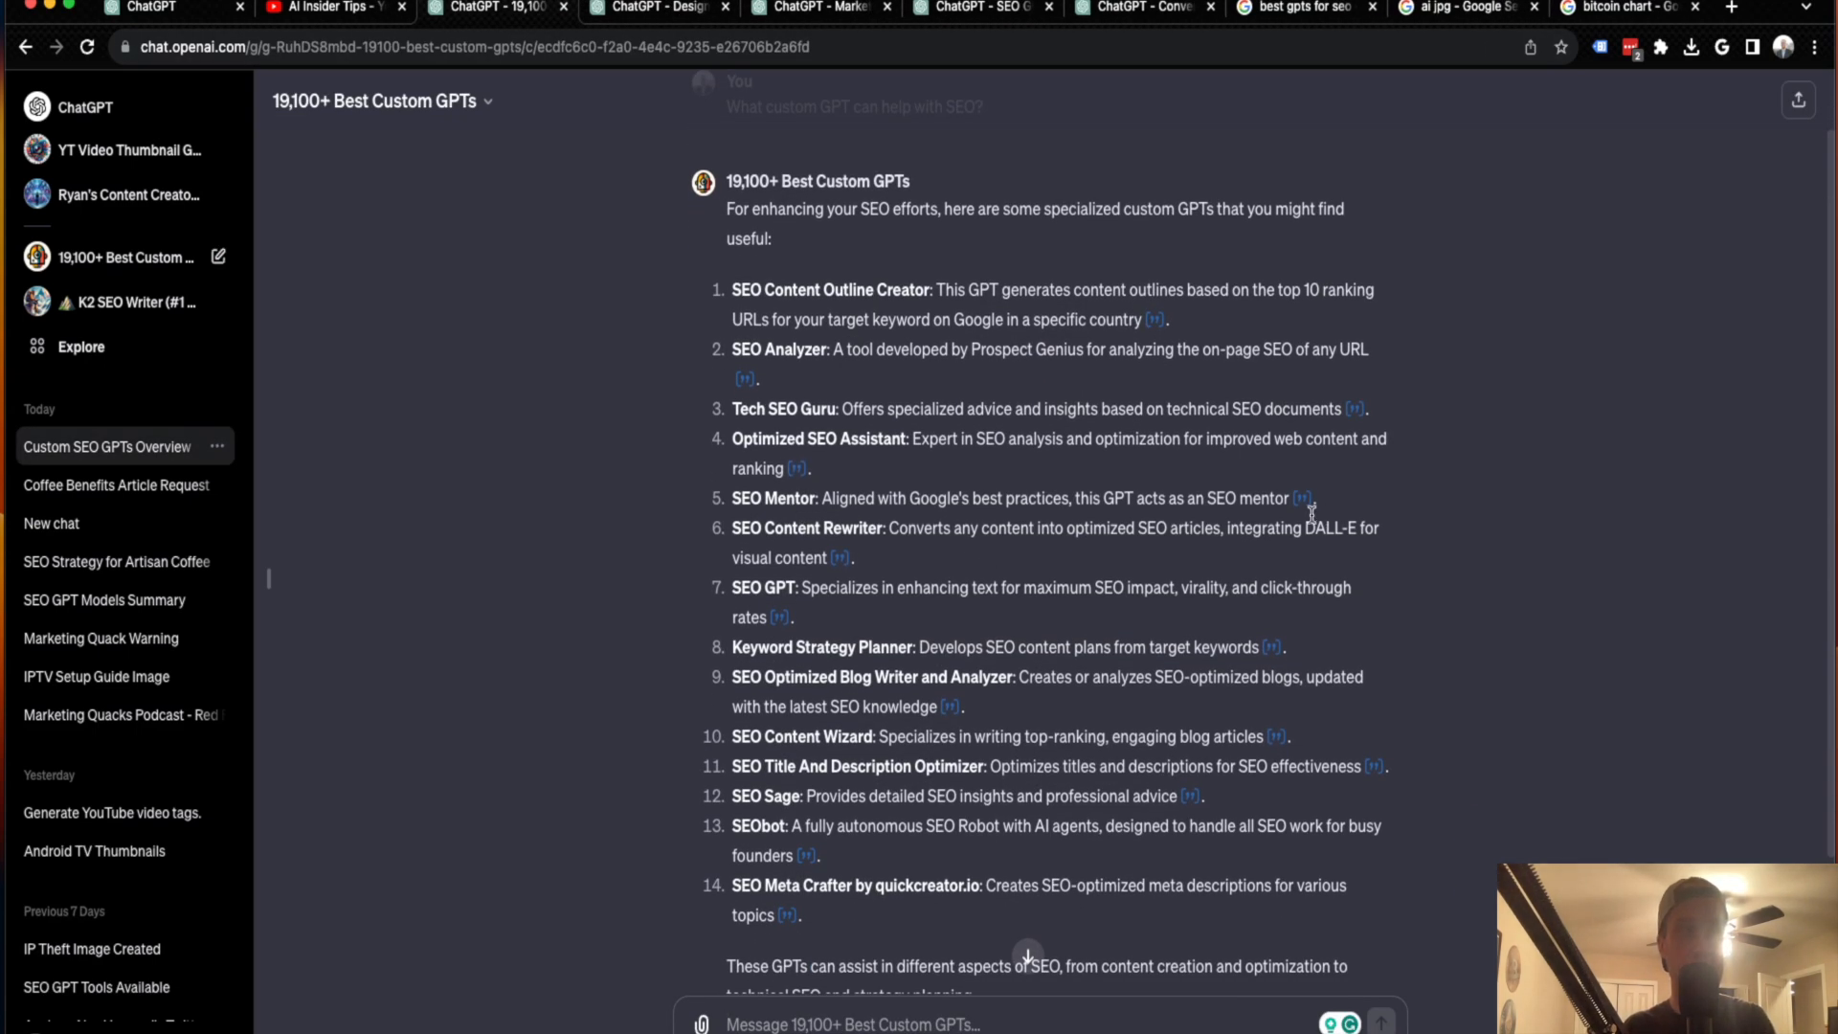
left_click(777, 496)
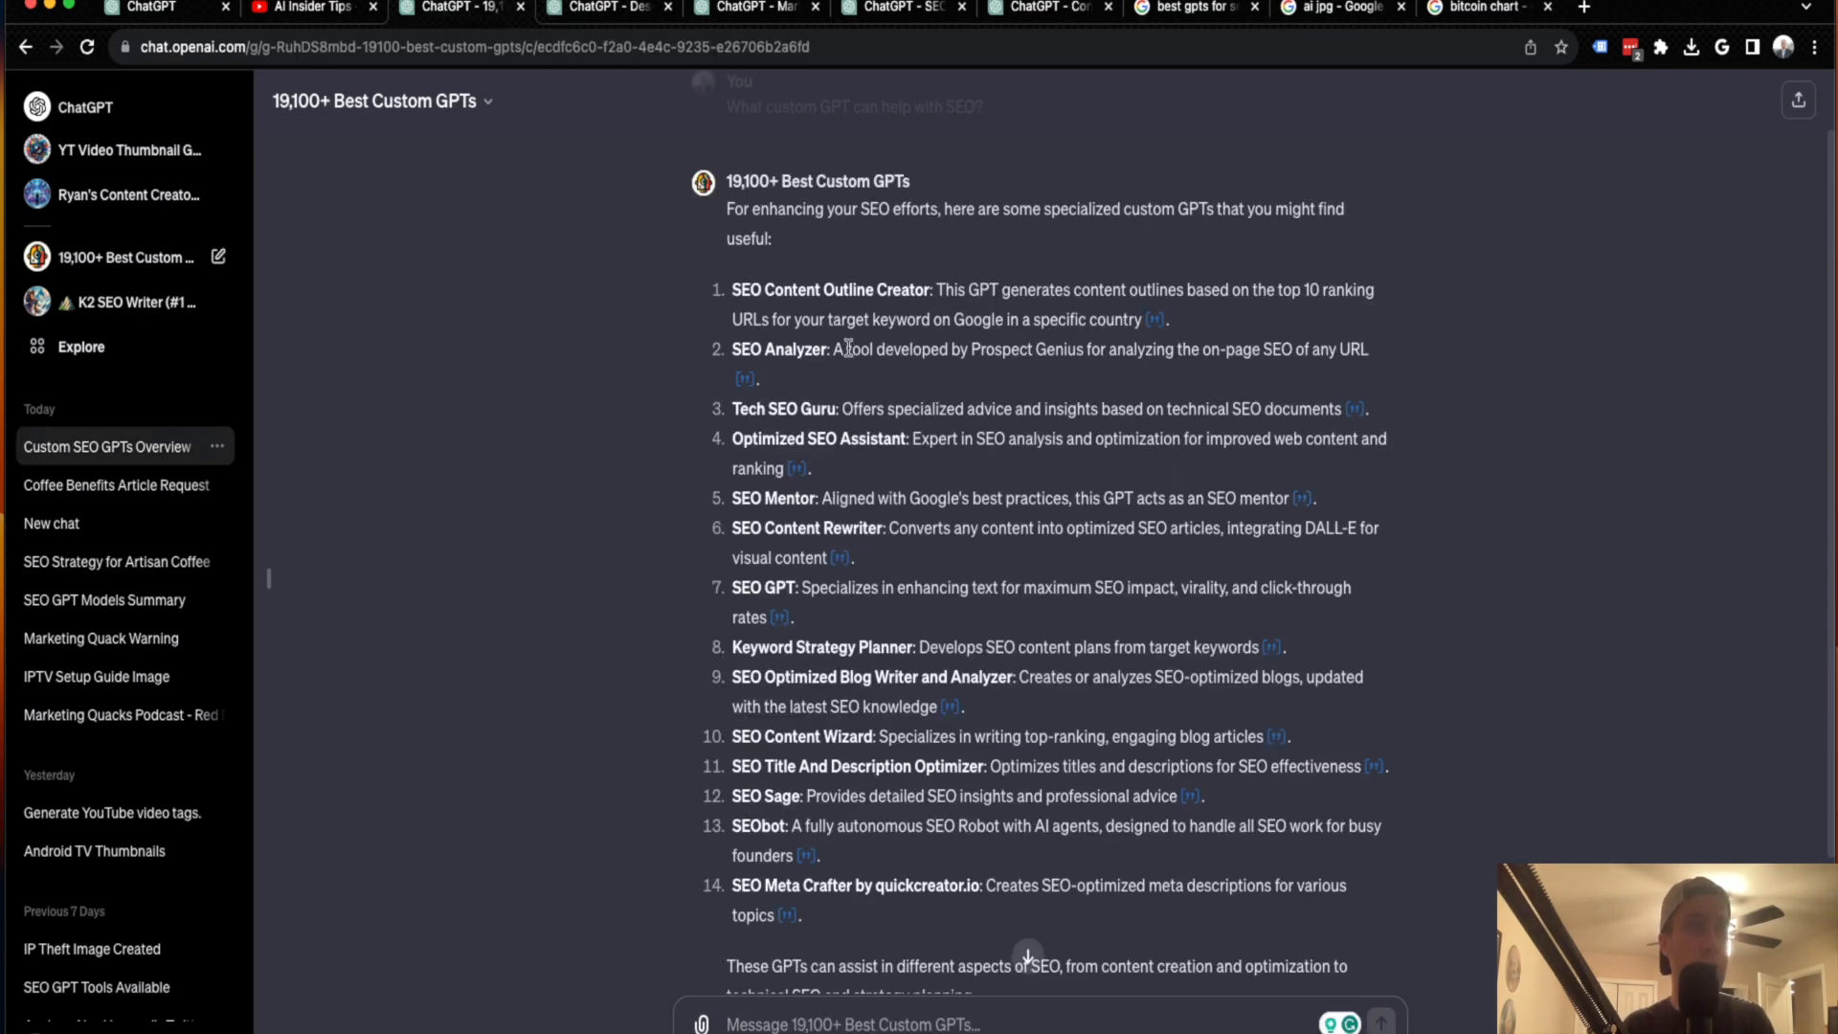
scroll("up", 3)
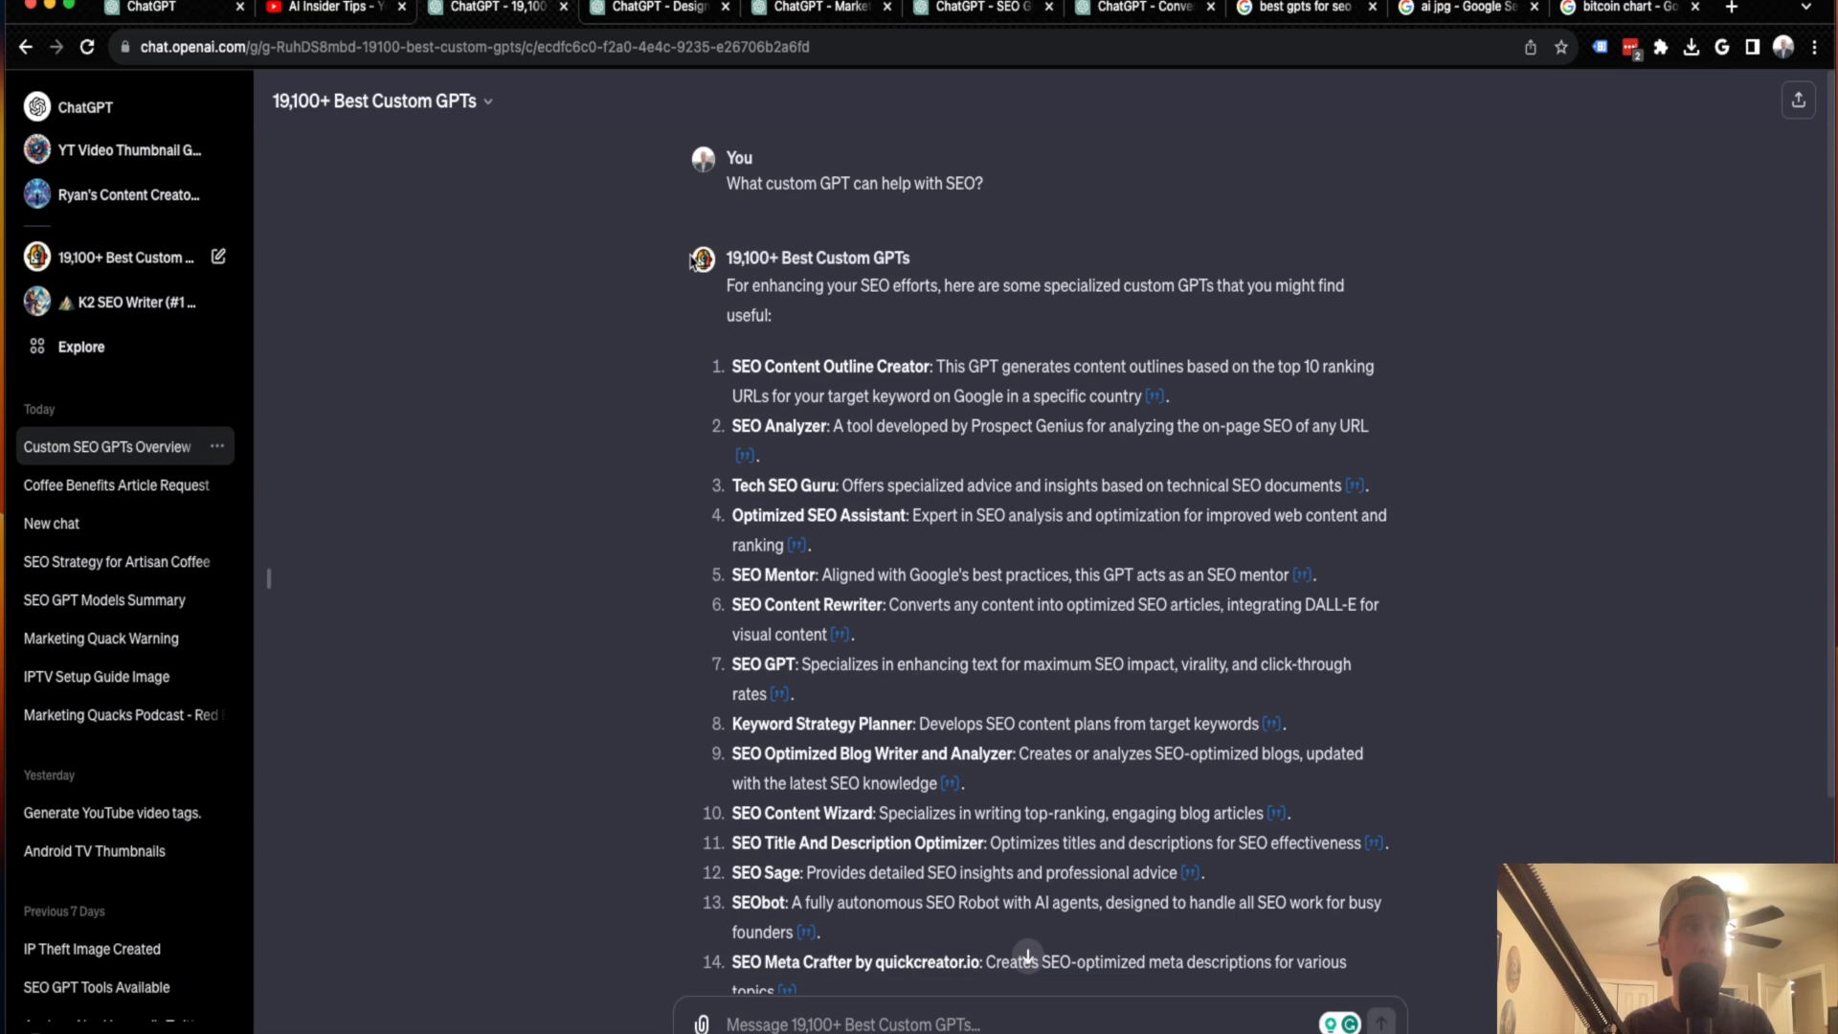
mouse_move(736, 267)
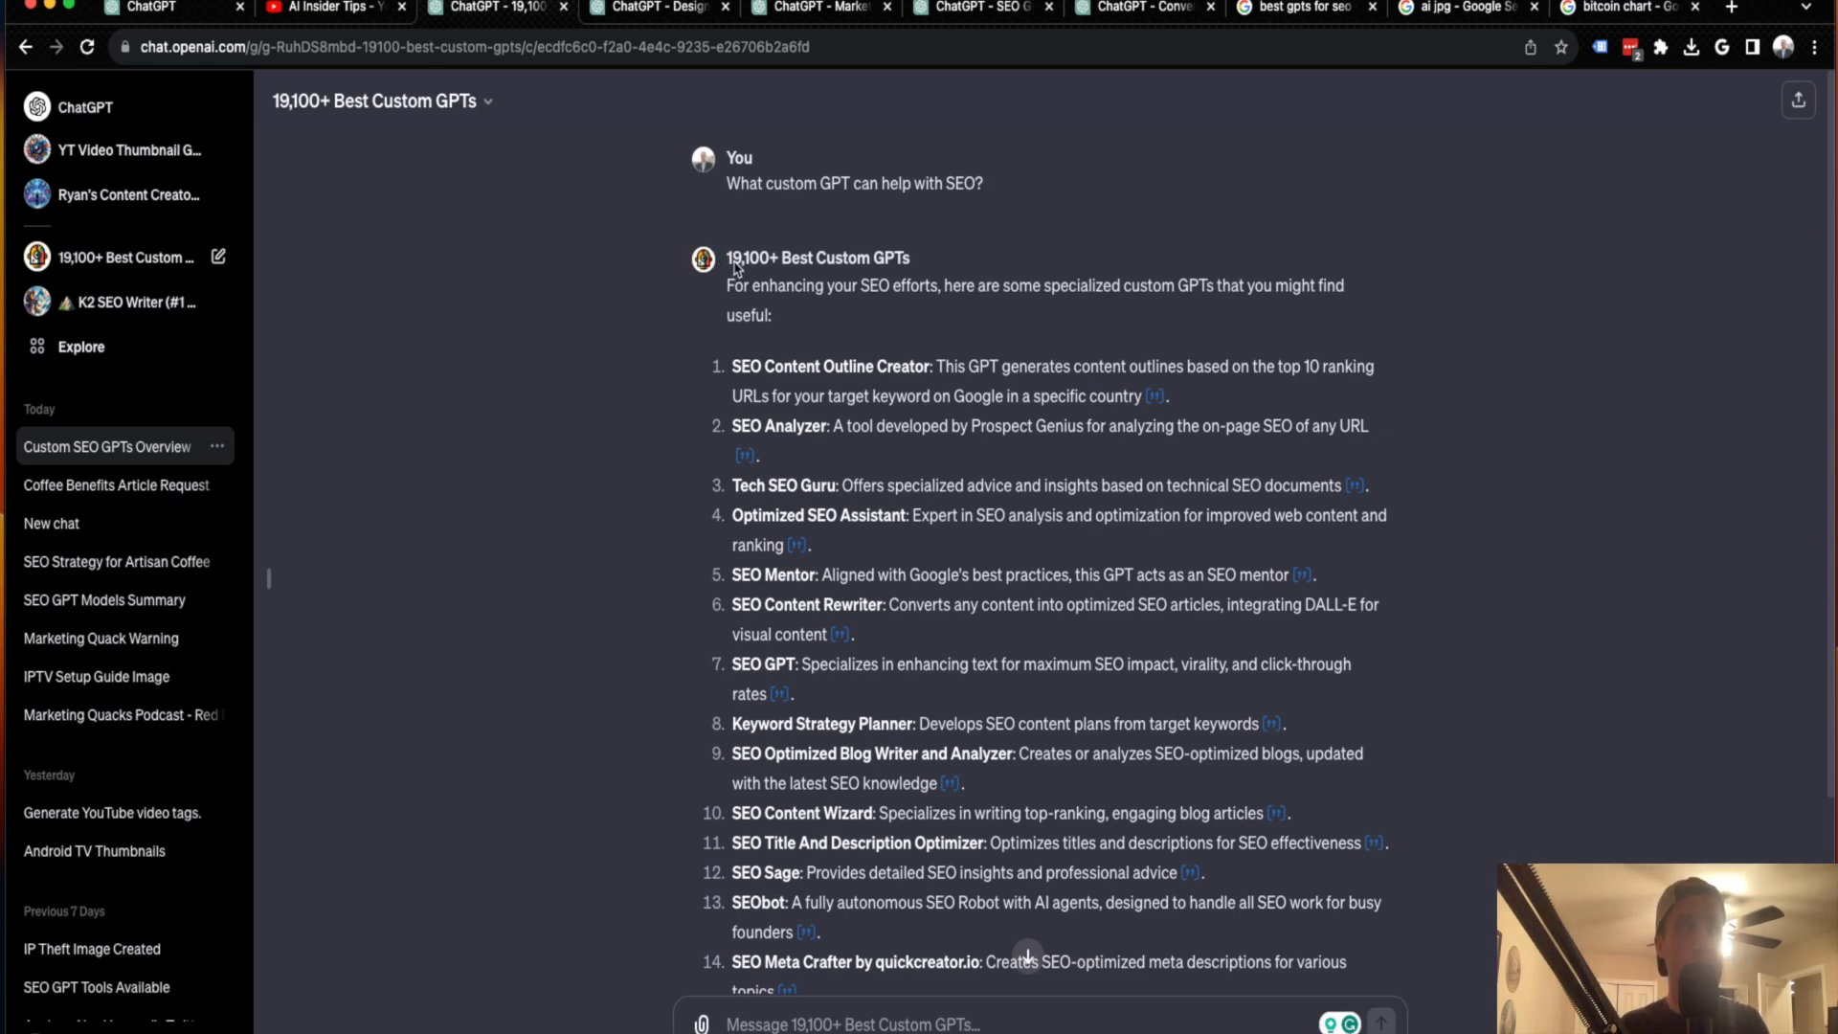
mouse_move(460, 131)
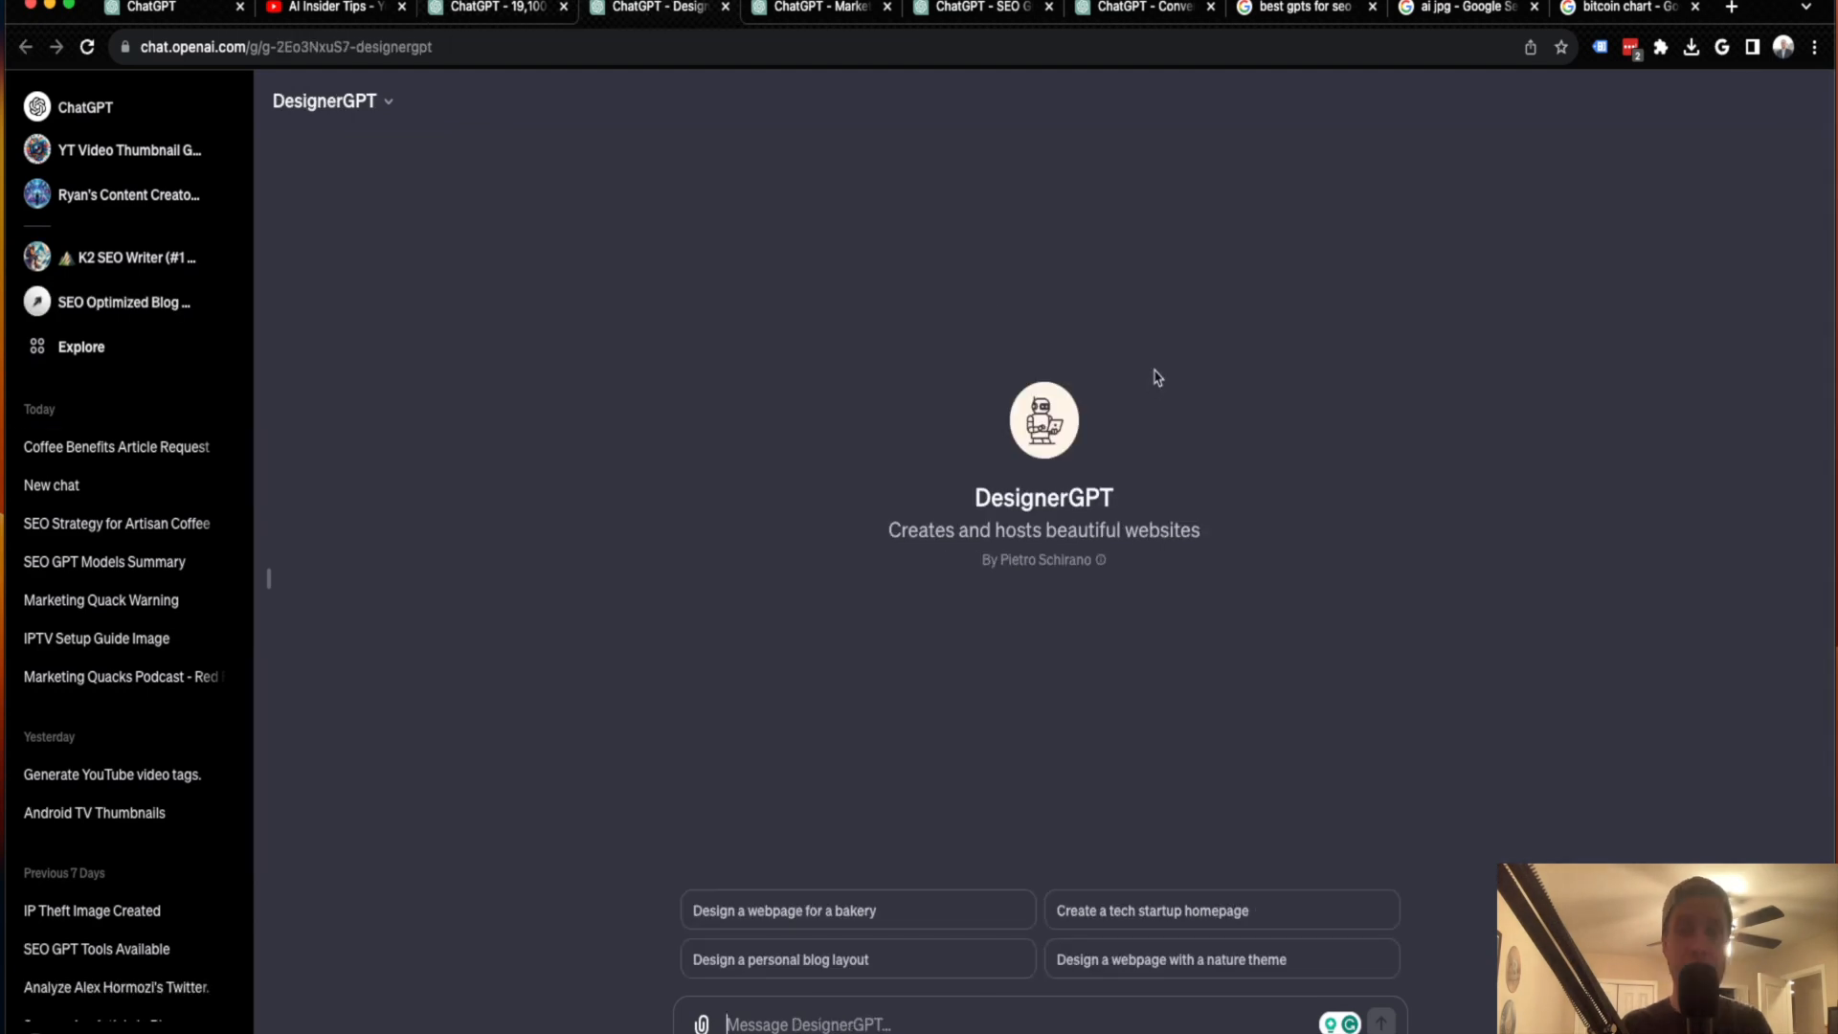
mouse_move(1168, 359)
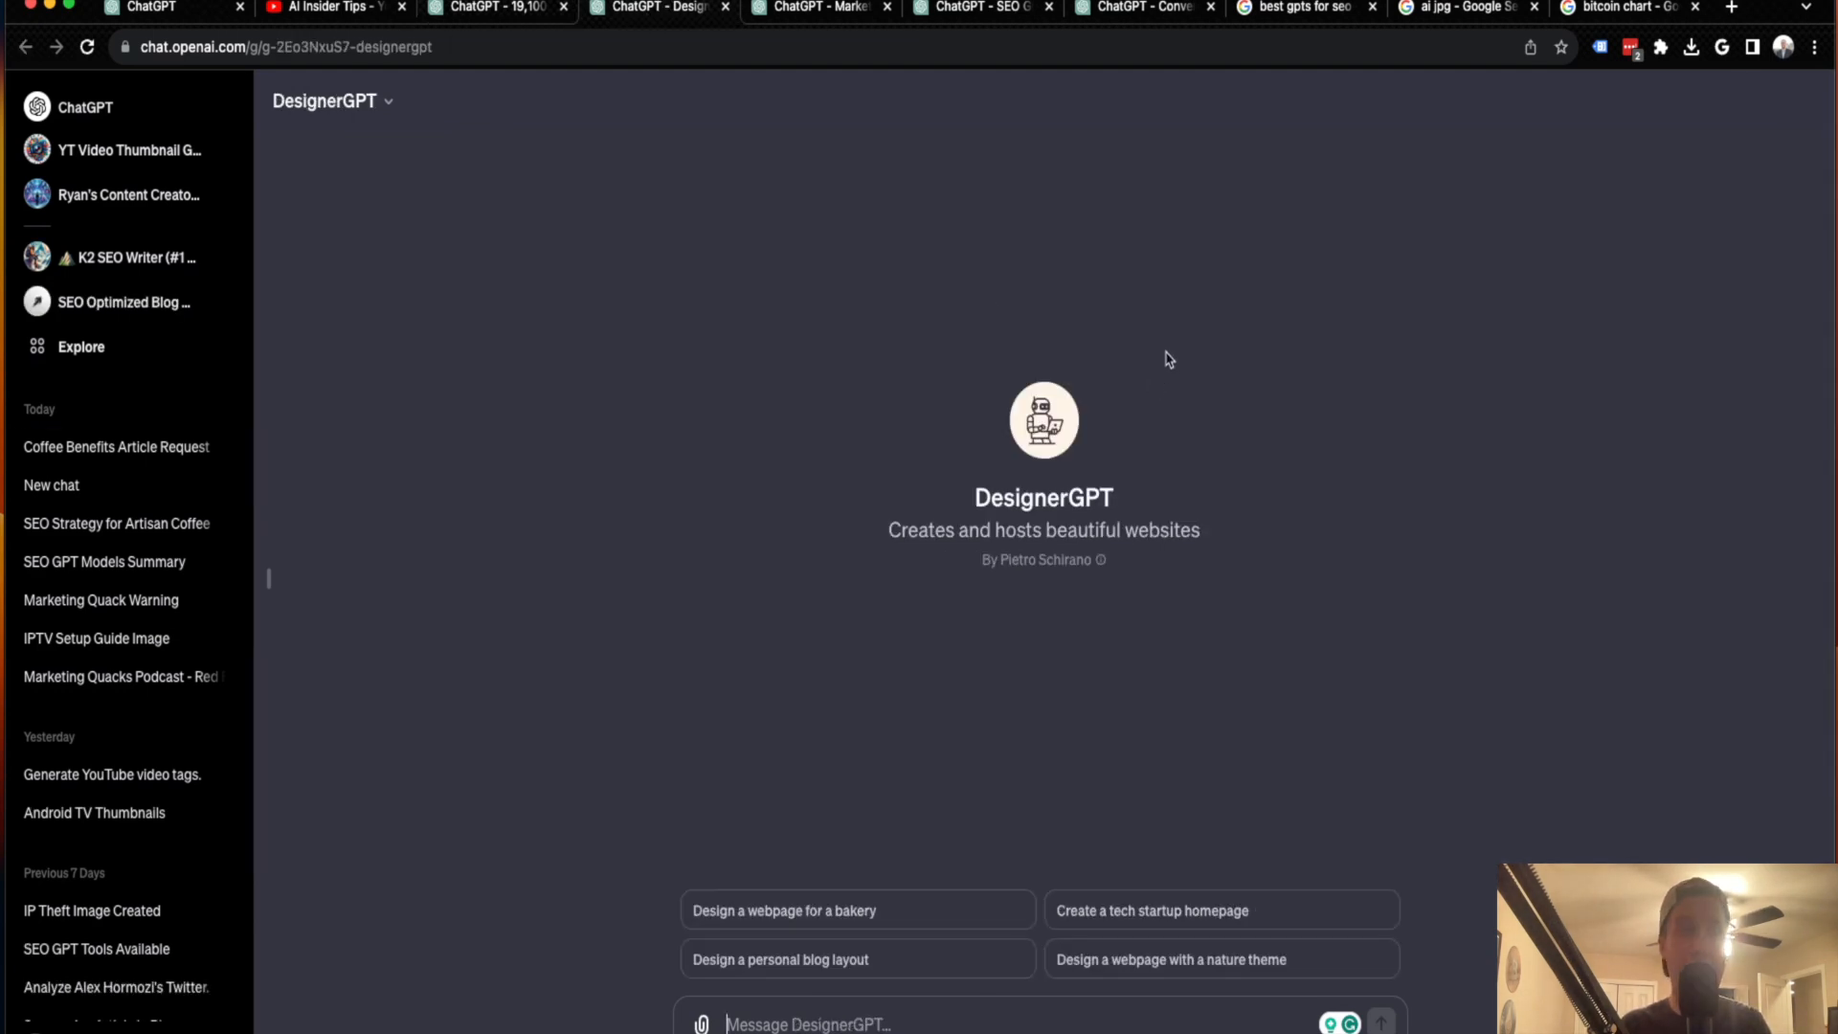
mouse_move(1201, 682)
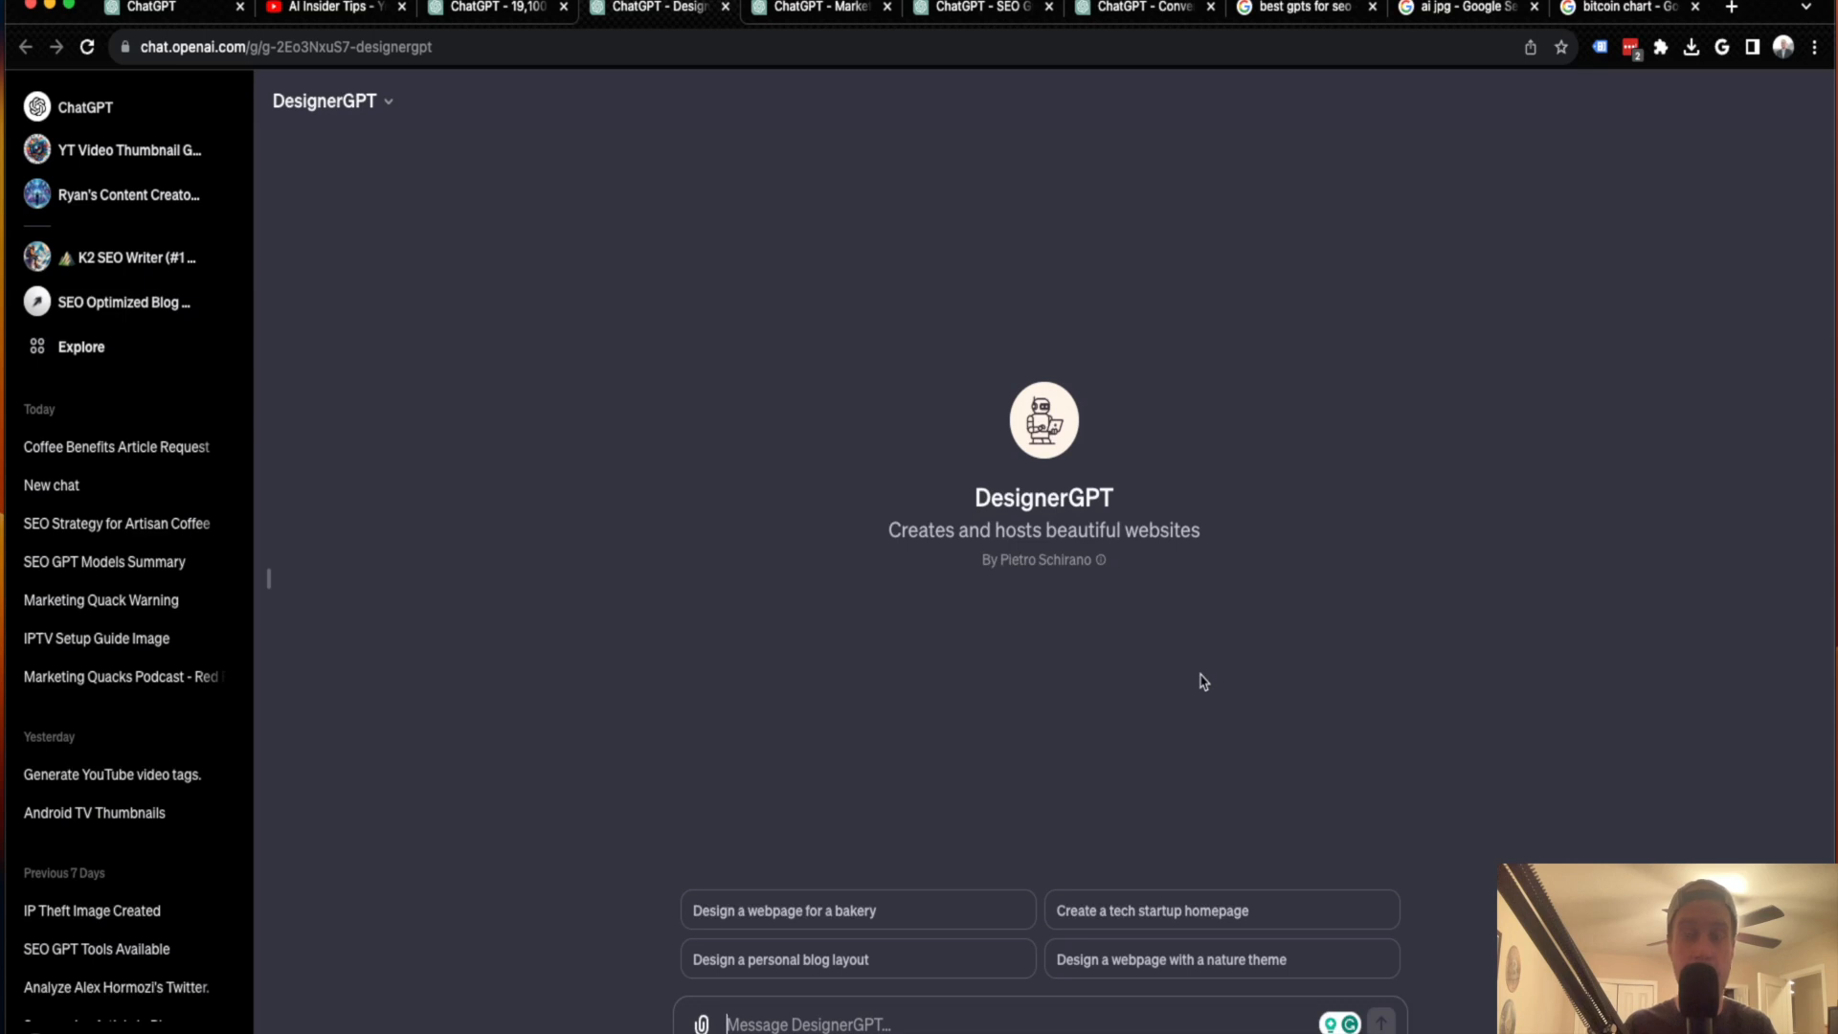
mouse_move(1232, 652)
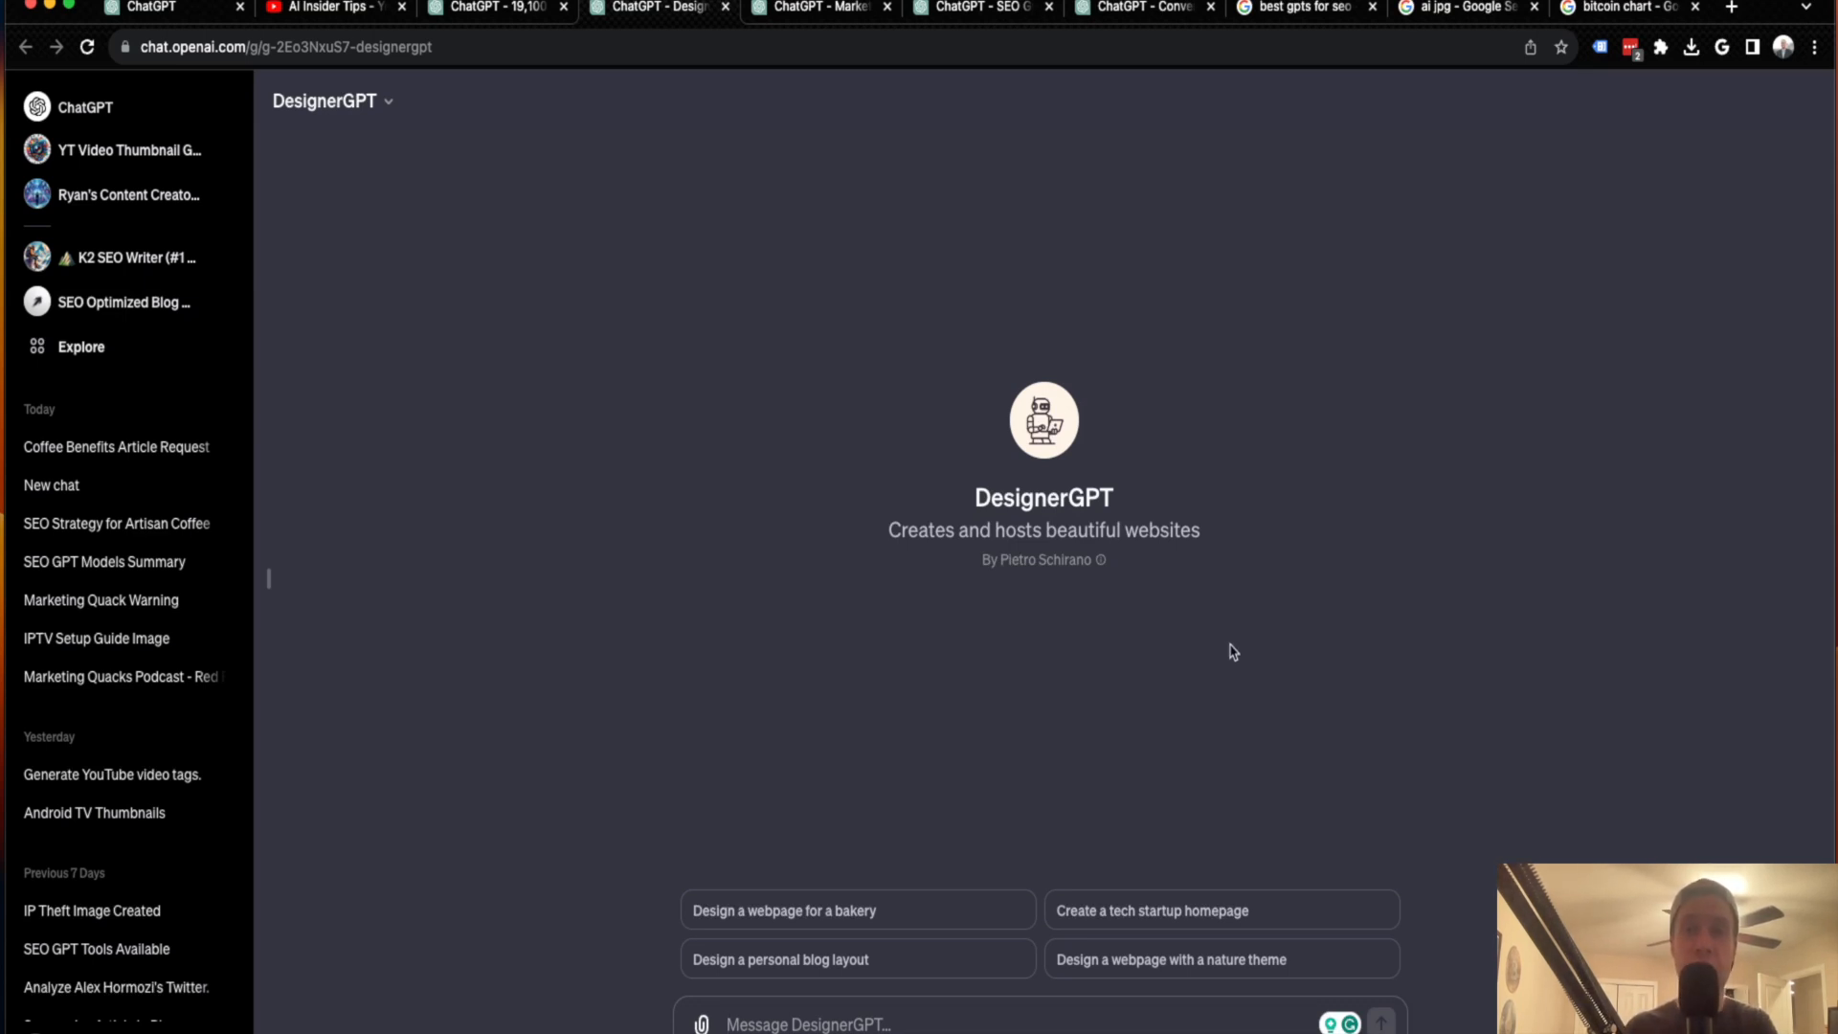
mouse_move(1237, 644)
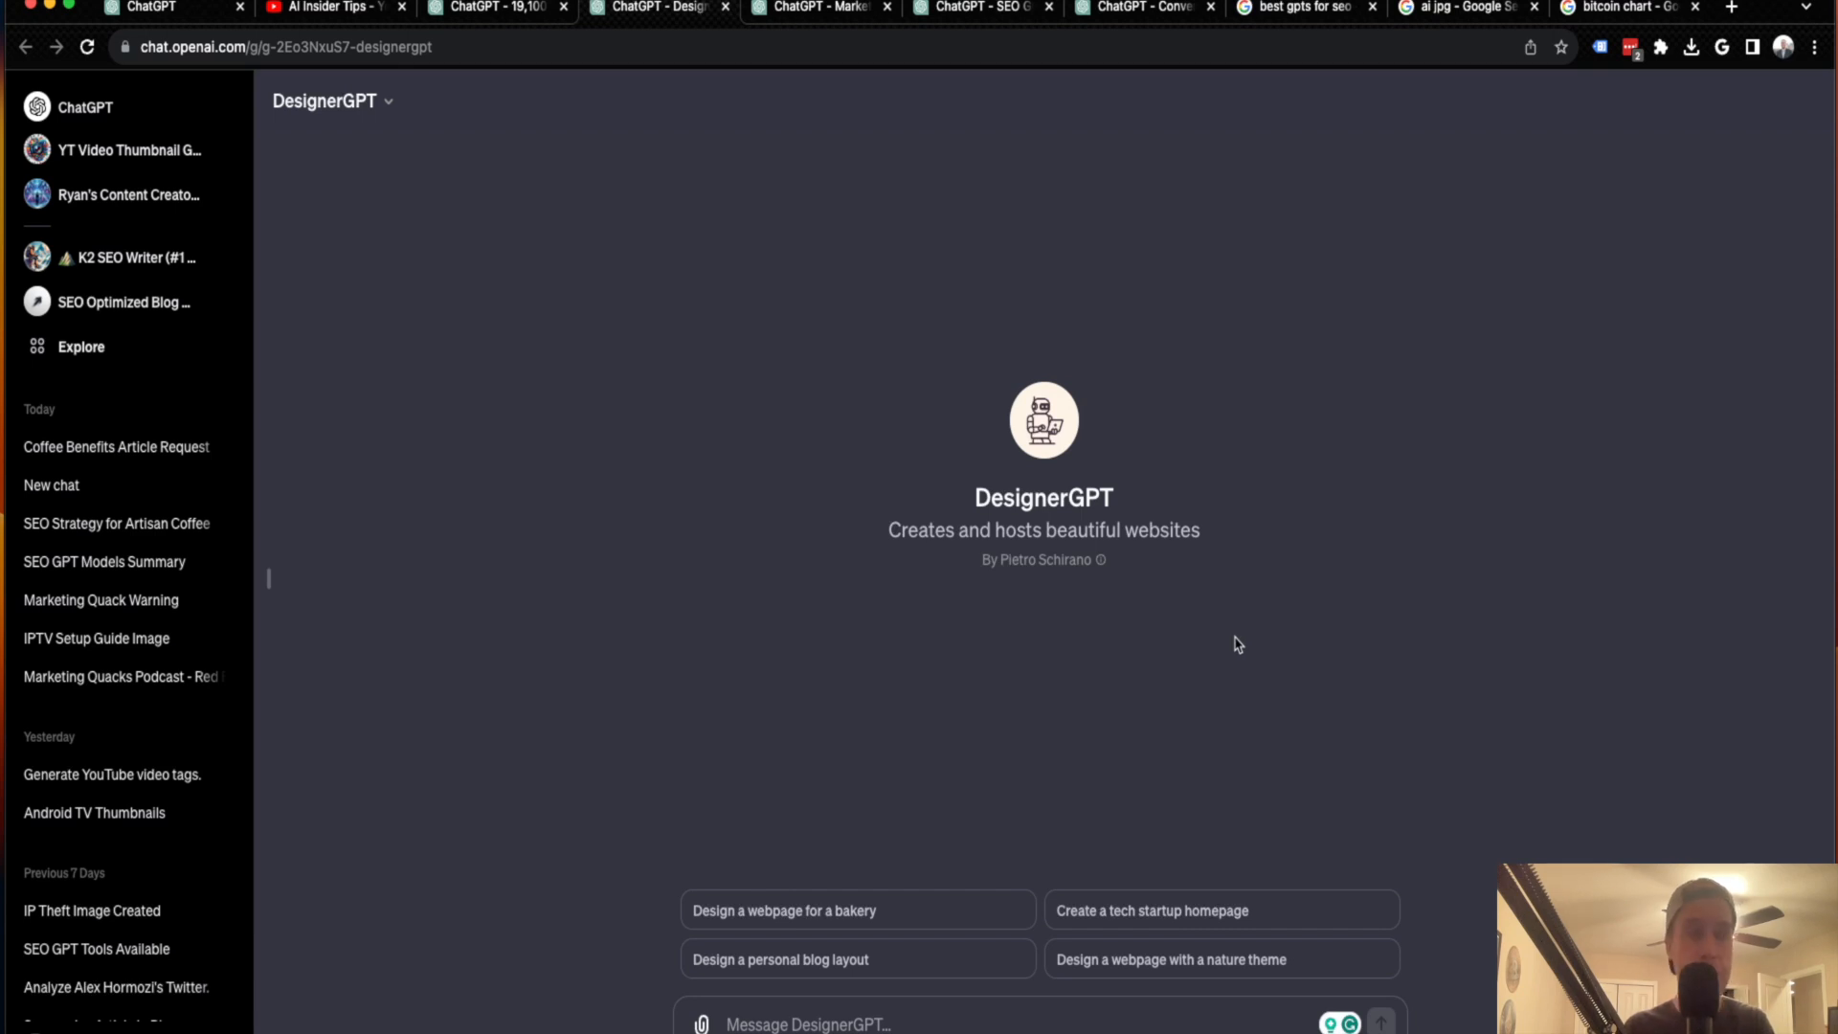
mouse_move(1228, 919)
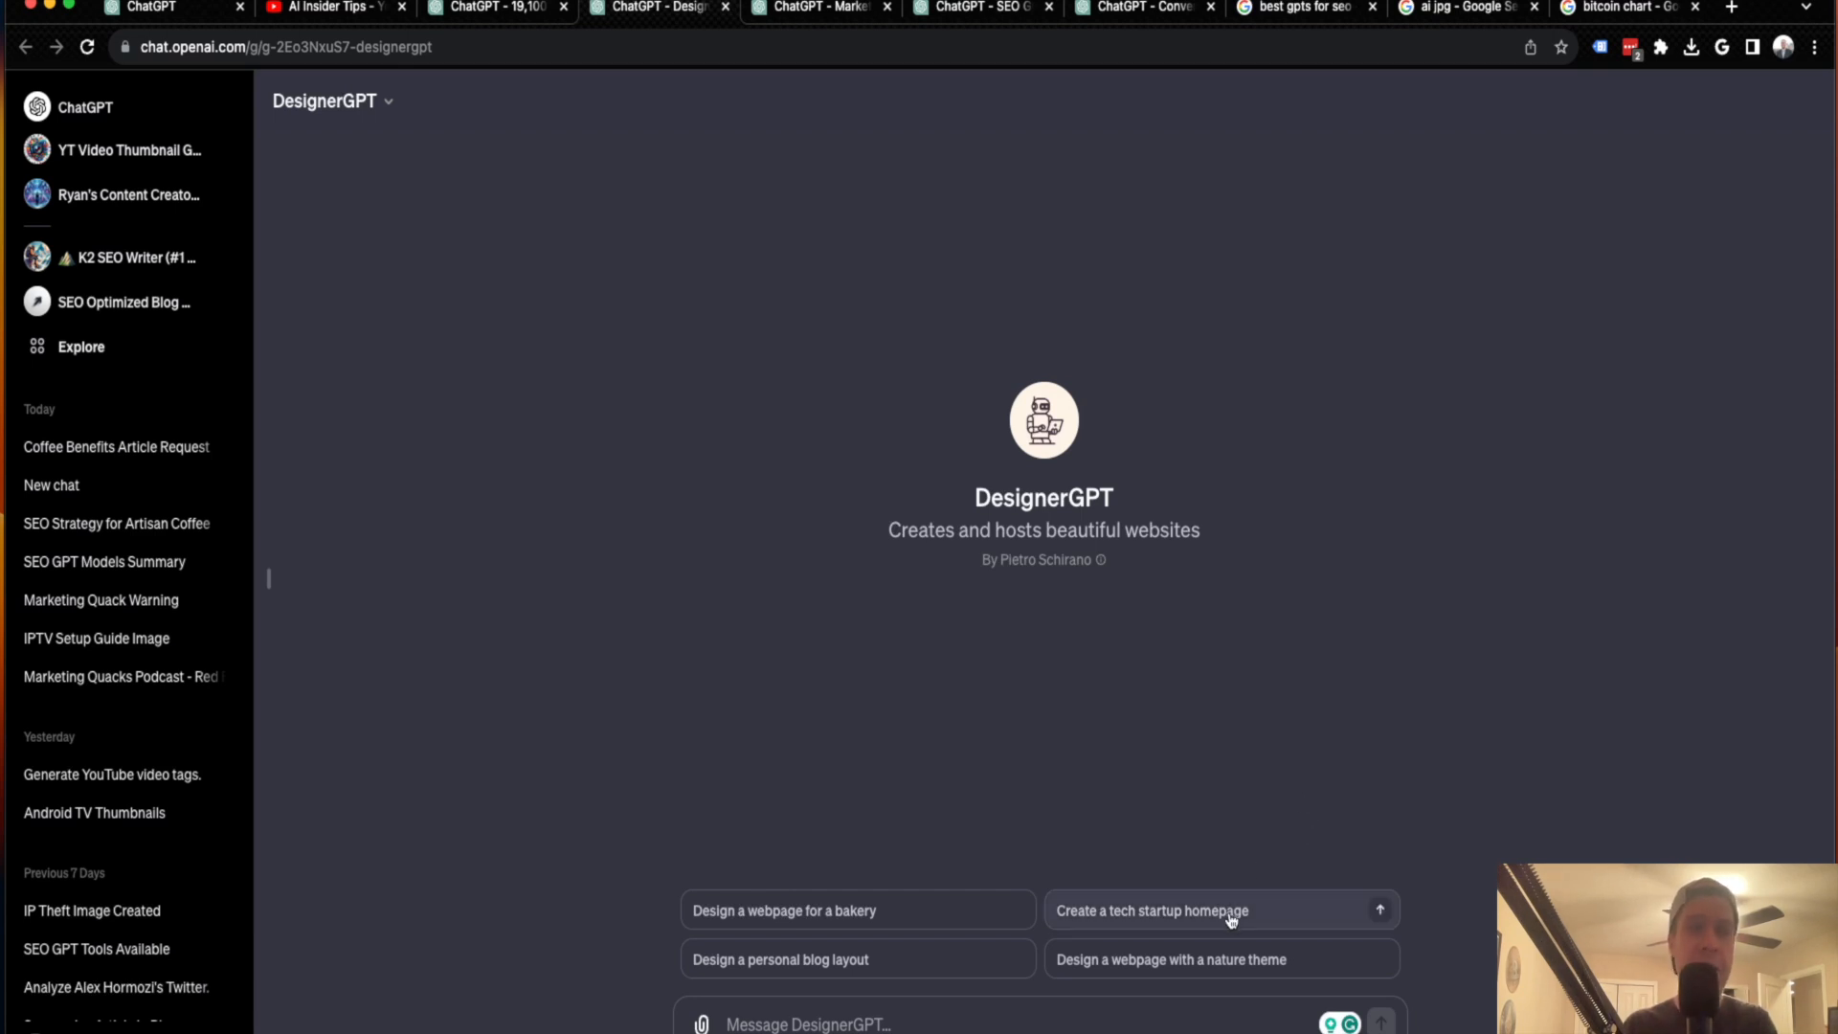
mouse_move(1312, 789)
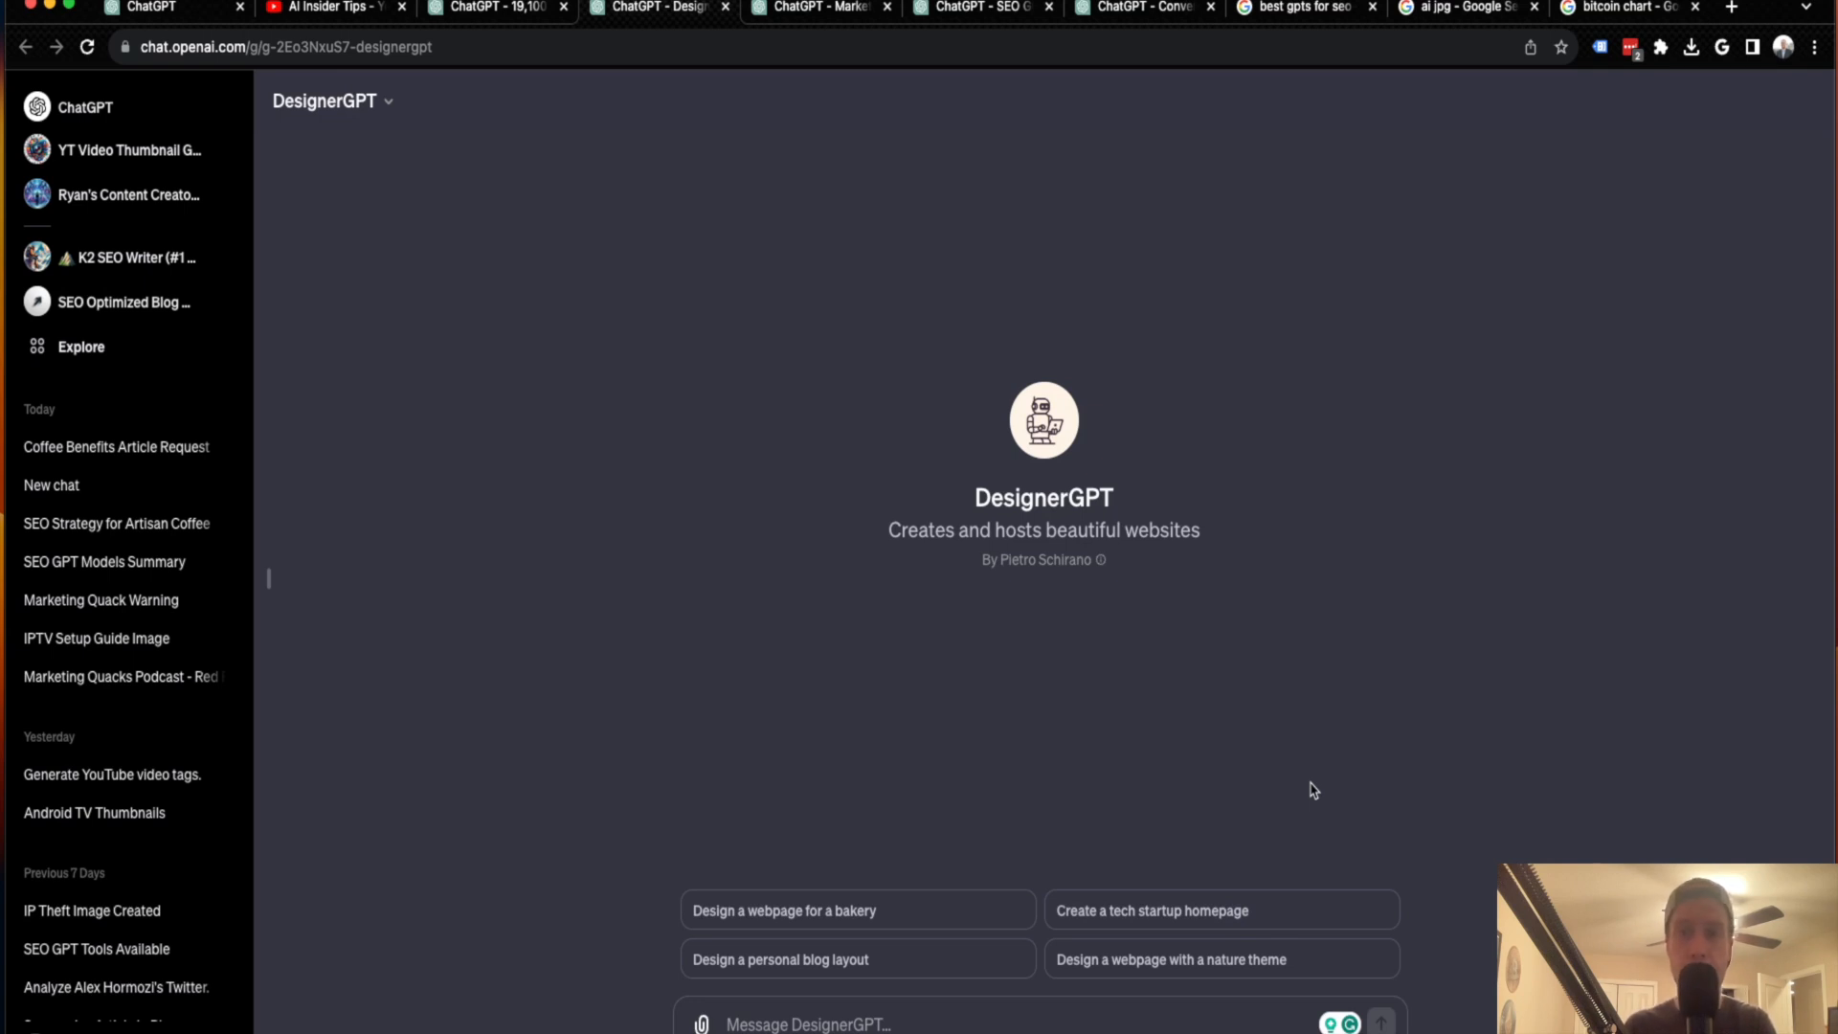
mouse_move(1283, 782)
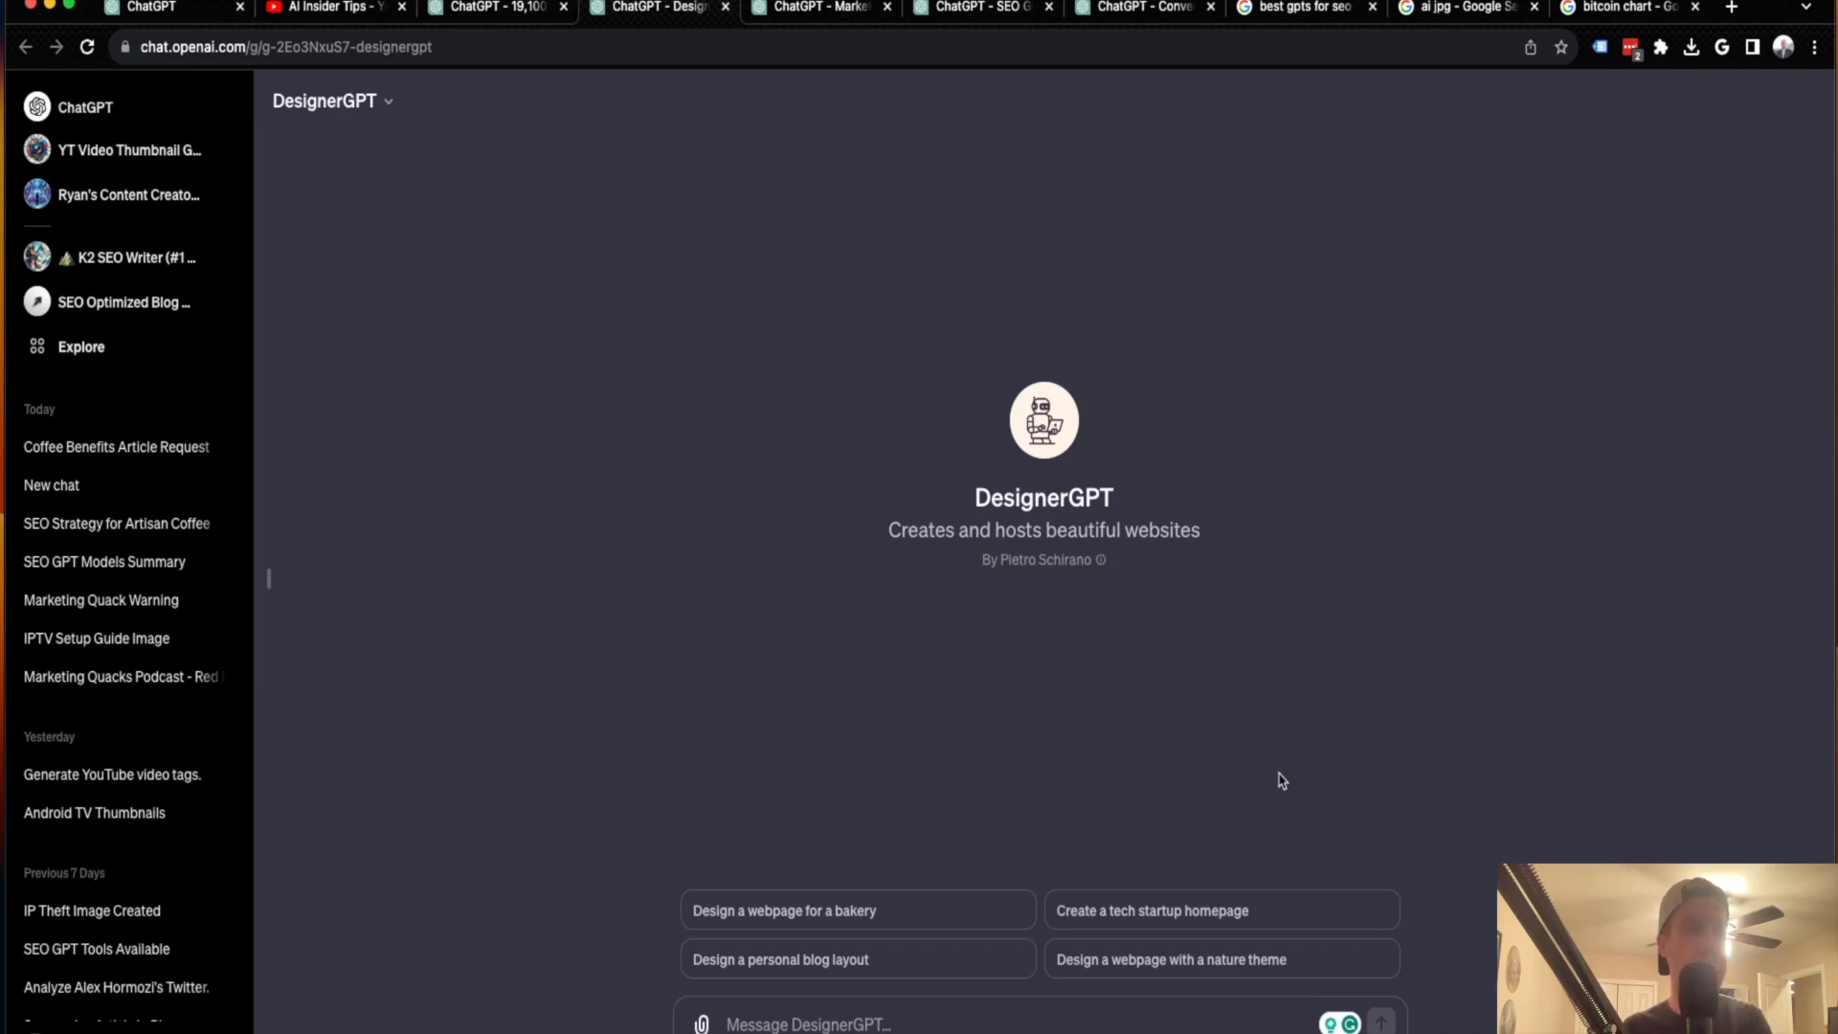
mouse_move(826, 910)
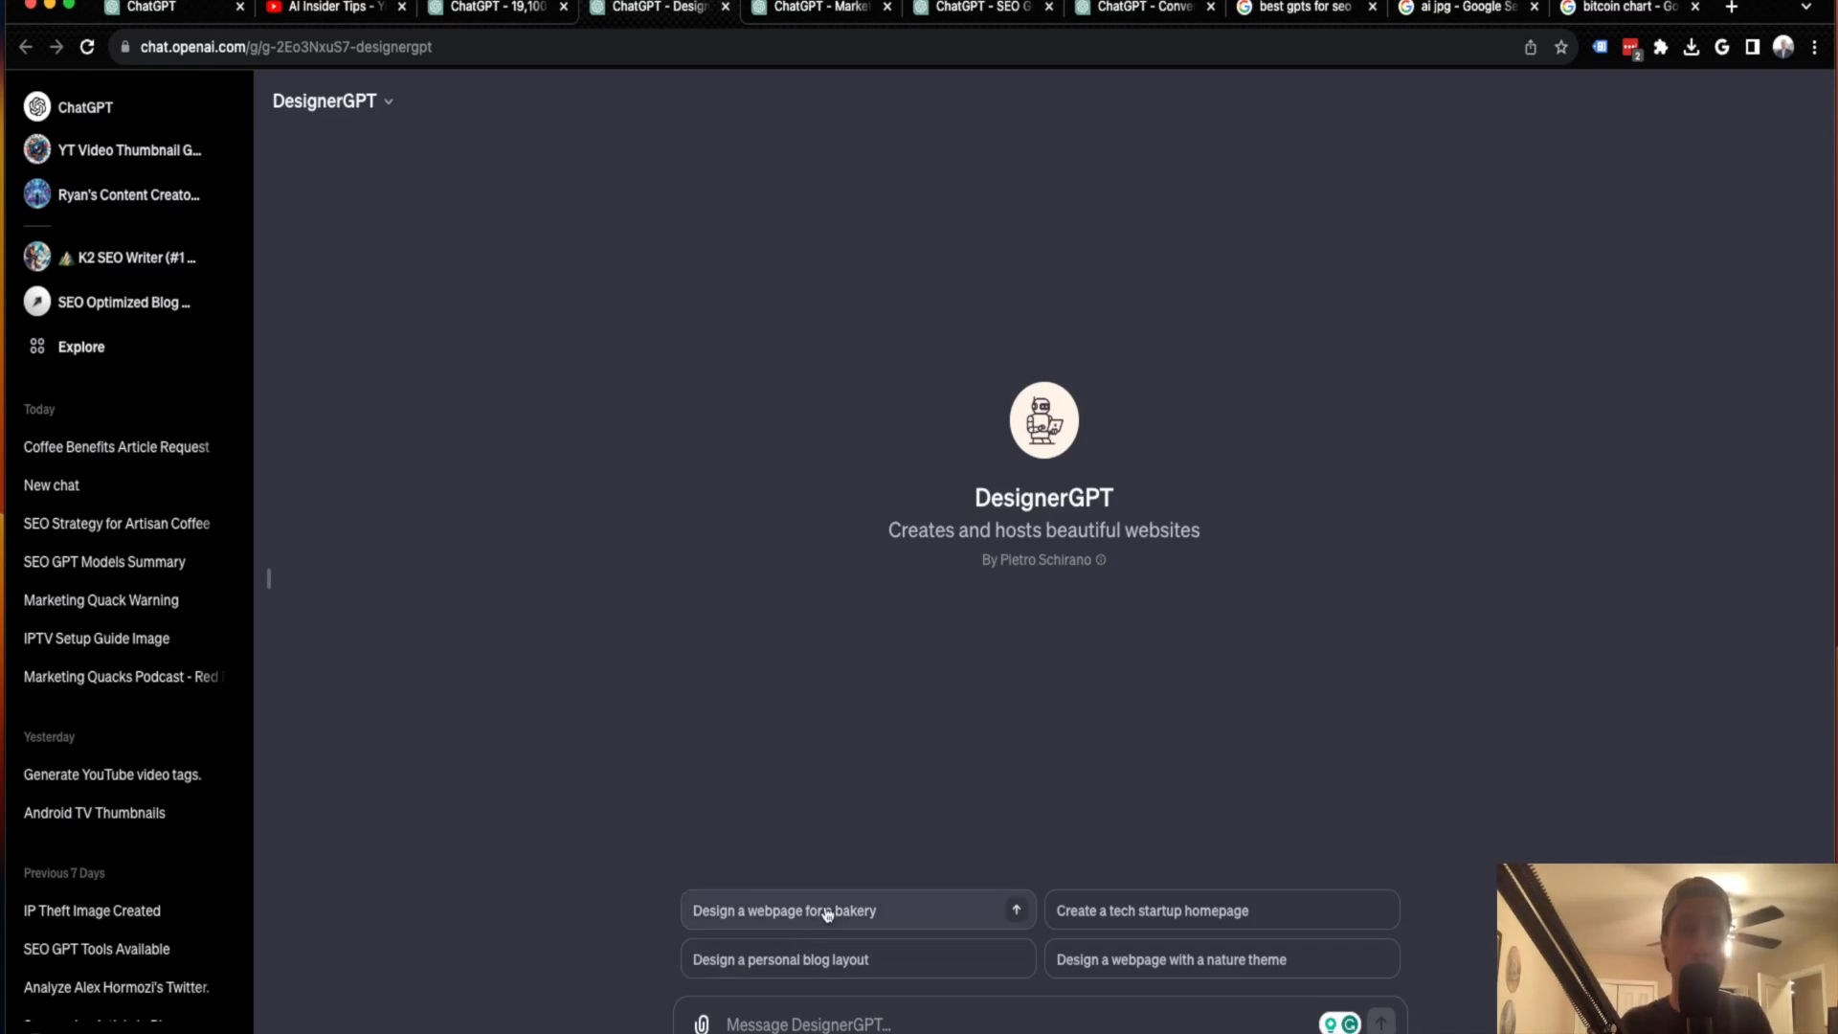
mouse_move(1064, 720)
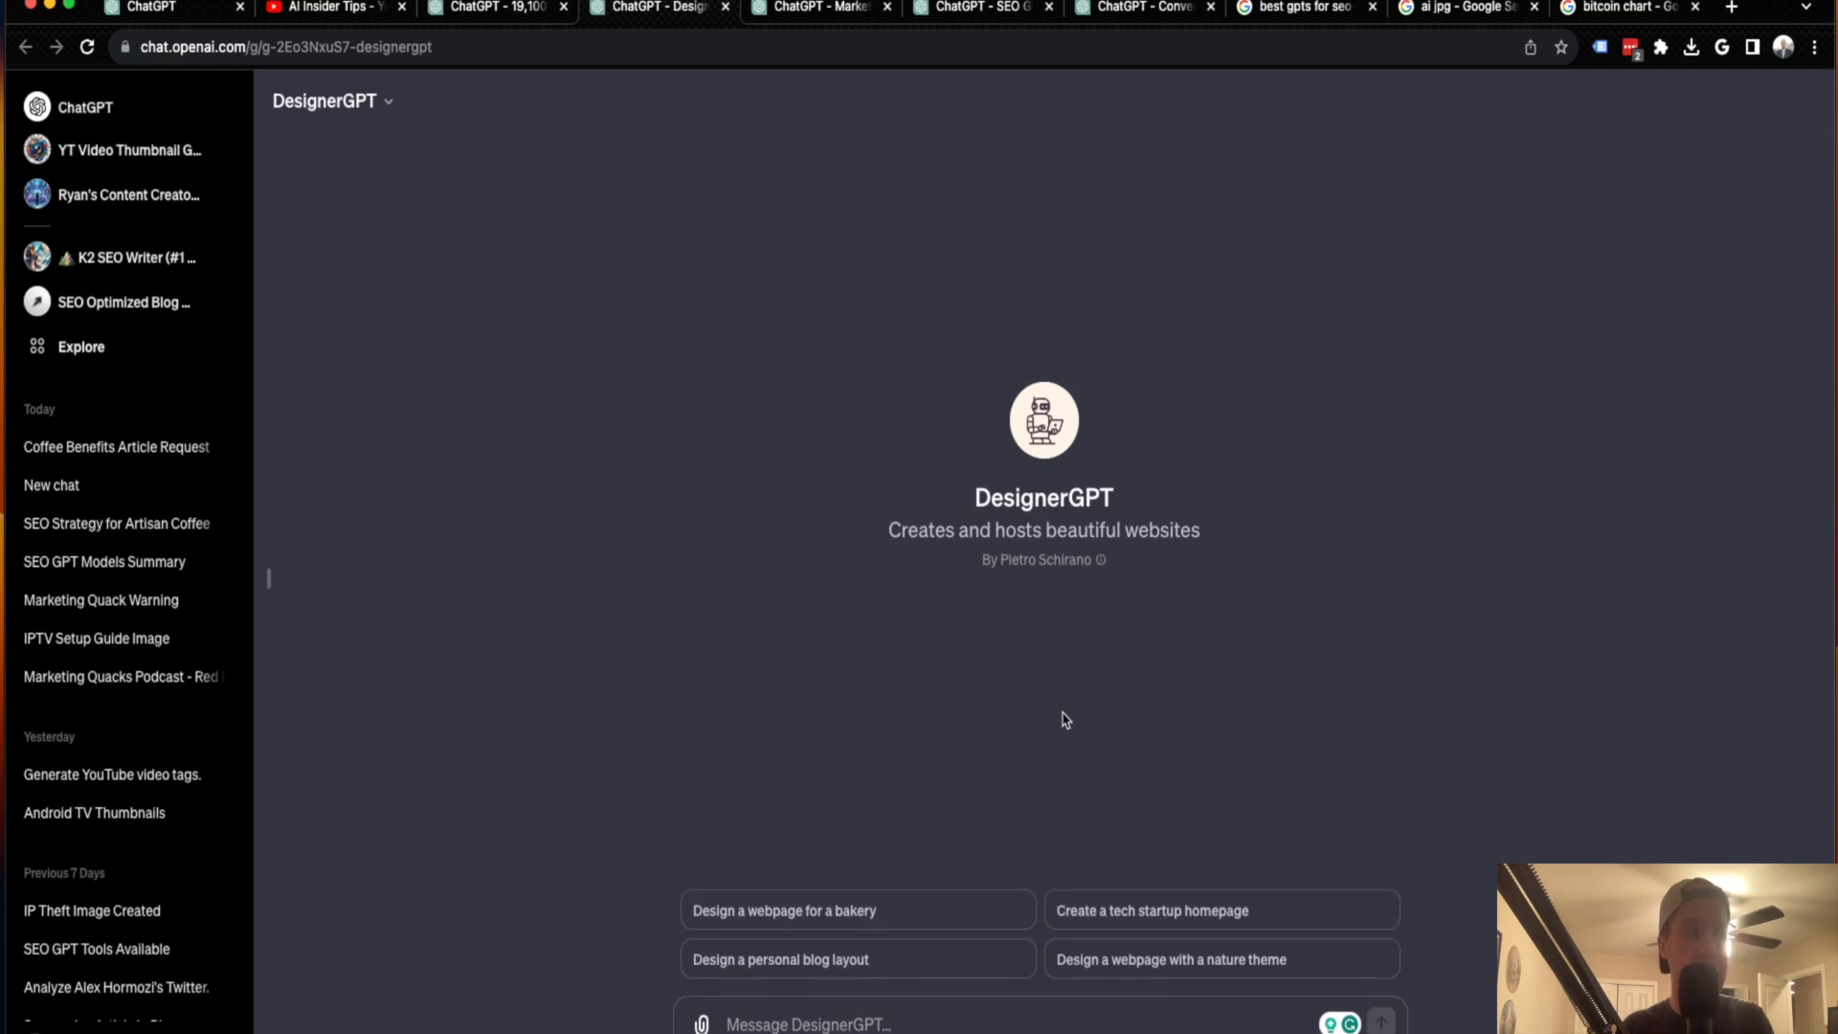
mouse_move(1133, 669)
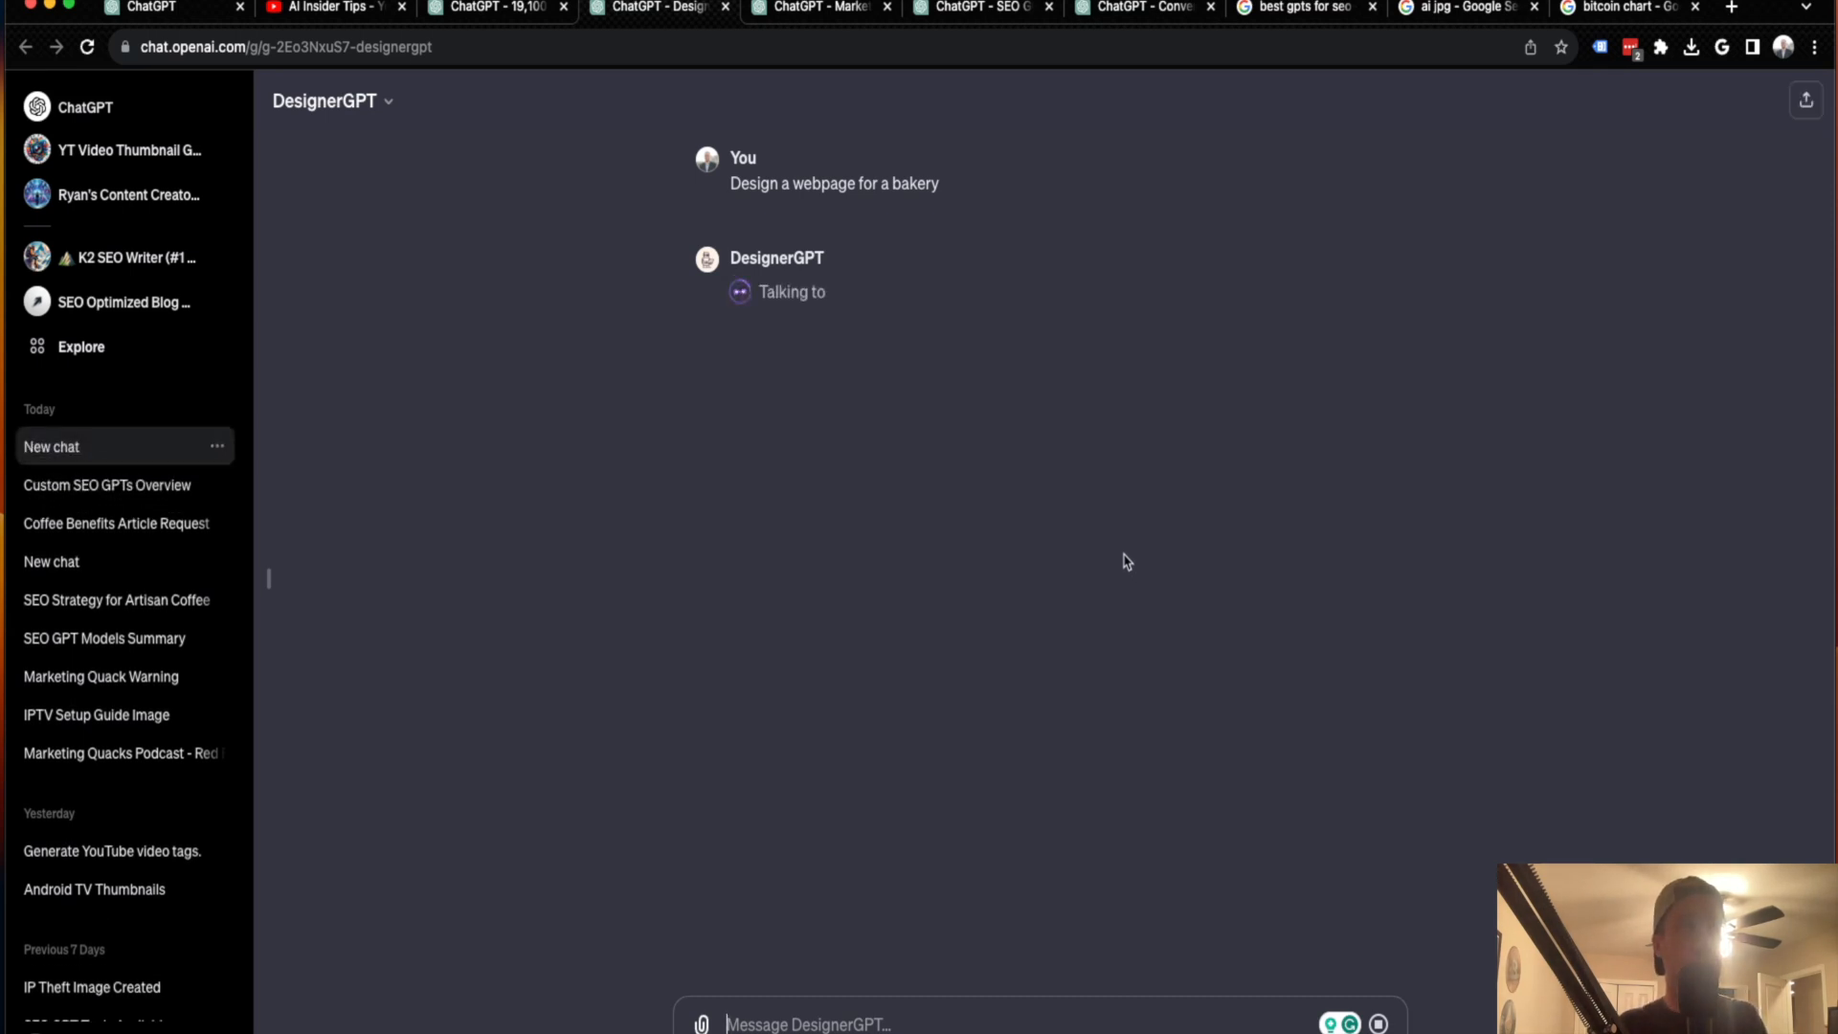
mouse_move(1131, 528)
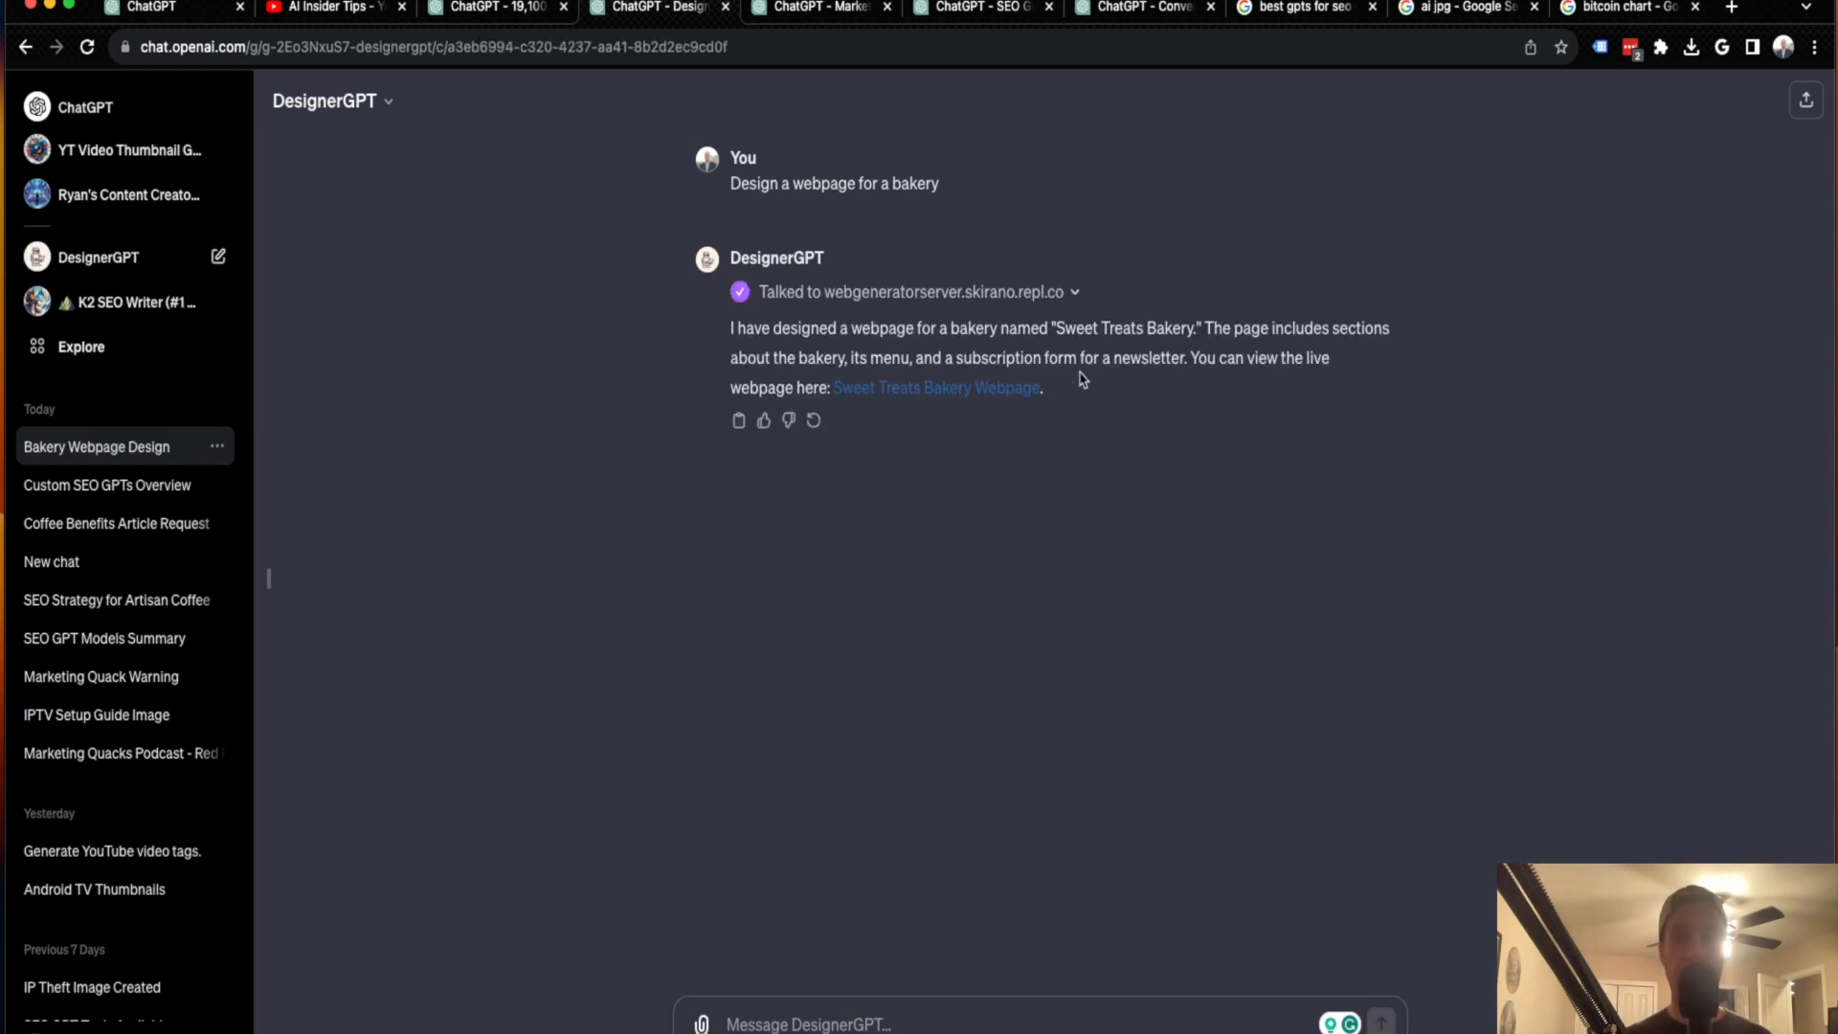
mouse_move(851, 318)
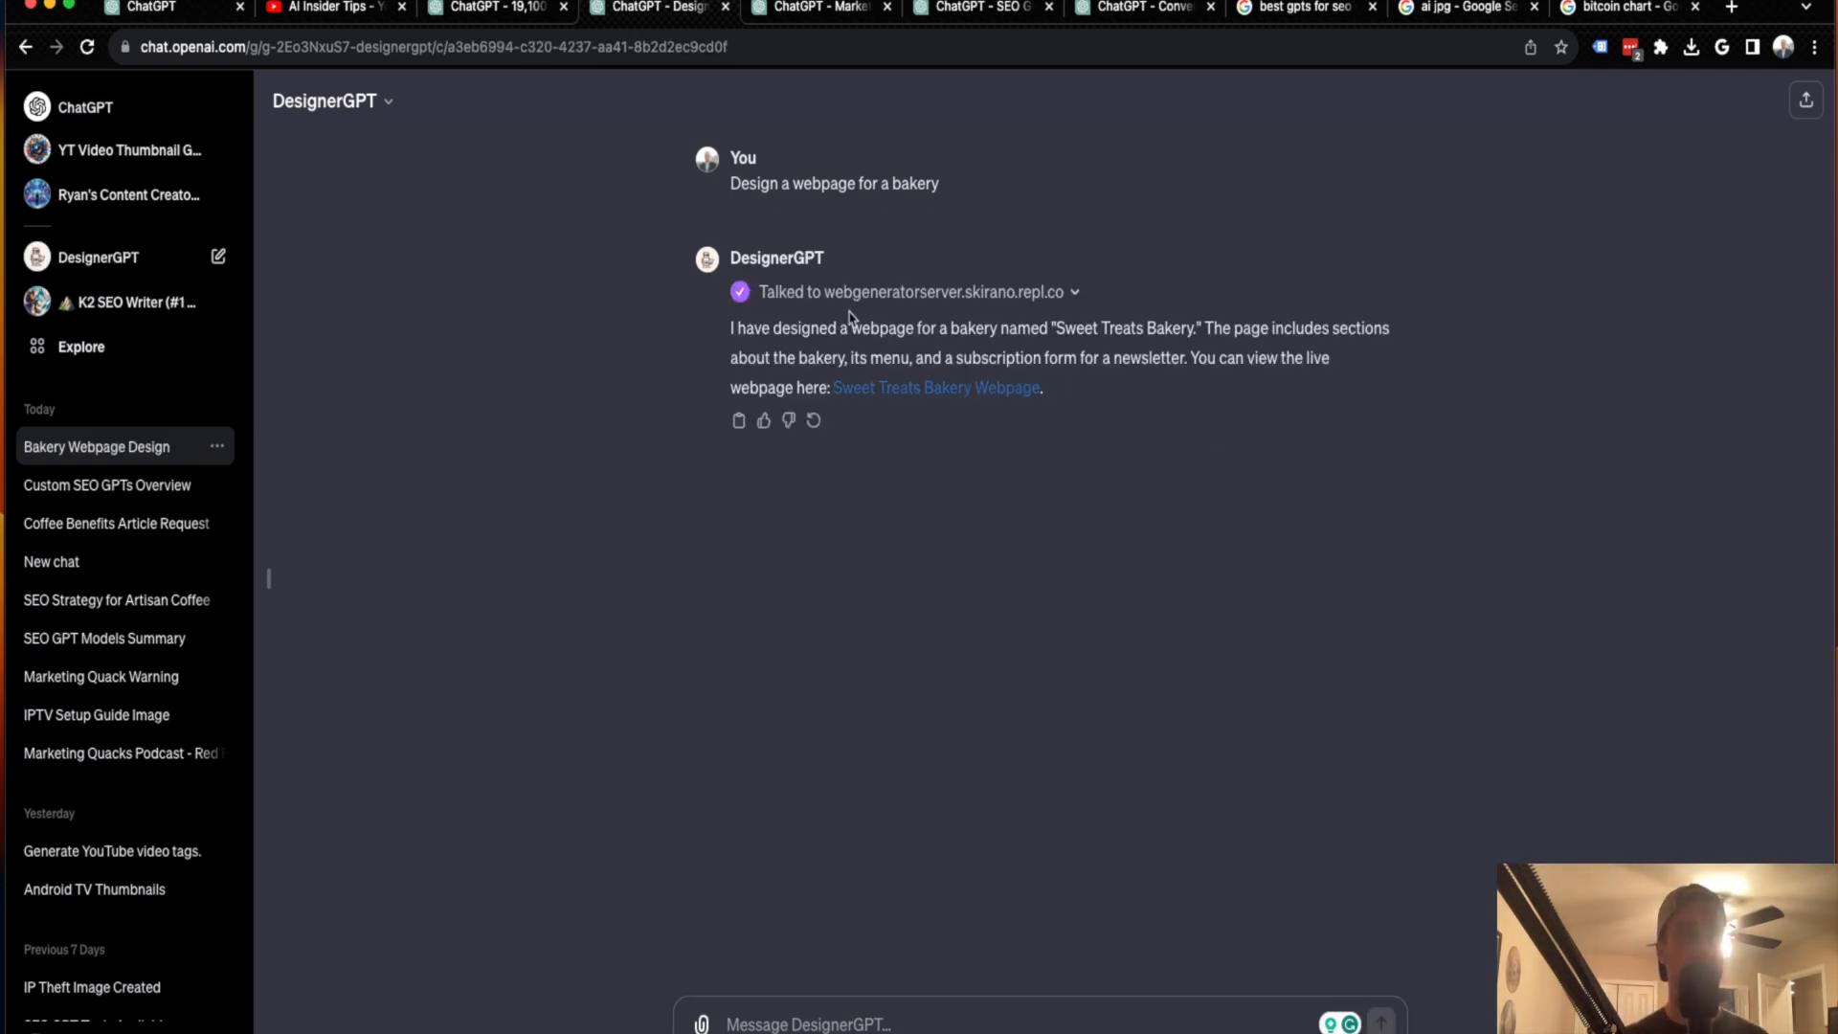
mouse_move(944, 304)
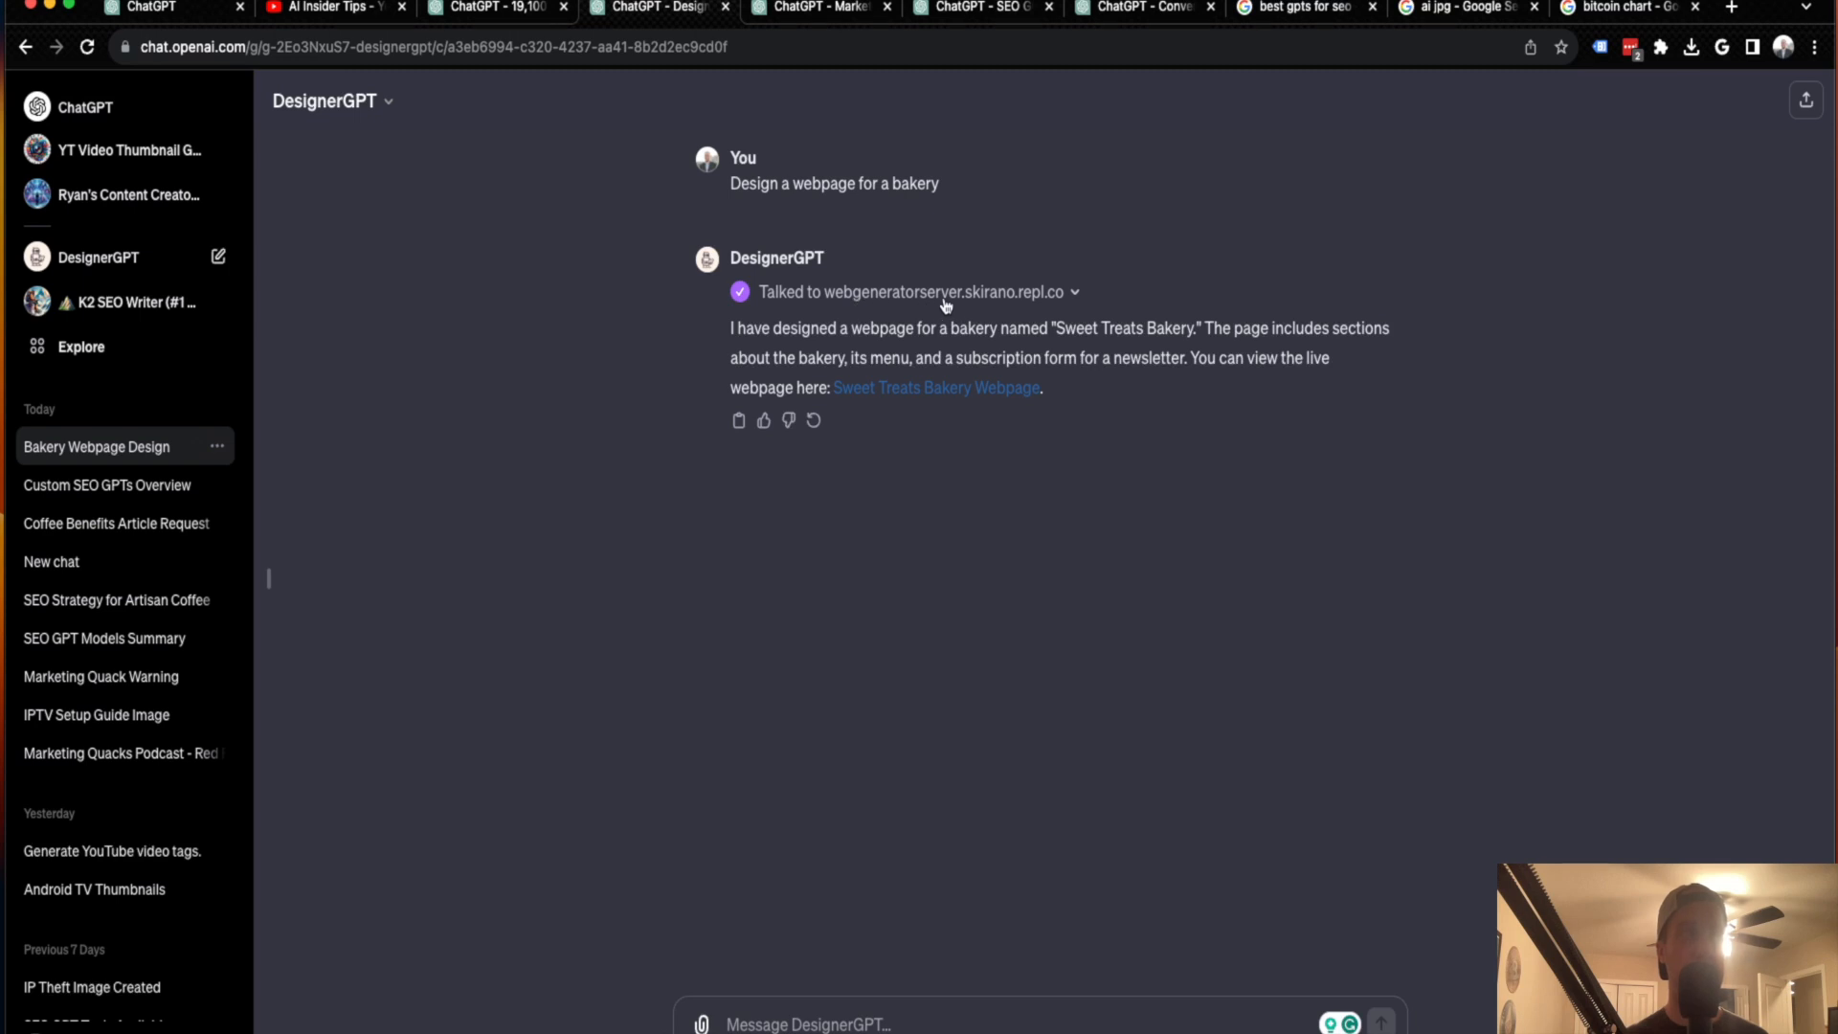
mouse_move(1025, 306)
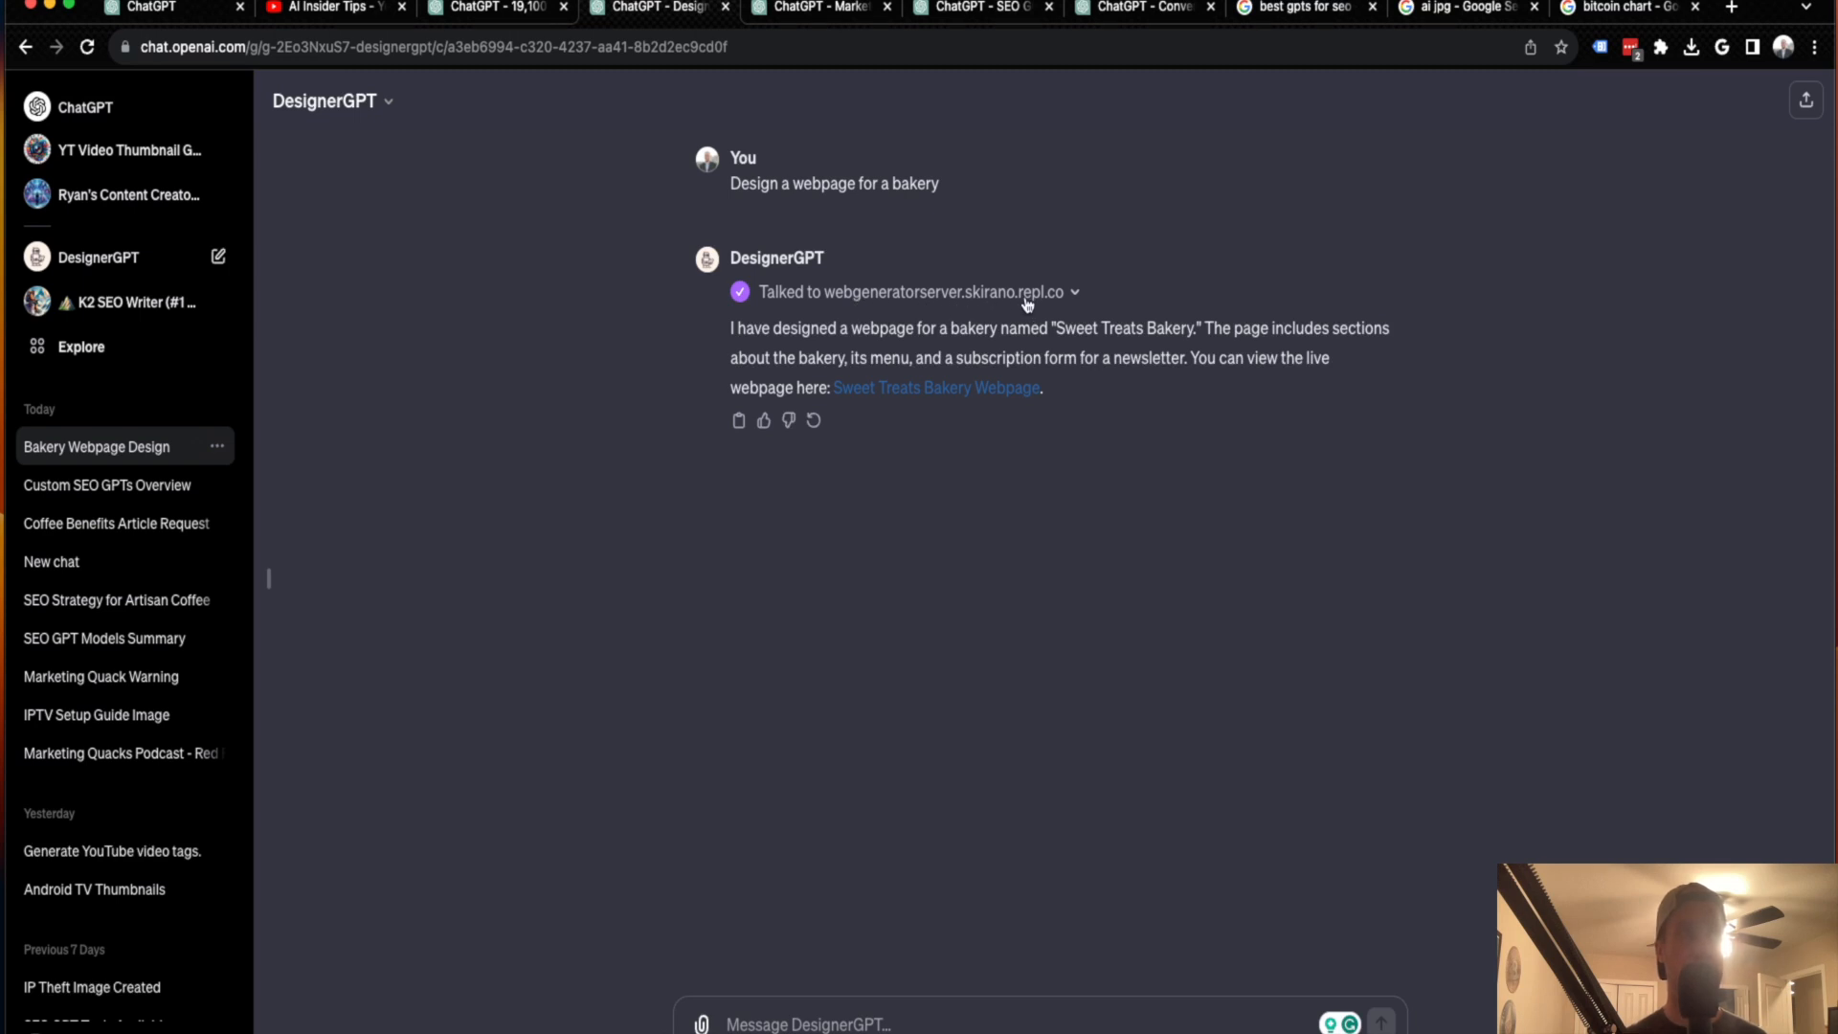
mouse_move(1038, 293)
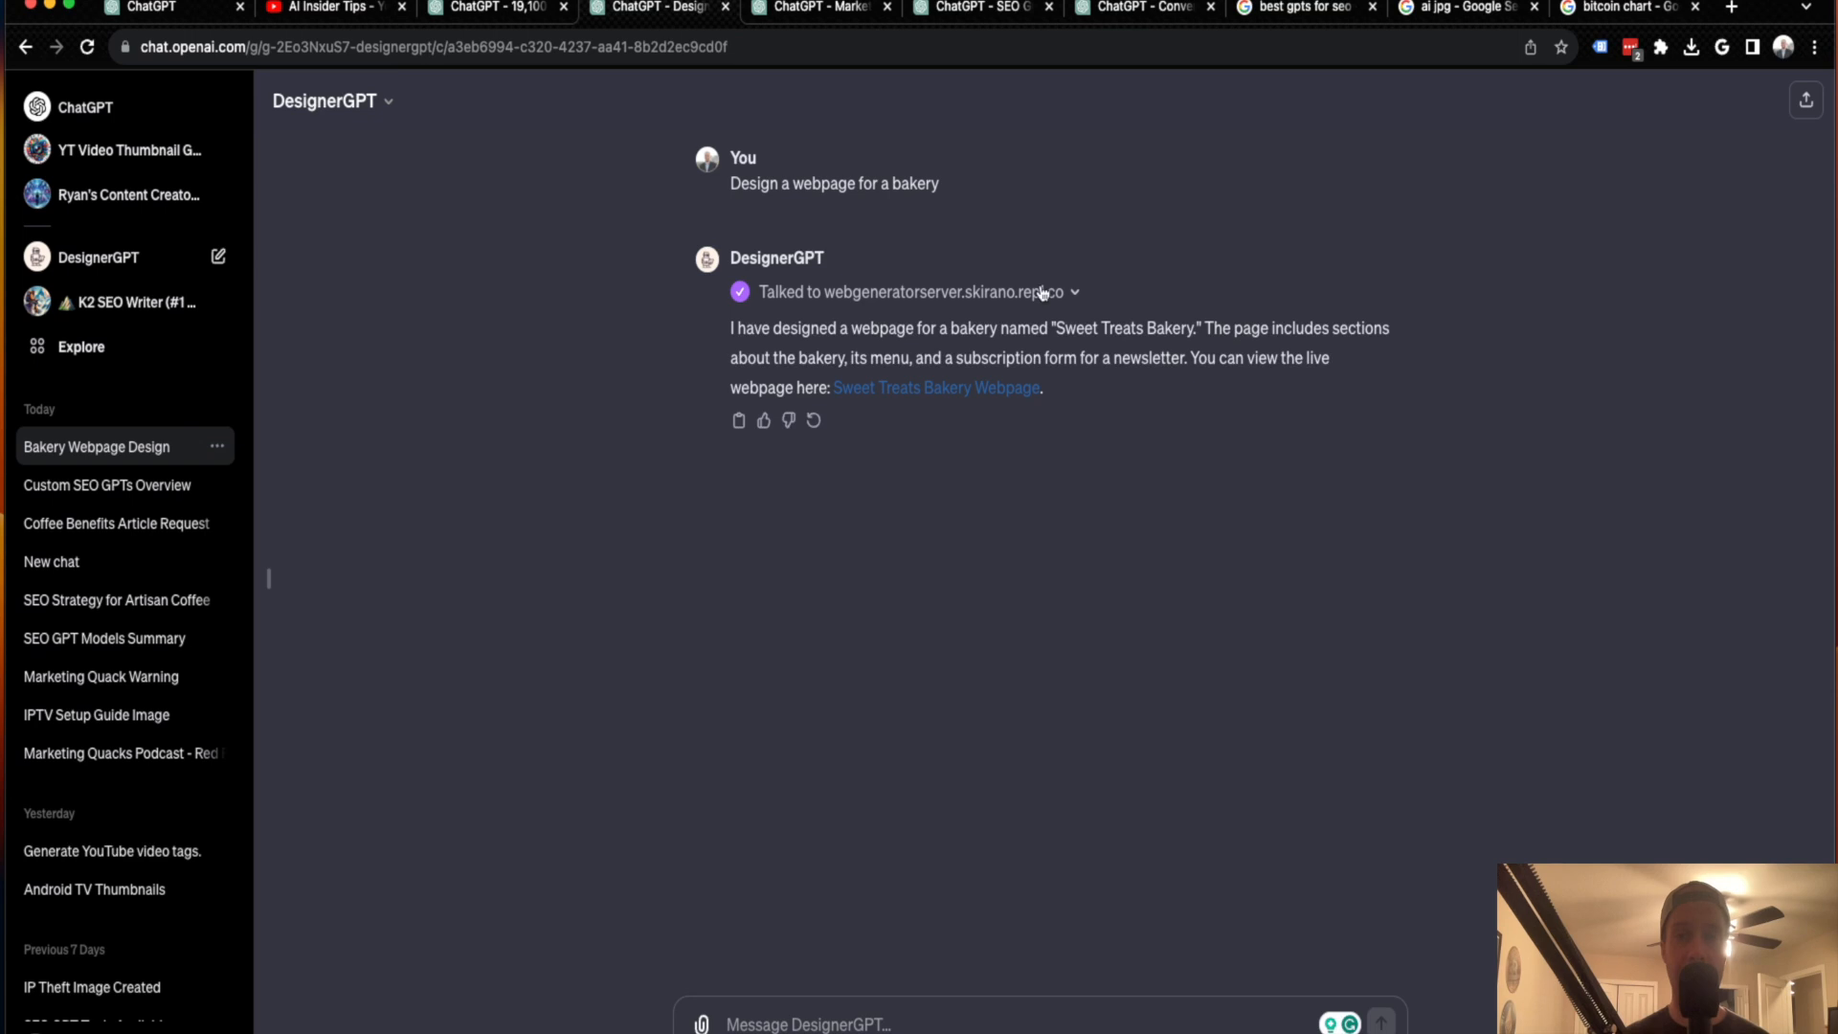
mouse_move(731, 345)
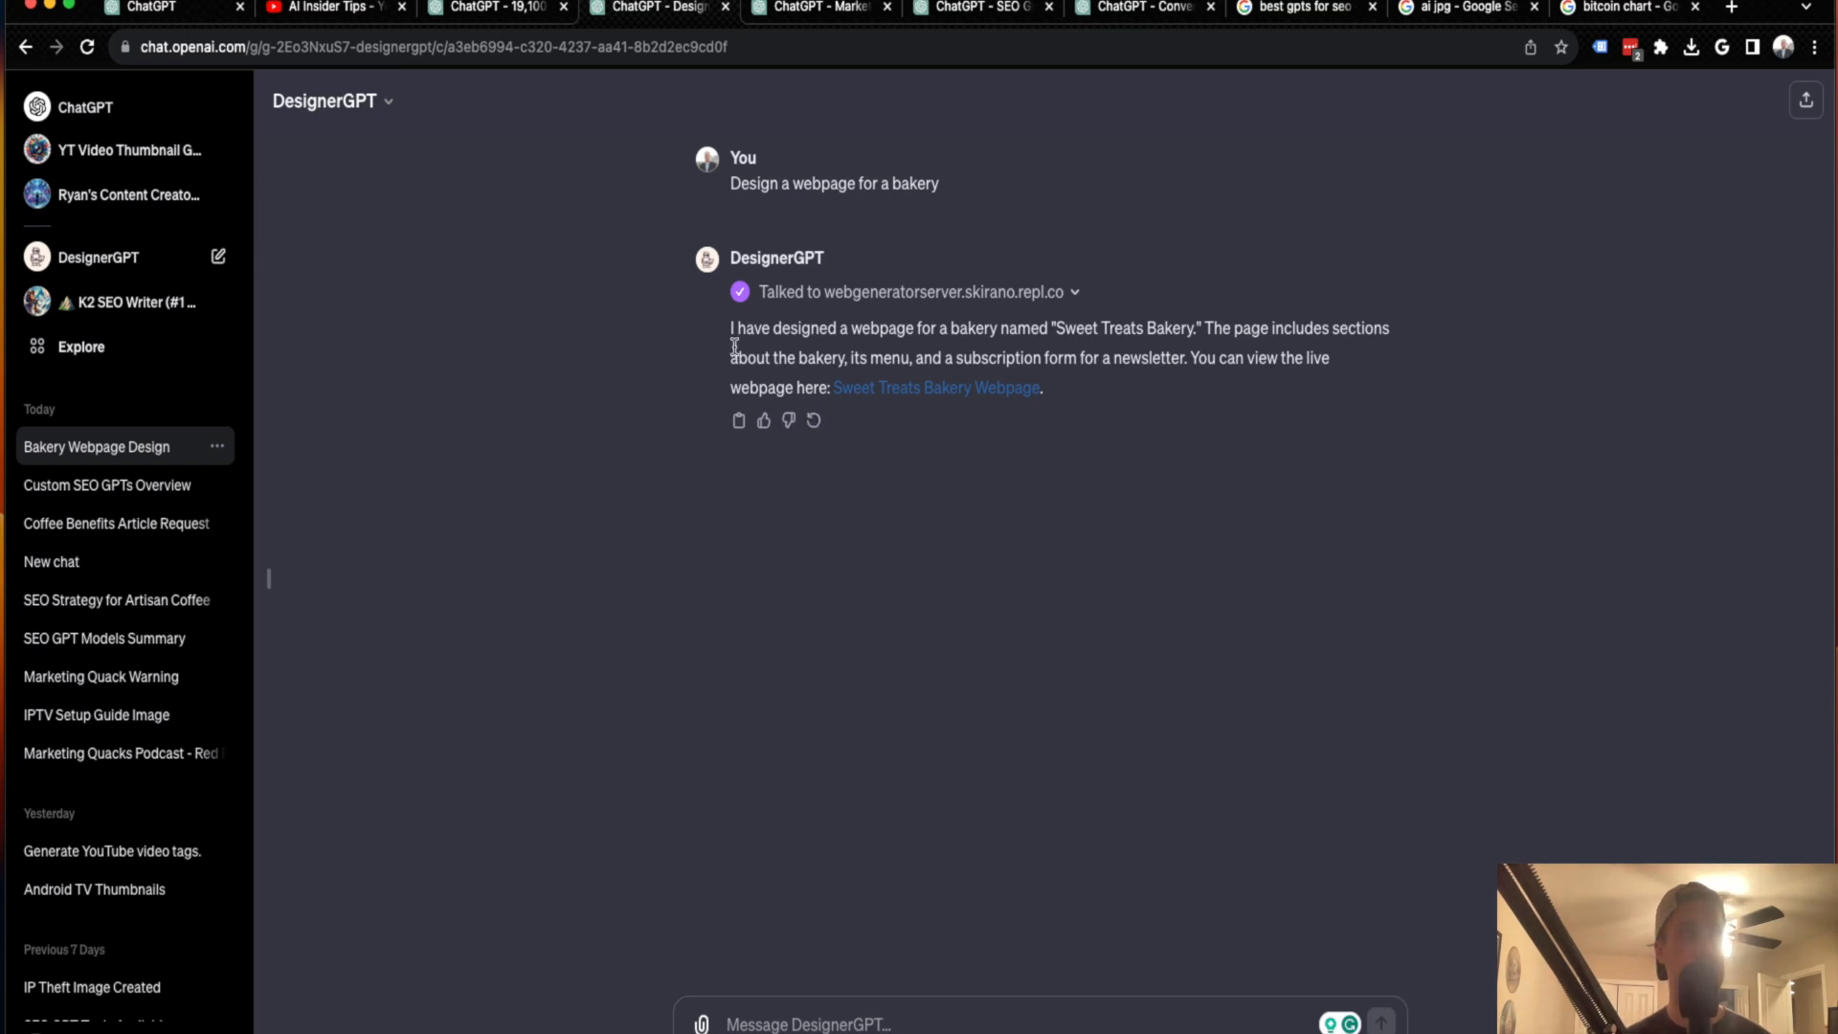
mouse_move(1129, 347)
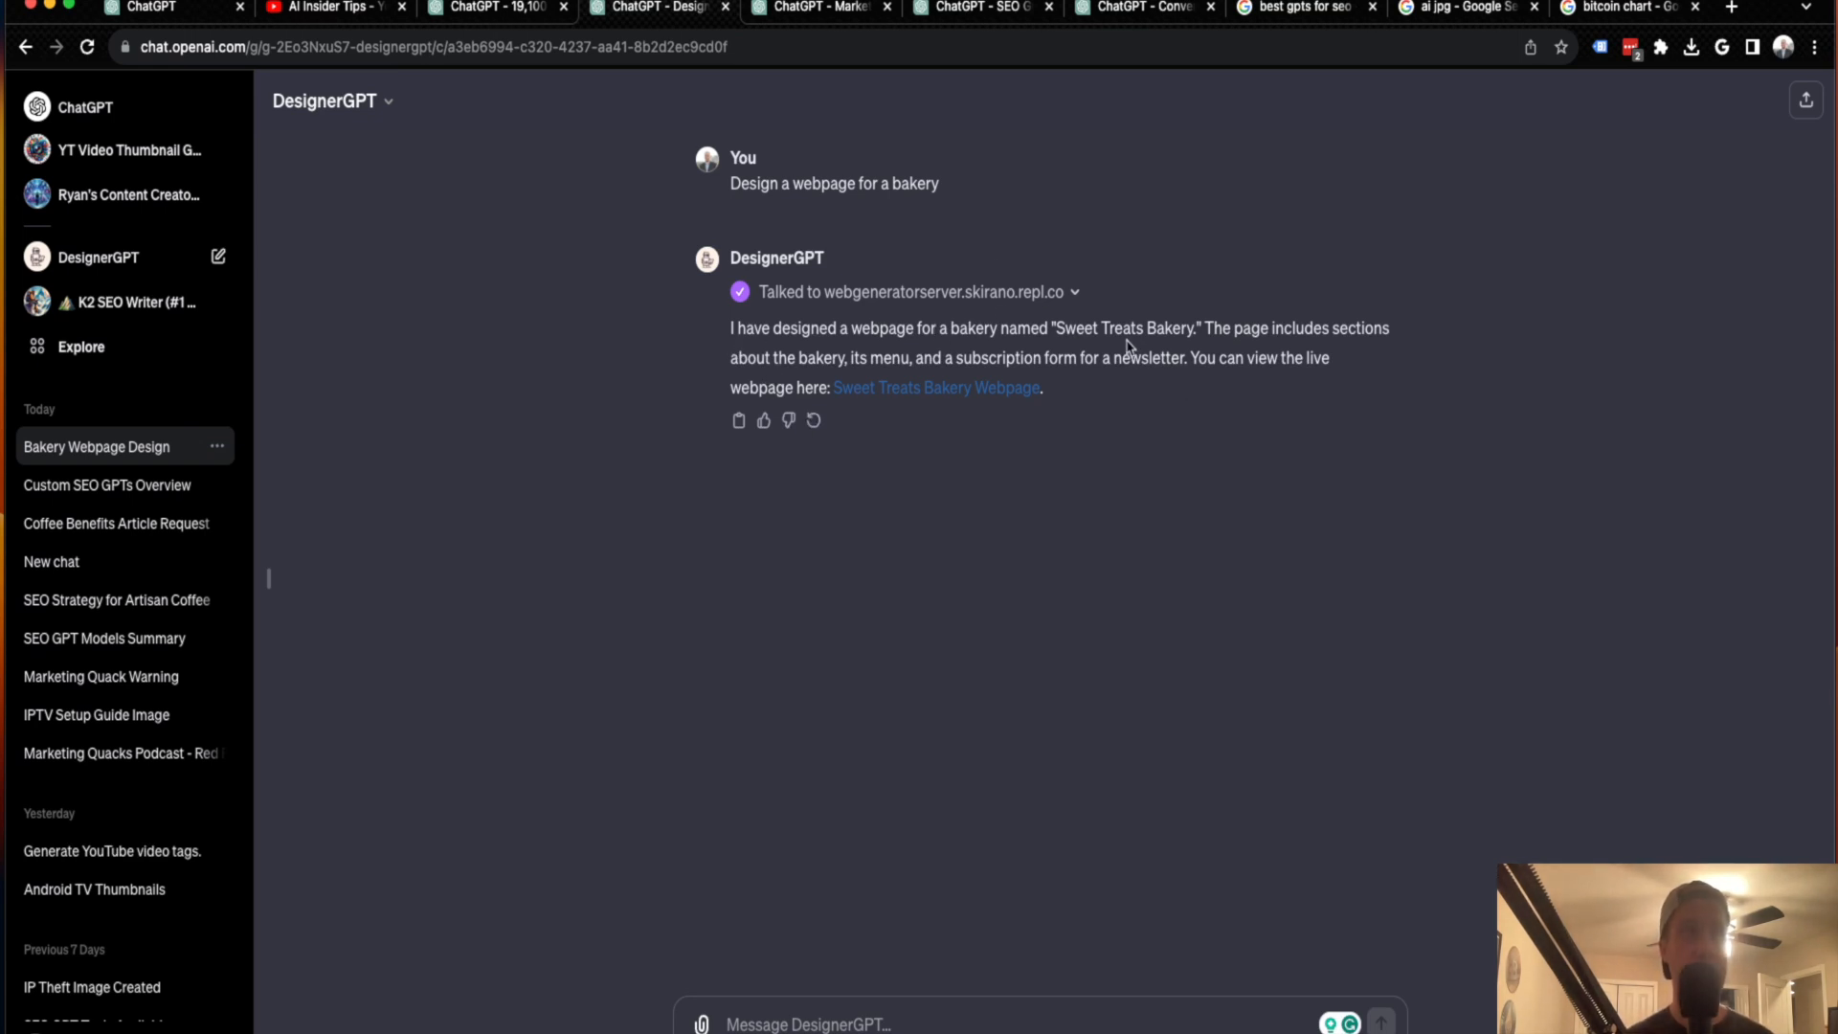
mouse_move(1236, 325)
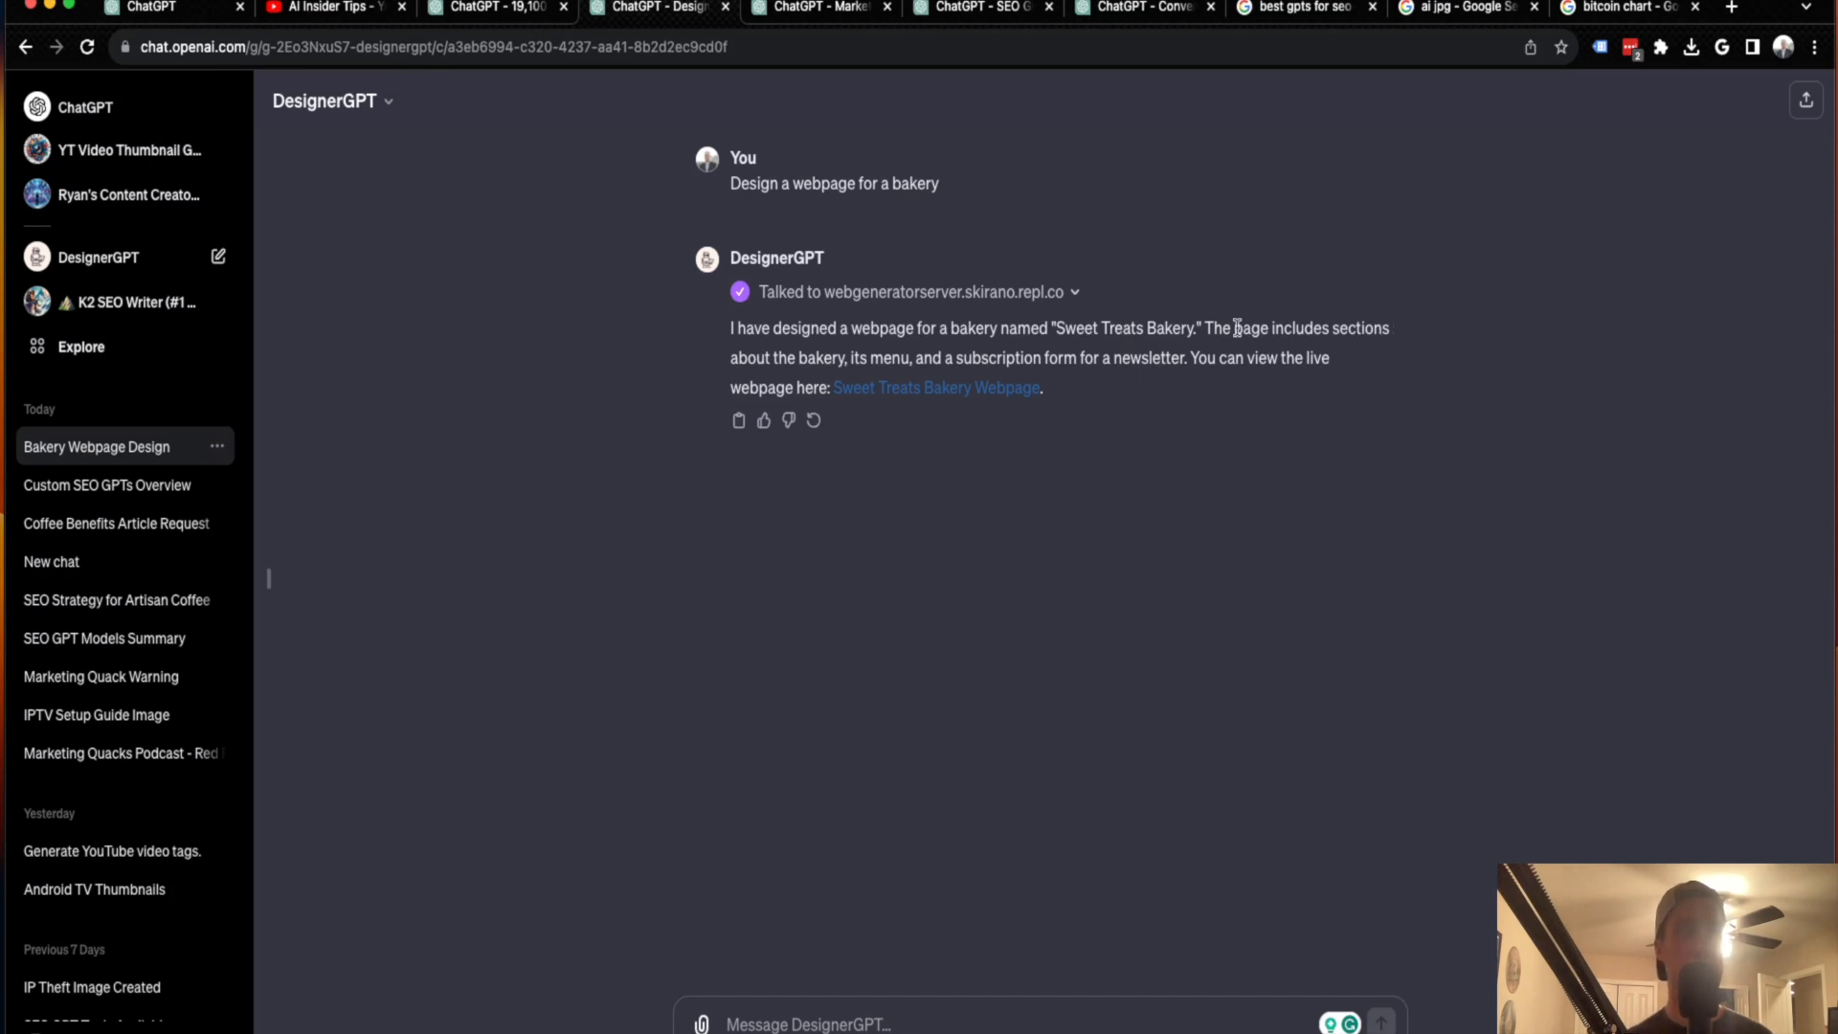
mouse_move(1157, 366)
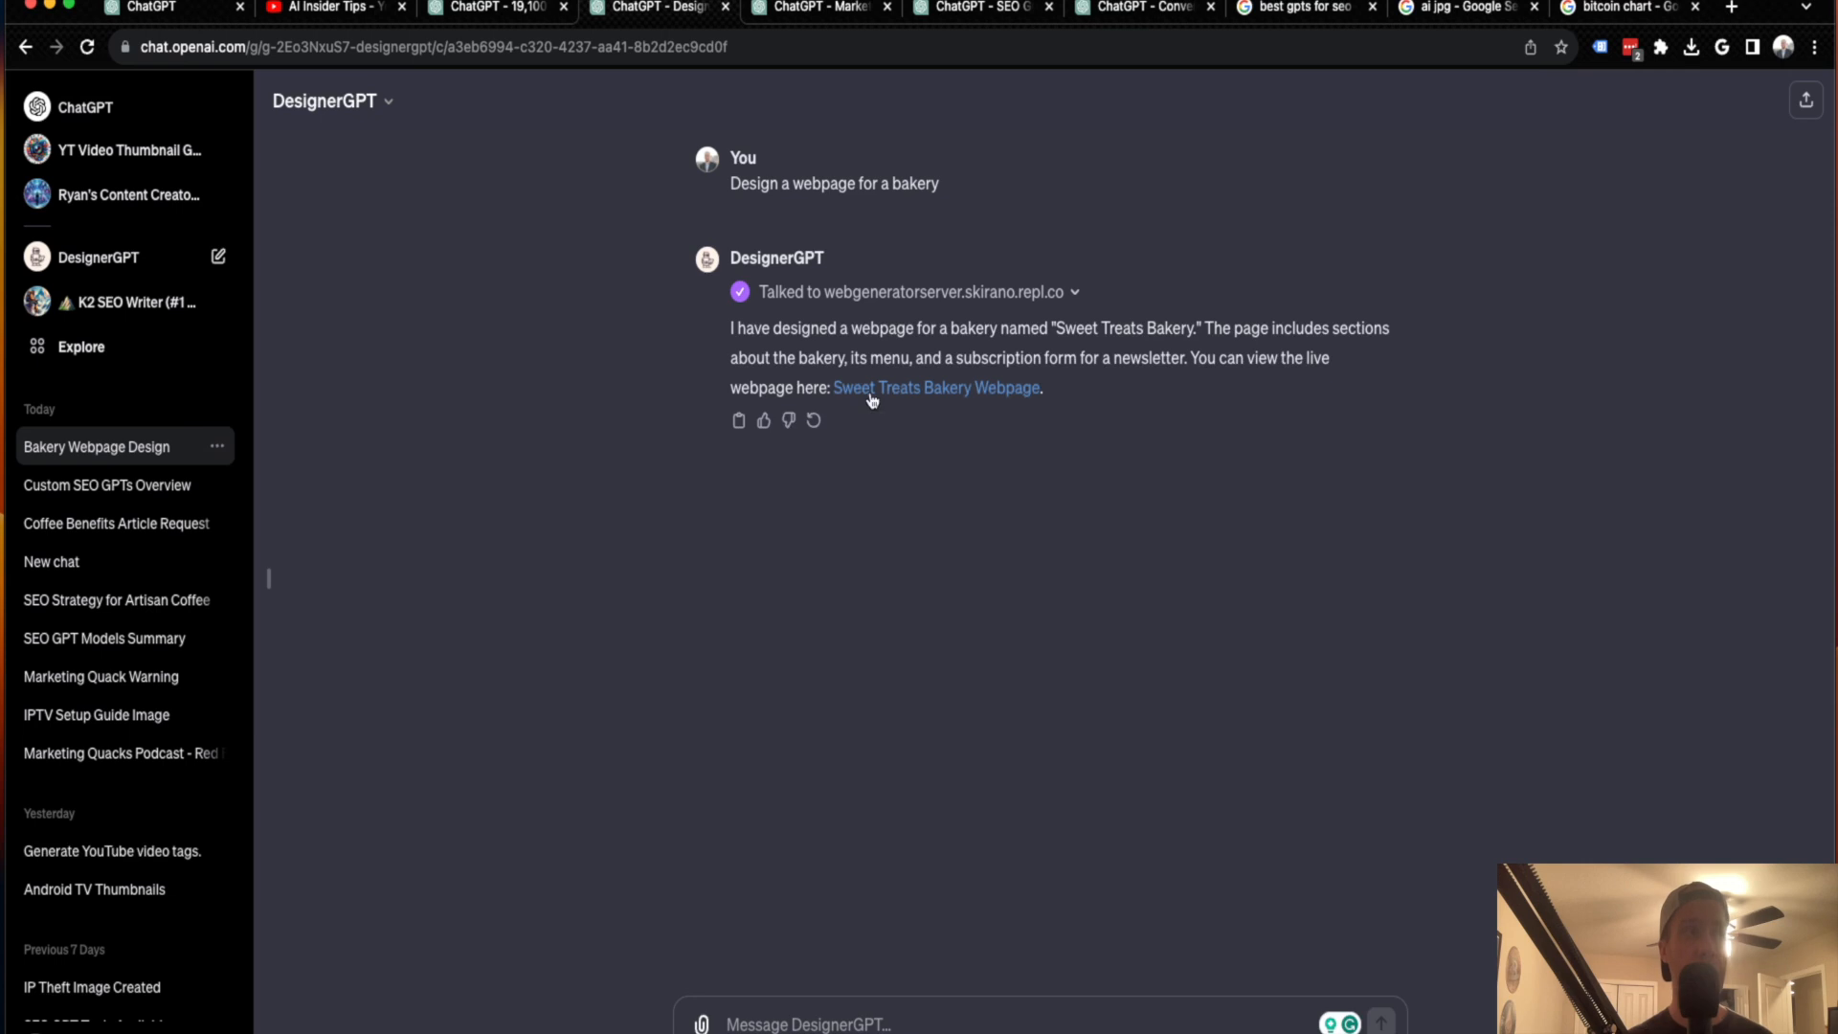
mouse_move(913, 387)
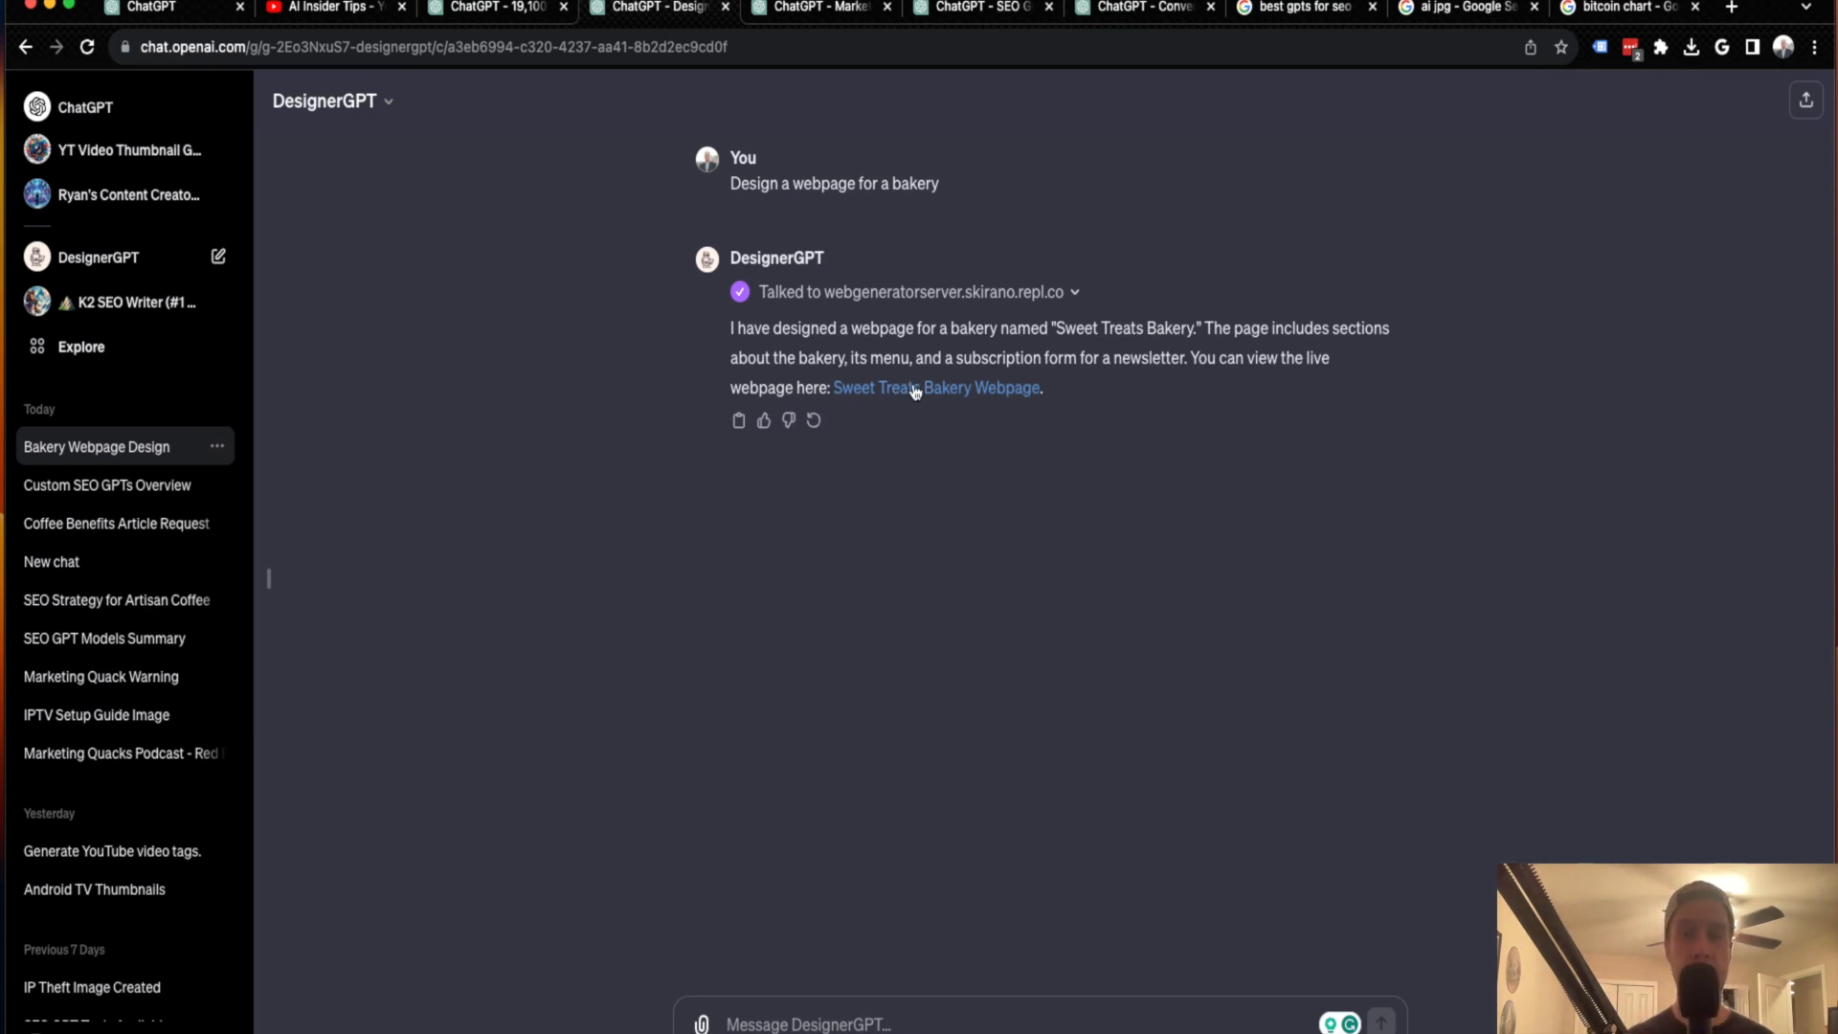
- Browse the Sweet Treats Bakery webpage down to its newsletter form, then close it
left_click(935, 387)
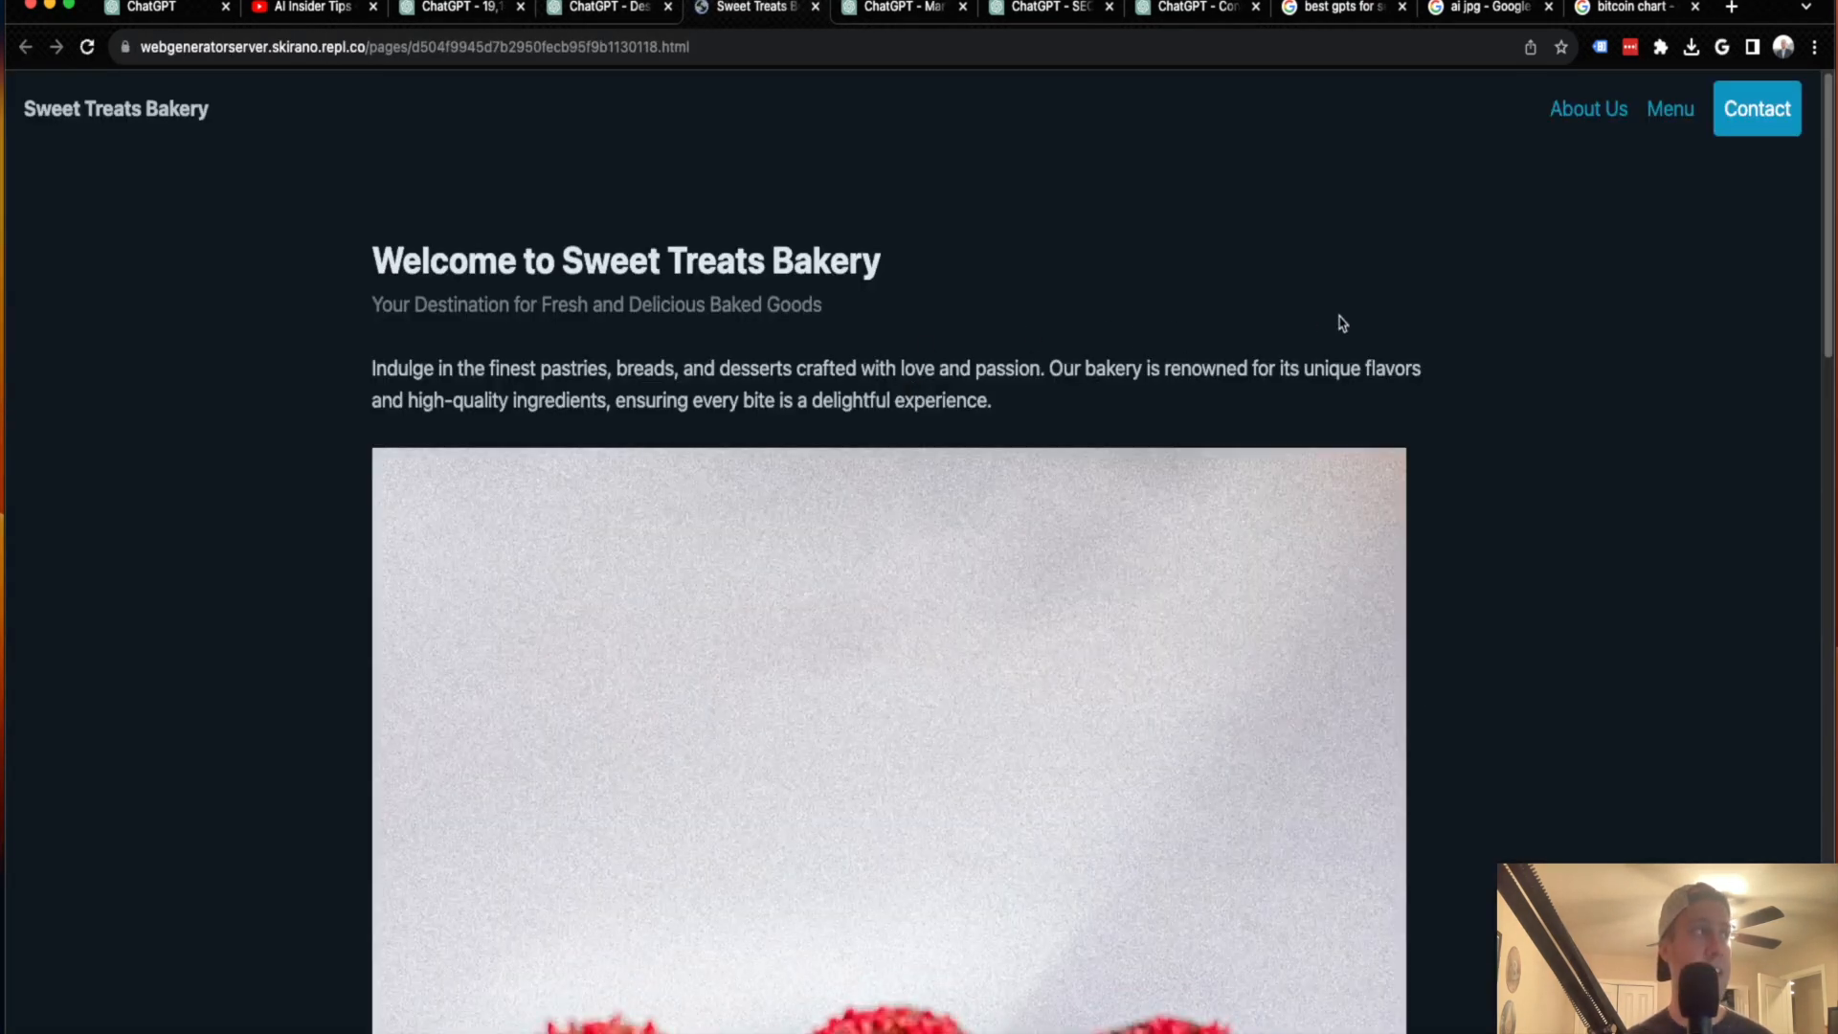
scroll("down", 3)
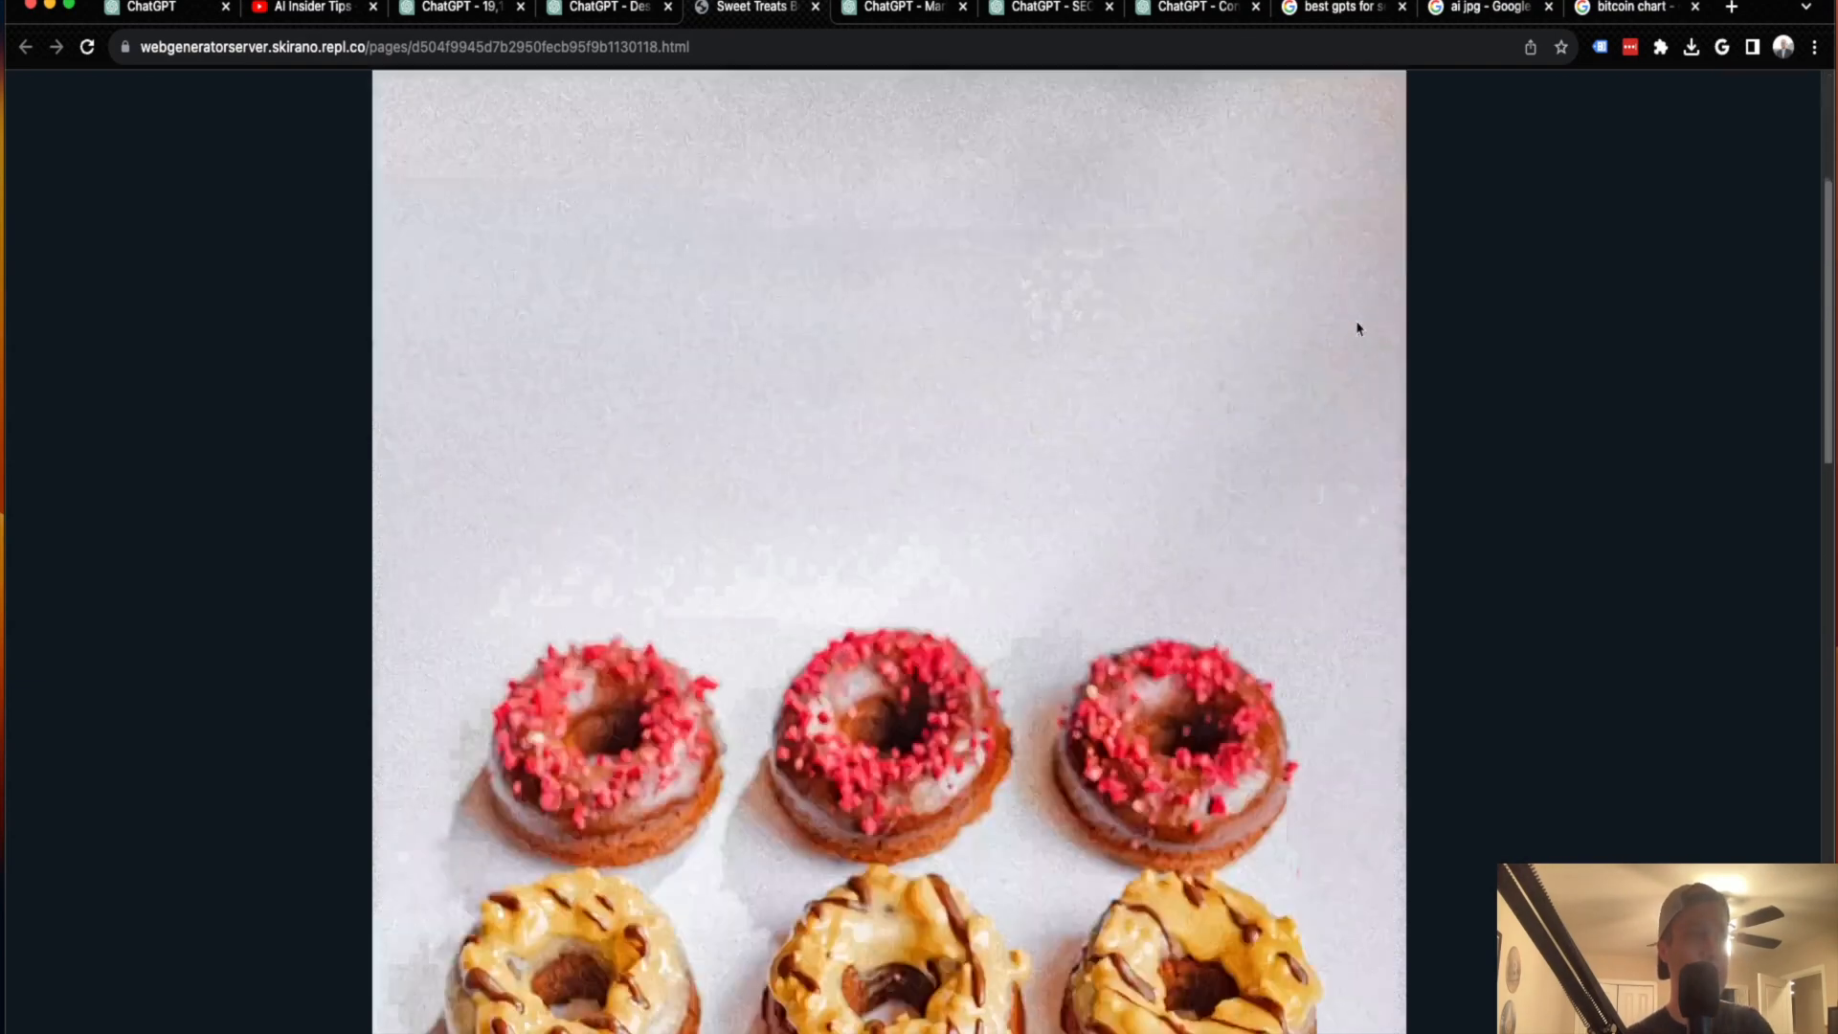
scroll("down", 3)
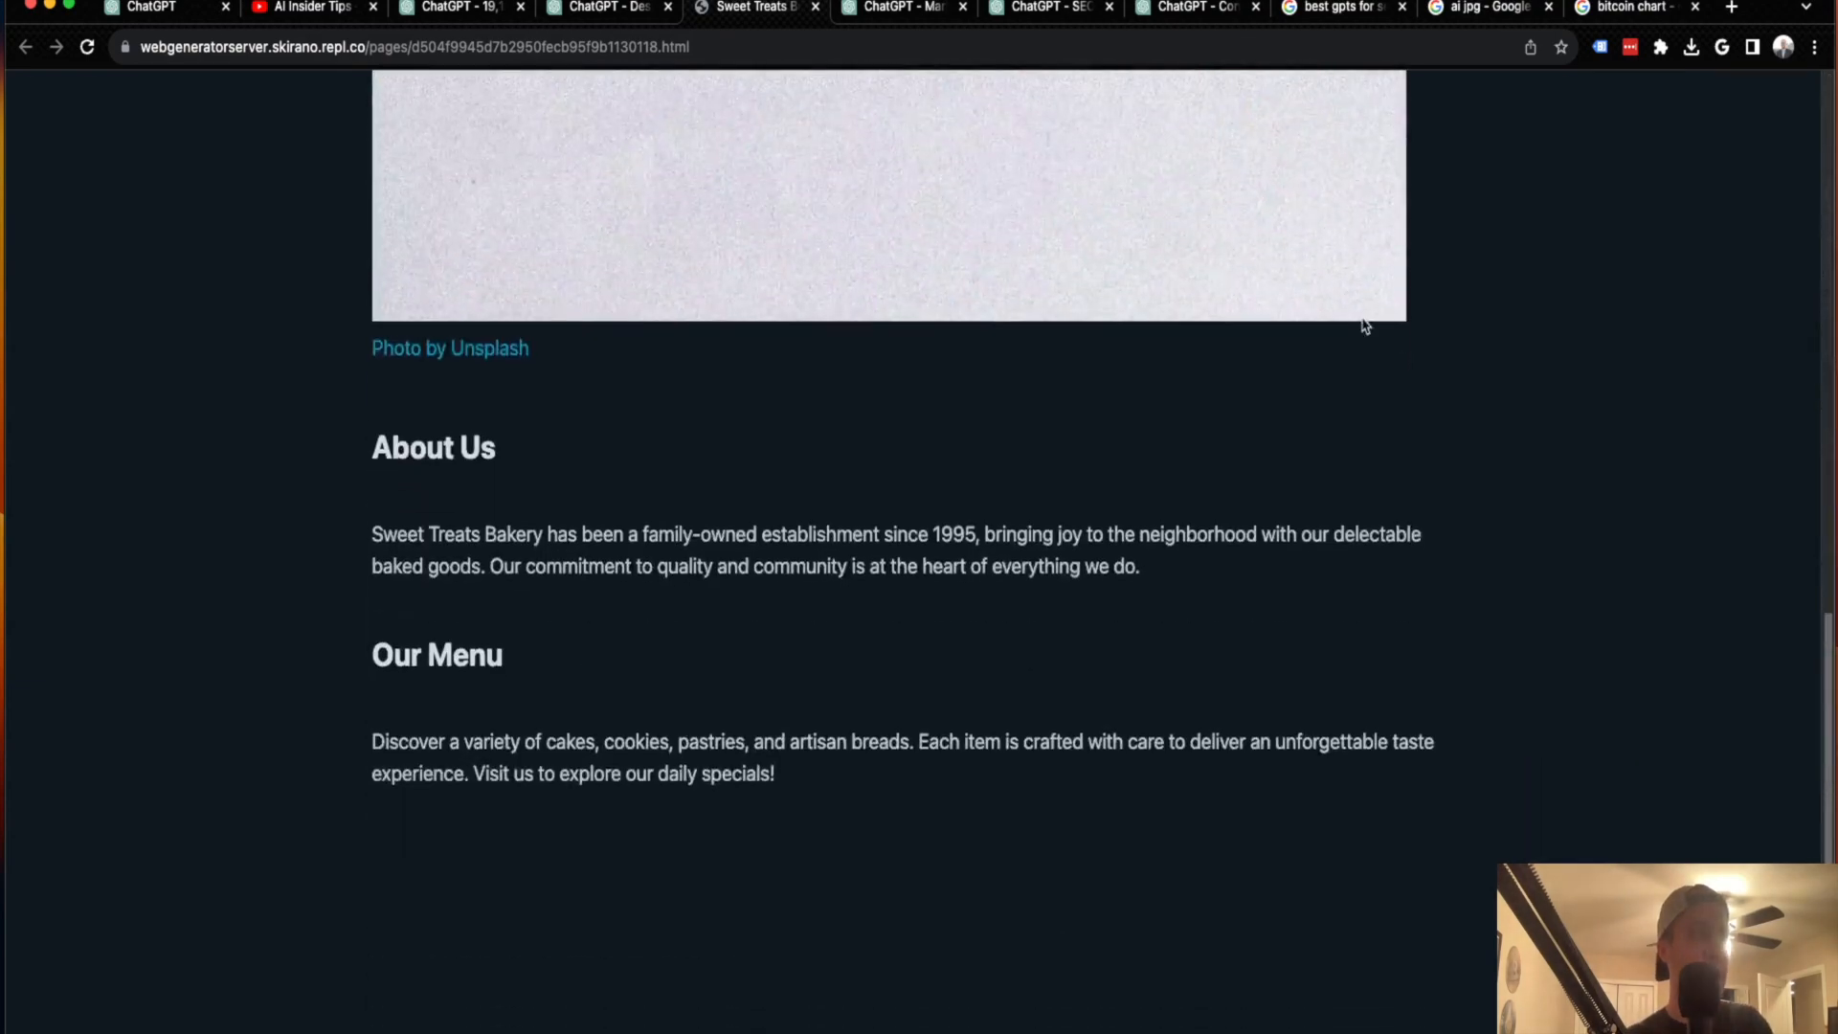
scroll("down", 3)
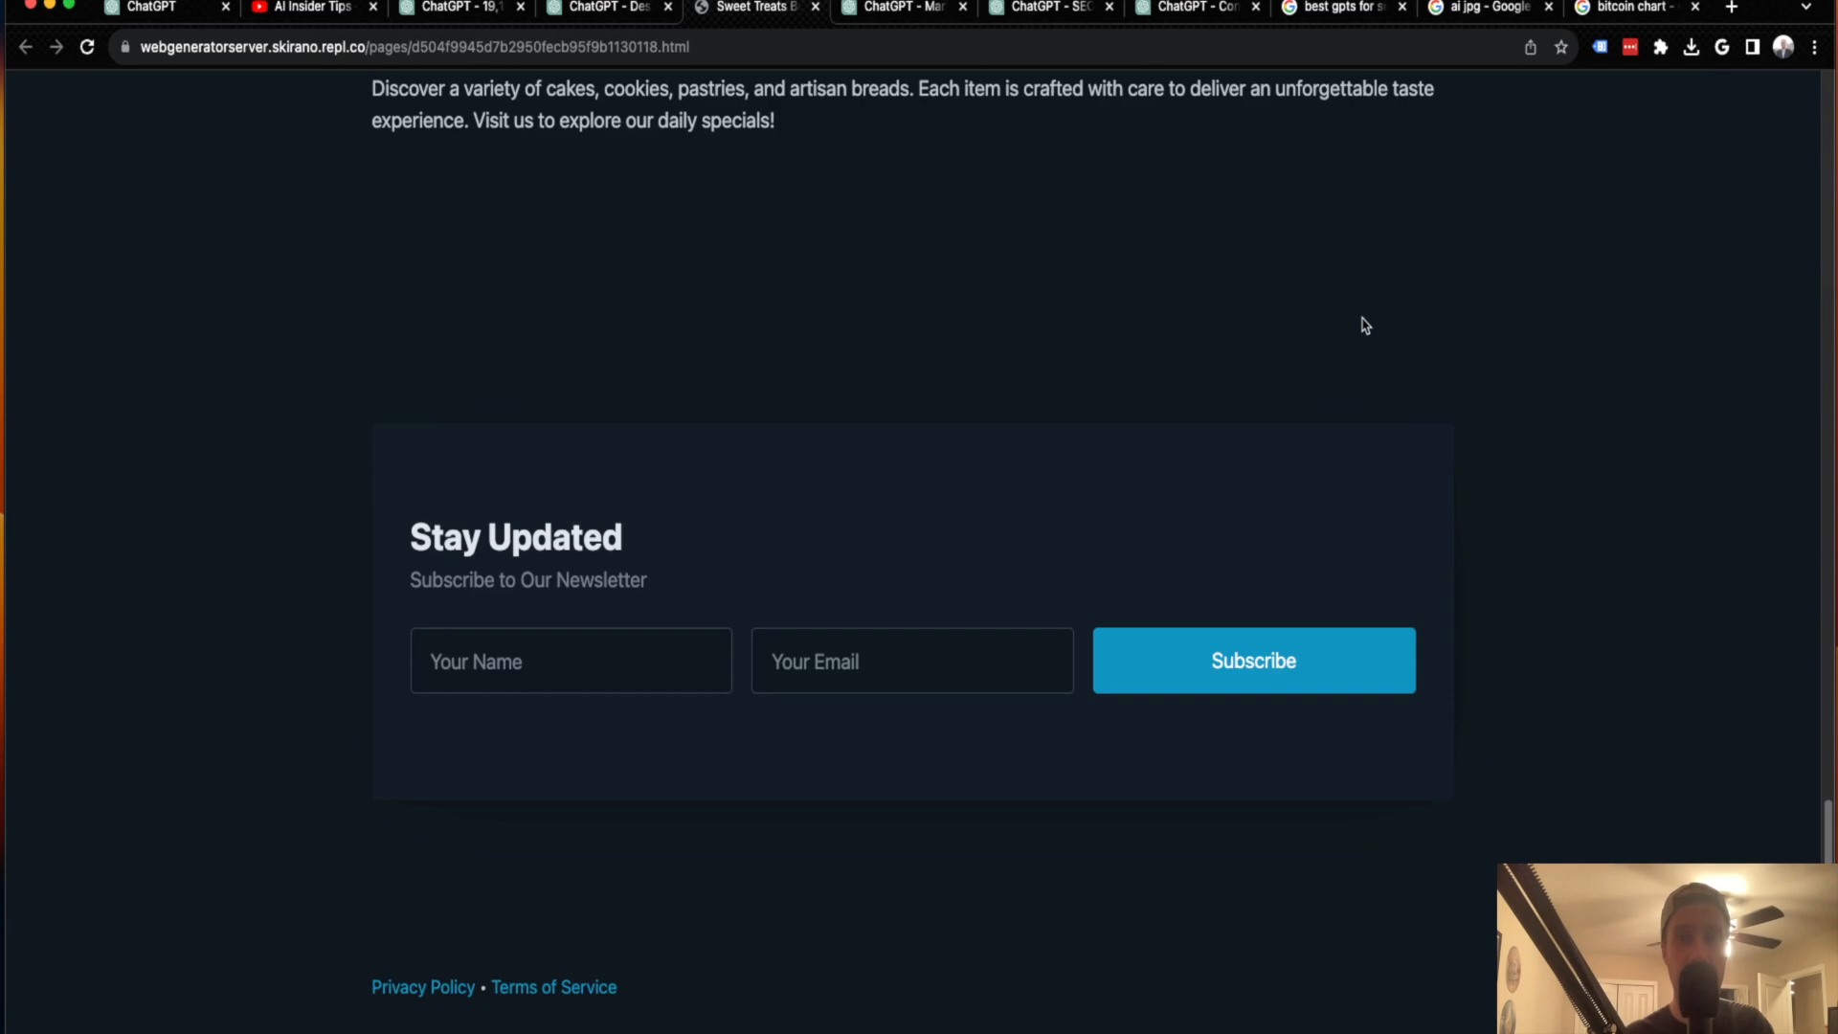
scroll("up", 3)
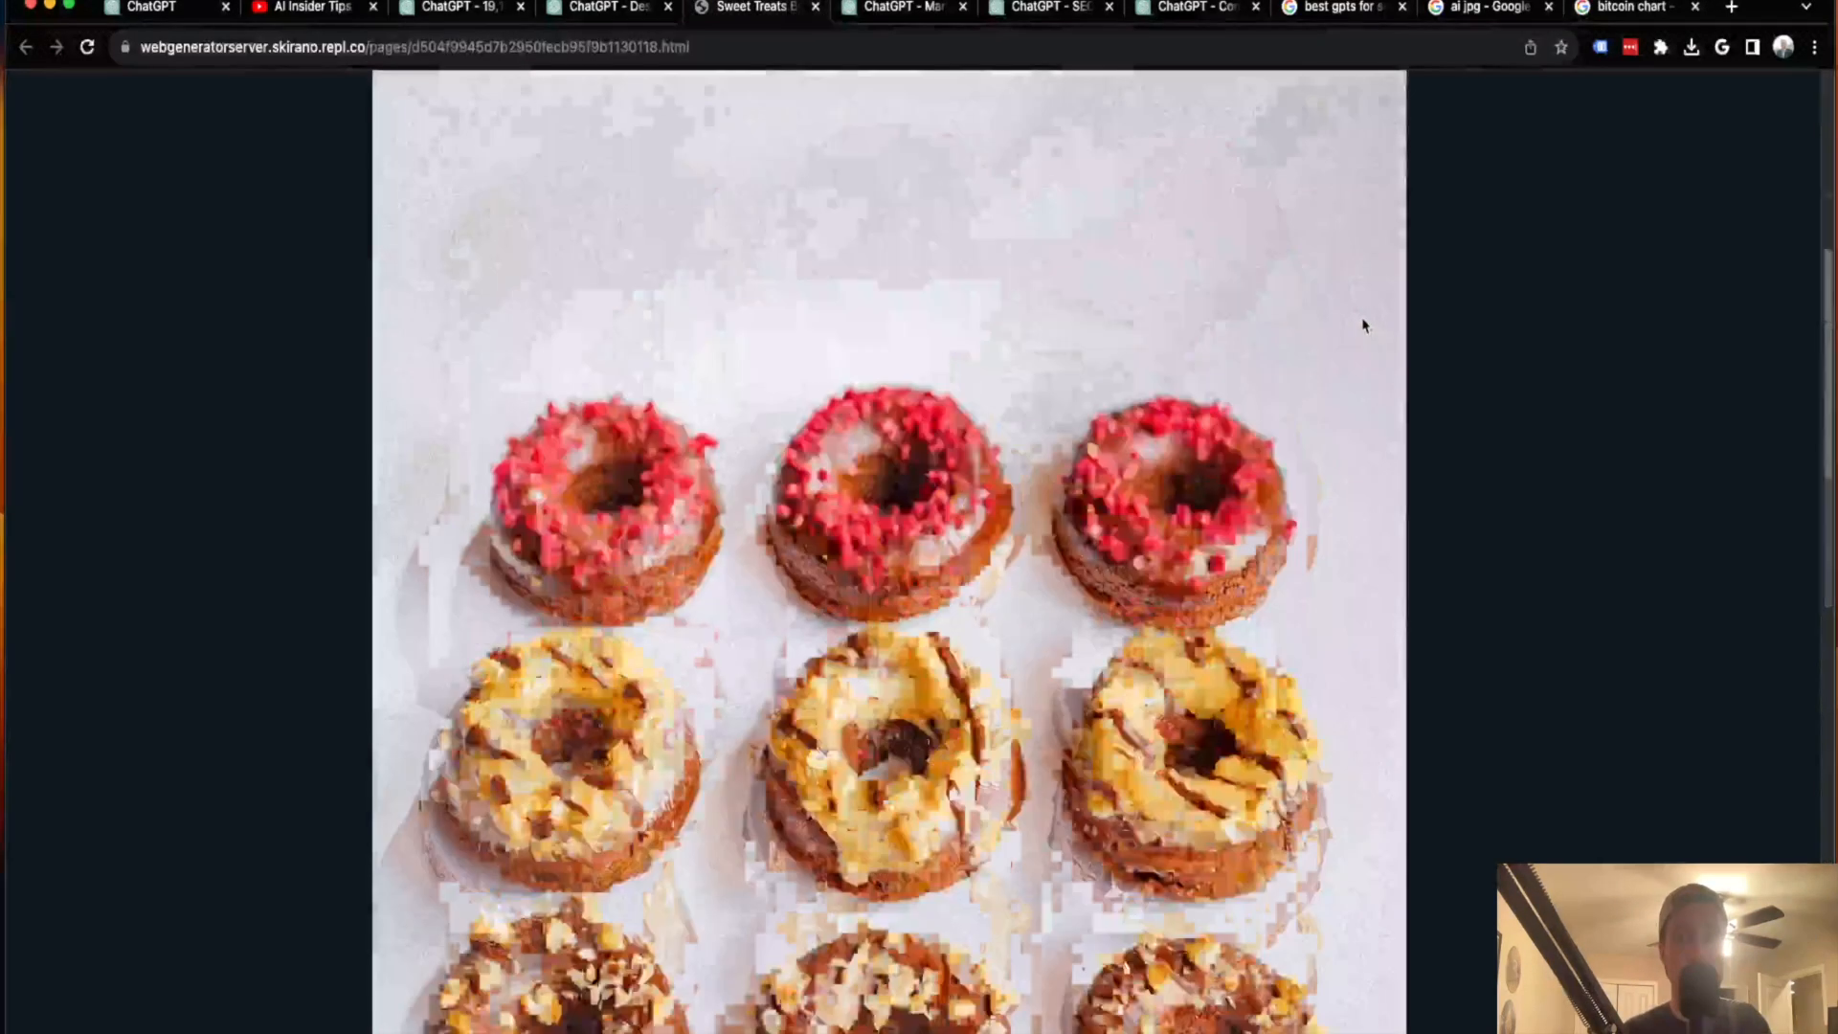
scroll("up", 3)
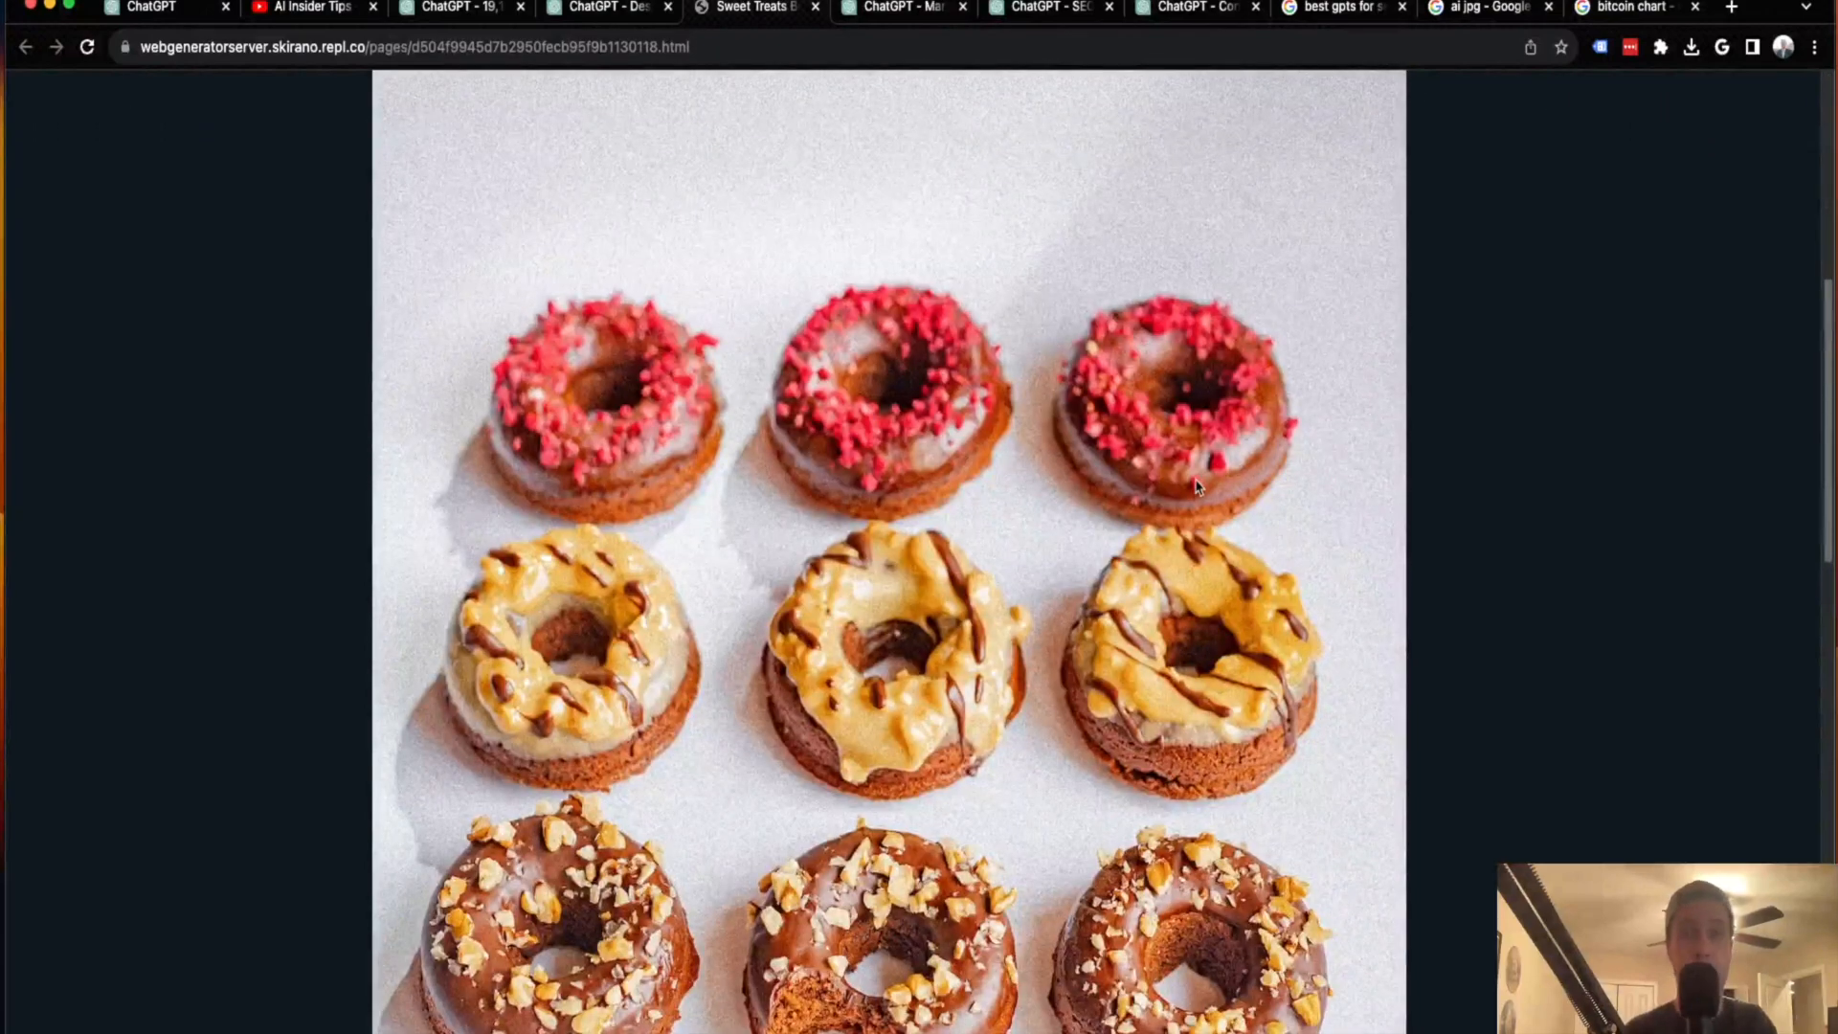
scroll("up", 3)
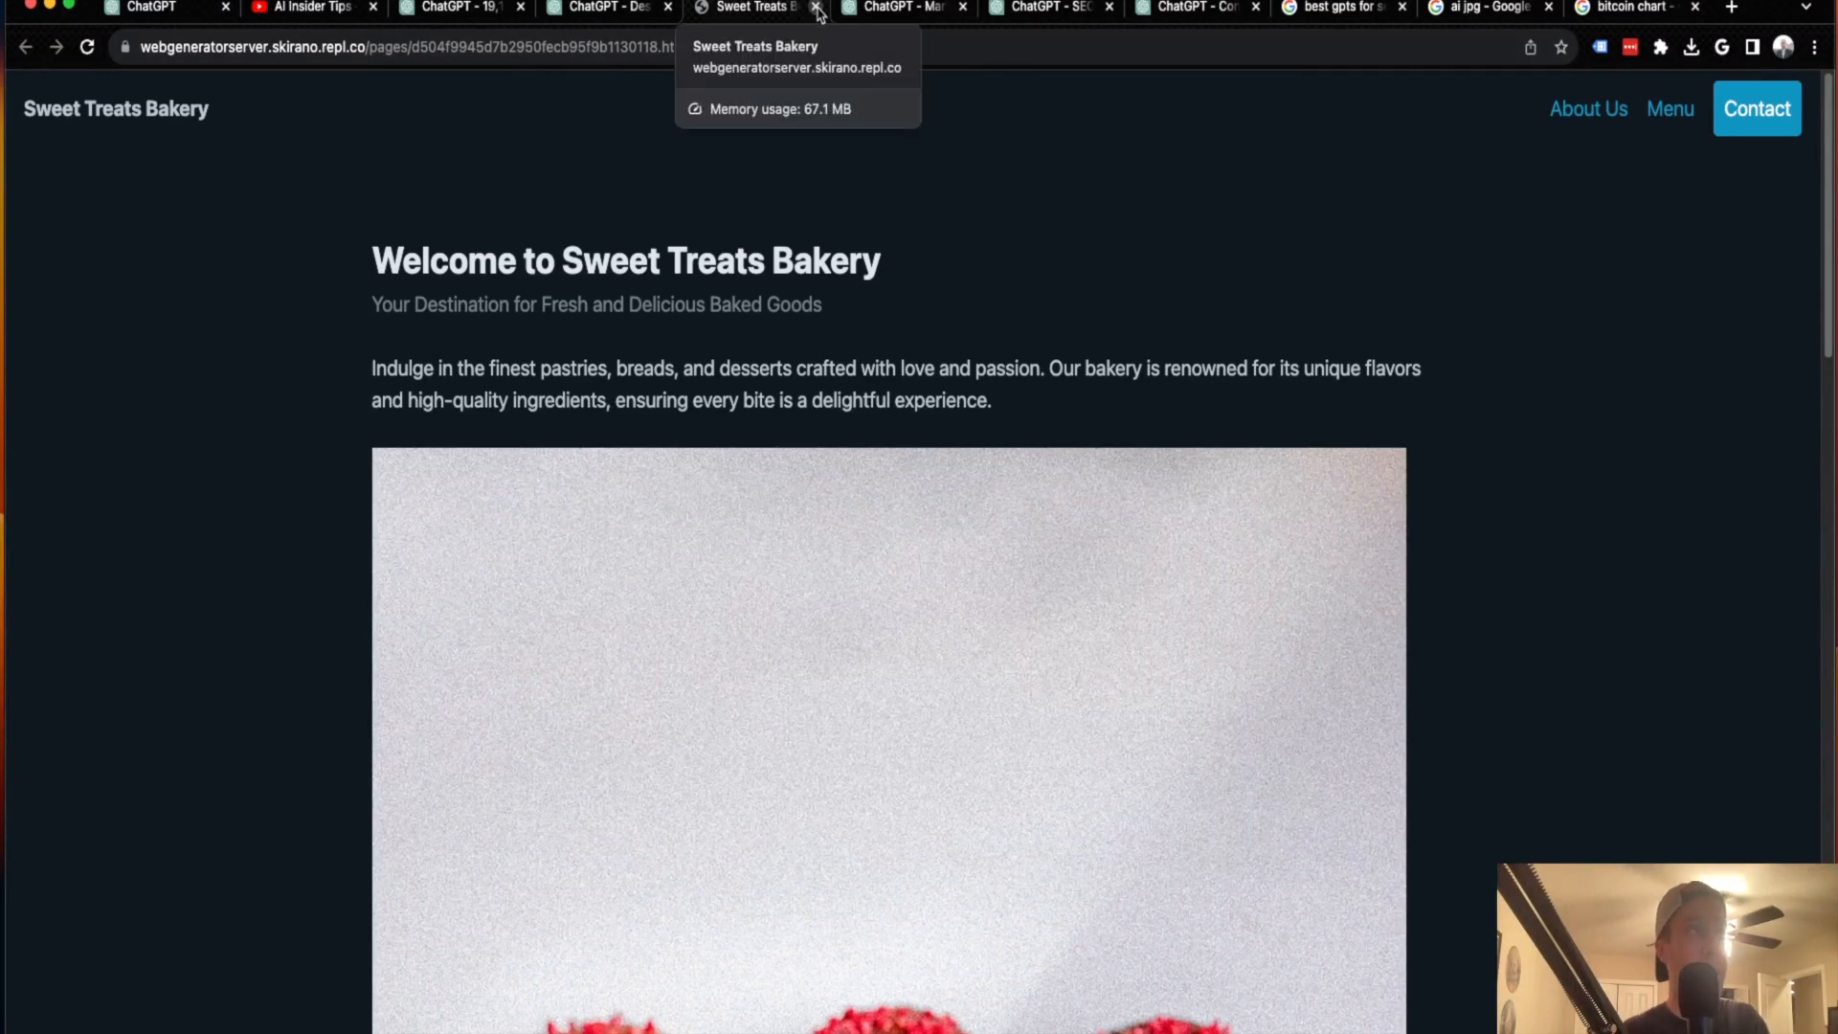
left_click(816, 7)
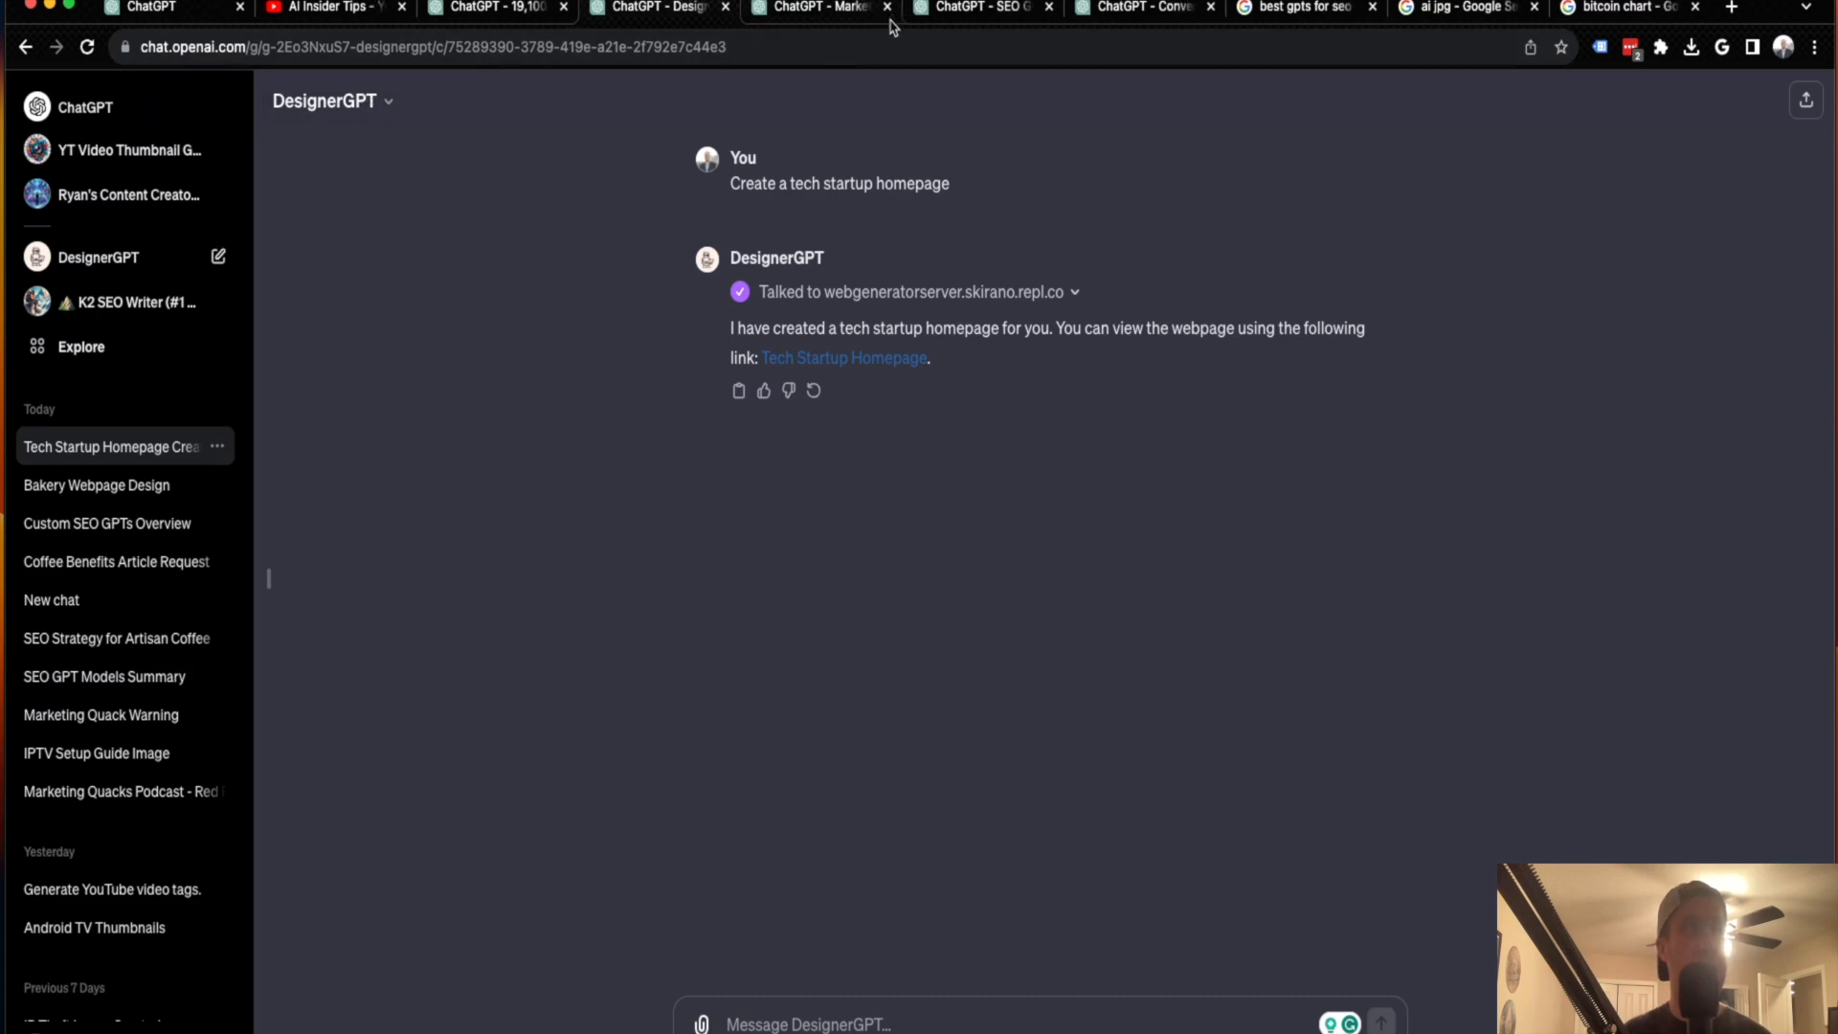
mouse_move(976, 9)
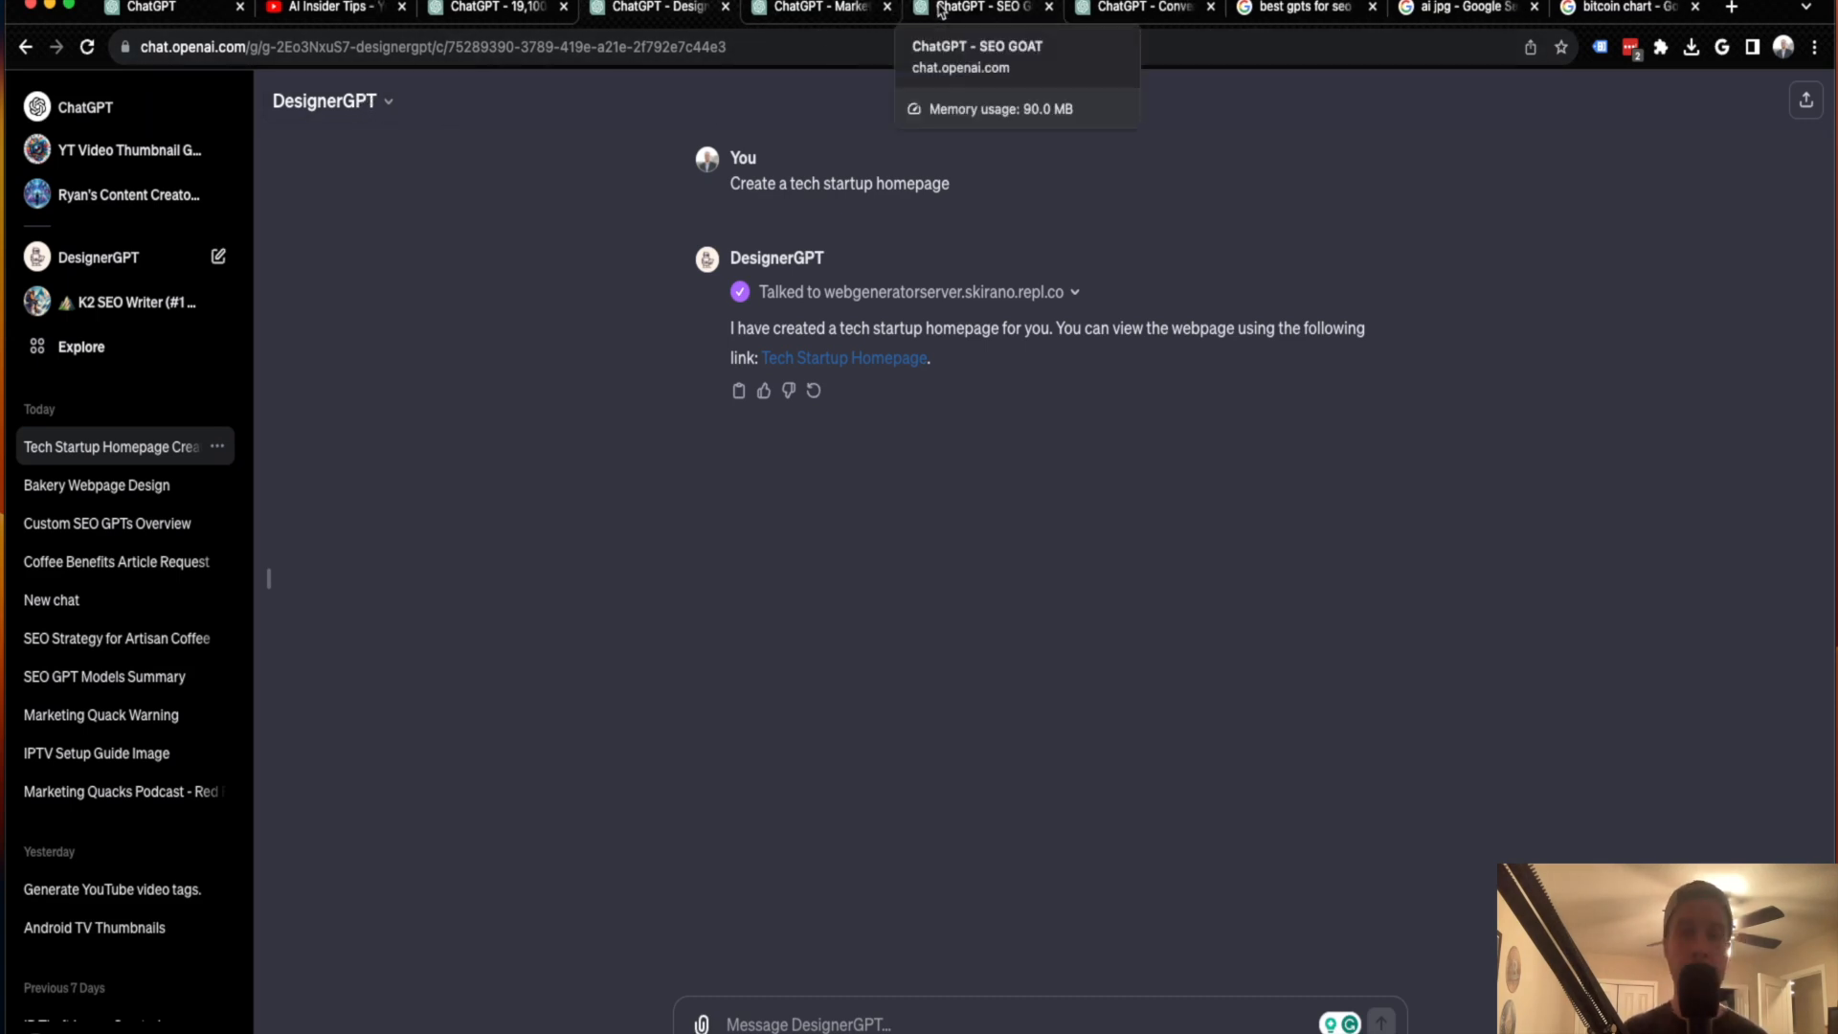
- Switch to the SEO GOAT GPT's start page with its suggested prompts
left_click(982, 9)
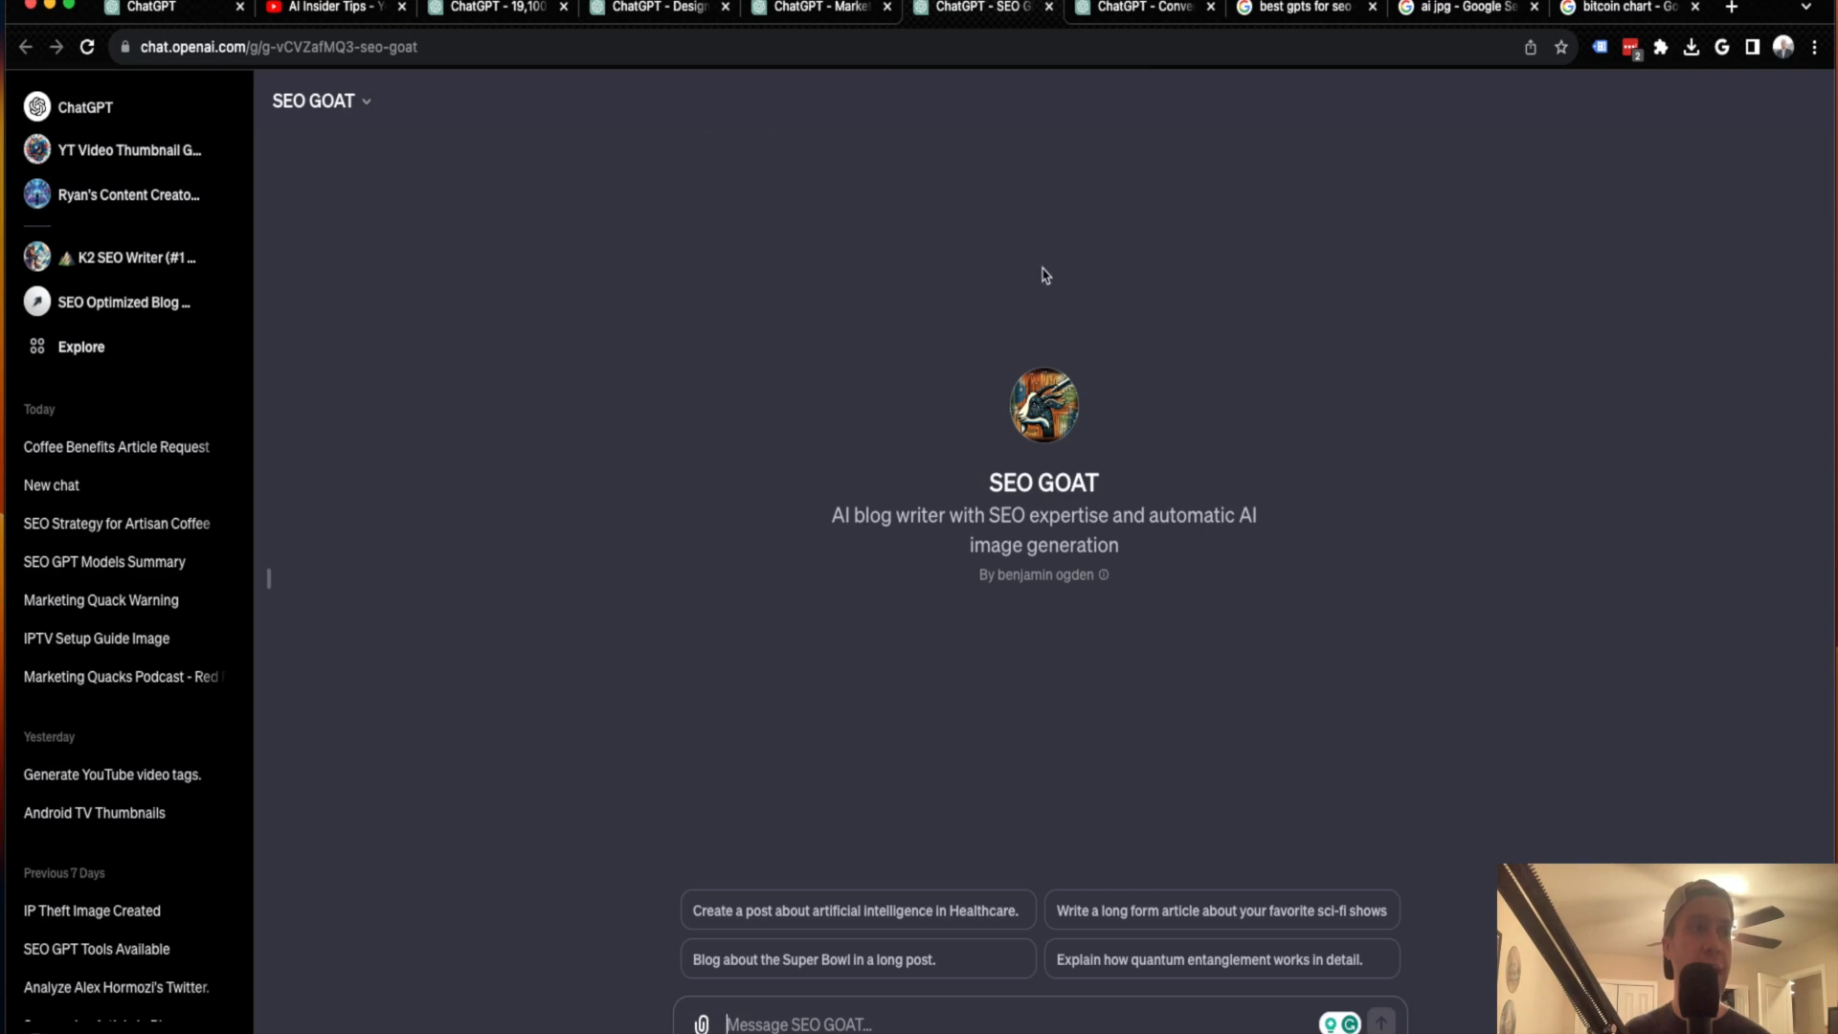
mouse_move(1070, 289)
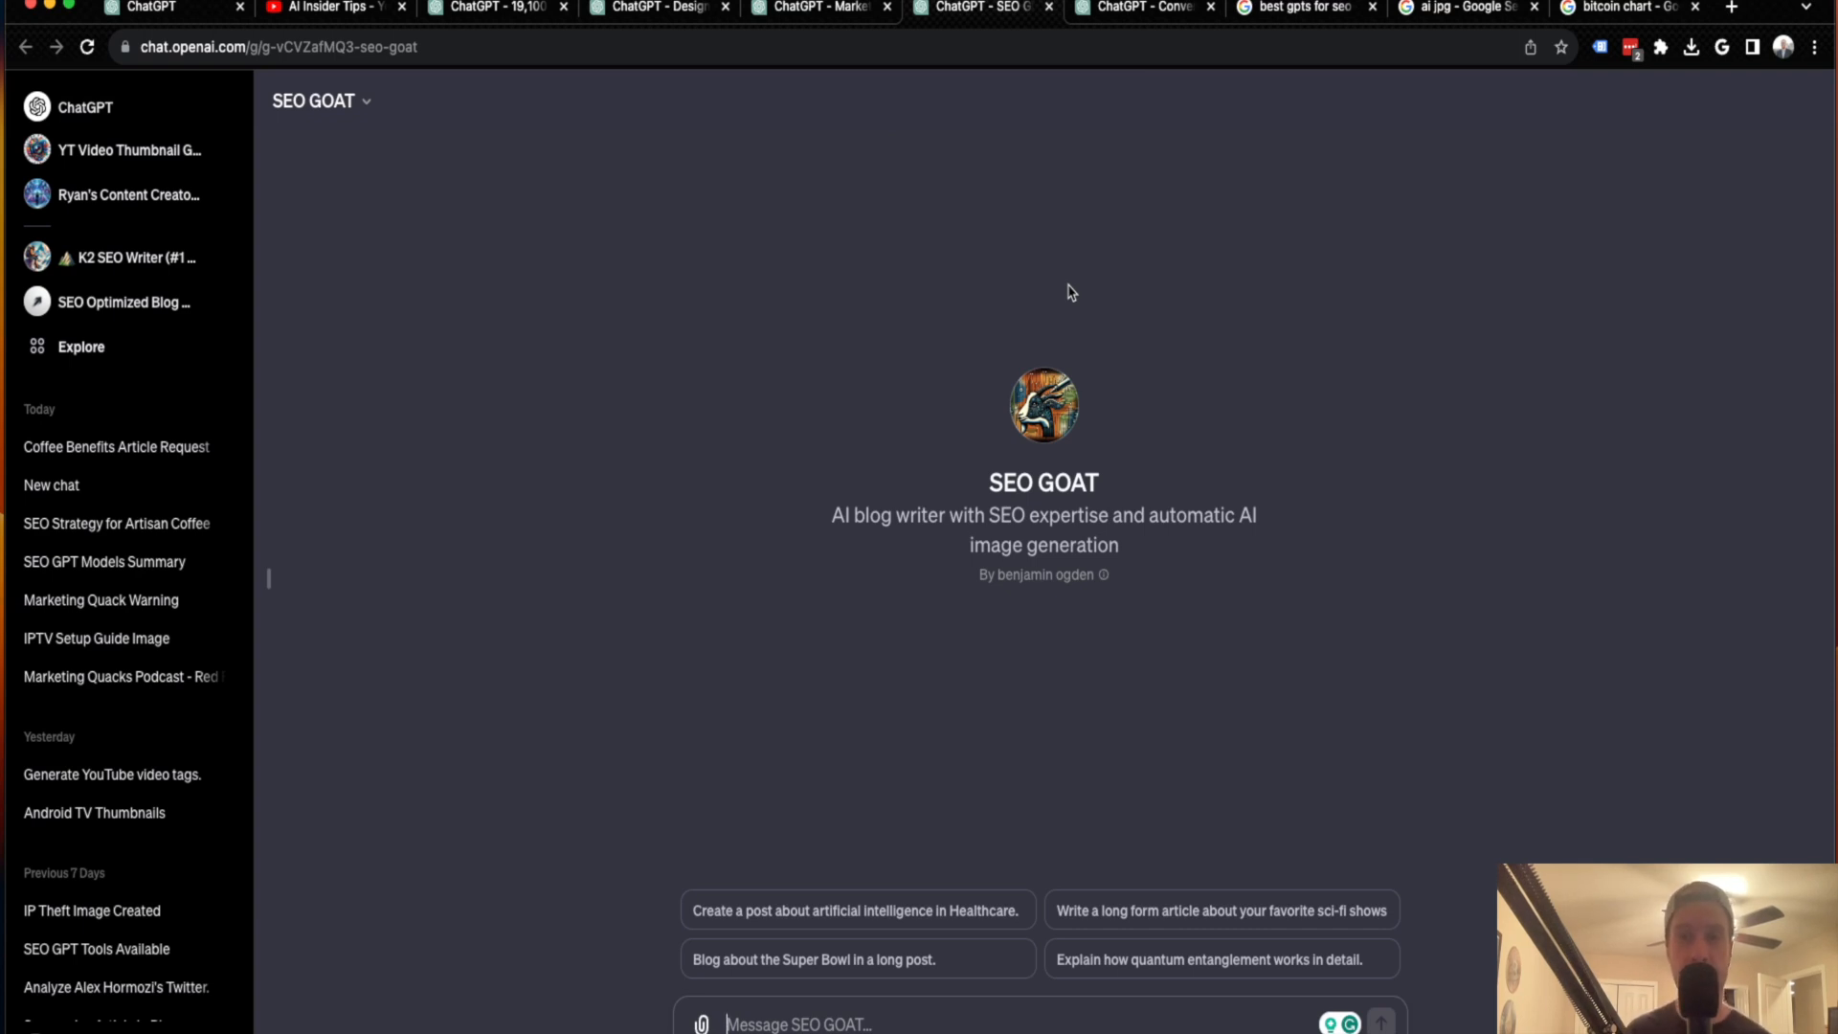
mouse_move(1076, 297)
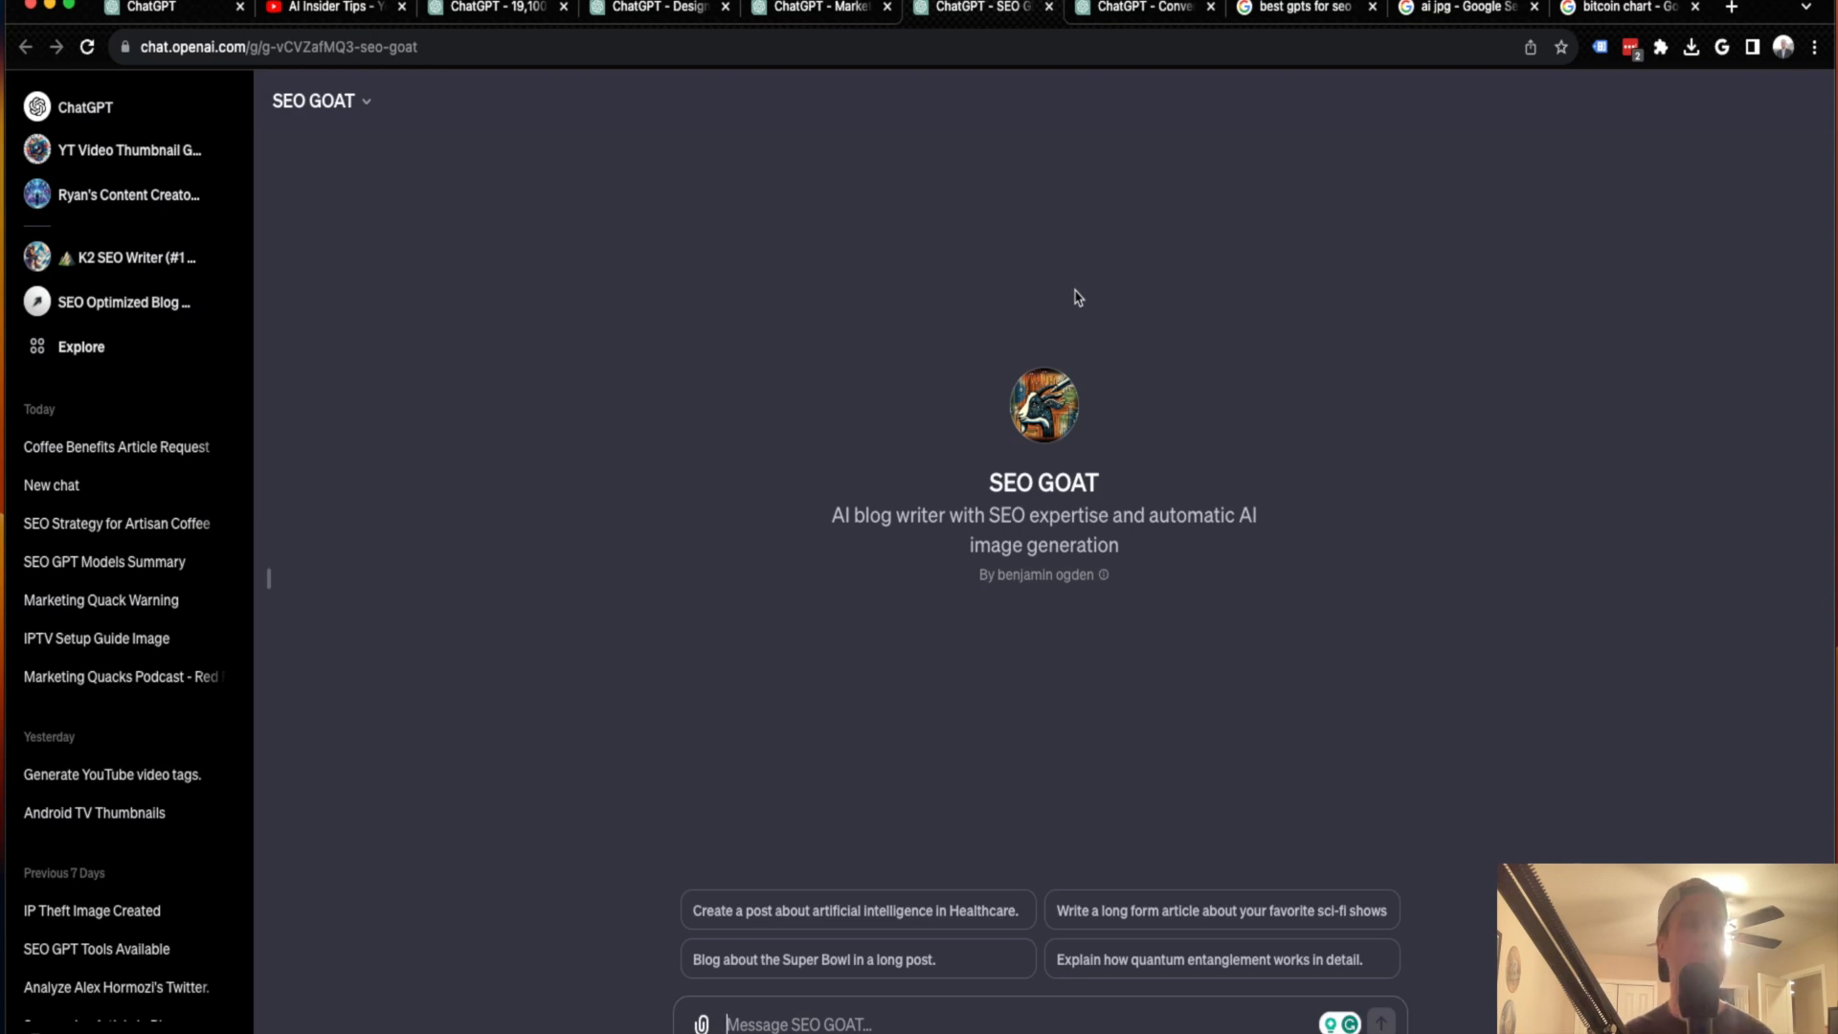
mouse_move(831, 525)
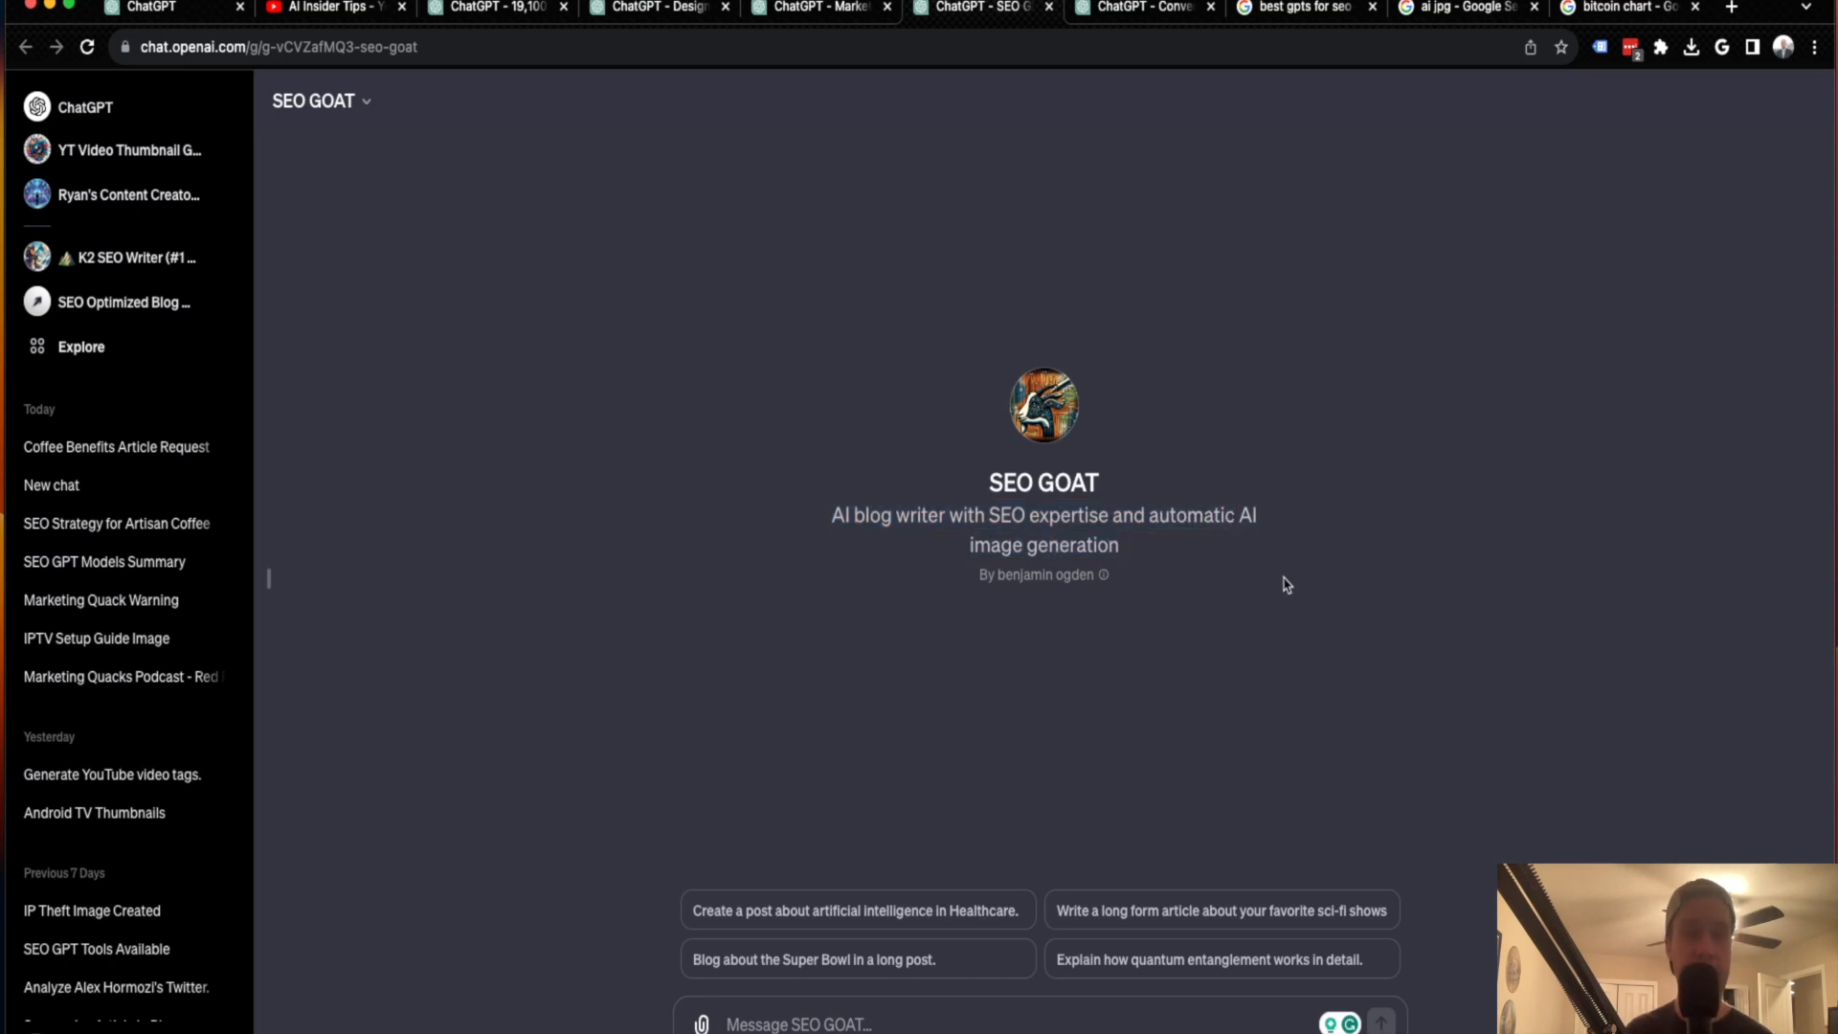
mouse_move(1275, 599)
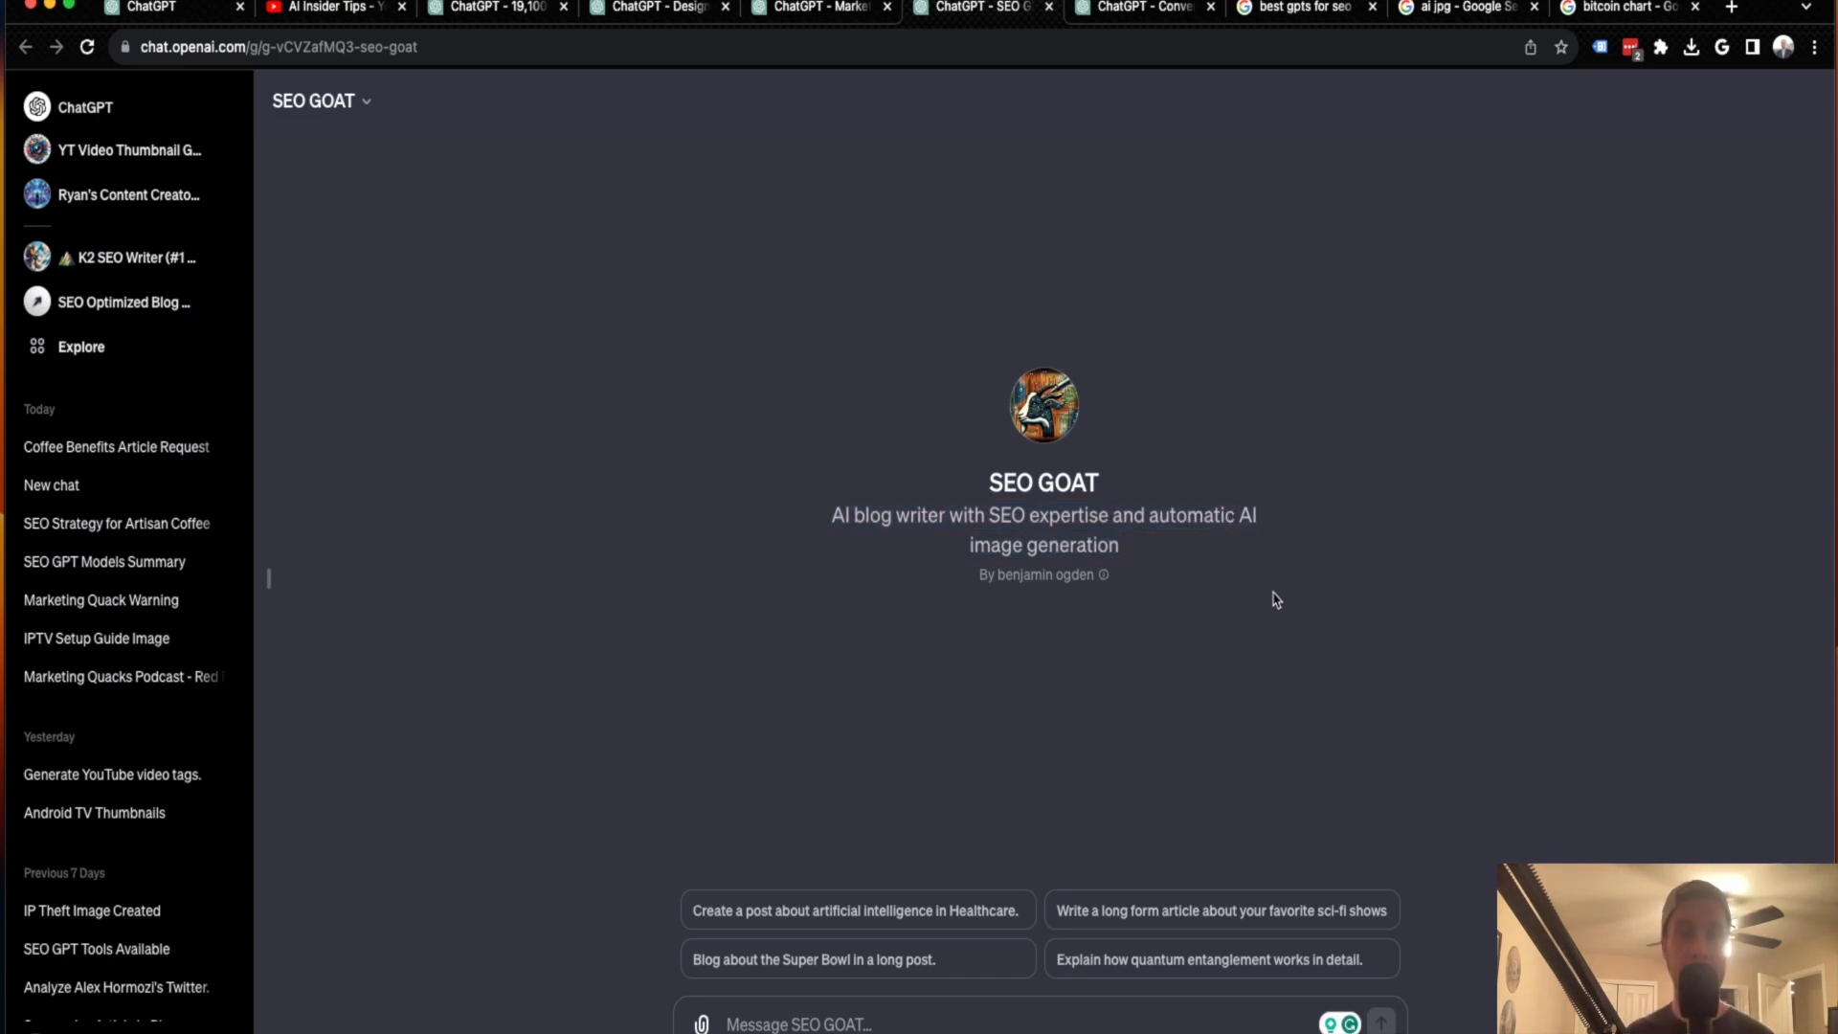
mouse_move(1067, 787)
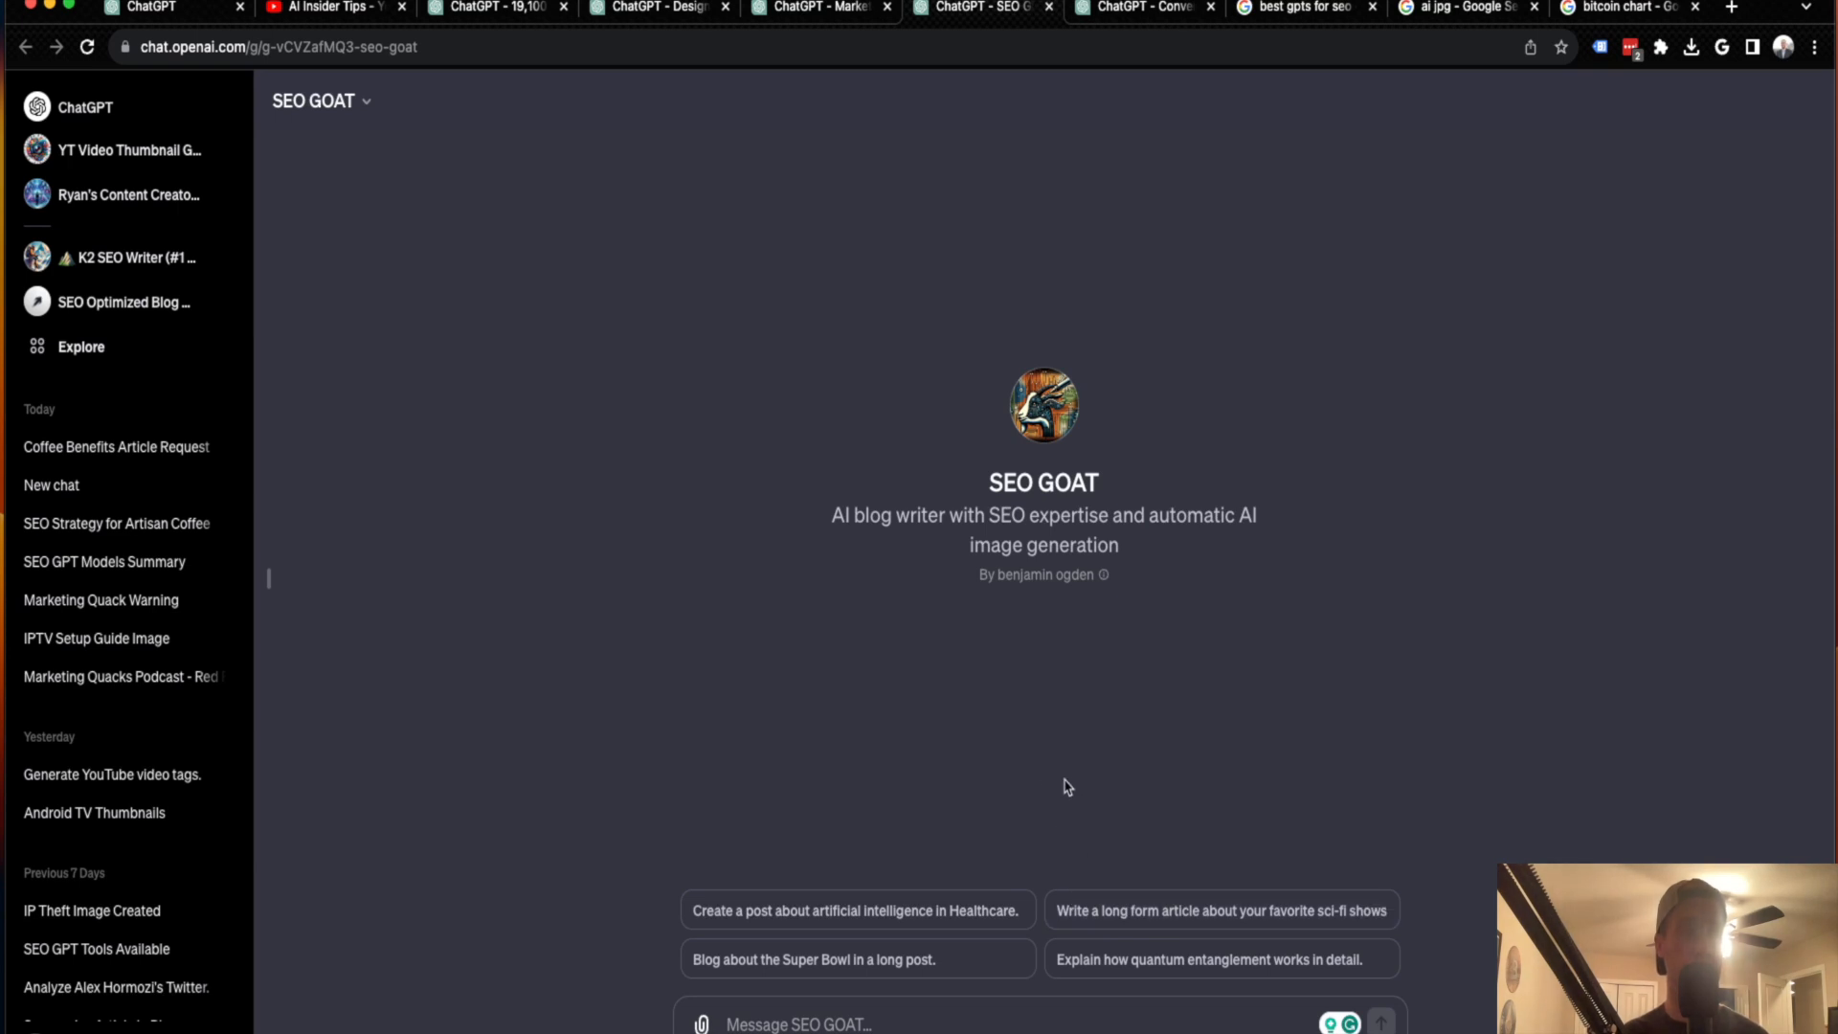
mouse_move(1133, 722)
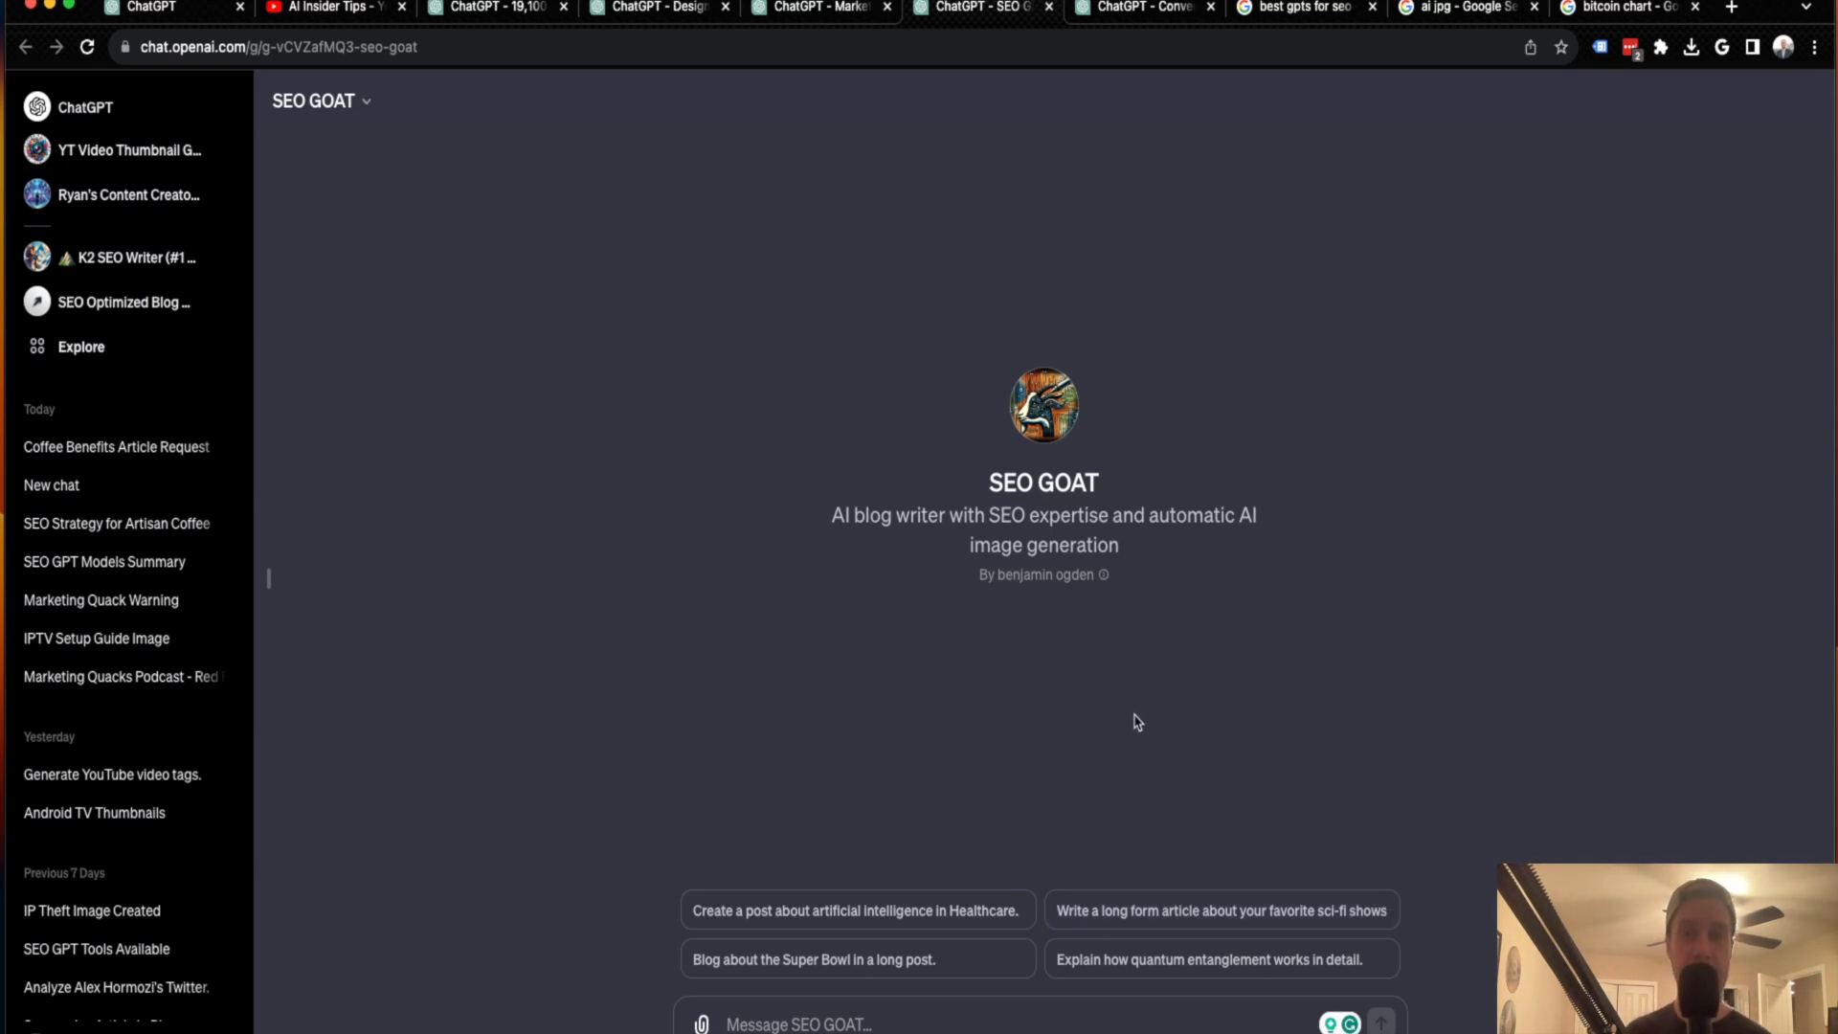
mouse_move(908, 806)
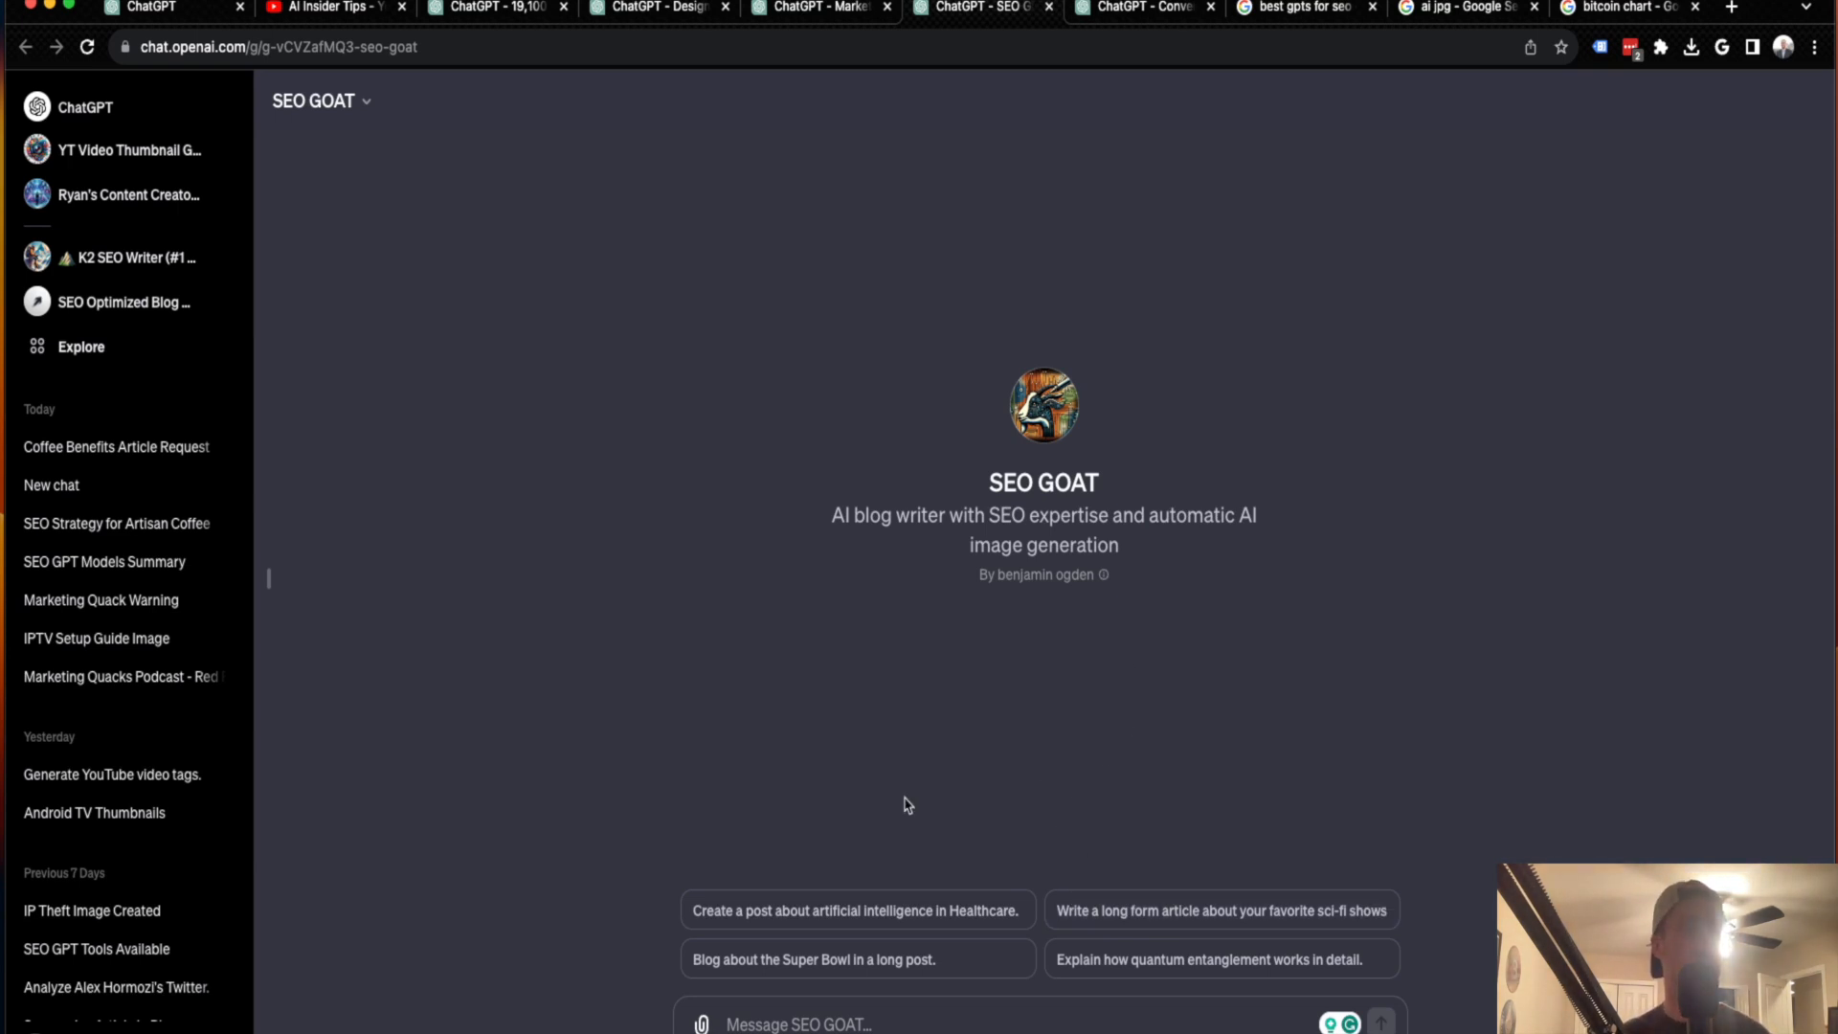
mouse_move(957, 891)
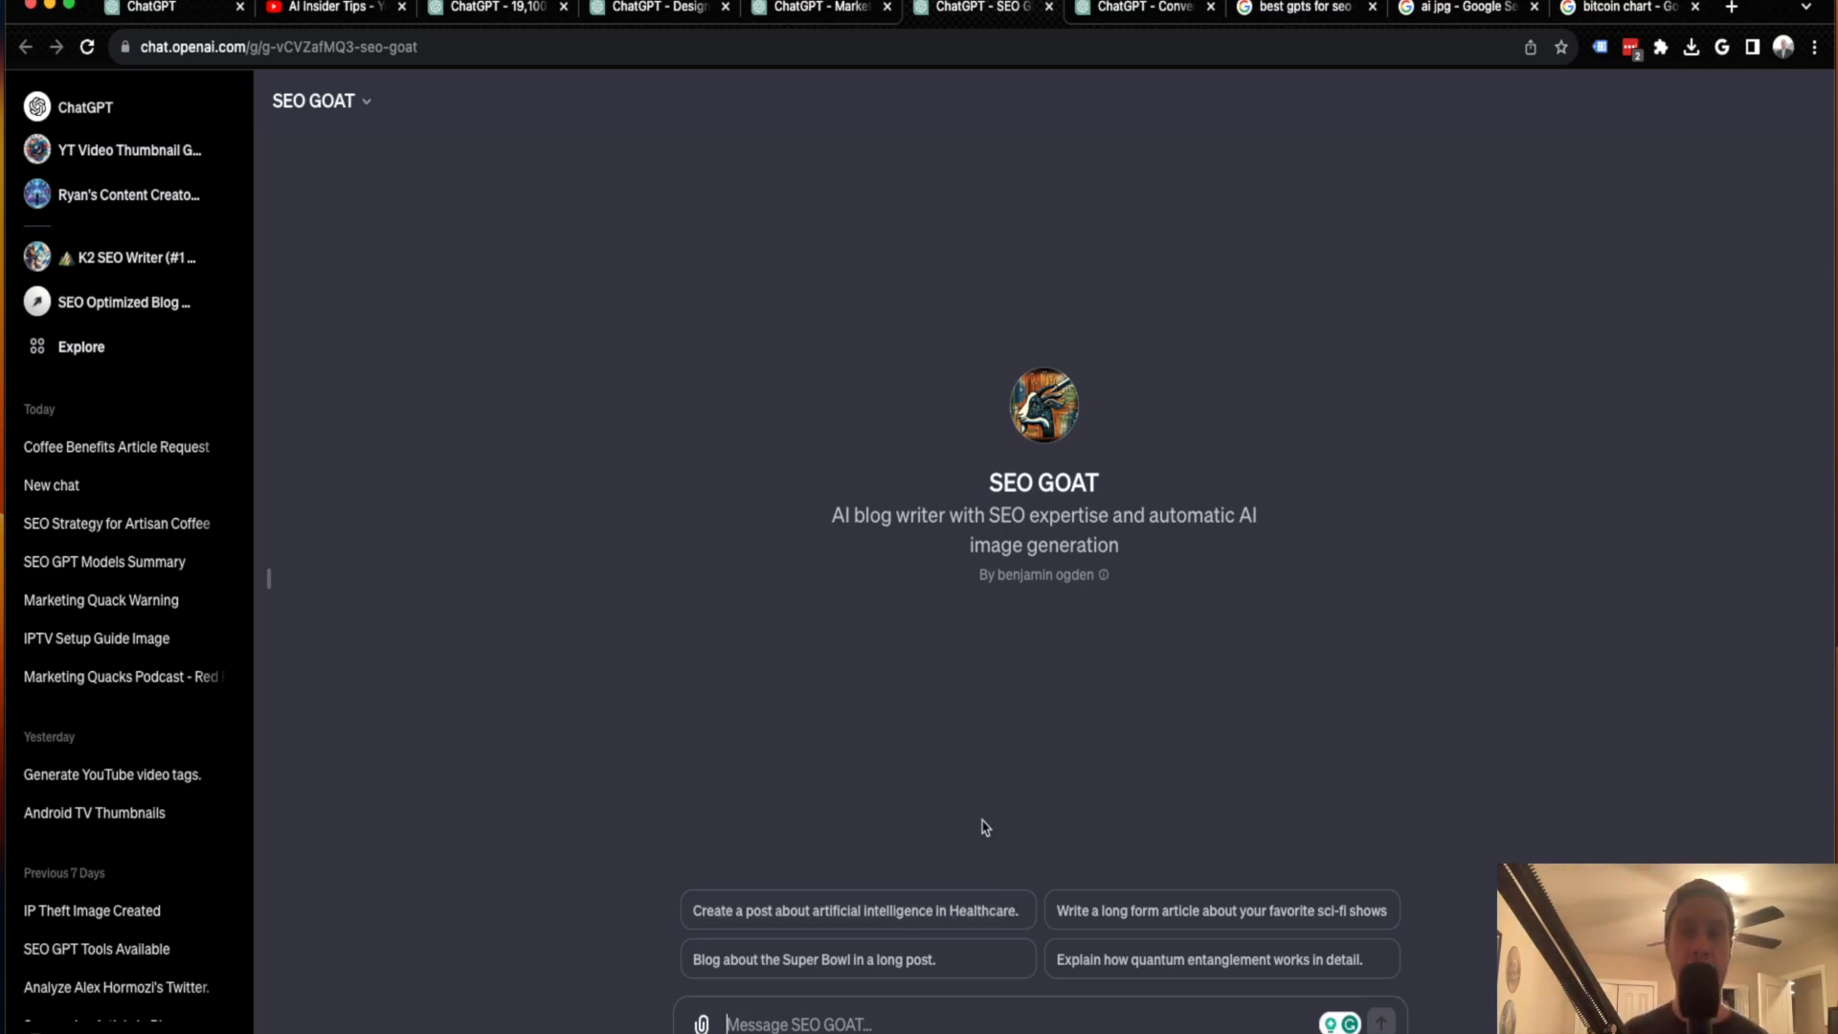
- Request an AI in Healthcare post from SEO GOAT and scroll through the response
left_click(854, 909)
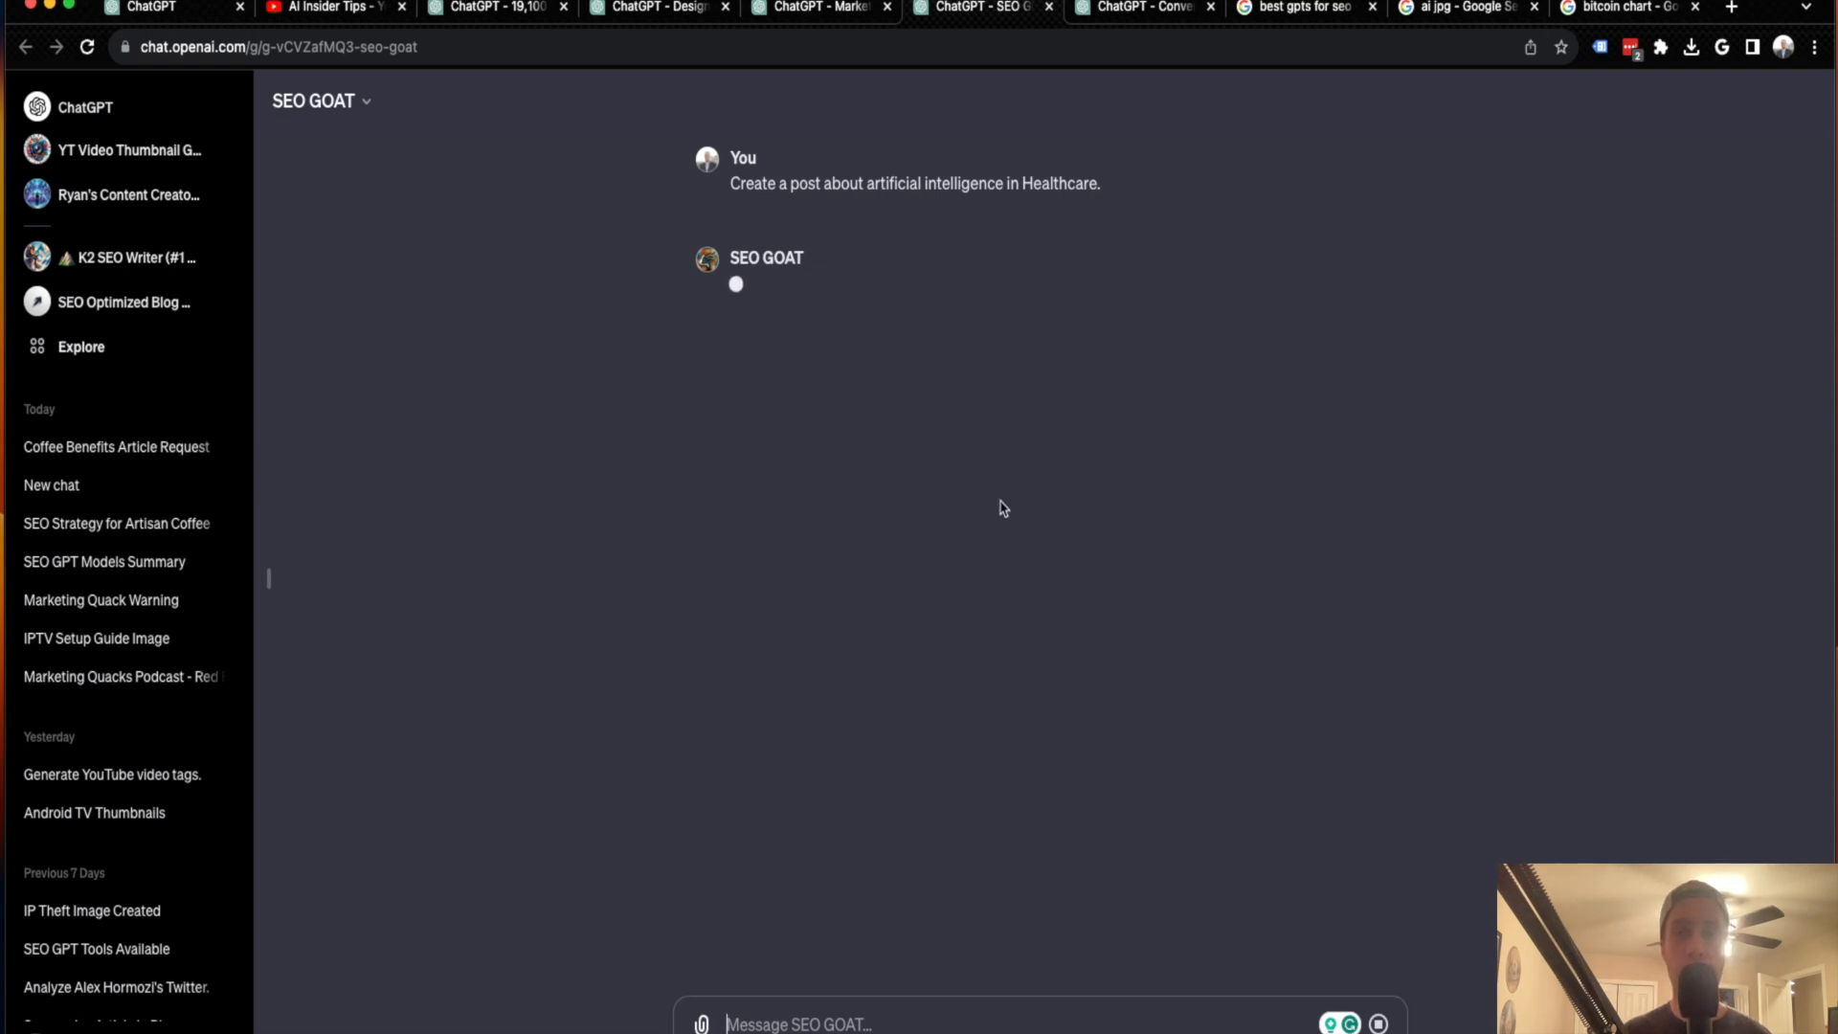
mouse_move(888, 403)
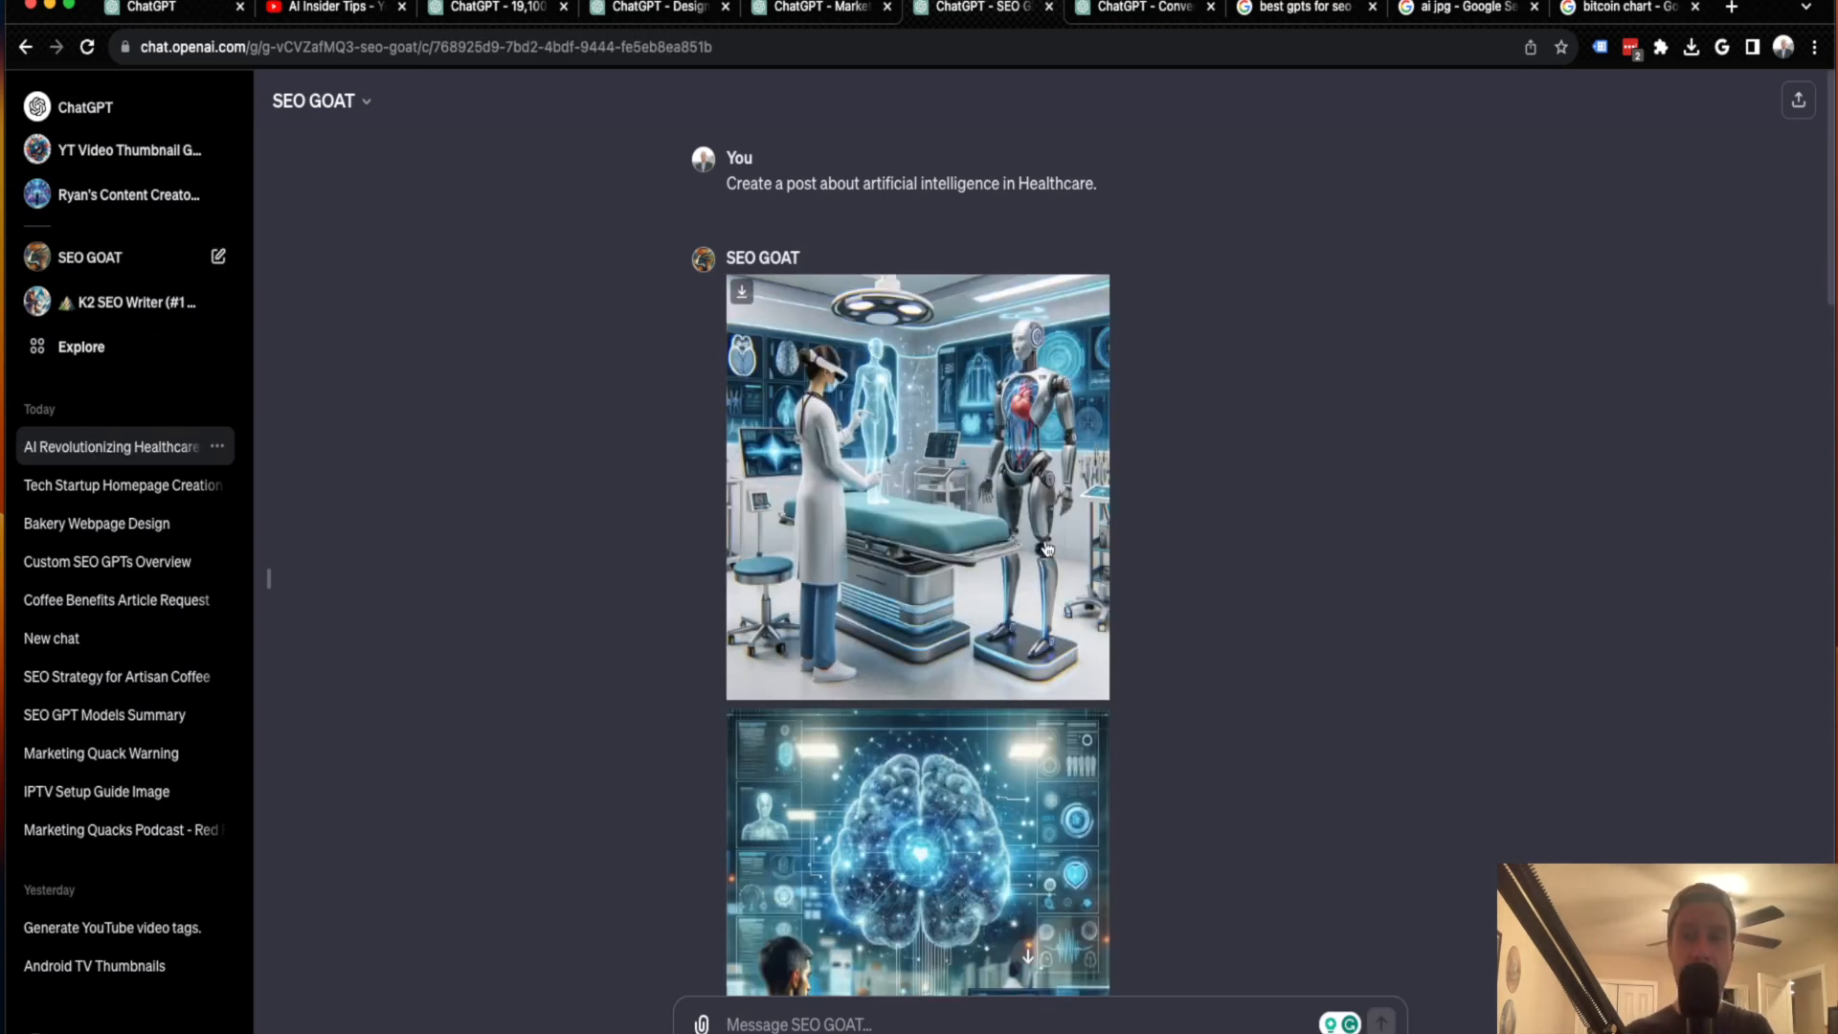
mouse_move(1091, 586)
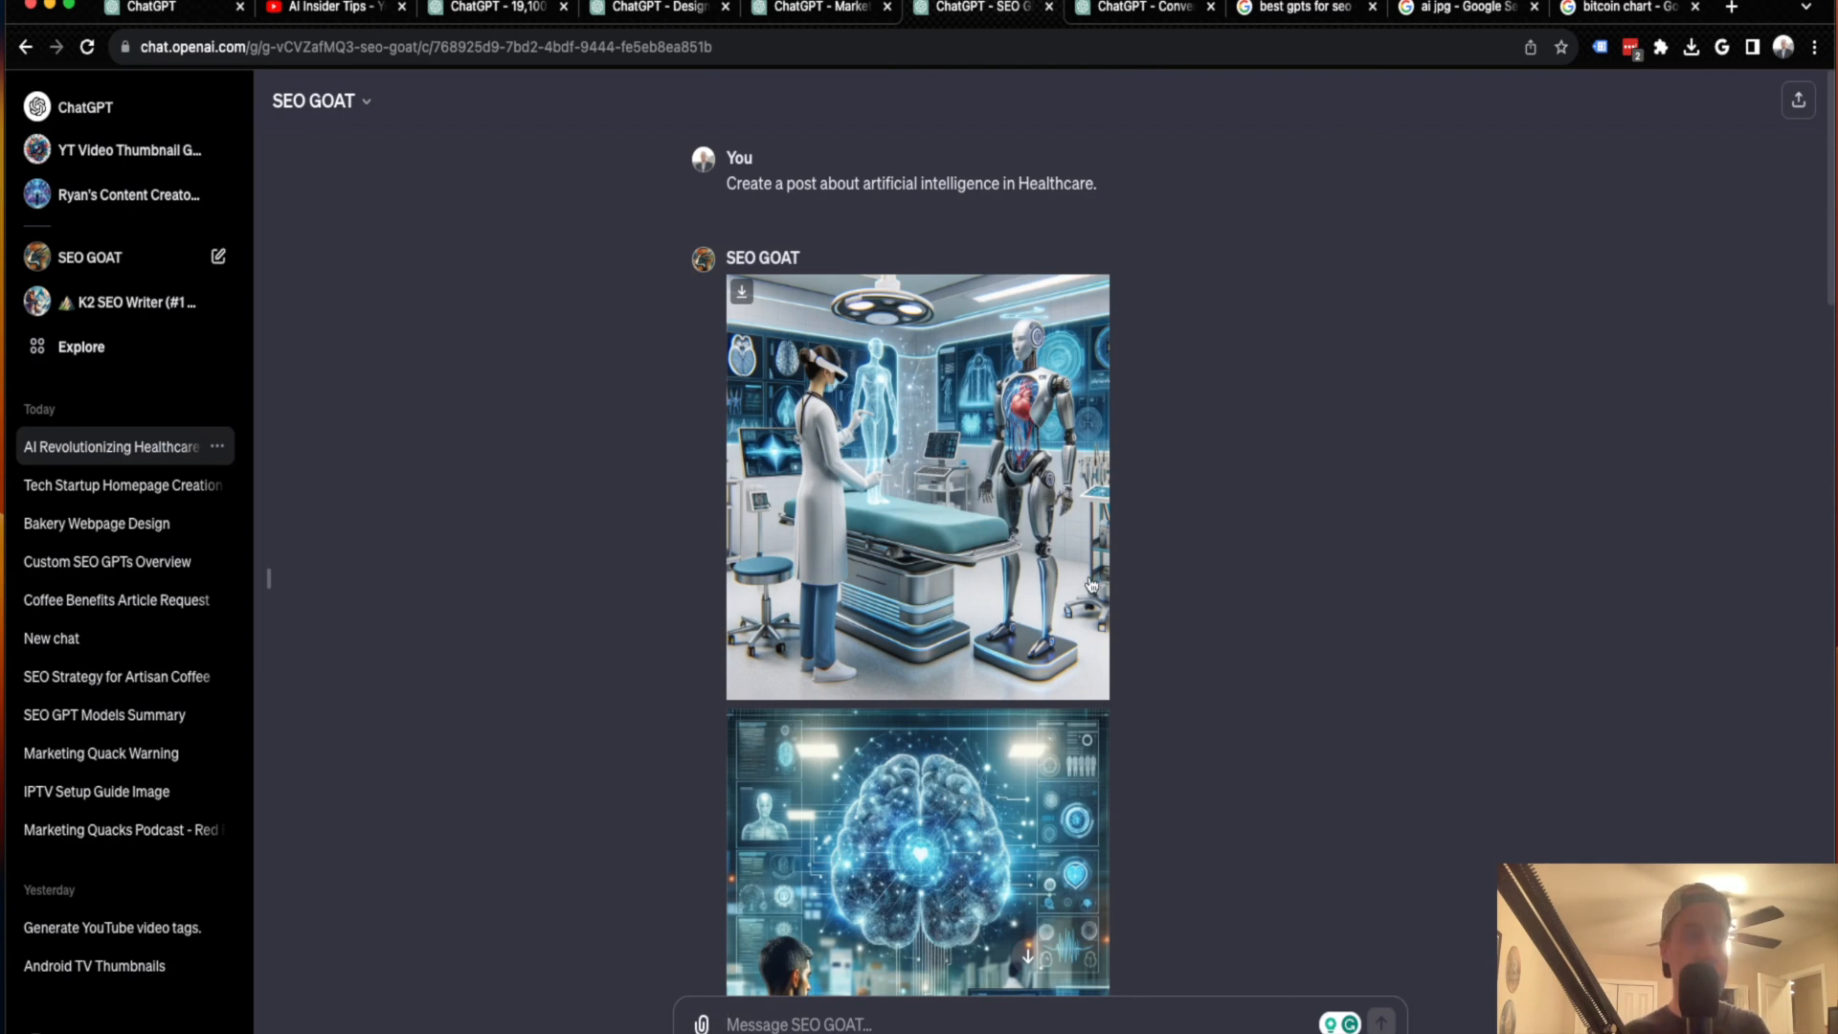
mouse_move(1147, 520)
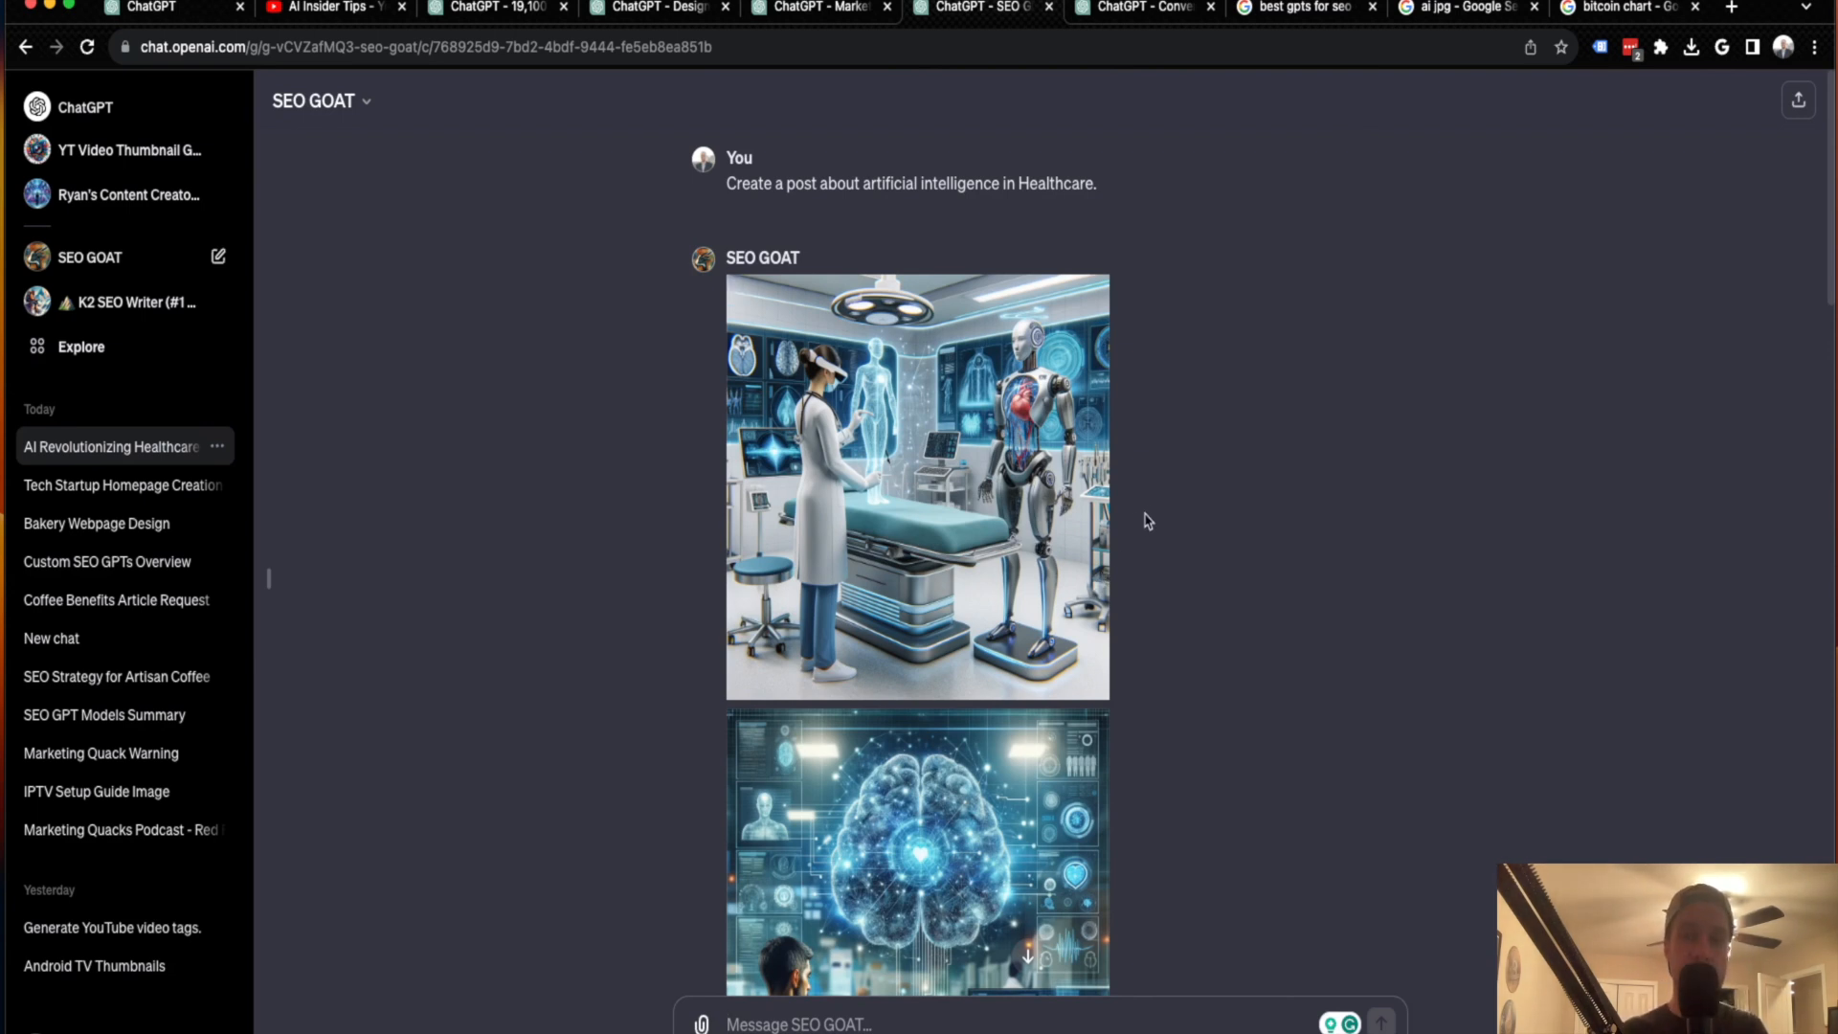
scroll("down", 3)
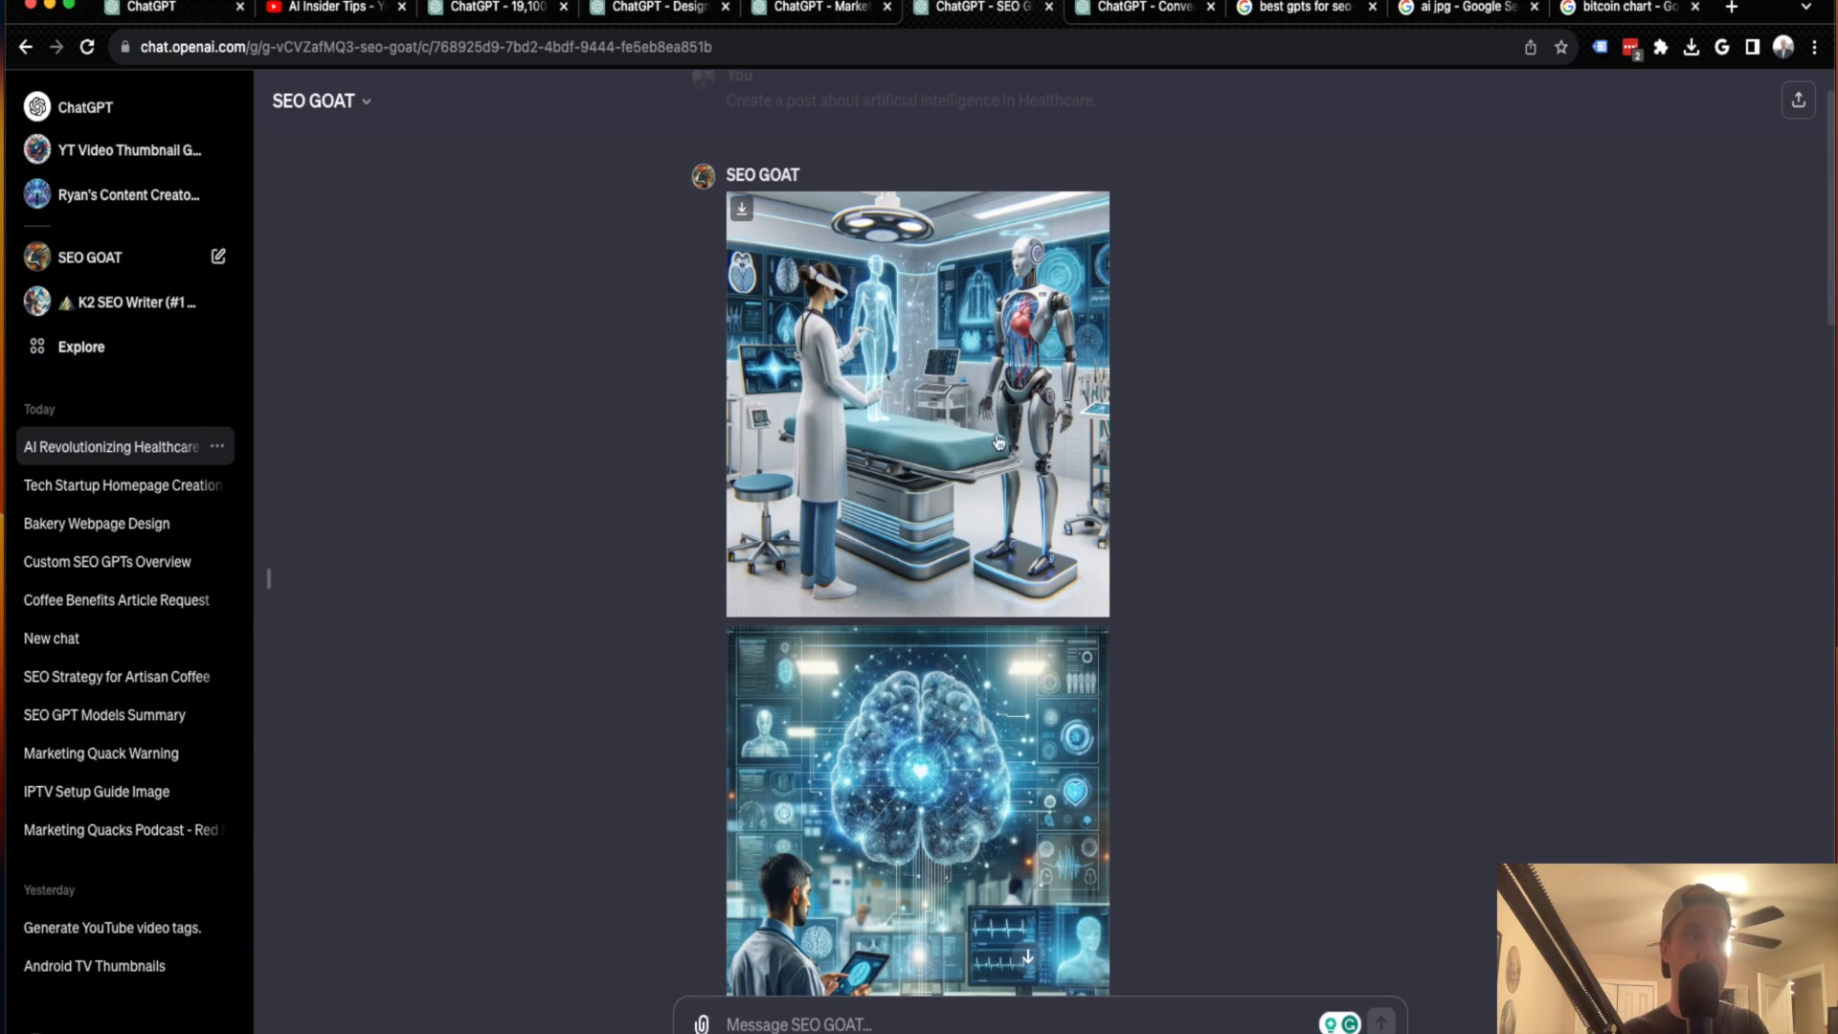
scroll("down", 3)
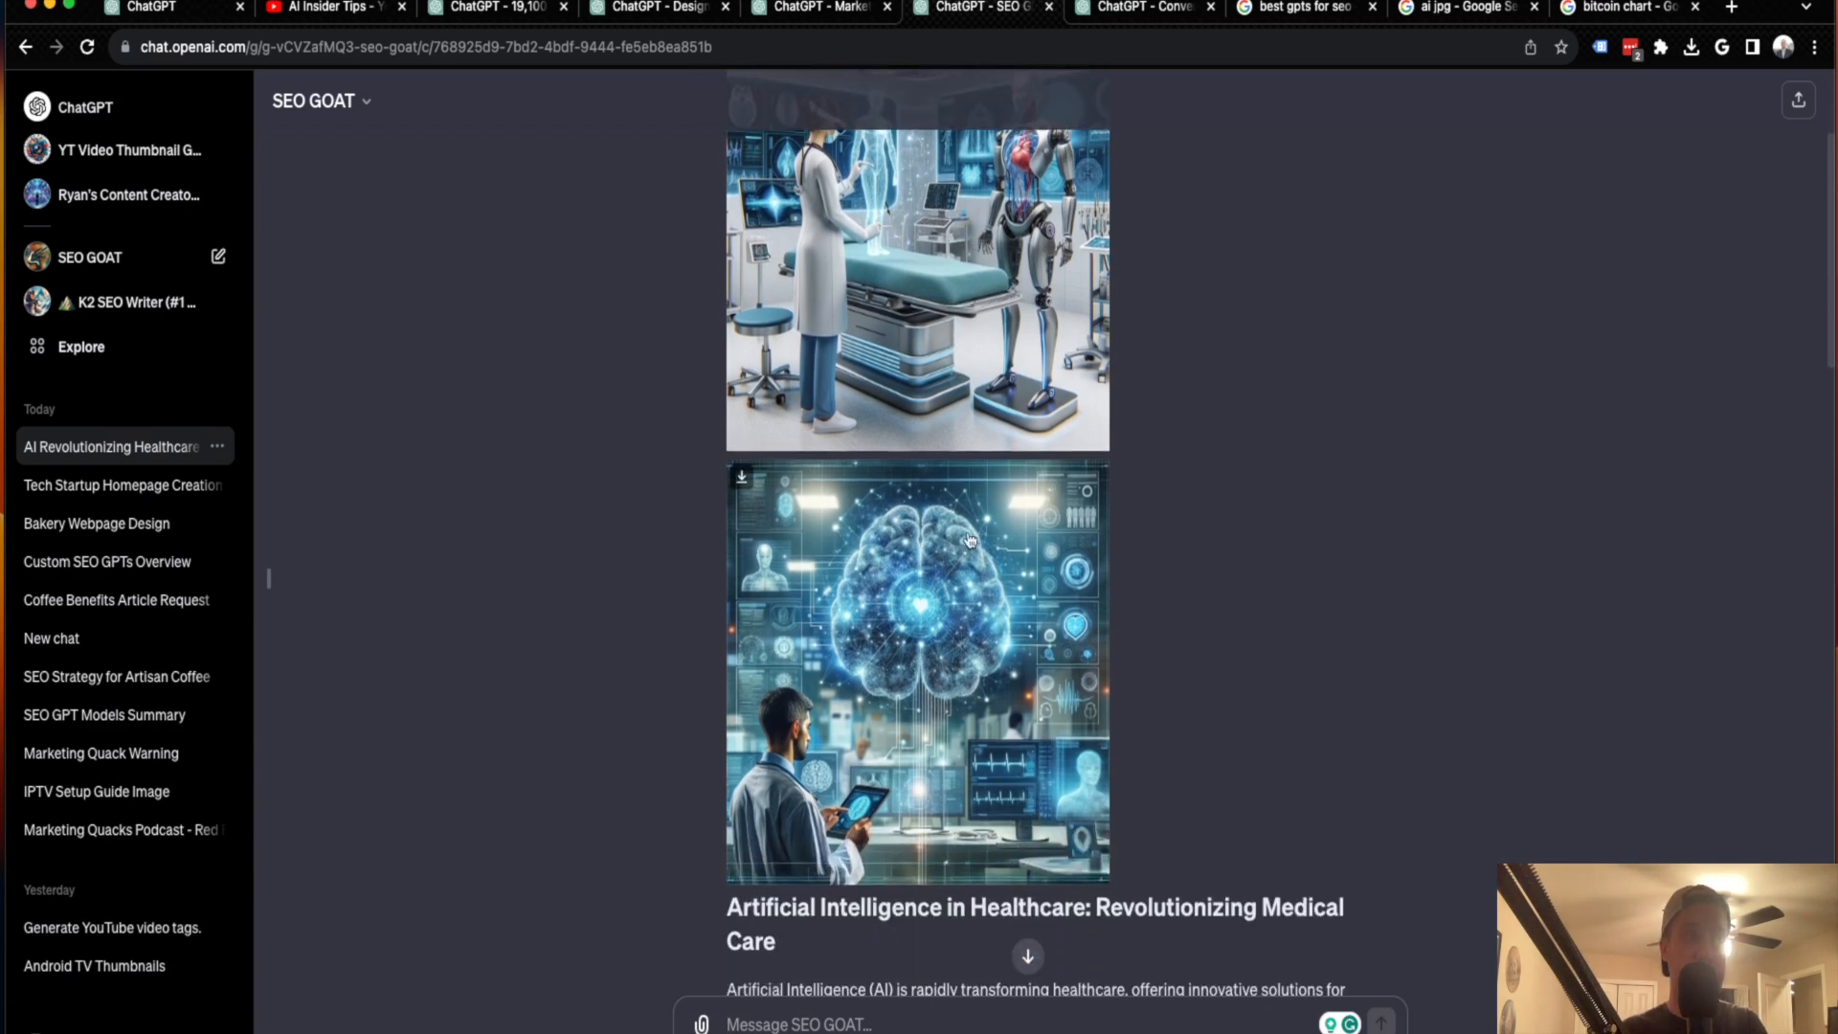
mouse_move(1023, 706)
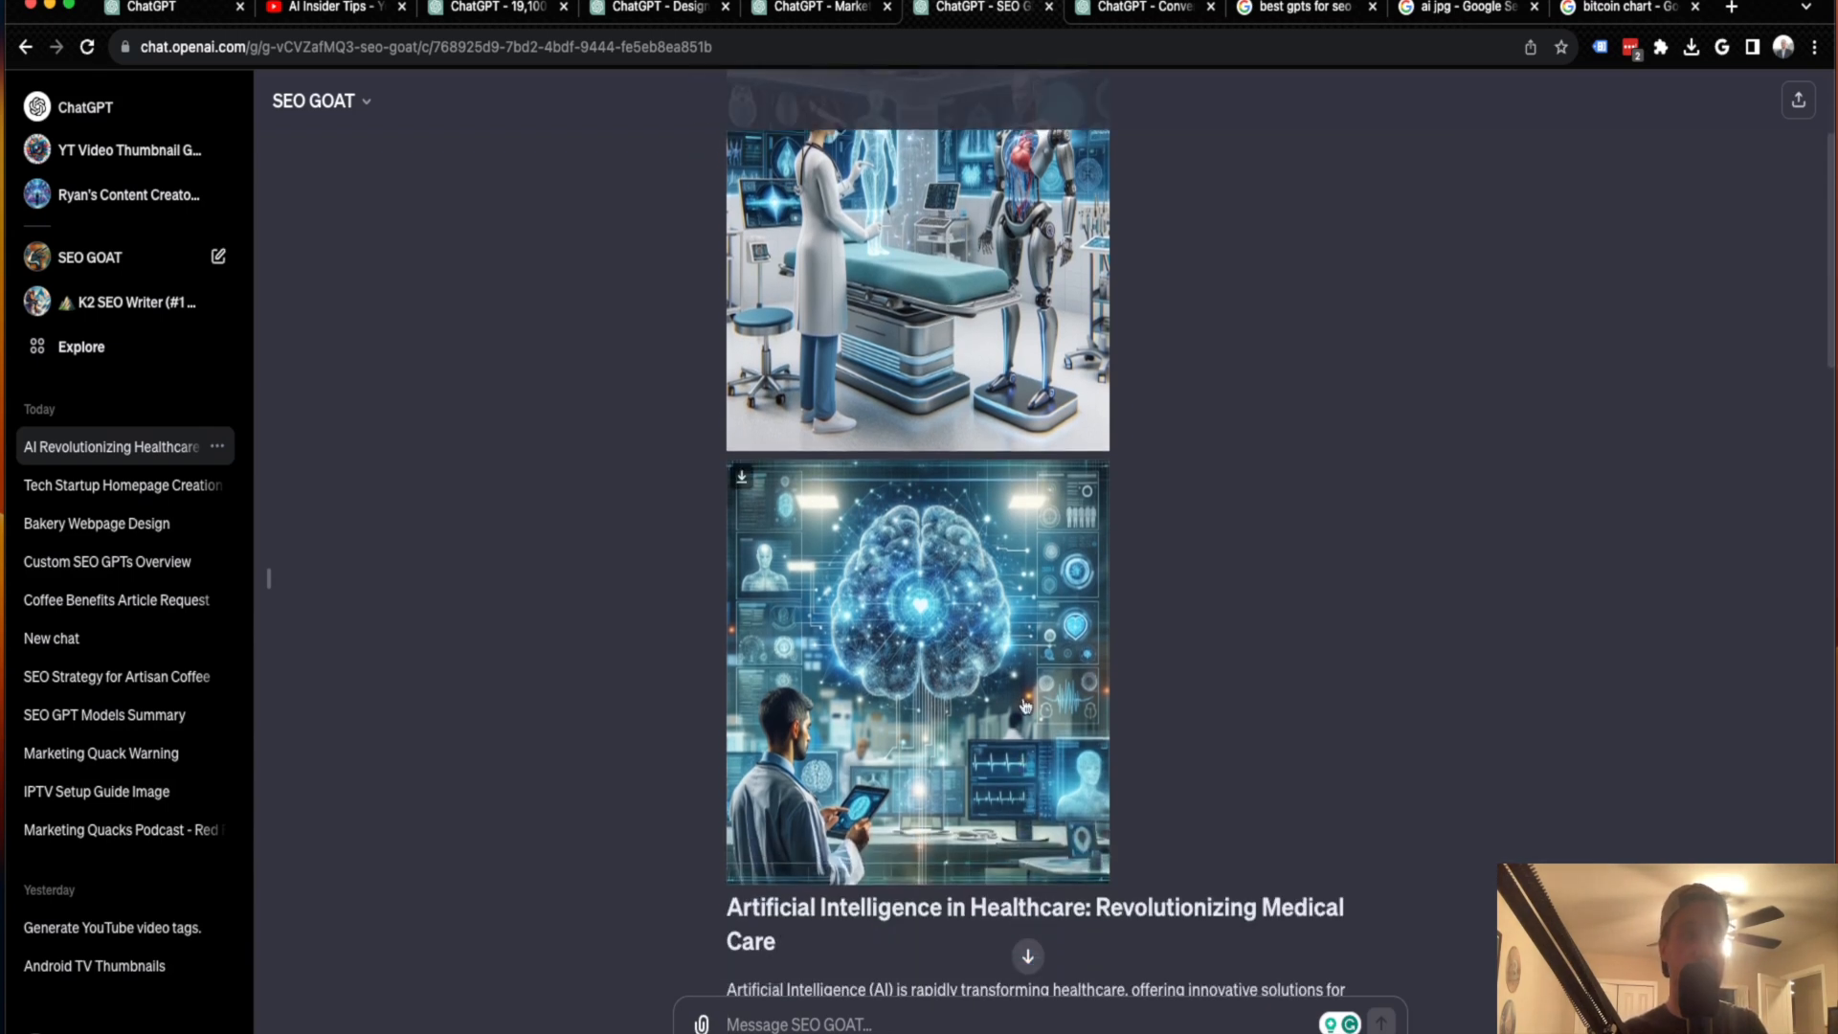
mouse_move(1004, 689)
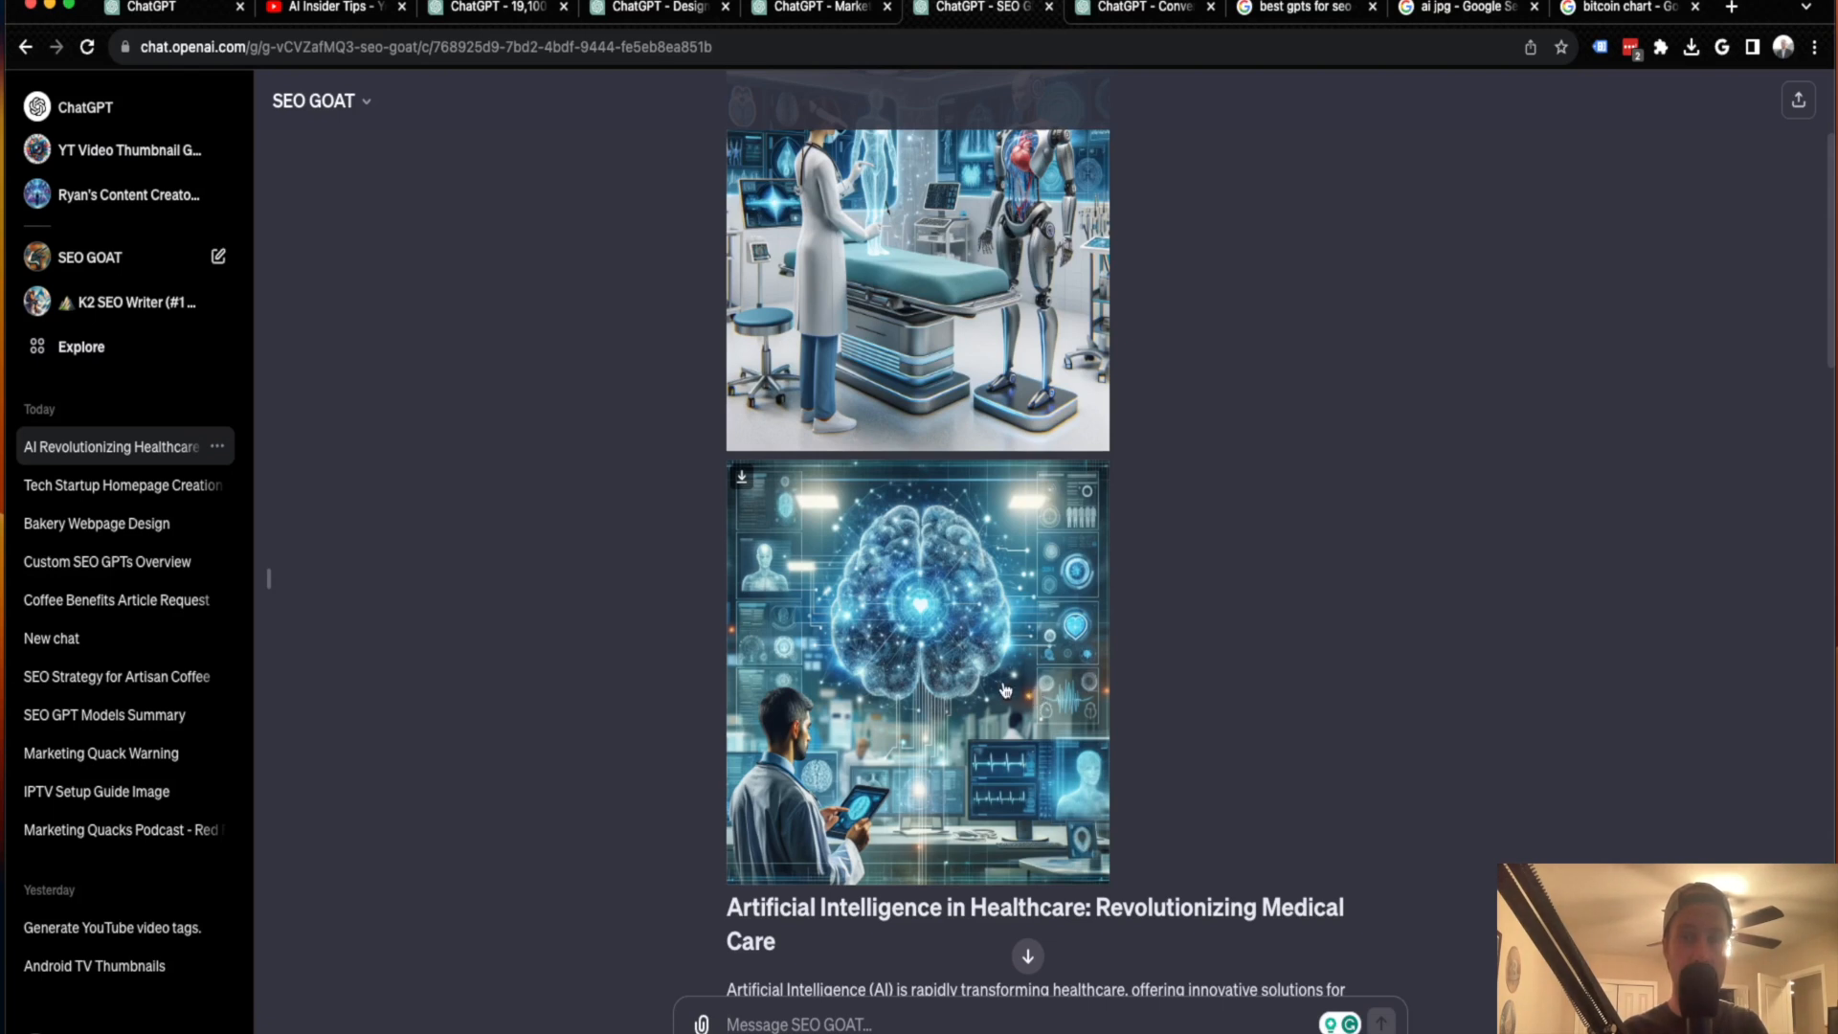
mouse_move(1000, 747)
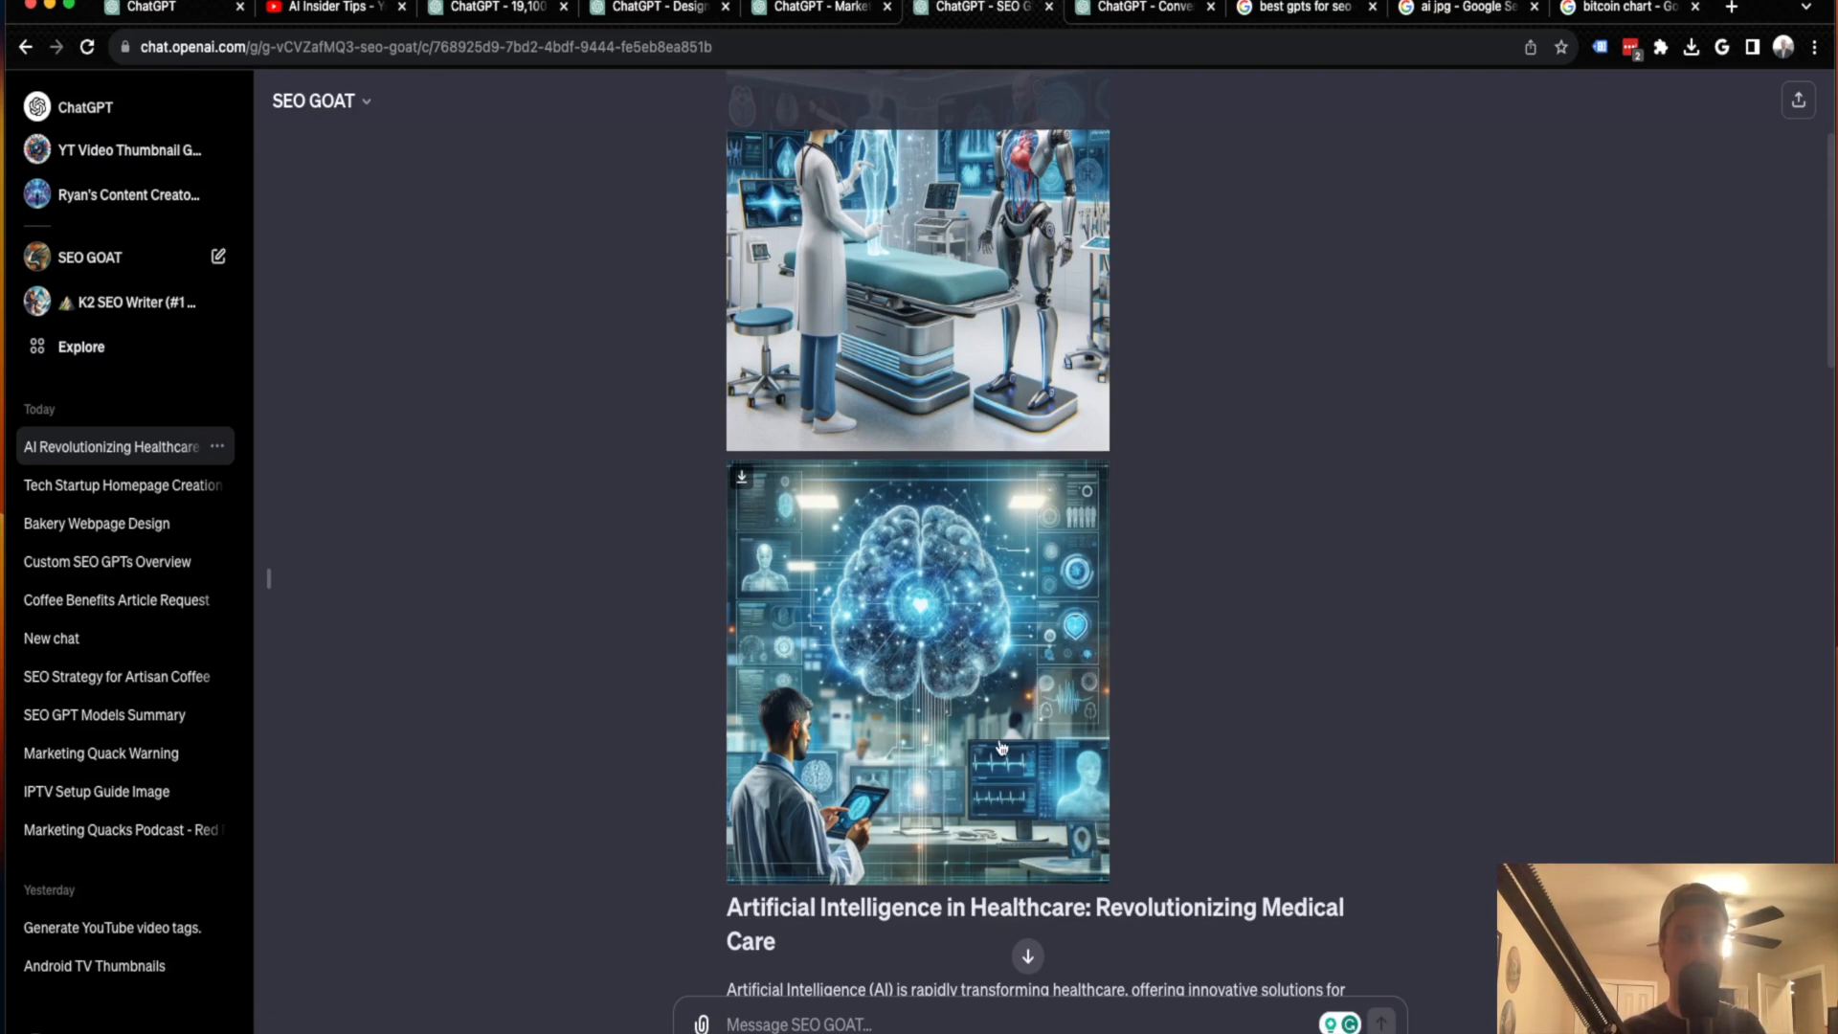
scroll("down", 3)
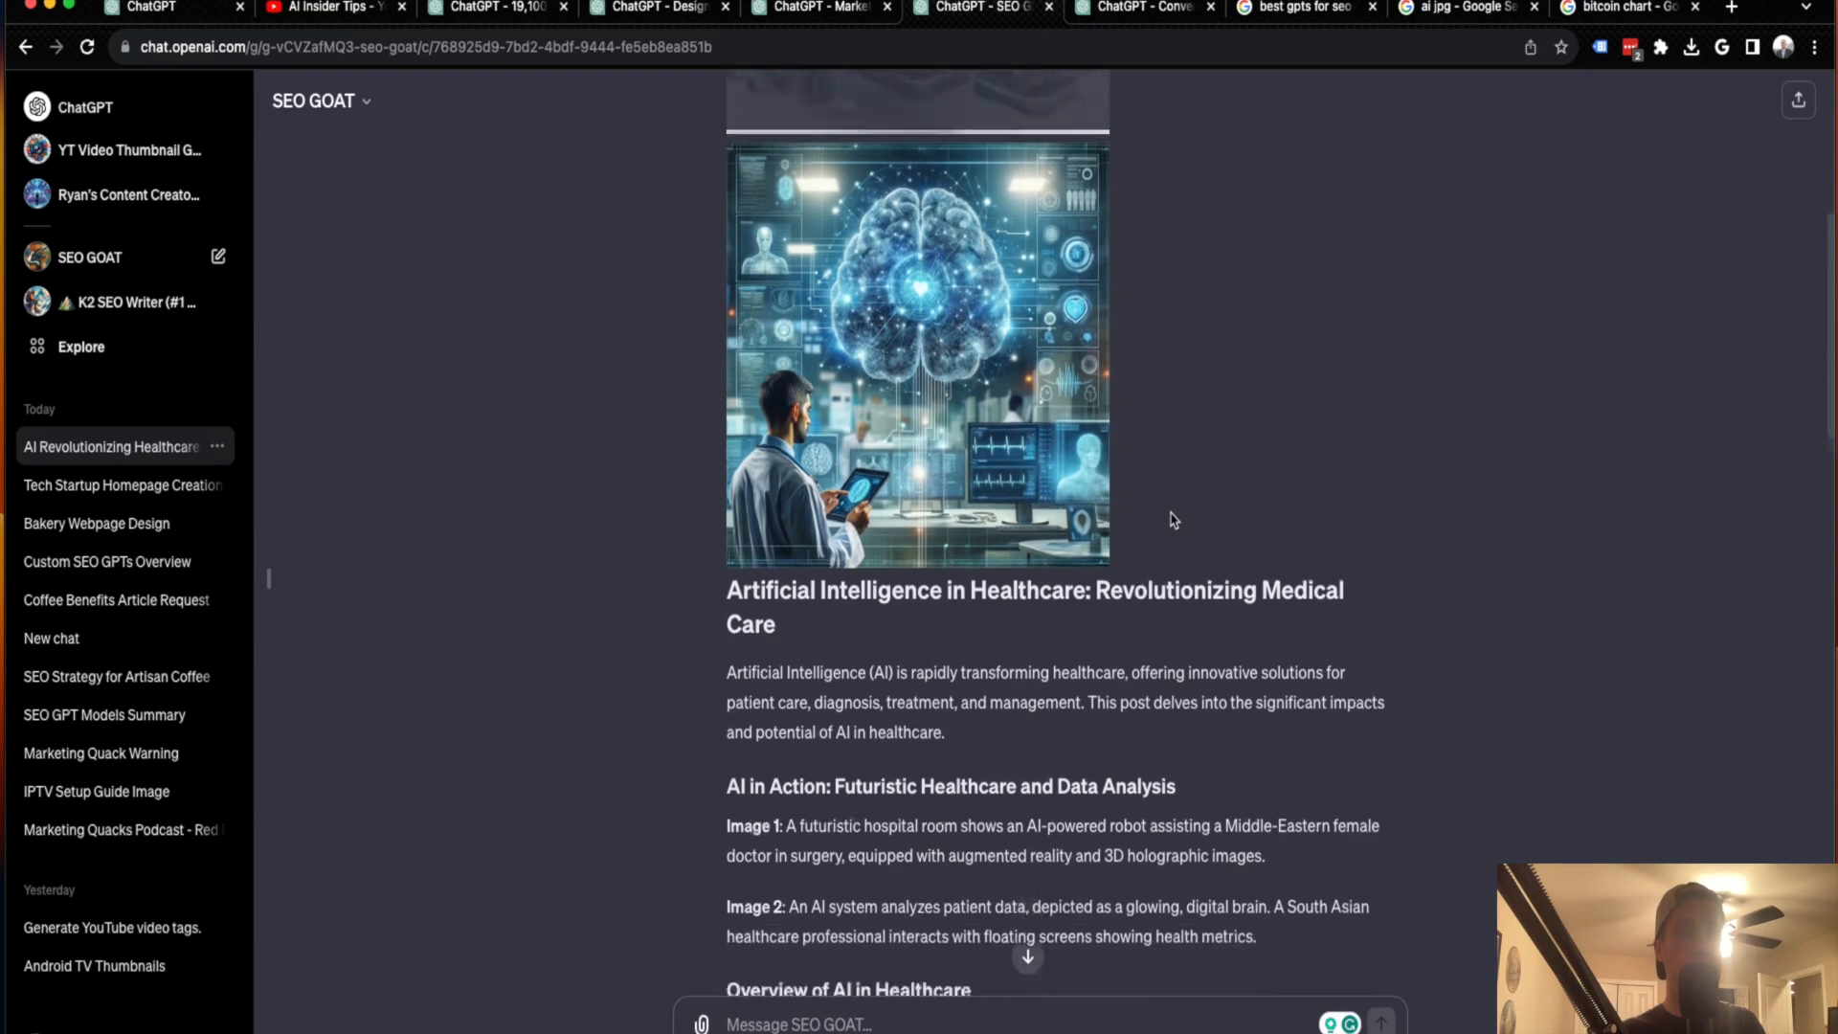
scroll("down", 3)
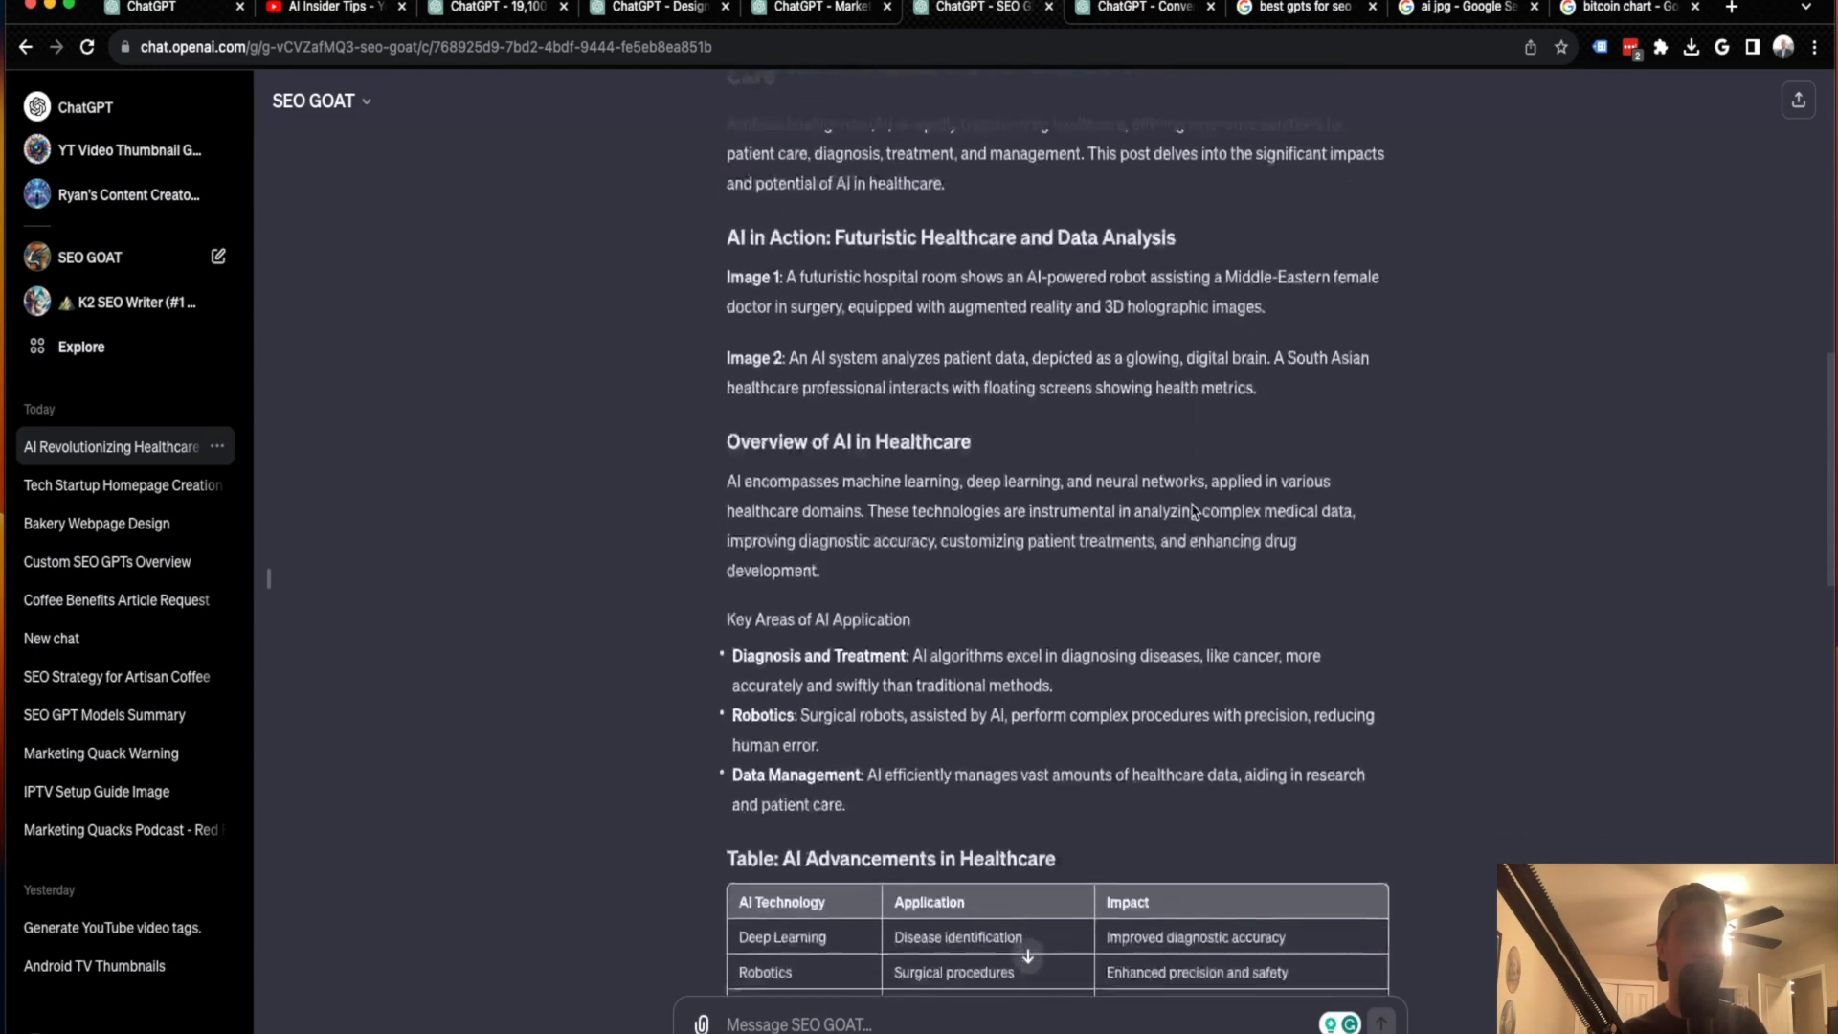
scroll("down", 3)
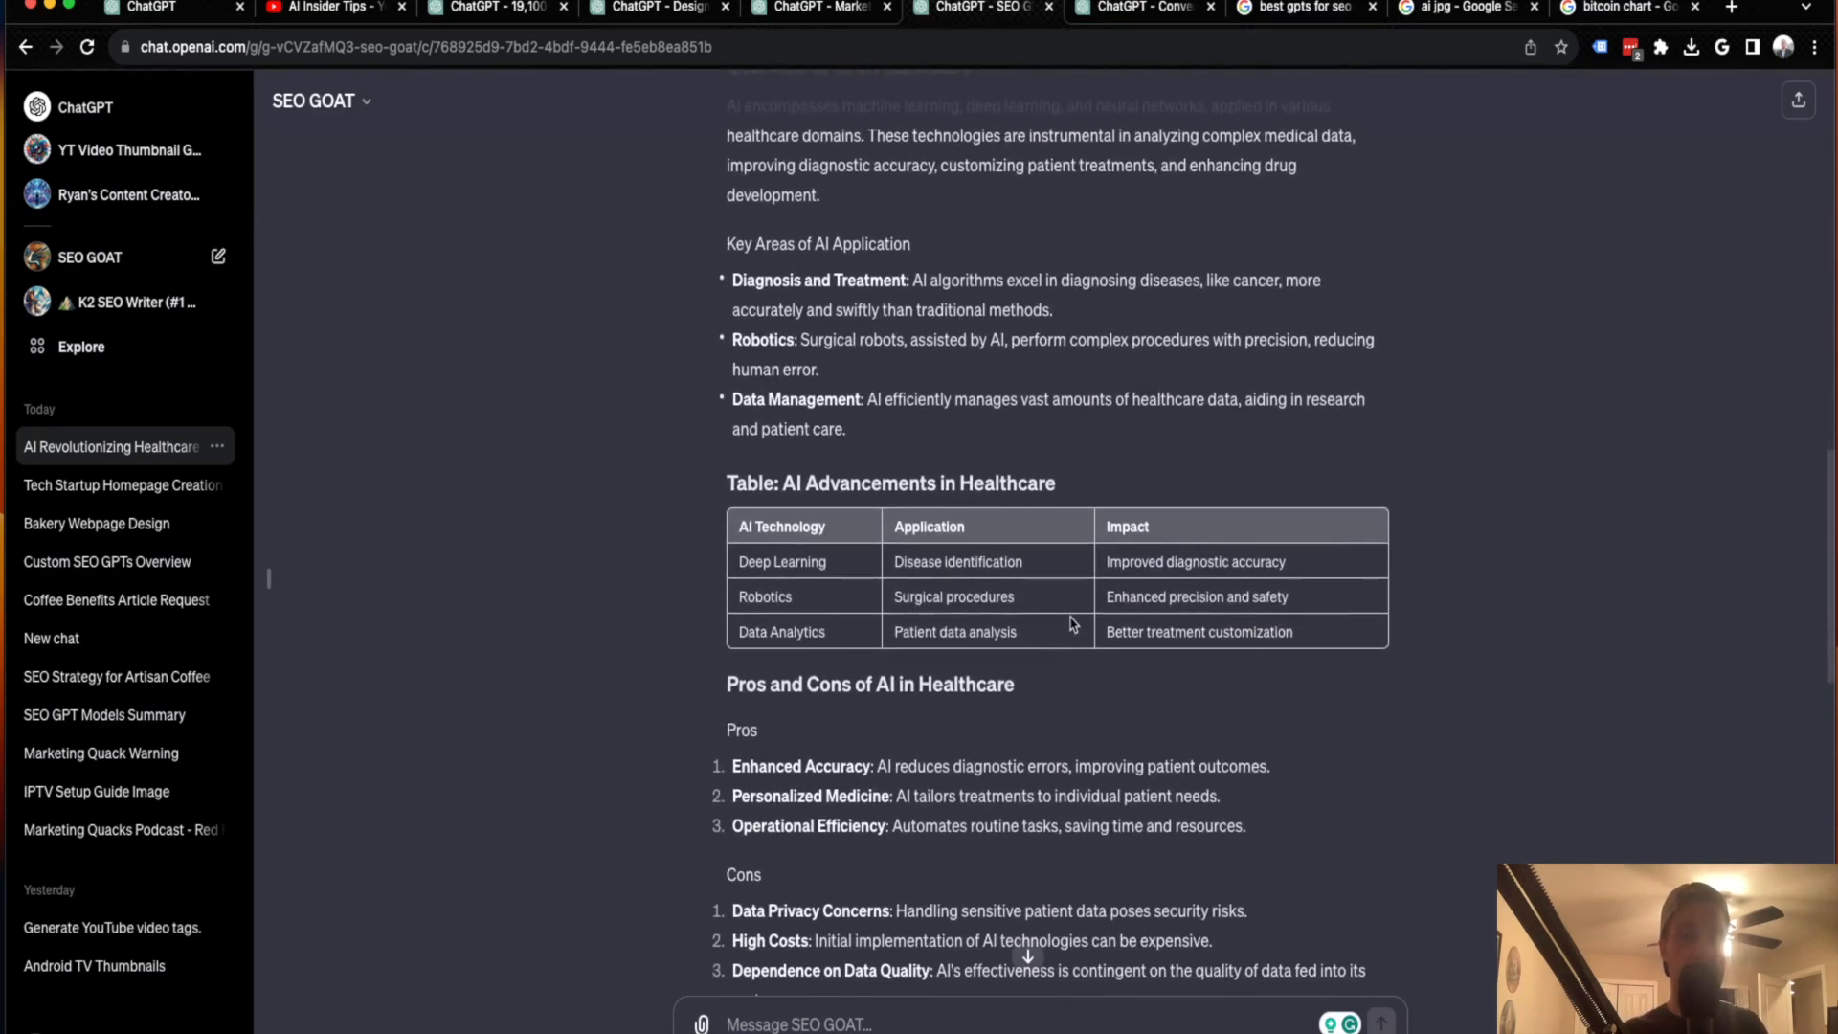
scroll("down", 3)
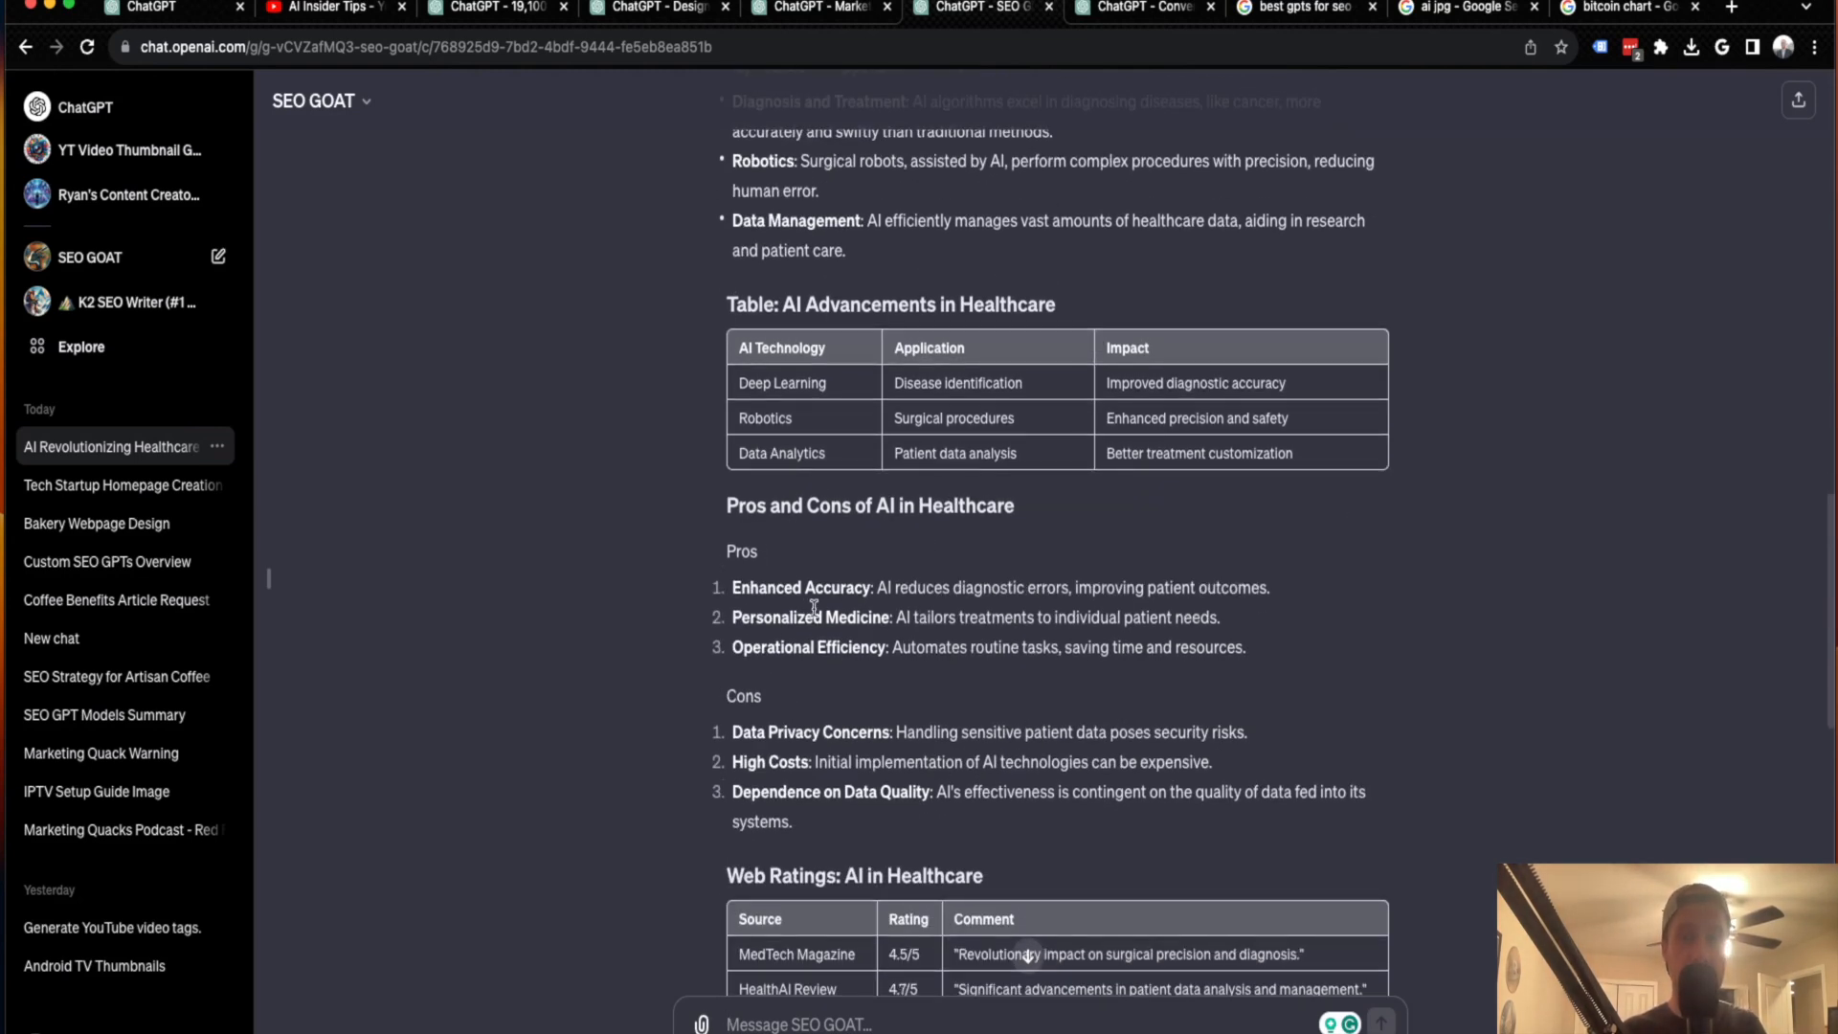
scroll("down", 3)
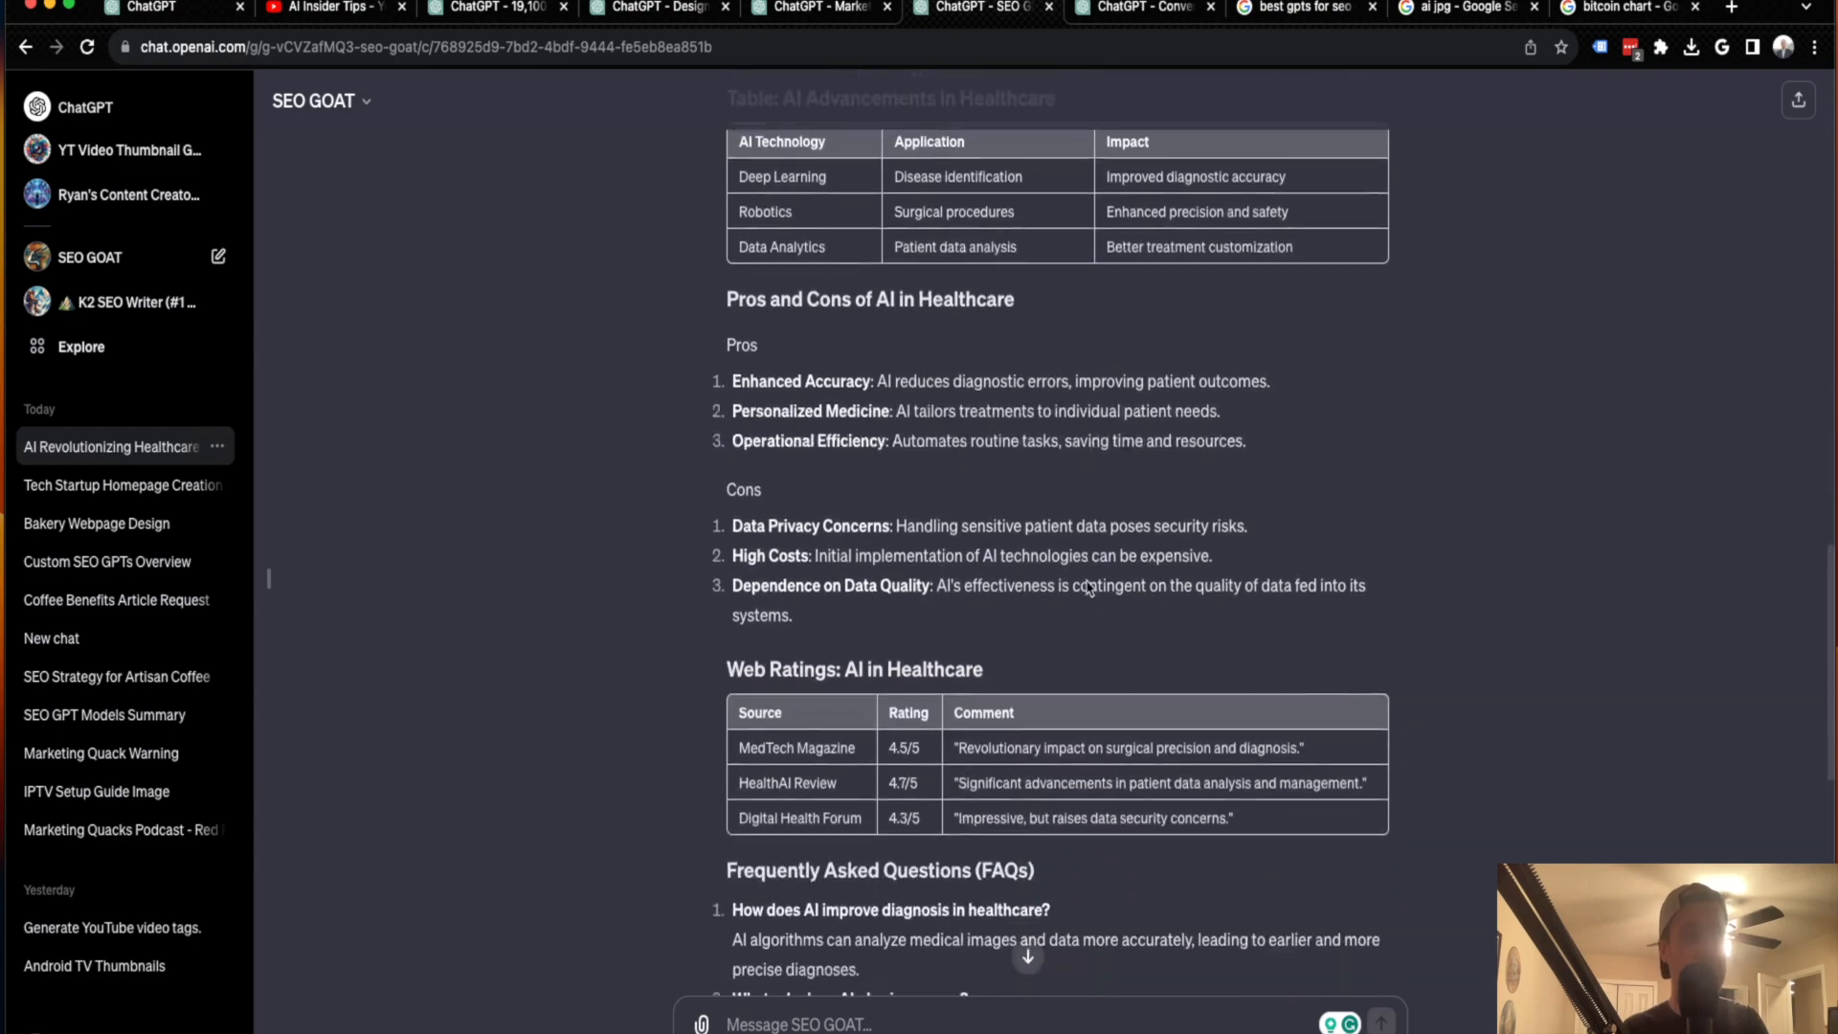
scroll("down", 3)
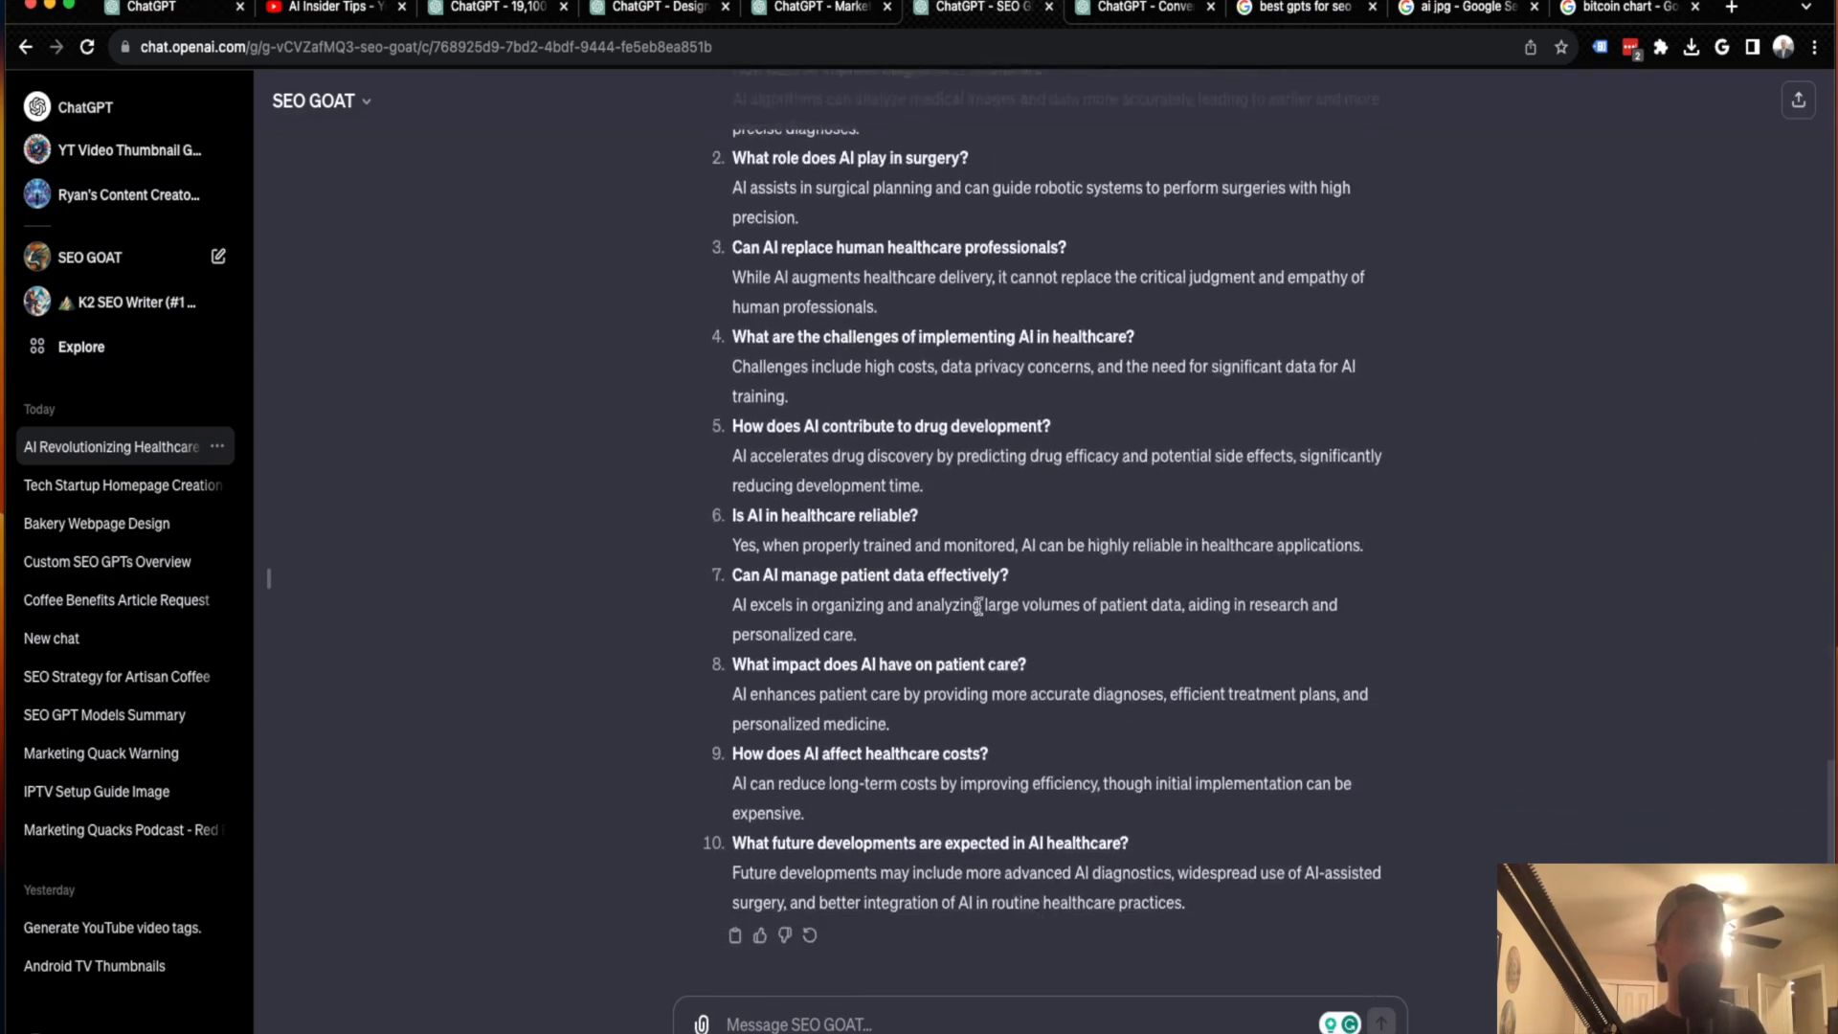
scroll("up", 3)
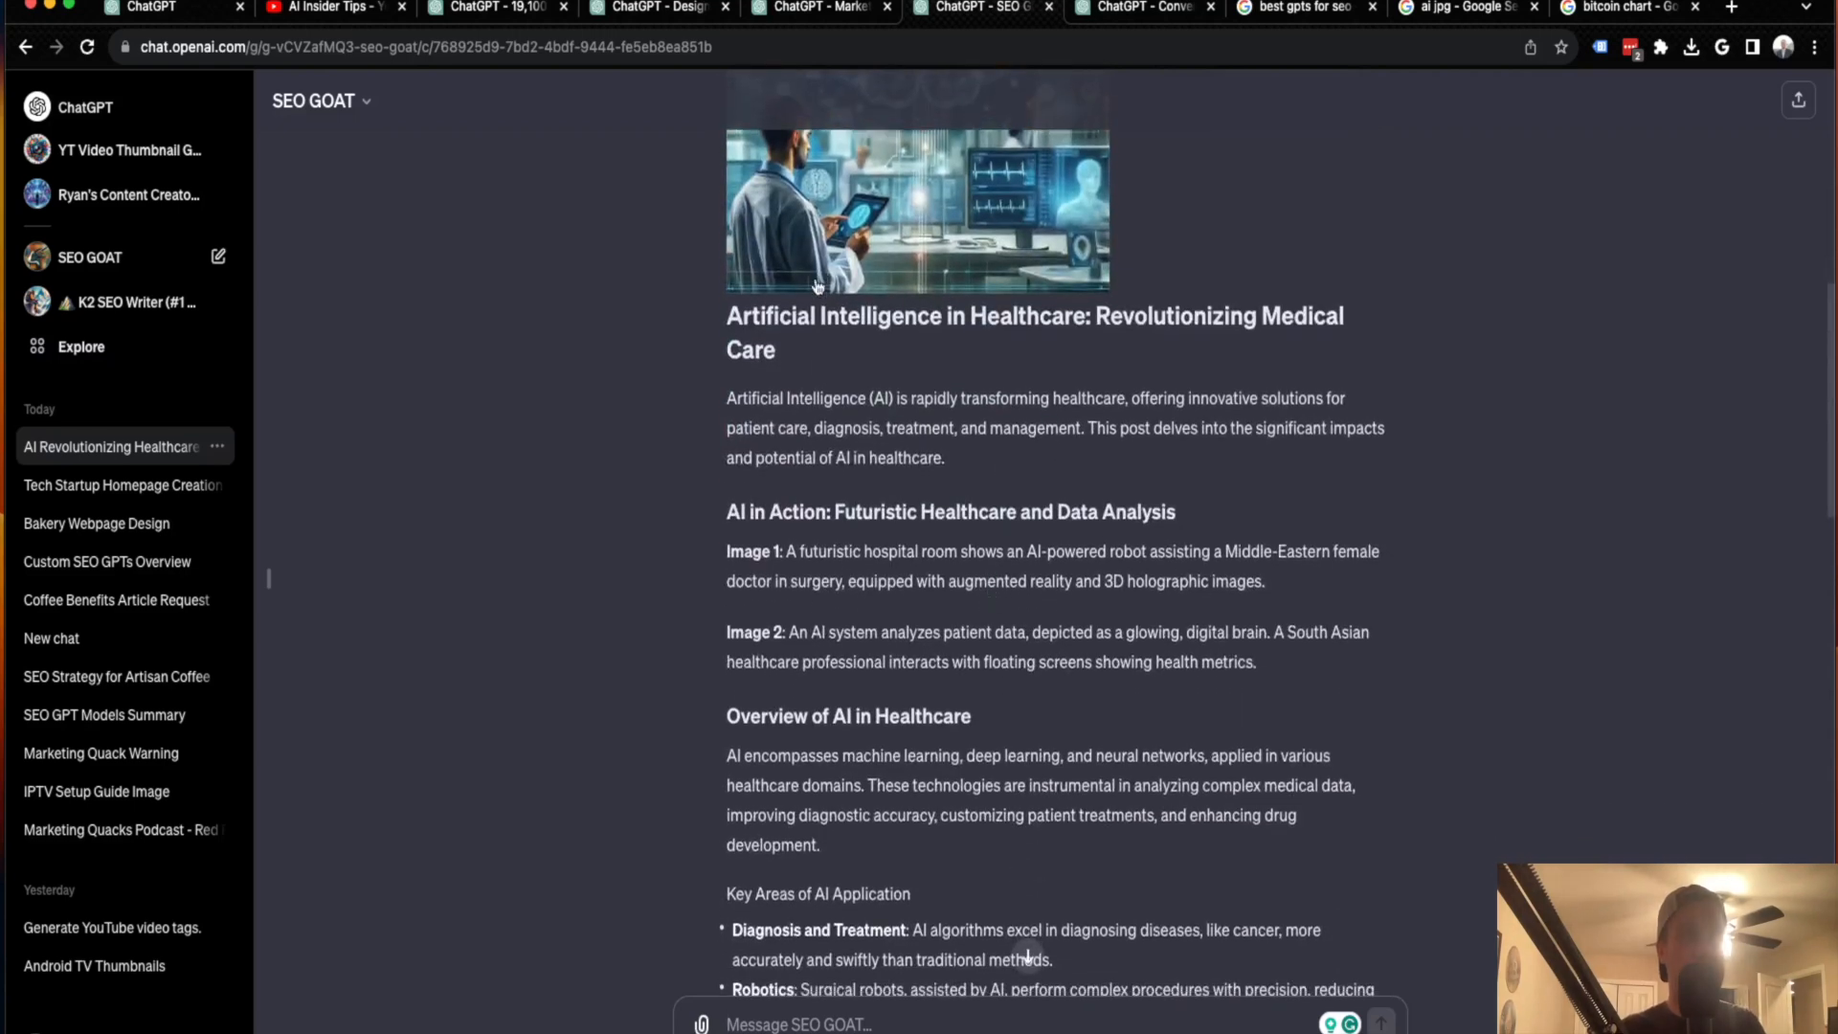
mouse_move(830, 360)
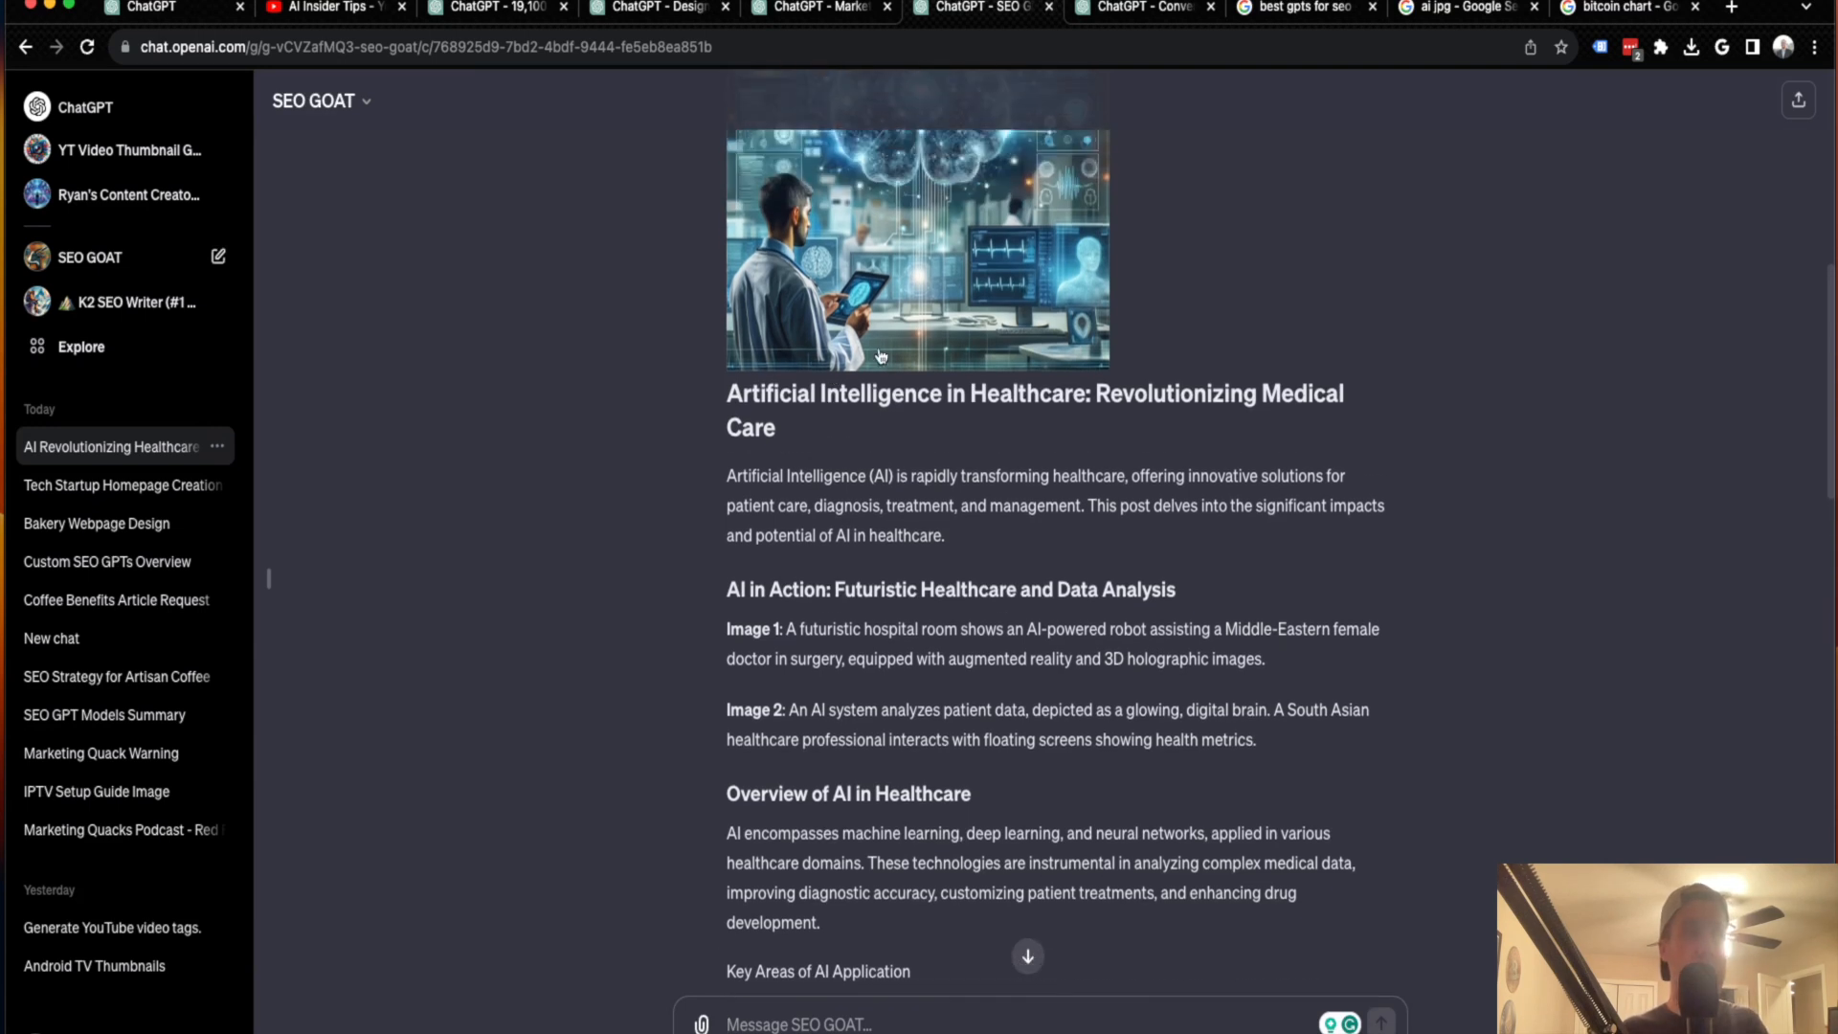
mouse_move(883, 348)
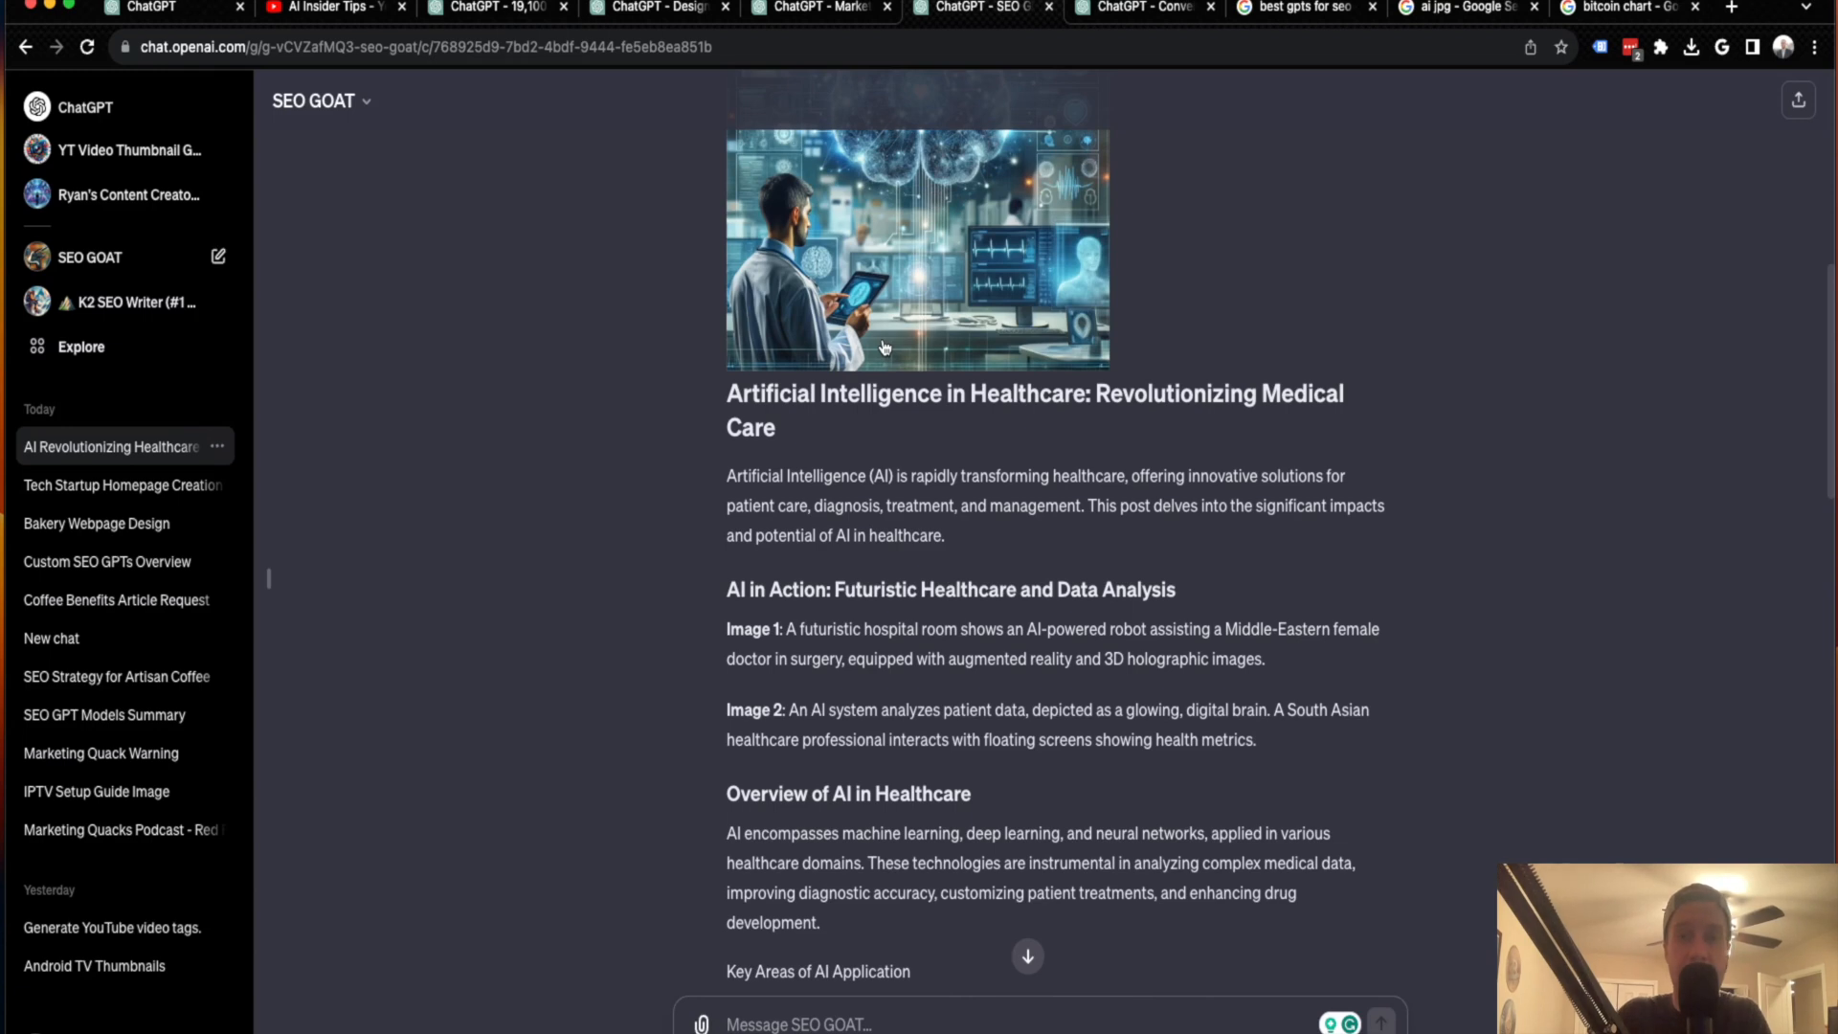
- Scroll the healthcare post back to the top, then switch to Market Analyst
scroll("down", 3)
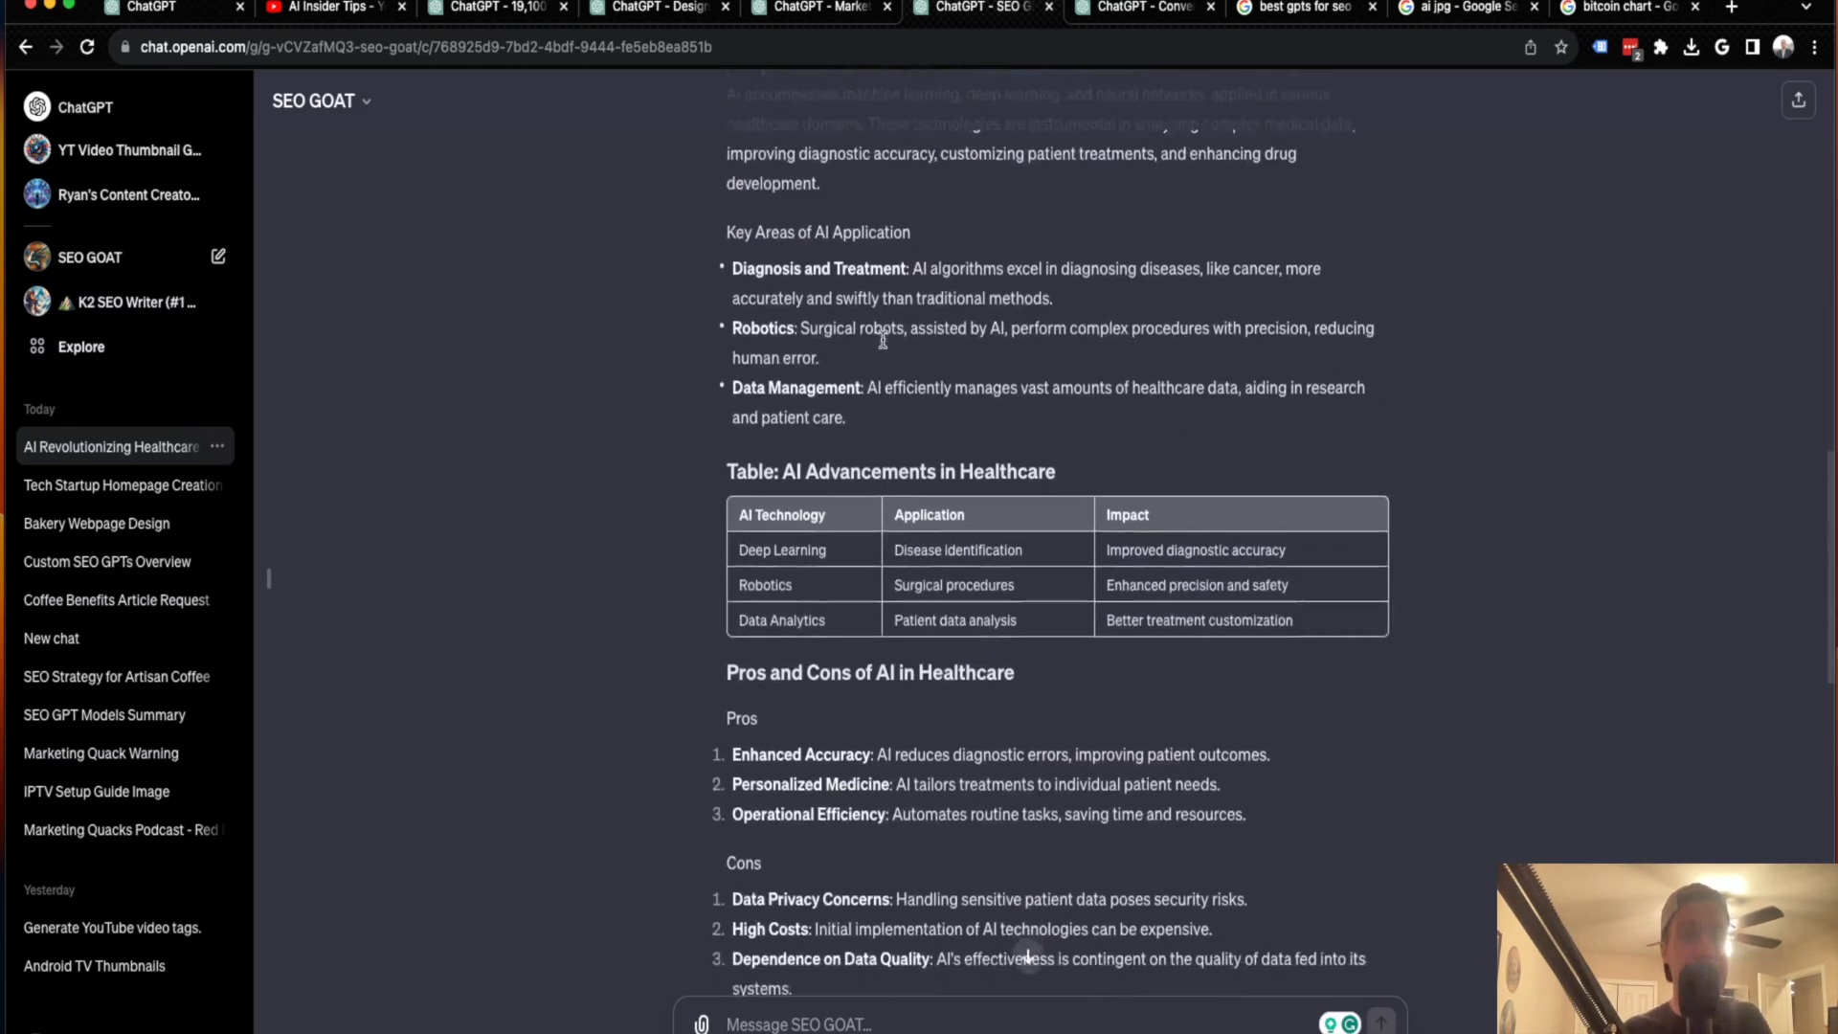
scroll("down", 3)
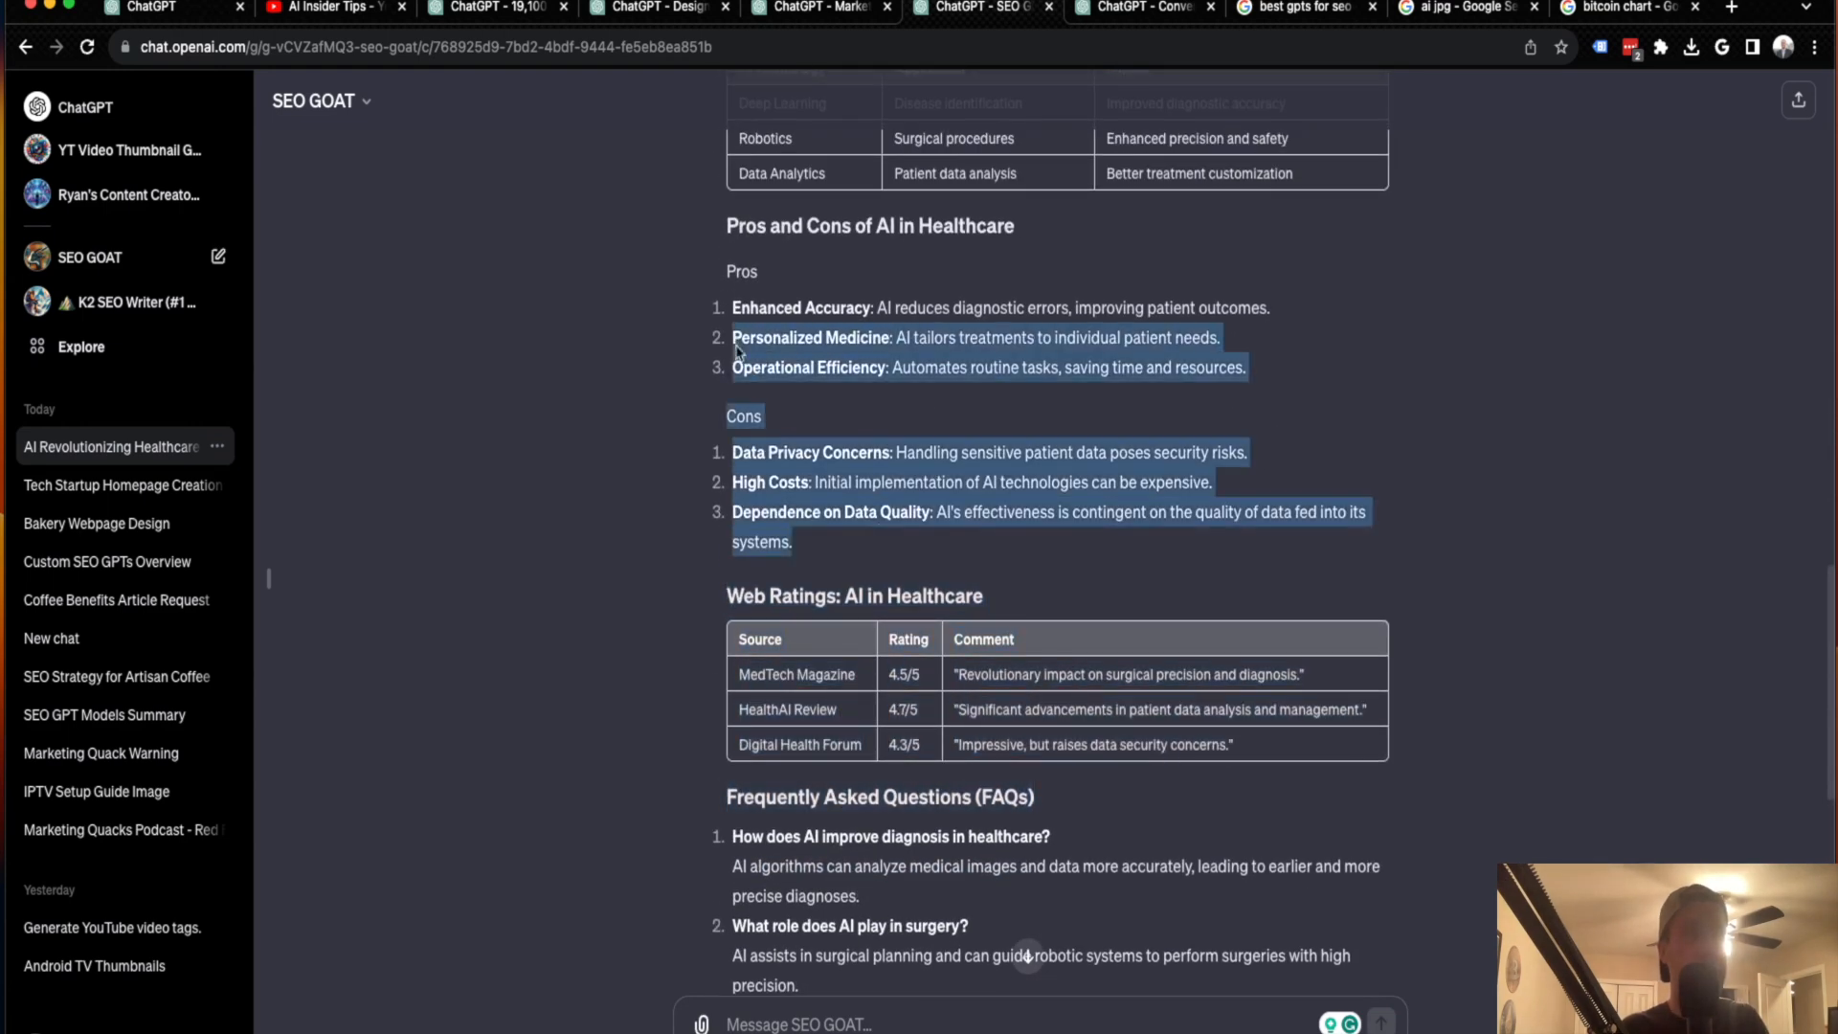
scroll("down", 3)
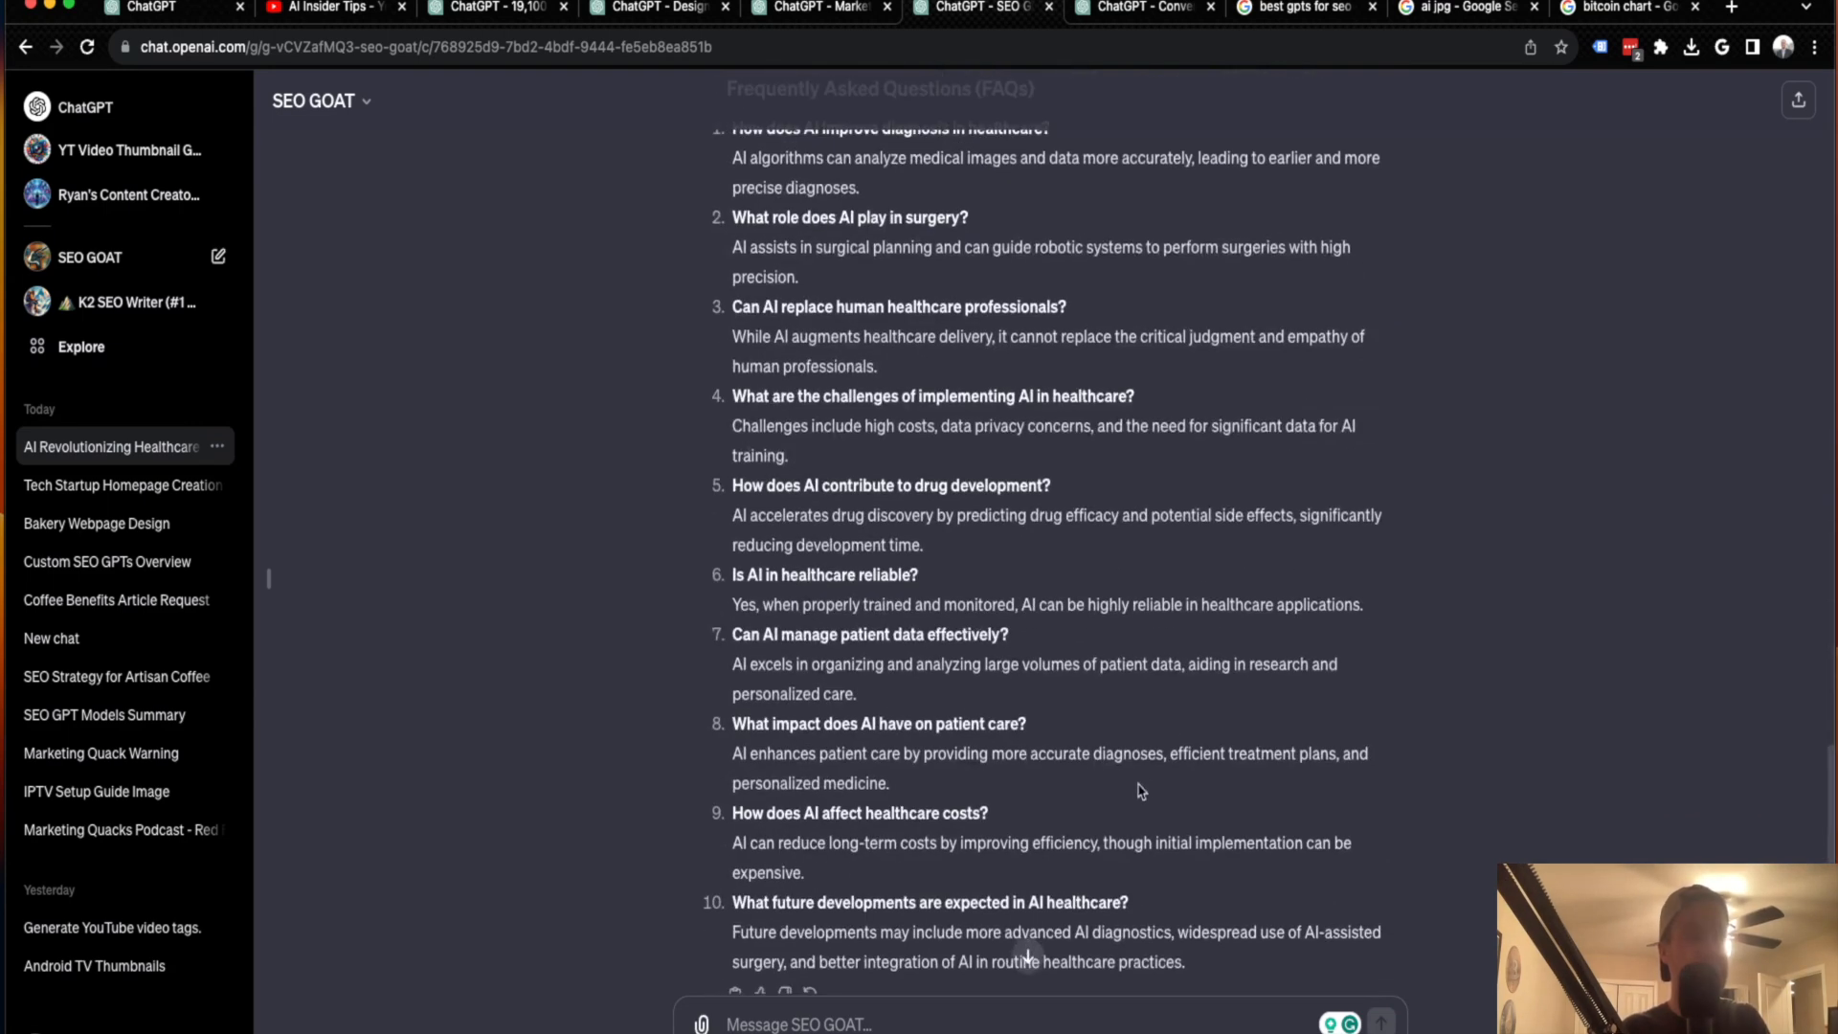
scroll("up", 3)
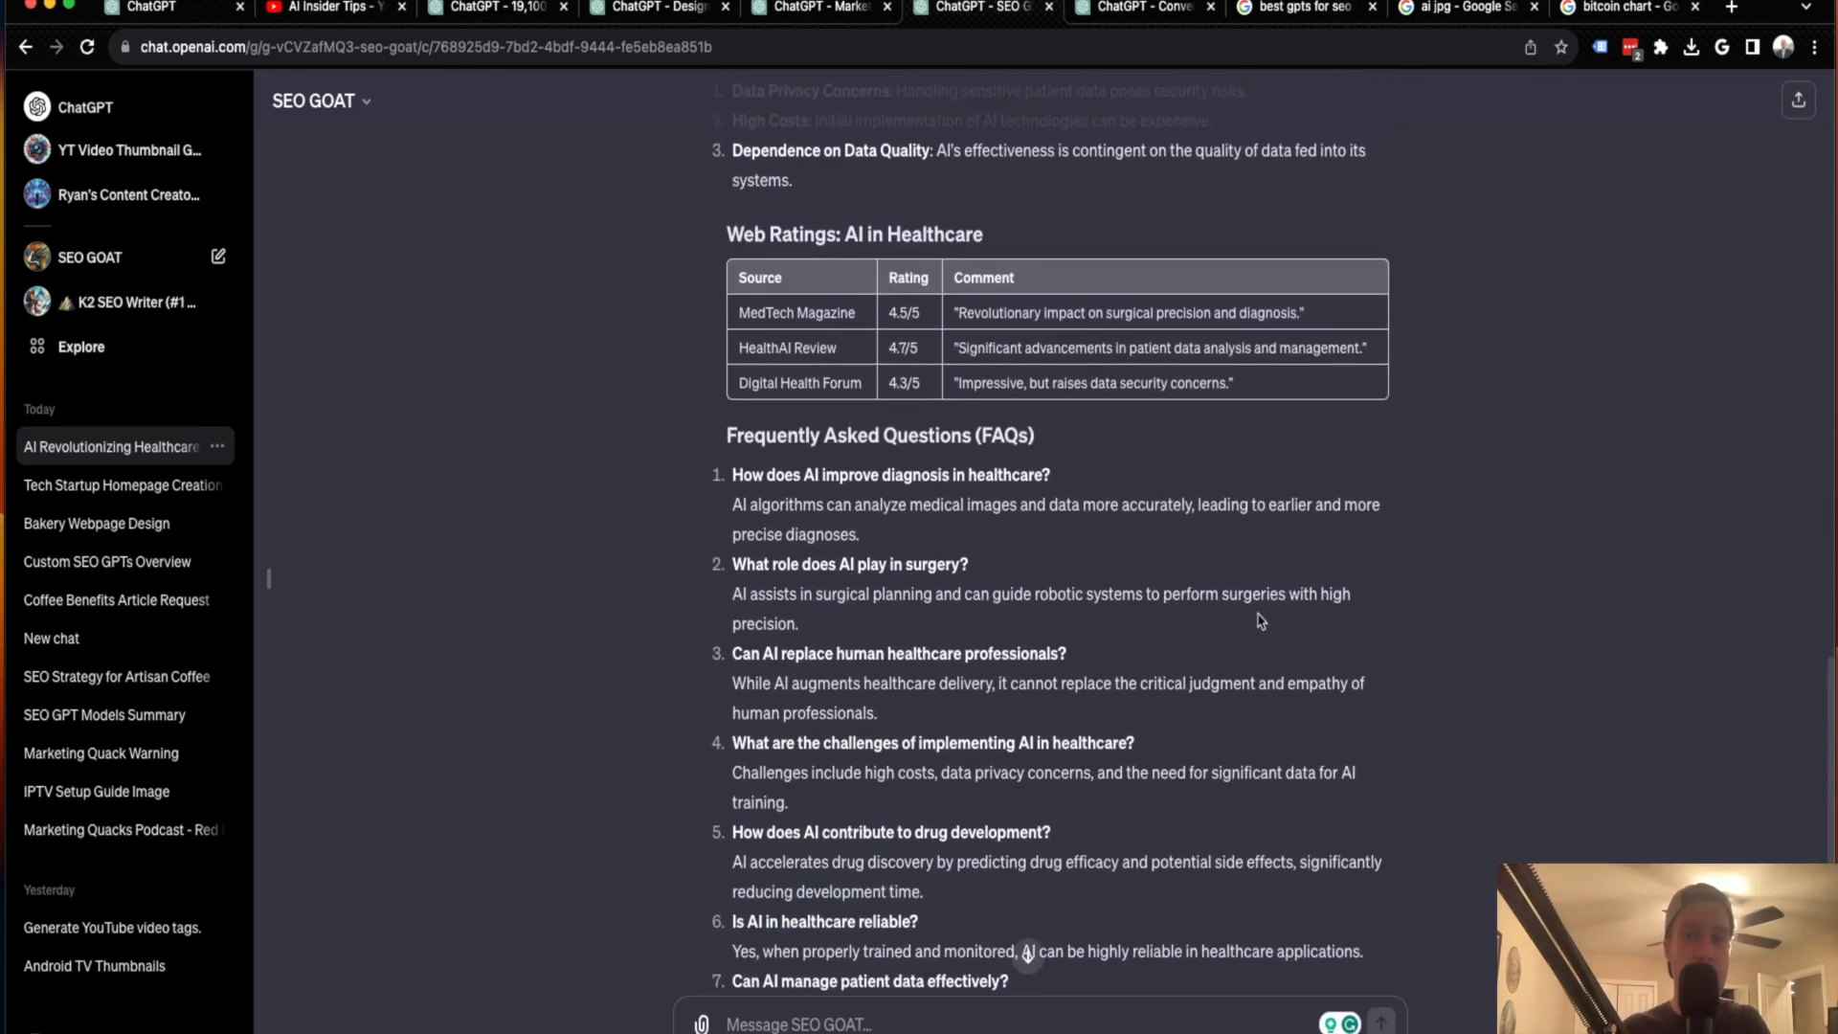
scroll("up", 3)
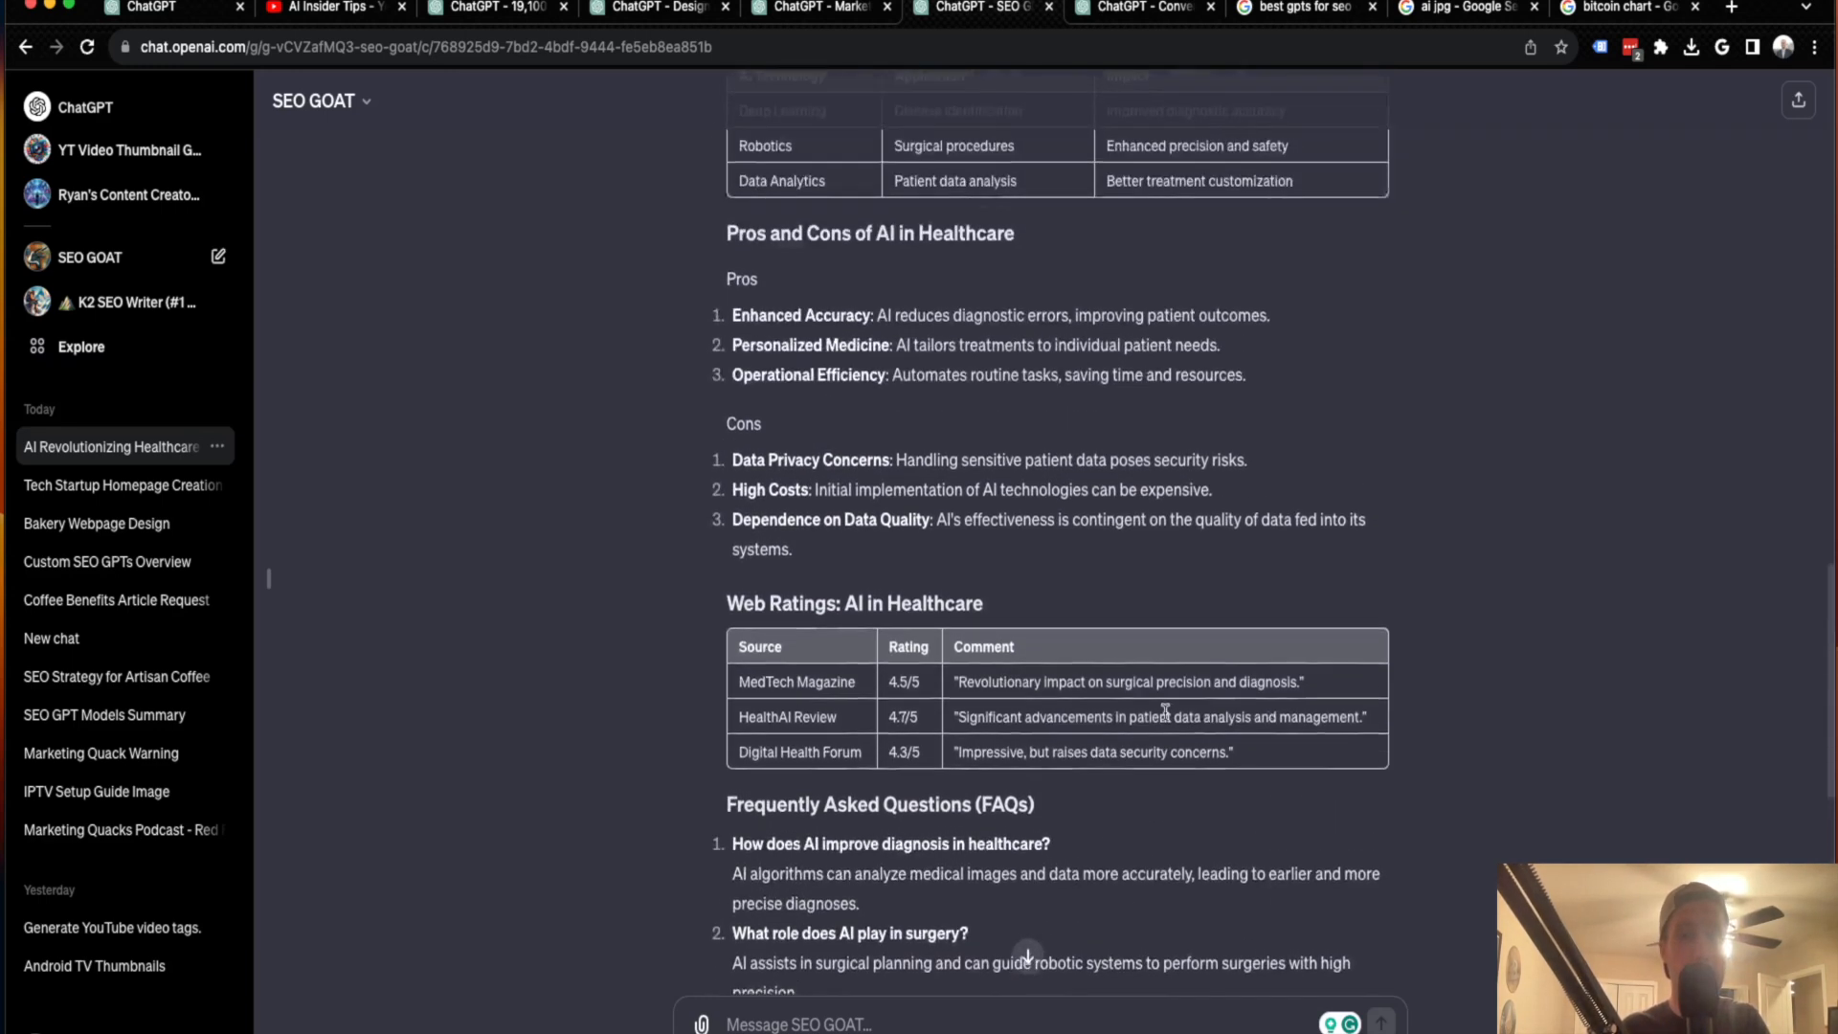
scroll("up", 3)
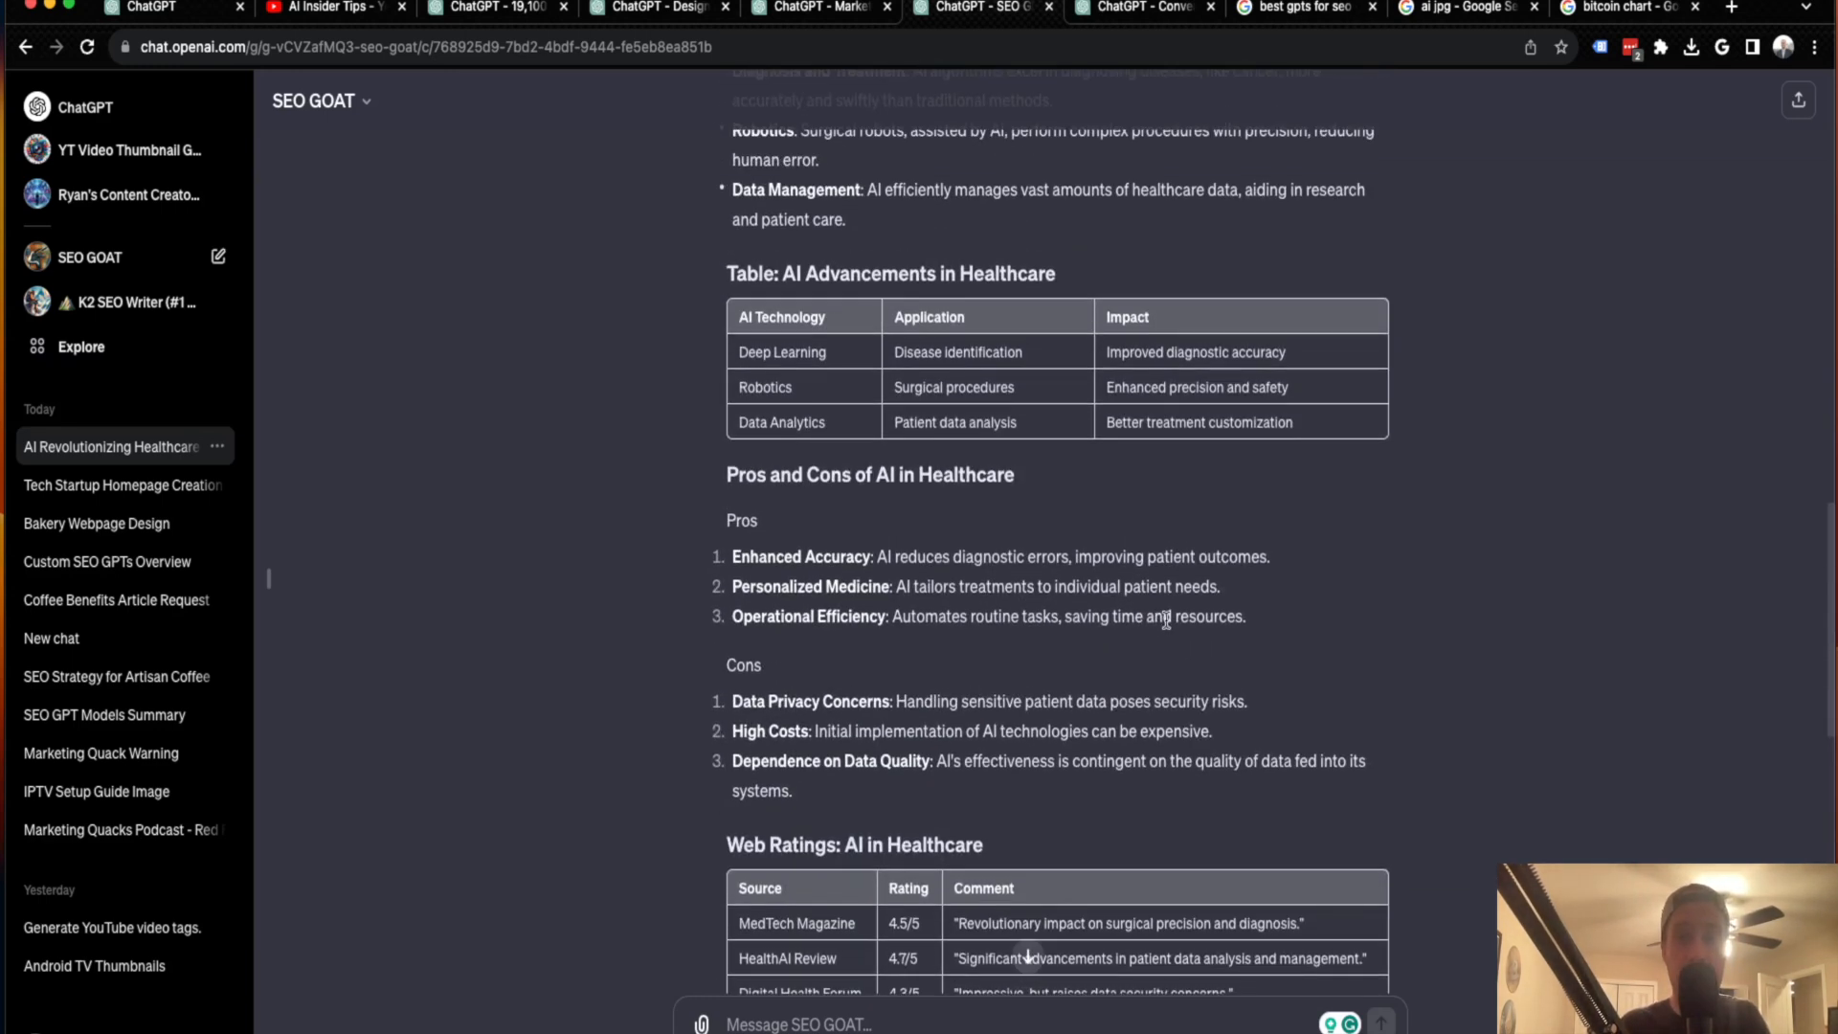
scroll("up", 3)
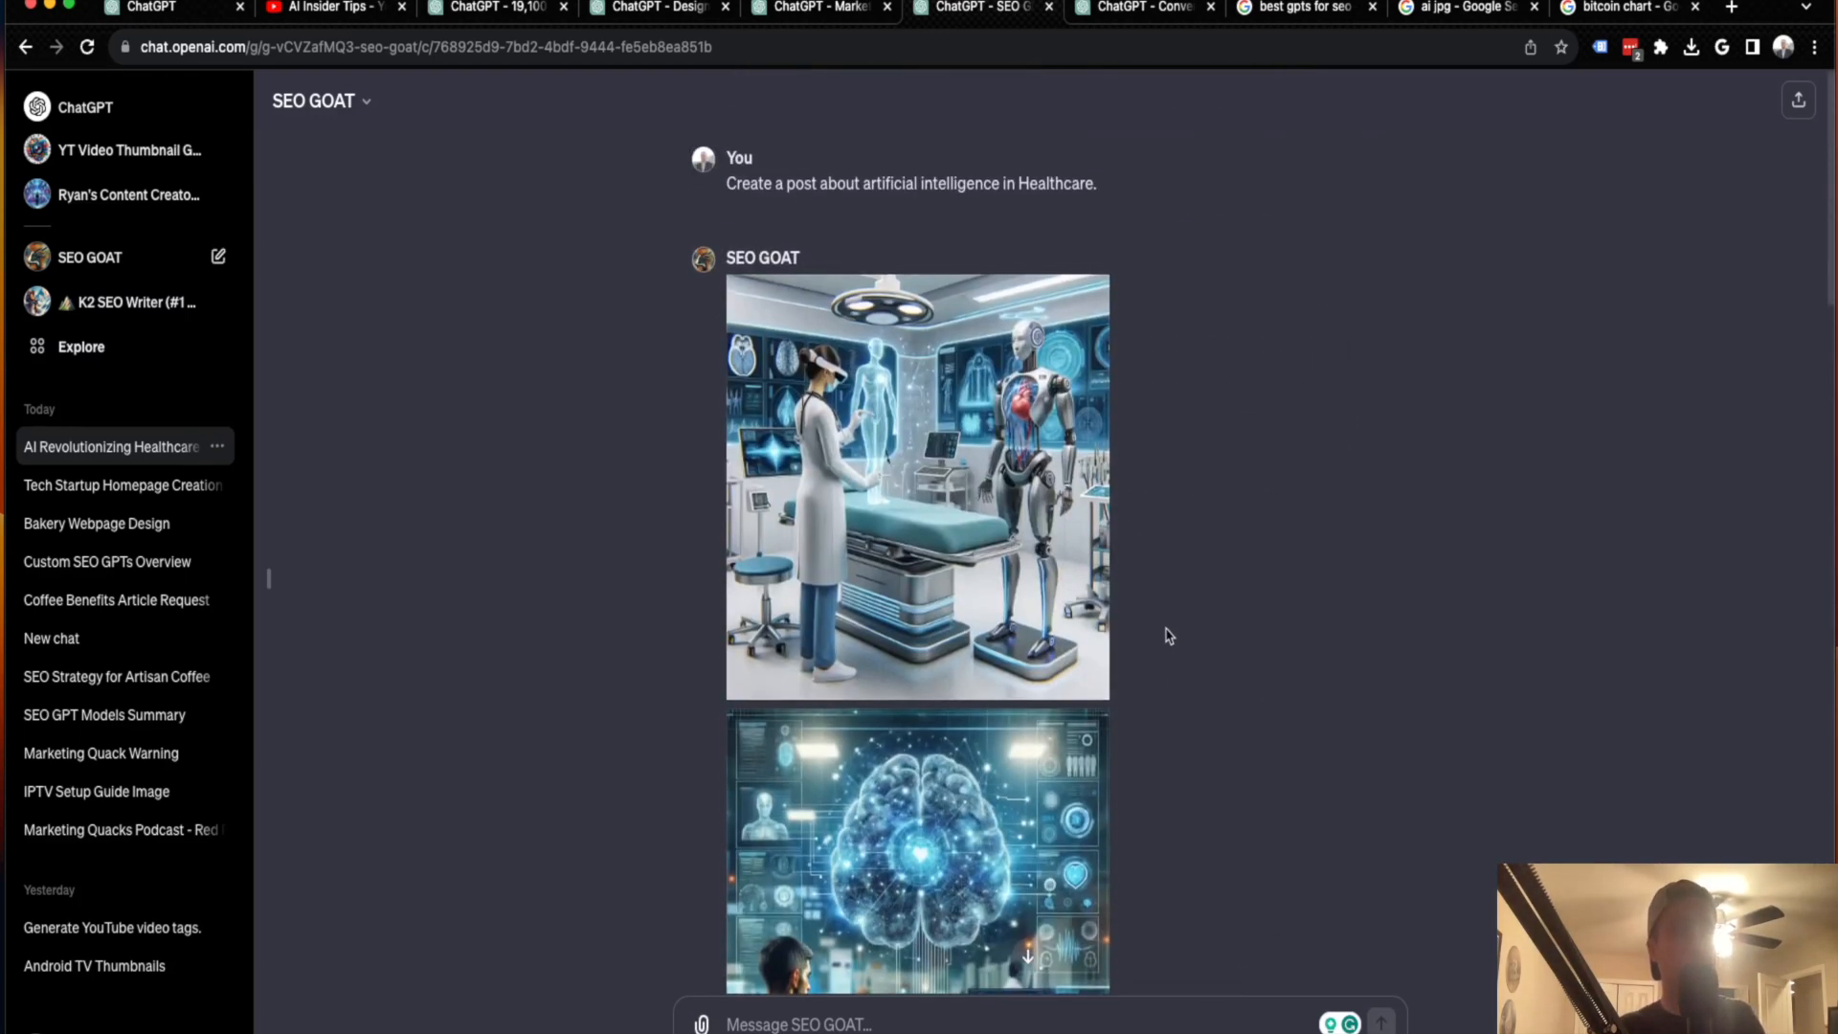
mouse_move(997, 132)
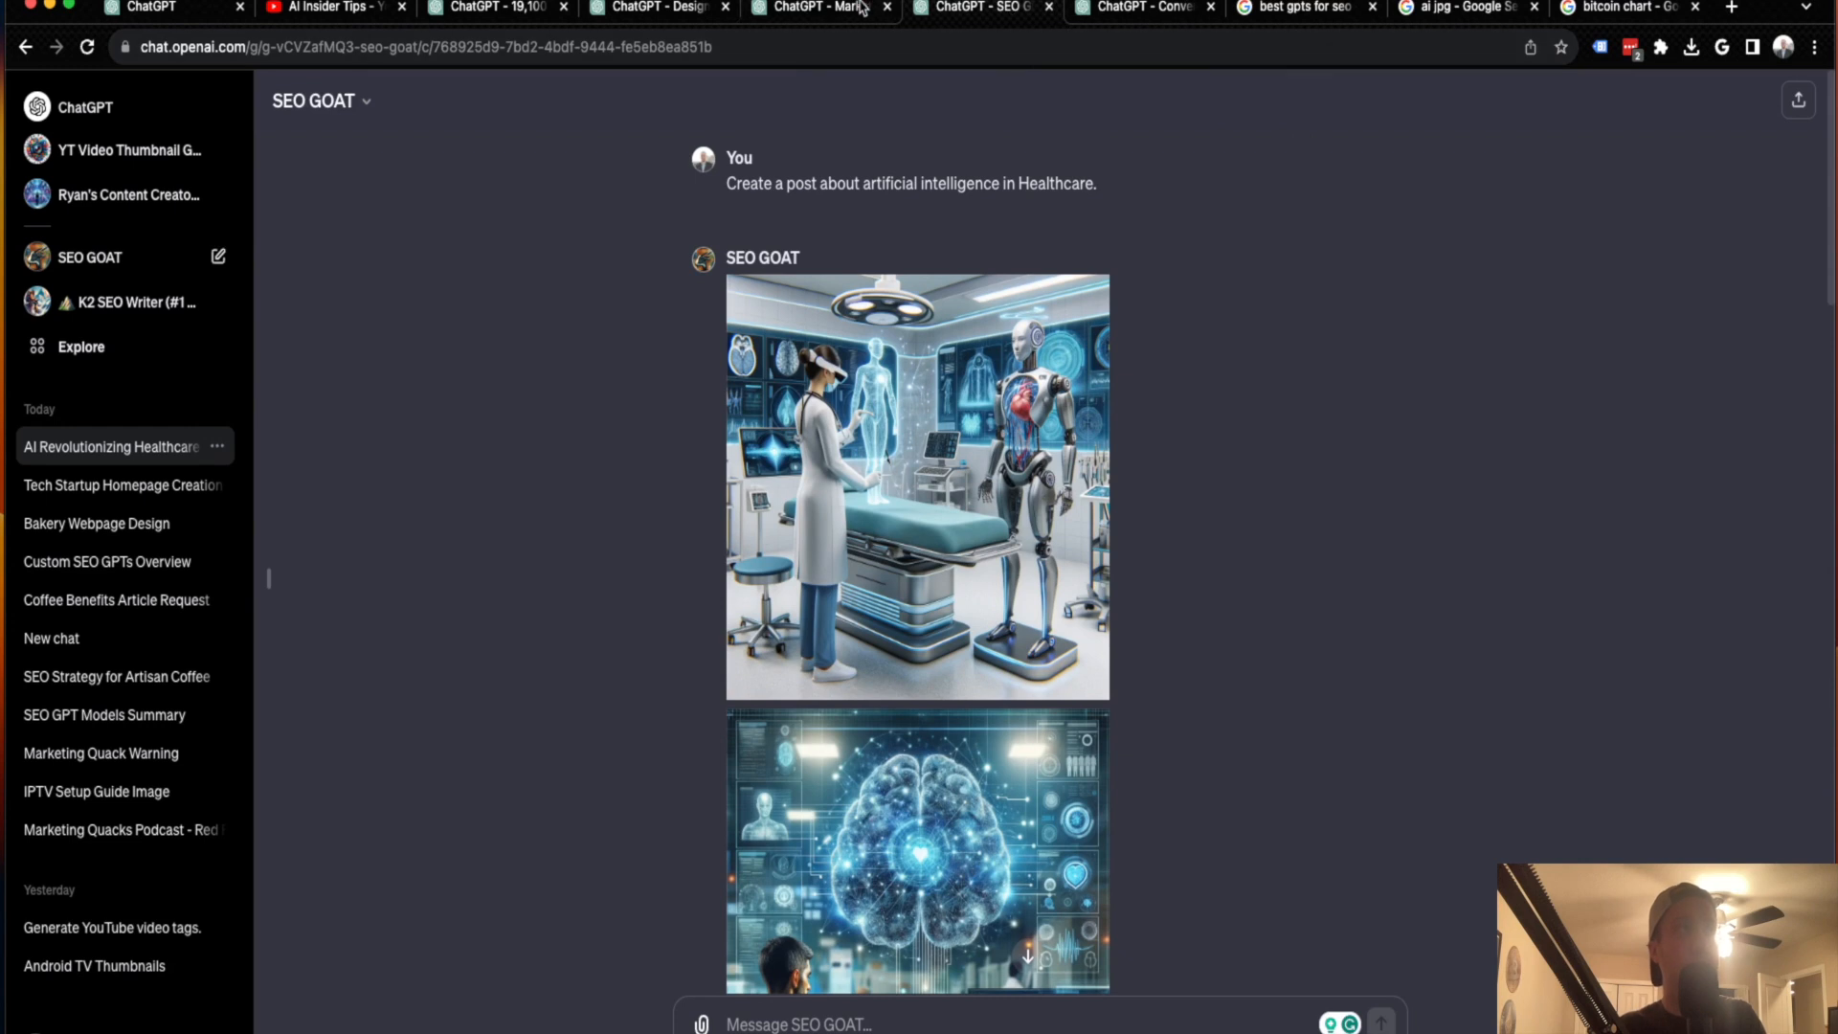
left_click(820, 8)
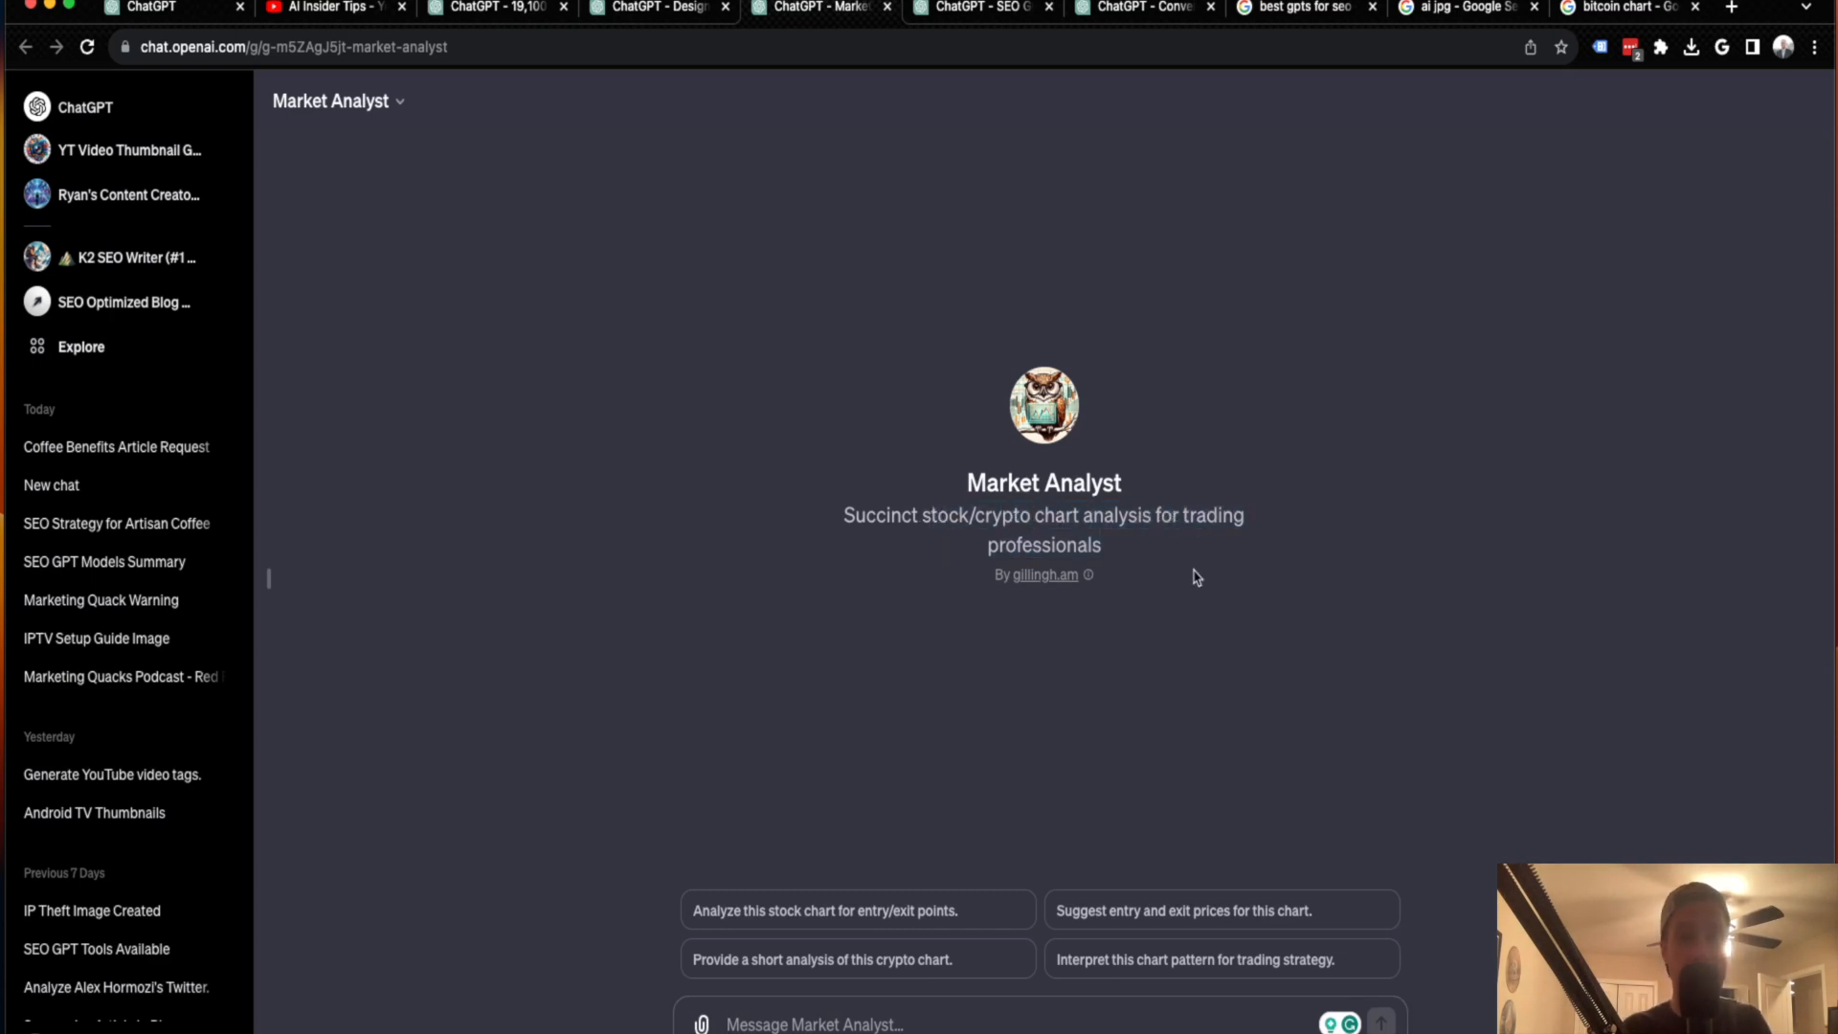
mouse_move(1231, 501)
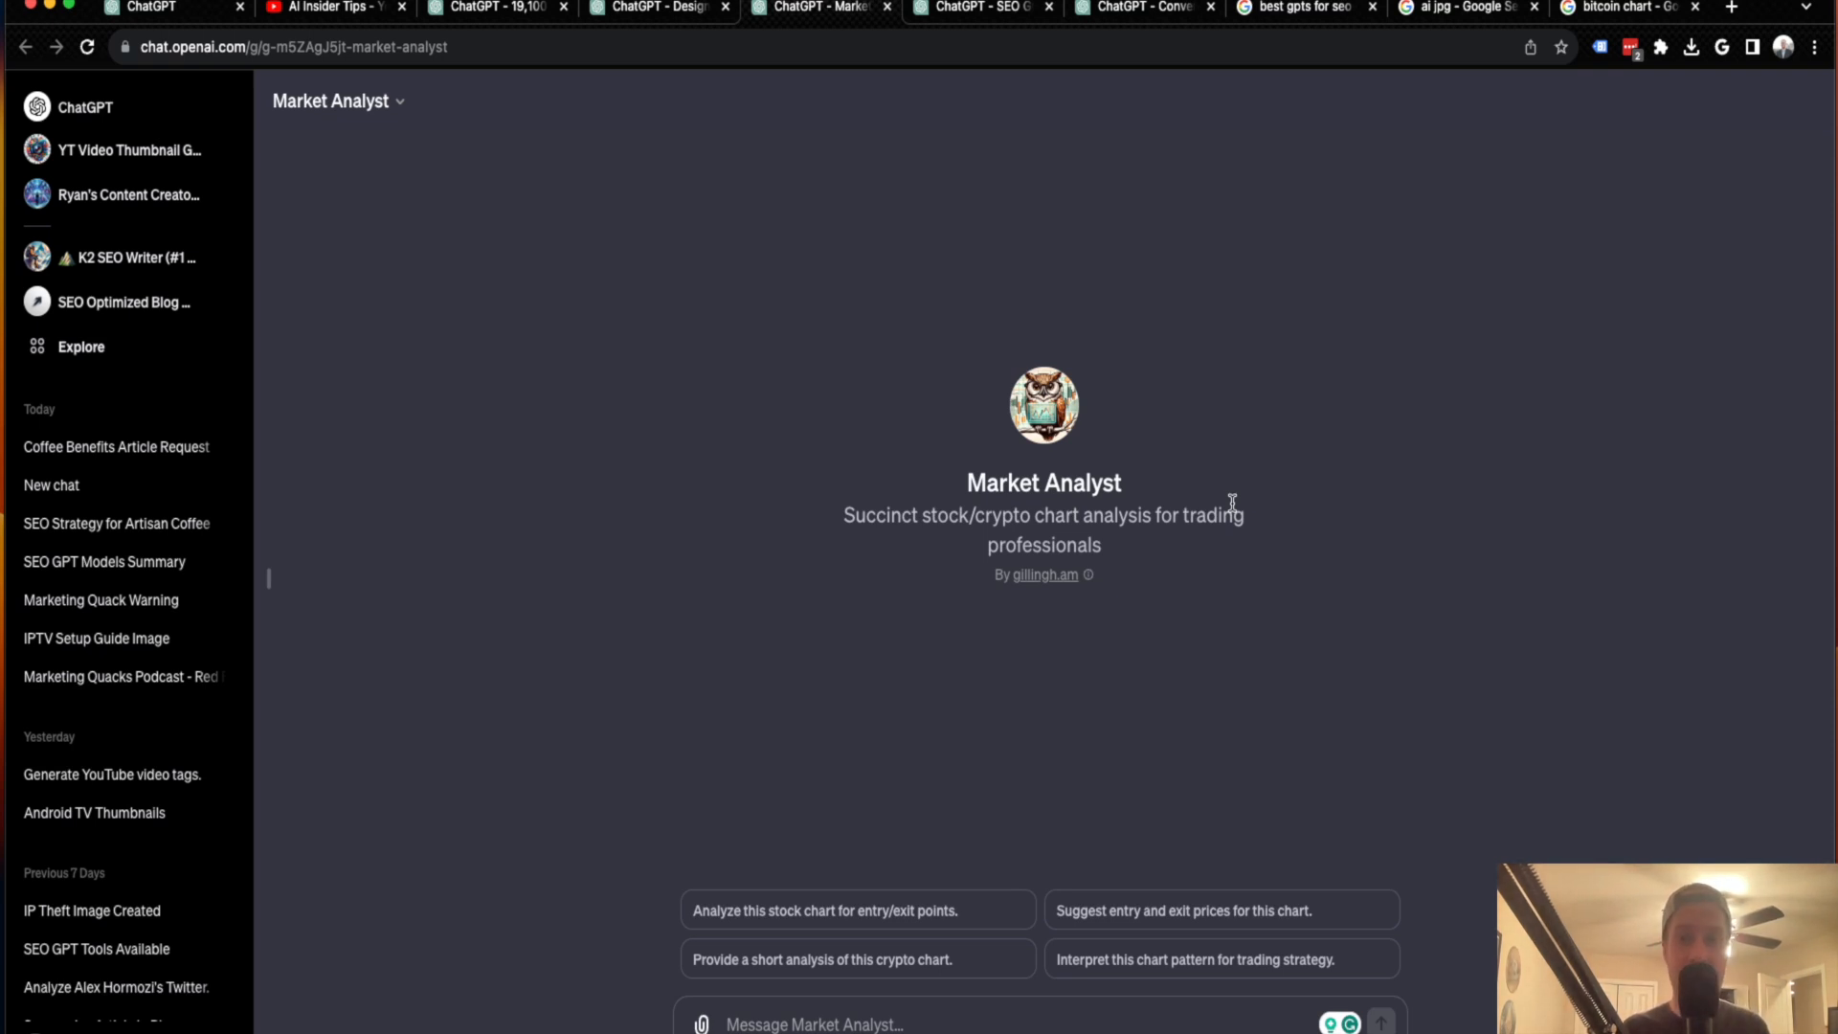
mouse_move(1207, 578)
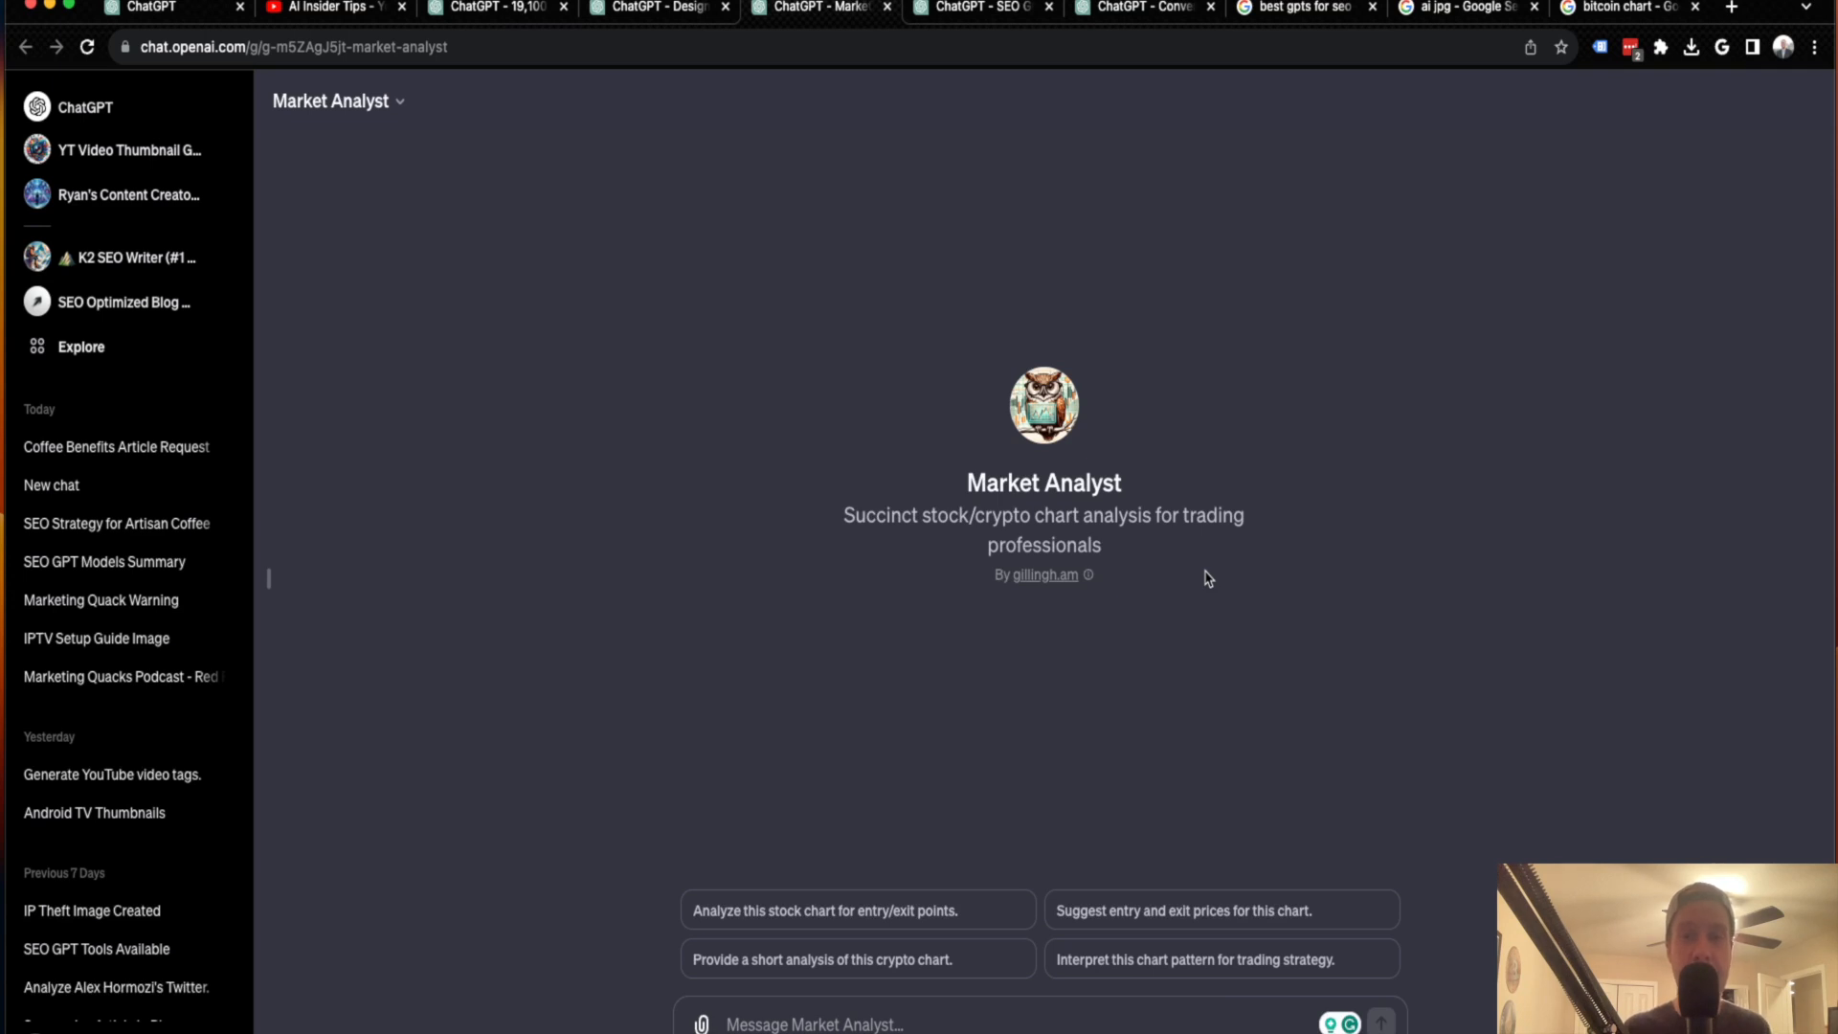
mouse_move(1242, 628)
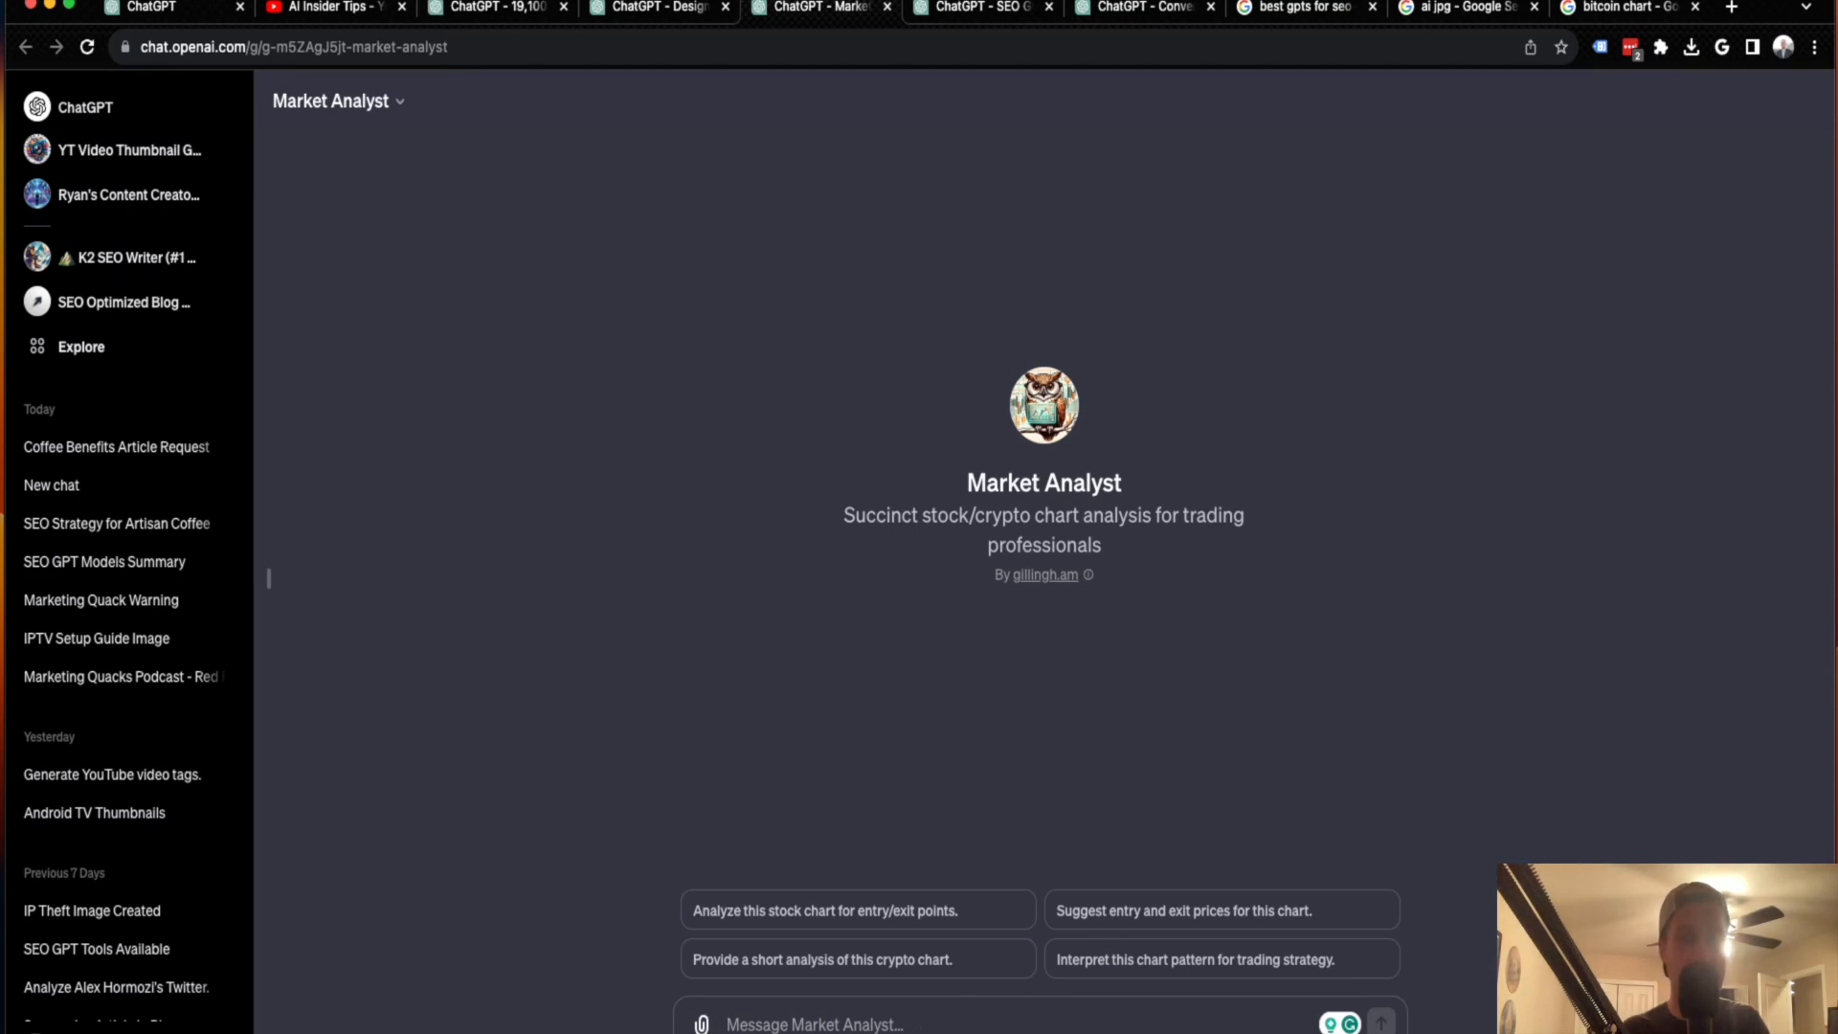
- Open the file picker from the Market Analyst message box's paperclip icon
left_click(700, 1023)
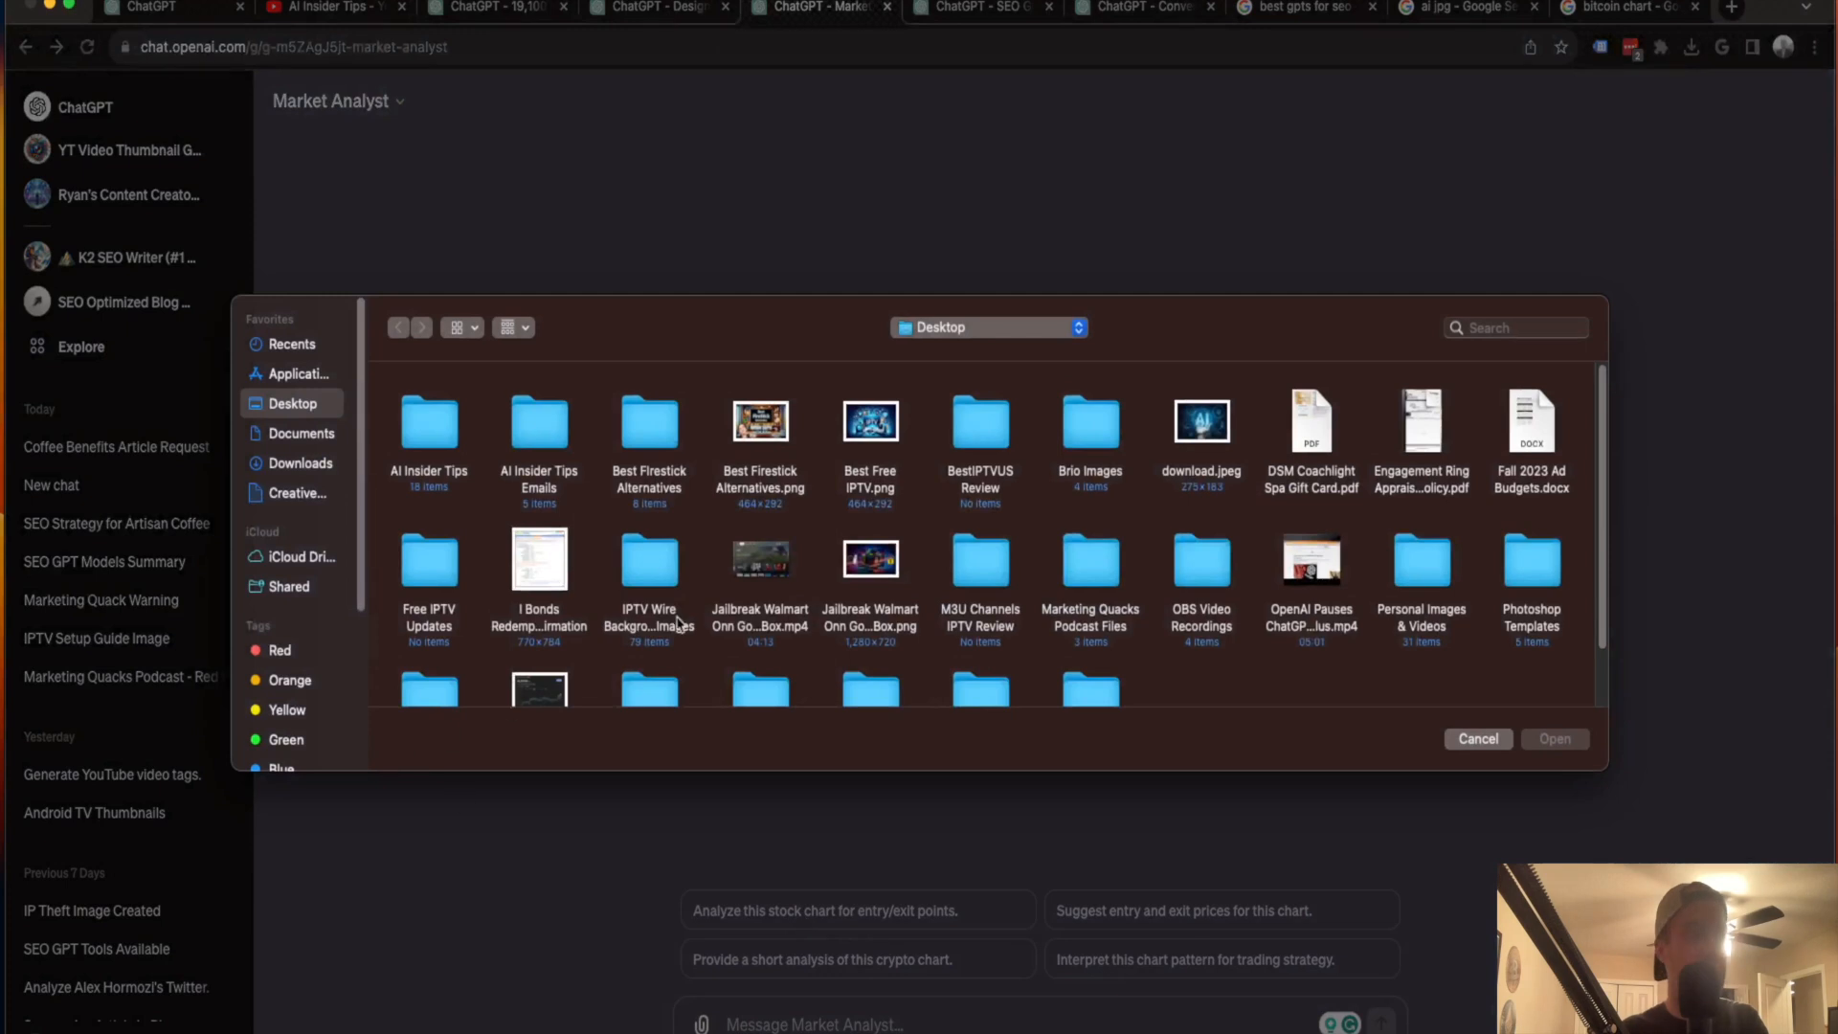
- Attach the chart Screenshot from the Desktop to the message
scroll("down", 3)
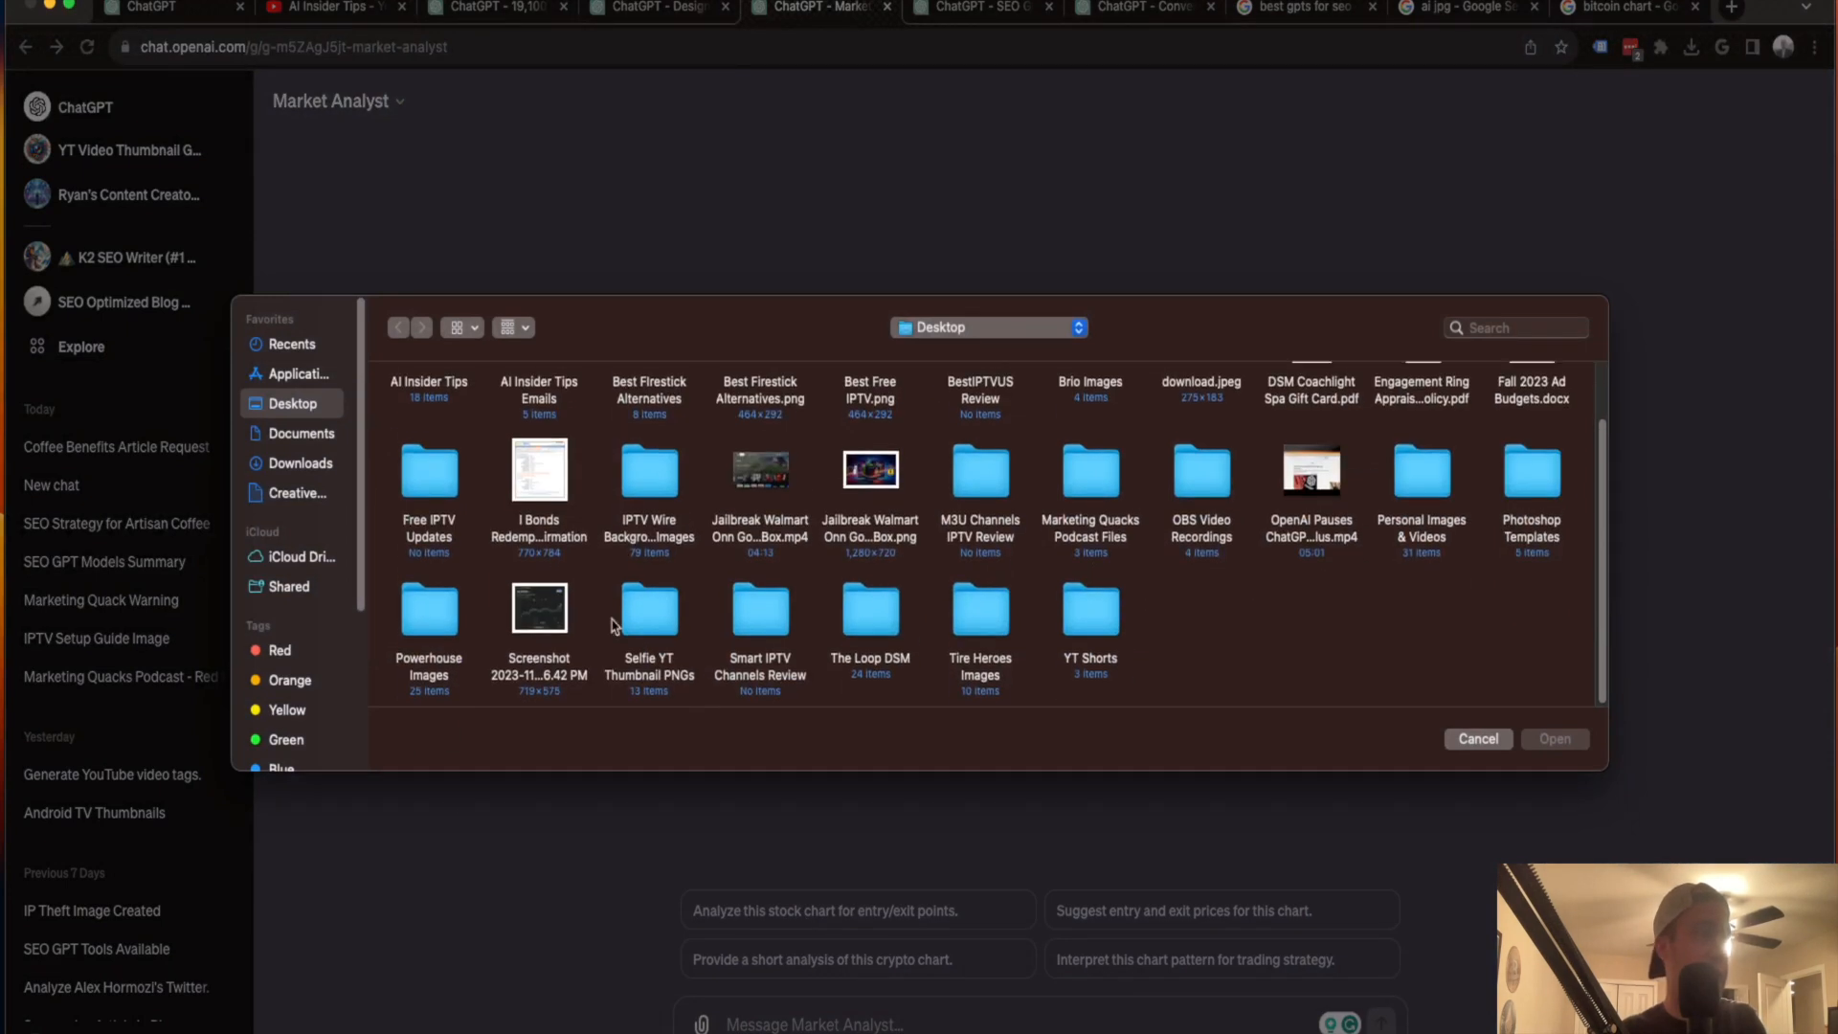
mouse_move(548, 623)
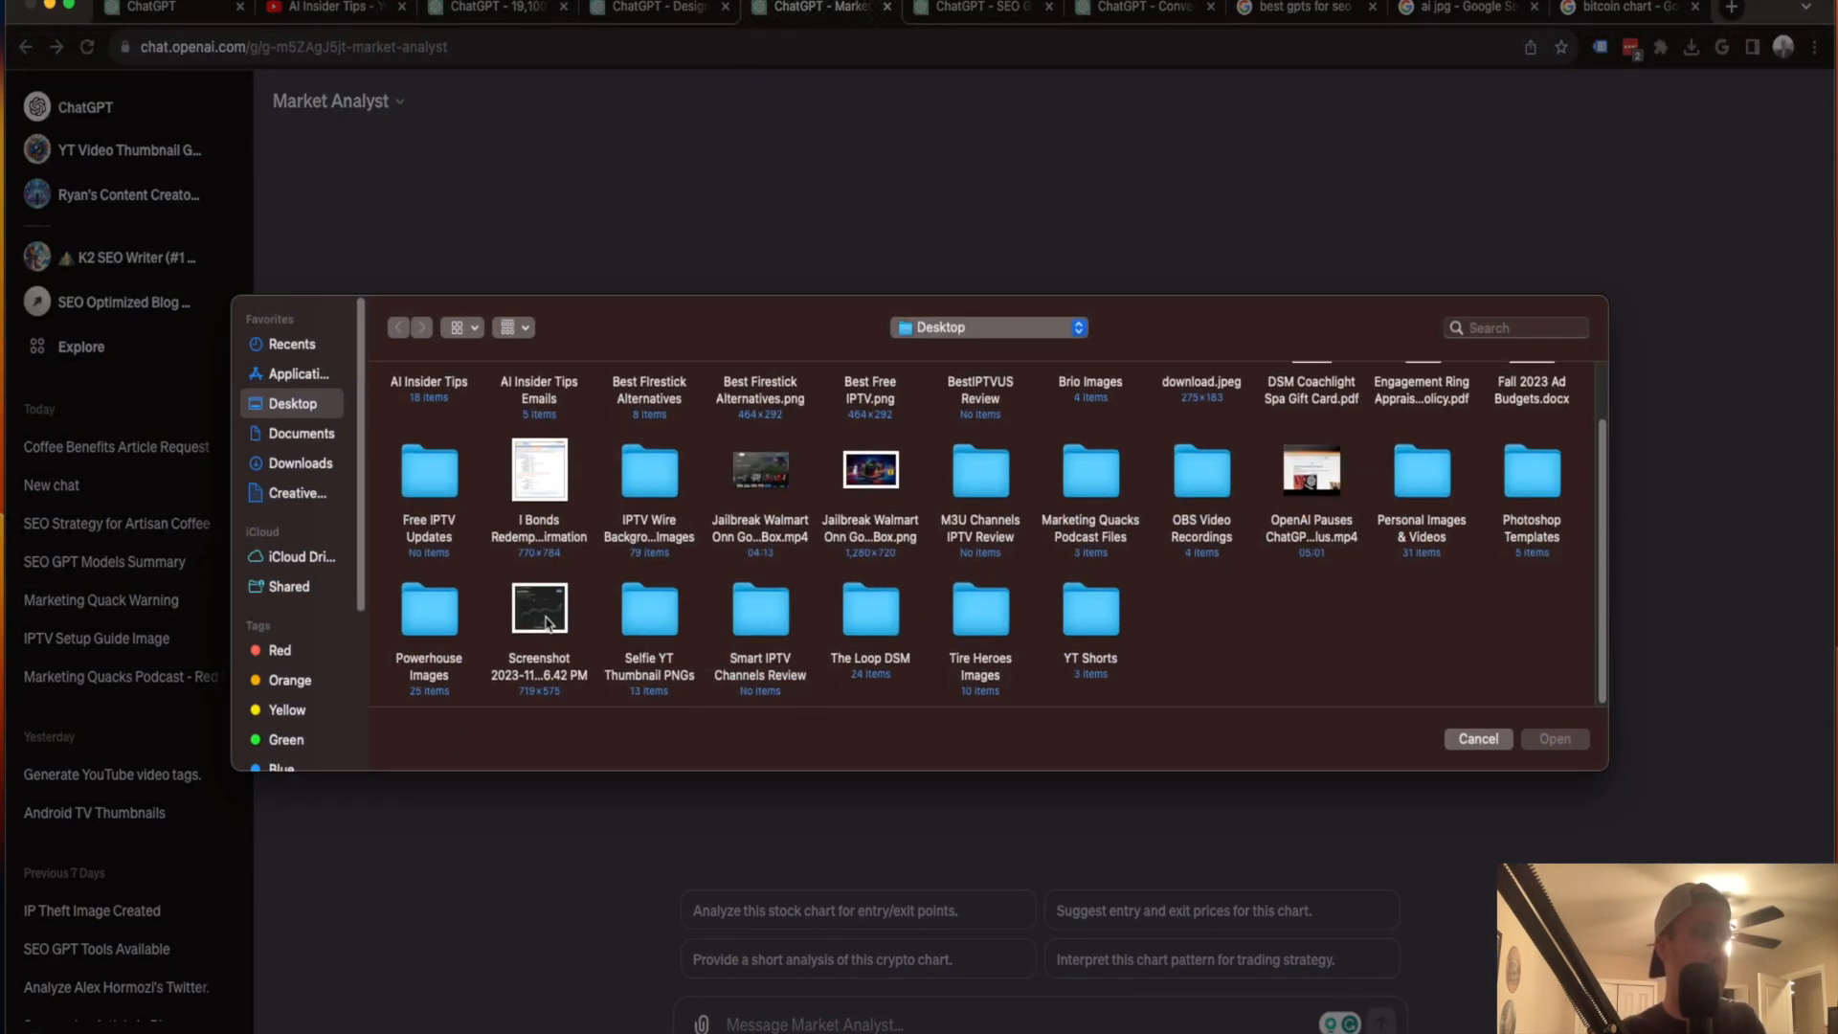
left_click(1553, 738)
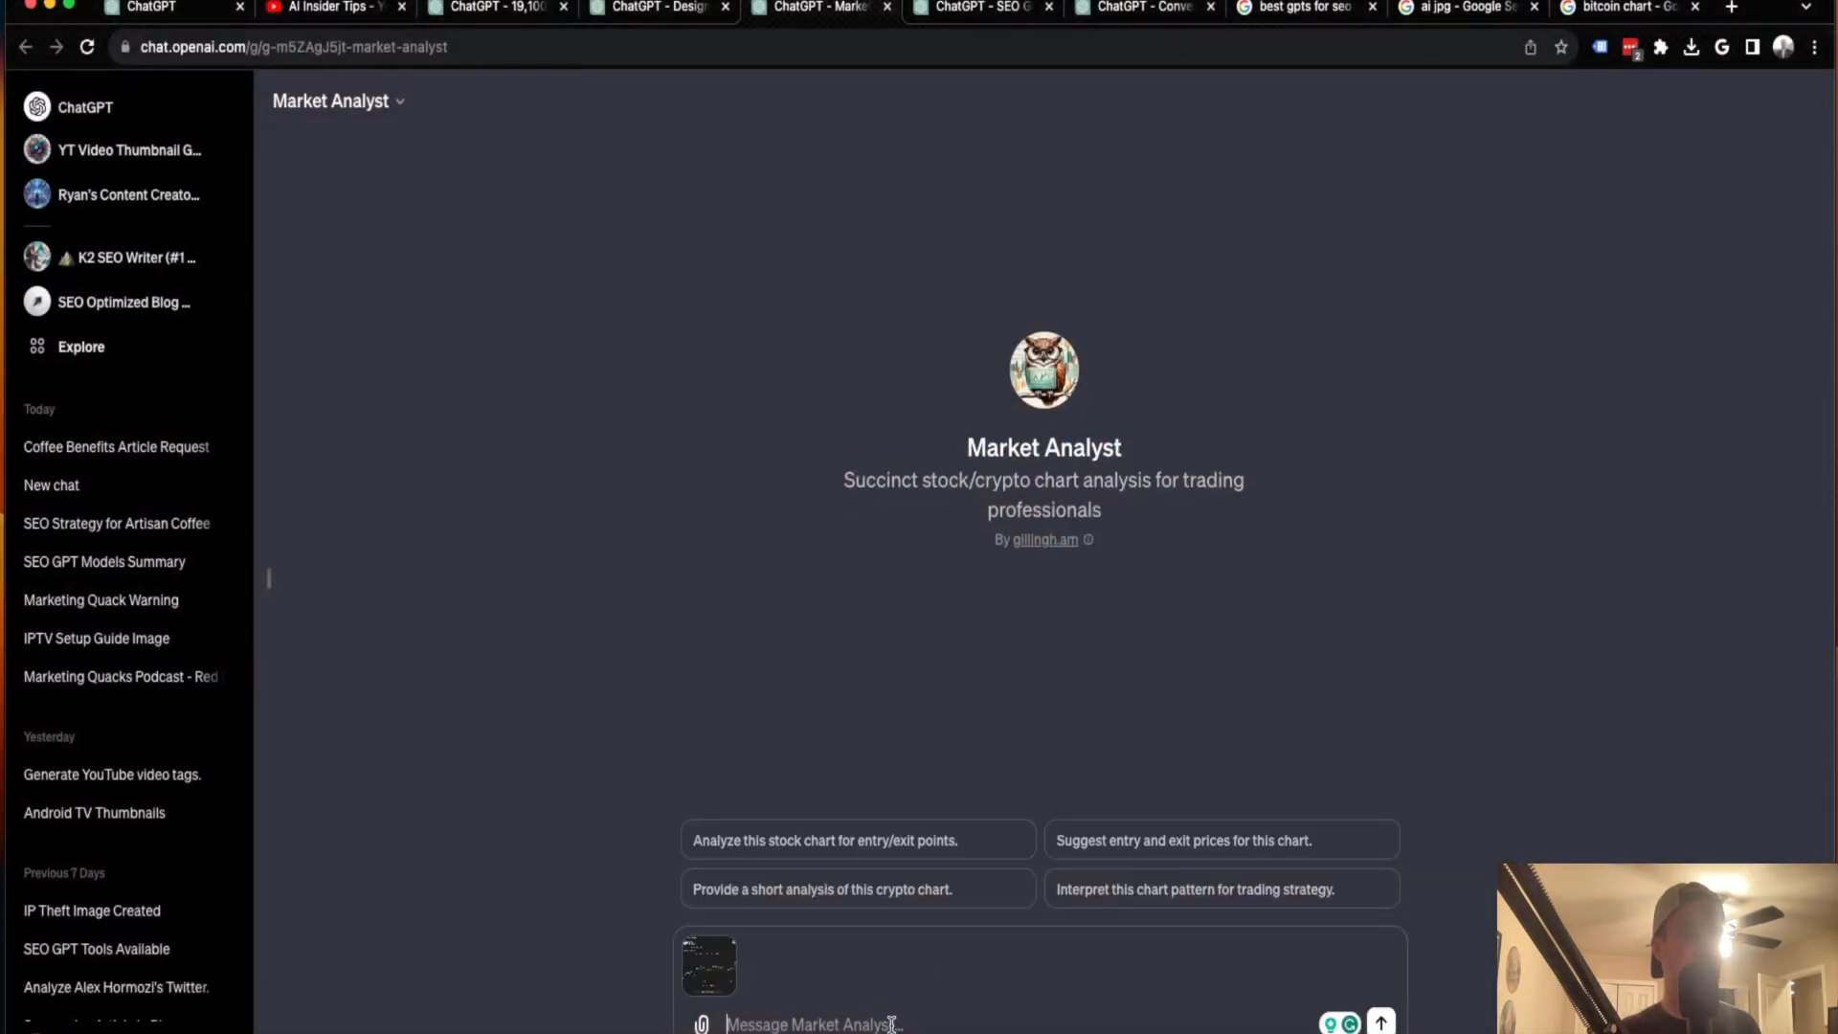
- Send Market Analyst 'Analyze this chart for Bitcoin and suggest entry and exit prices'
type("Aan")
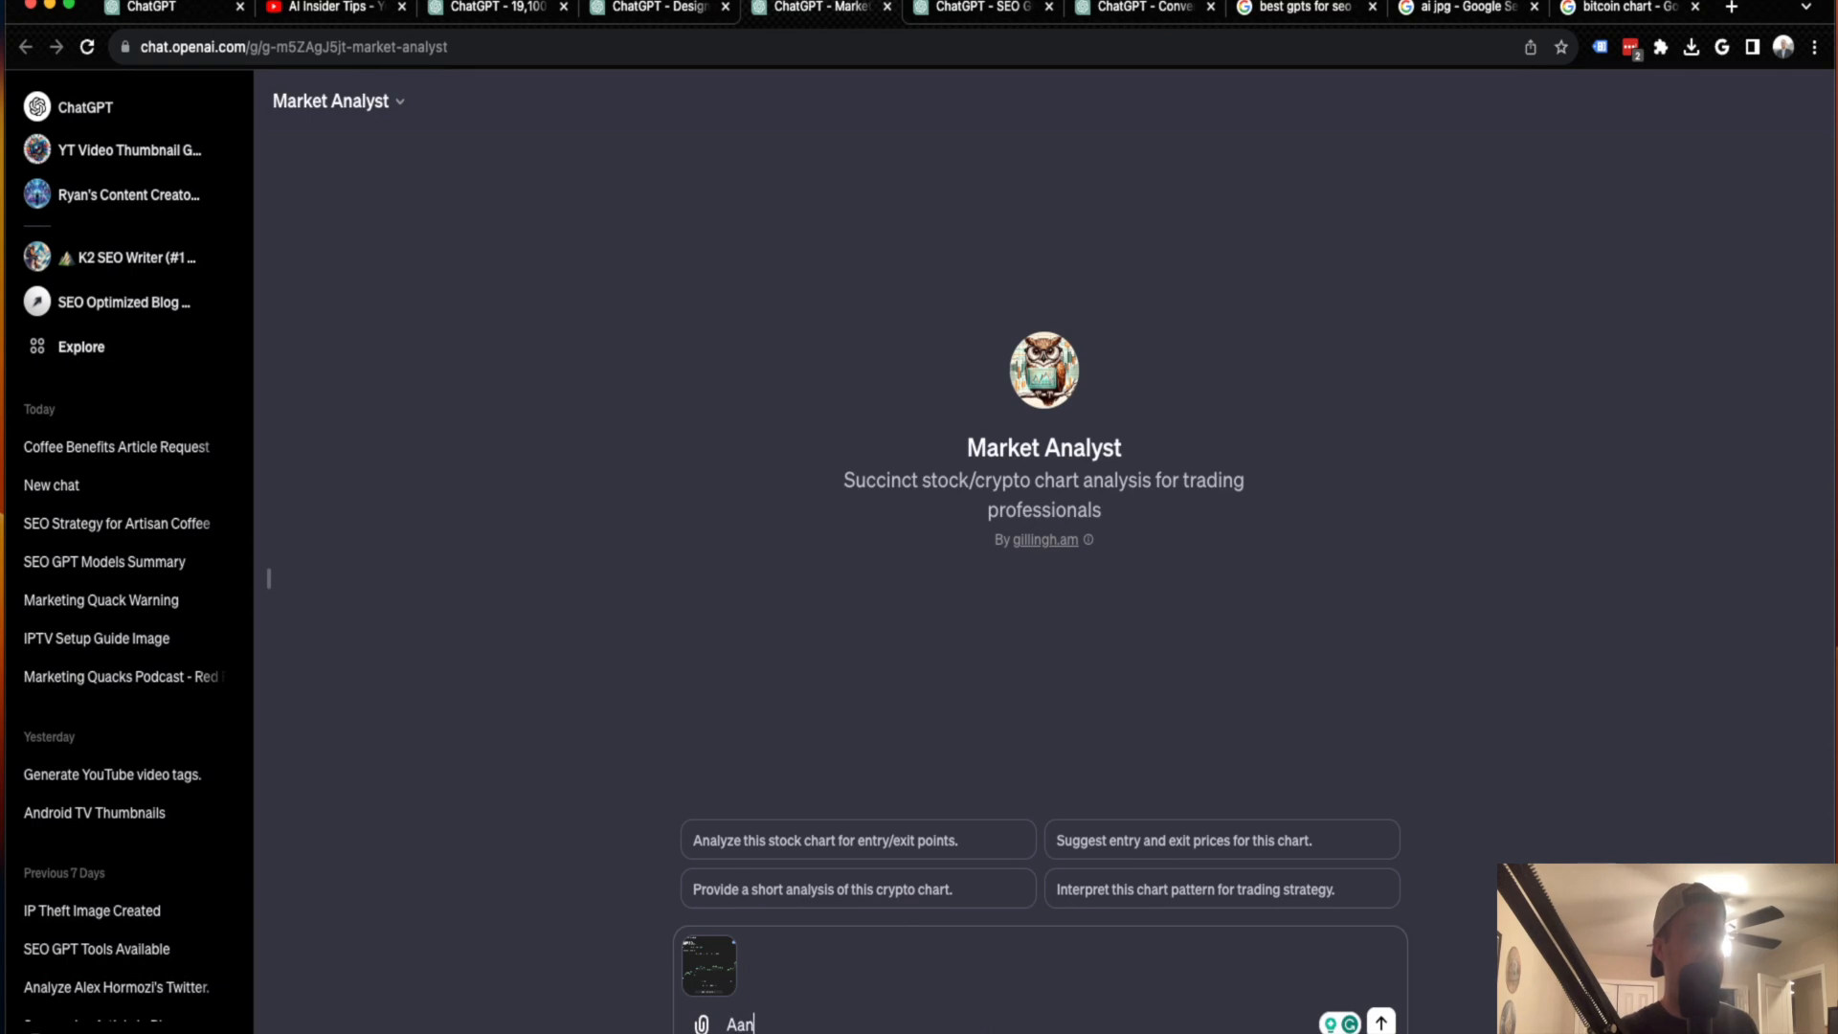
type("Analyze th")
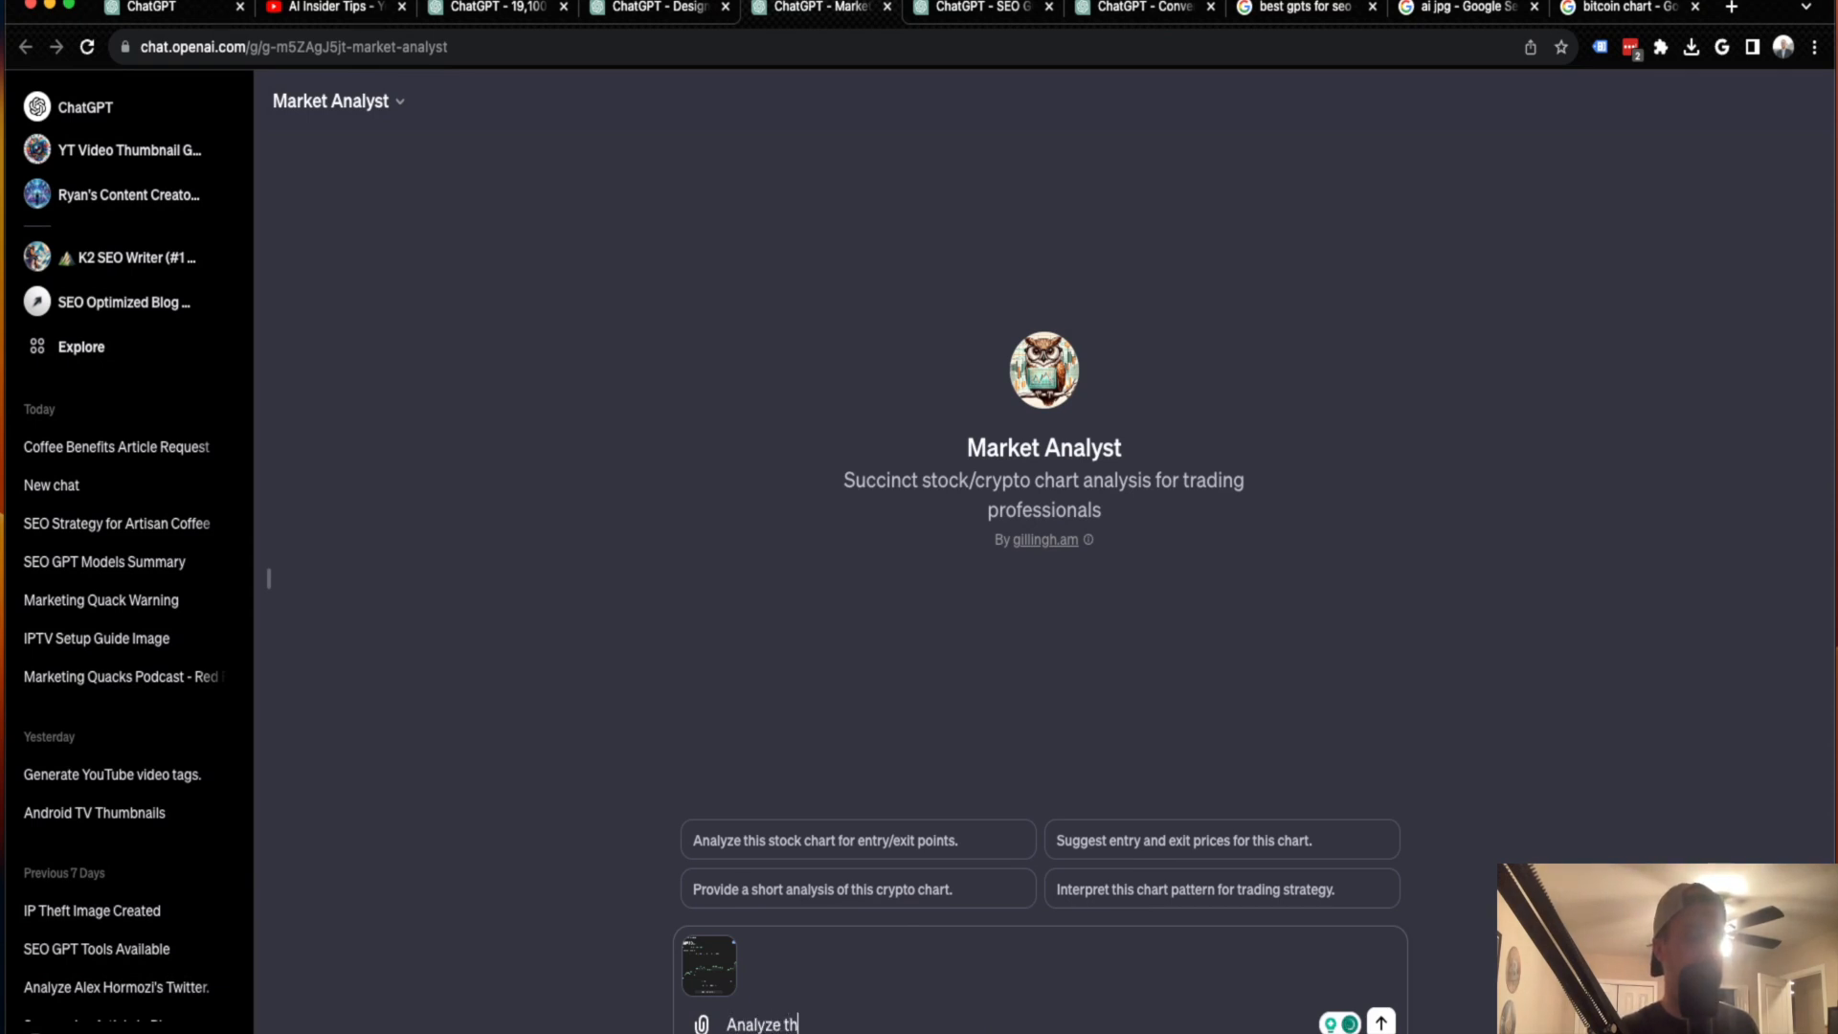
type("is chart")
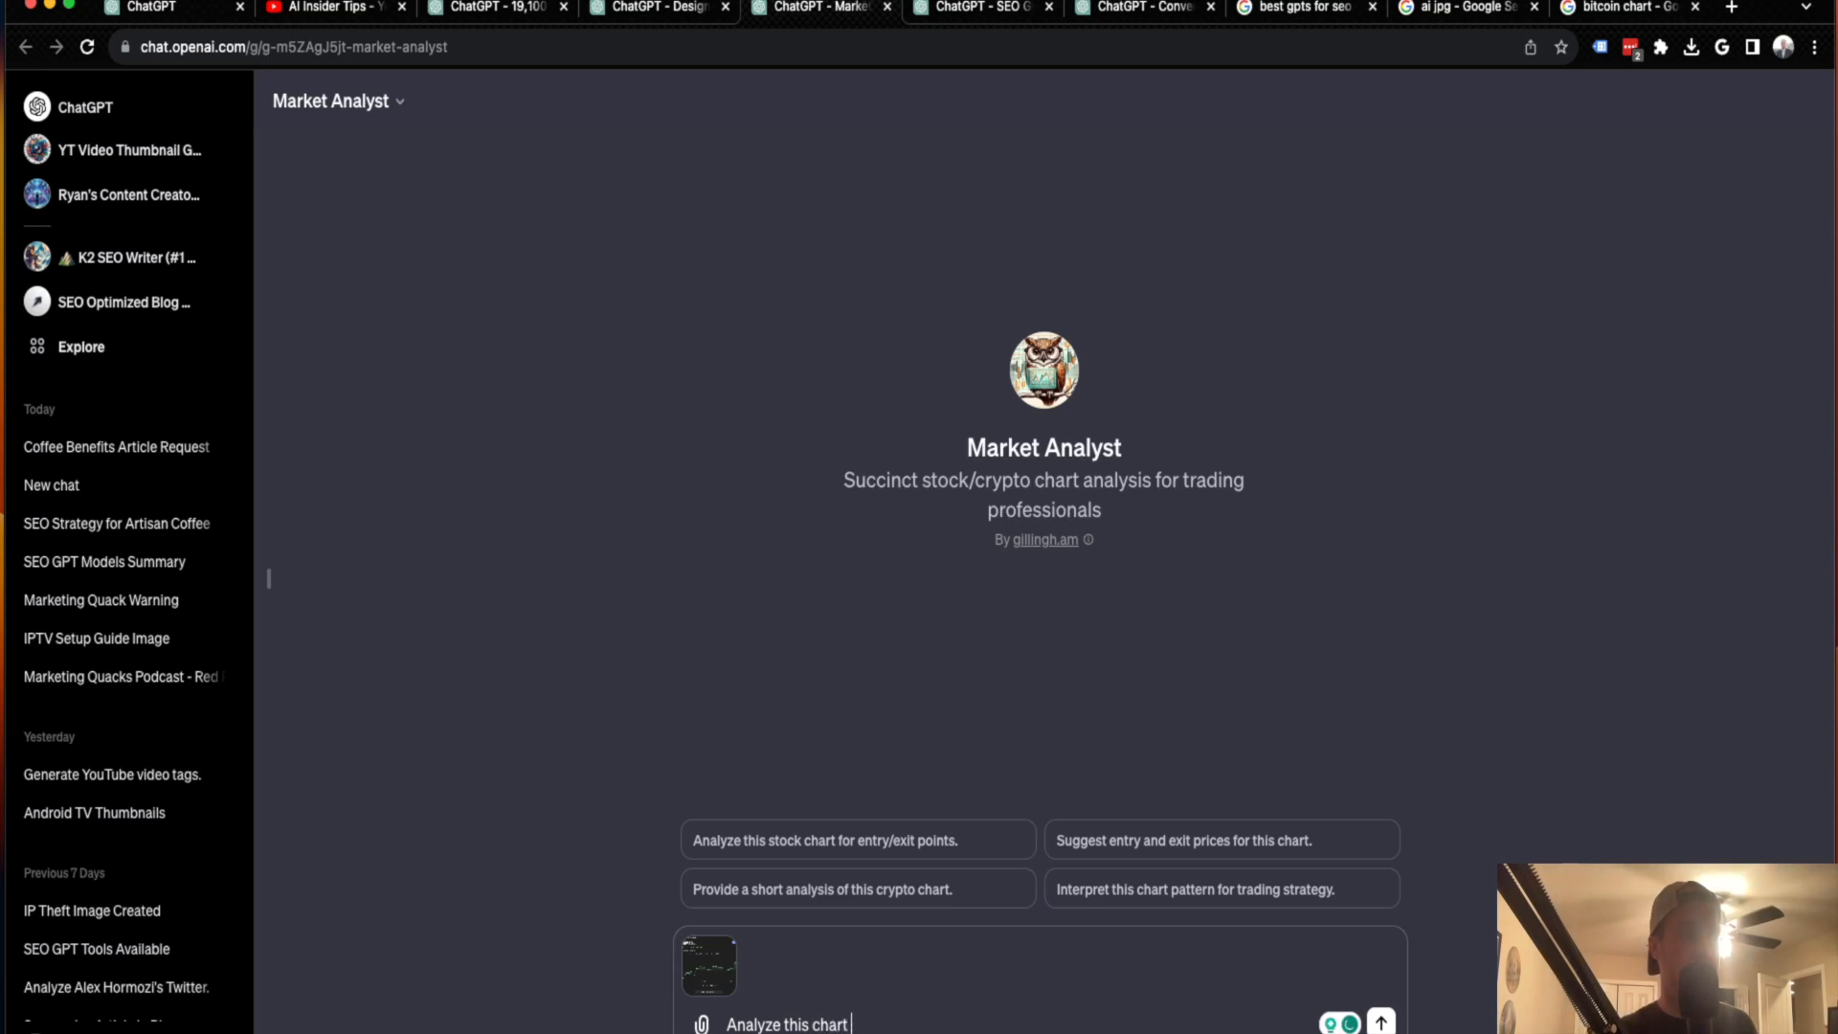
type("for")
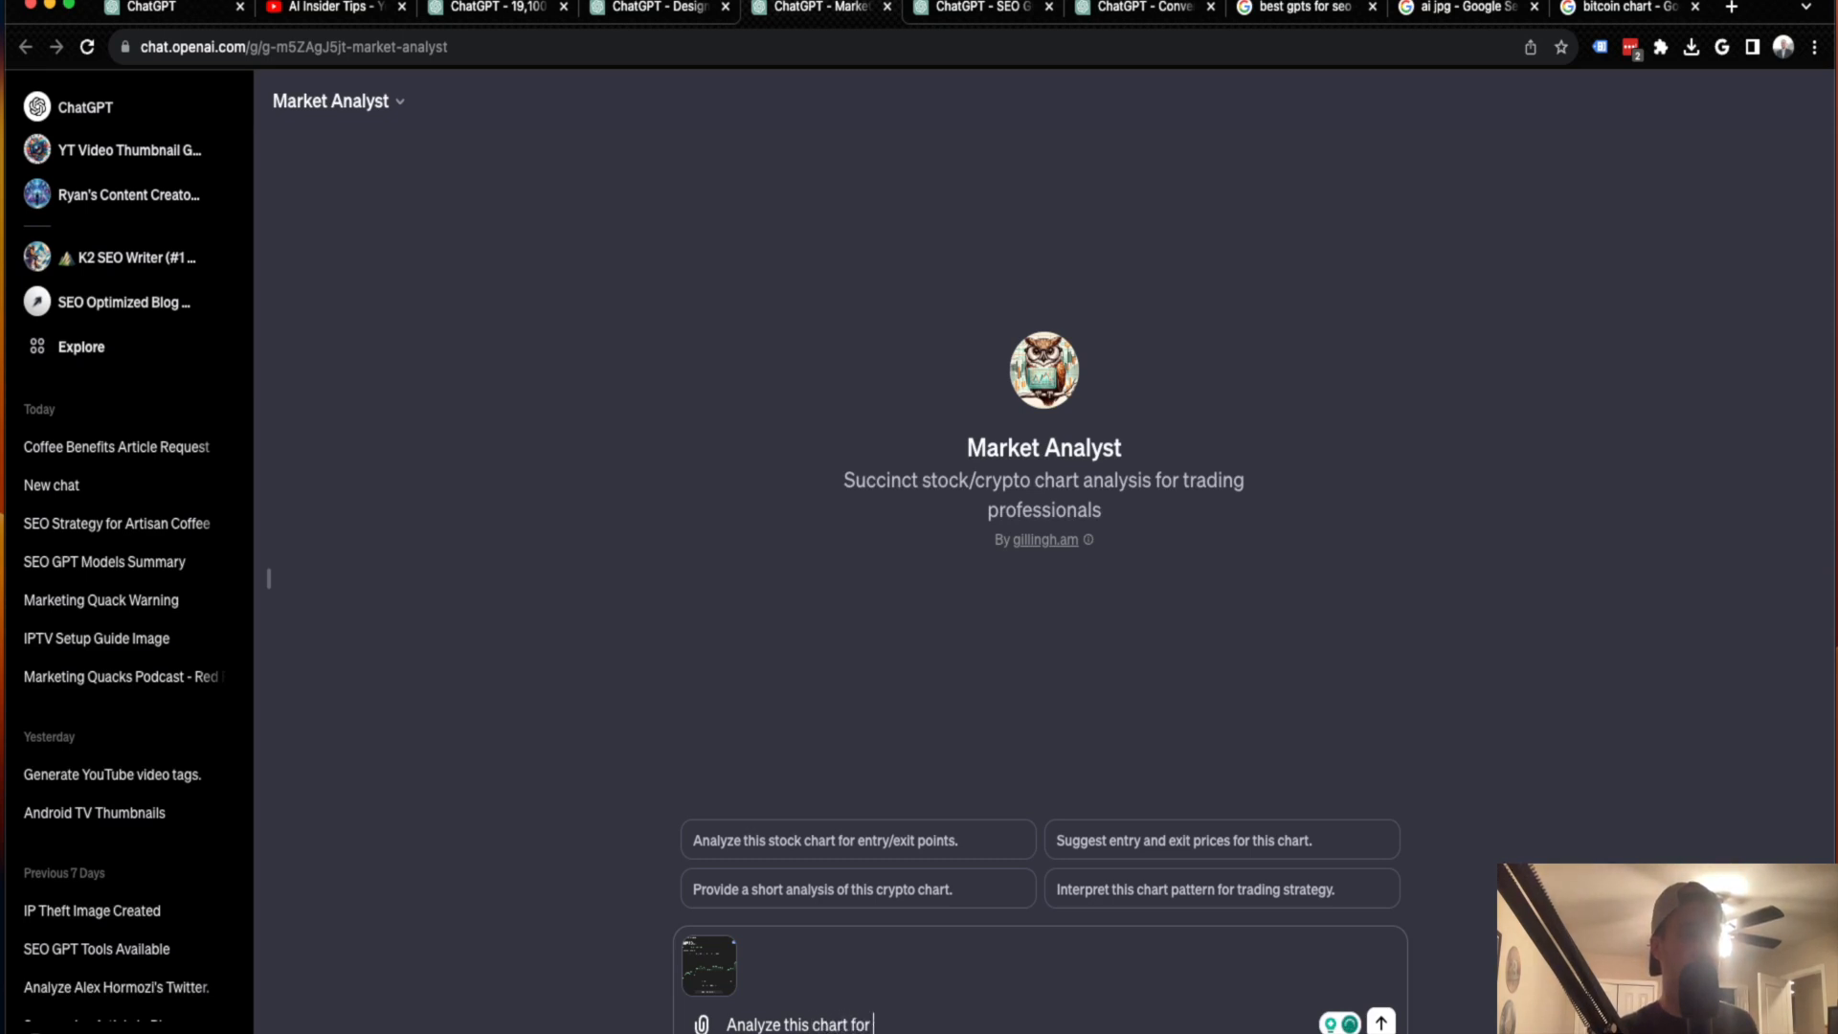
type("Bitcoin and s")
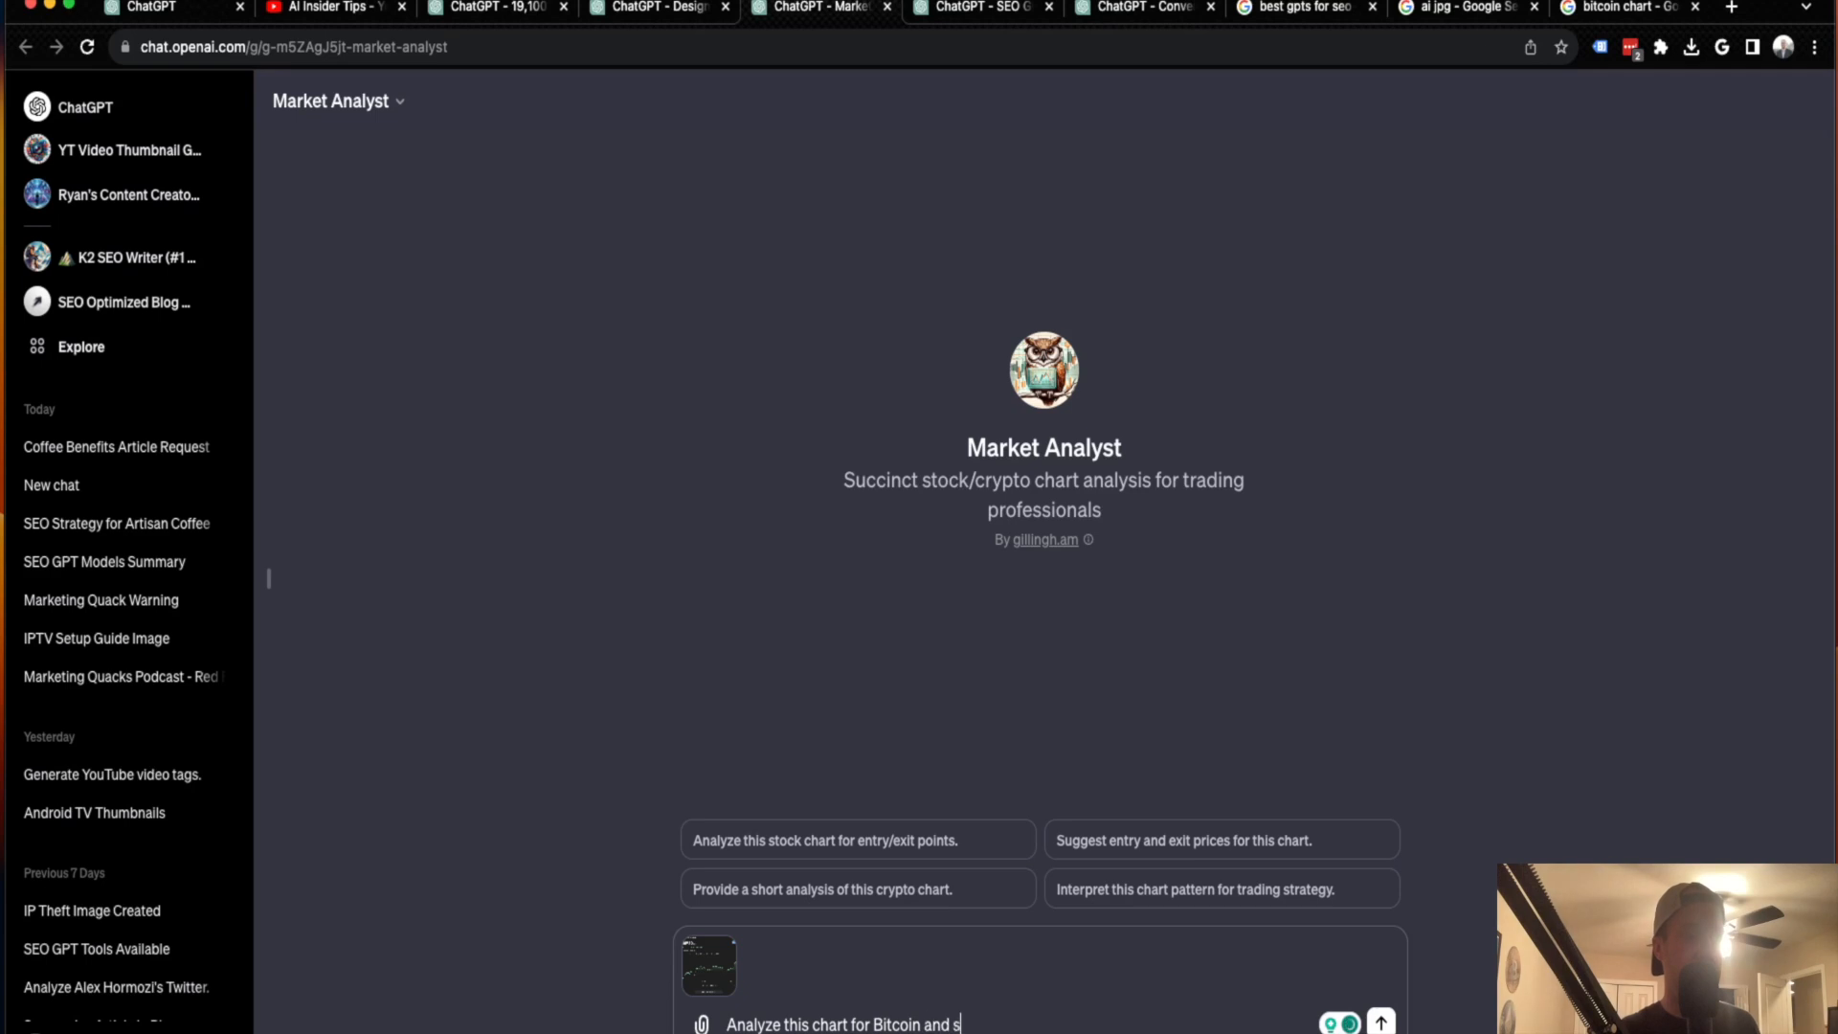
type("uggest entry")
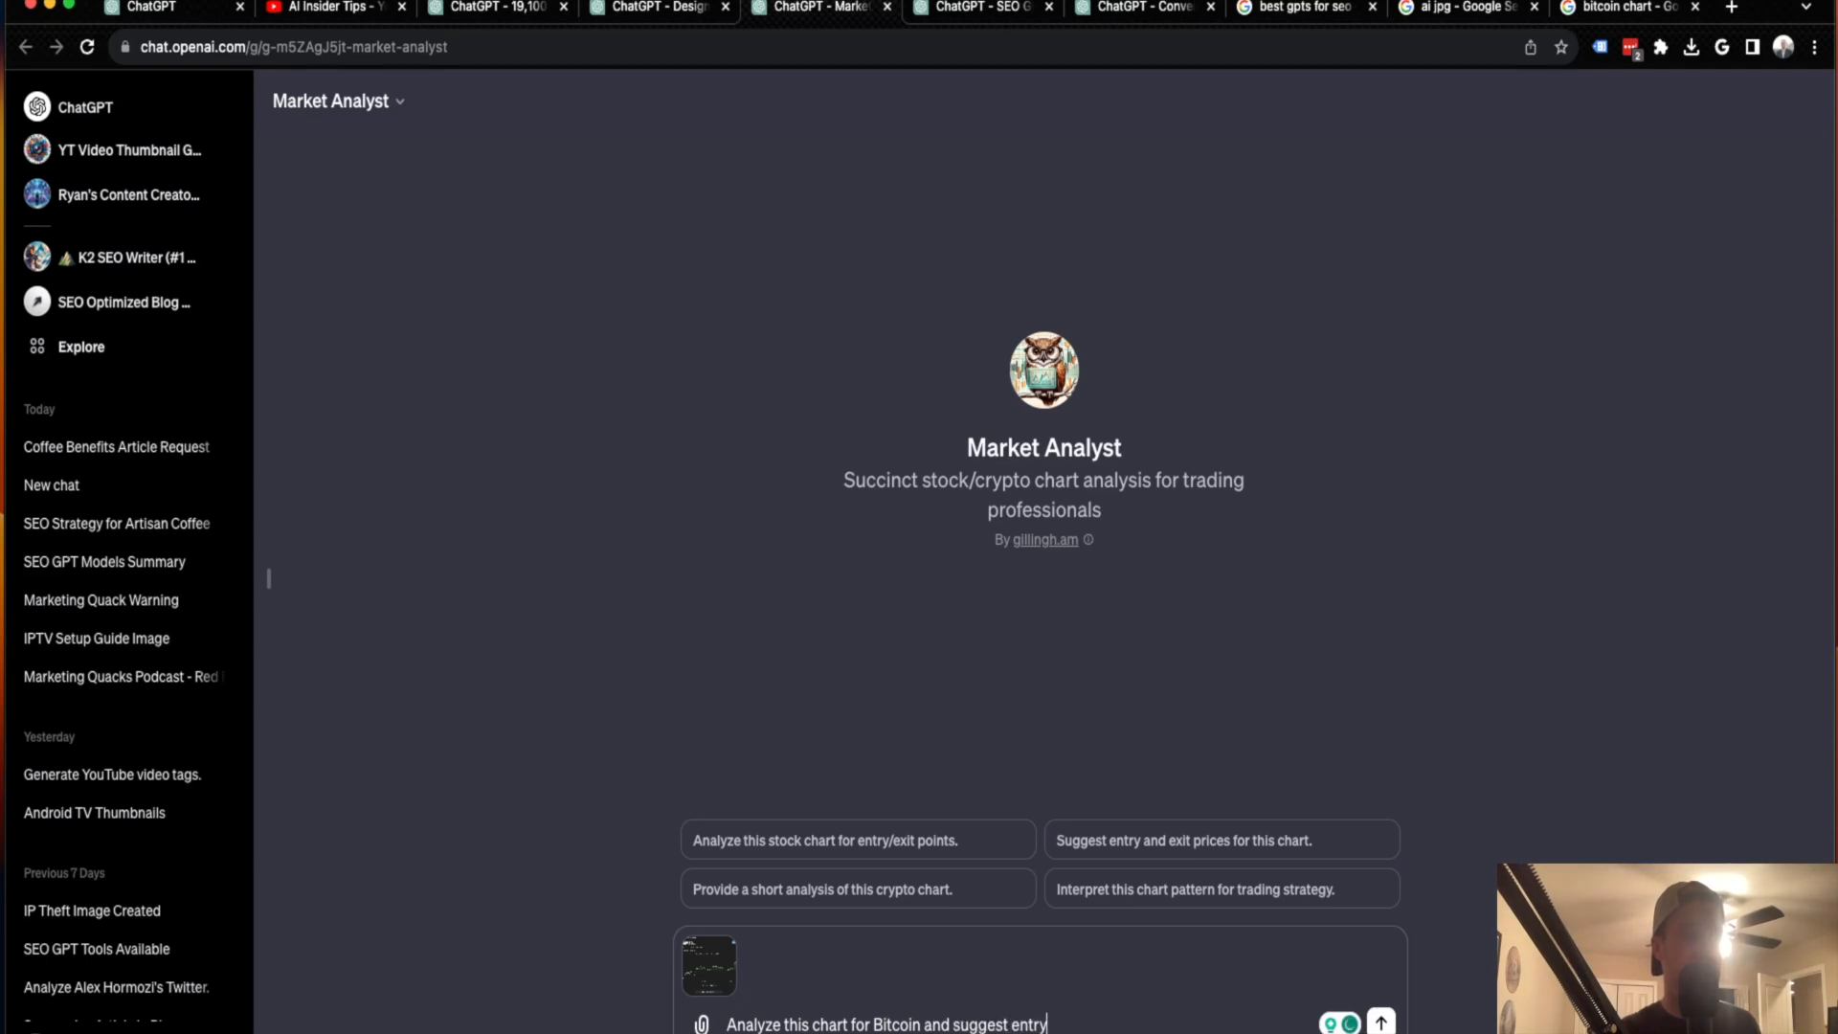
type("and exit pric")
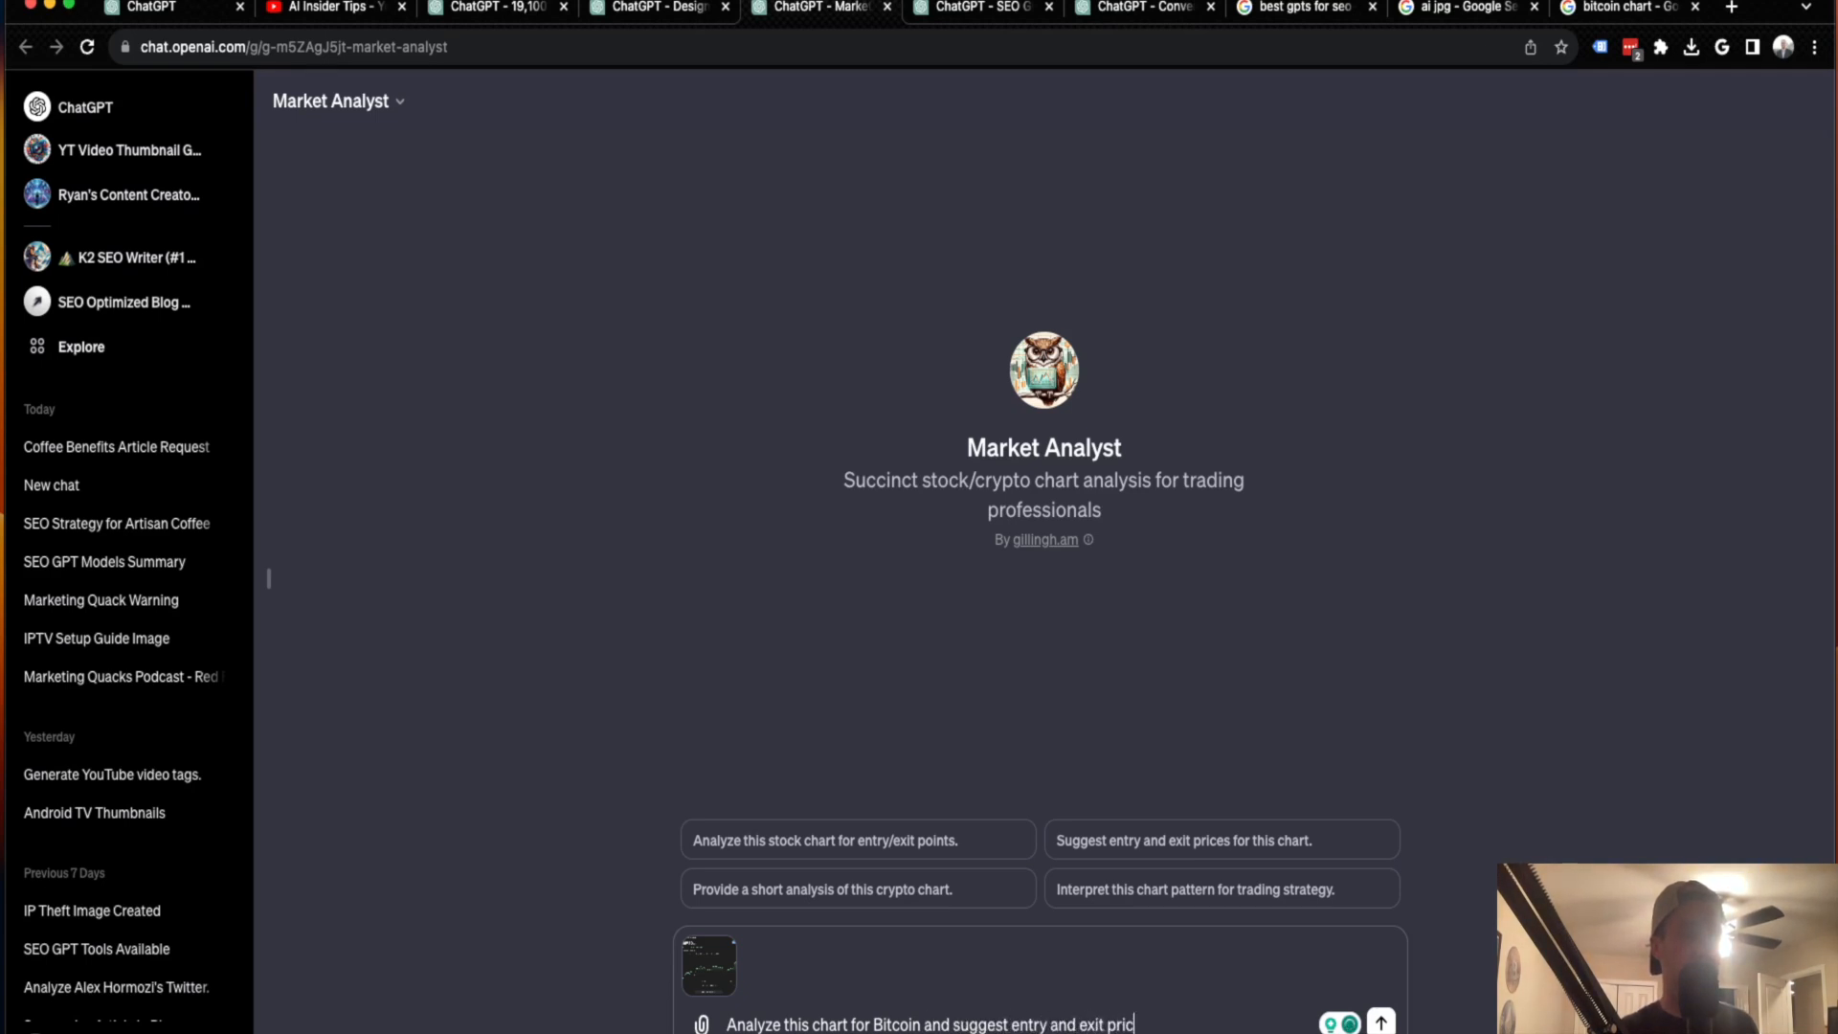
left_click(1380, 1023)
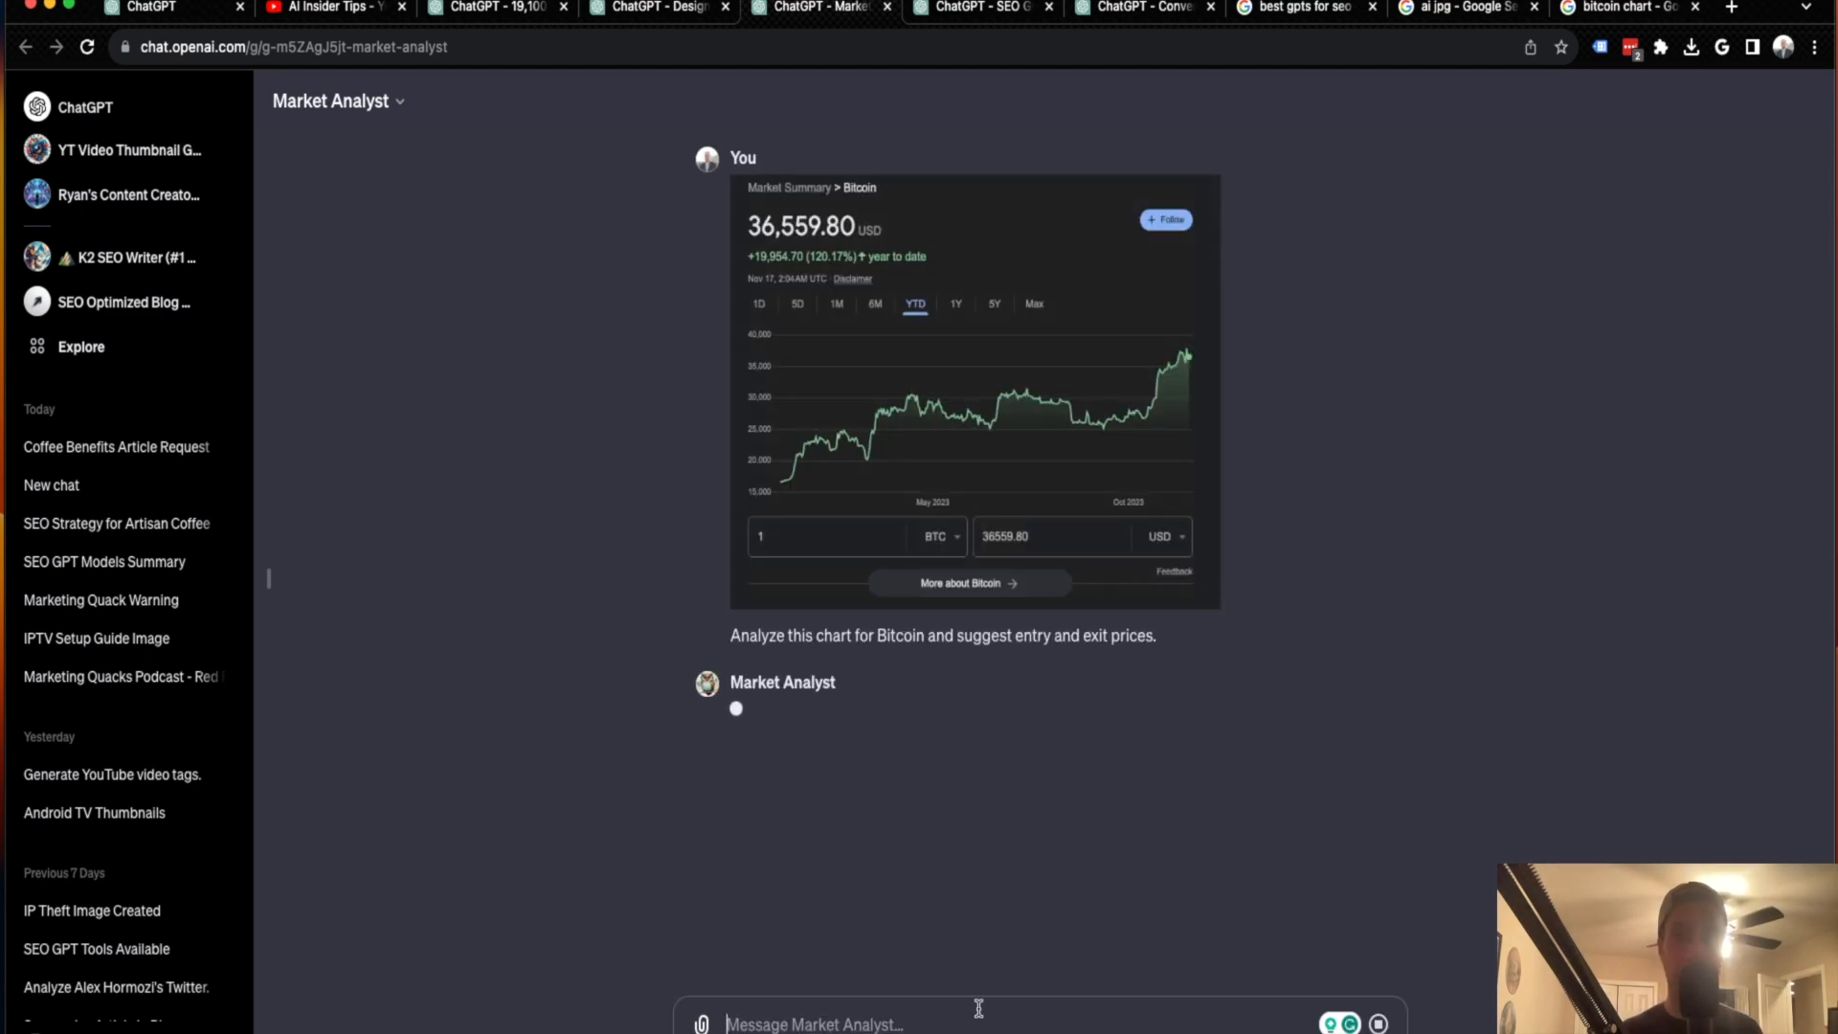
mouse_move(1082, 759)
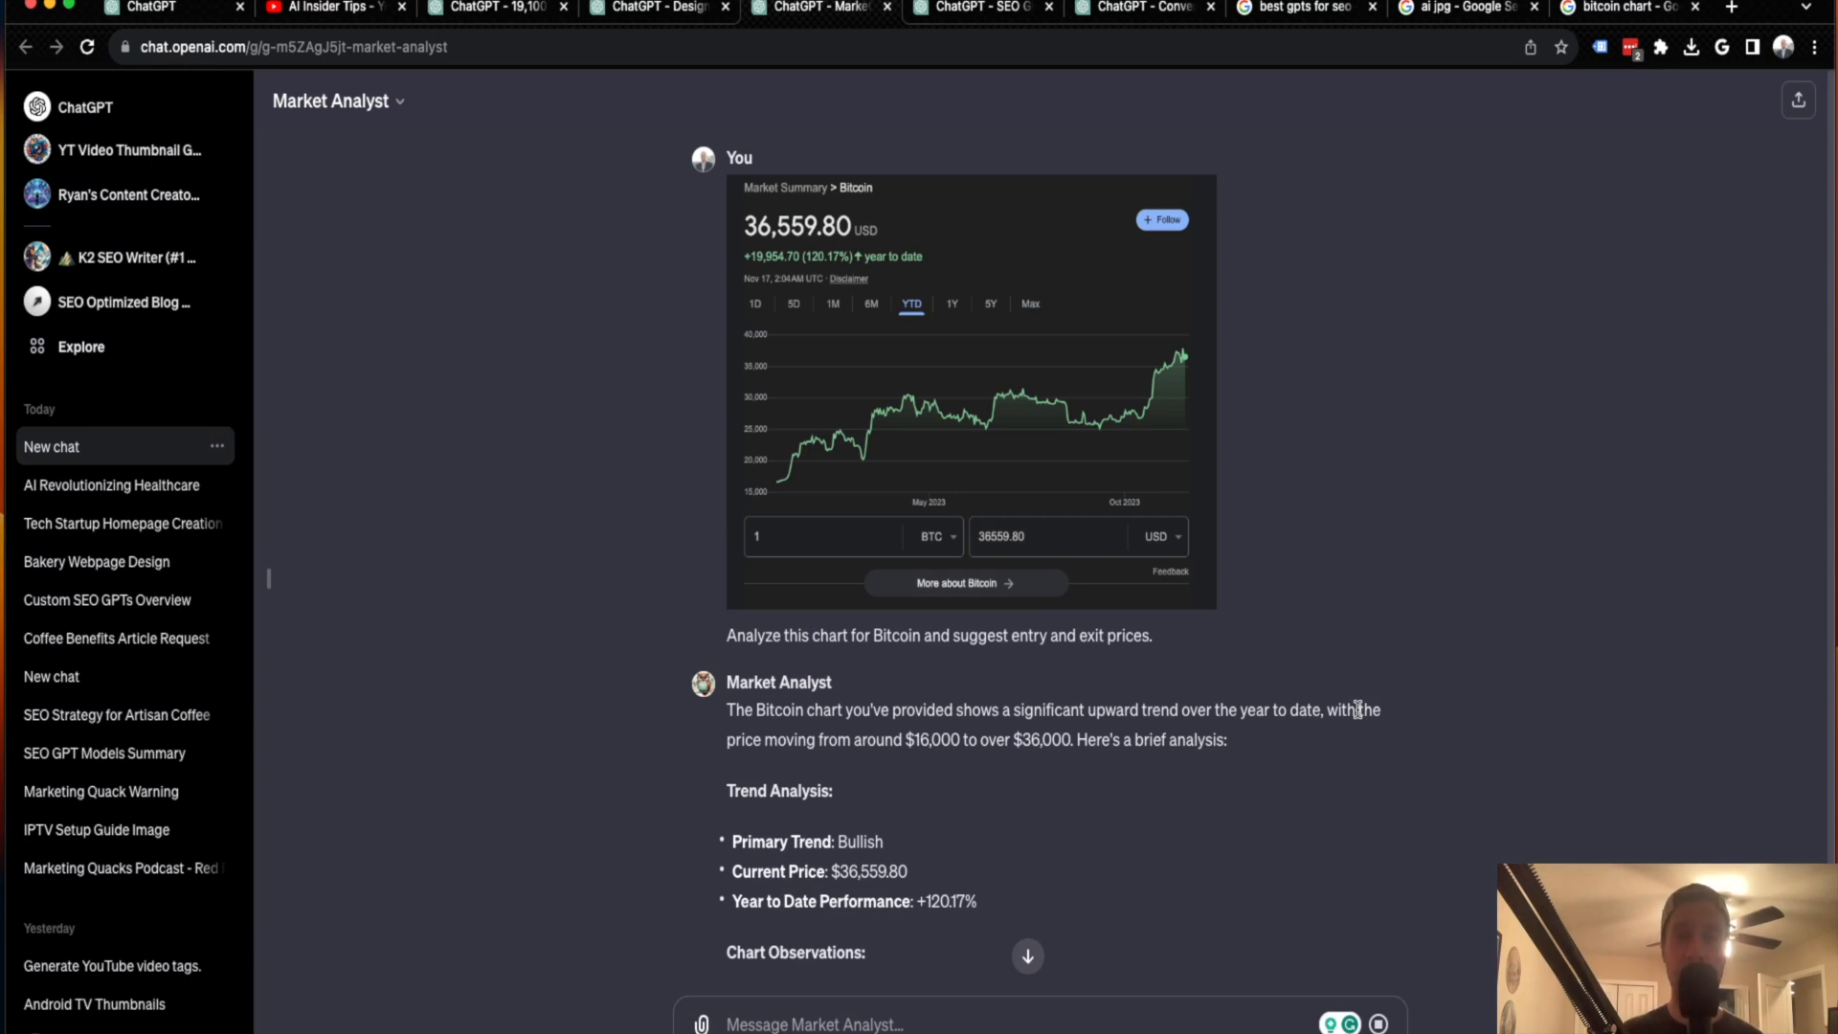
mouse_move(1315, 709)
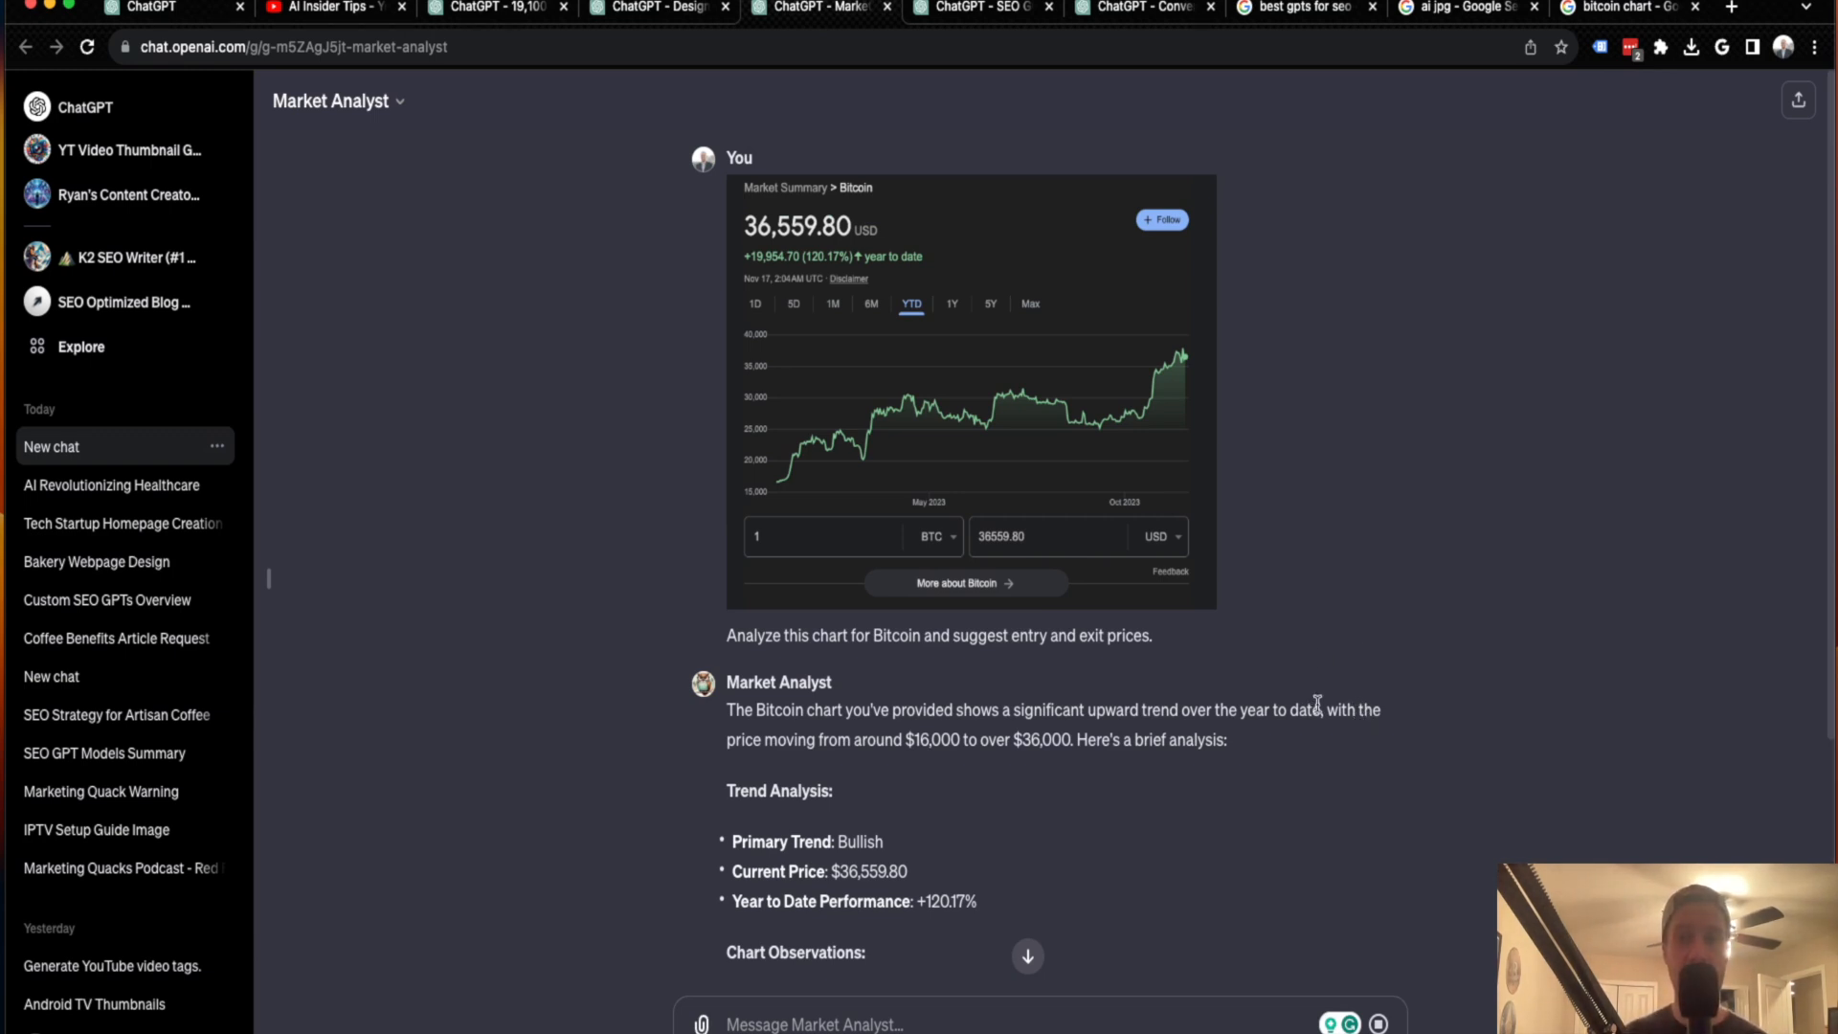
mouse_move(1300, 640)
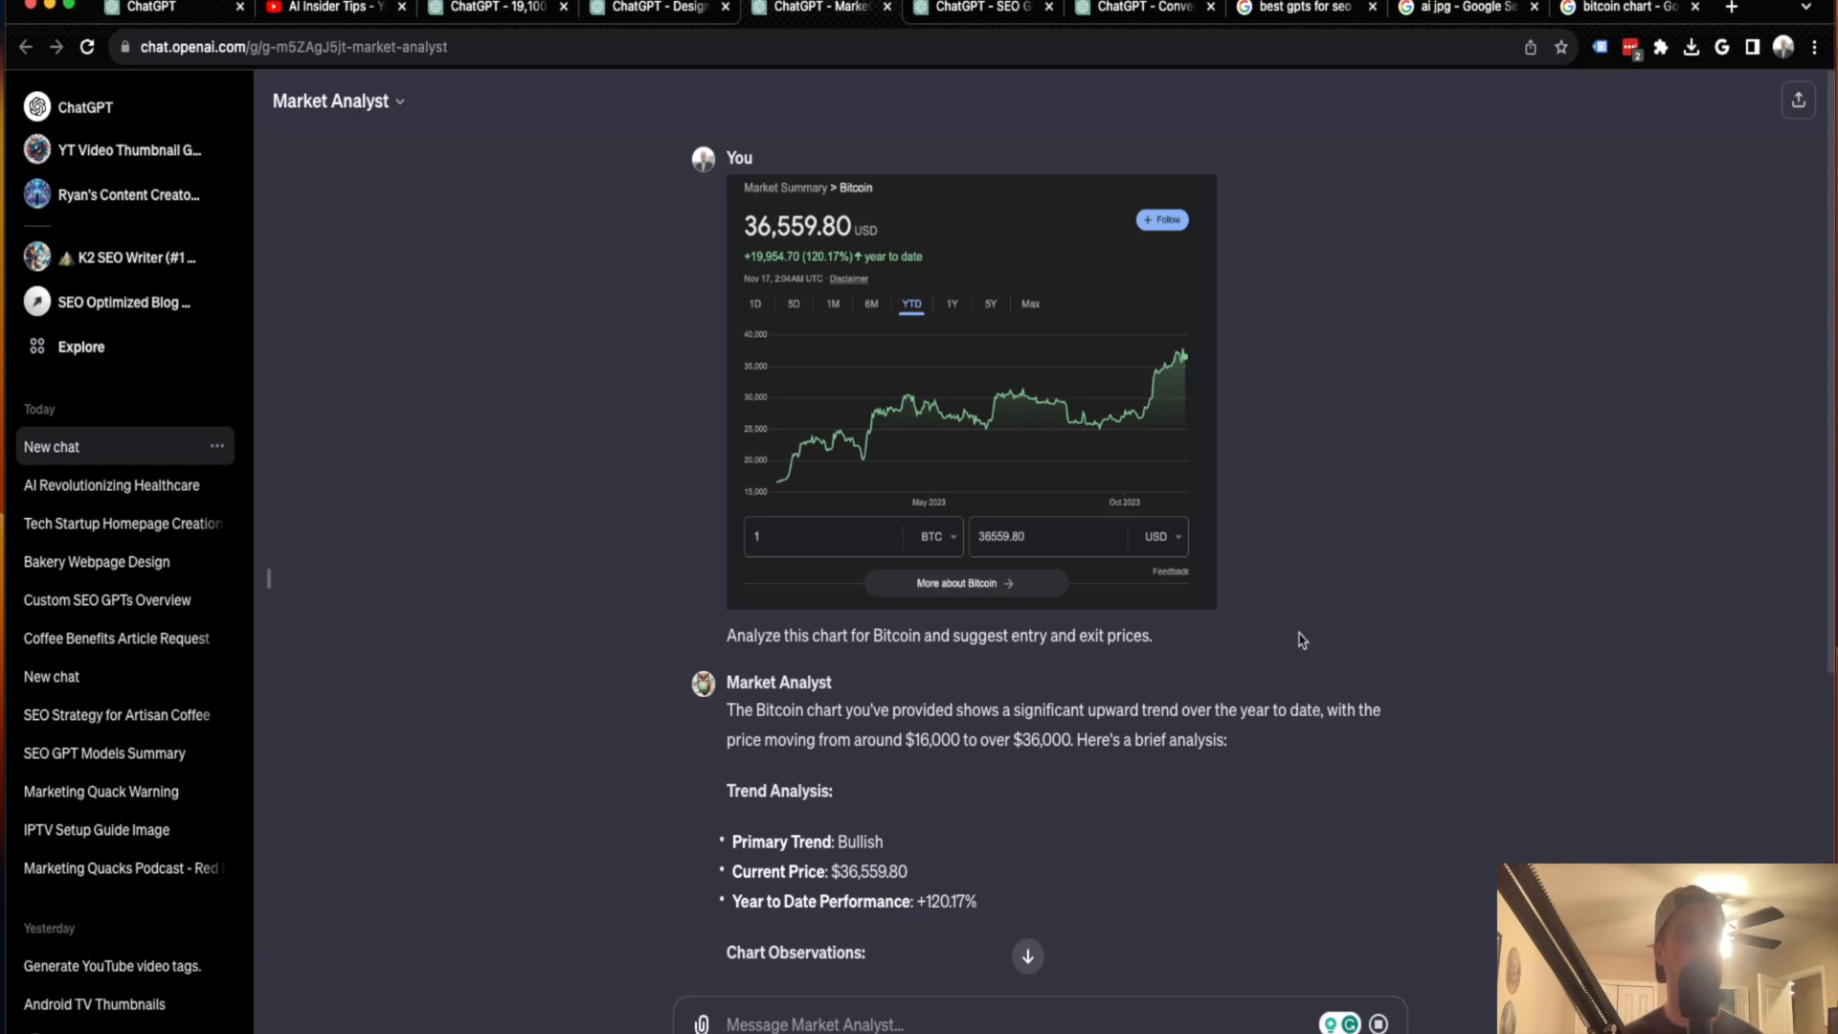
mouse_move(1004, 643)
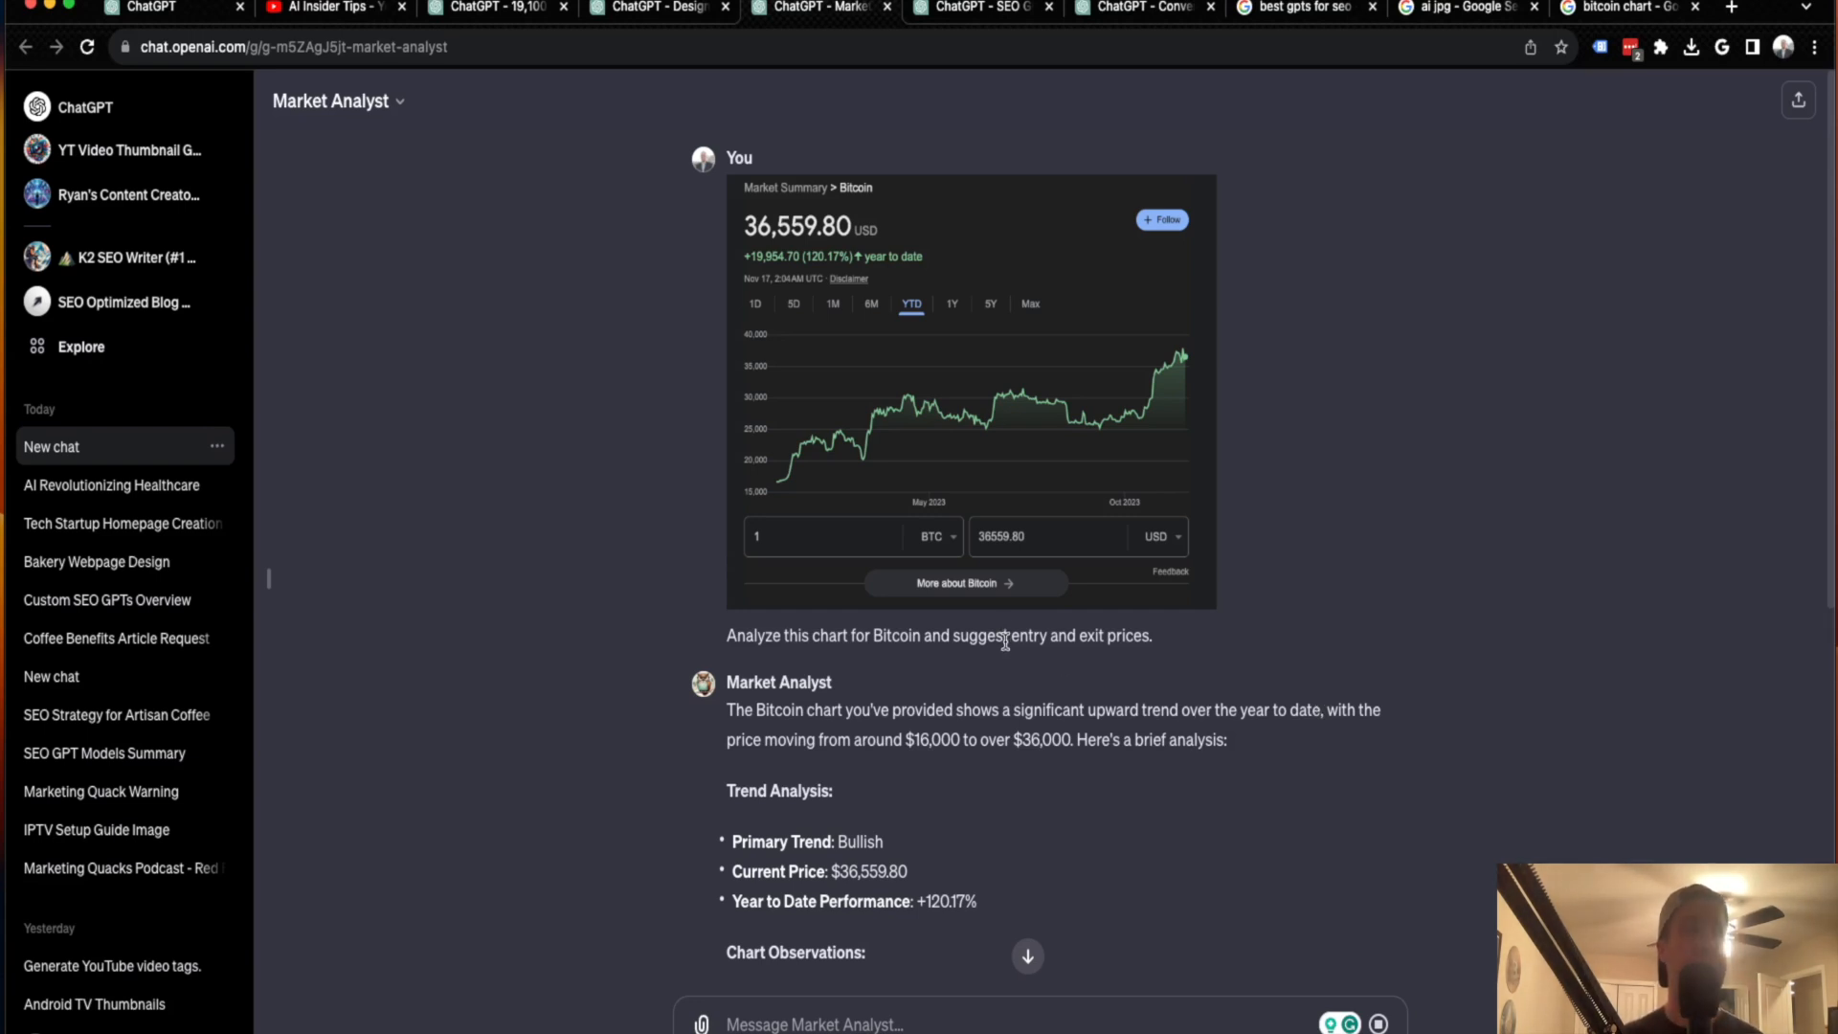
mouse_move(1002, 399)
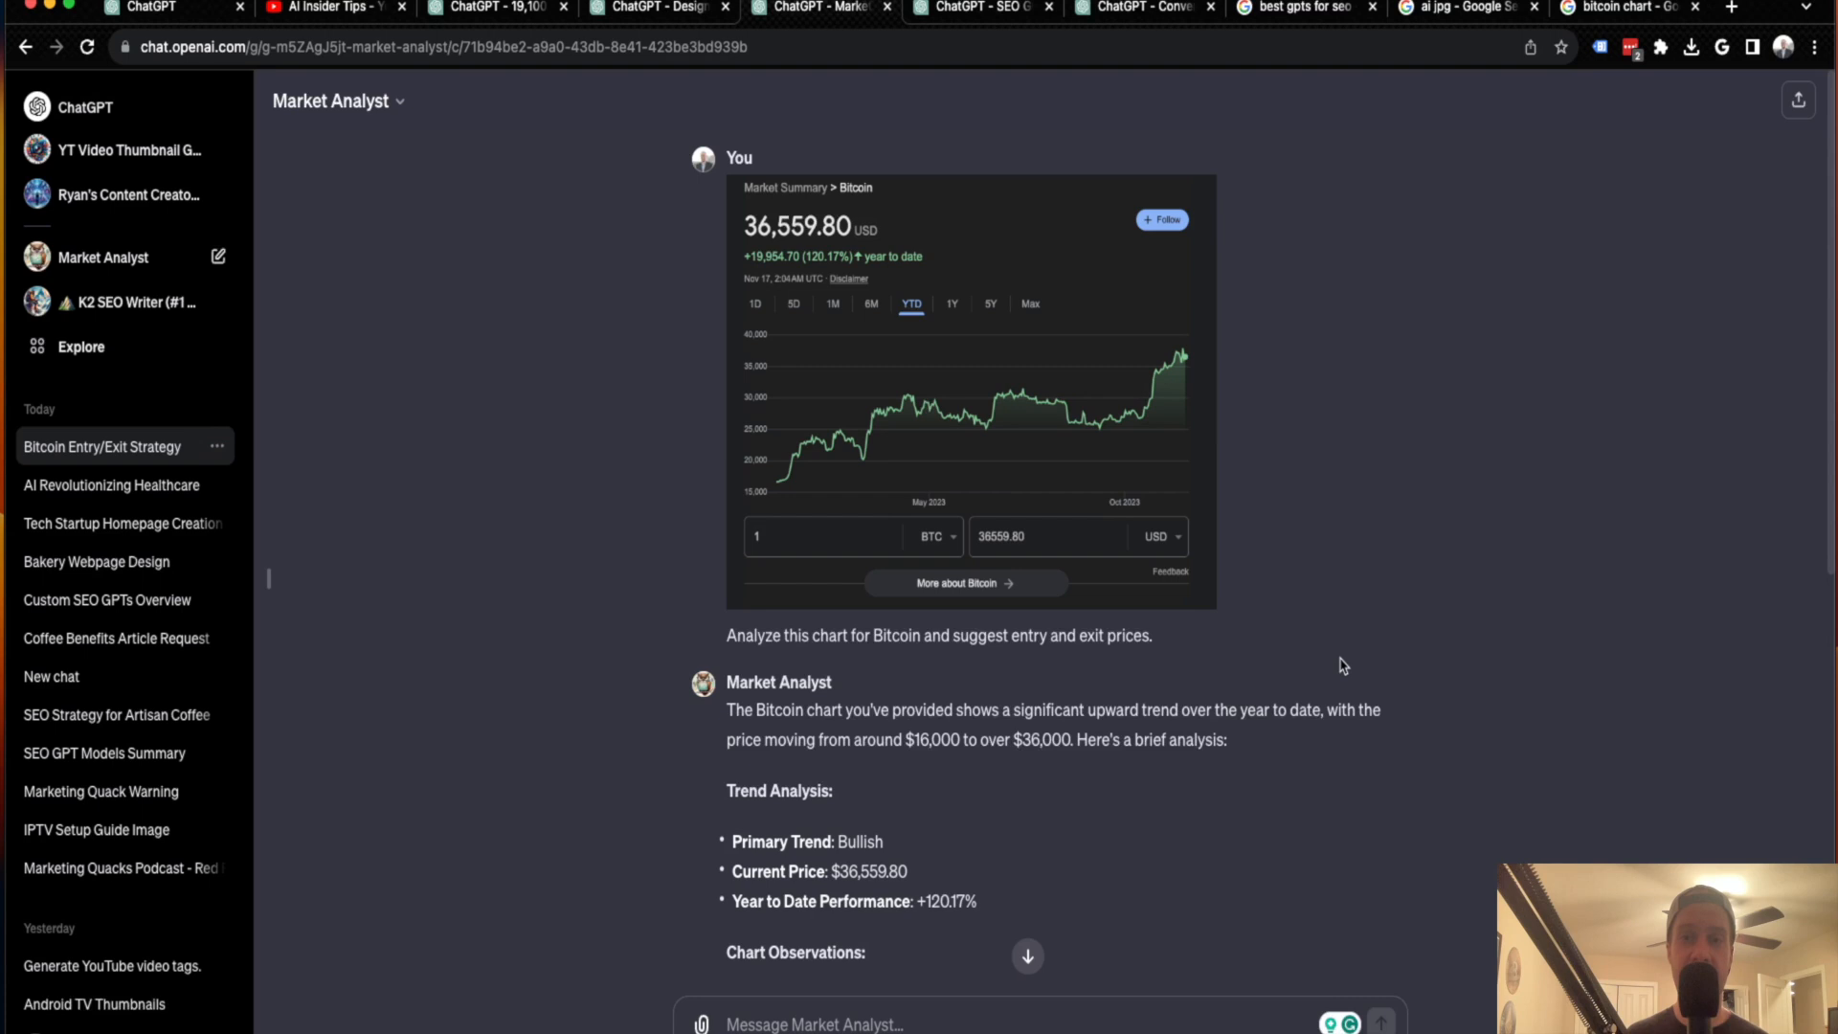
mouse_move(1157, 759)
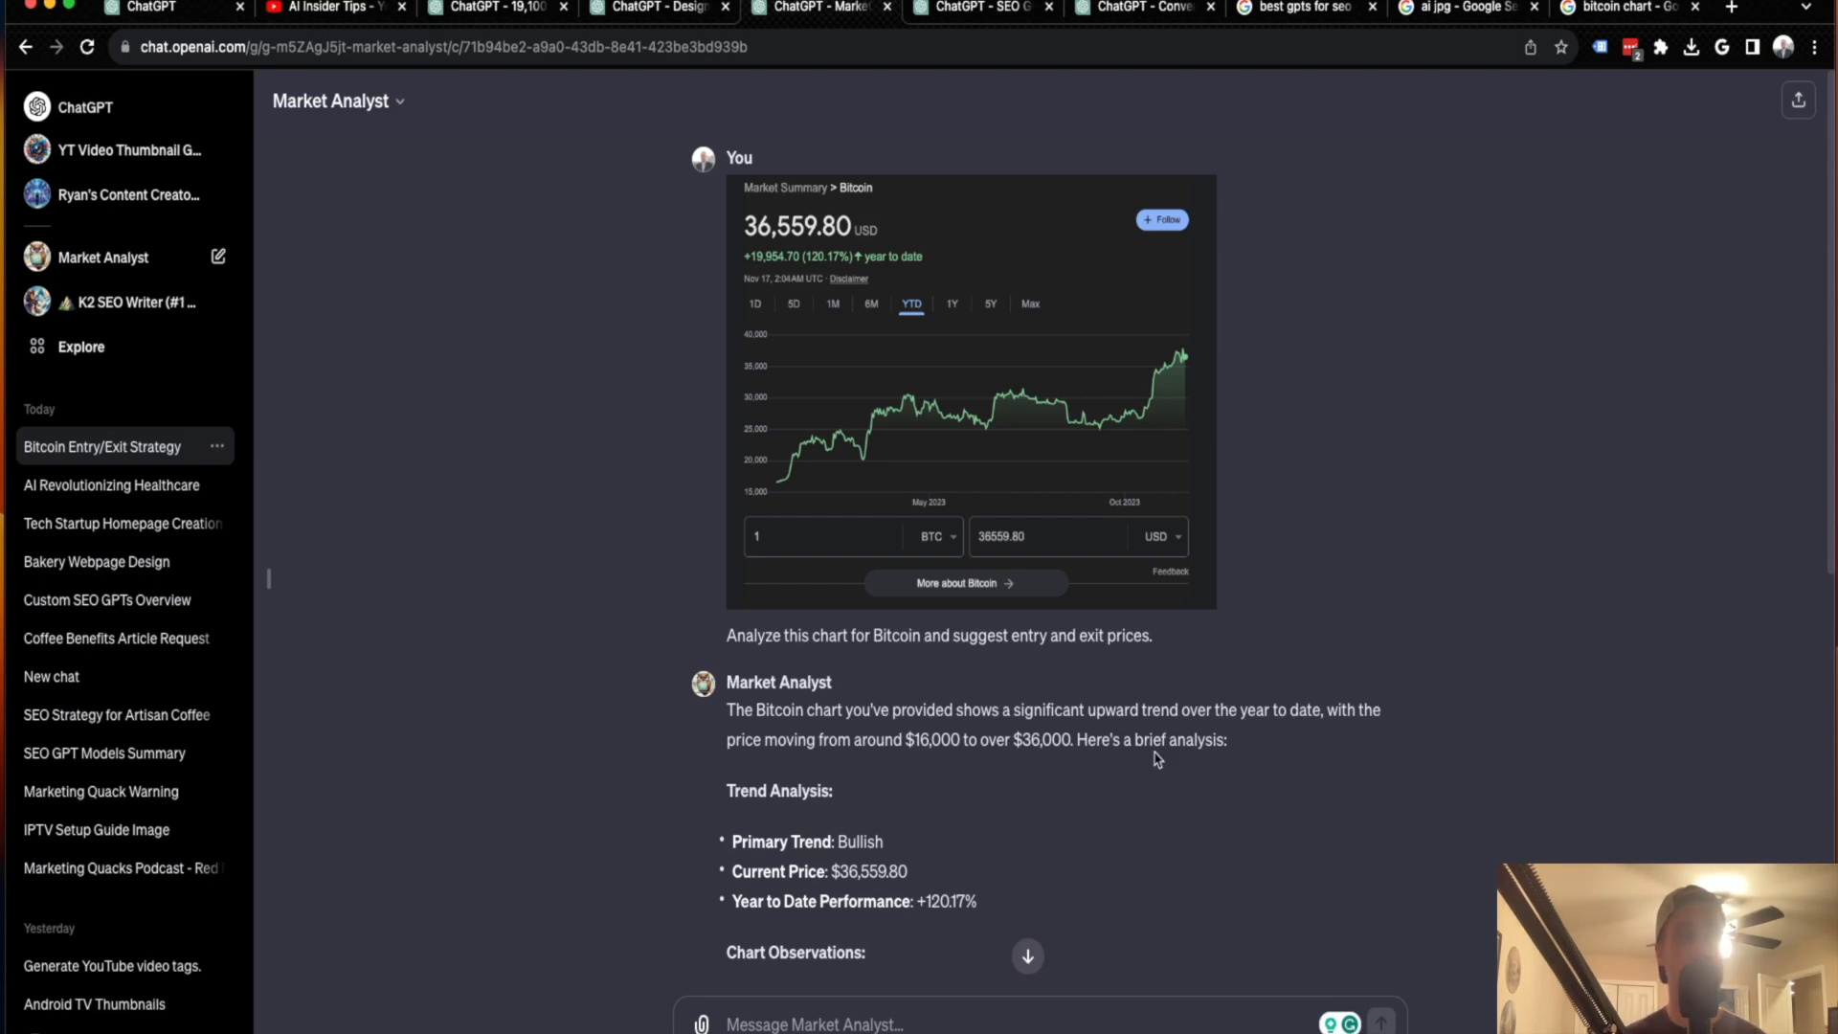
mouse_move(779, 729)
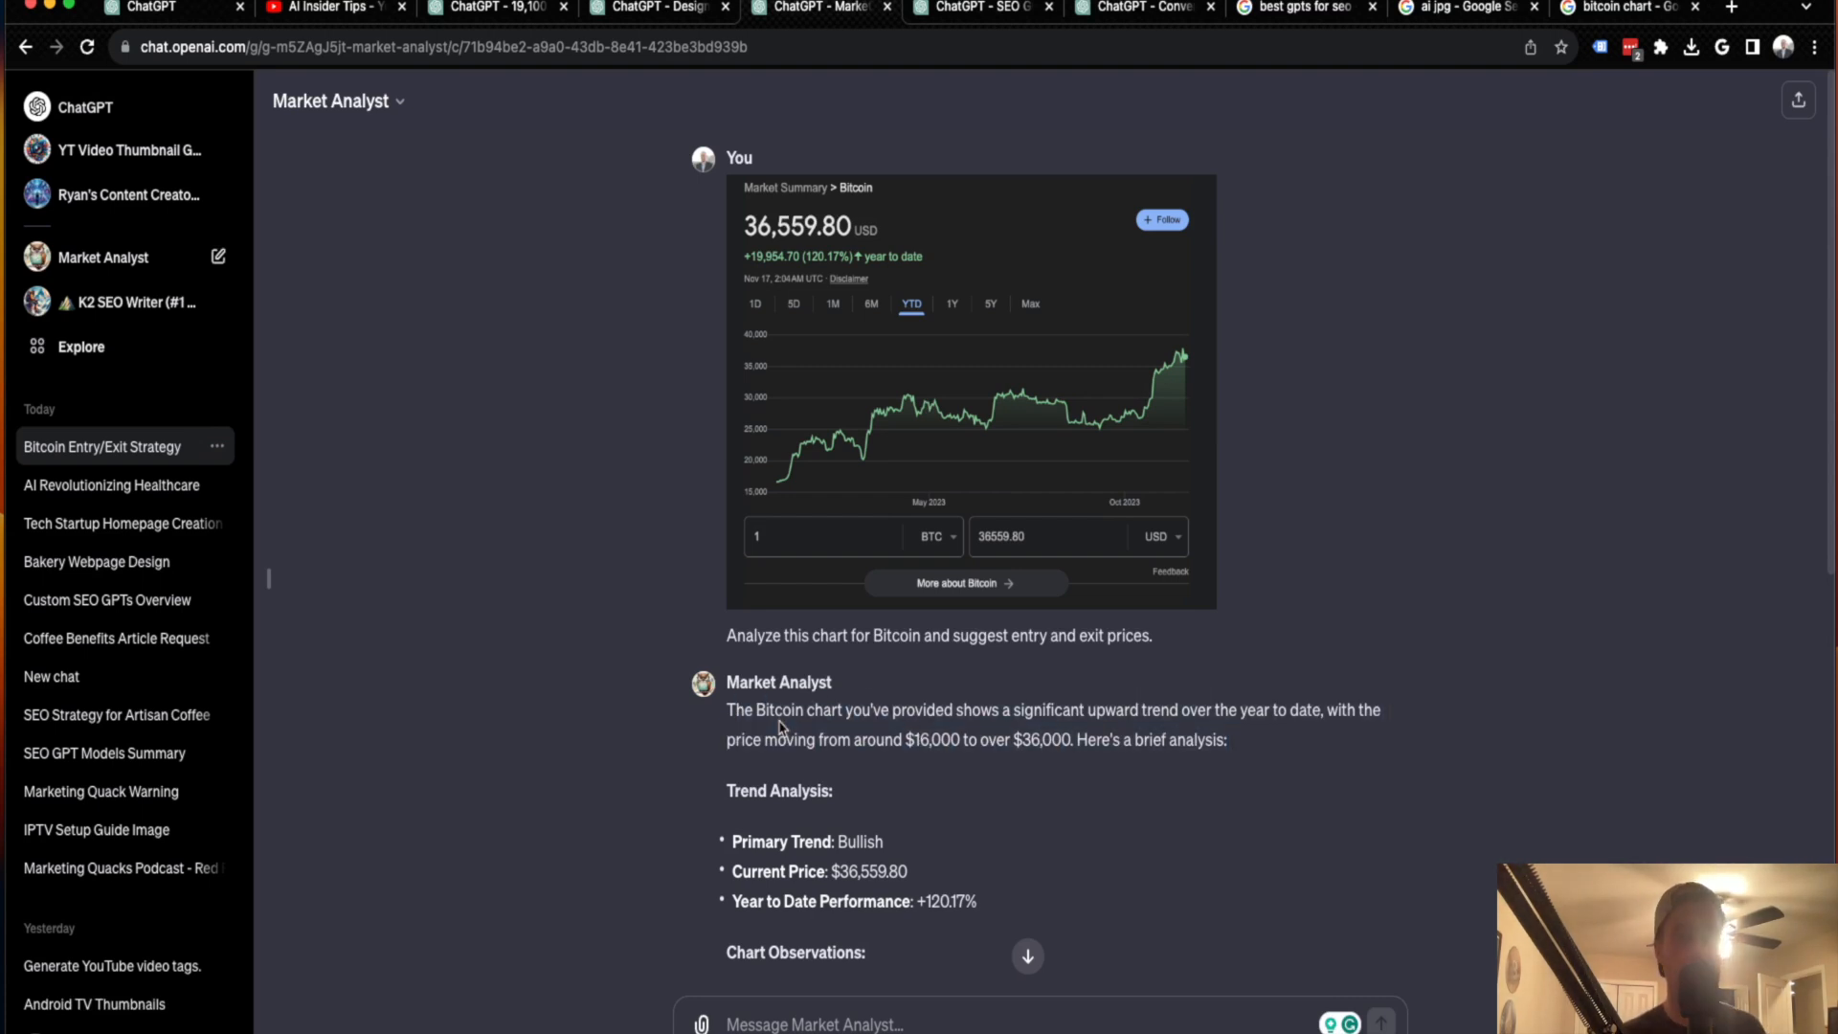
- Read down through Market Analyst's Bitcoin chart analysis as it arrives
scroll("down", 3)
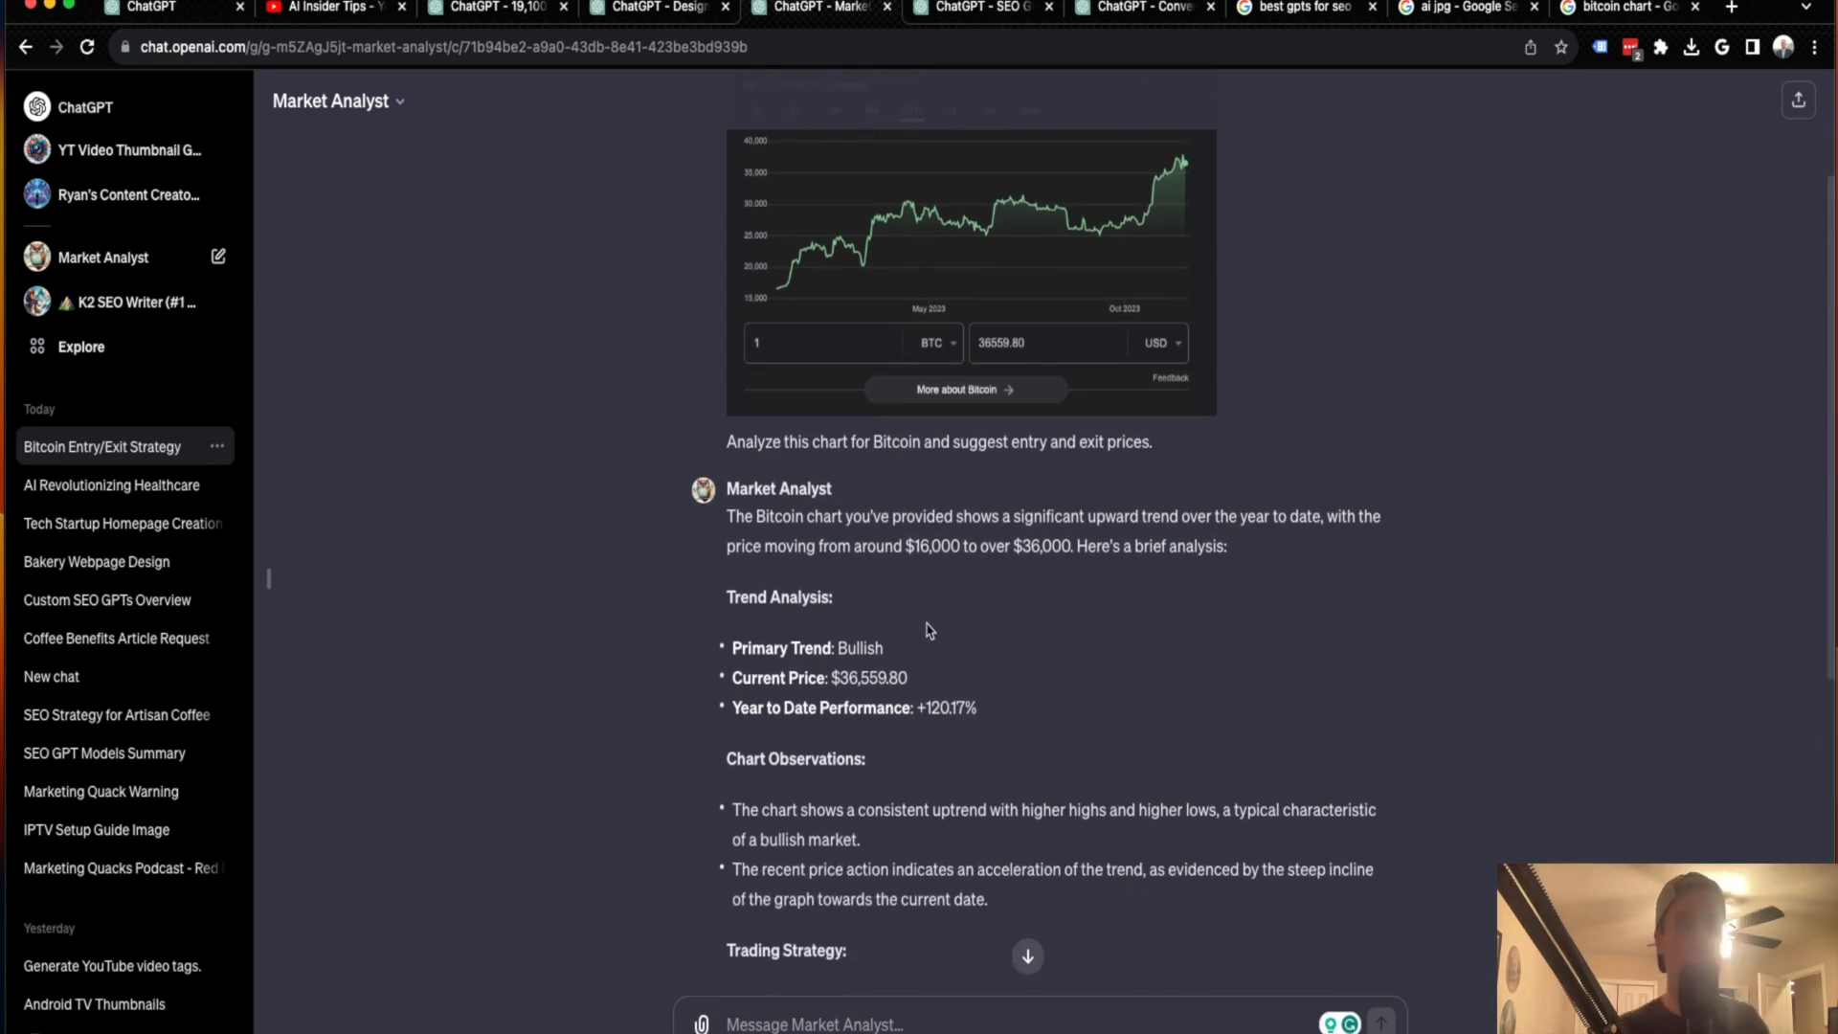
scroll("down", 3)
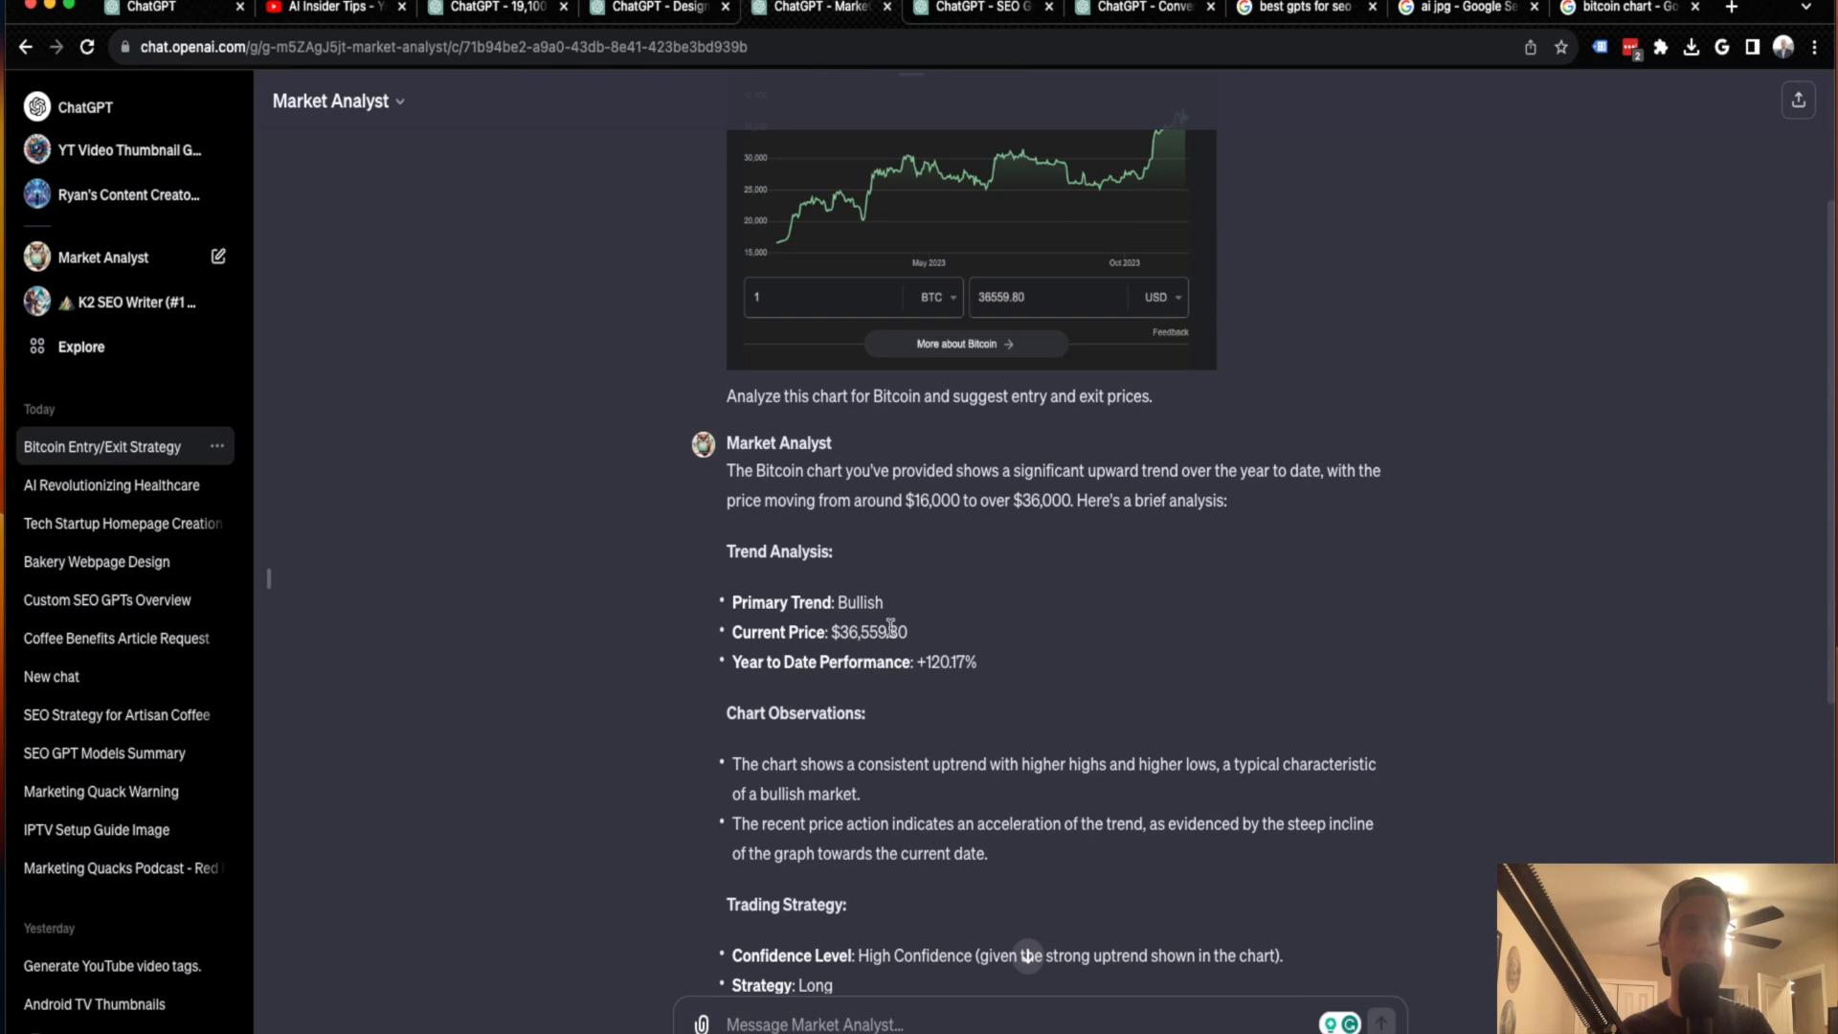
scroll("down", 3)
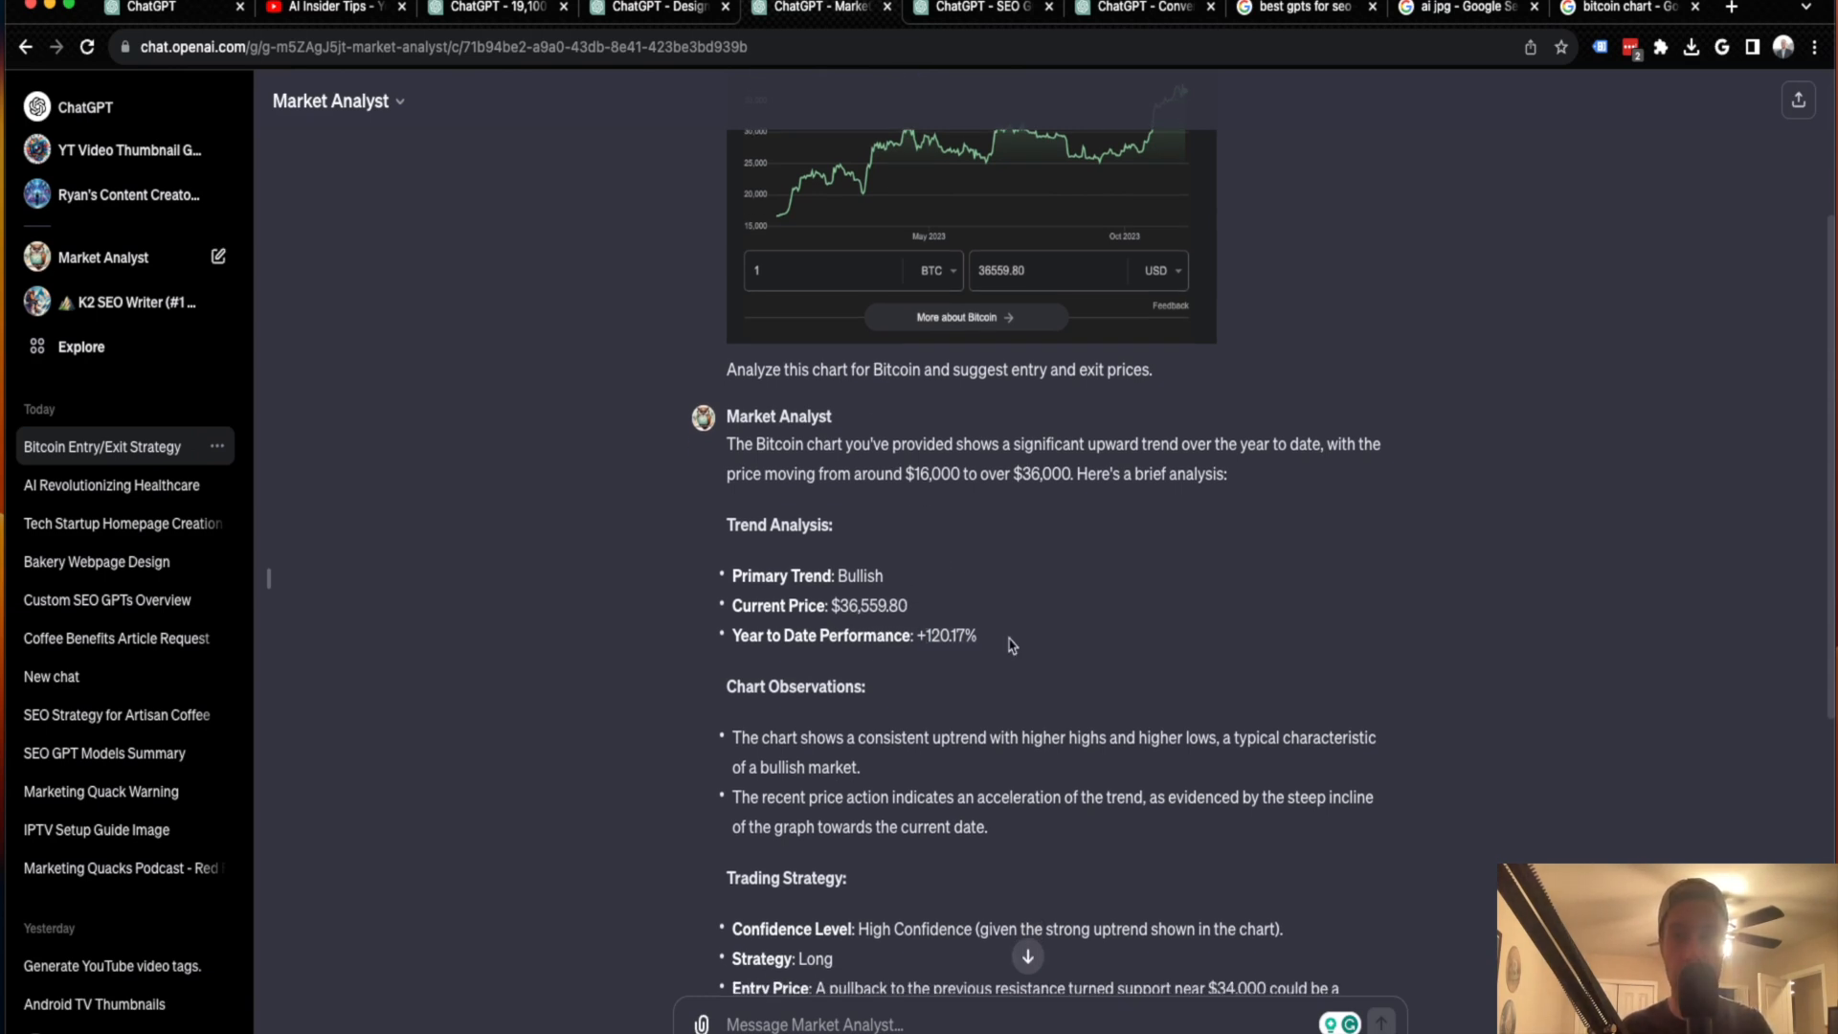
scroll("down", 3)
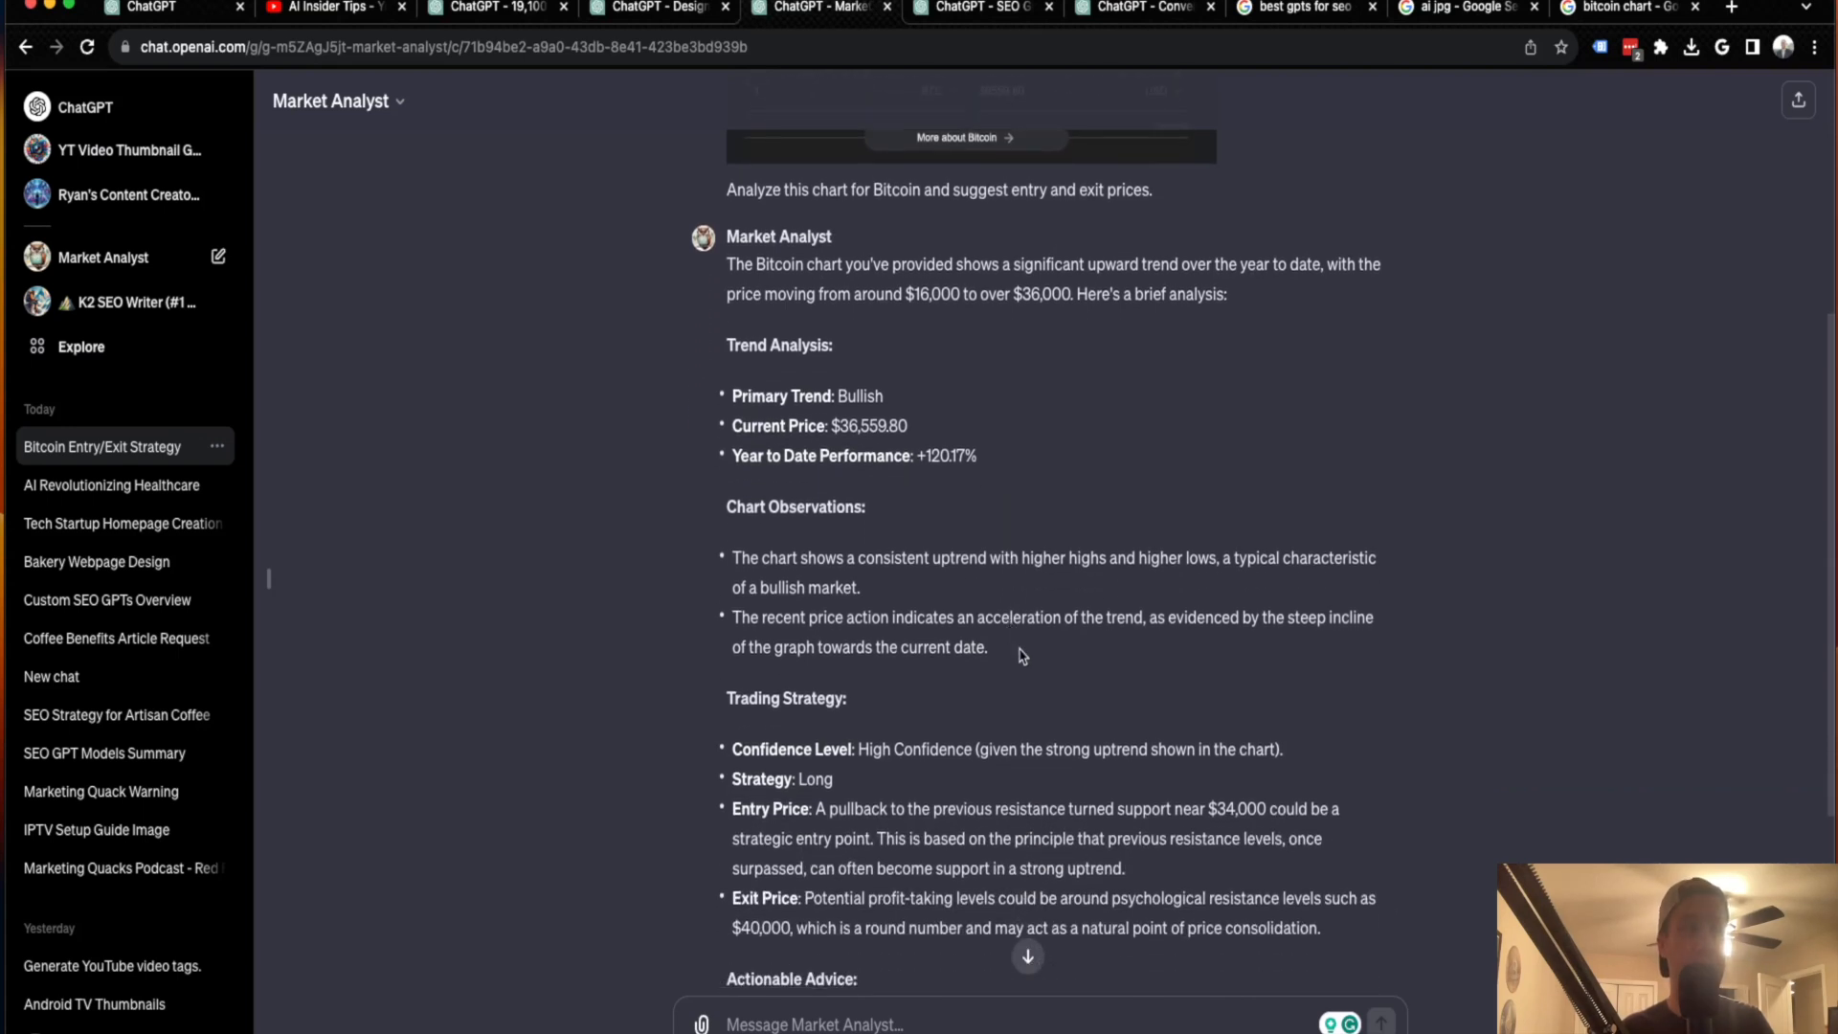
mouse_move(872, 601)
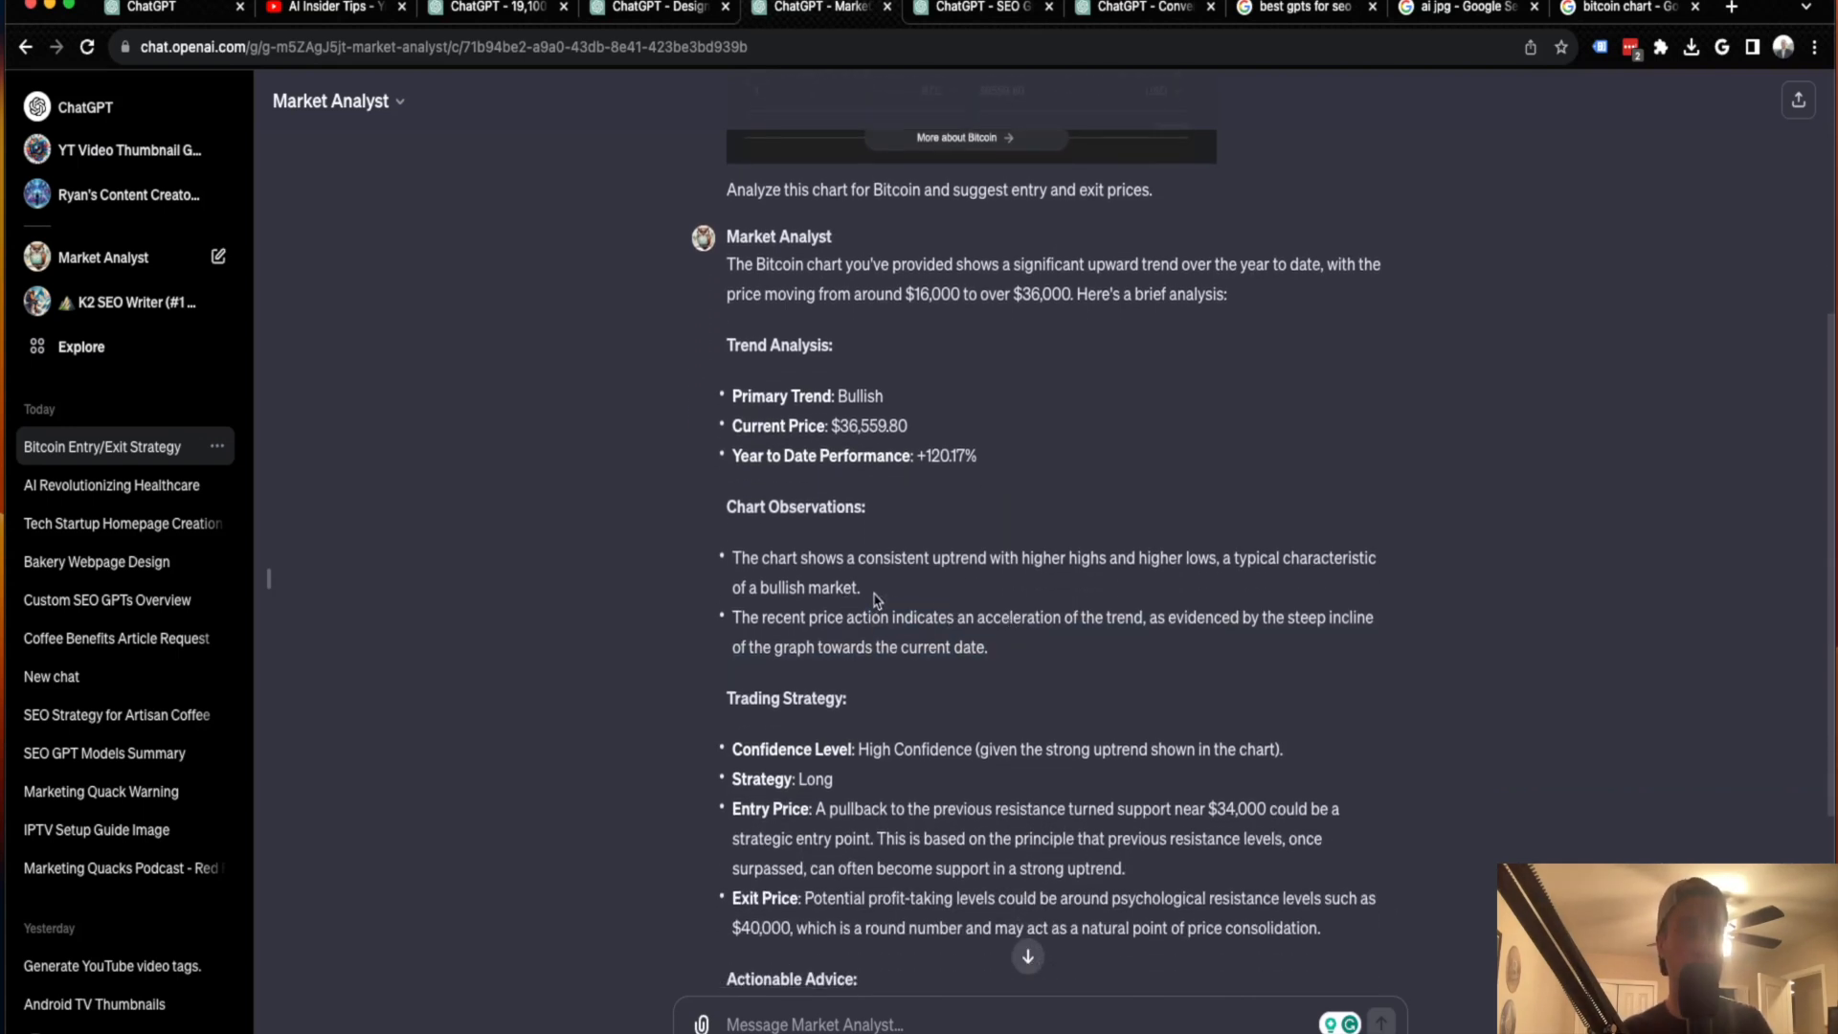
mouse_move(788, 636)
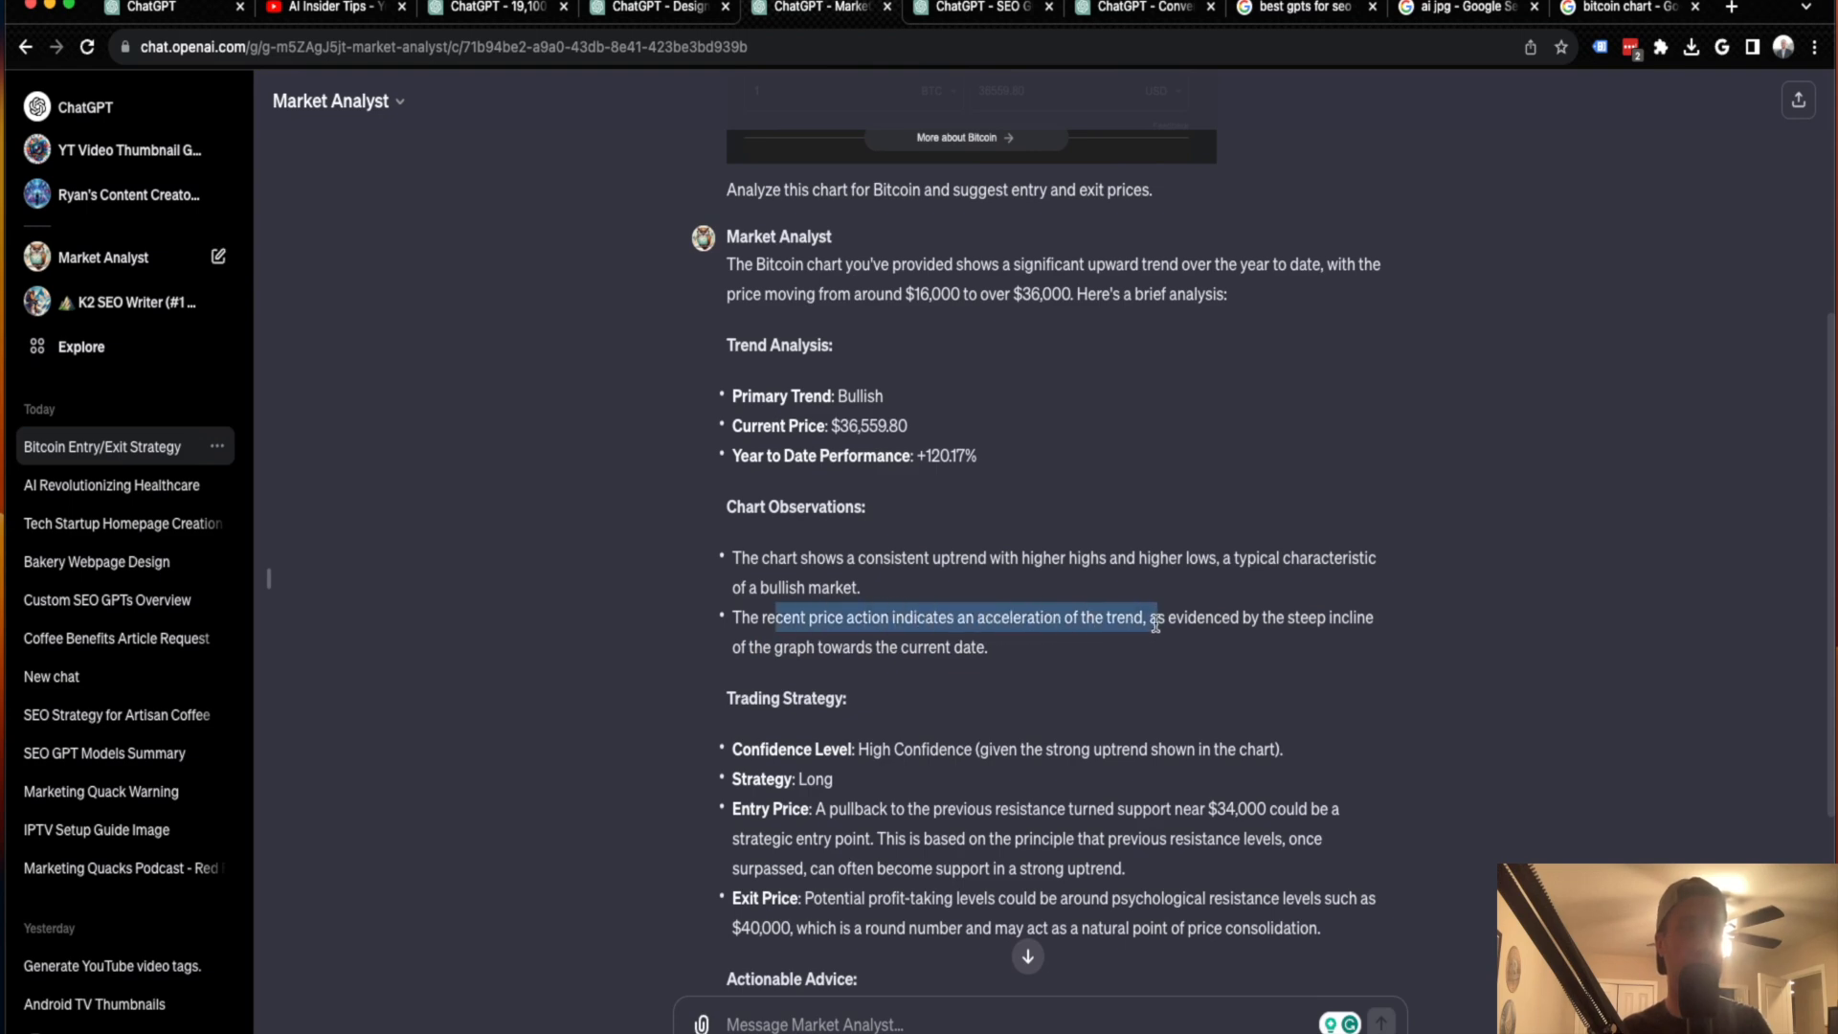
scroll("down", 3)
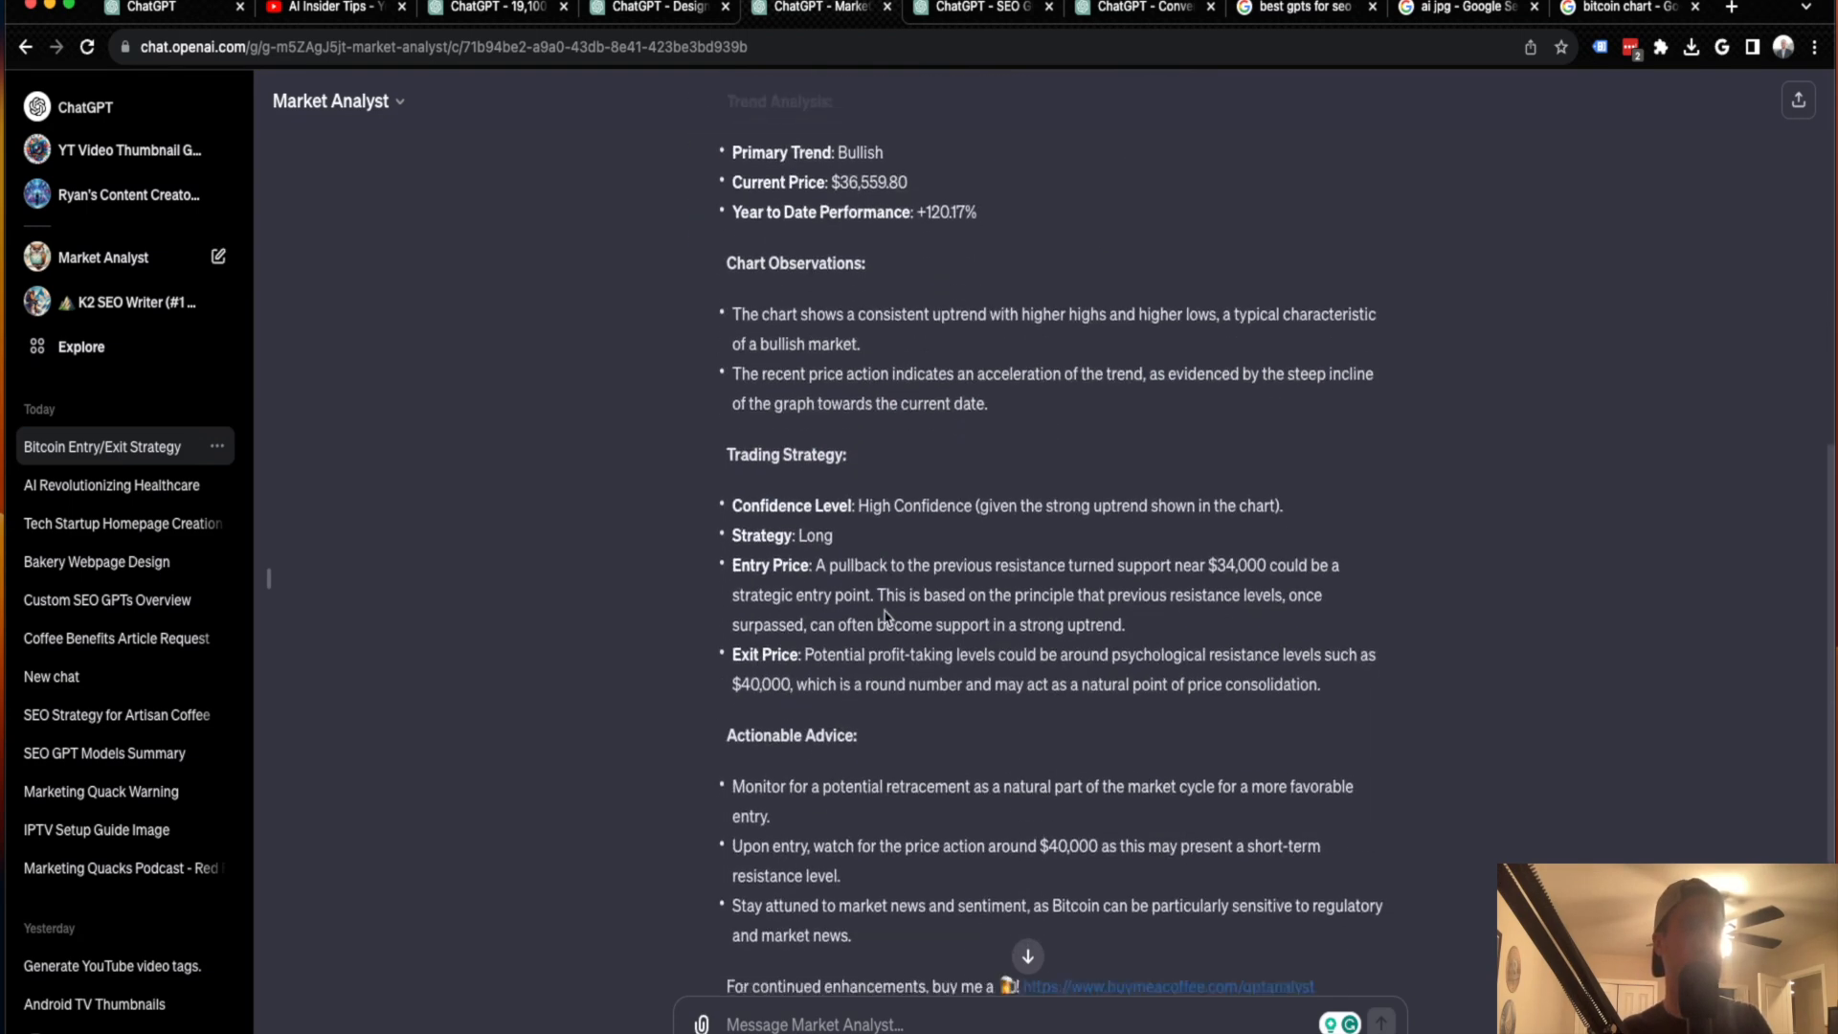
scroll("down", 3)
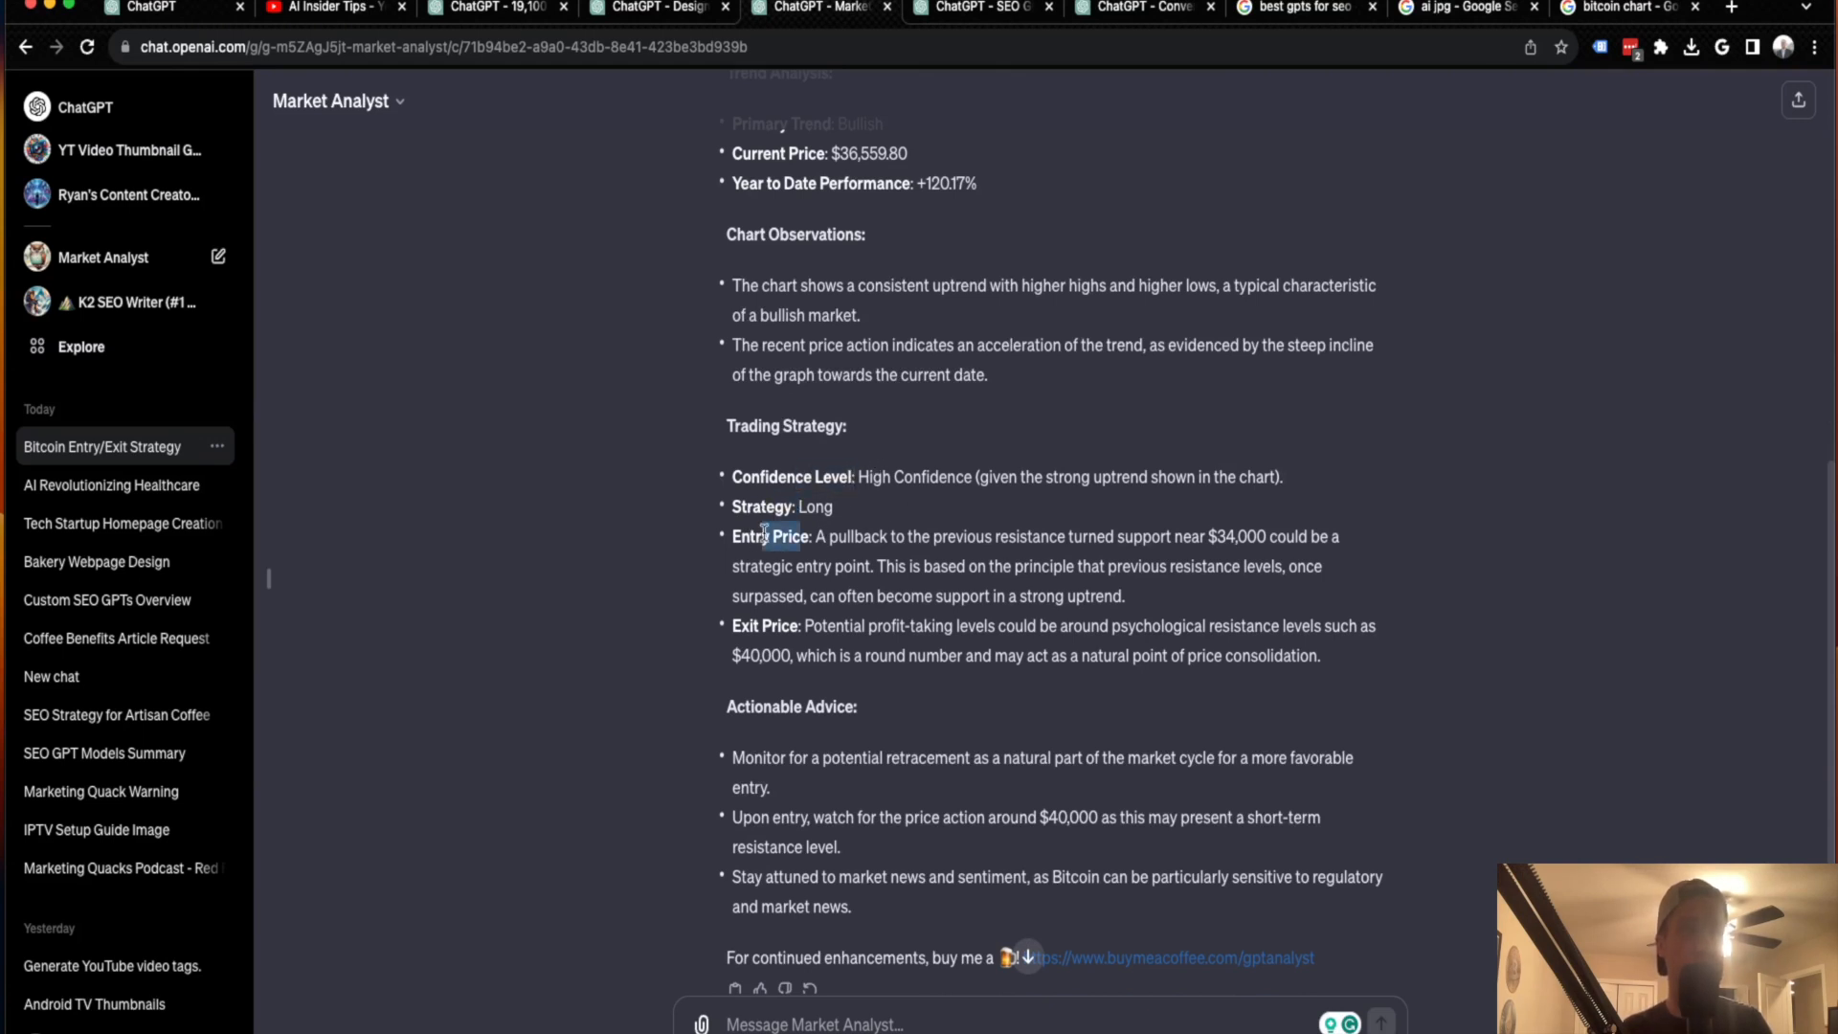
scroll("down", 3)
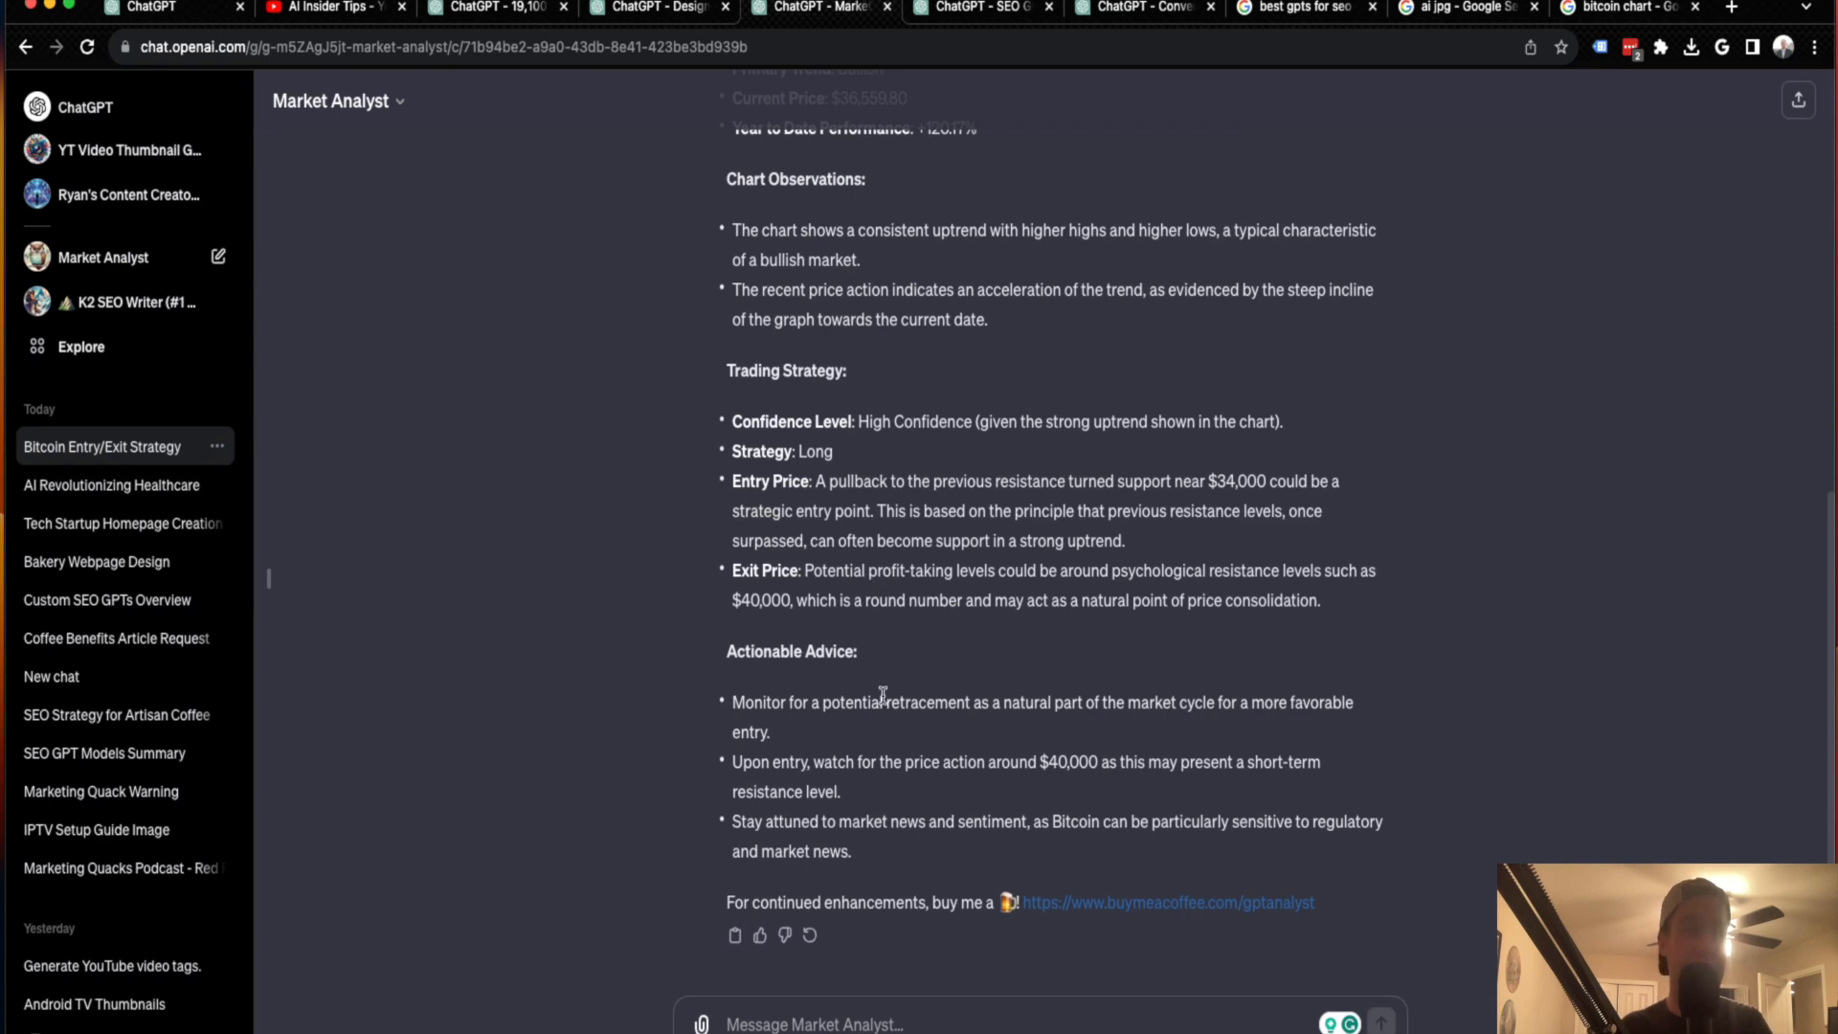
mouse_move(792, 722)
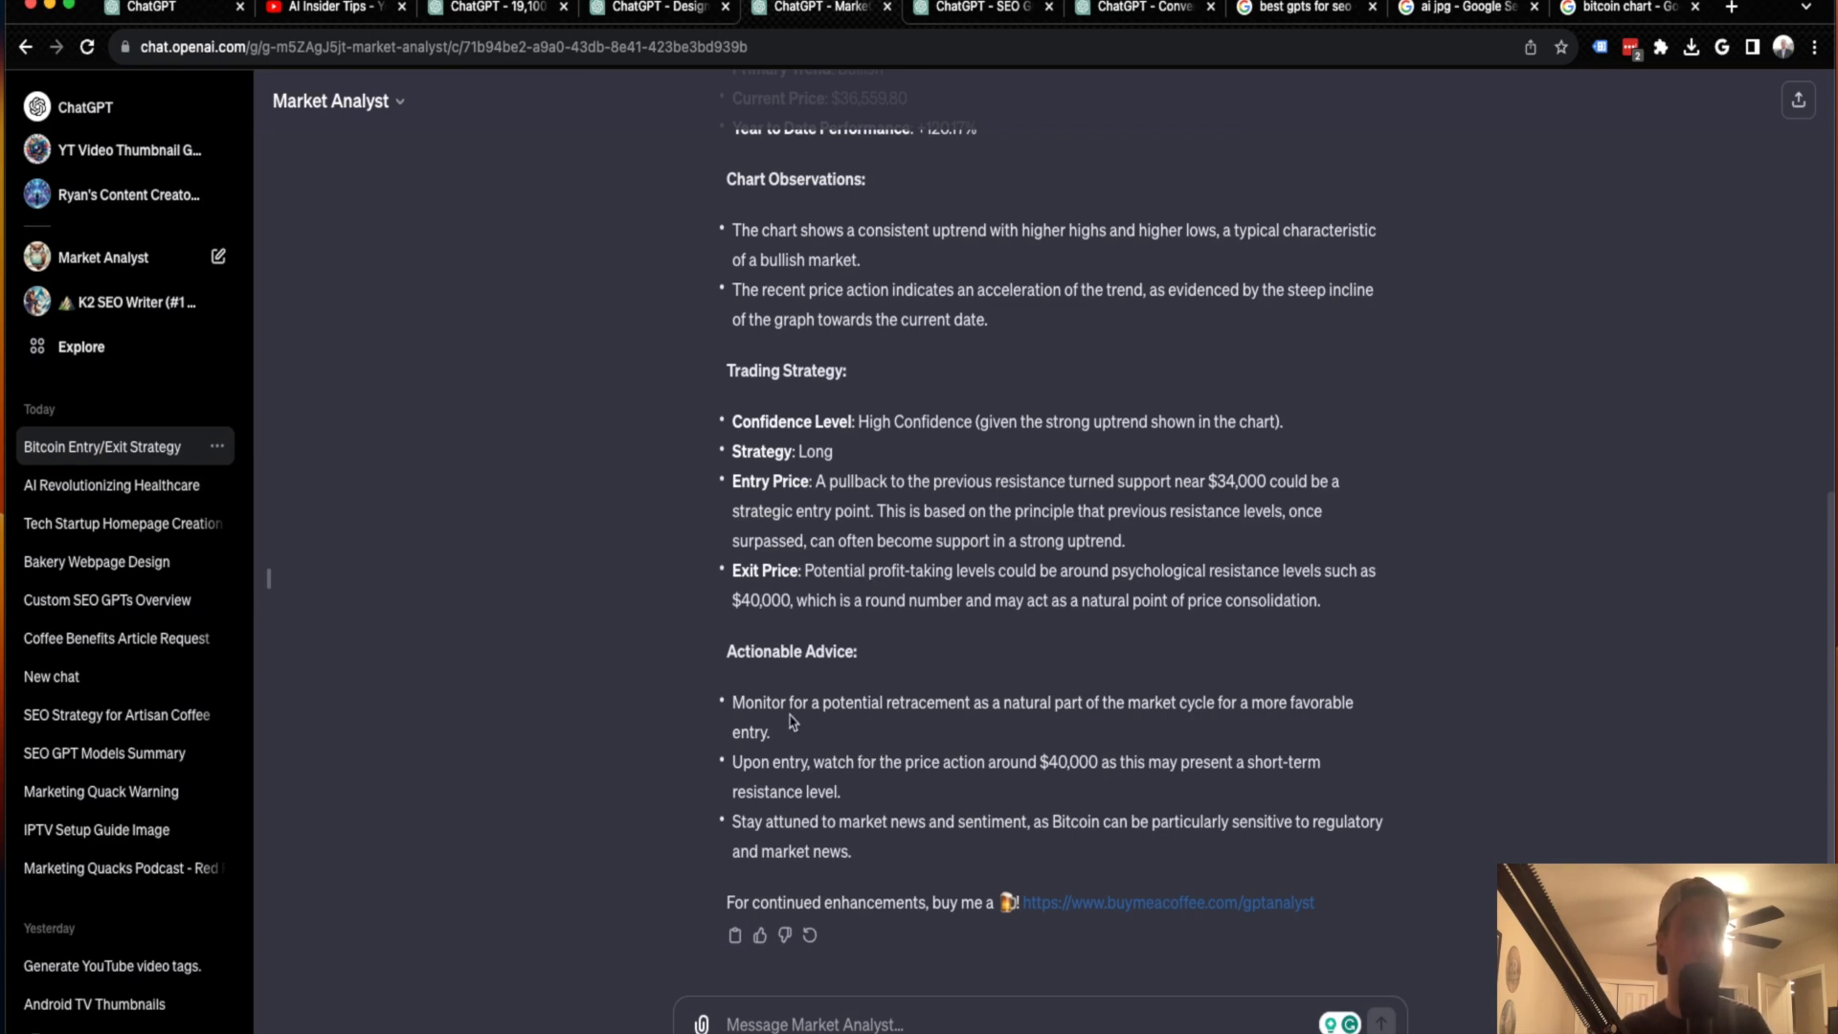
mouse_move(753, 762)
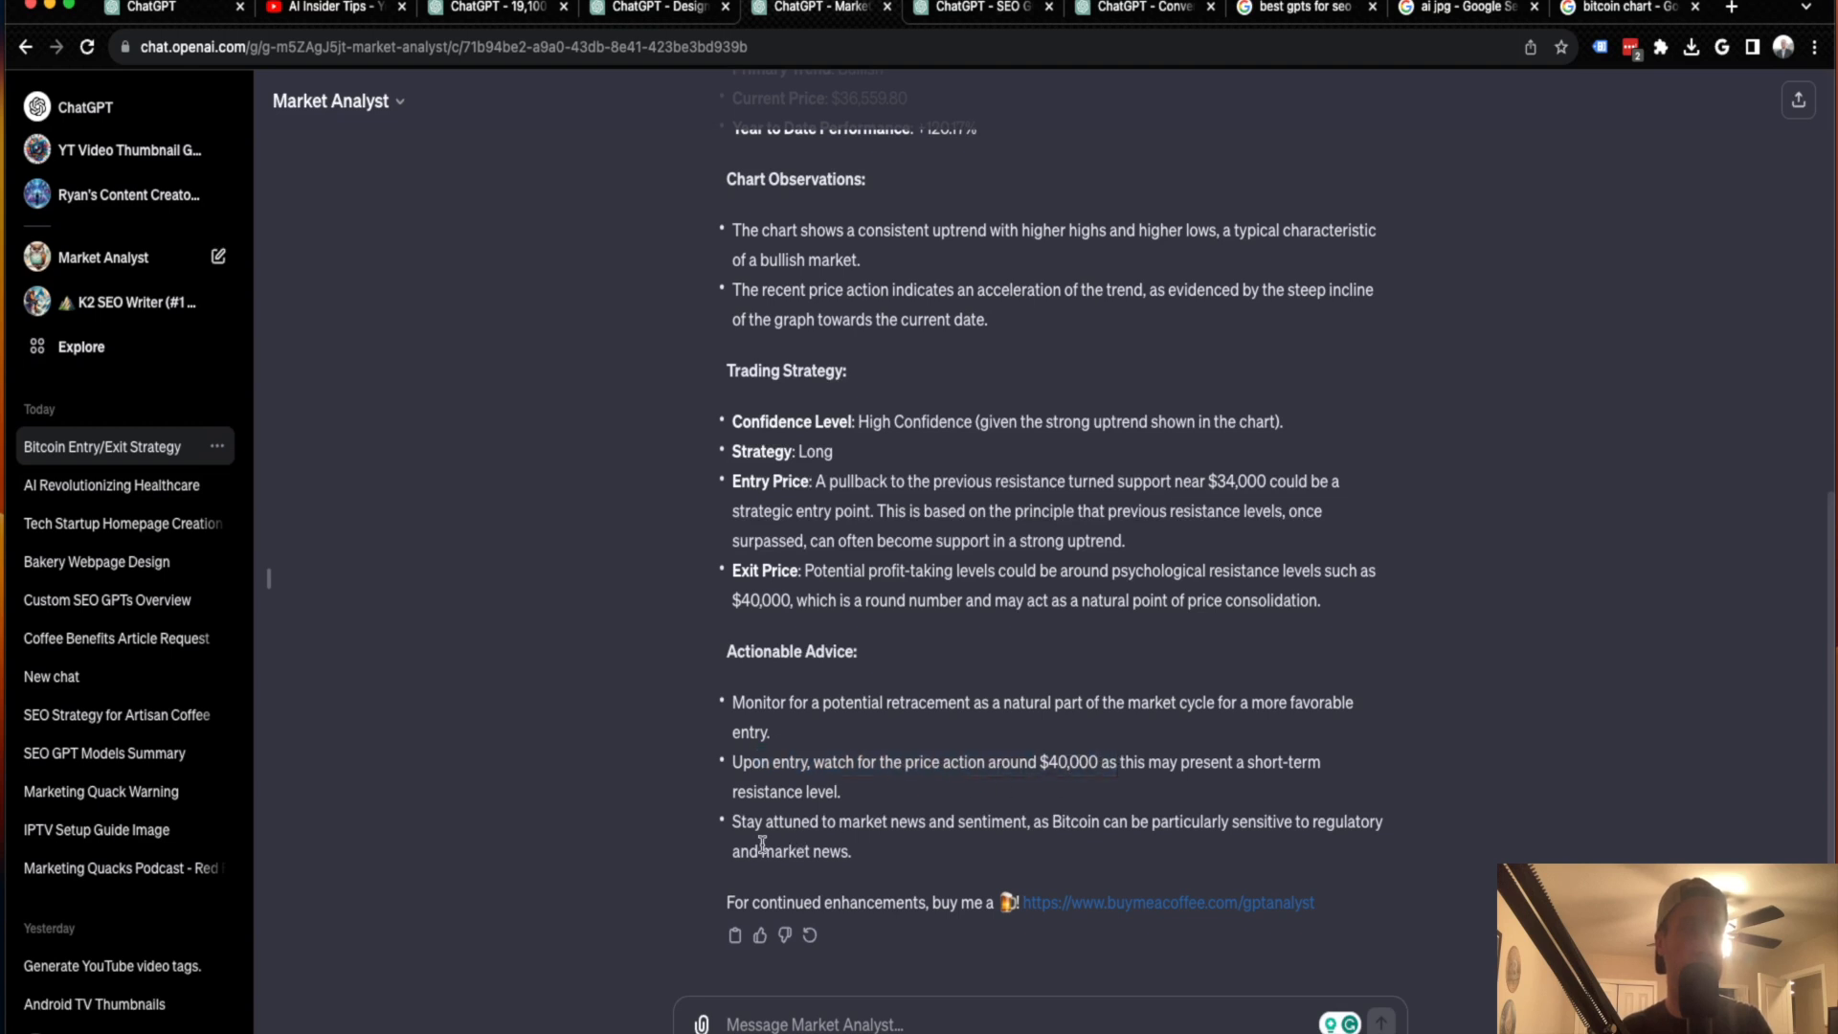
mouse_move(1054, 826)
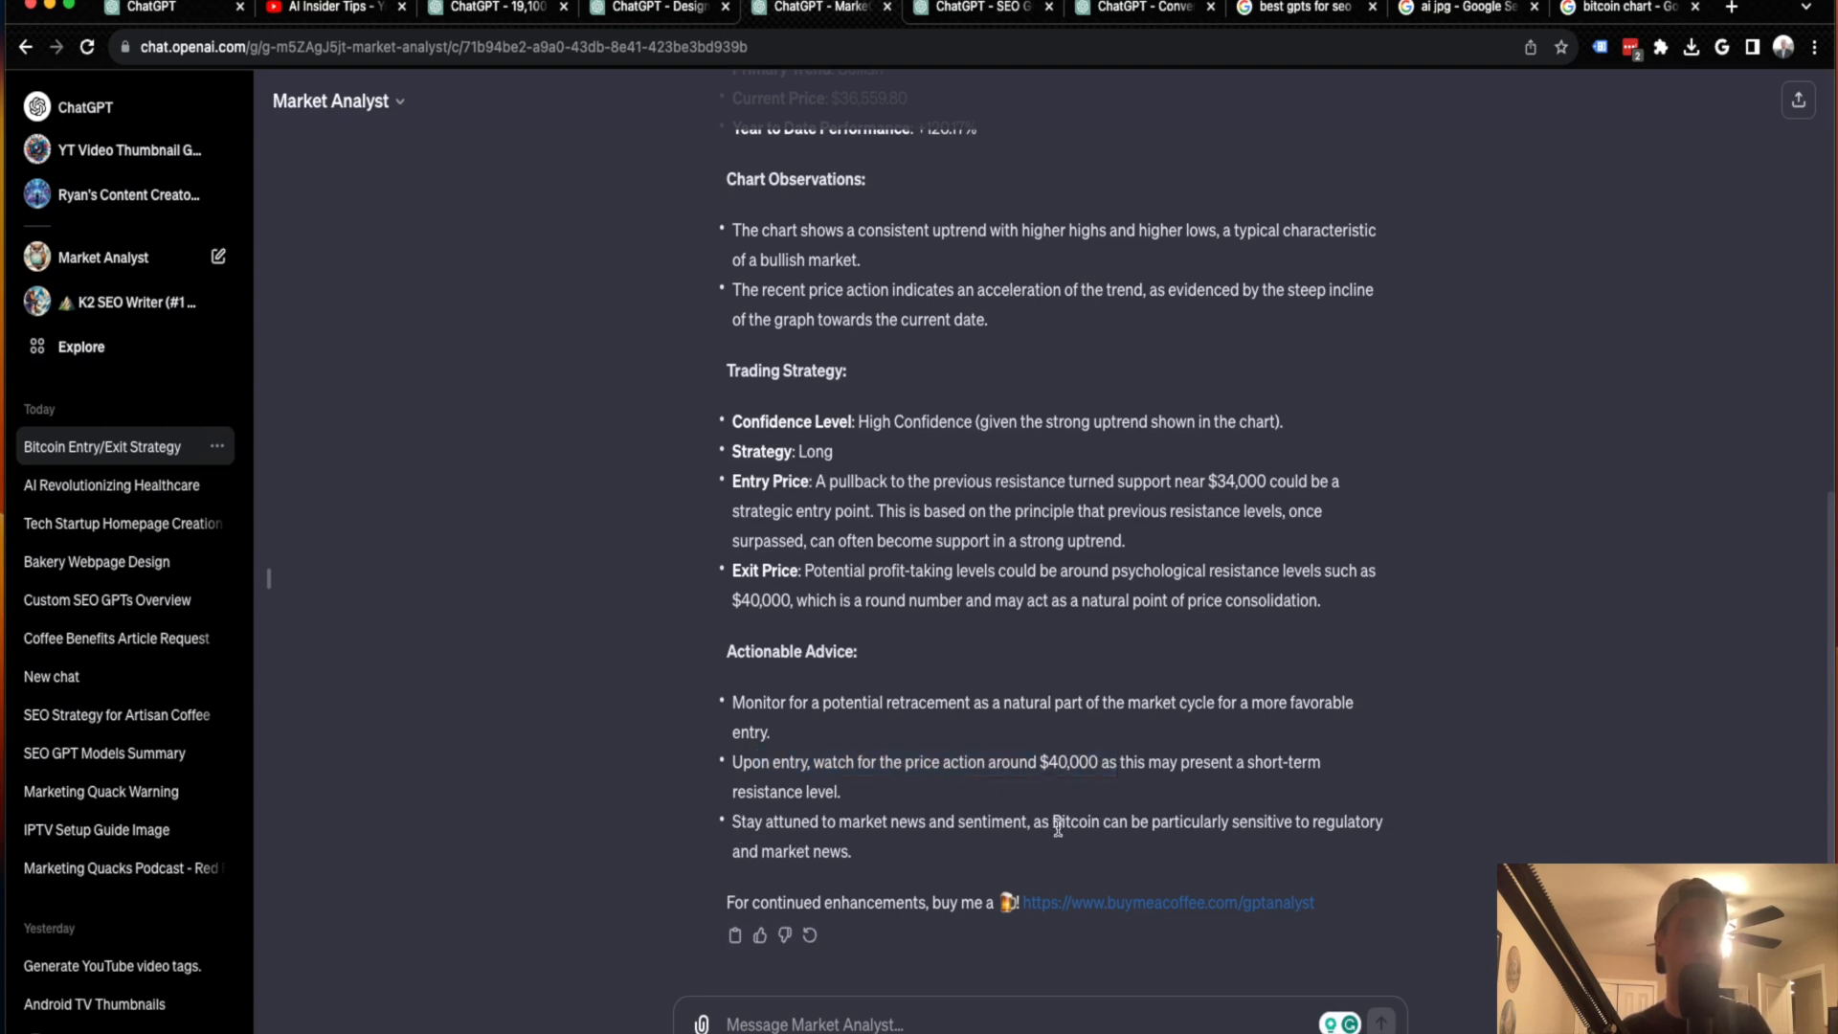
mouse_move(888, 847)
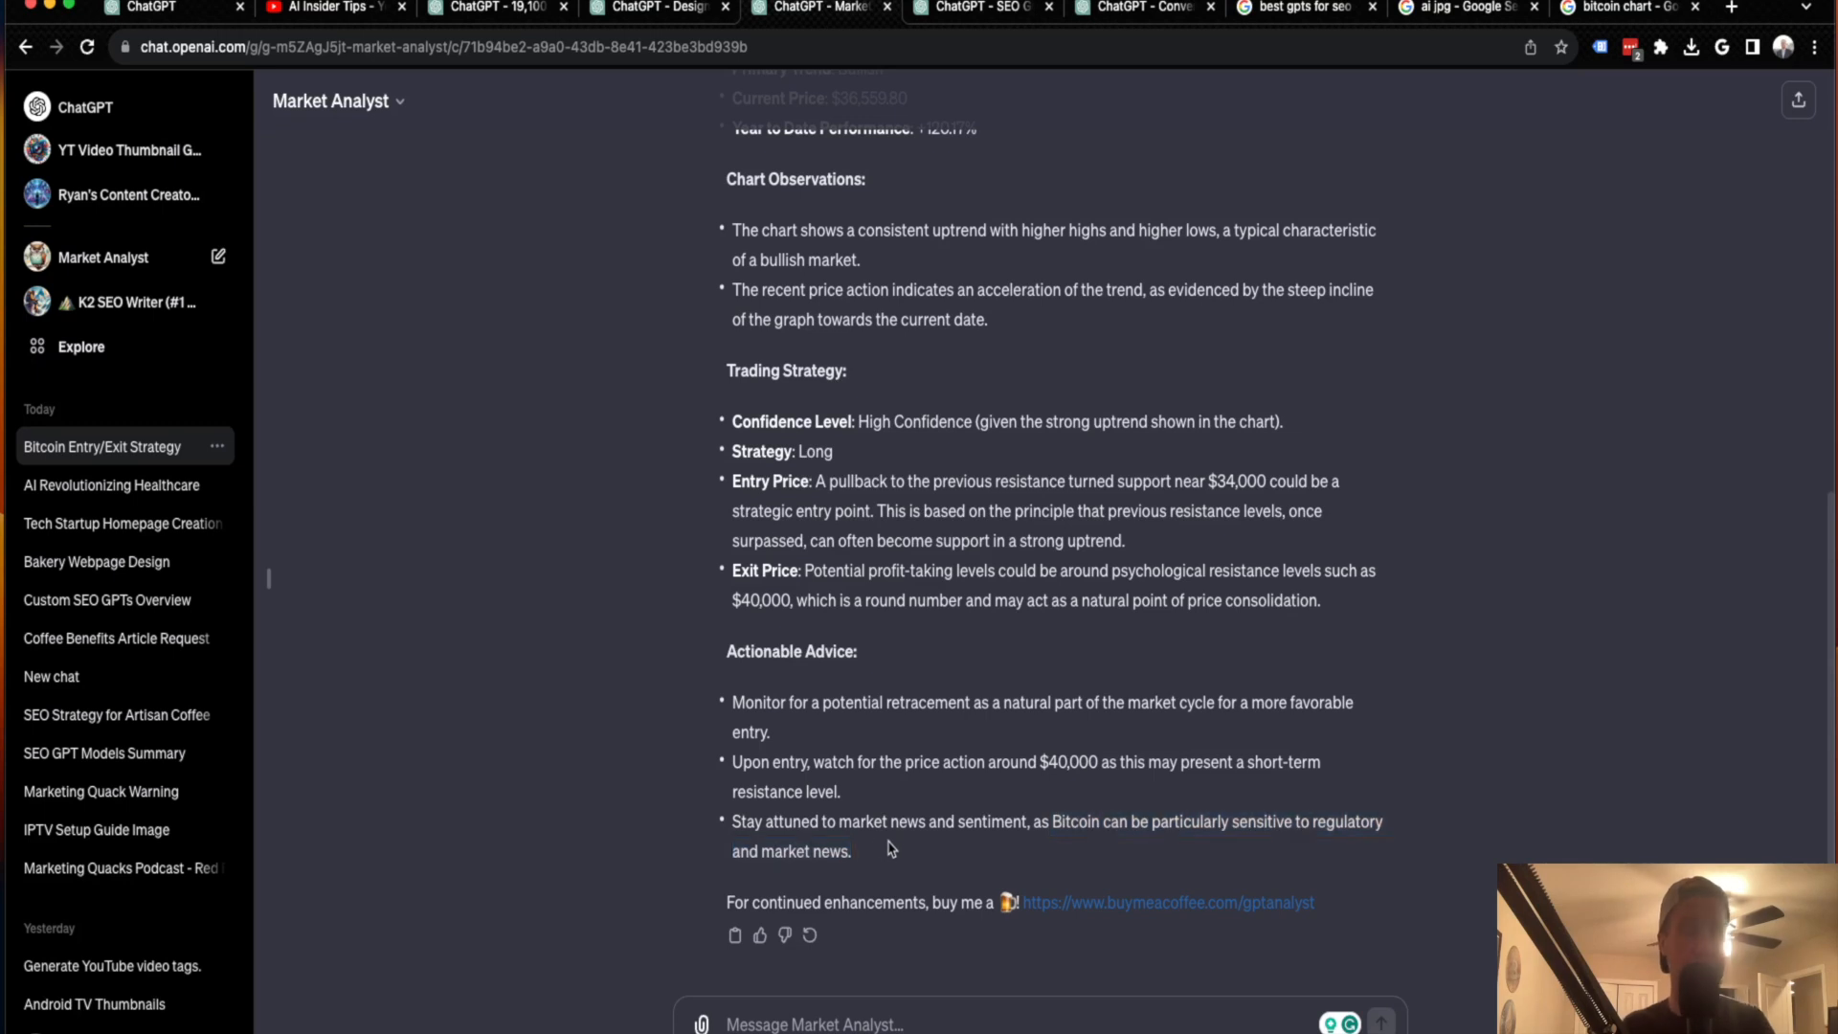
mouse_move(971, 751)
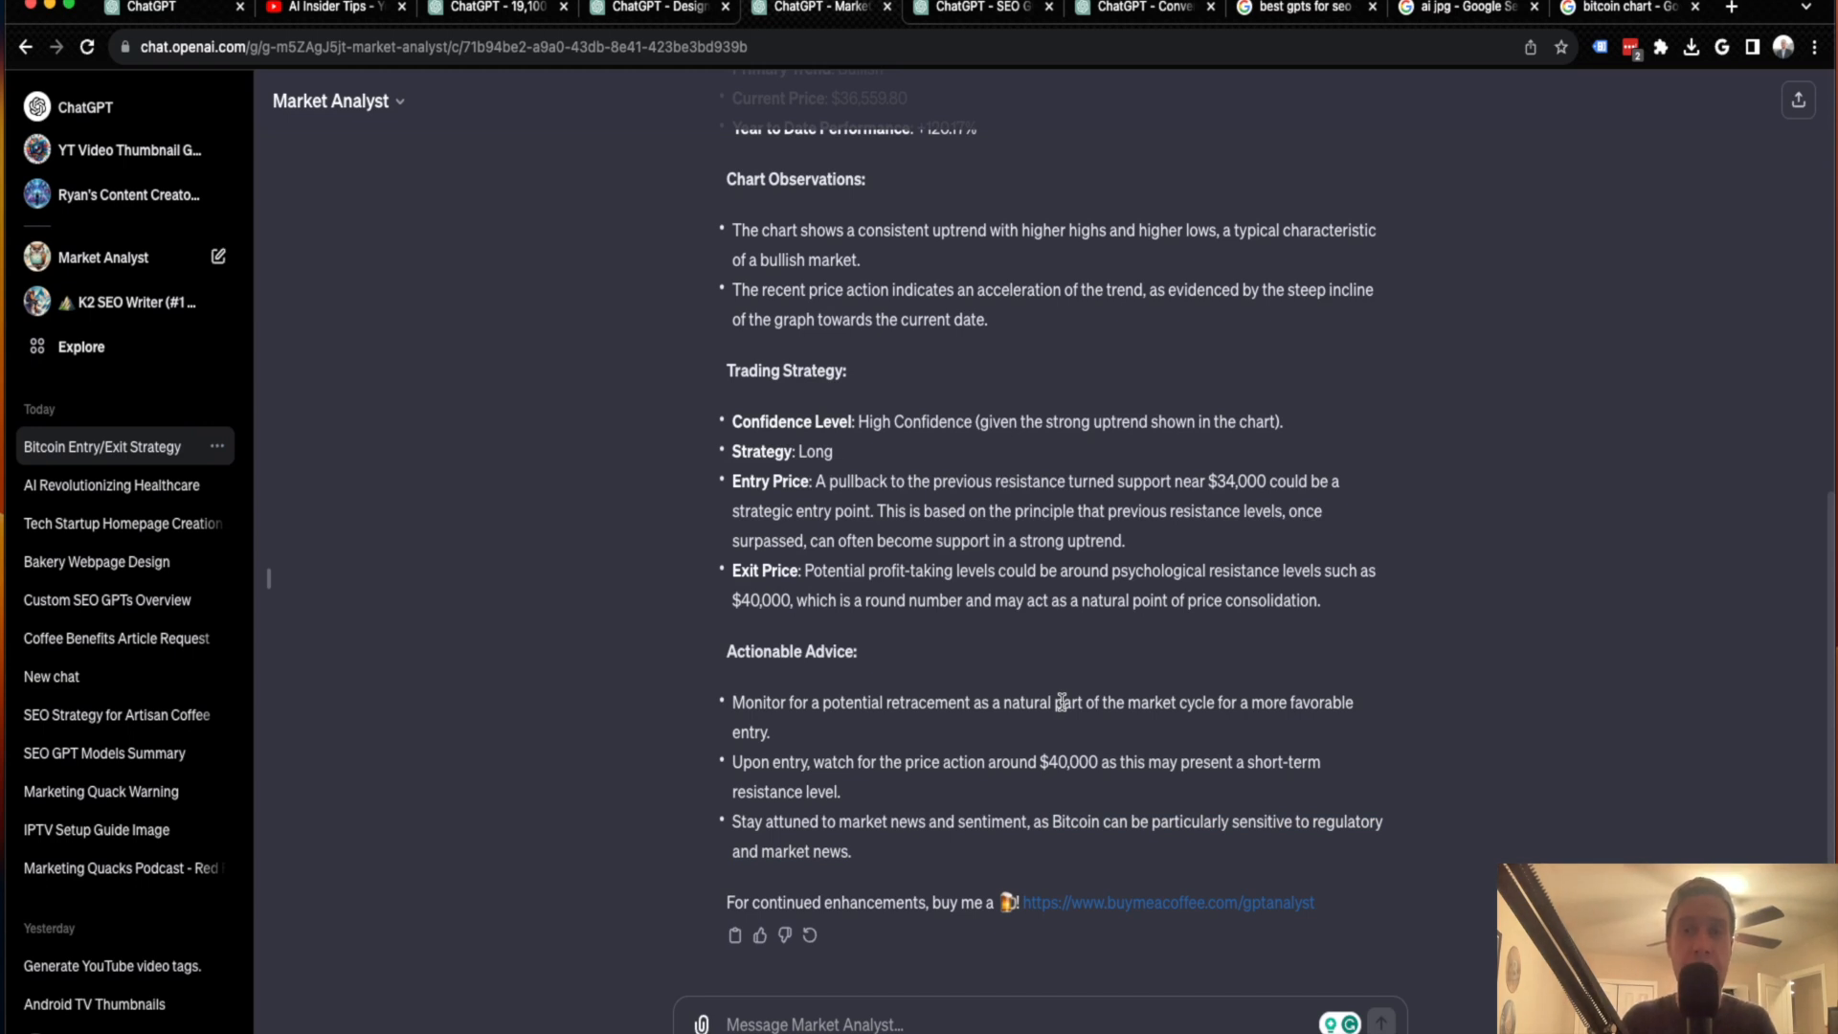
- Recheck the suggested entry near $34,000 and exit around $40,000, then switch to ConvertAnything
scroll("up", 3)
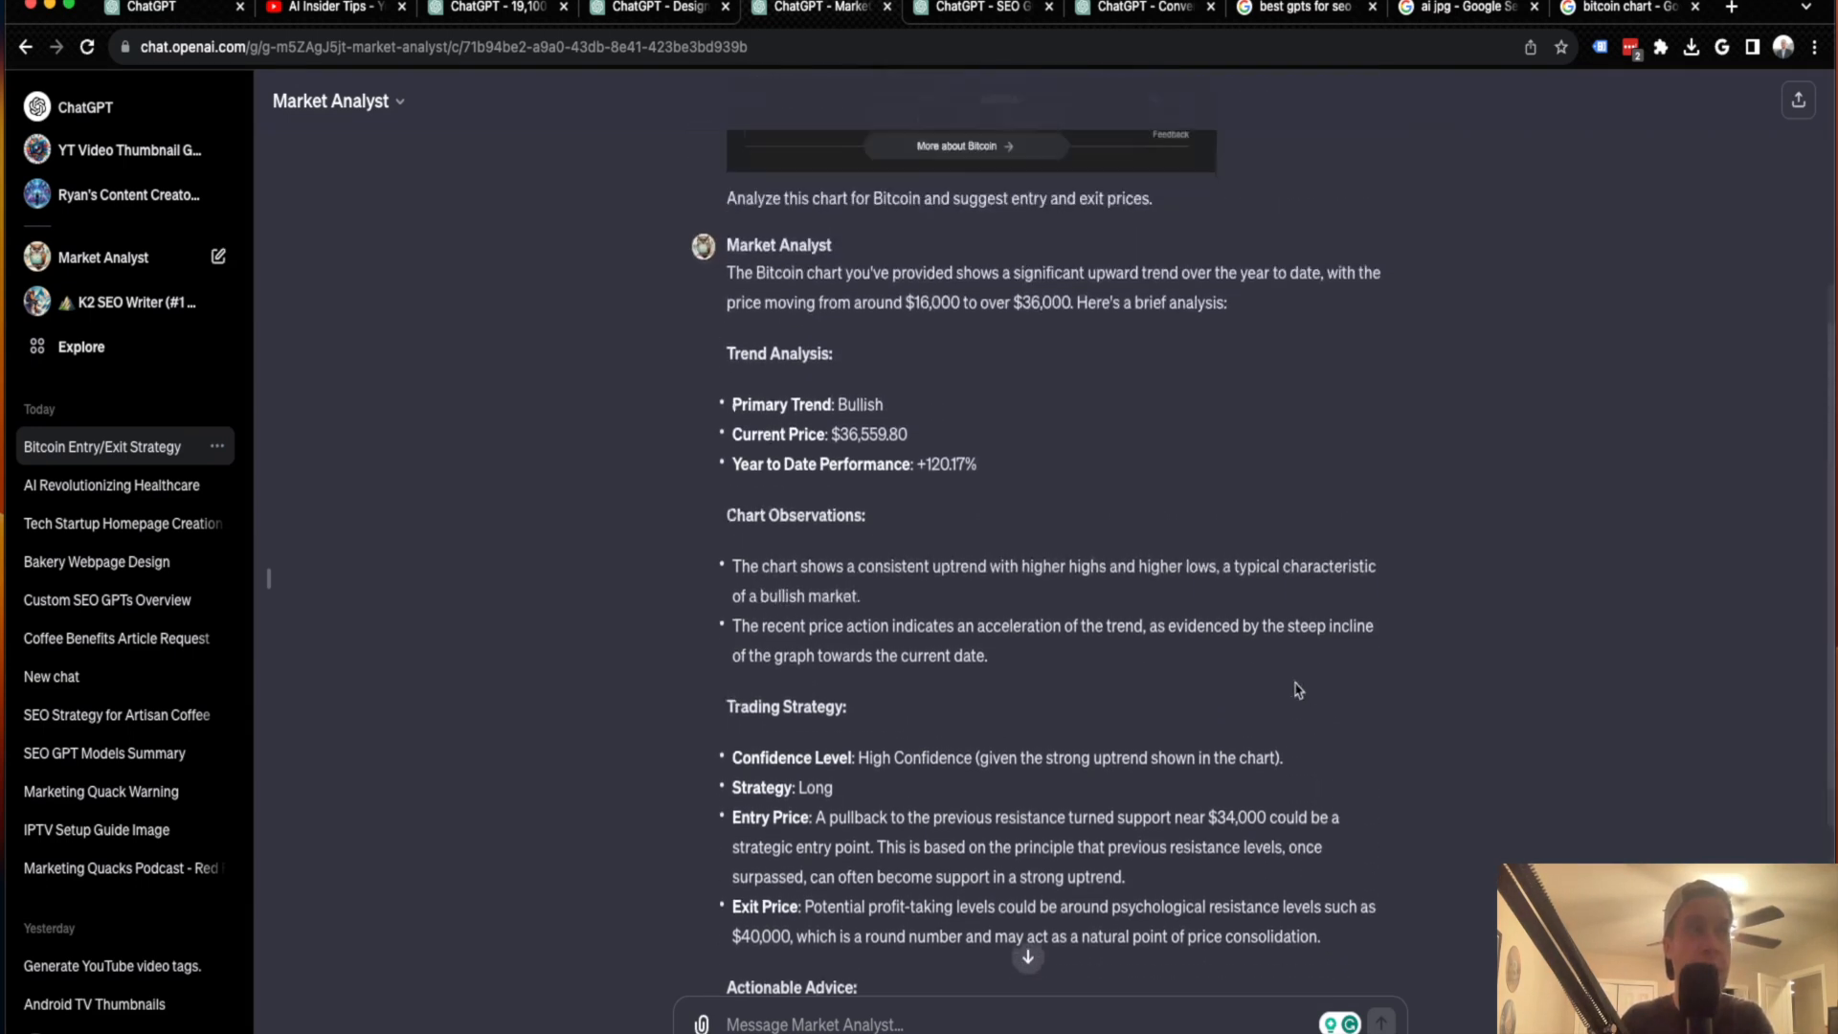
scroll("up", 3)
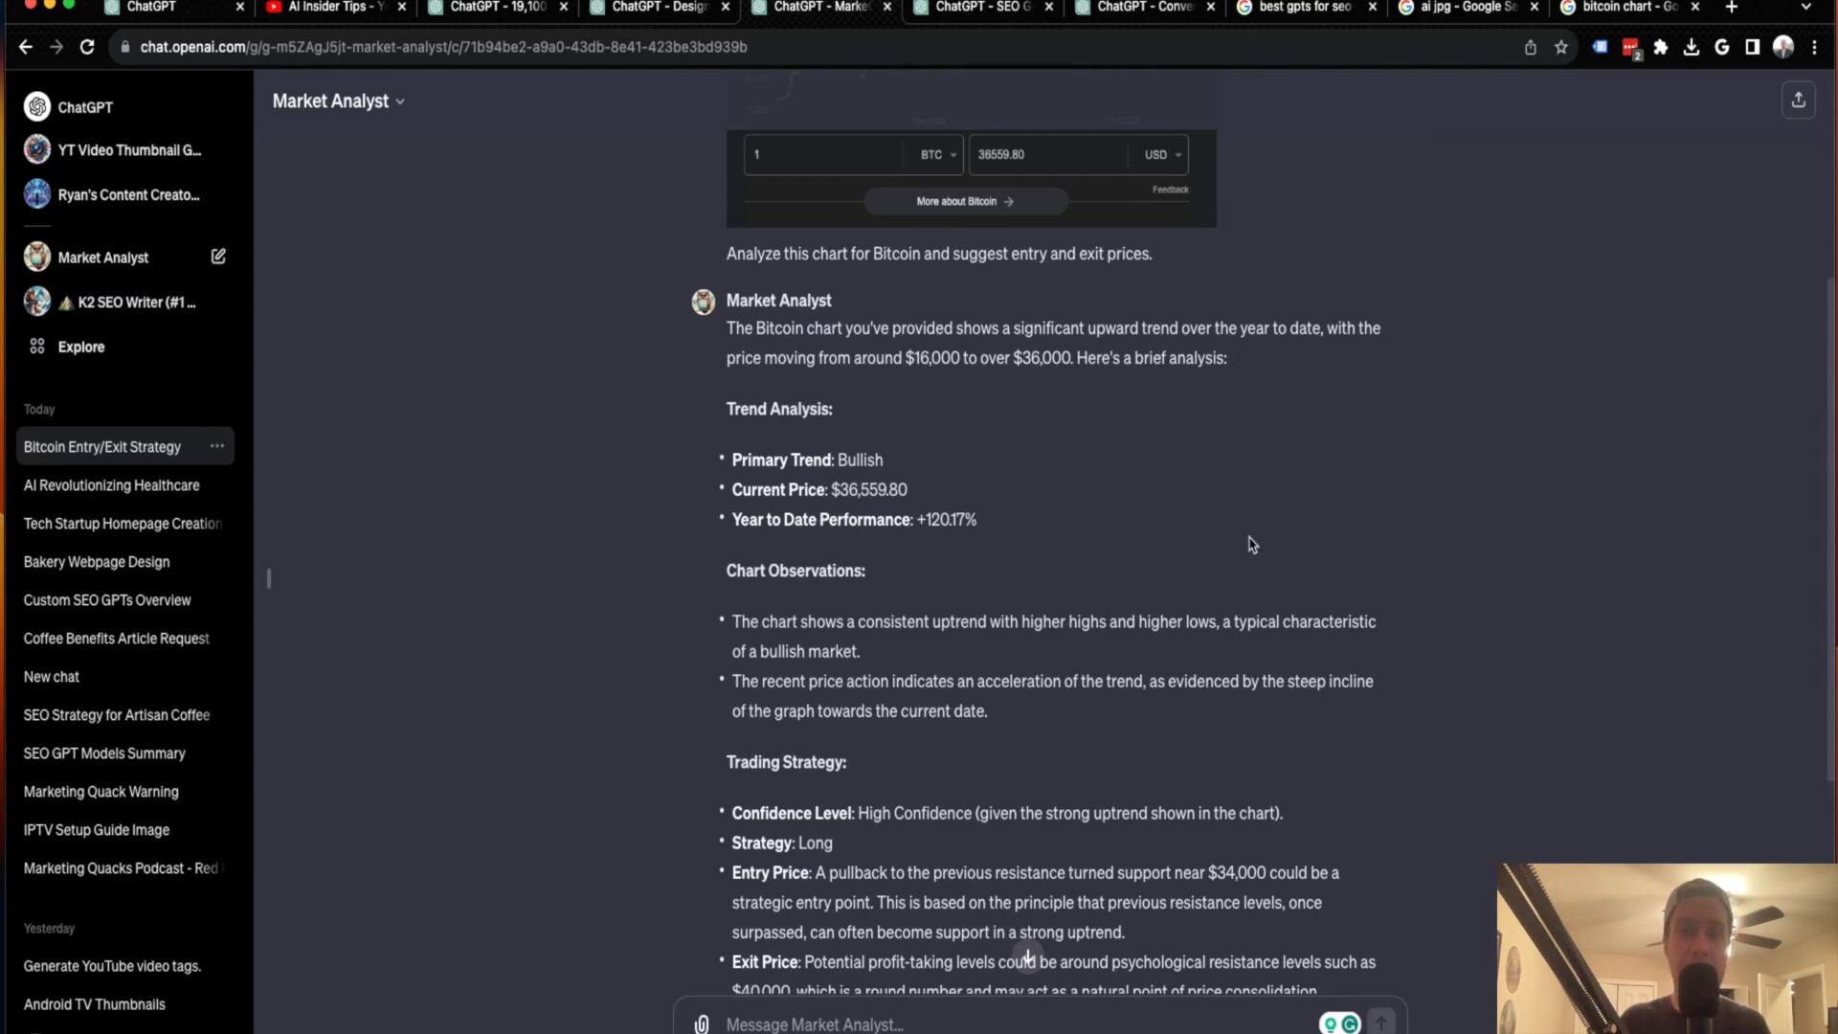
scroll("up", 3)
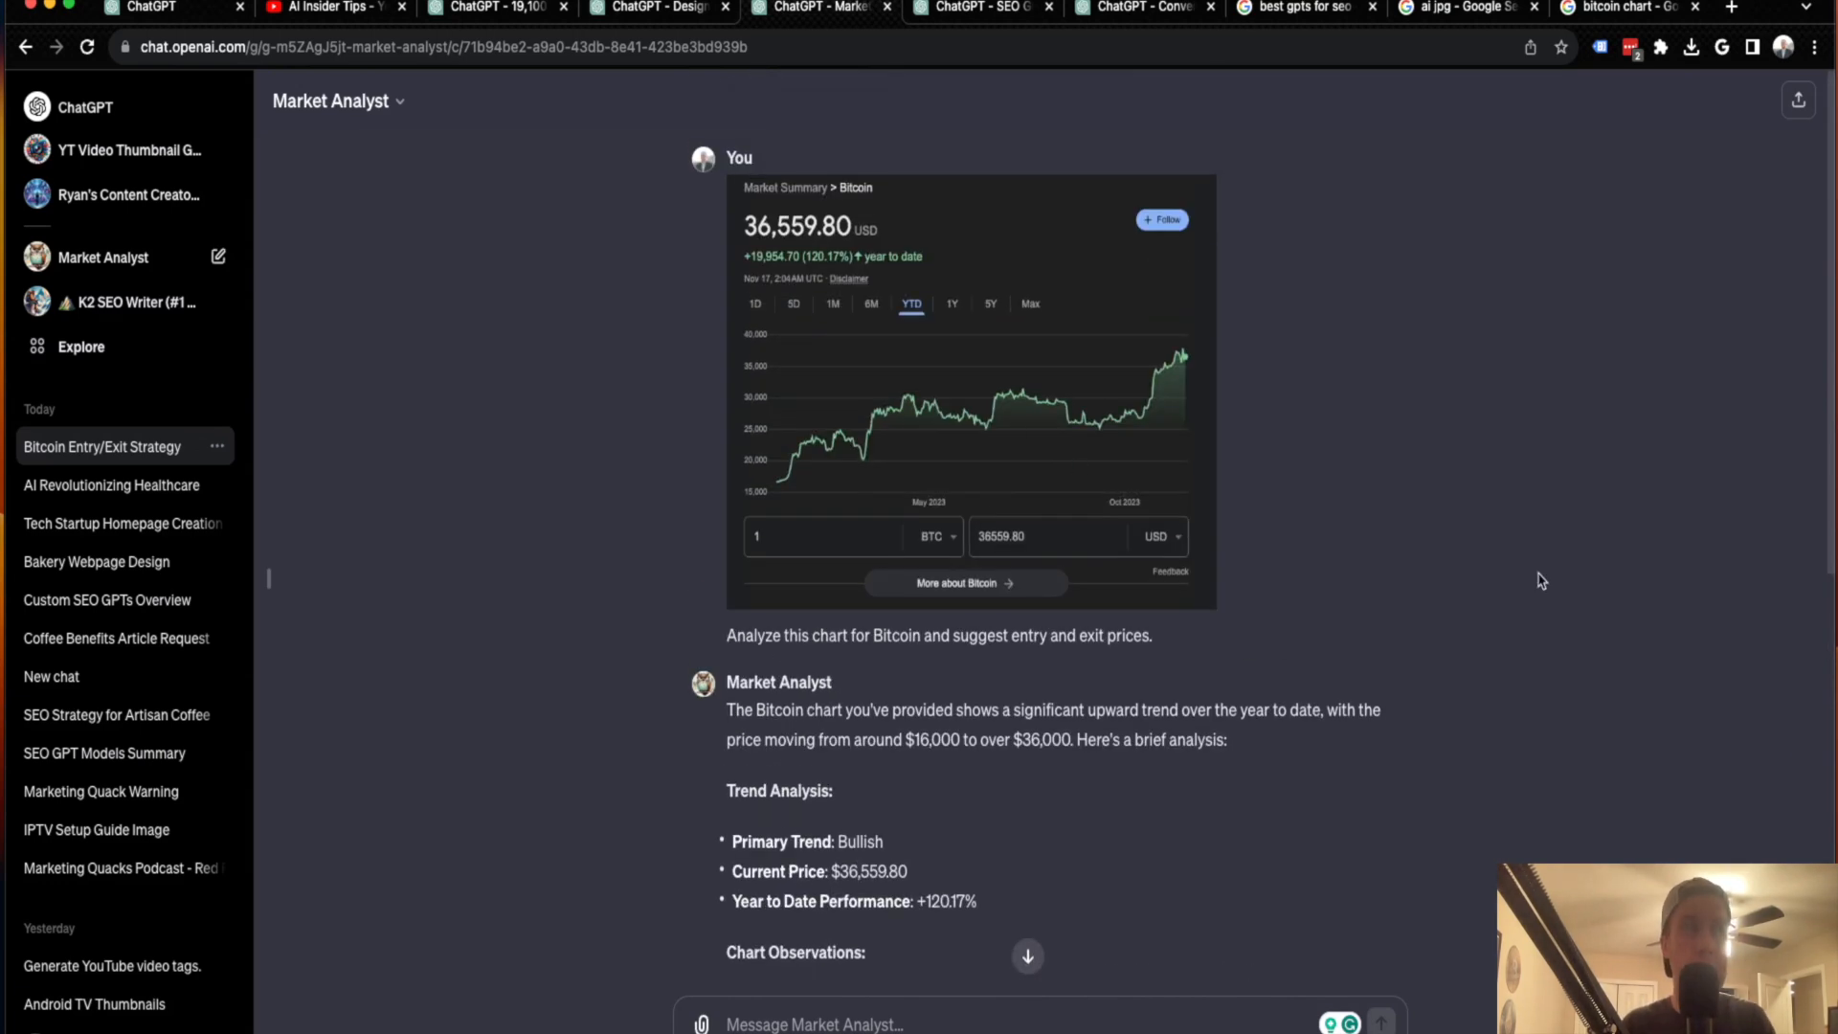
scroll("down", 3)
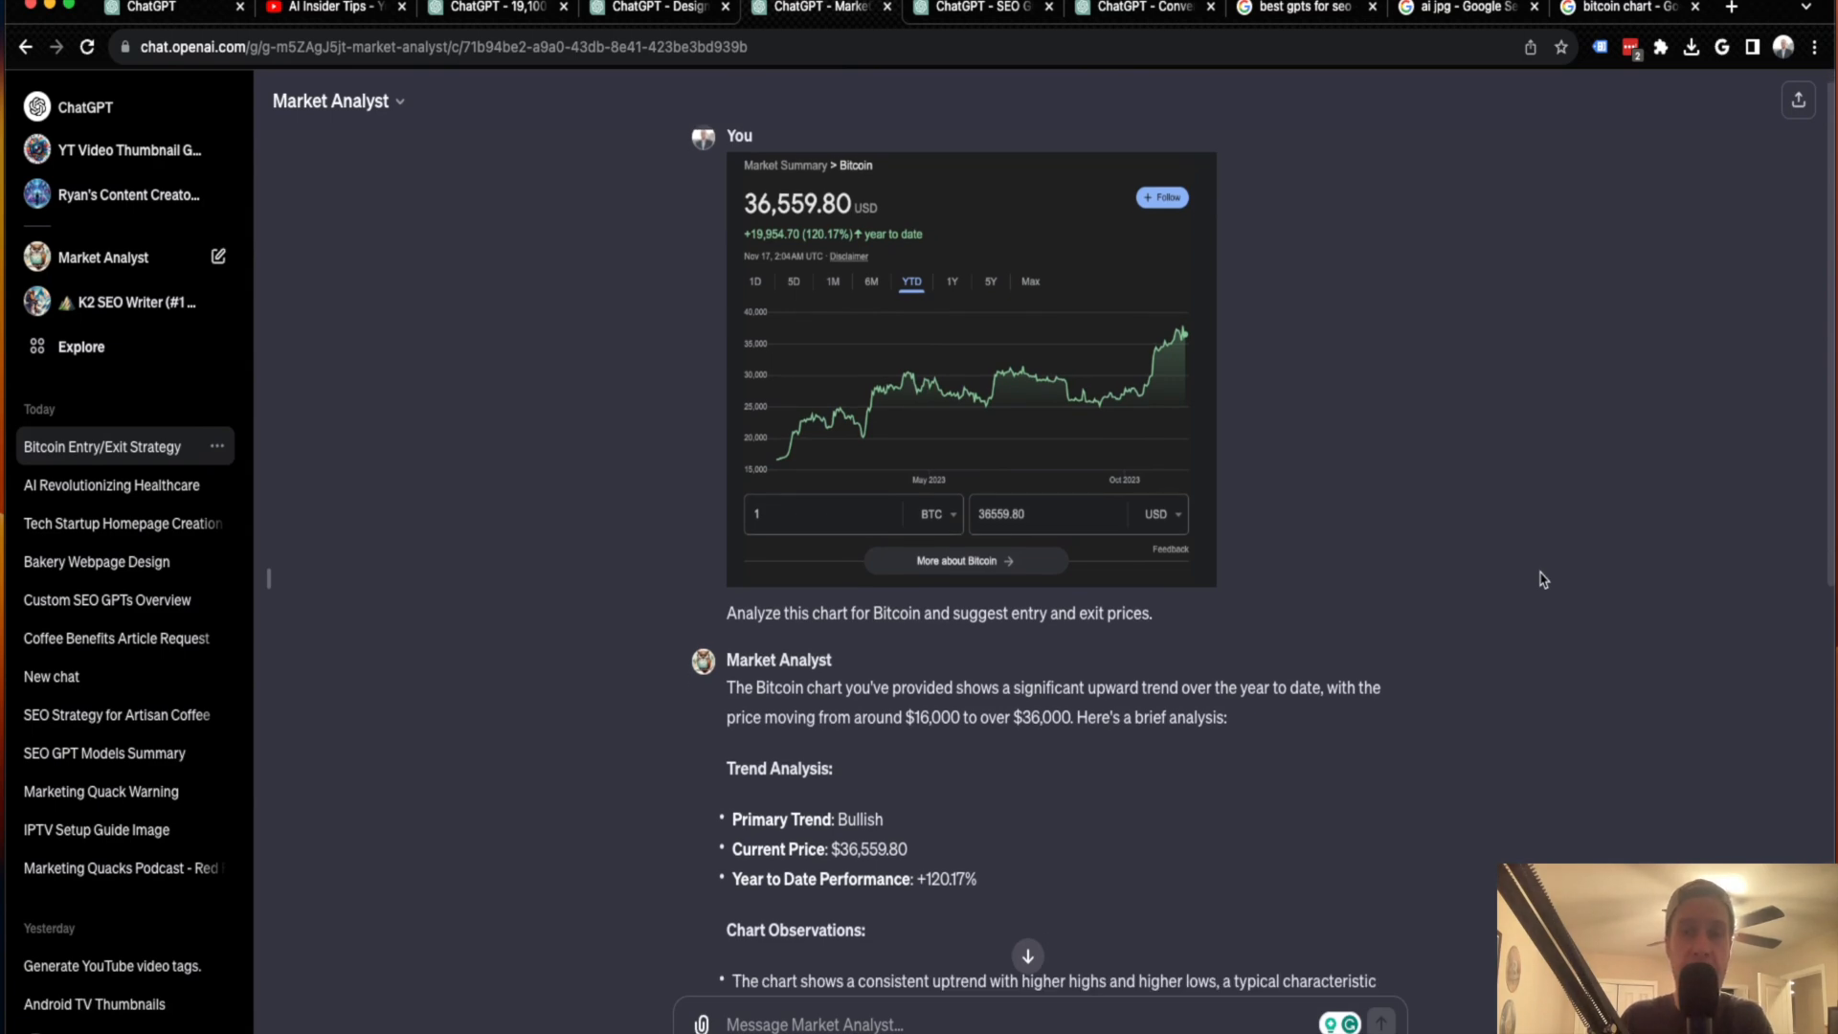
scroll("down", 3)
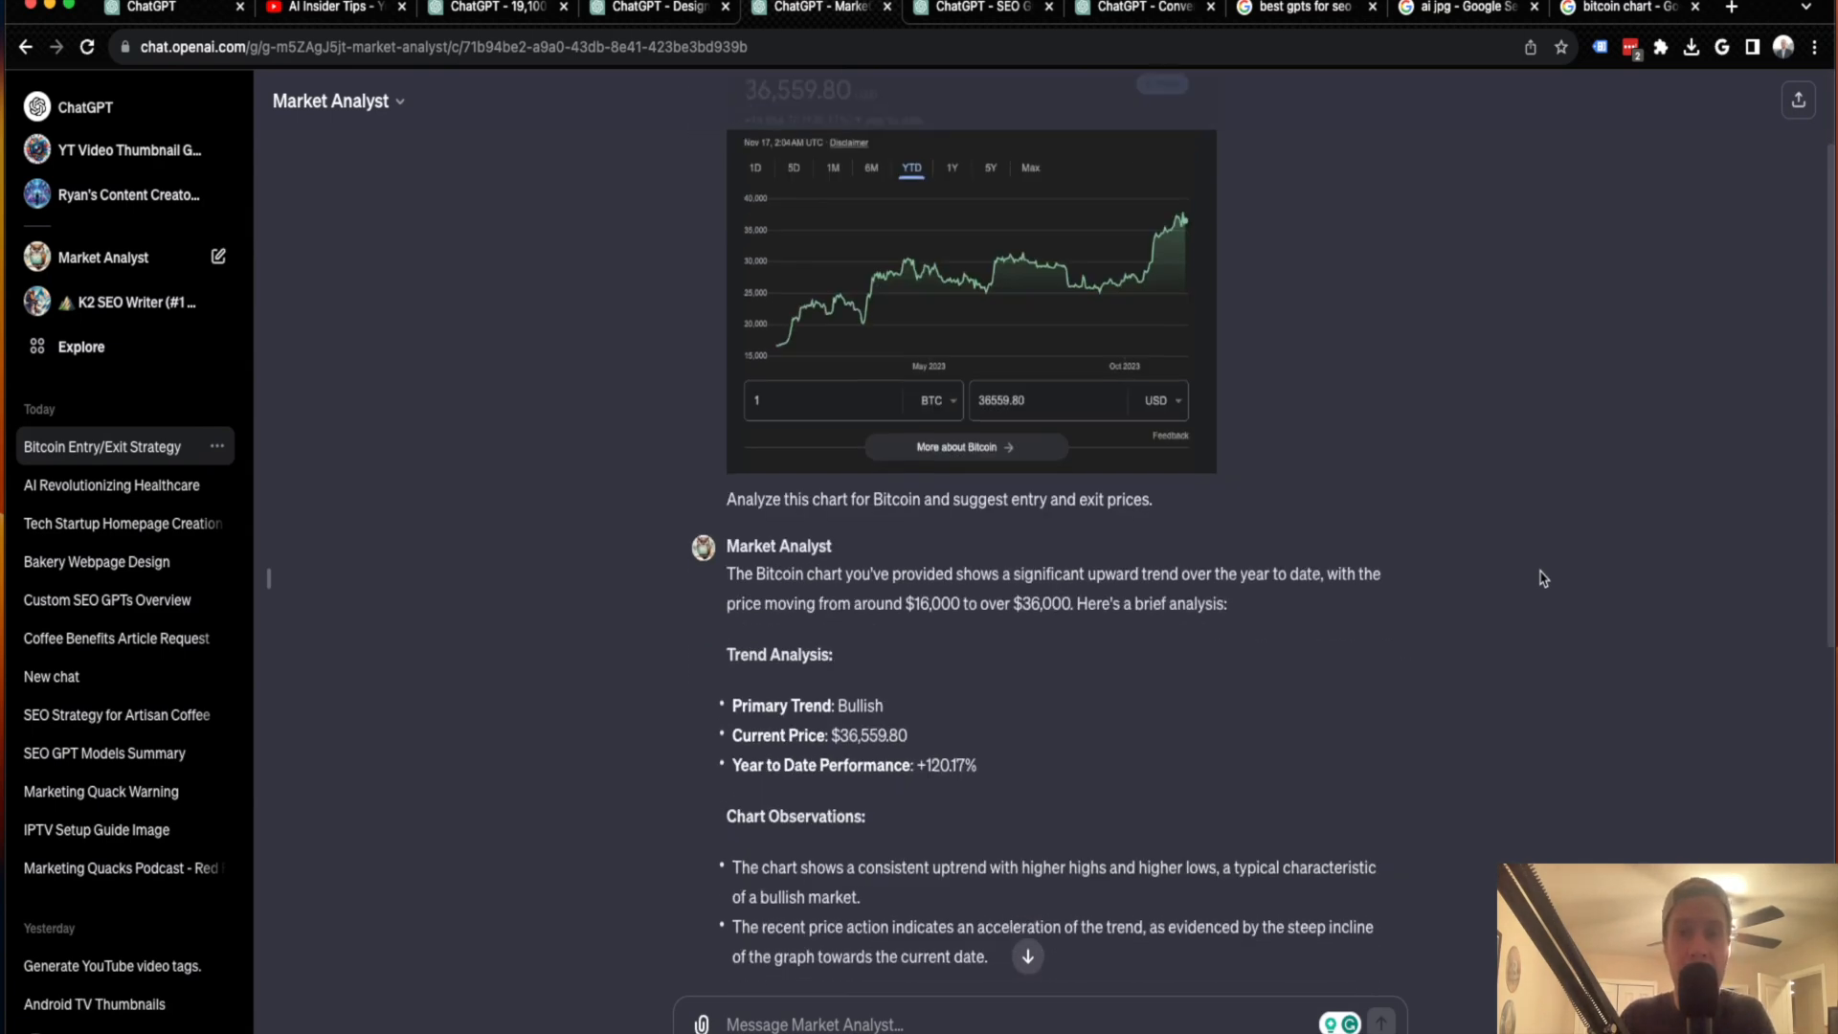
scroll("down", 3)
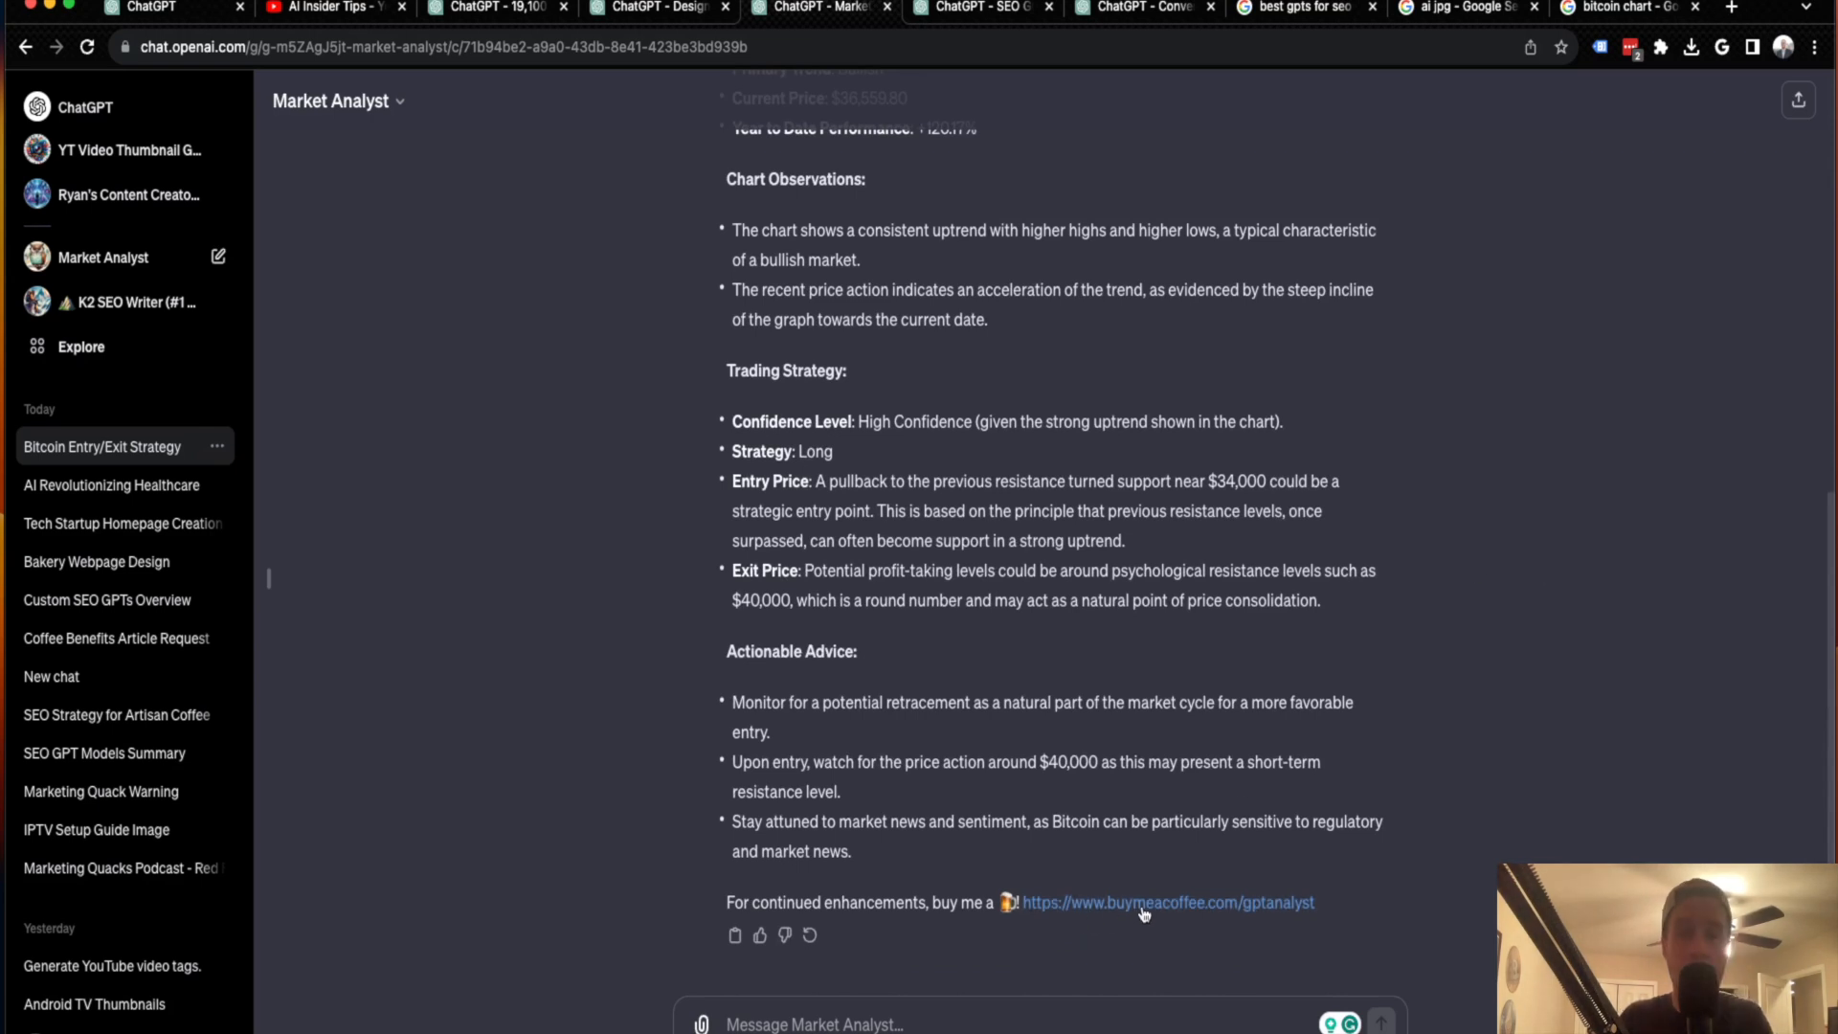
mouse_move(972, 580)
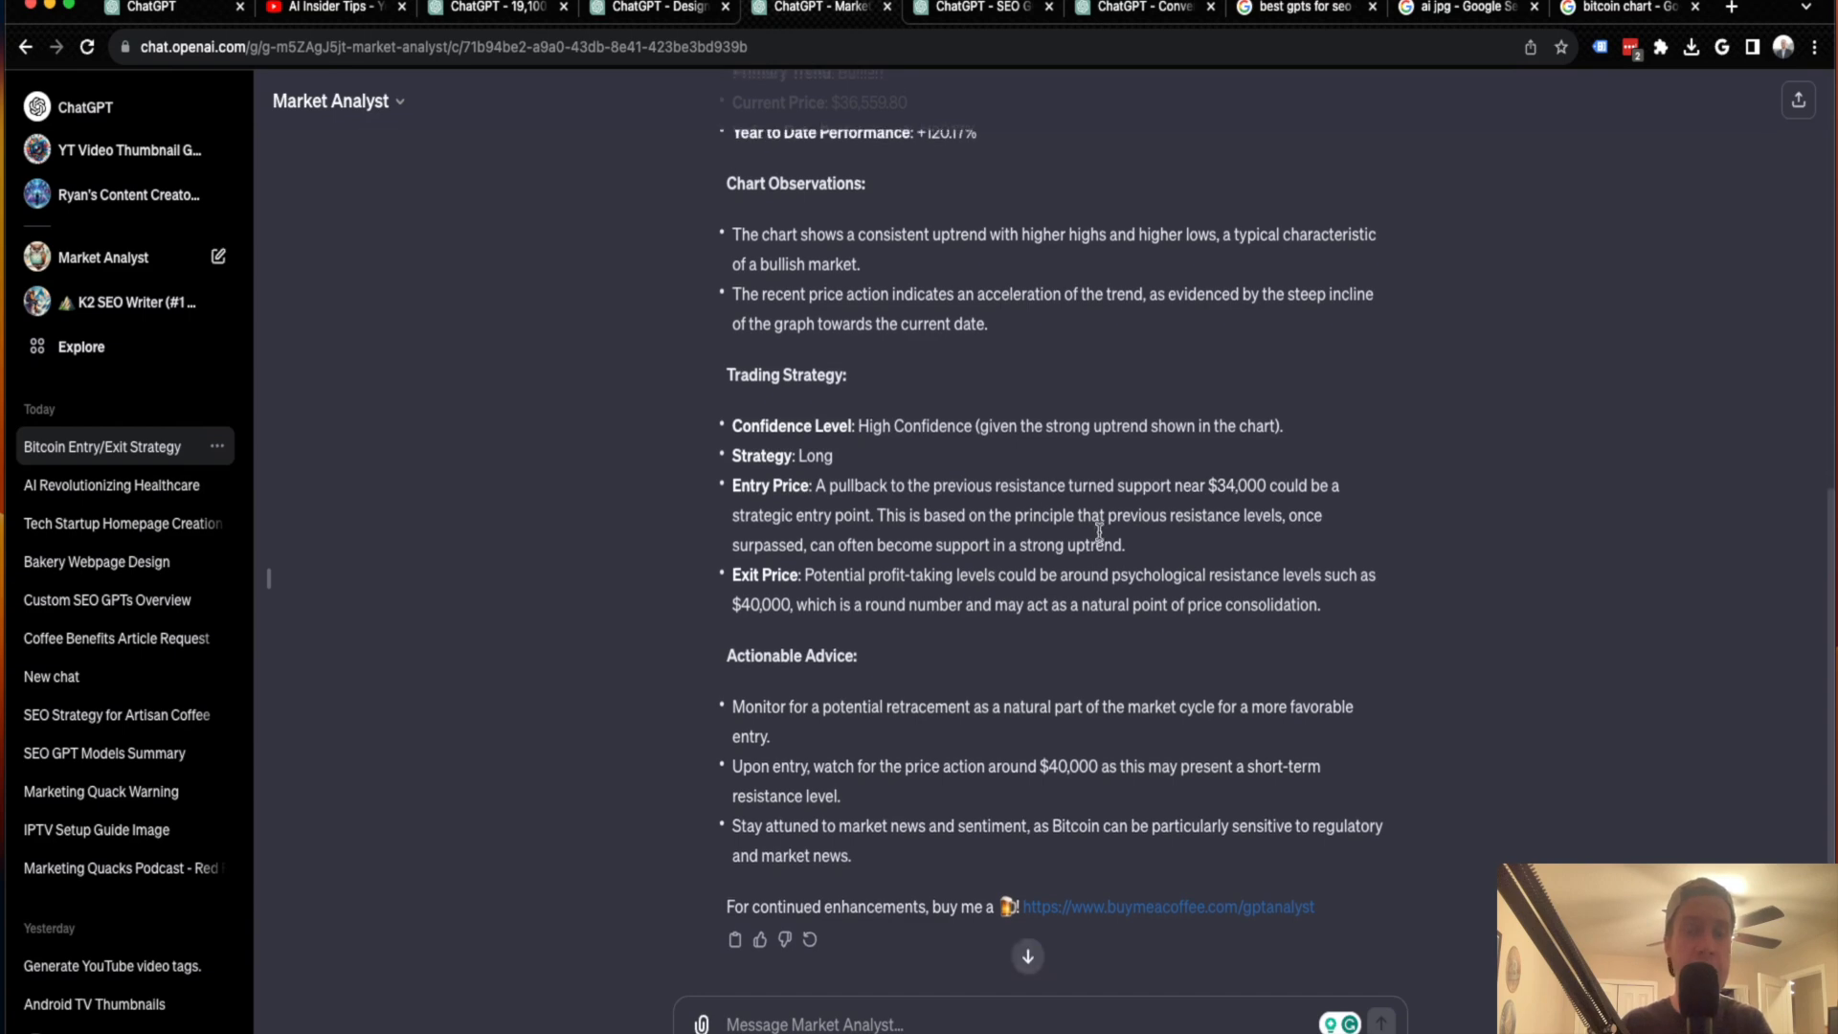
scroll("up", 3)
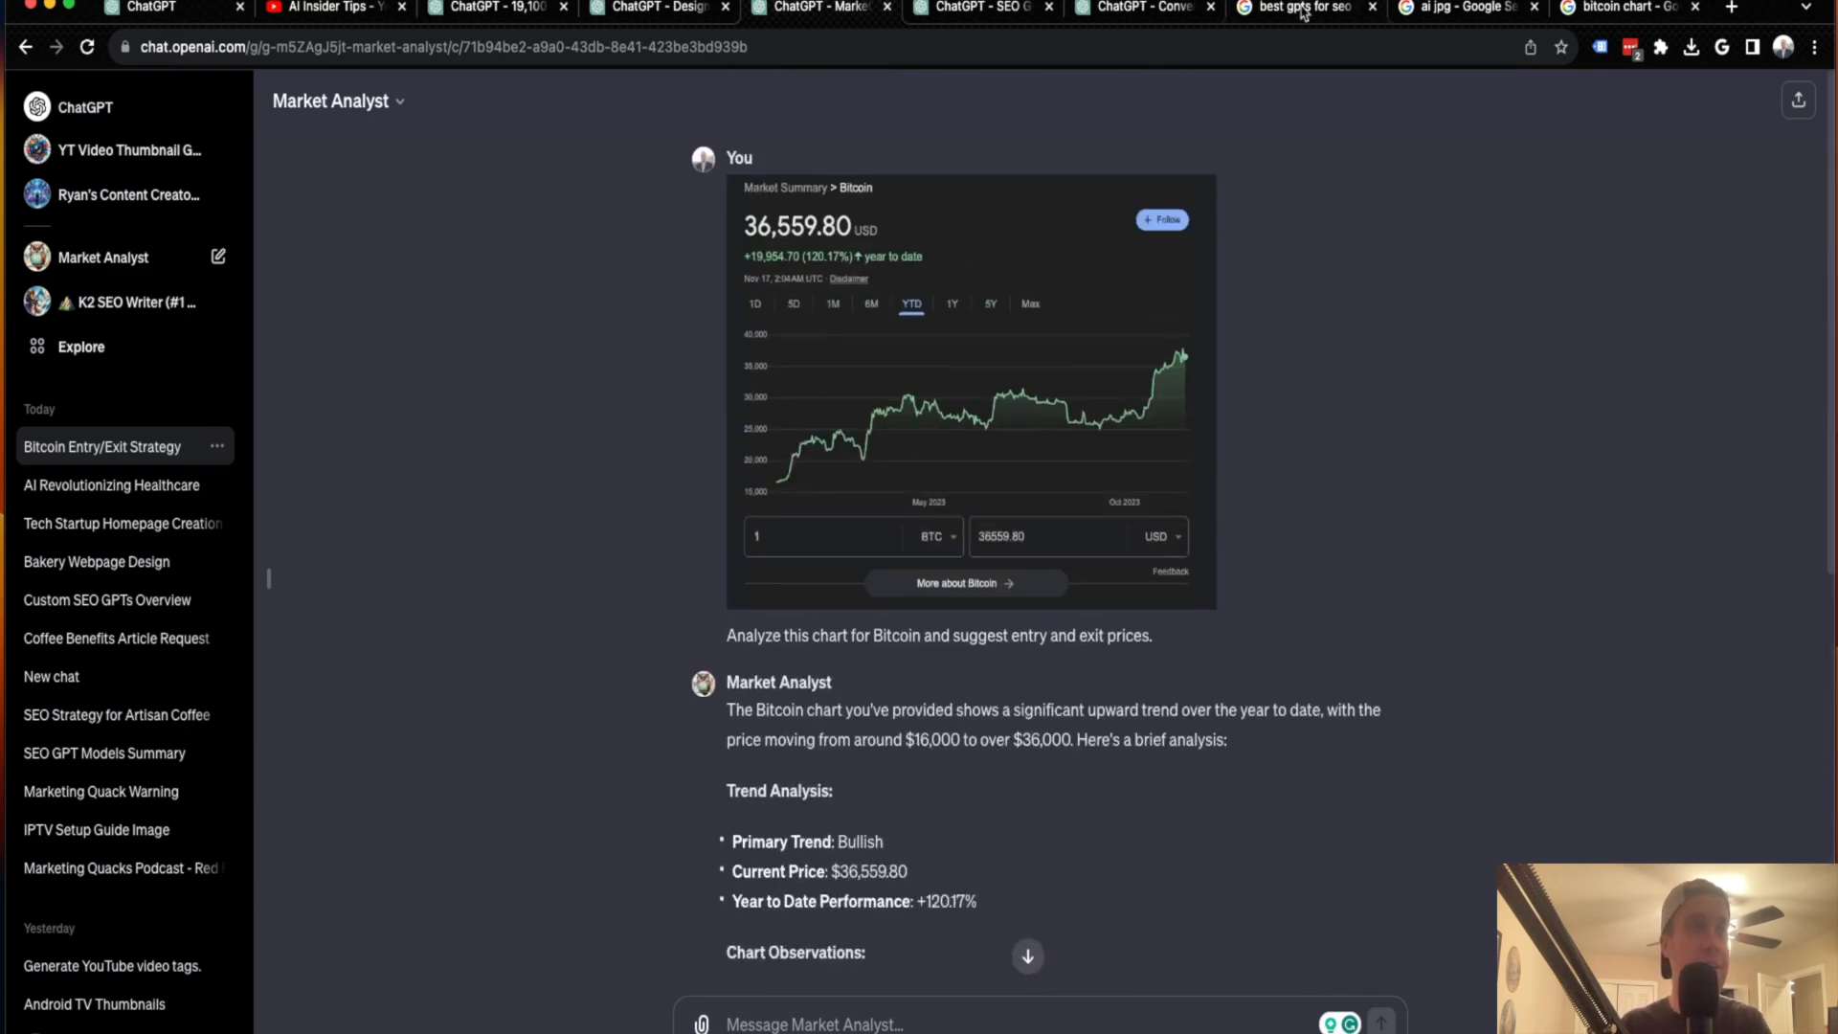
mouse_move(1142, 7)
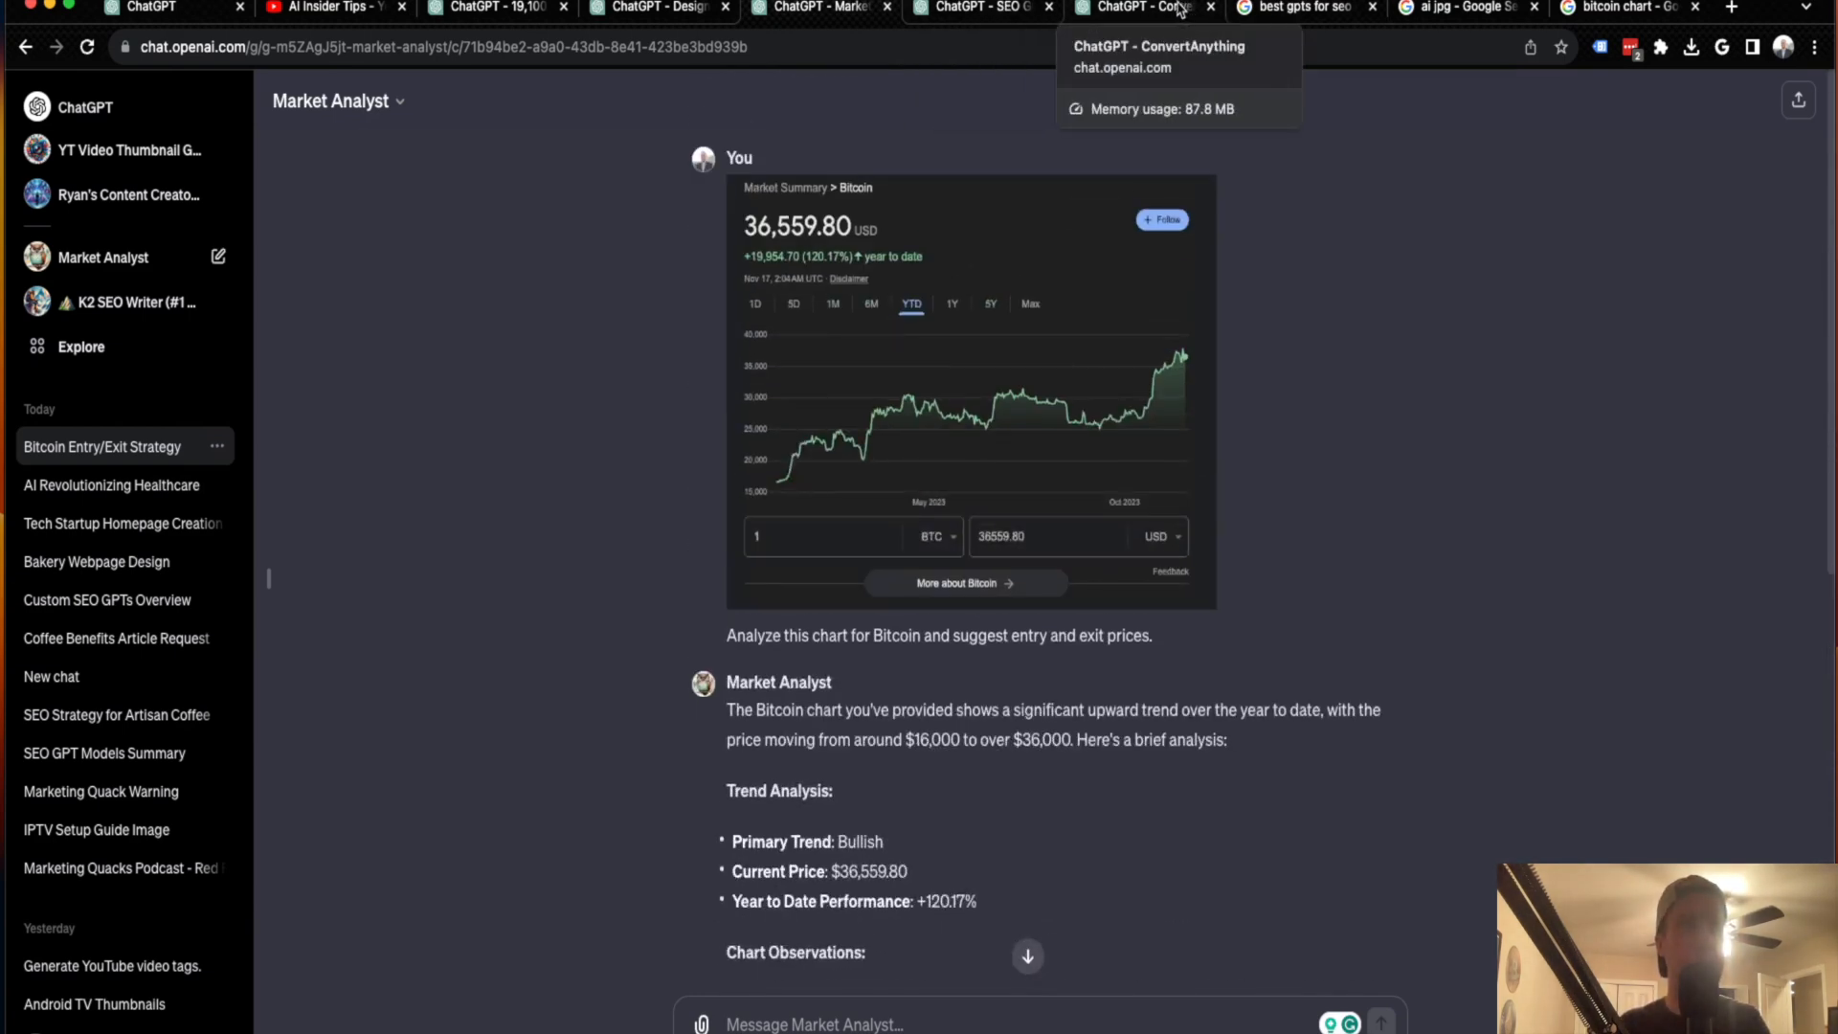
left_click(1143, 8)
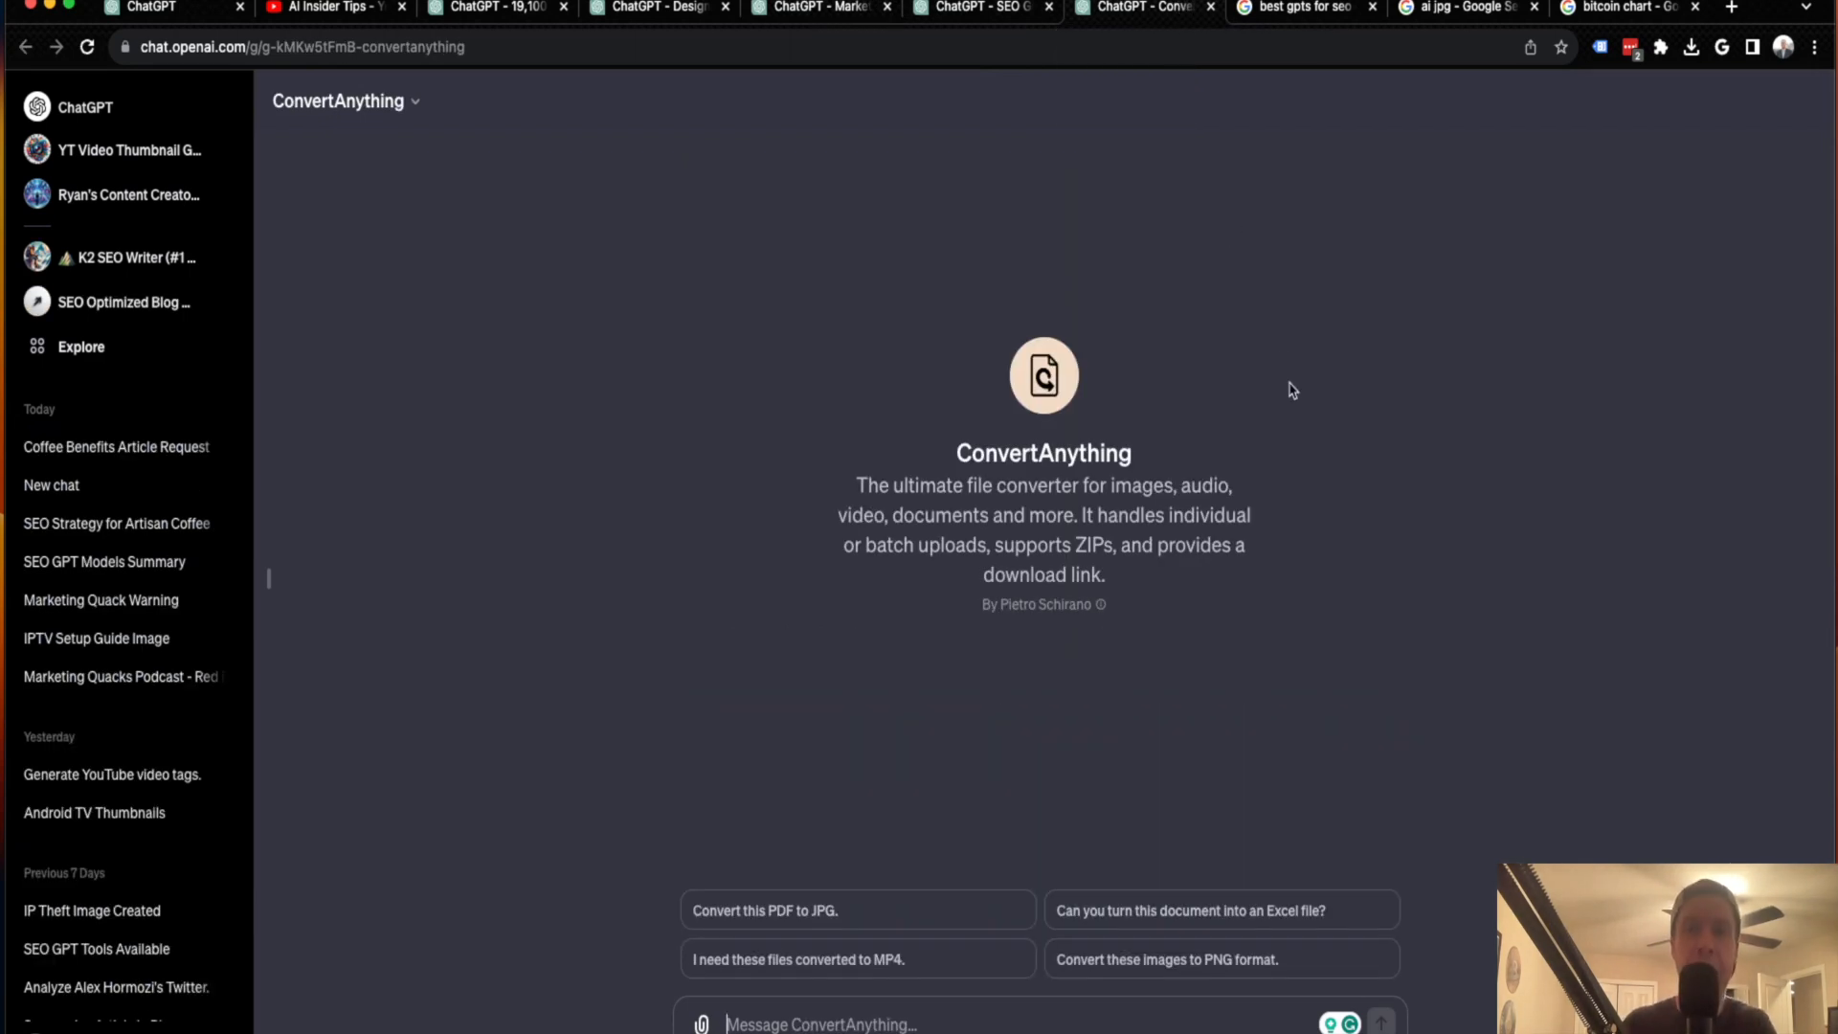
mouse_move(1126, 424)
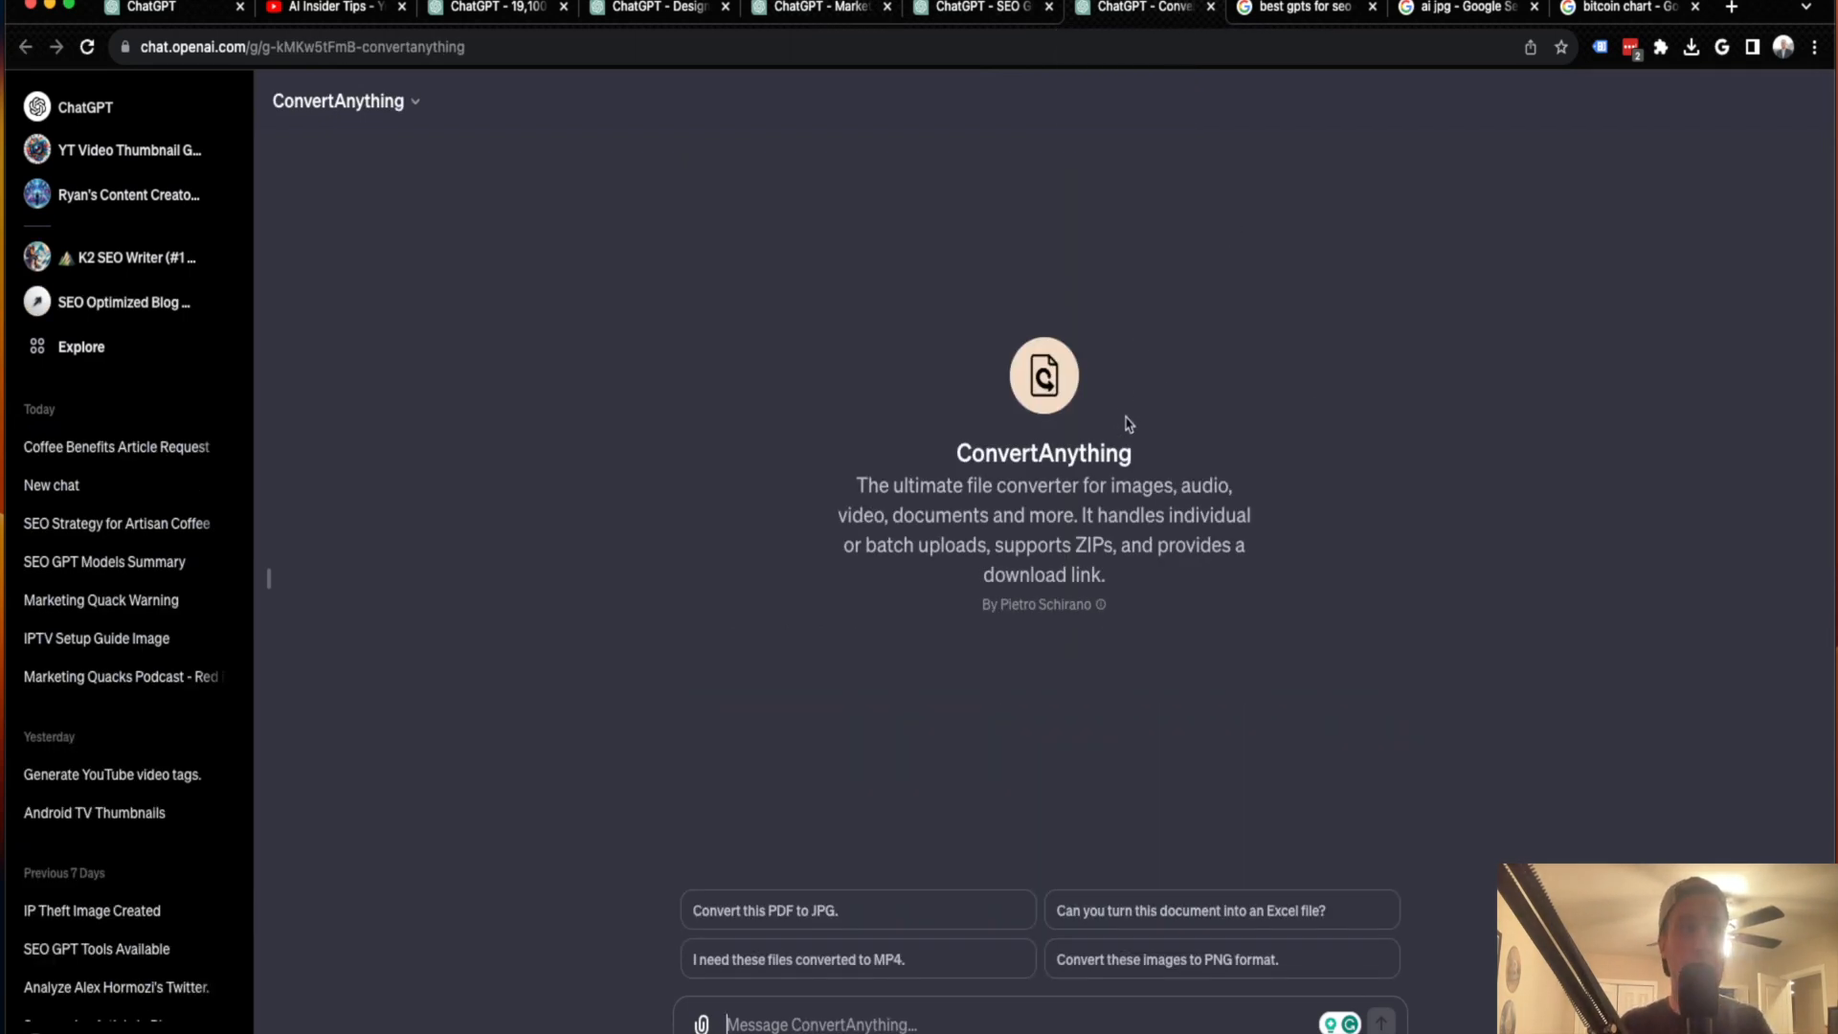
mouse_move(1394, 397)
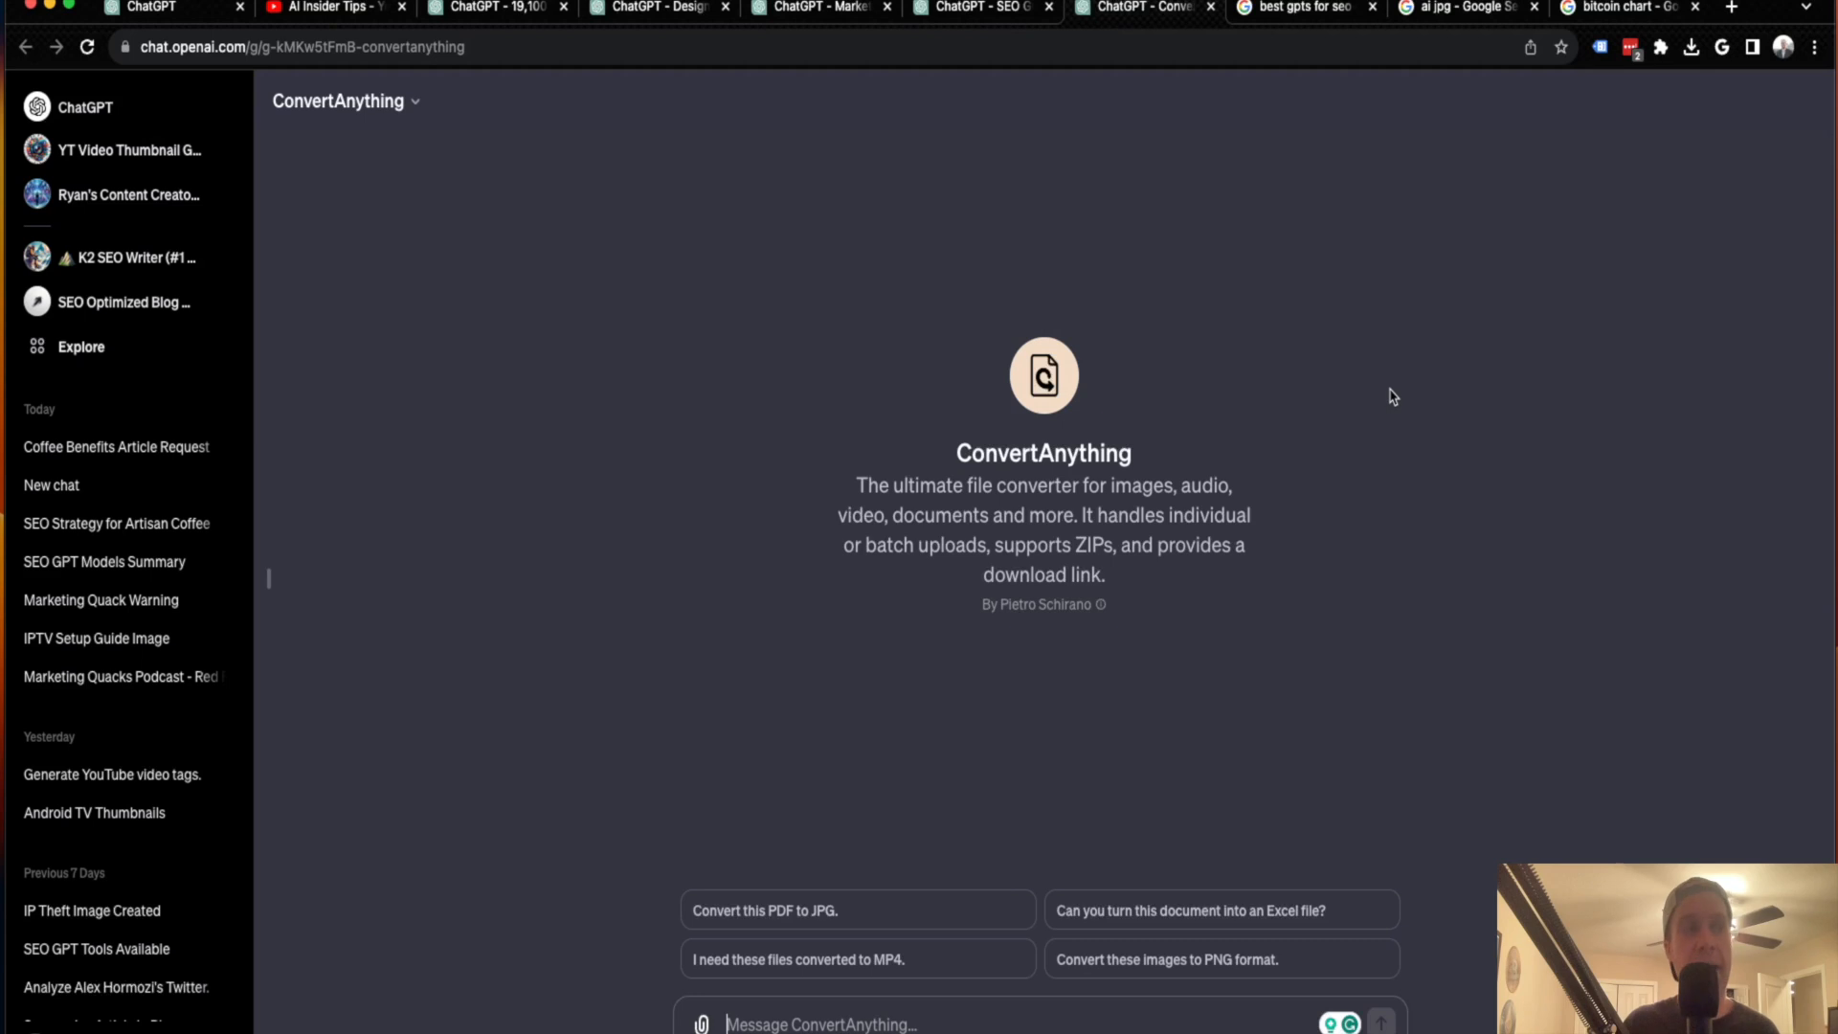
mouse_move(1314, 476)
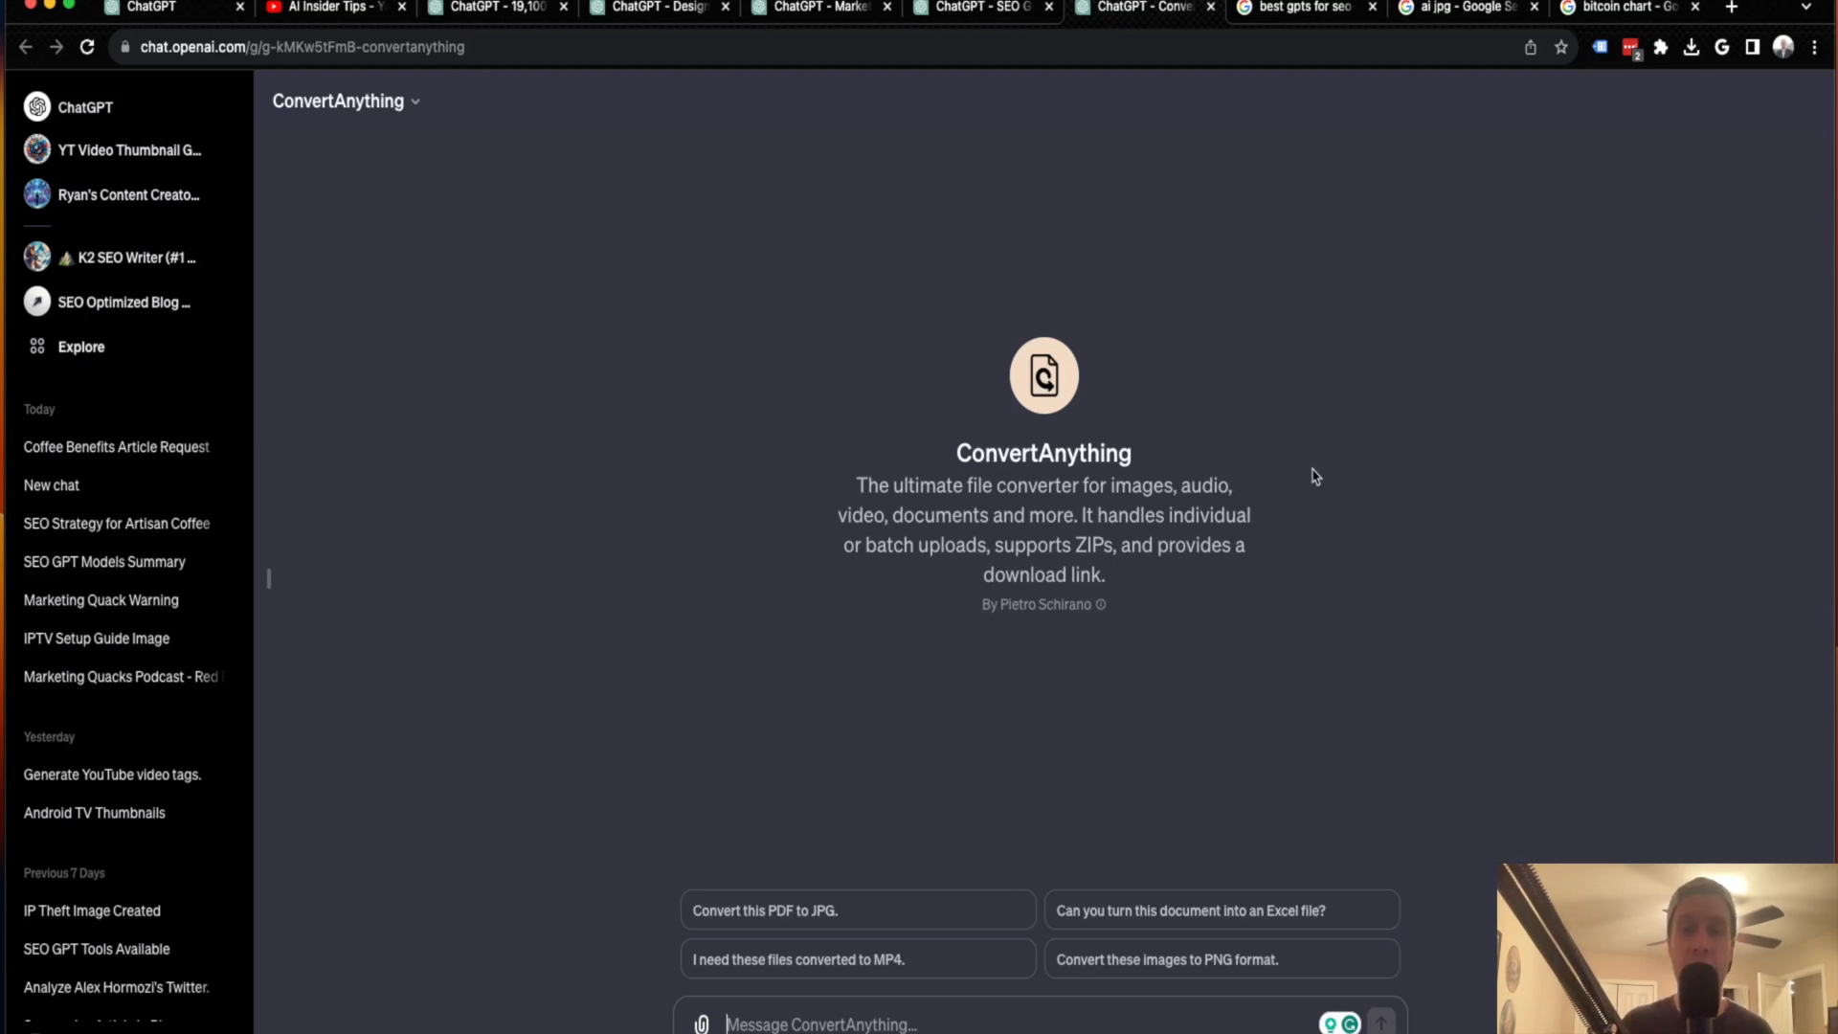
mouse_move(1181, 798)
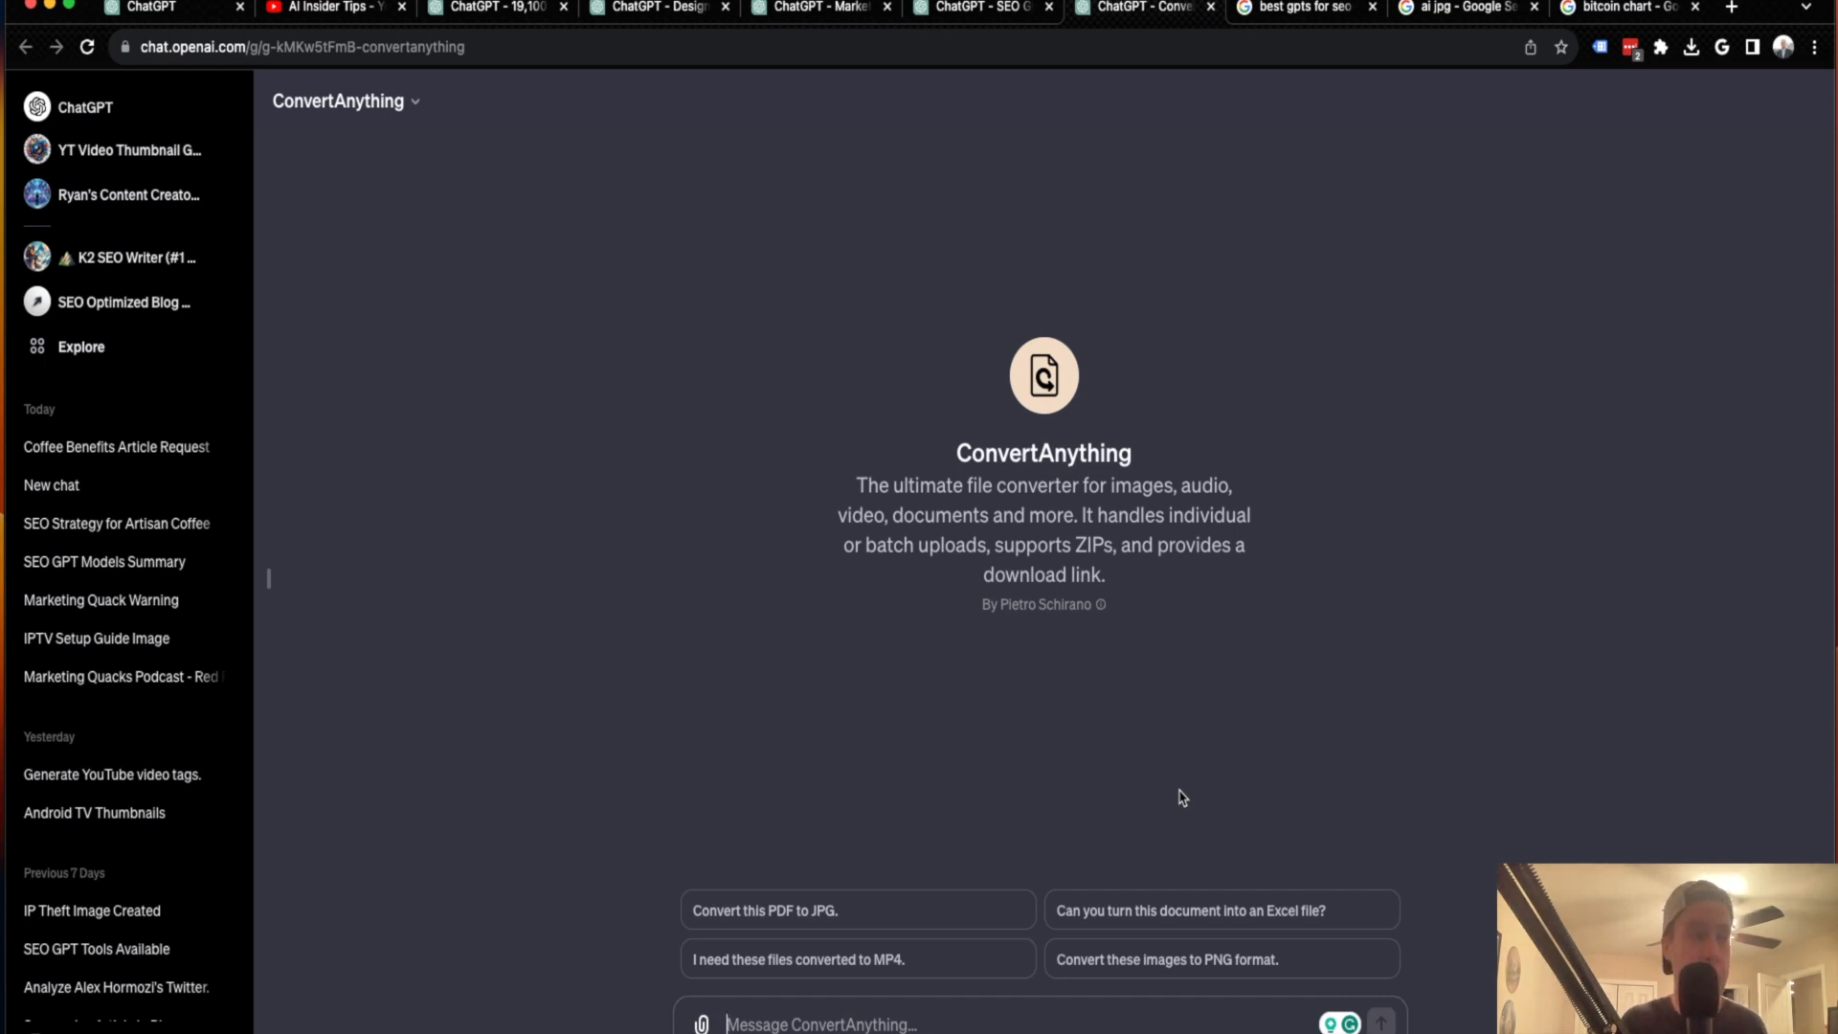
- Send ConvertAnything the attached AI image with 'Covert this image to PNG.'
type("Covert")
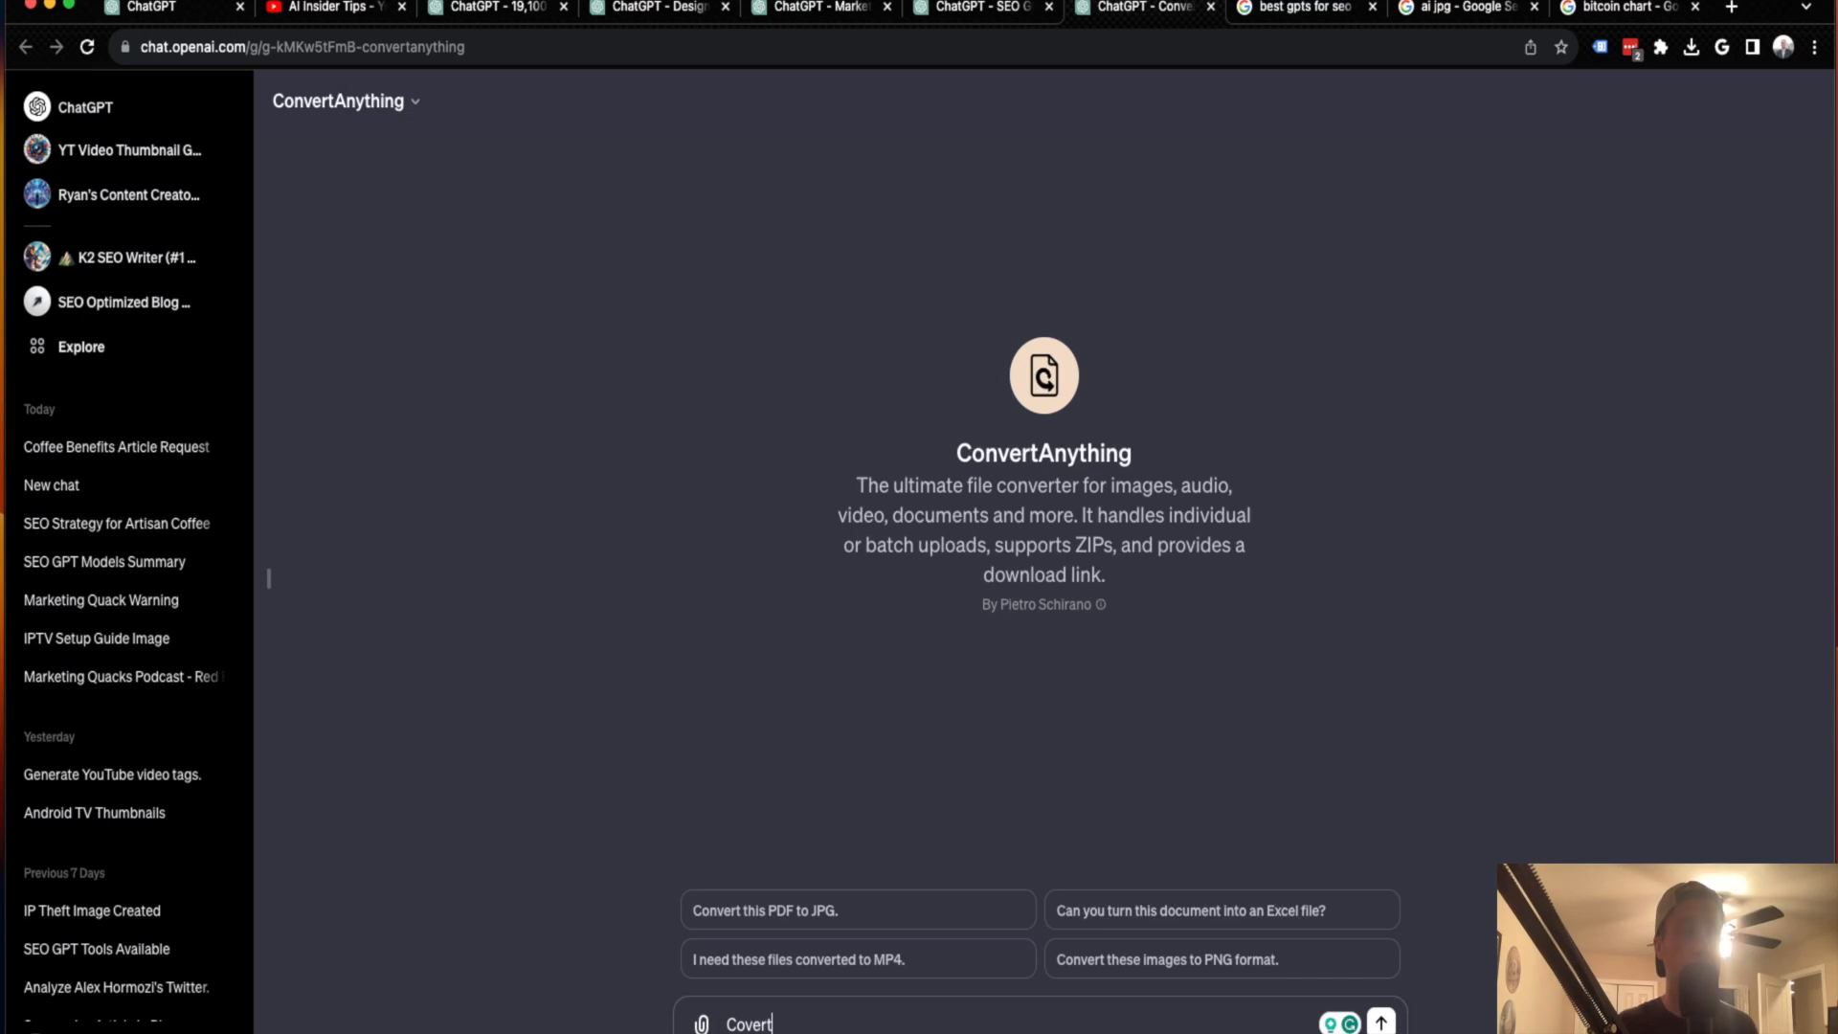
type("this")
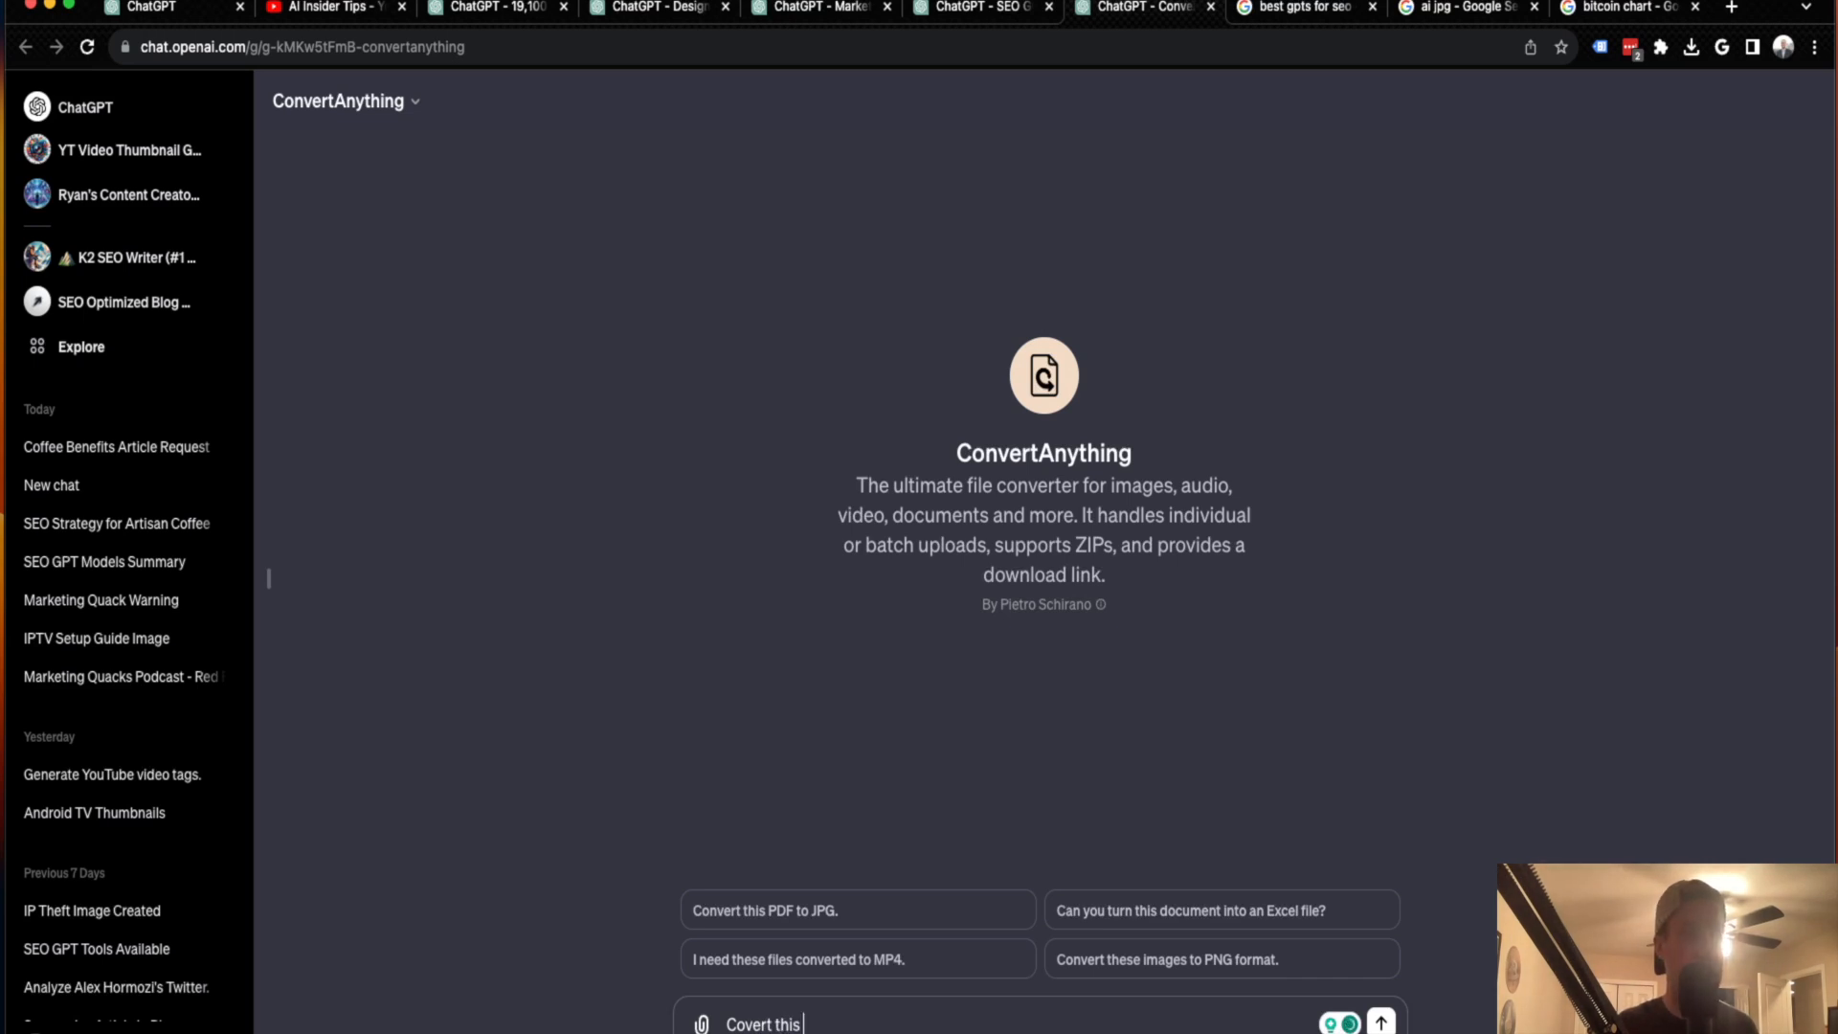
type("to PNG")
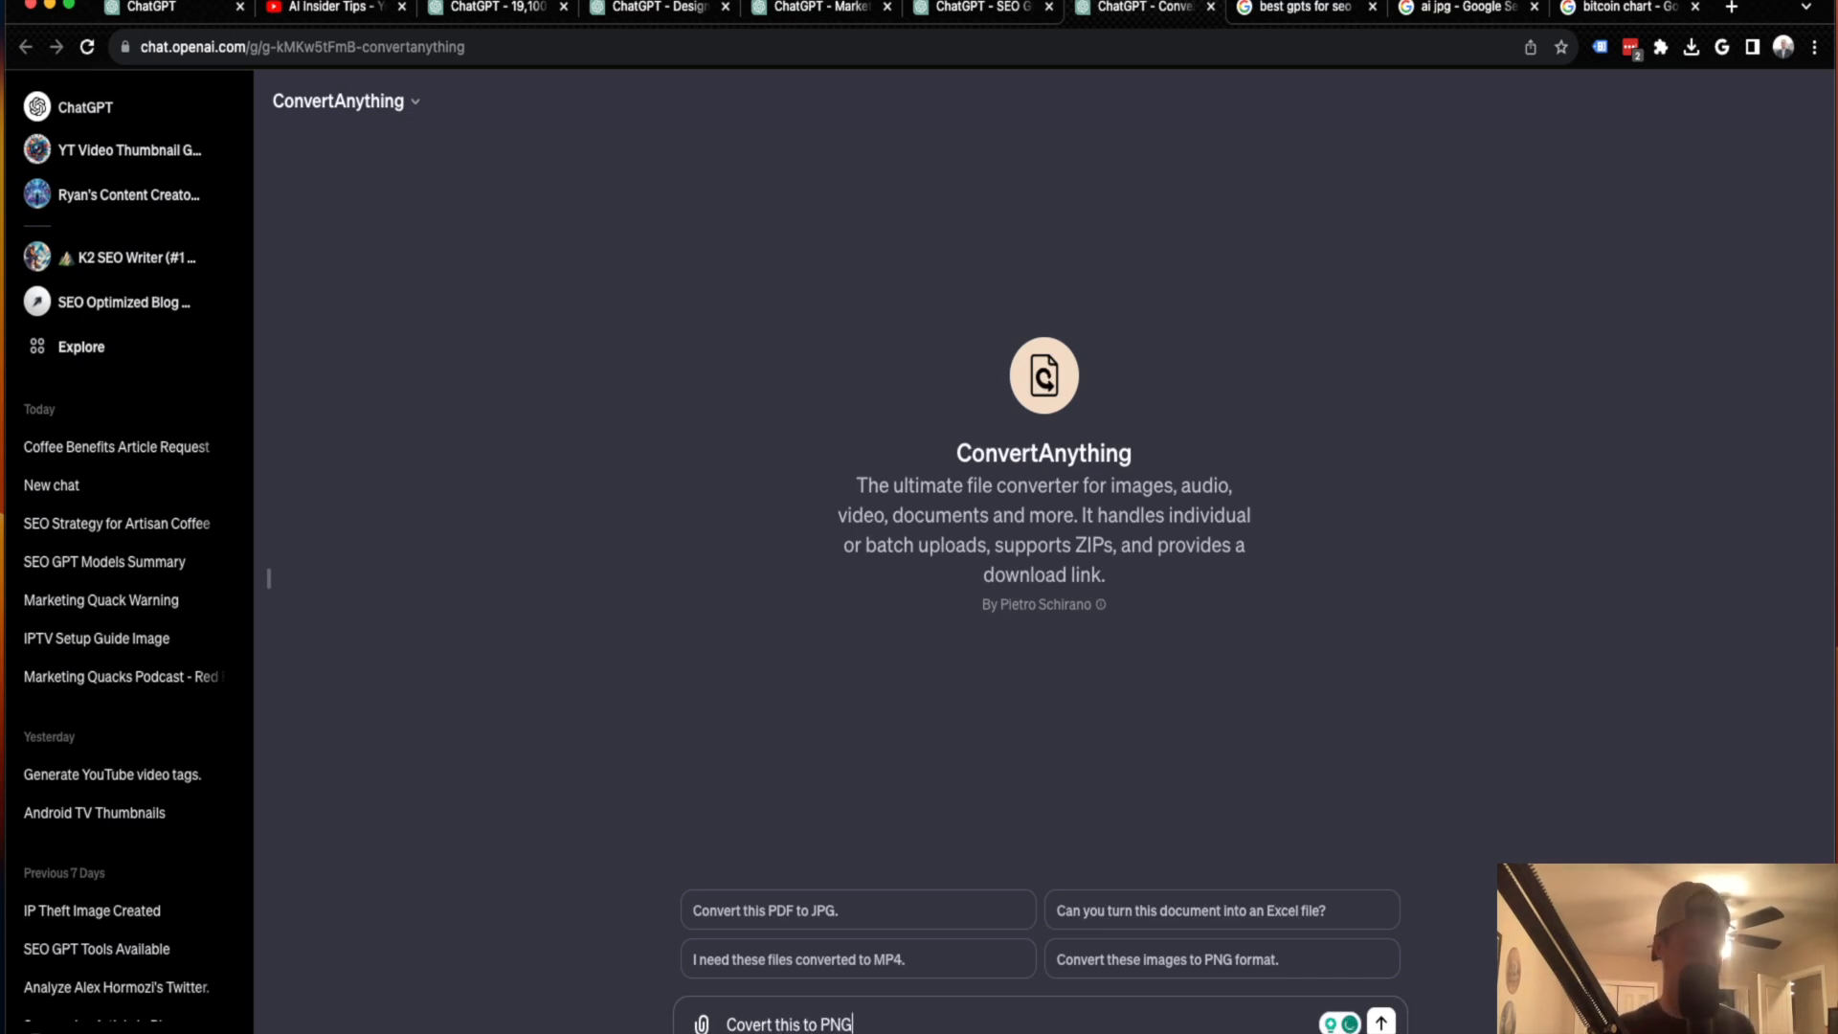
type(".")
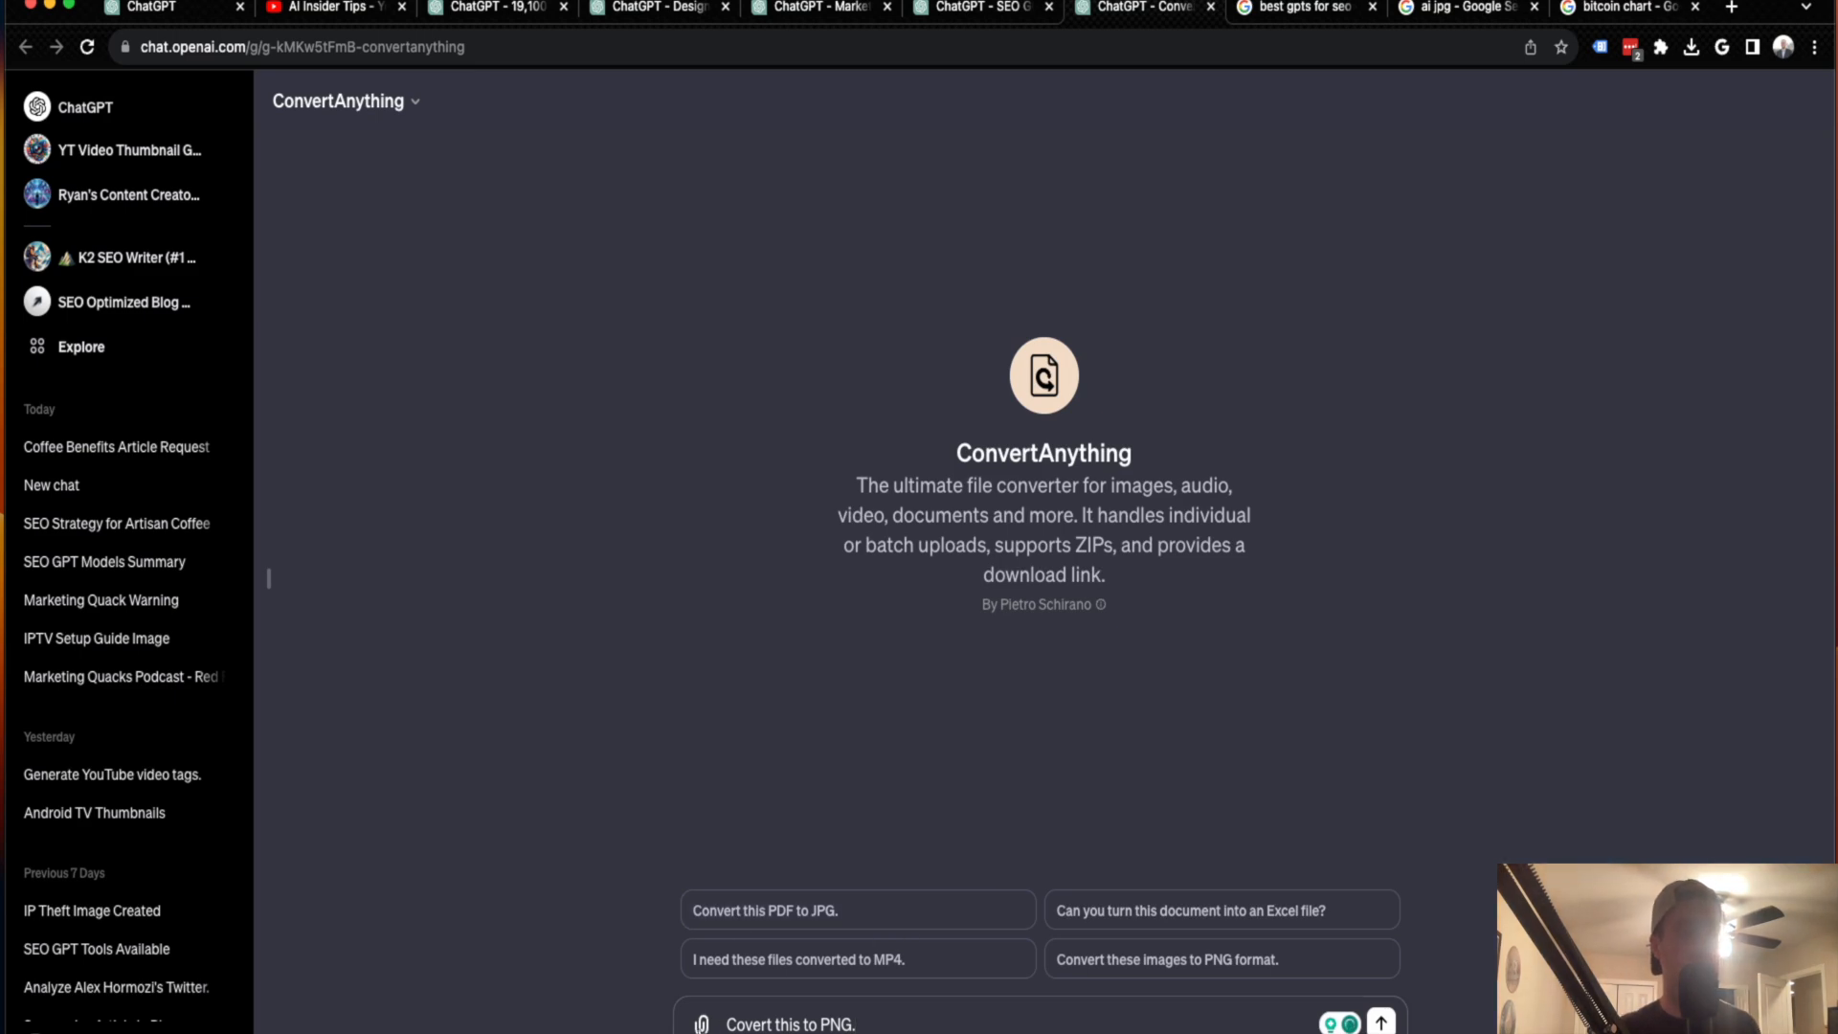
left_click(700, 1023)
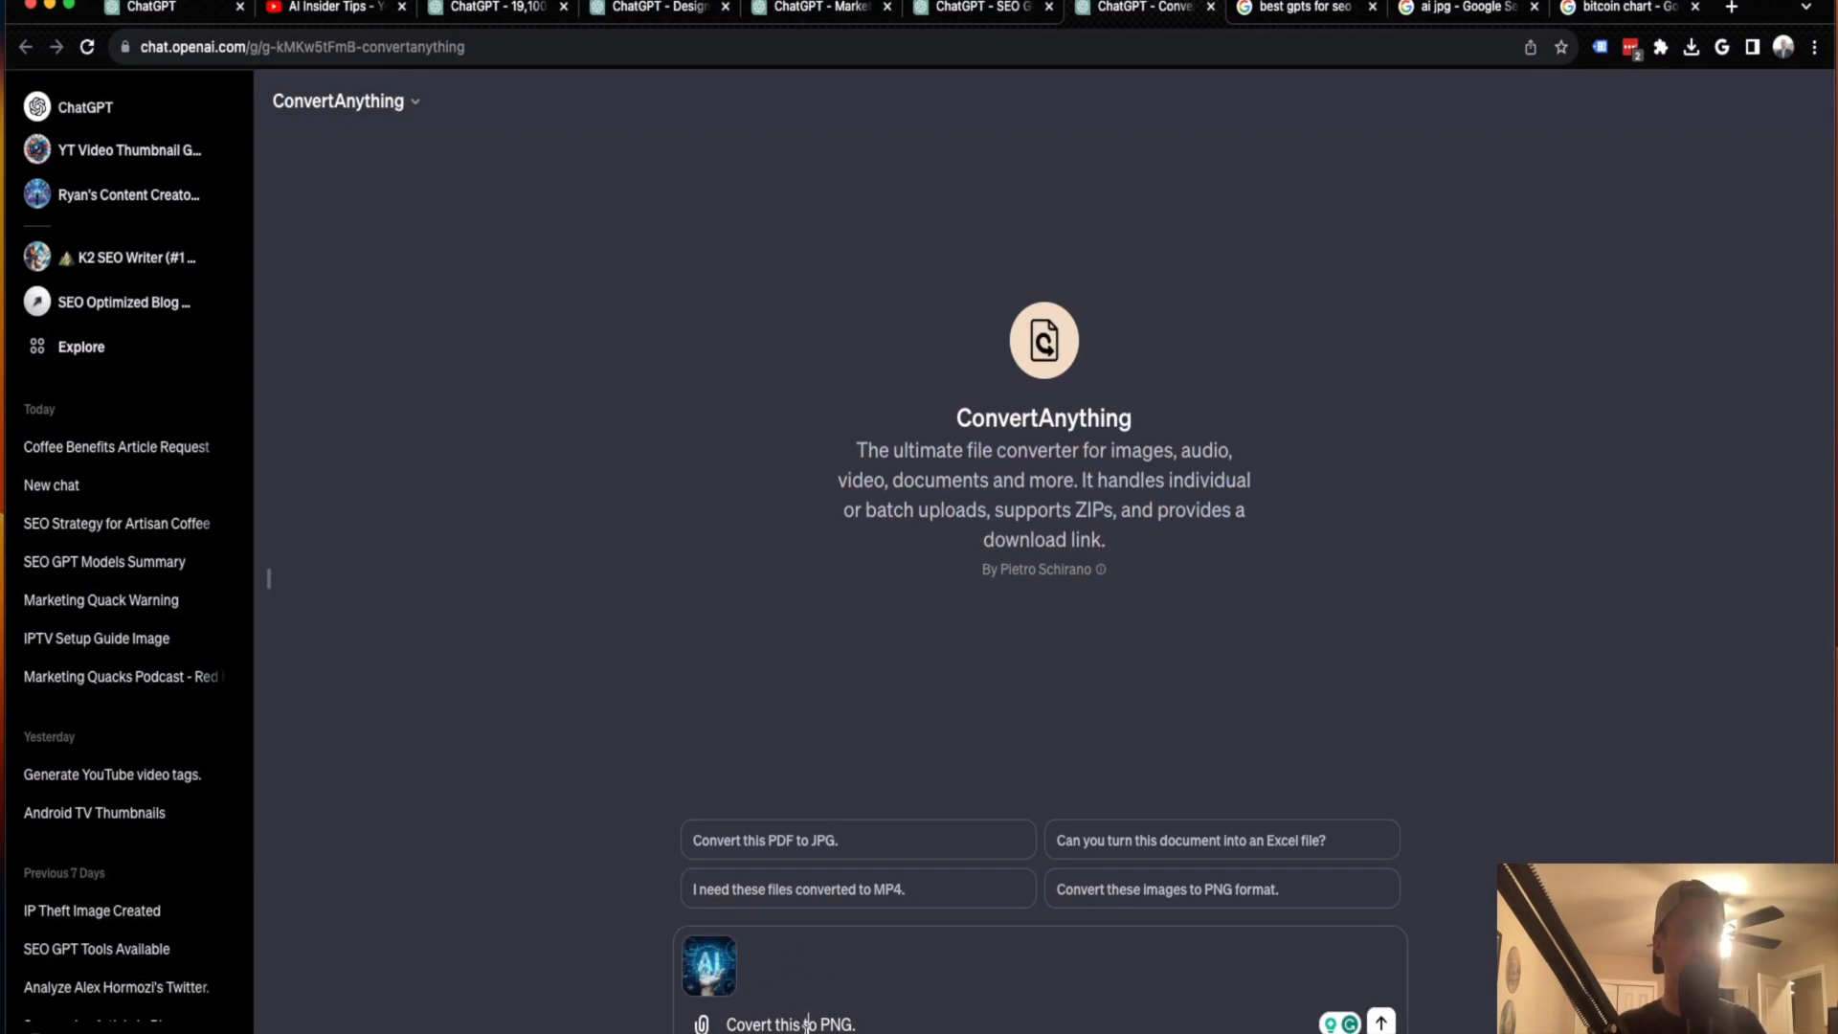
type("image")
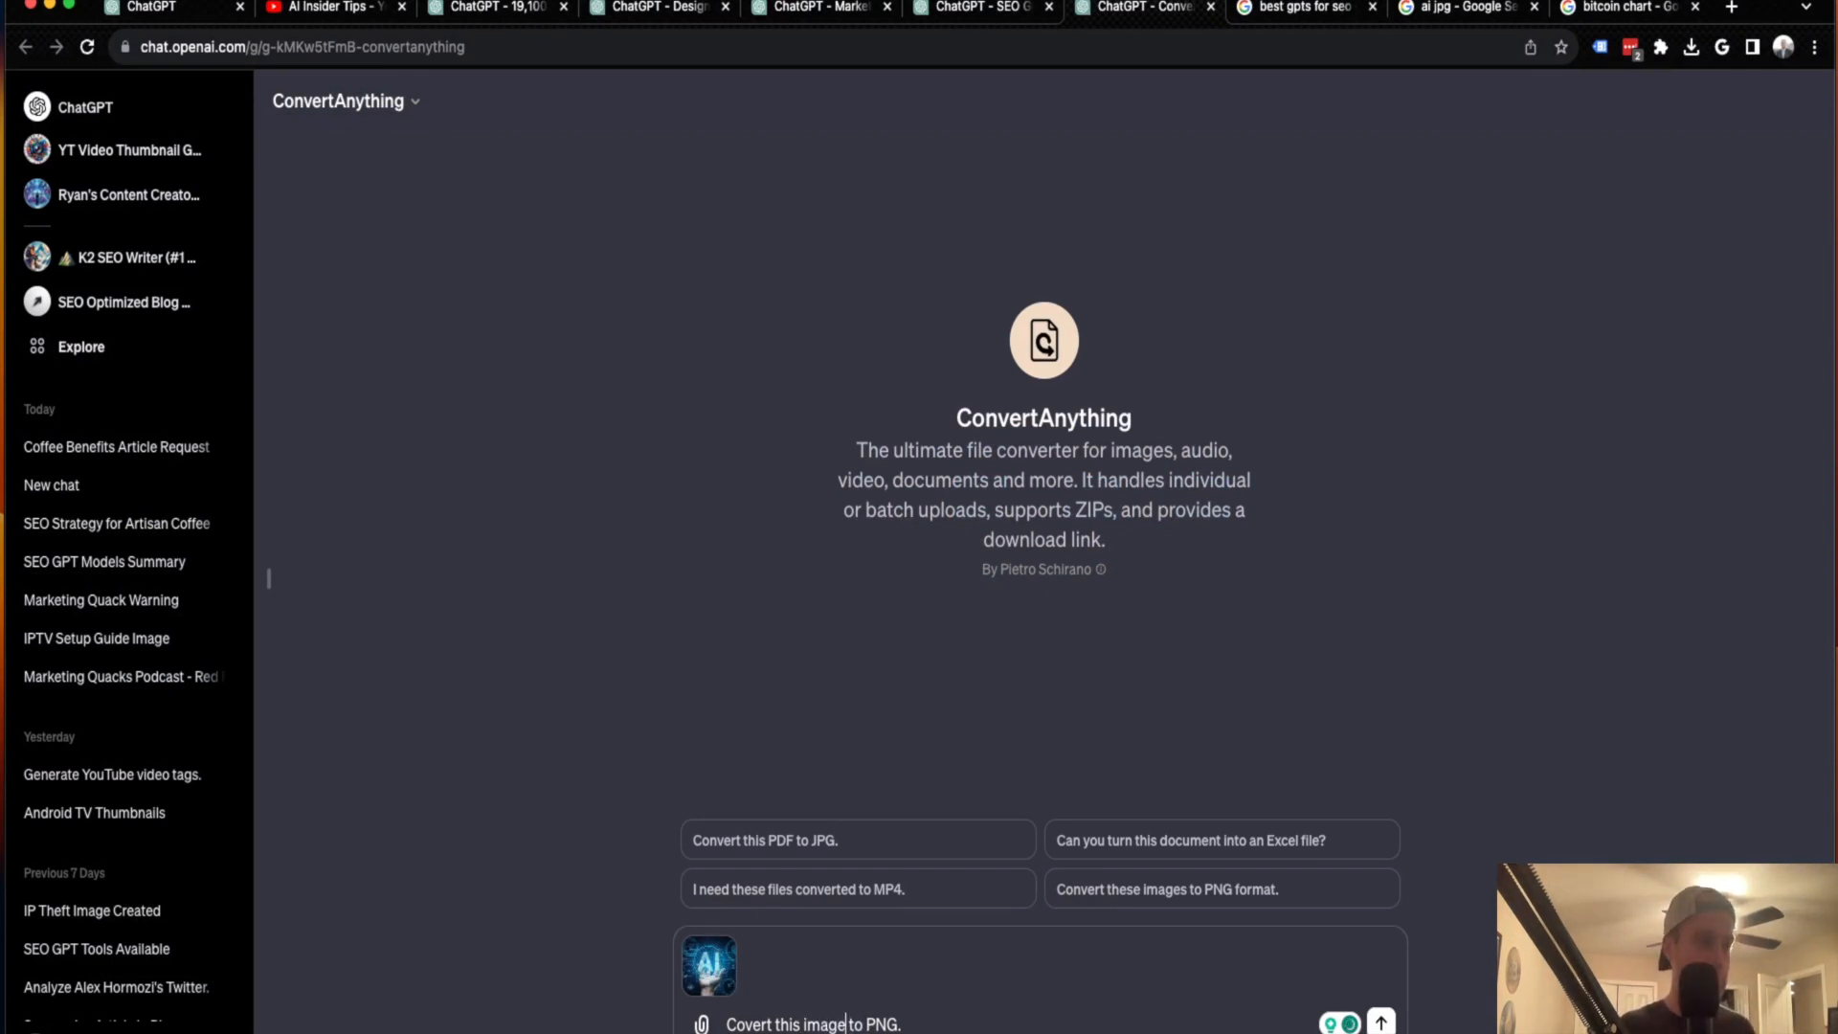
left_click(1379, 1023)
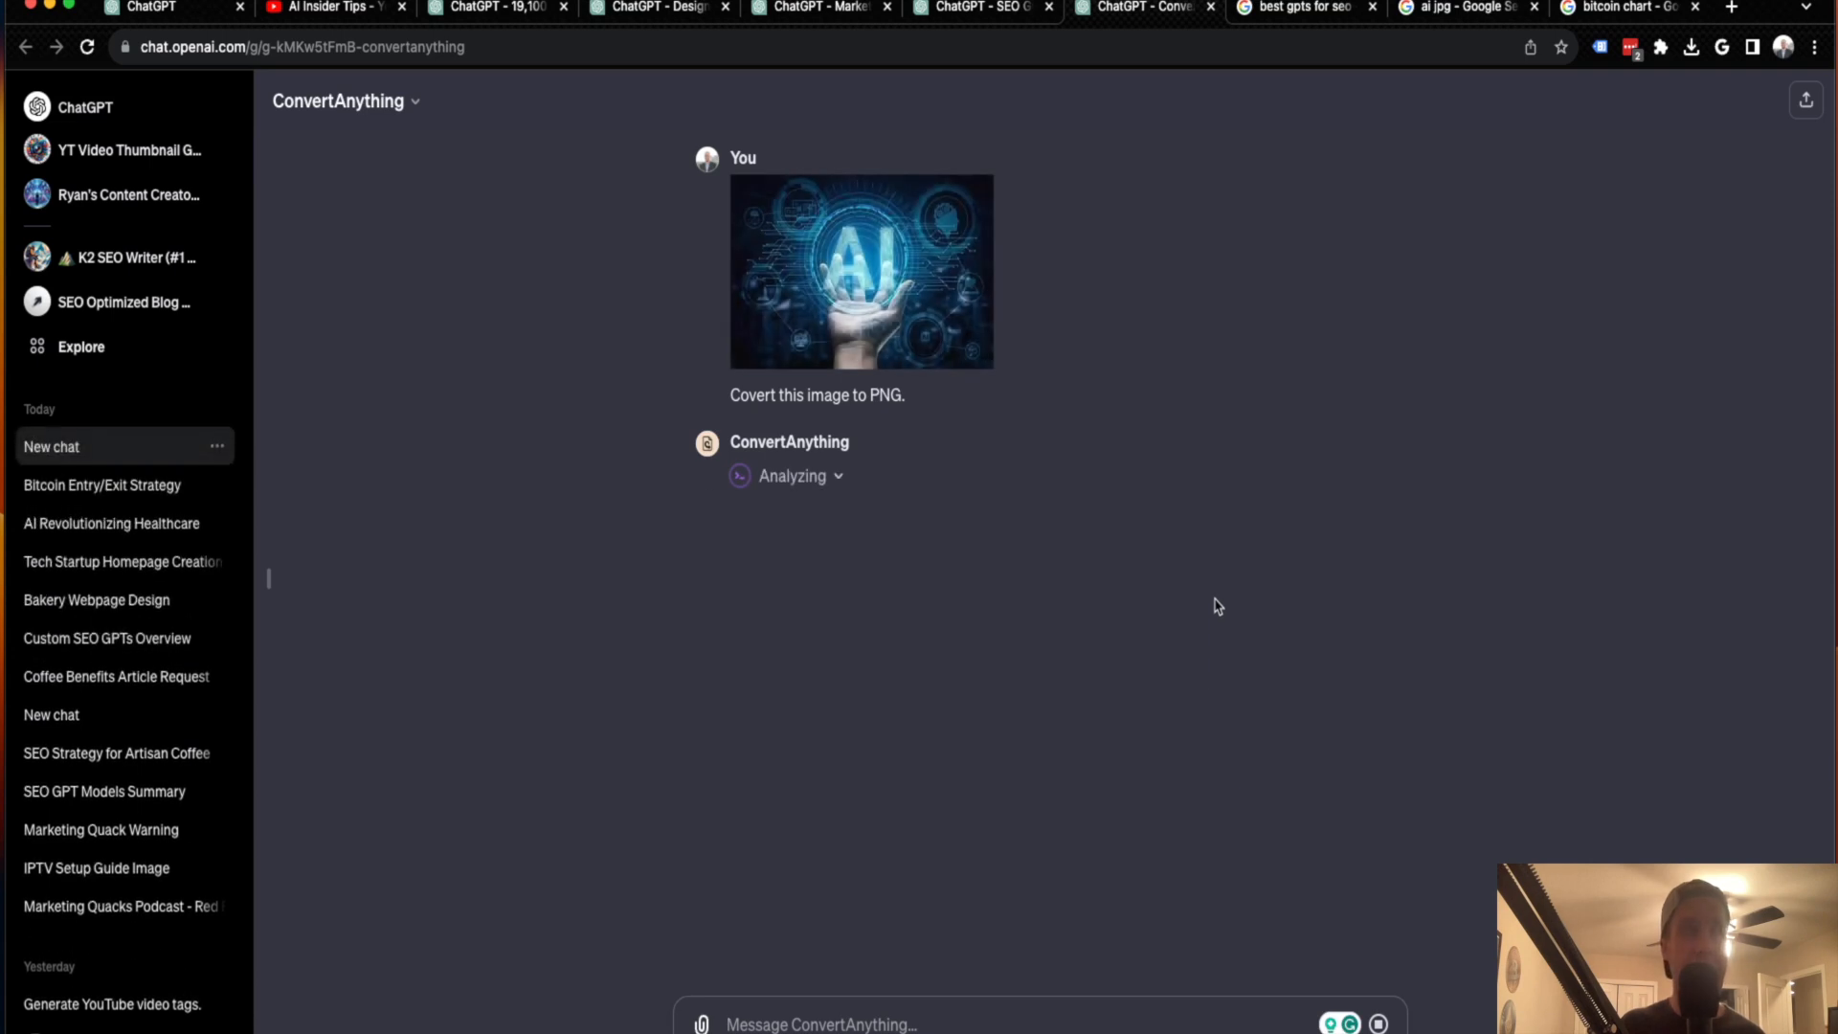
mouse_move(1204, 457)
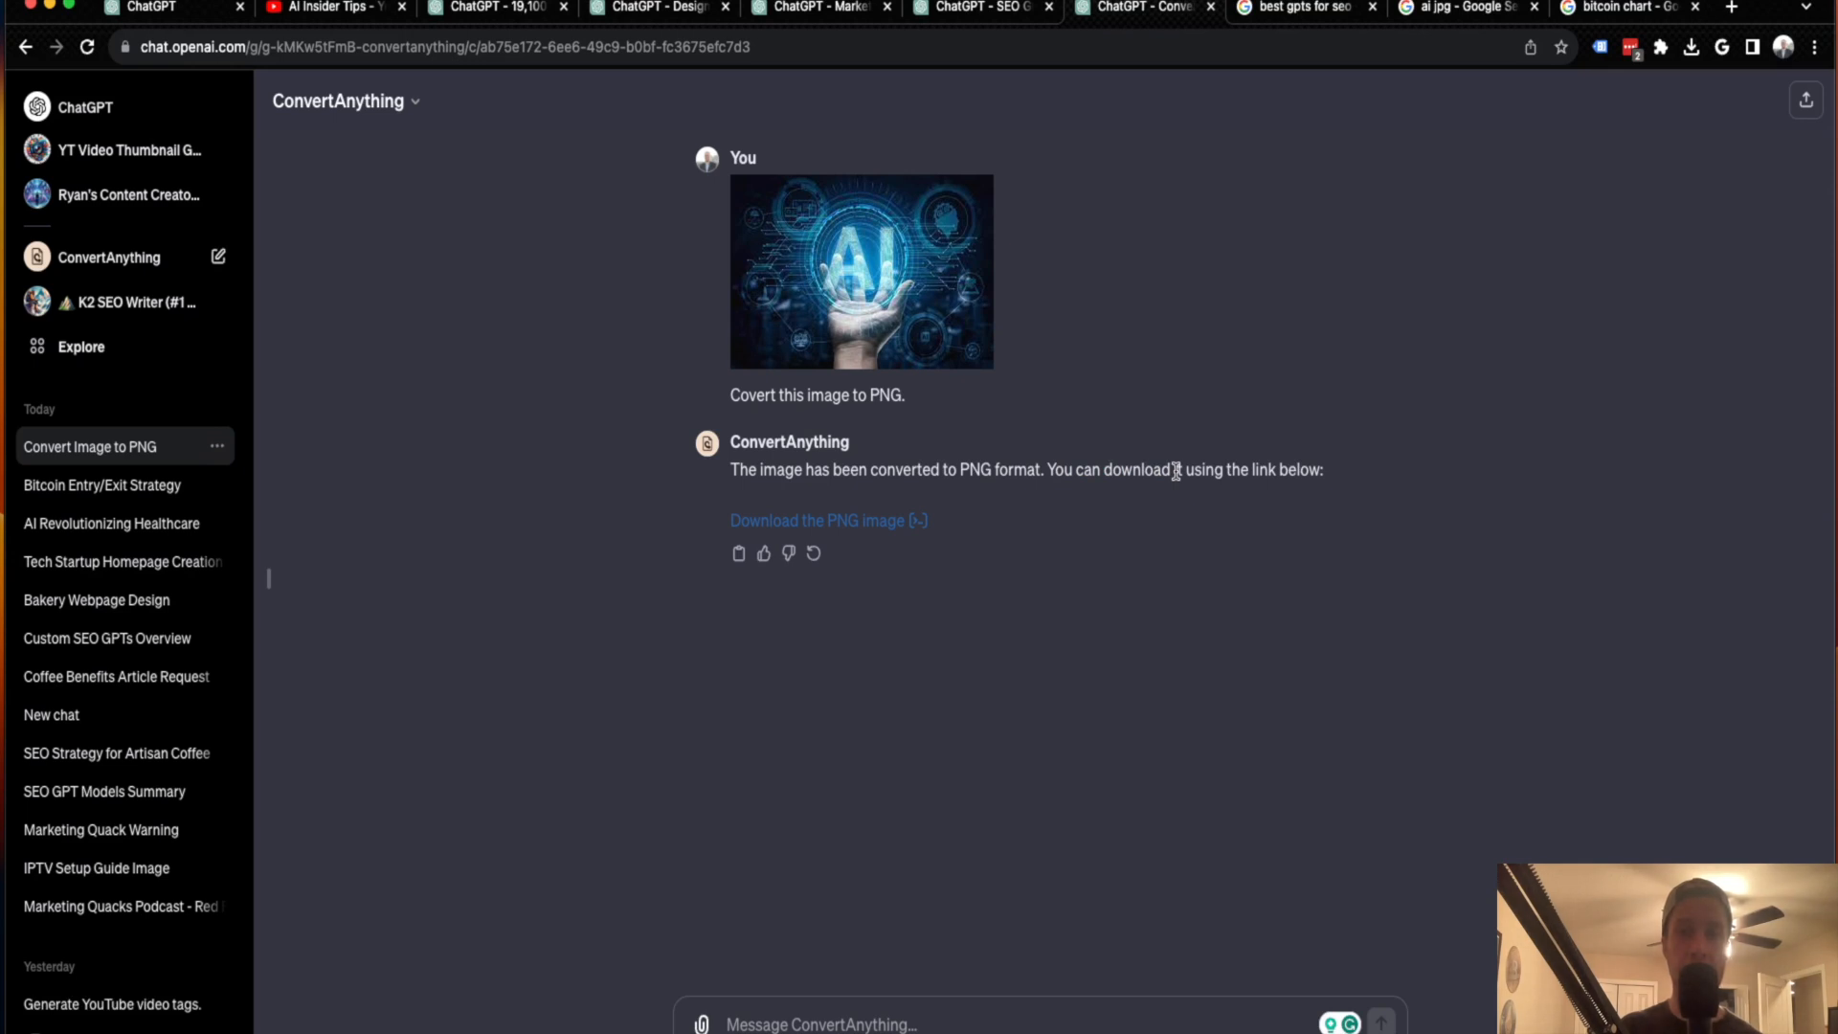
mouse_move(554, 625)
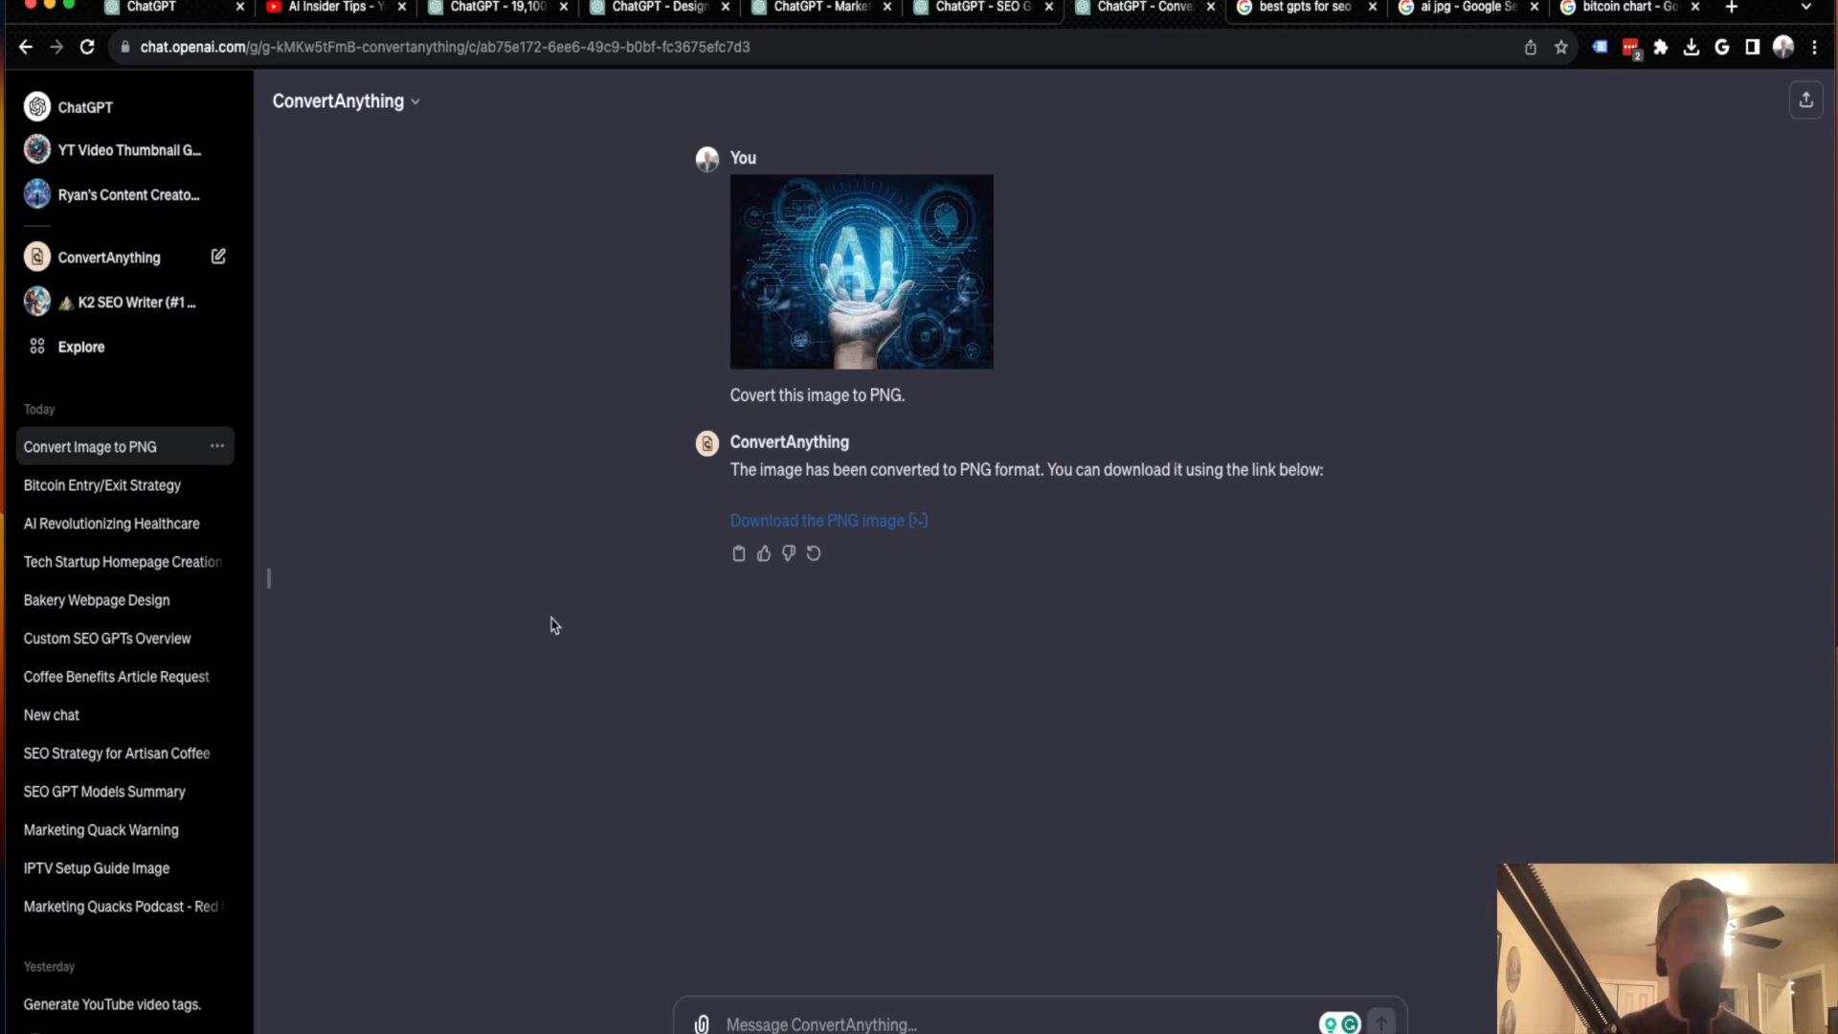
- Download the converted_image.png from ConvertAnything's reply
left_click(1690, 47)
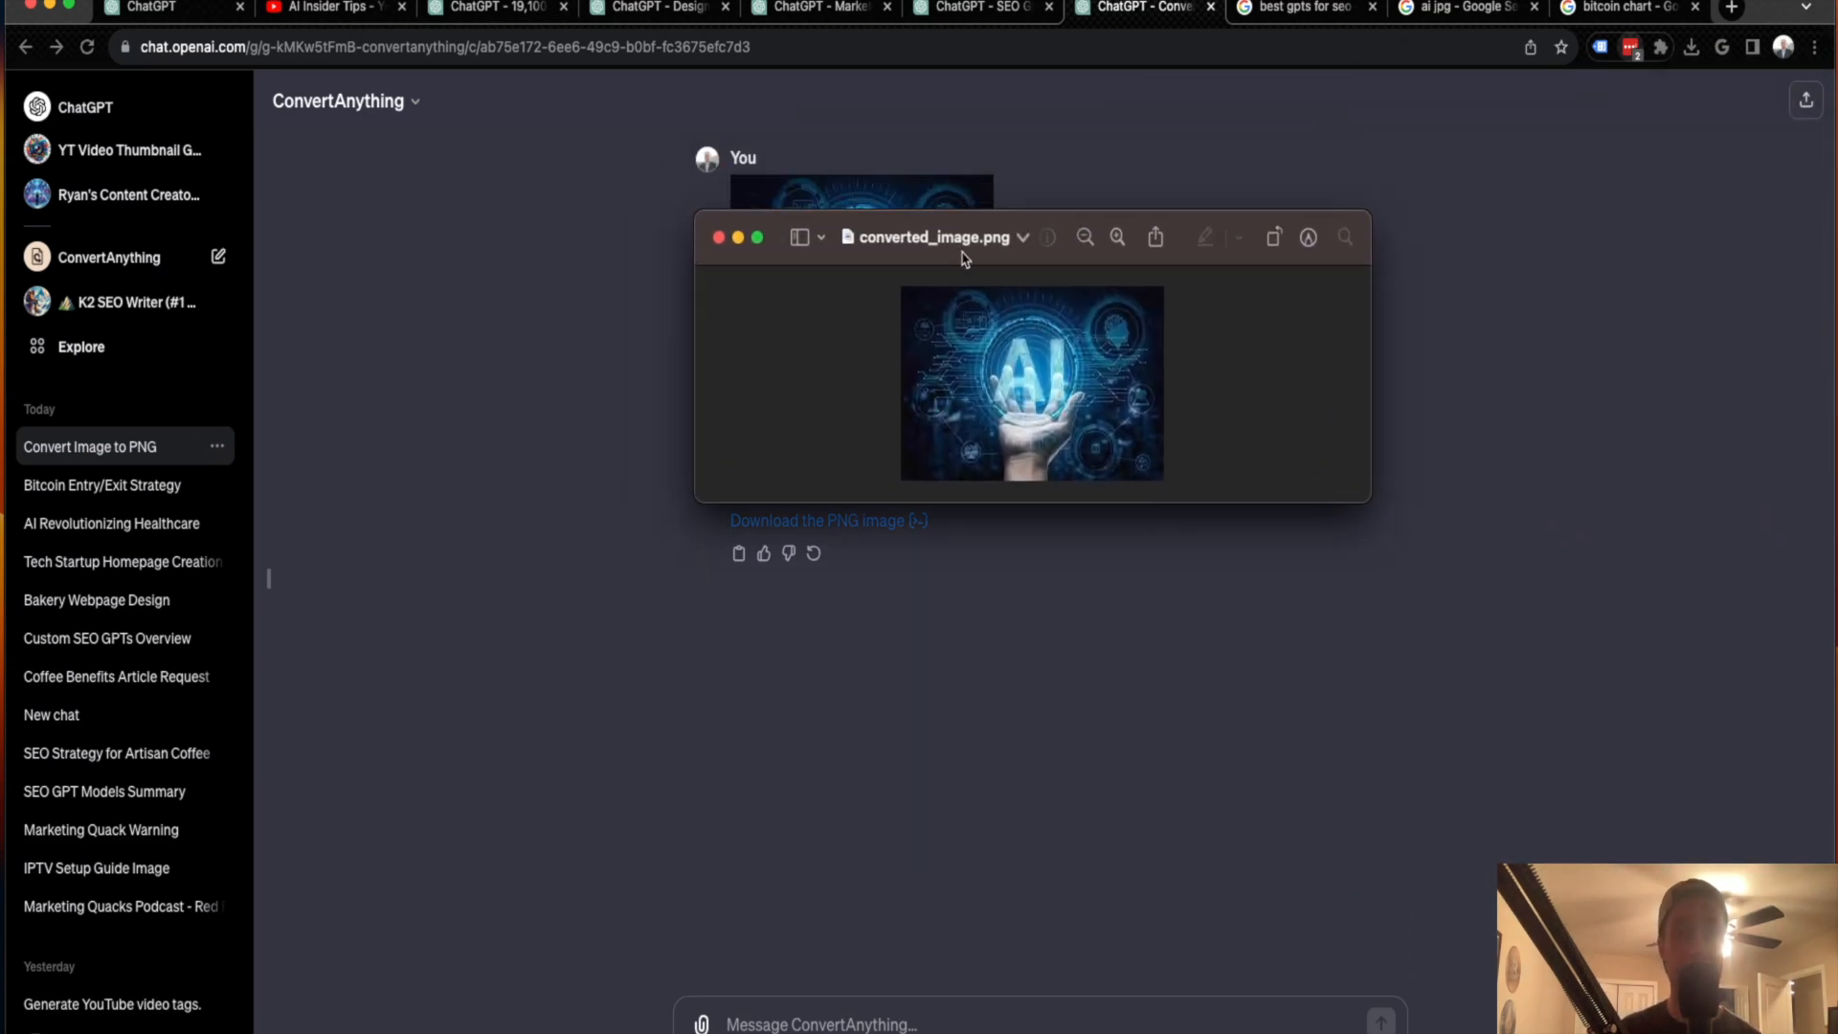
- Close the converted_image.png Preview window
left_click(717, 236)
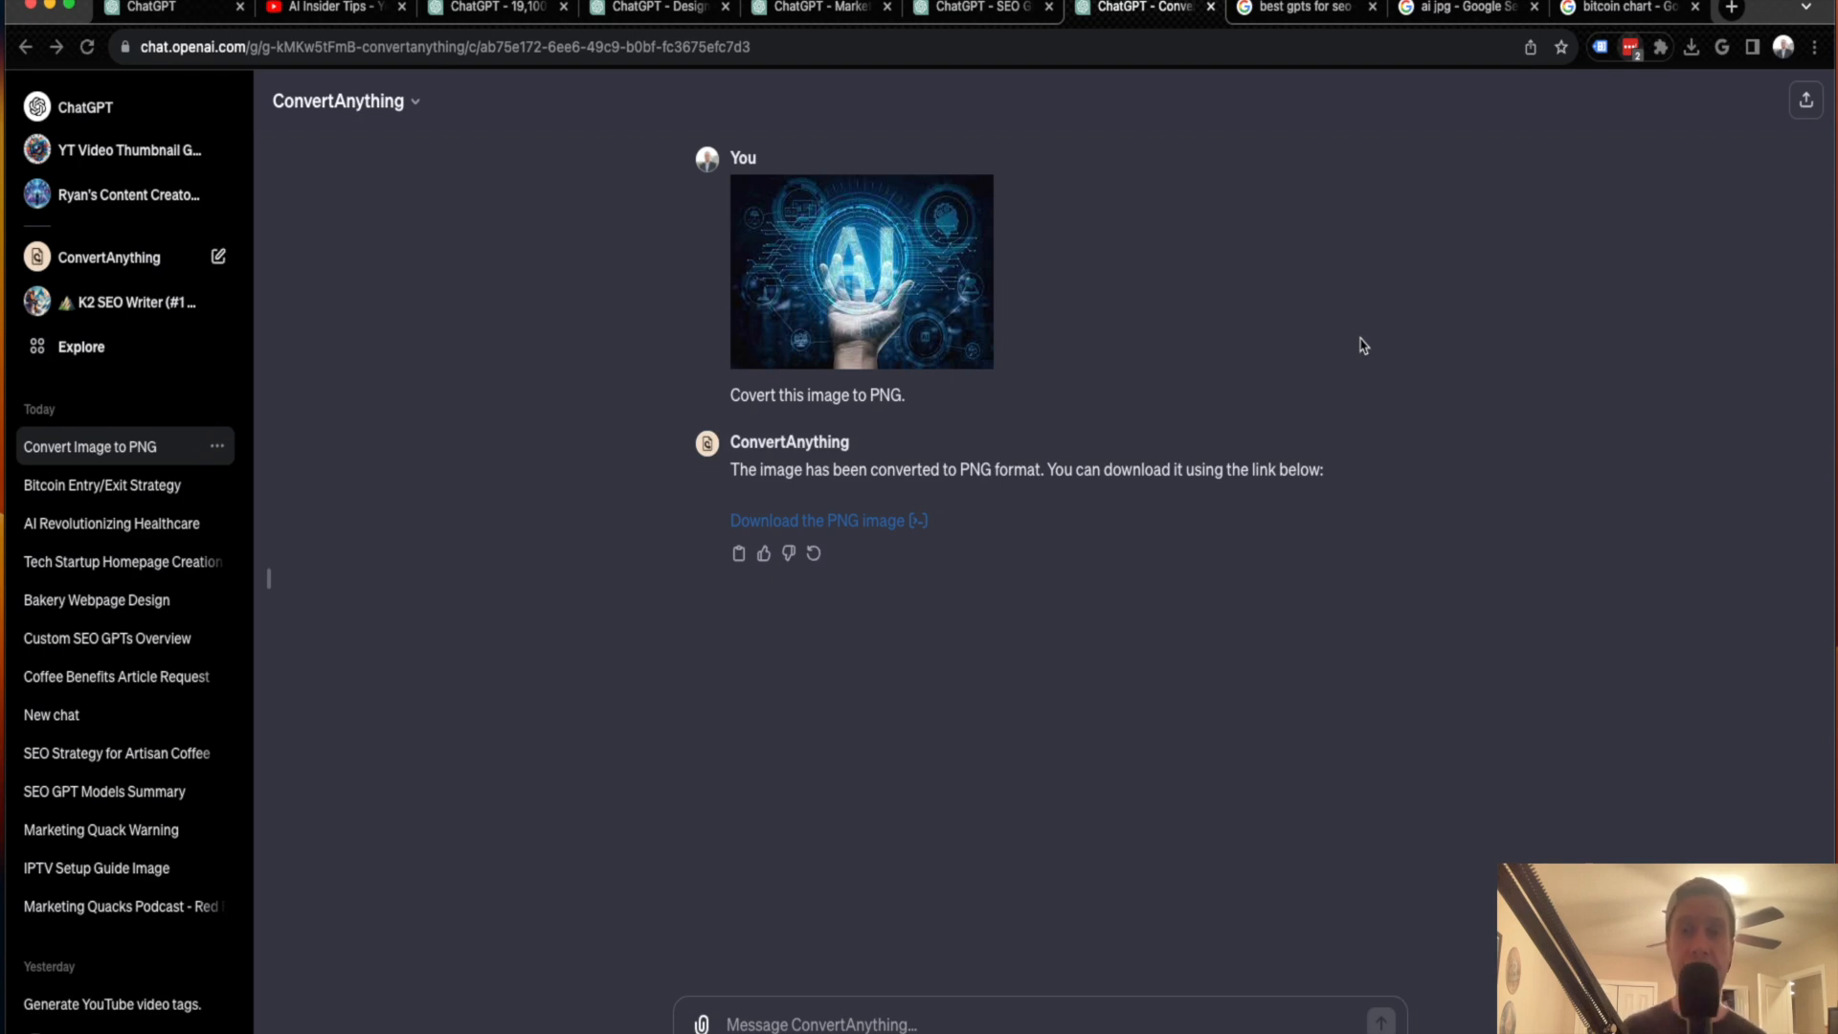
mouse_move(599, 236)
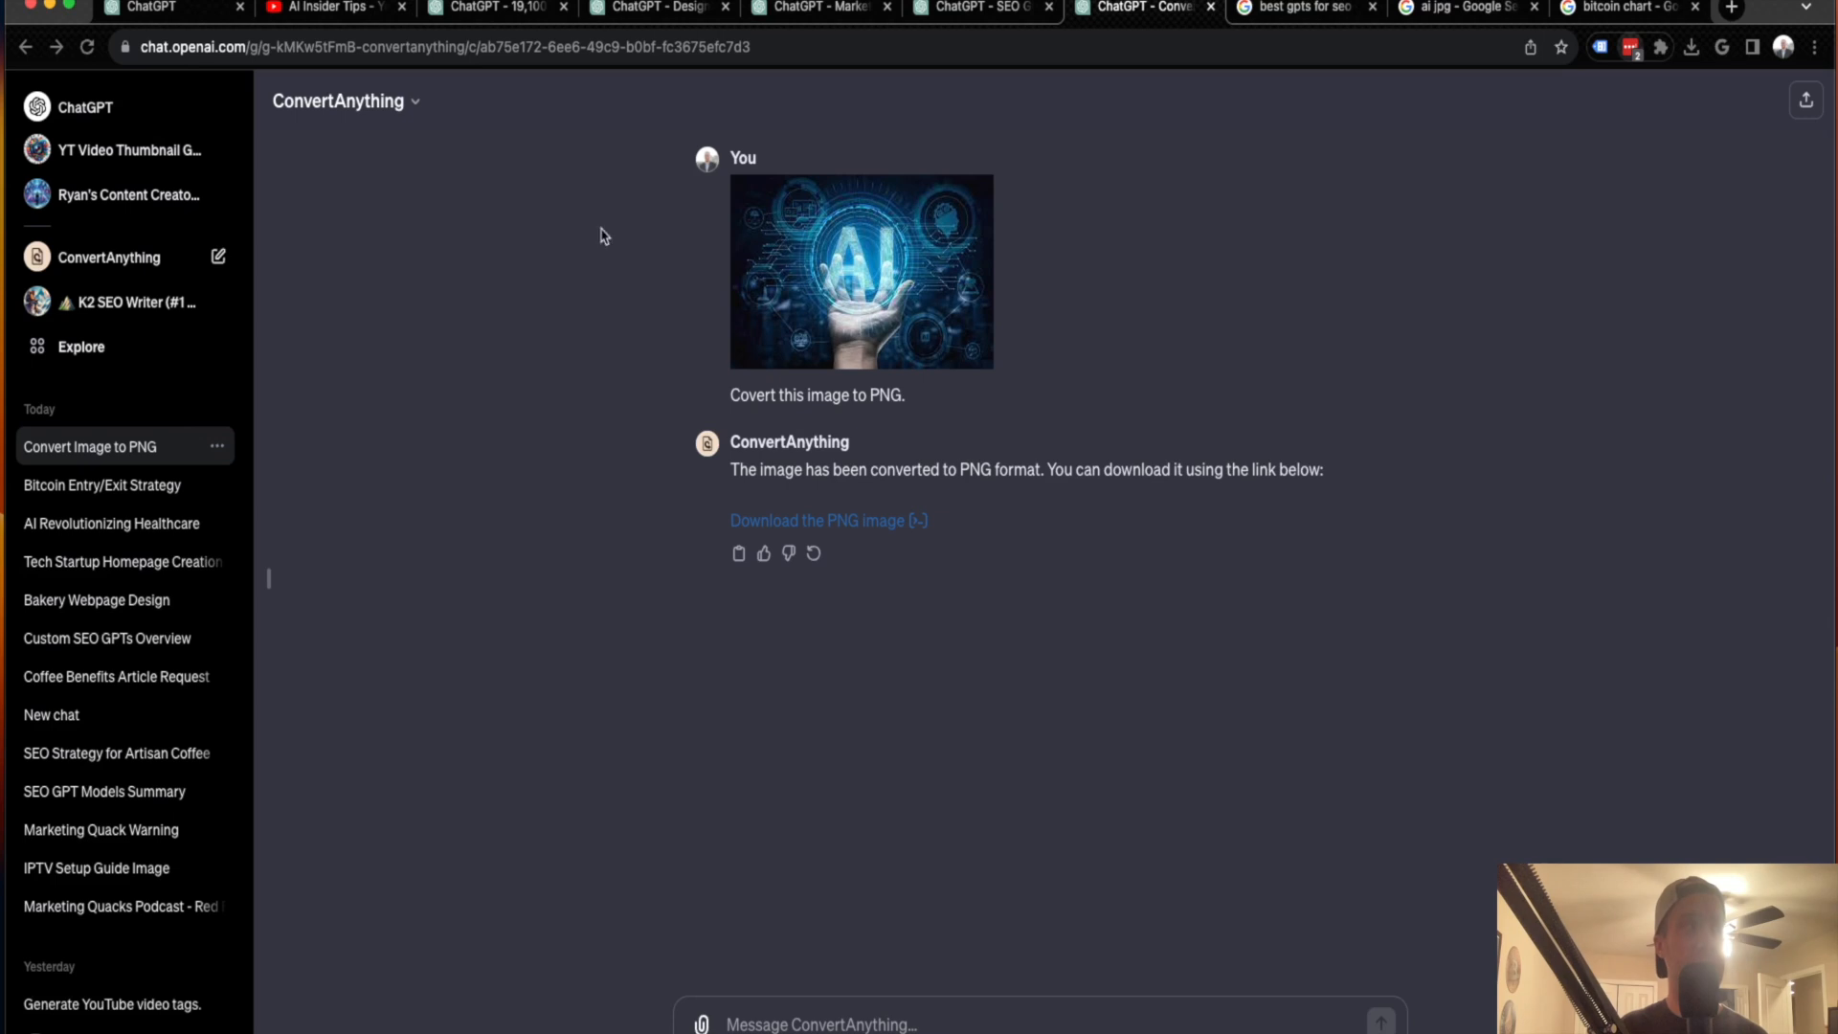
mouse_move(785, 314)
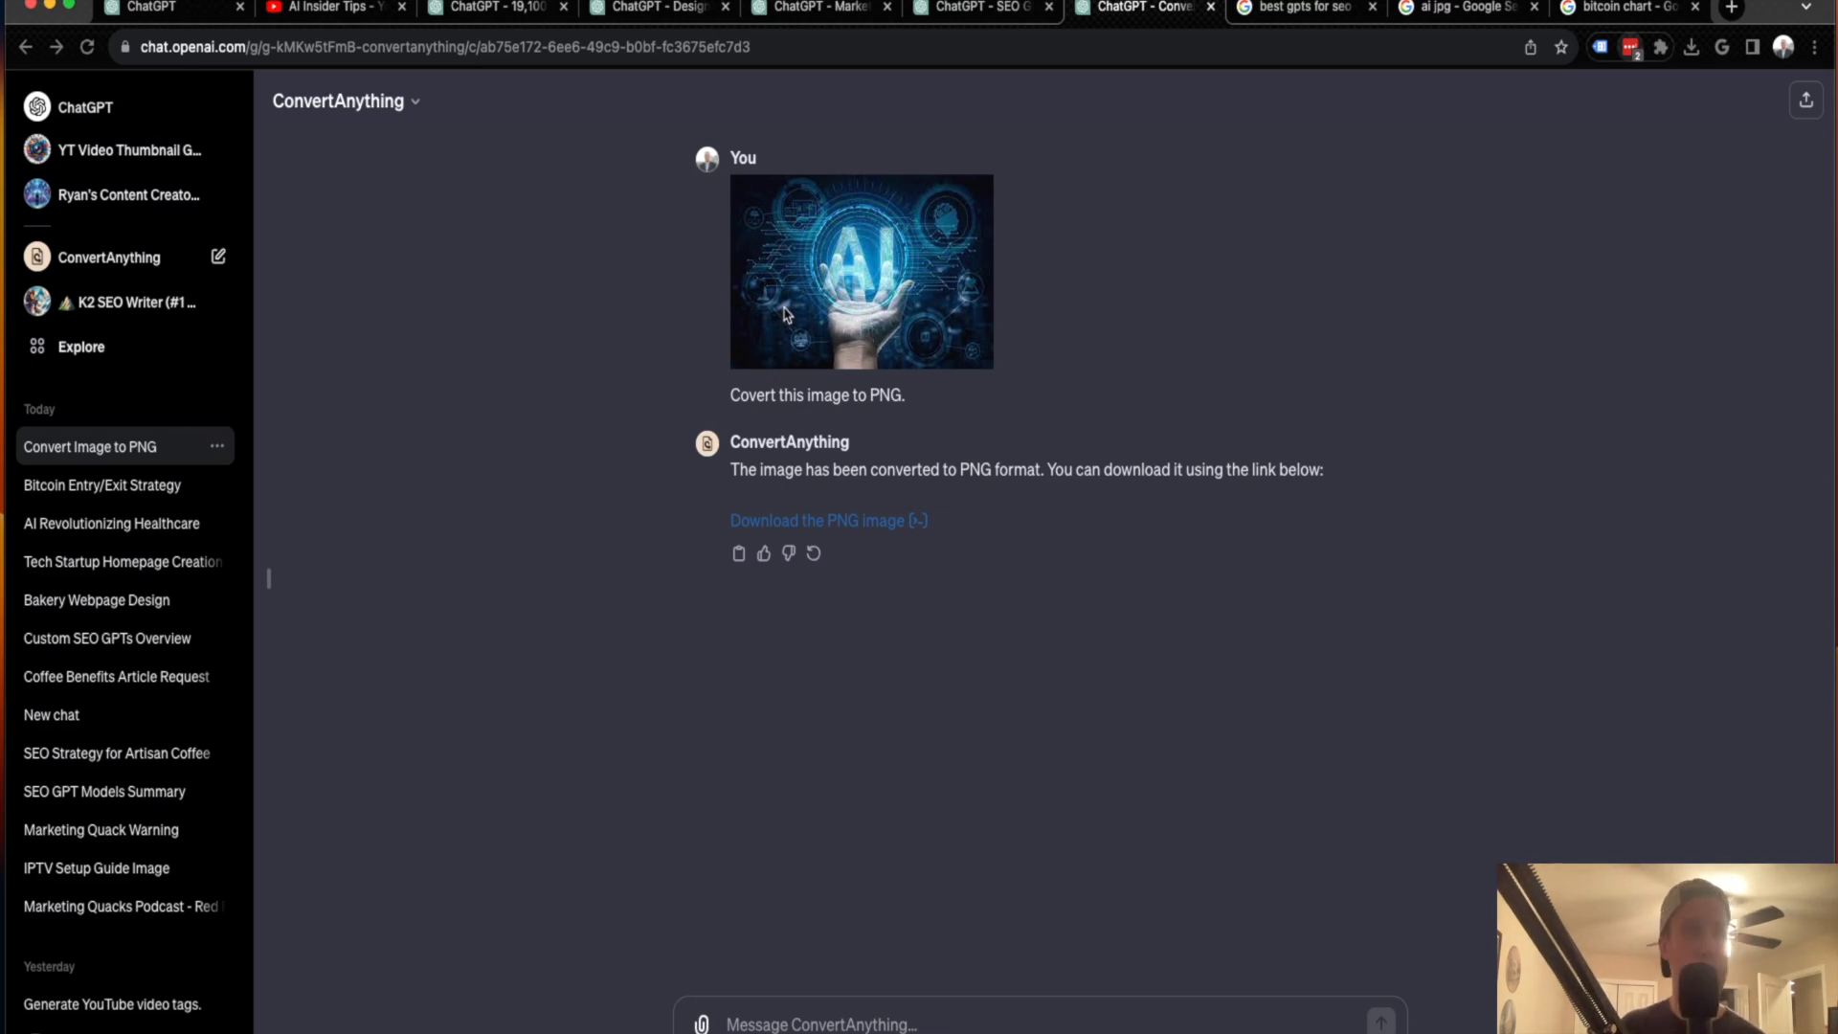
mouse_move(348, 21)
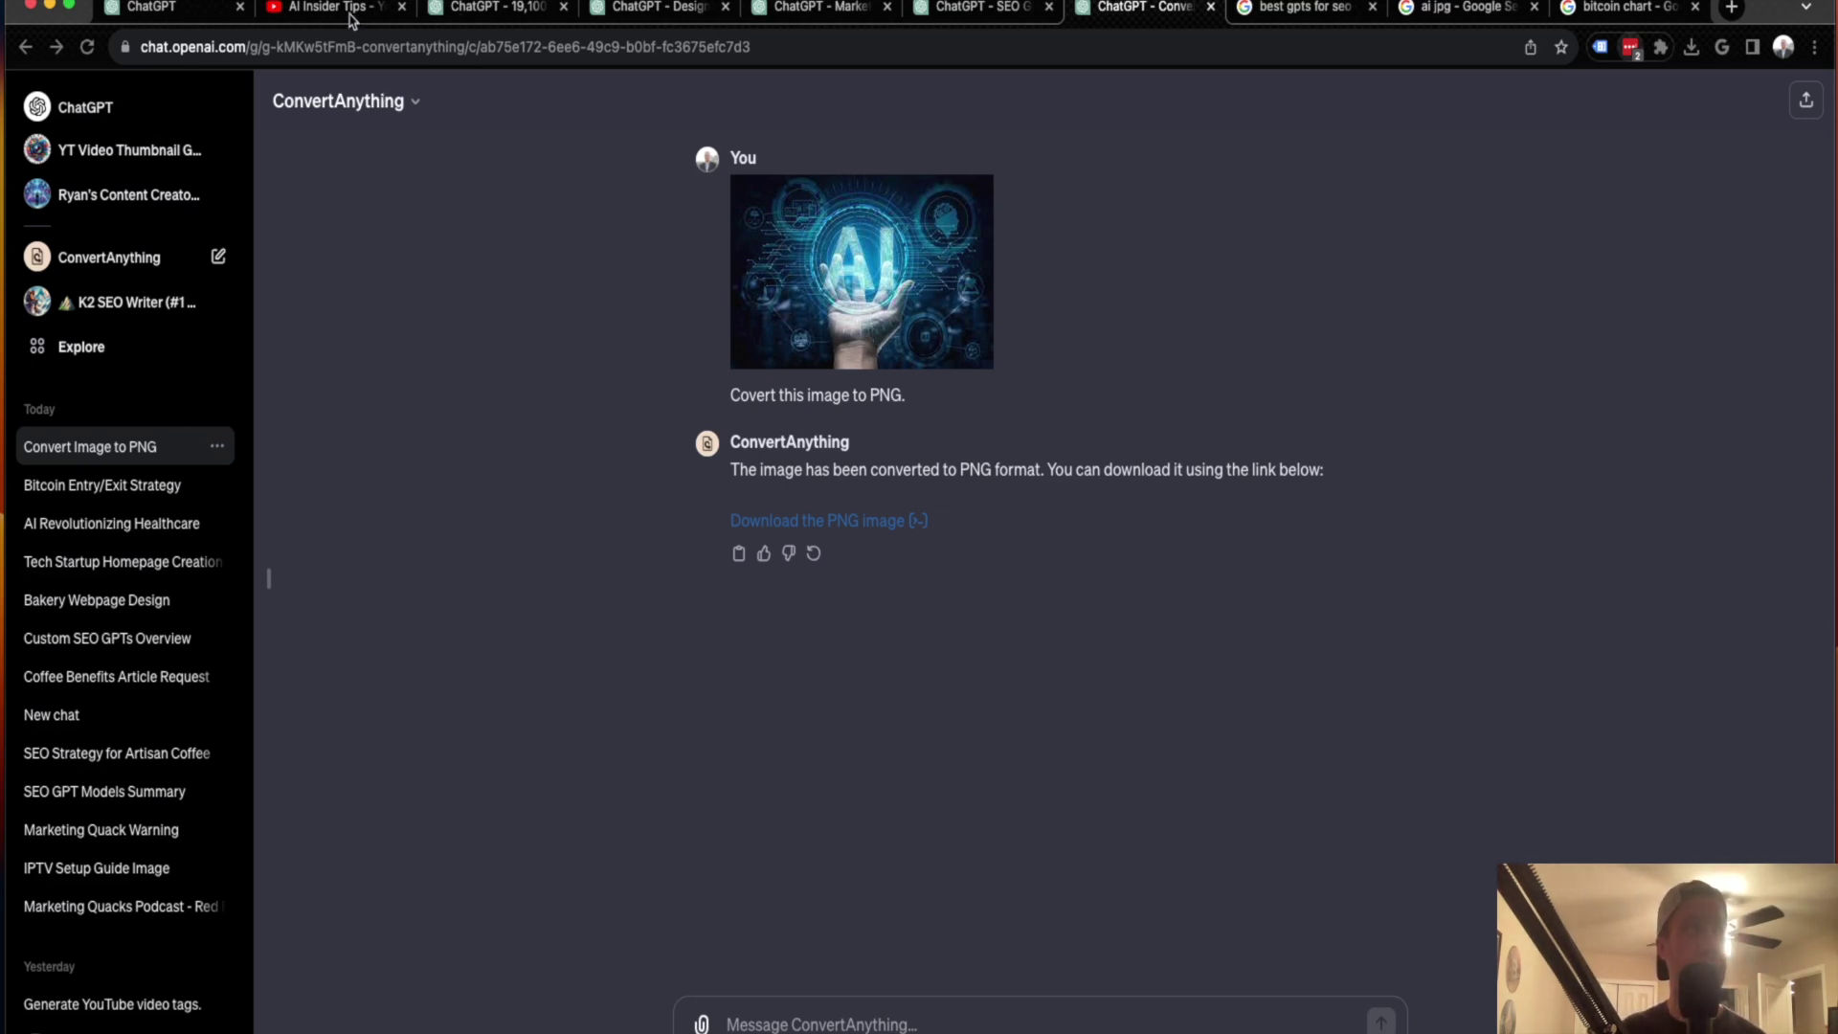
- Switch to the ChatGPT tab showing the GPTs discovery page
left_click(80, 345)
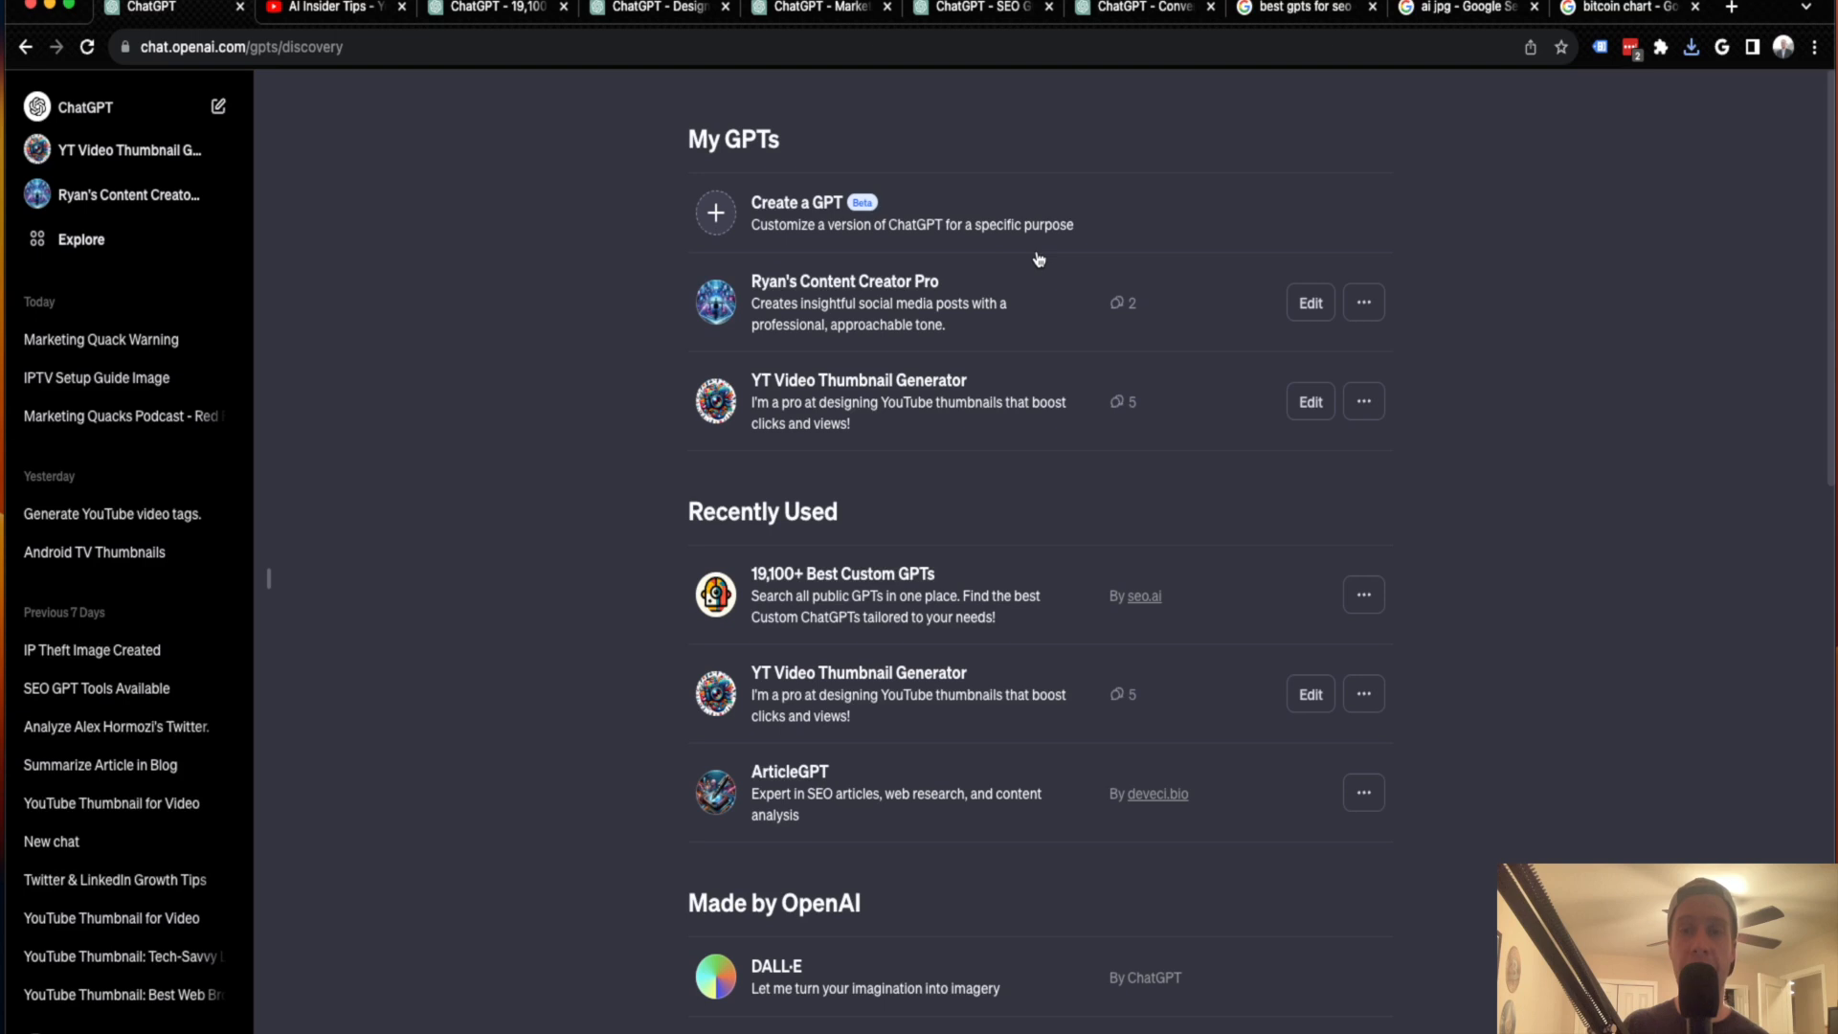
mouse_move(1054, 266)
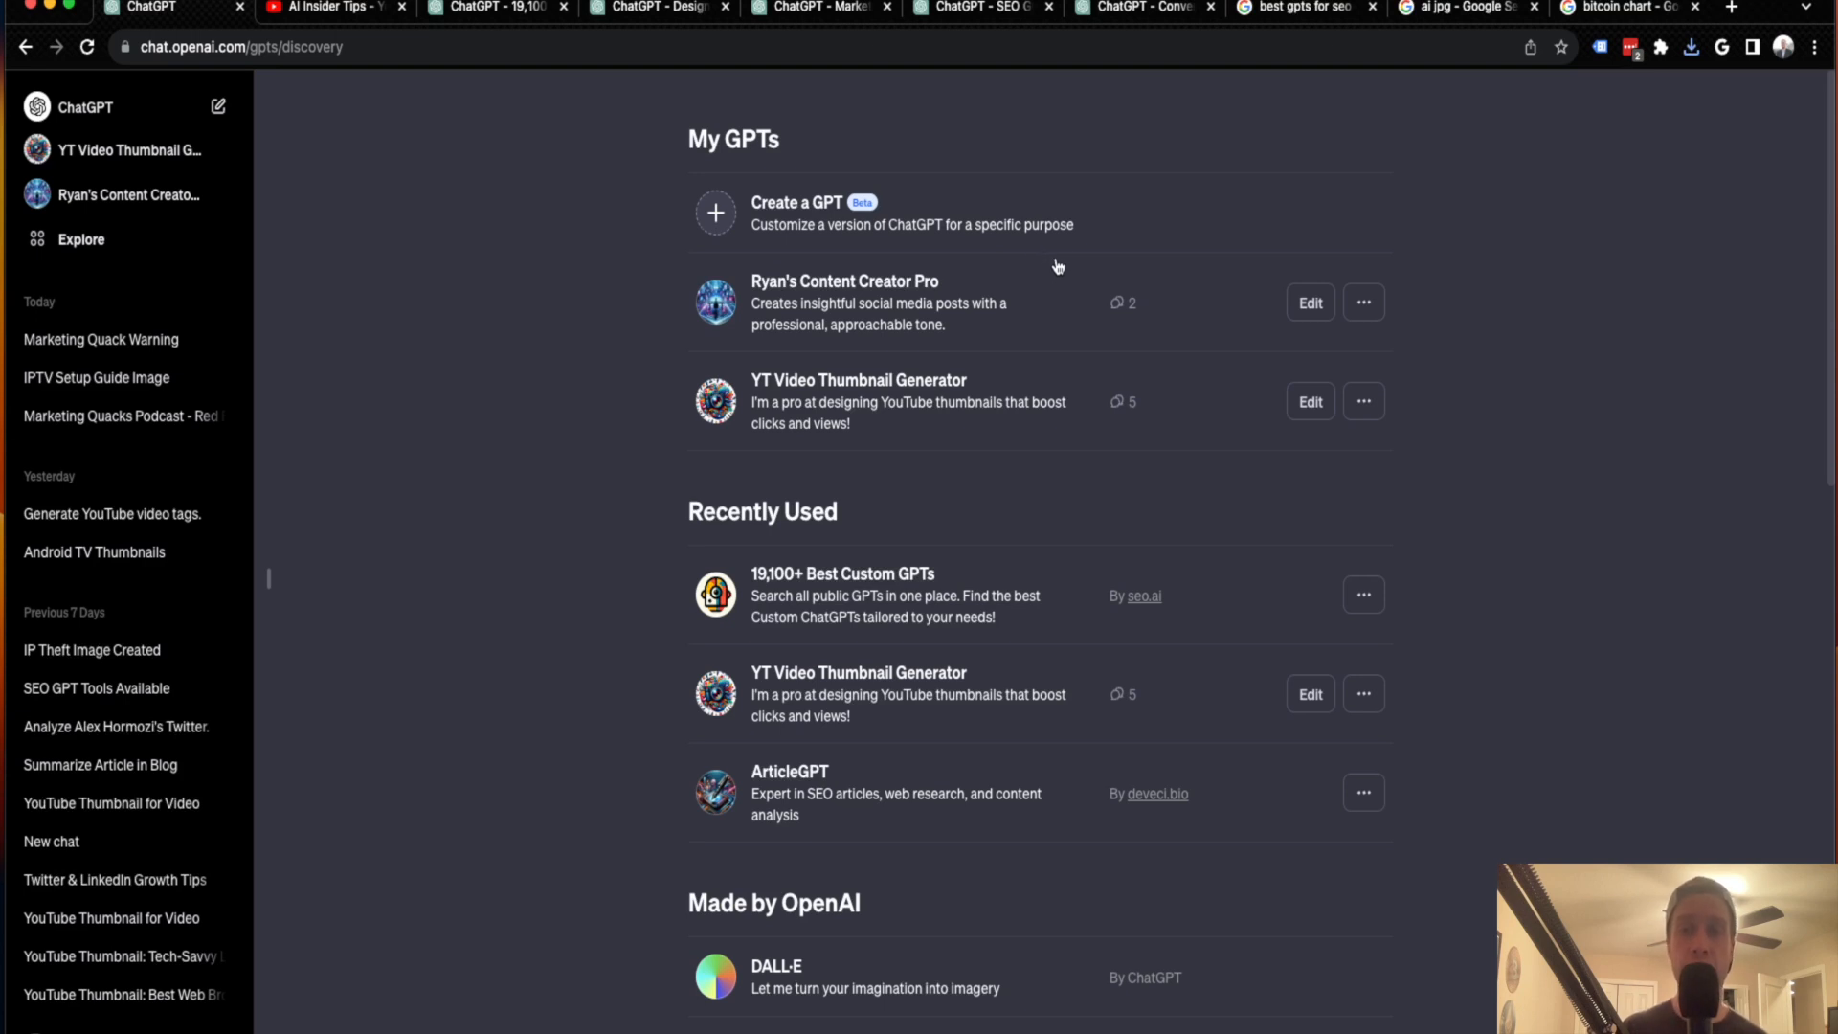
mouse_move(270, 17)
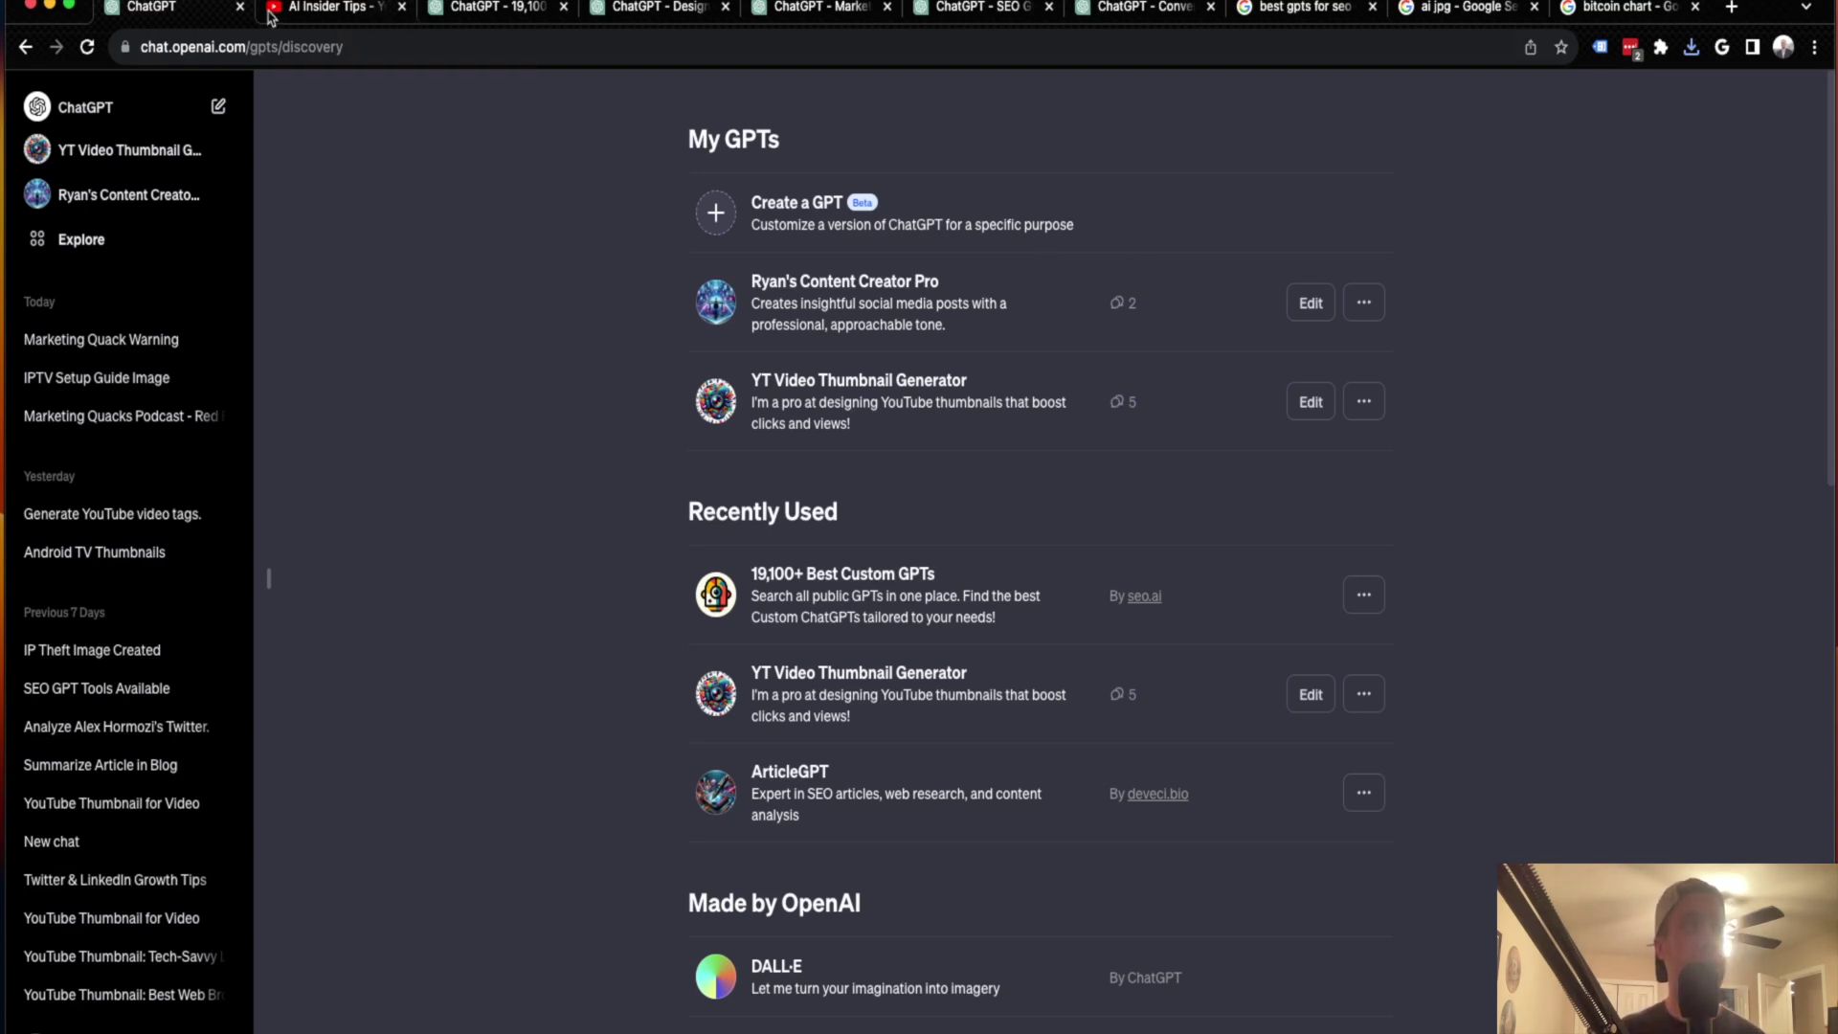
- Switch to the AI Insider Tips YouTube tab and scroll down its Videos grid
left_click(332, 11)
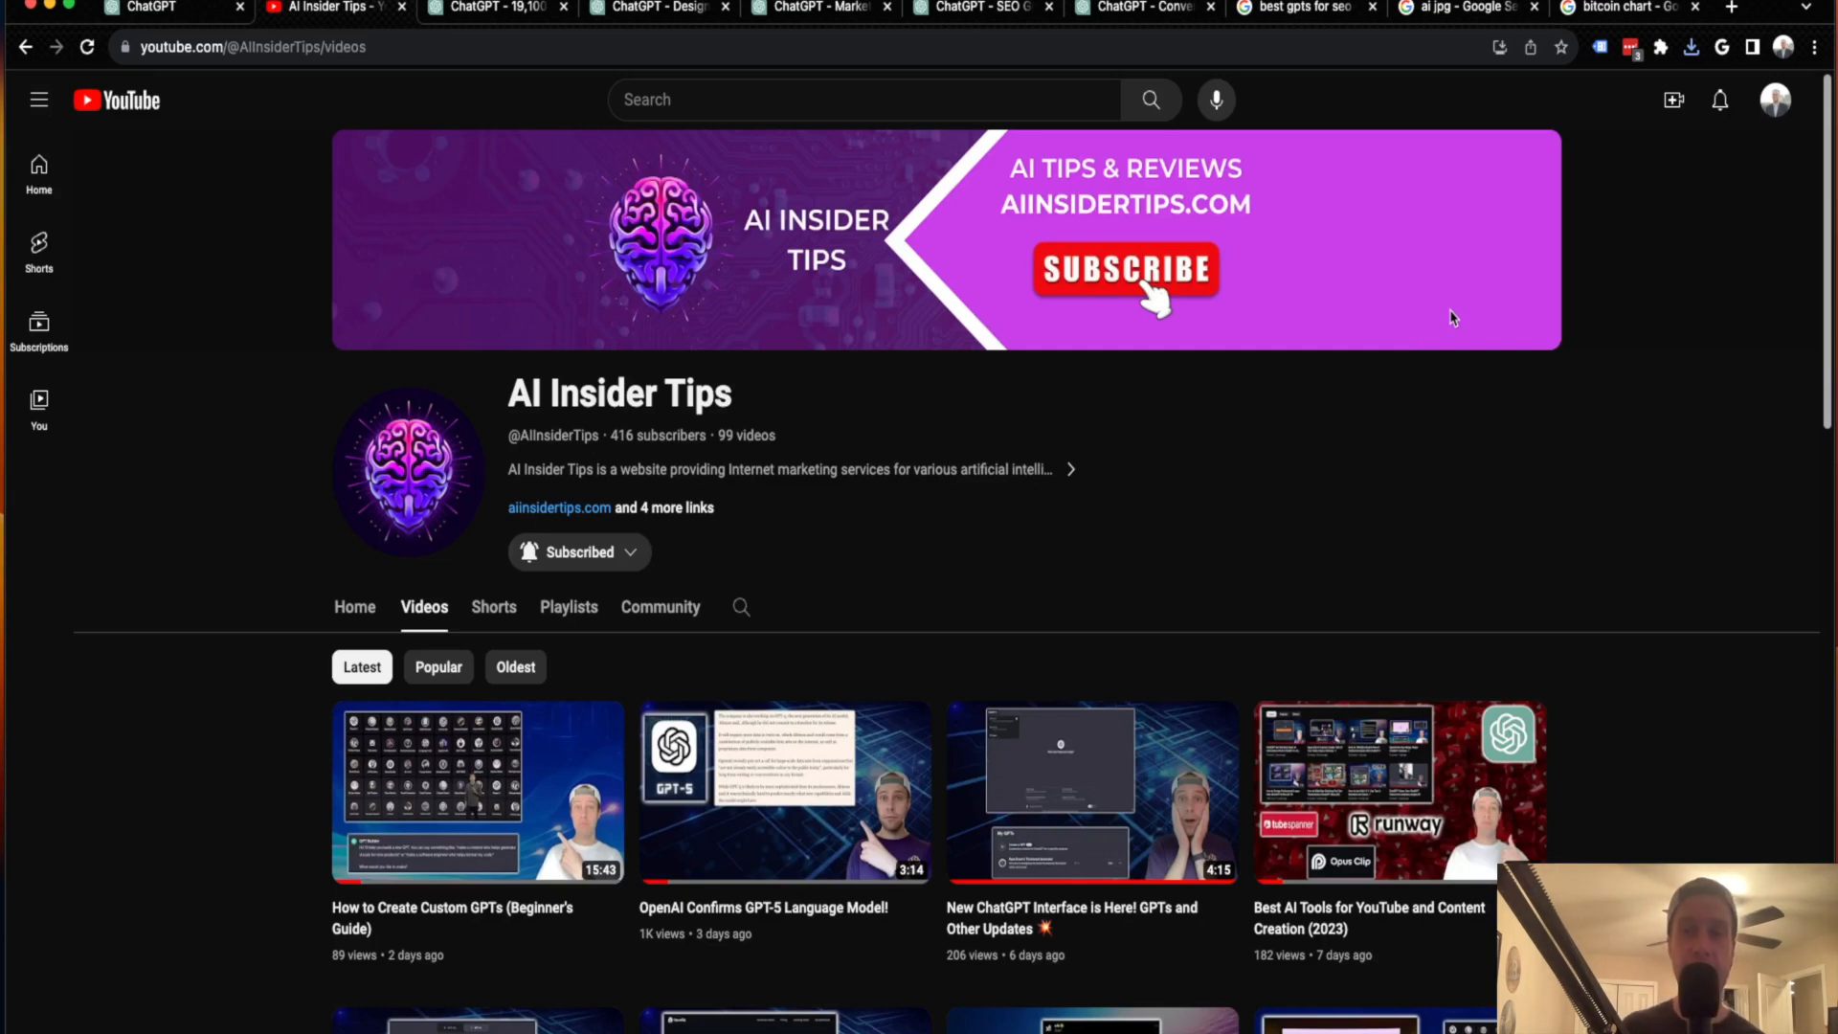
mouse_move(1548, 447)
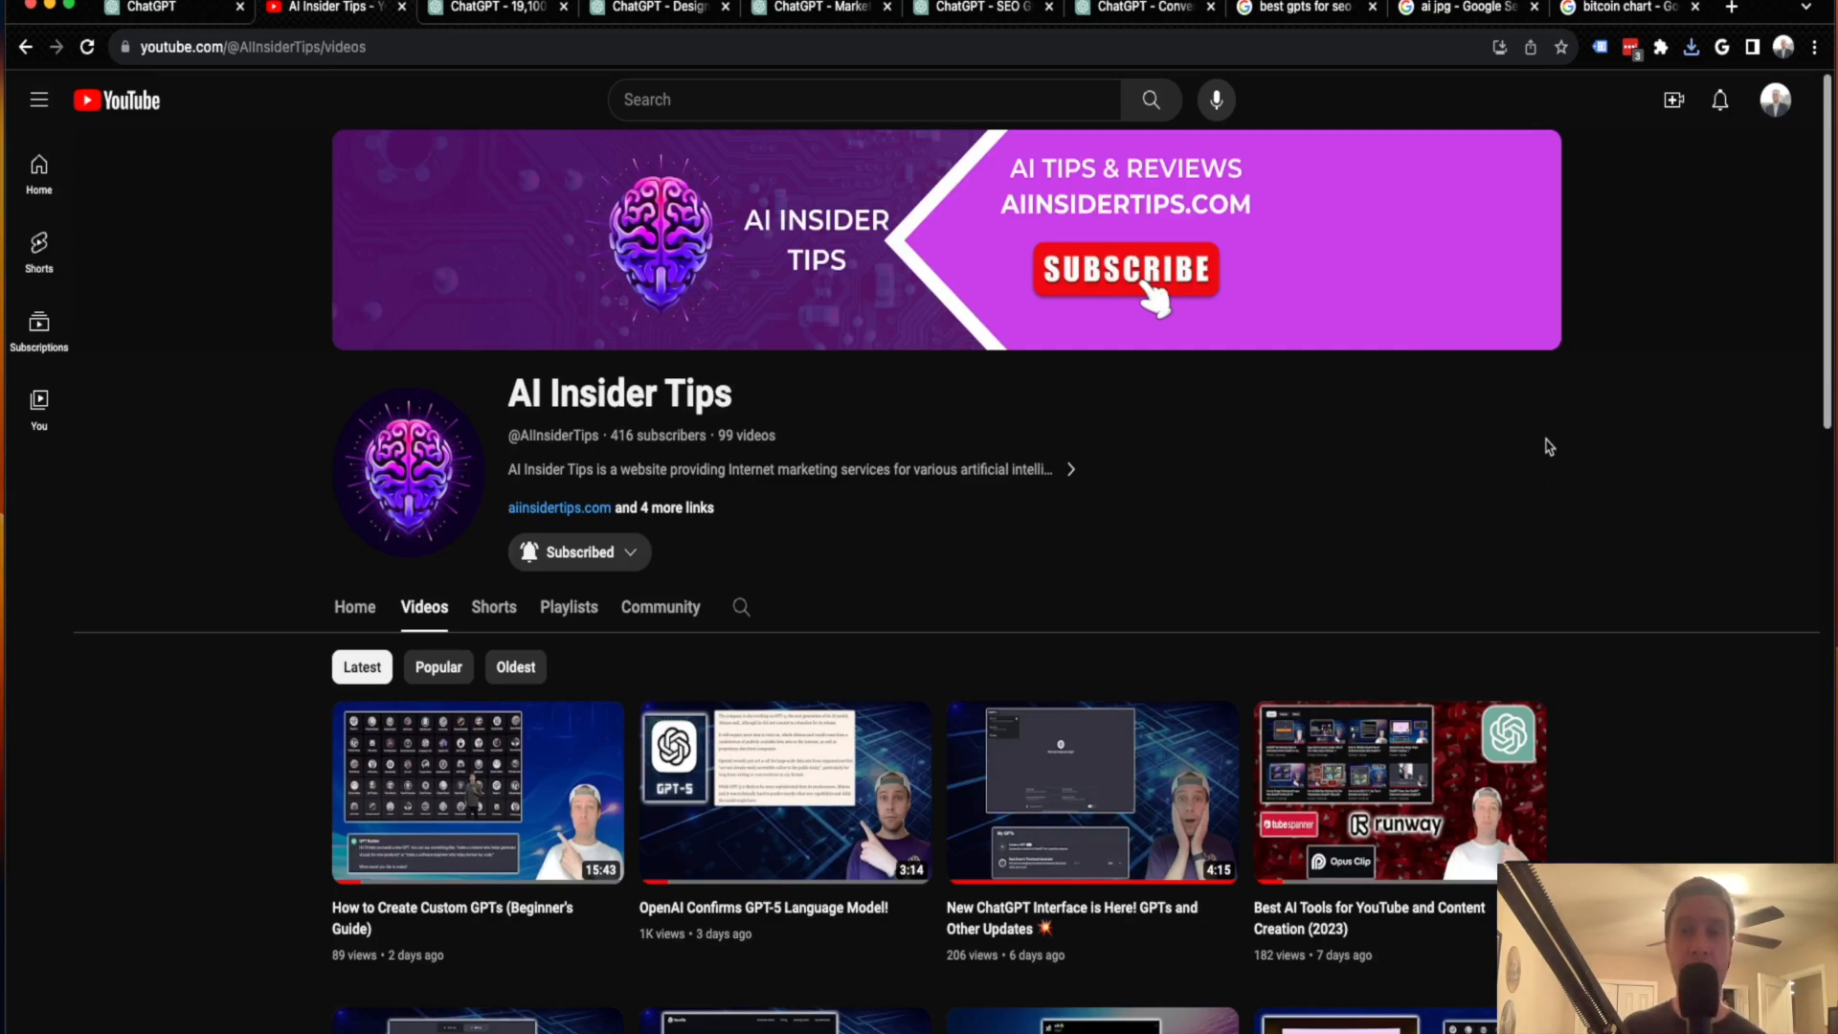
mouse_move(1288, 487)
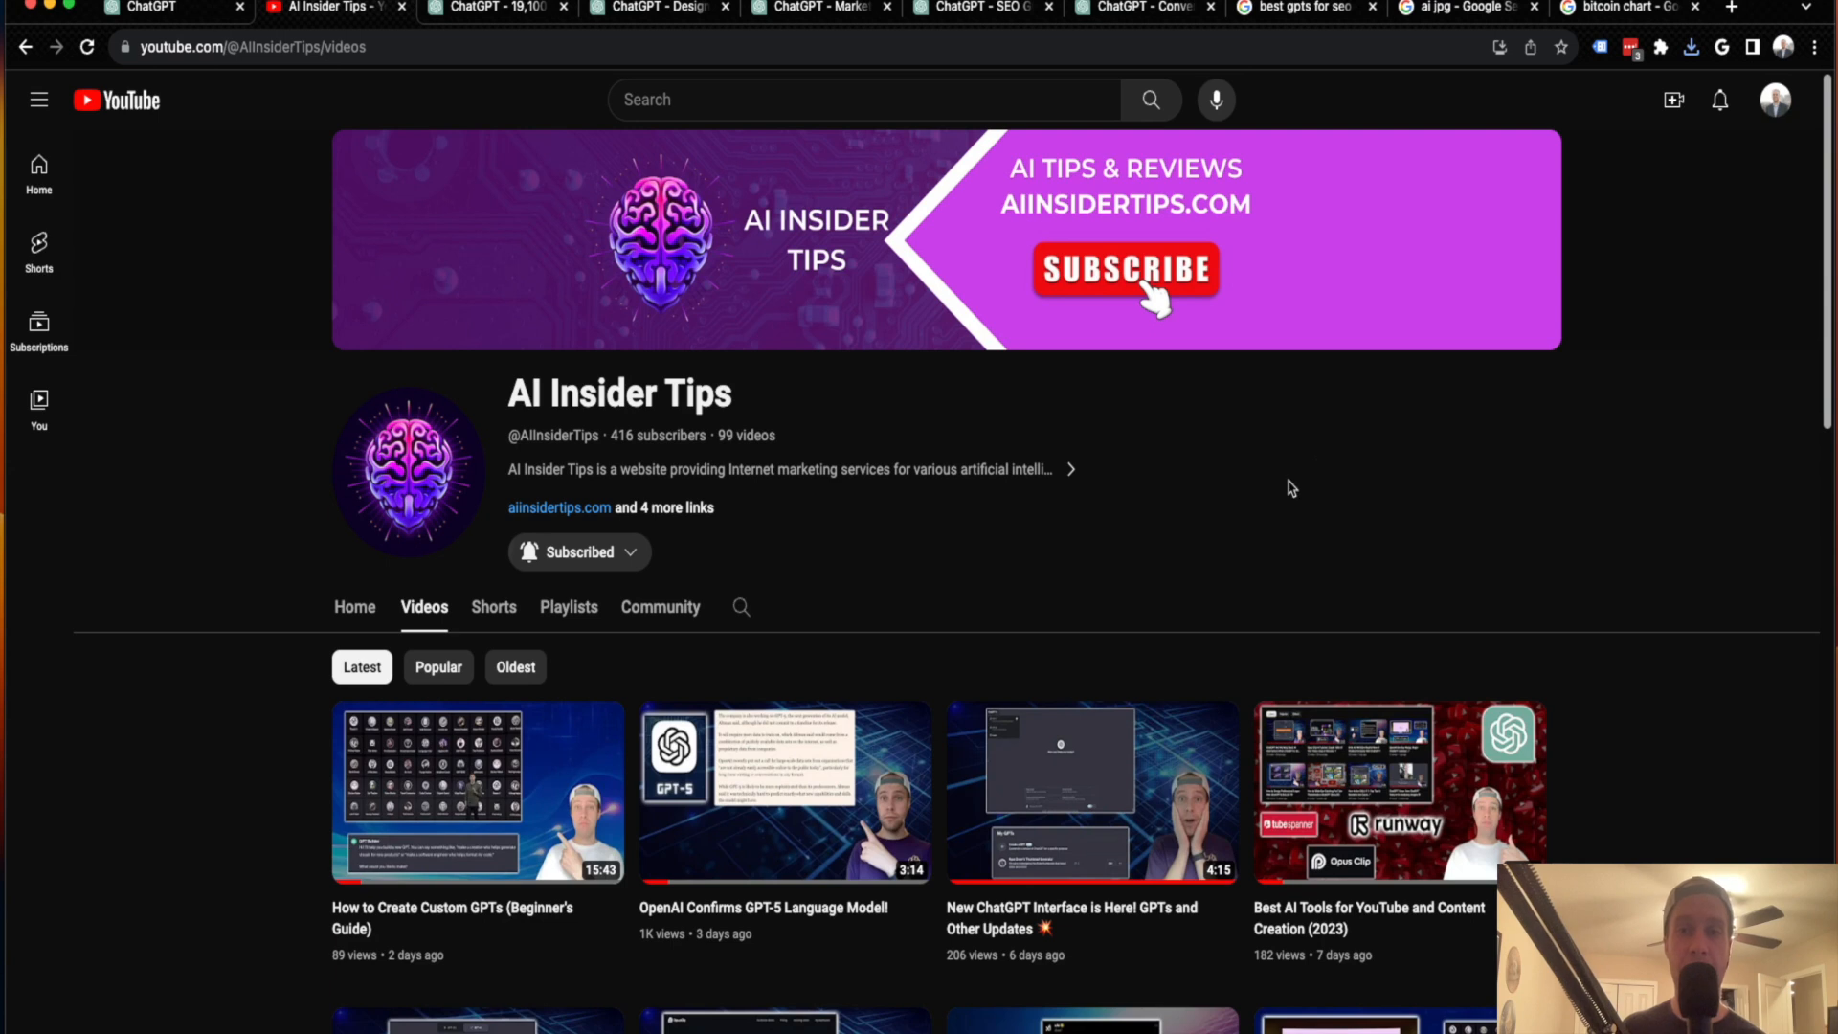
mouse_move(1332, 459)
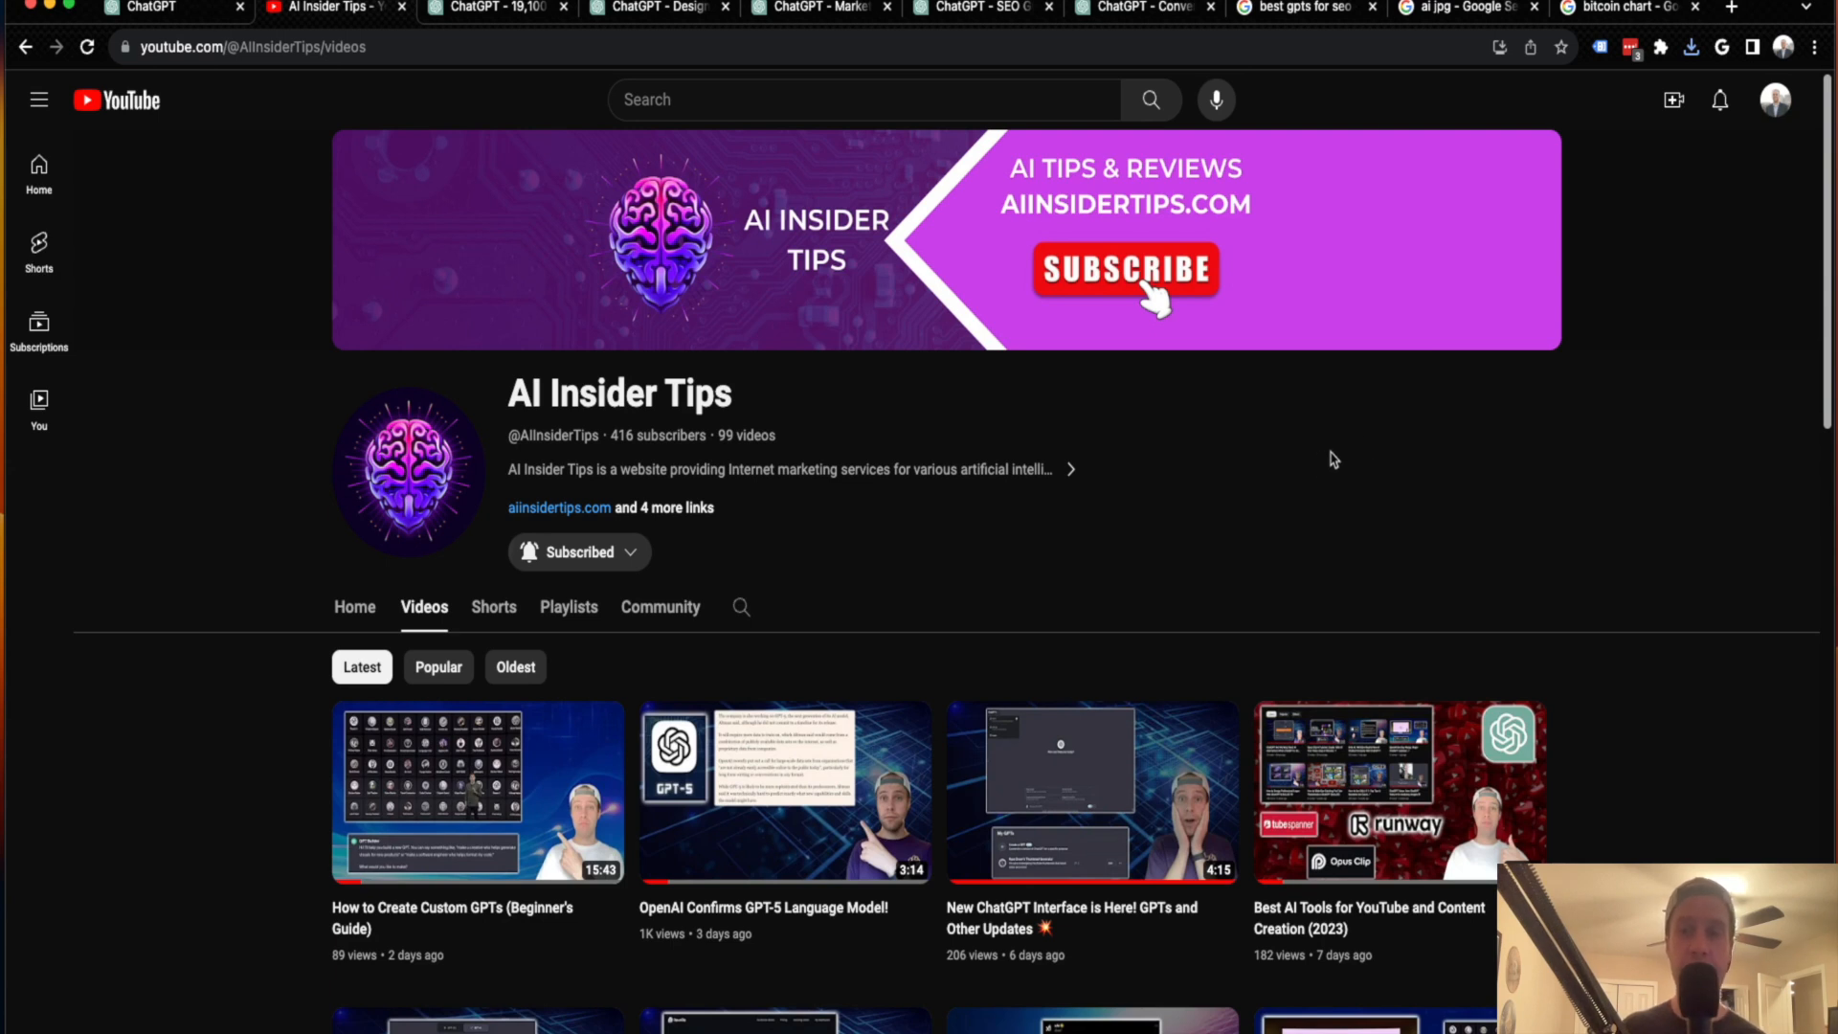
mouse_move(1345, 449)
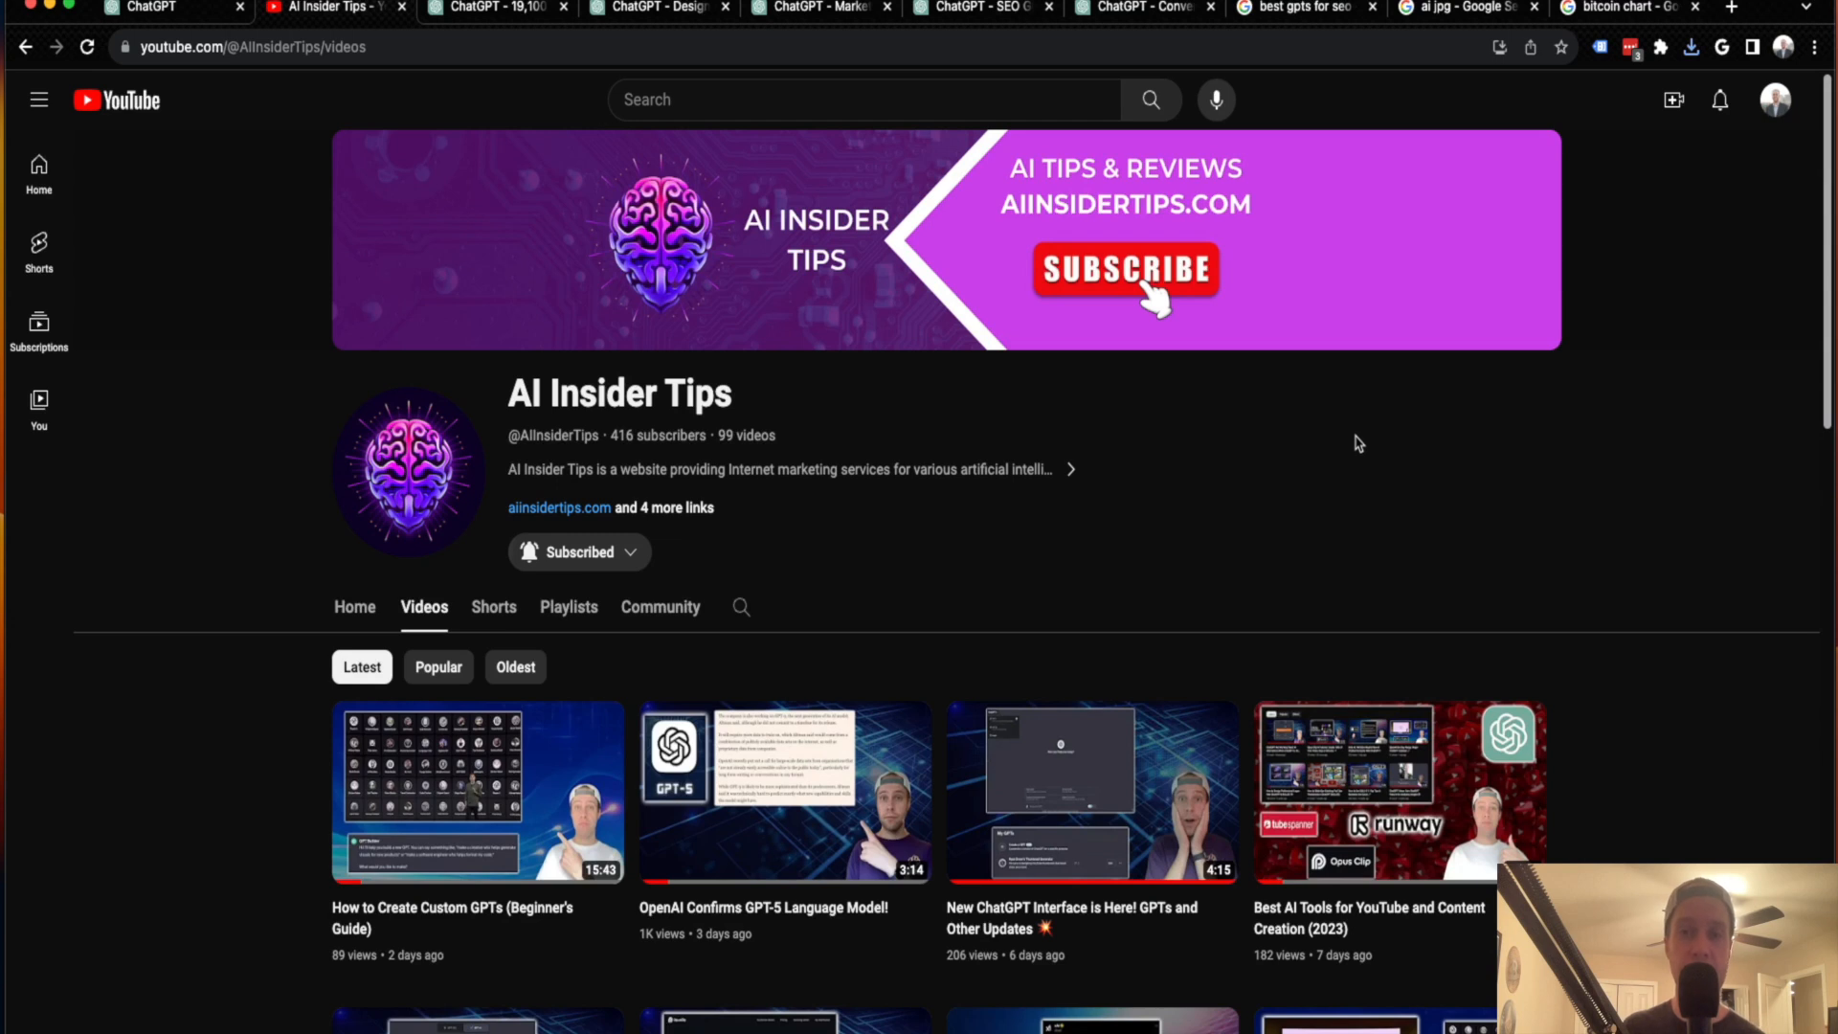
mouse_move(1662, 413)
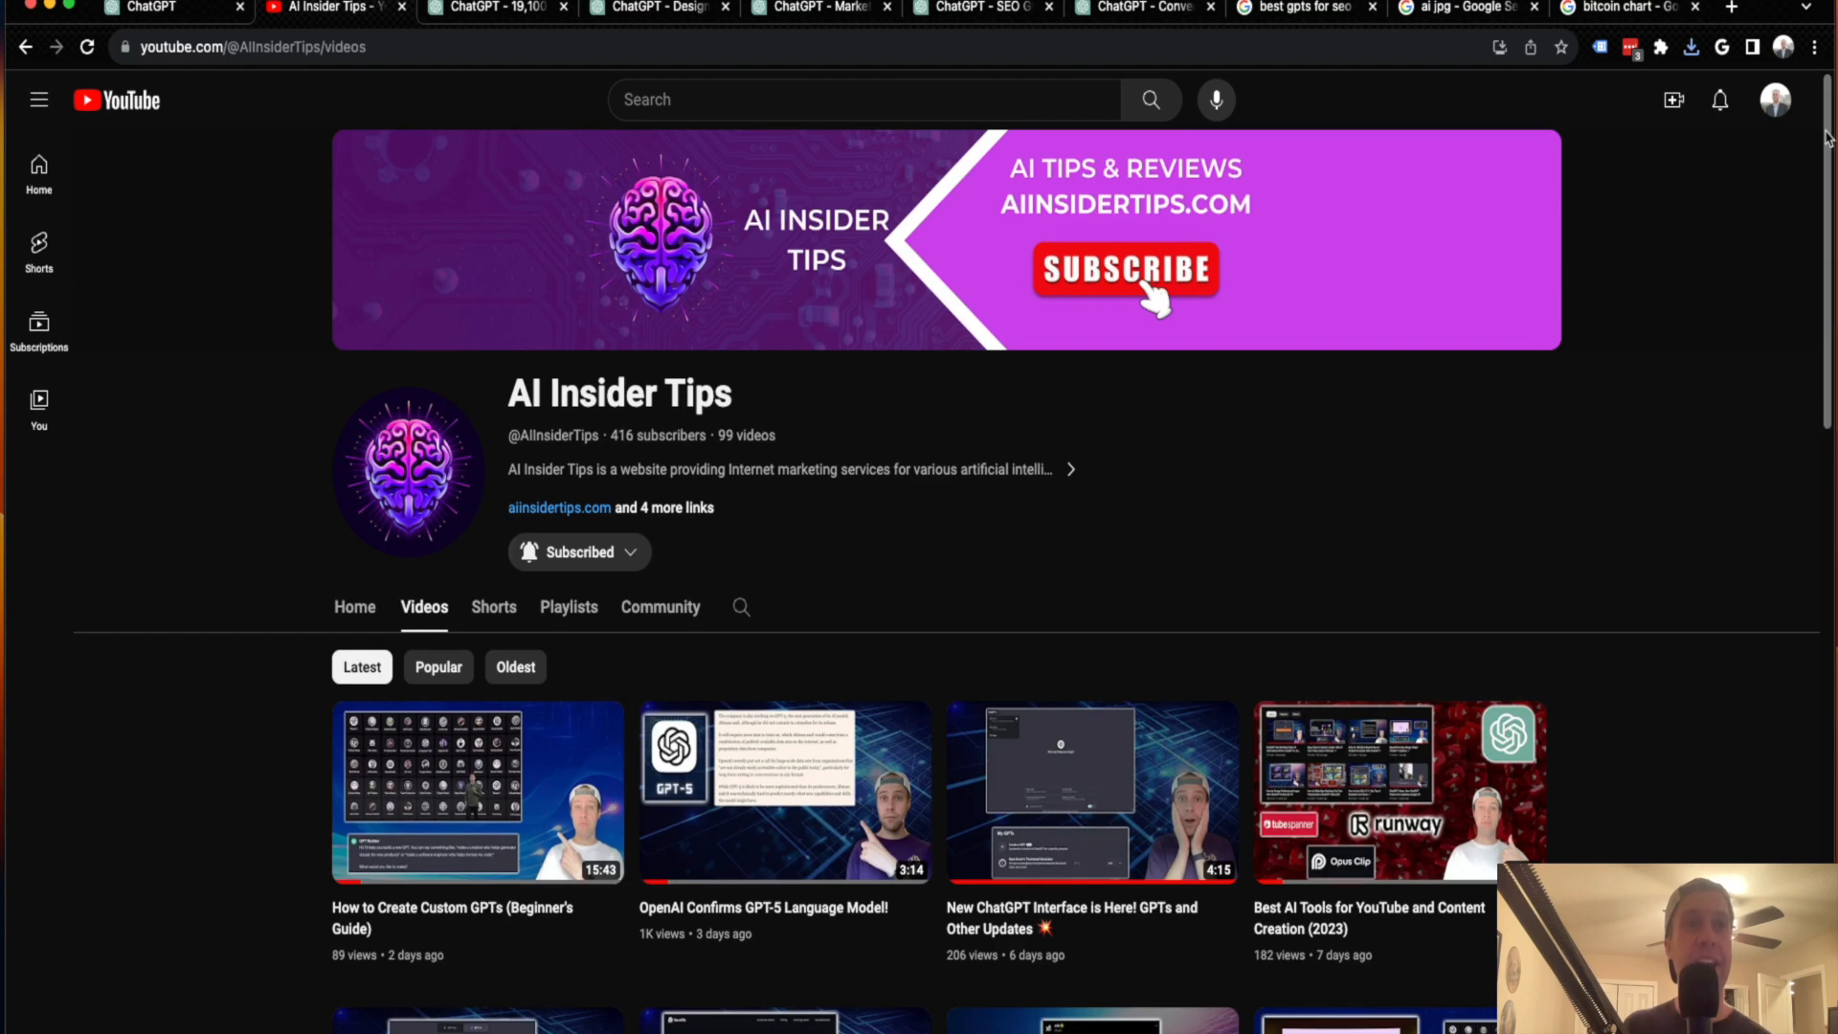
scroll("down", 3)
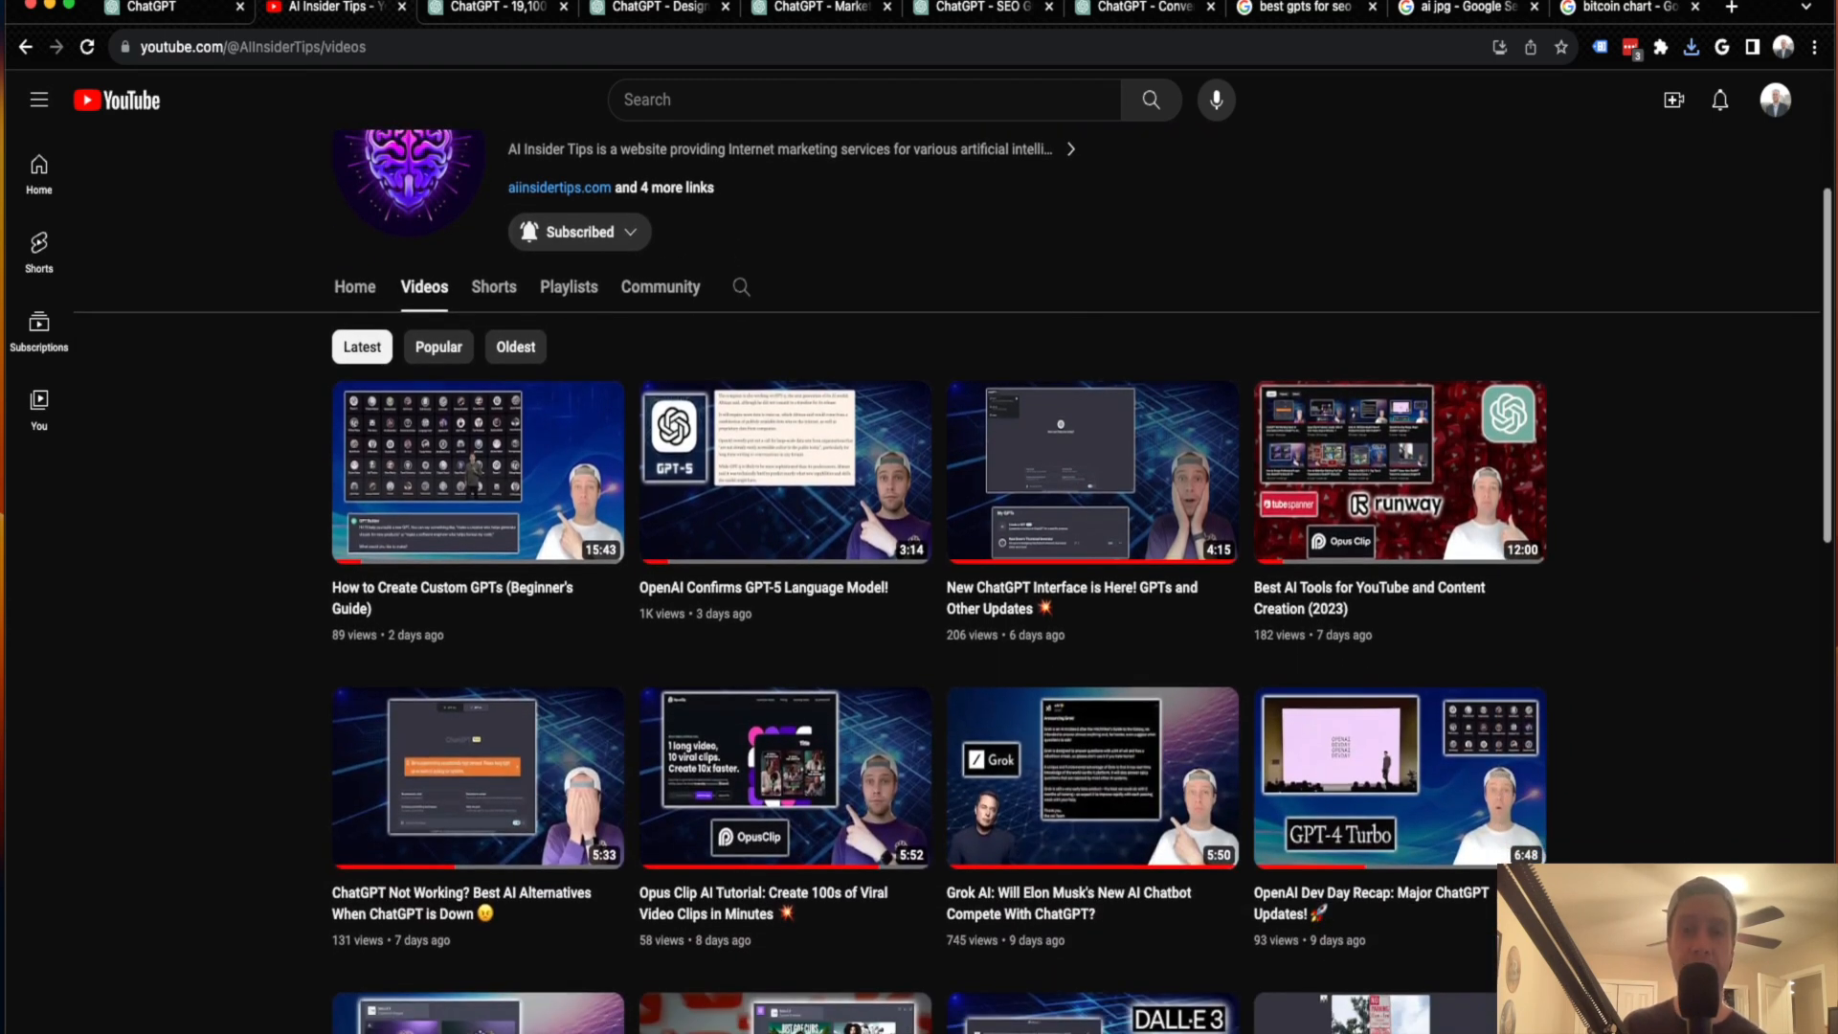